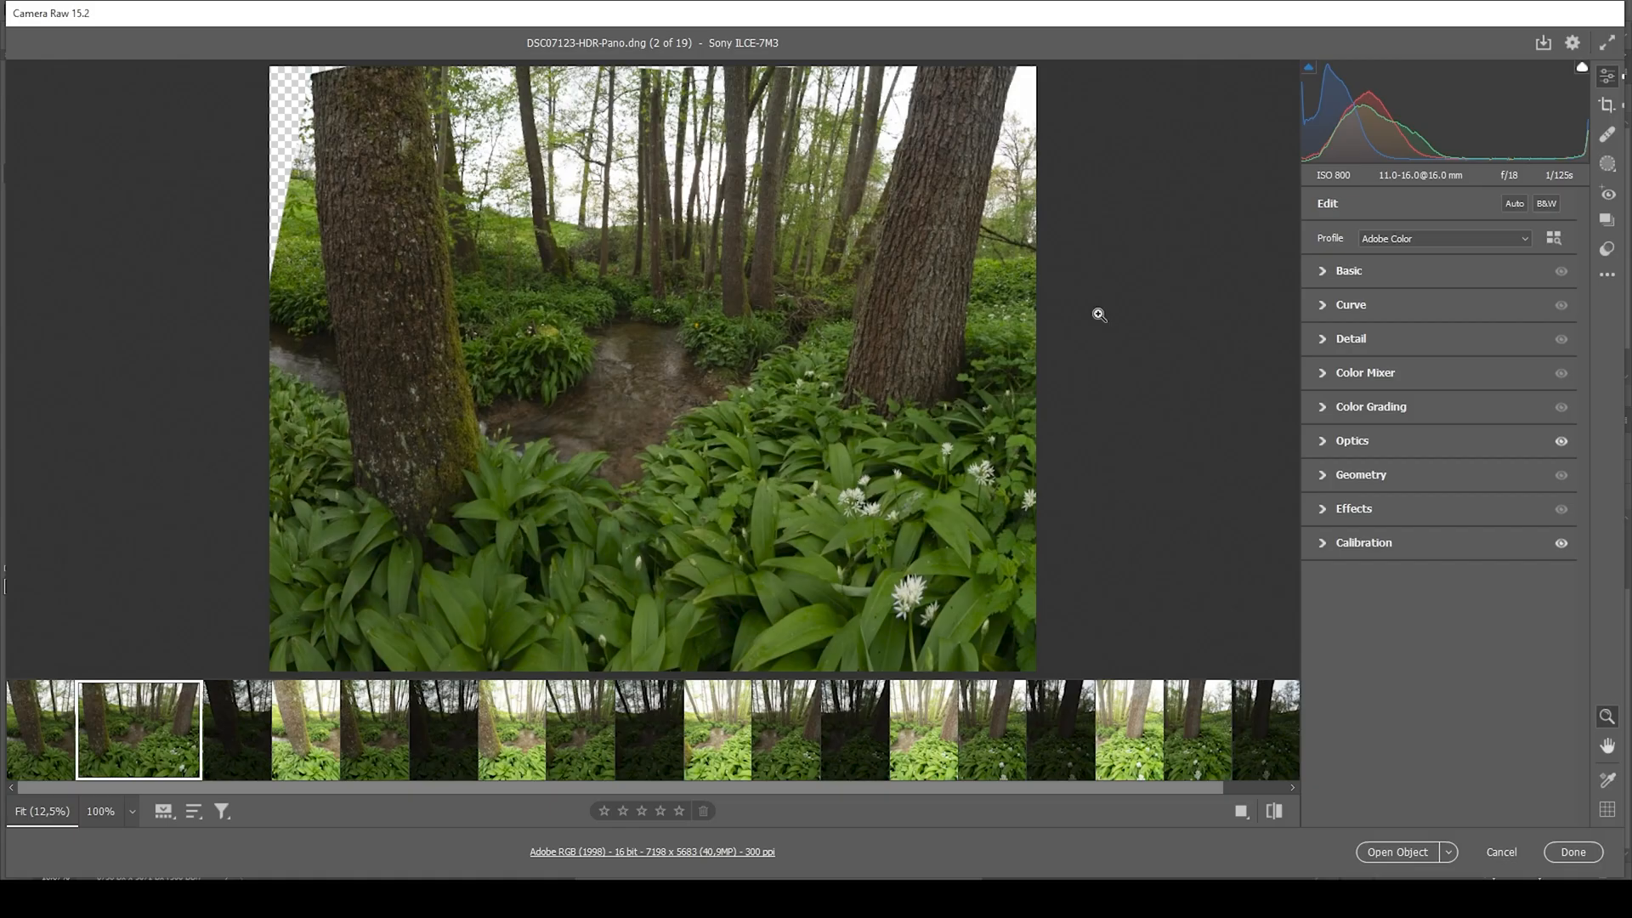
mouse_move(1146, 352)
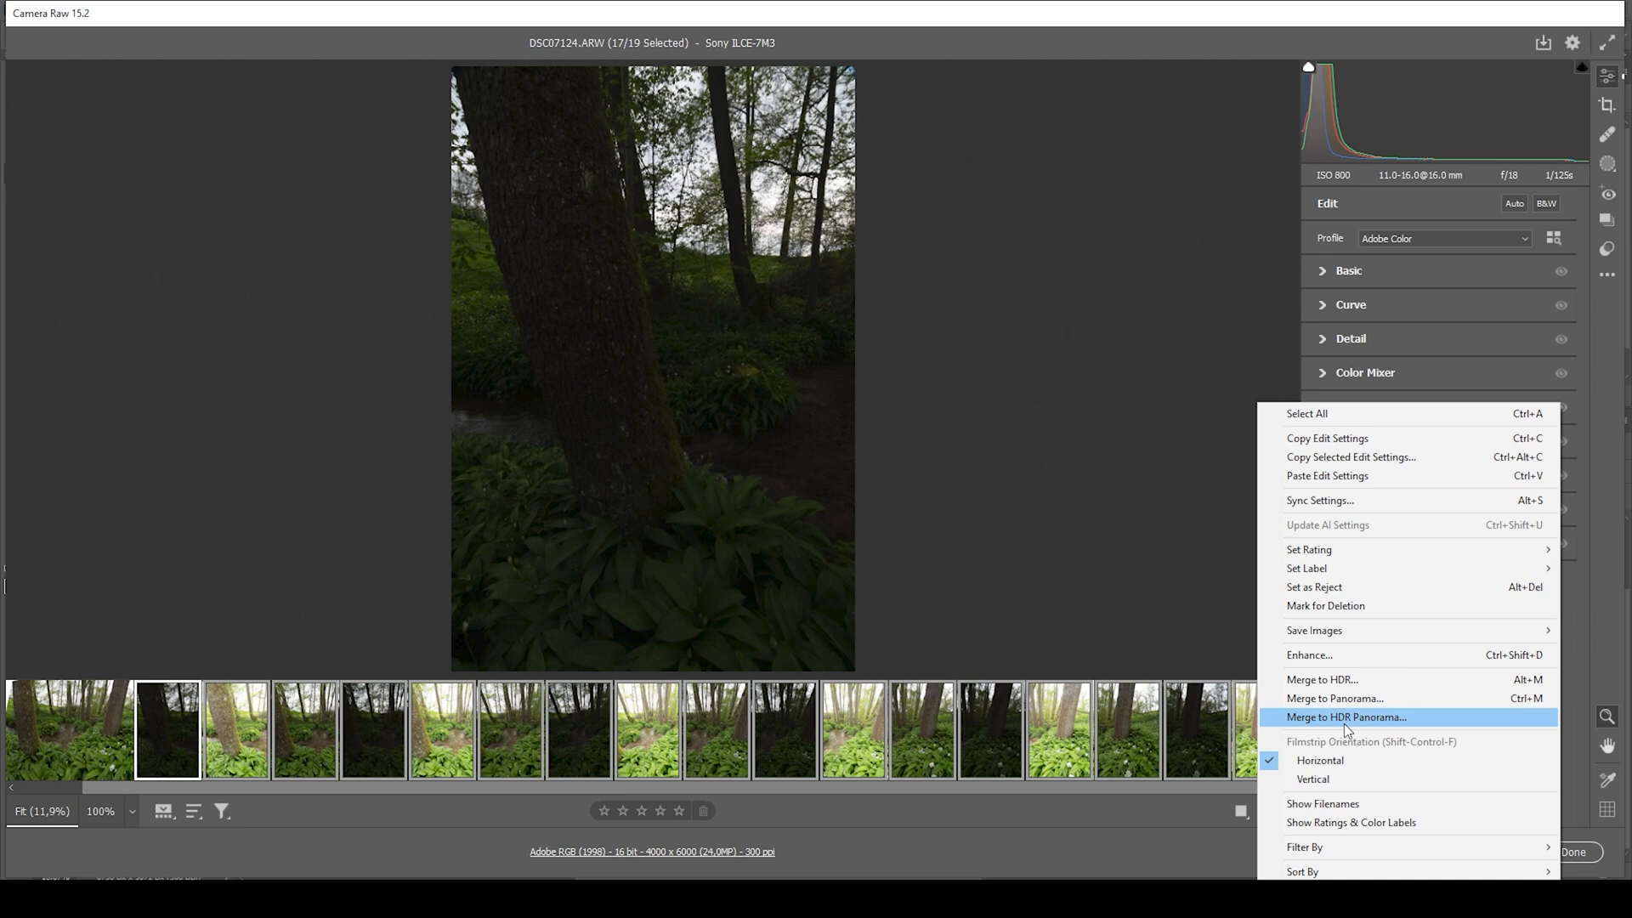
Step: Preview the frames as a cylindrical HDR panorama with Boundary Warp settled at 66
click(1346, 717)
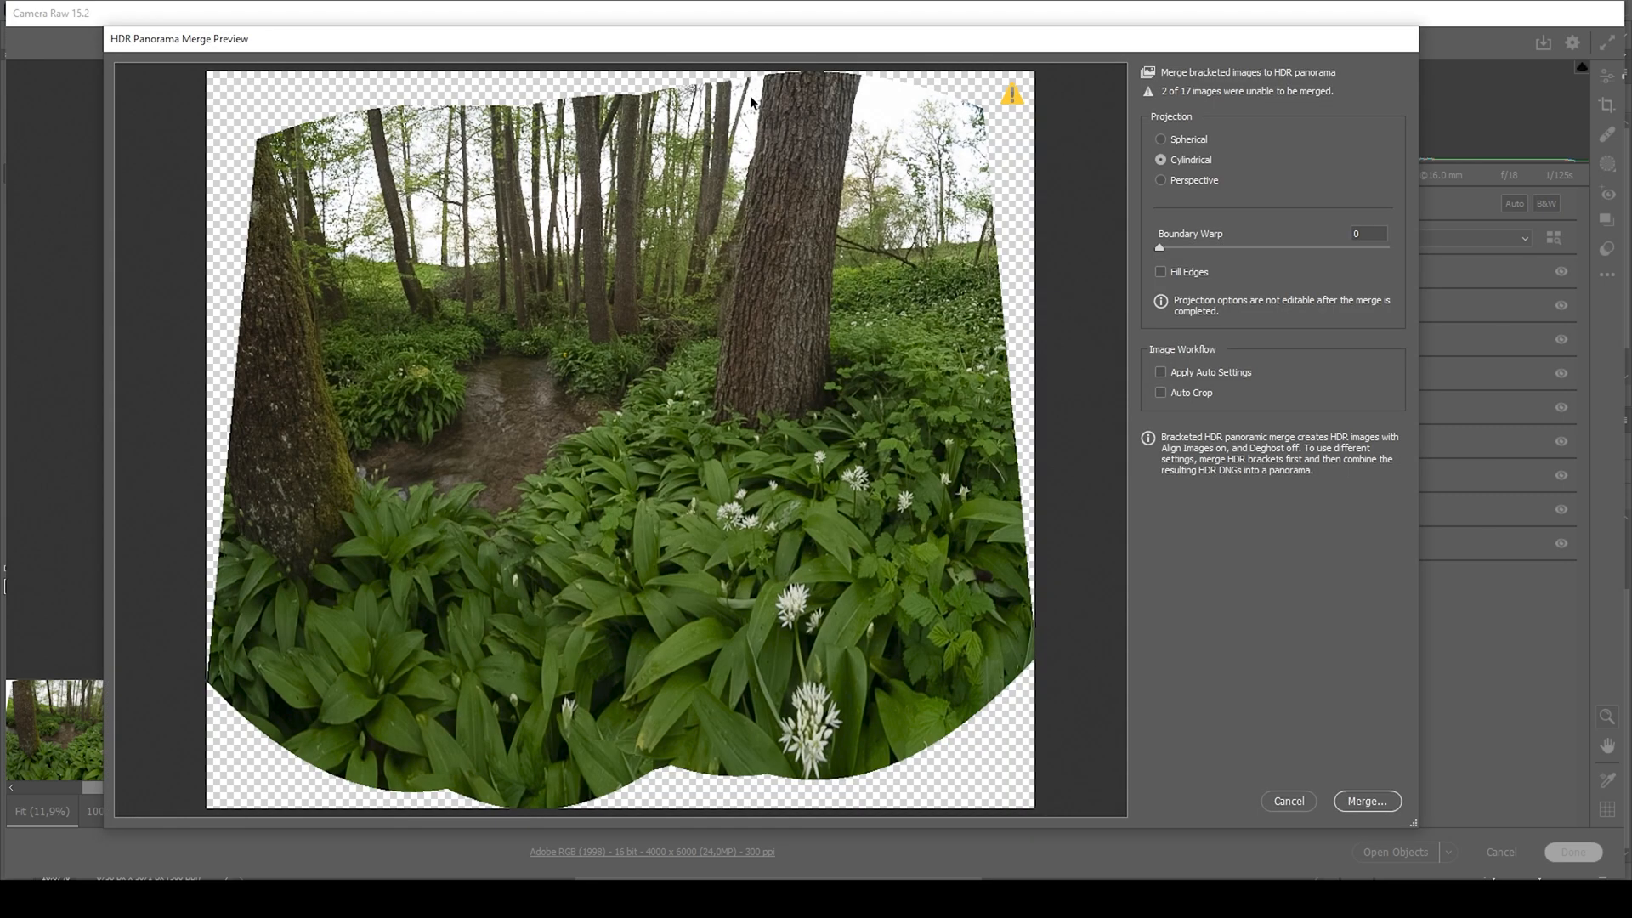
mouse_move(1435, 393)
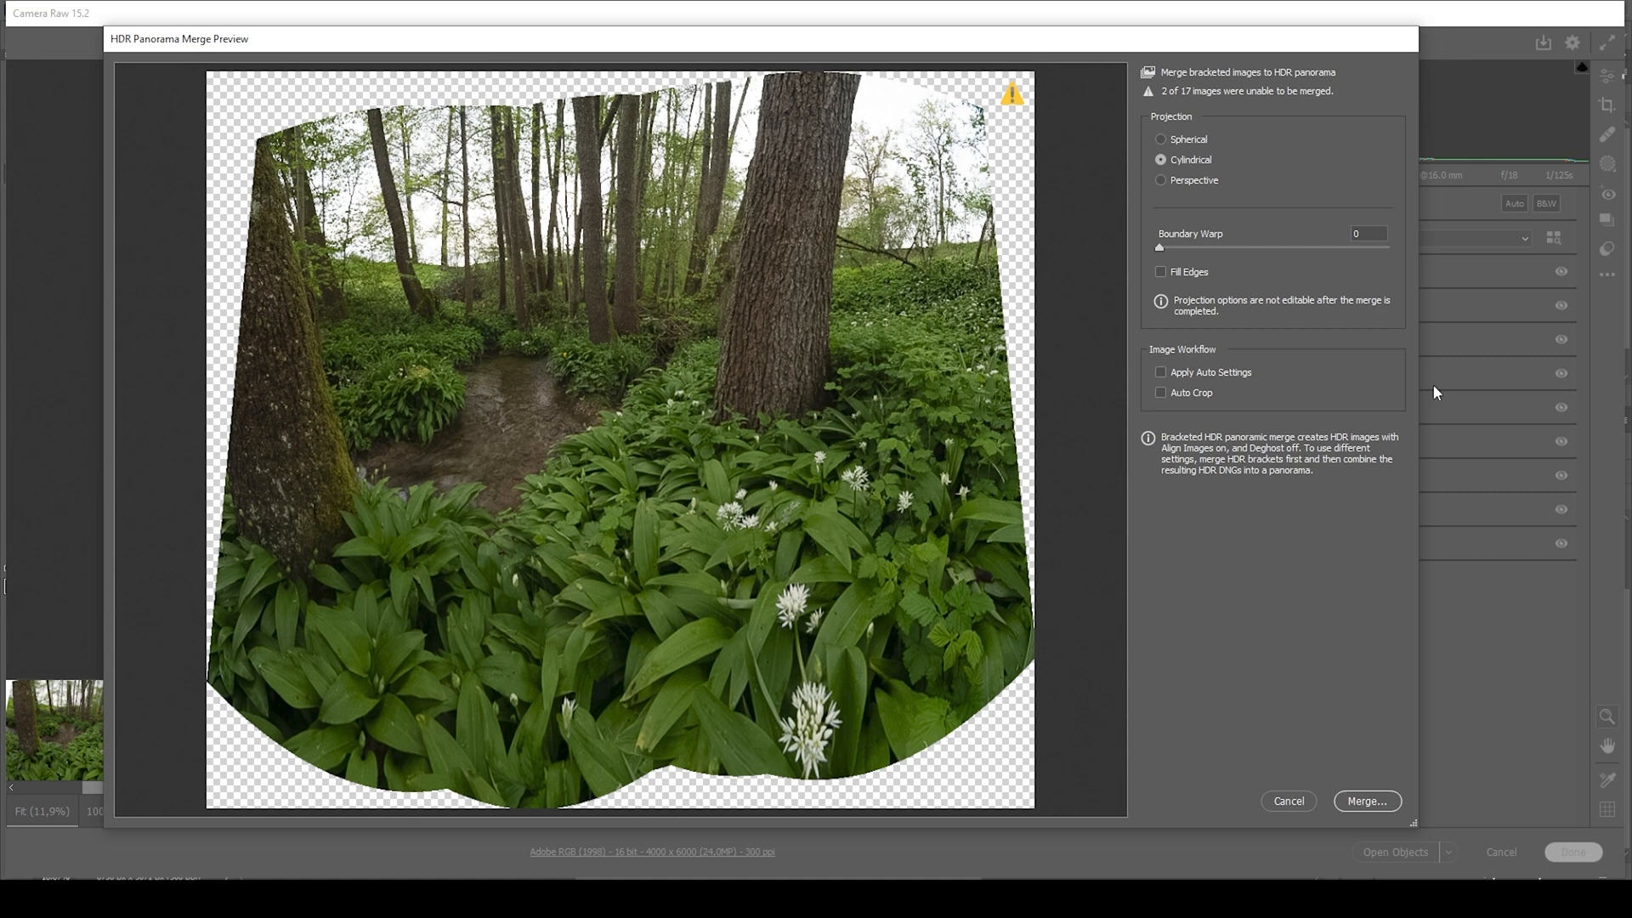
mouse_move(595, 357)
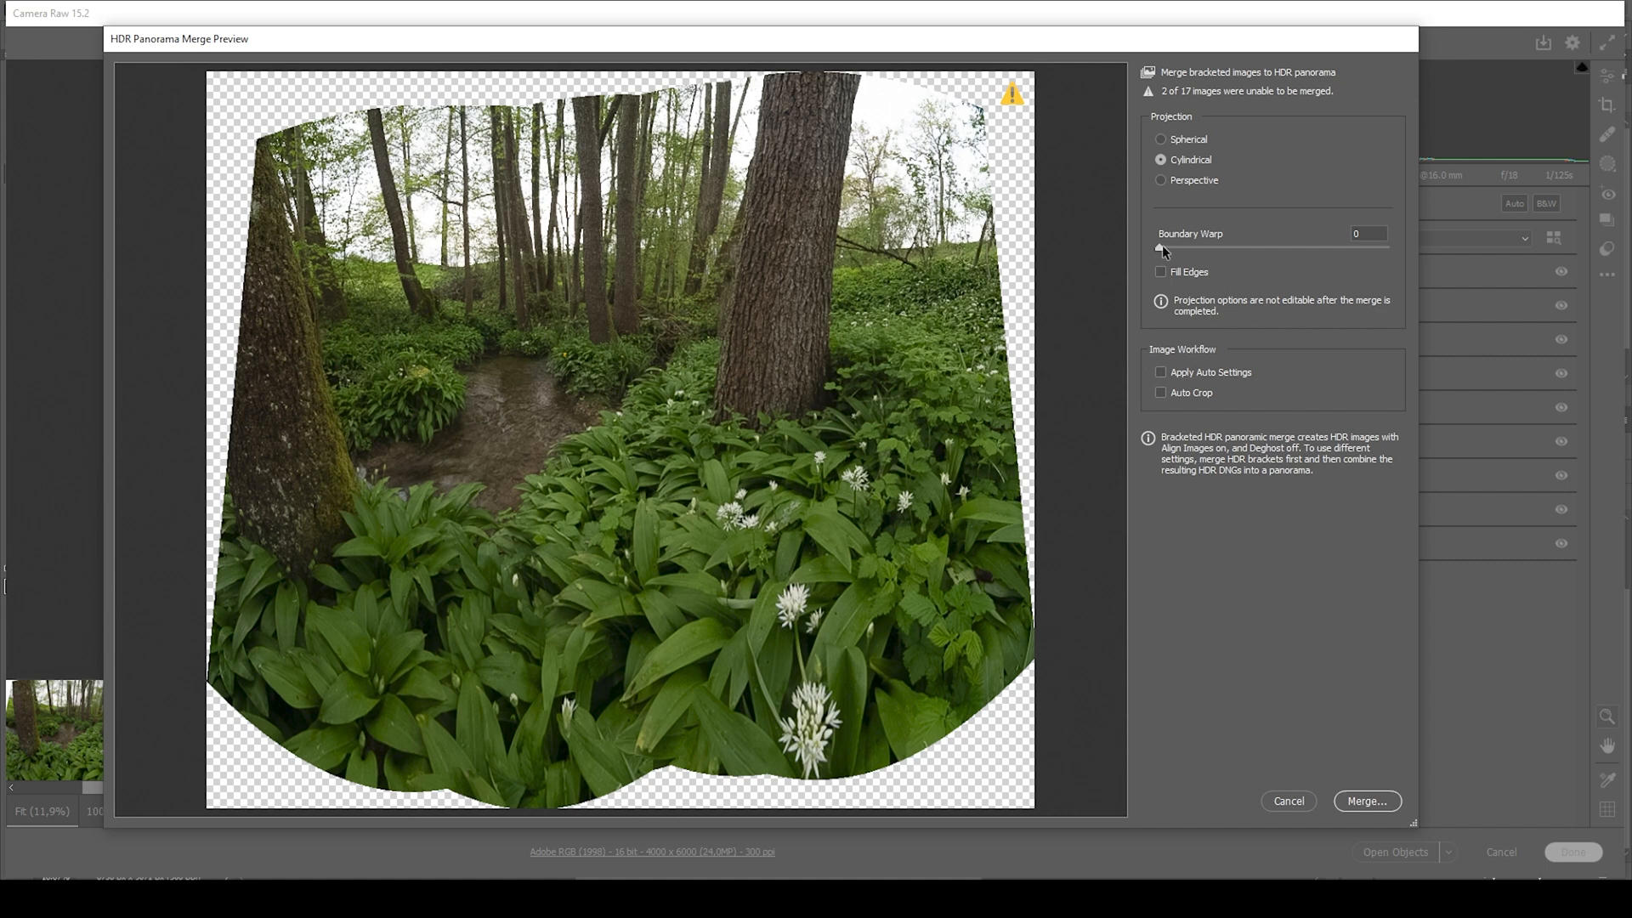
drag(1155, 247, 1289, 246)
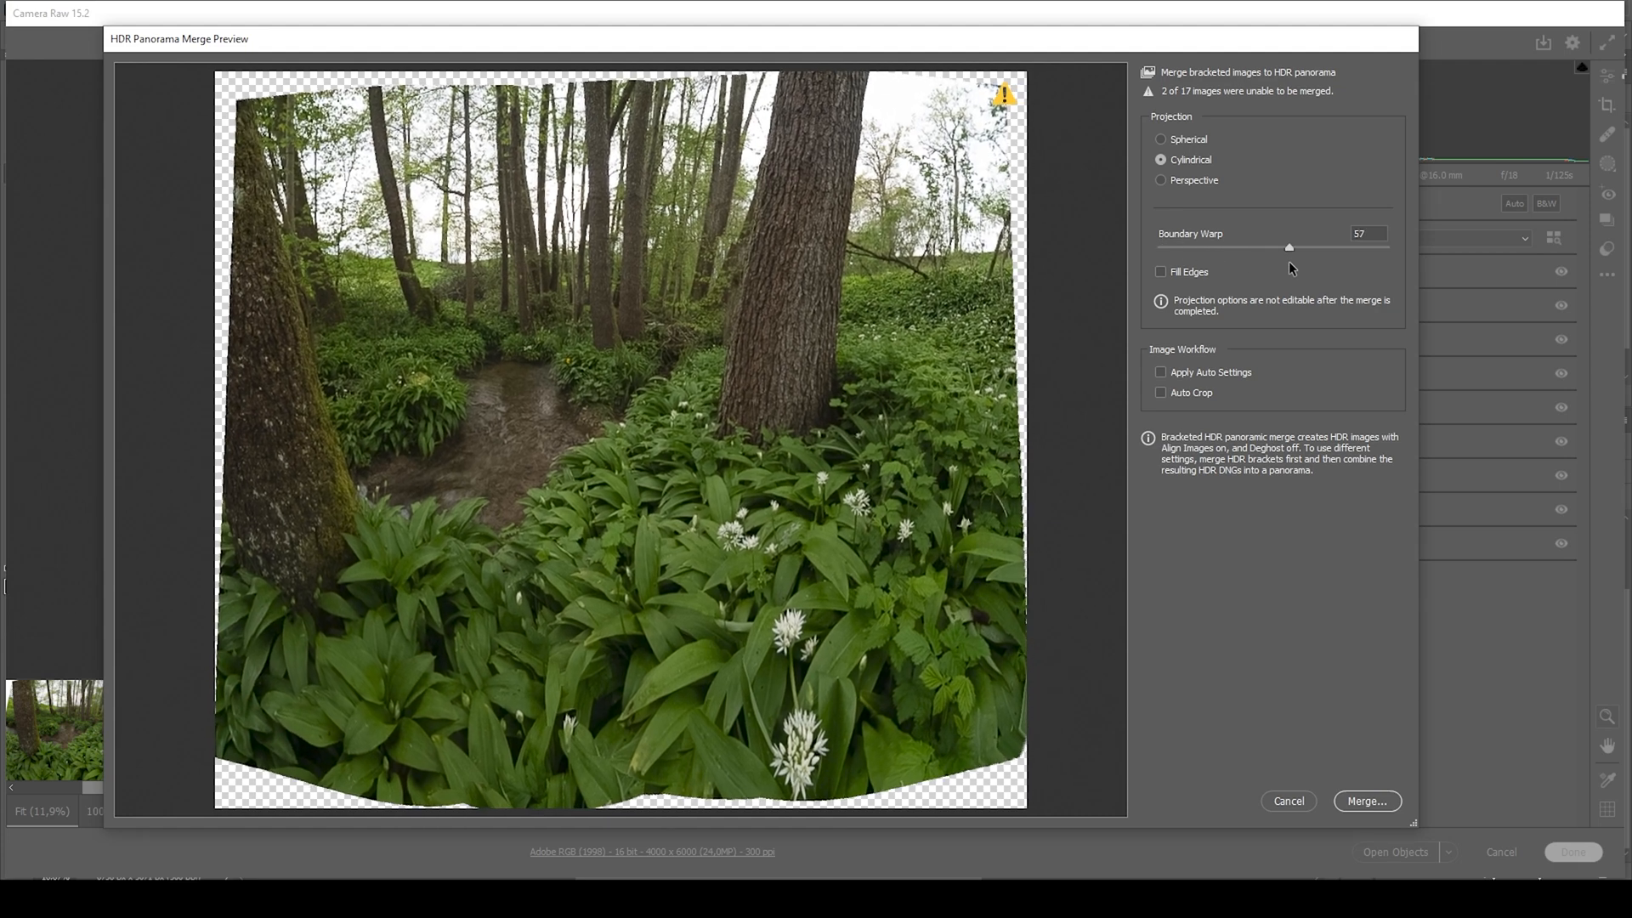
drag(1289, 247, 1387, 247)
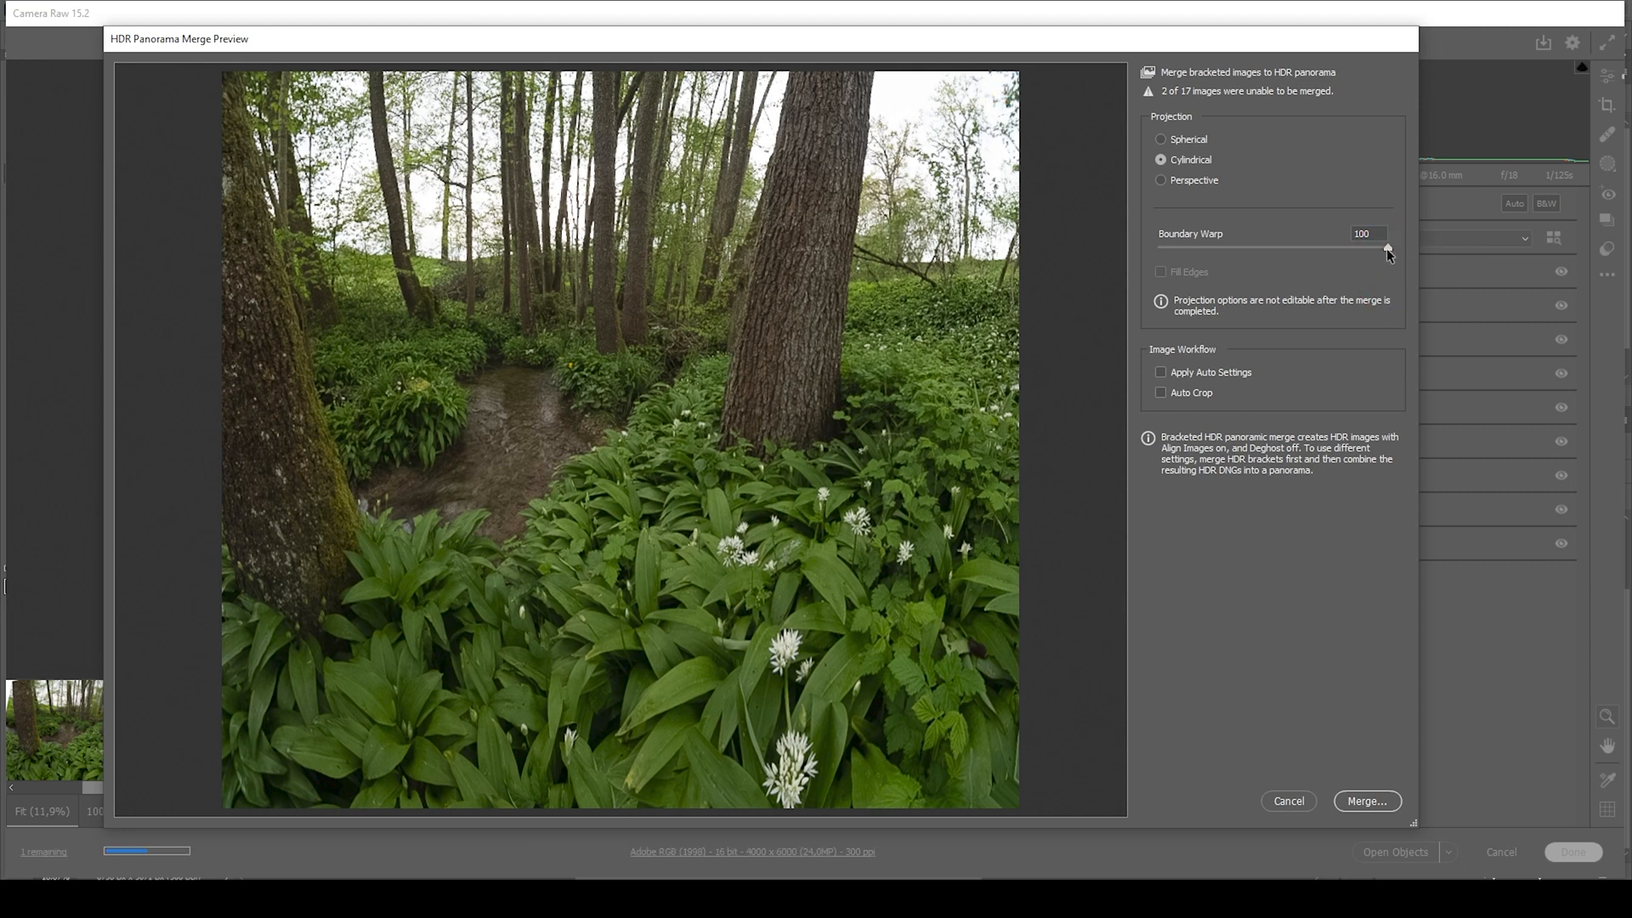
drag(1386, 250, 1340, 250)
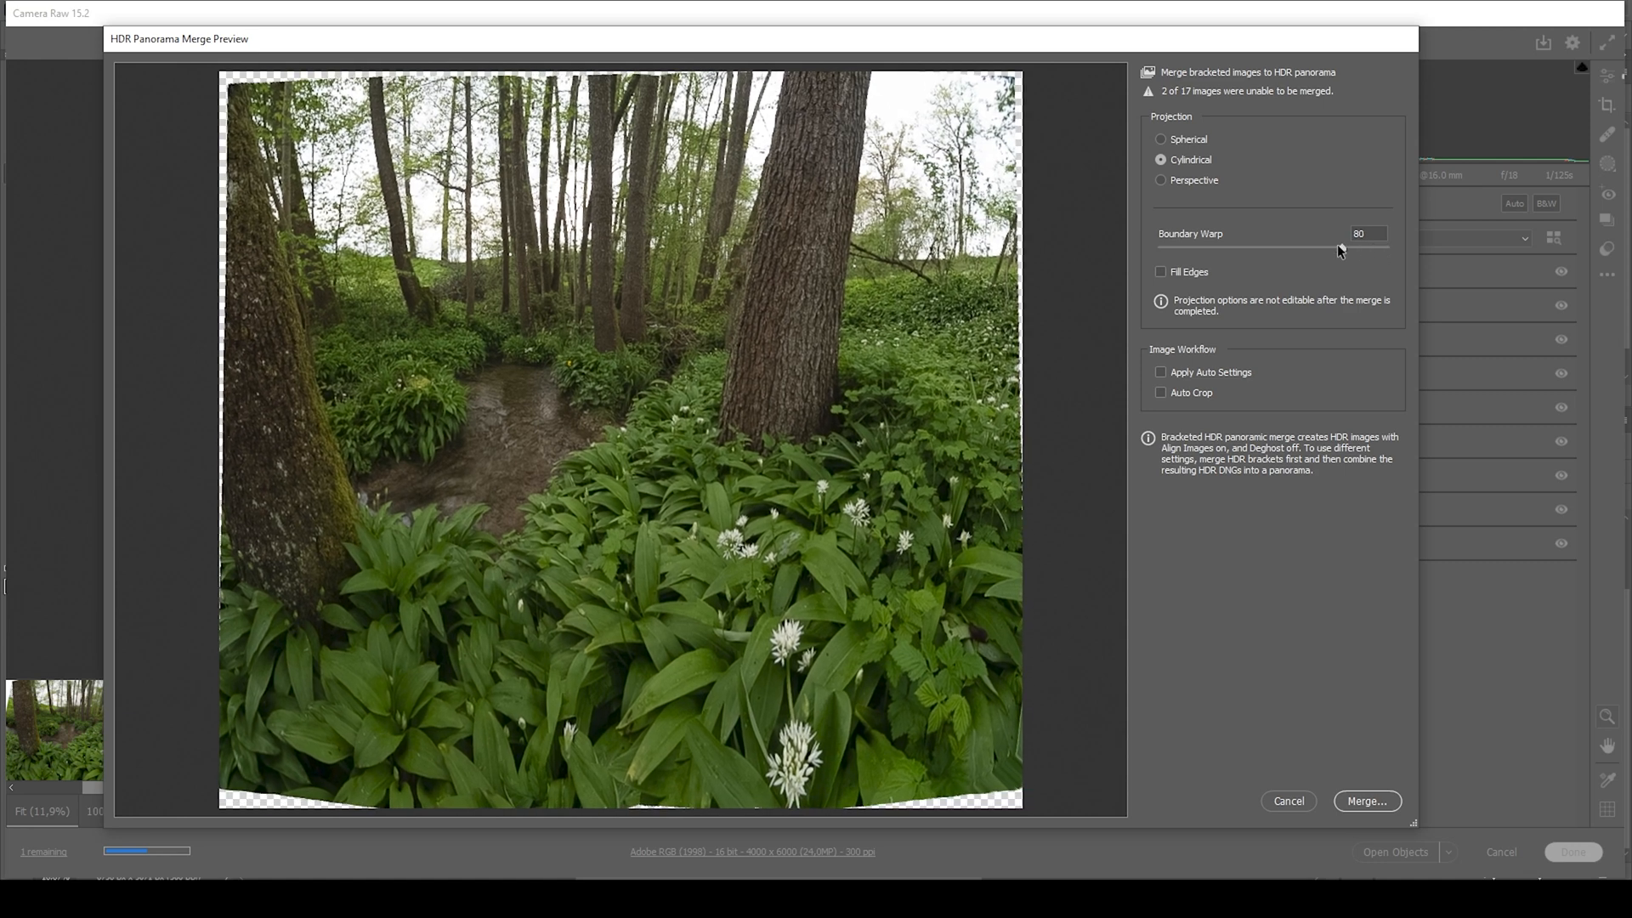
drag(1340, 247, 1334, 247)
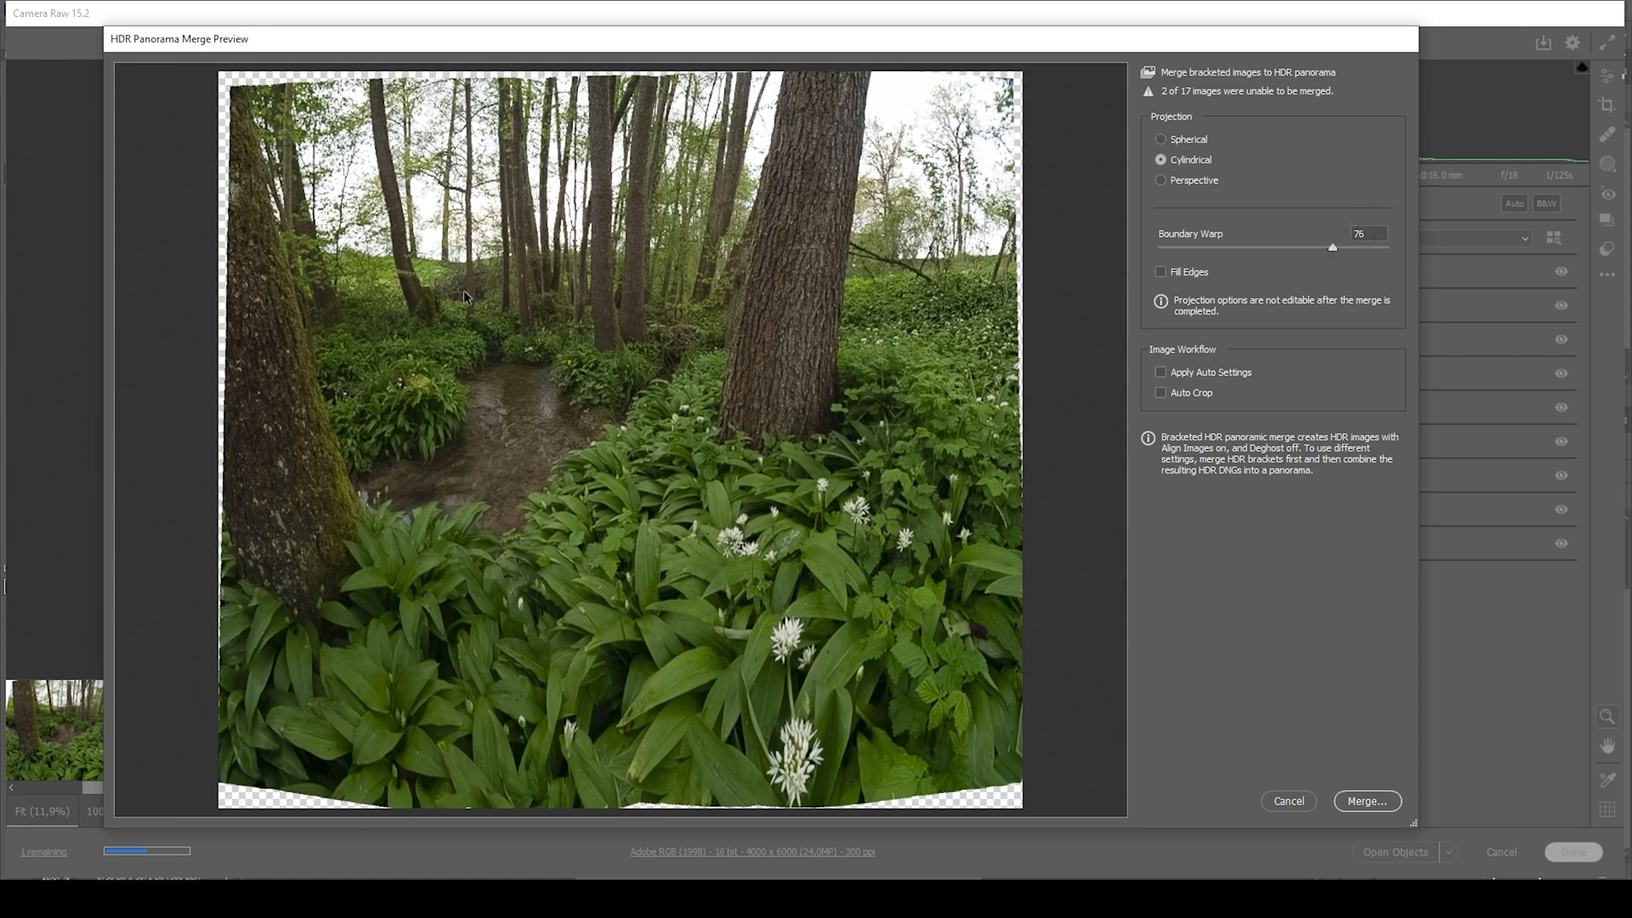
drag(1335, 246, 1327, 247)
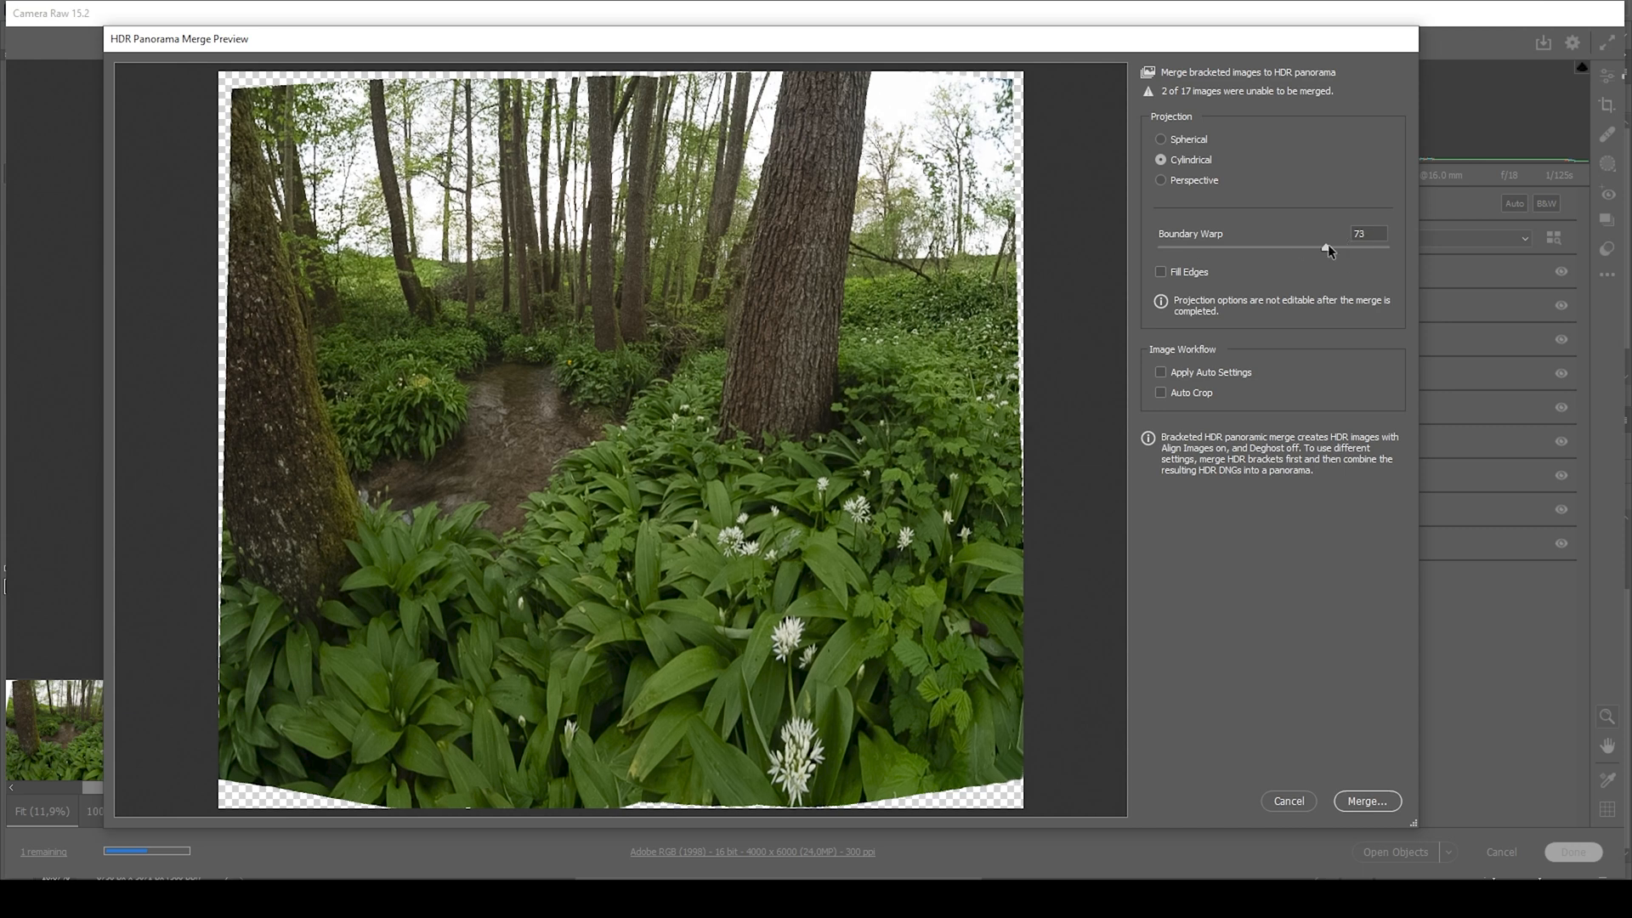
drag(1330, 250, 1309, 250)
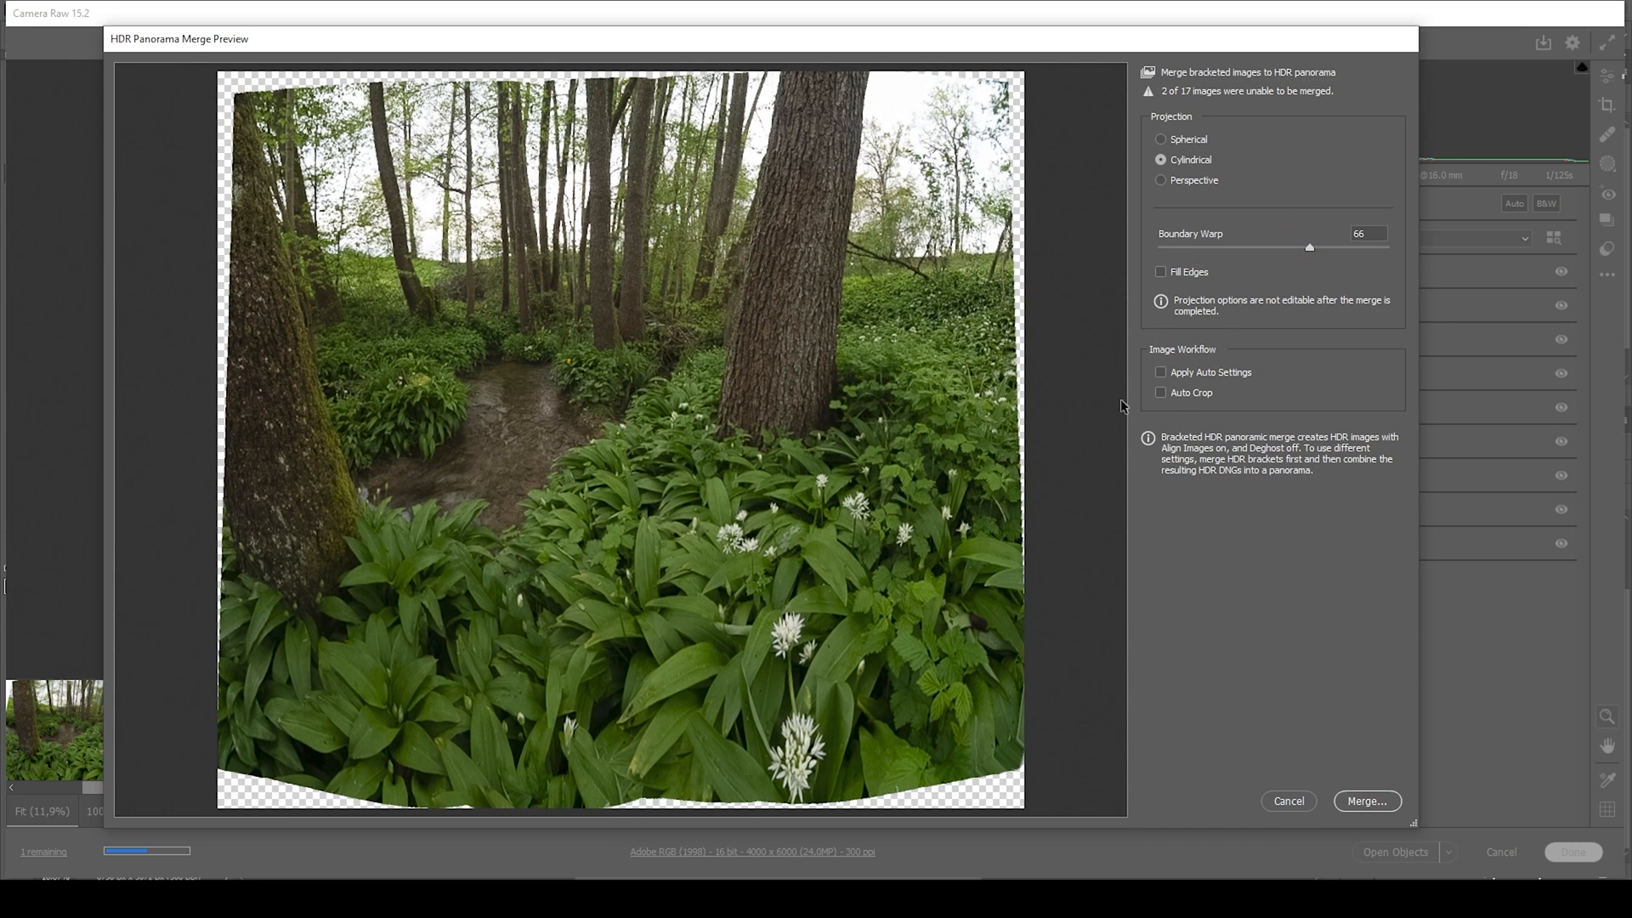
mouse_move(1228, 384)
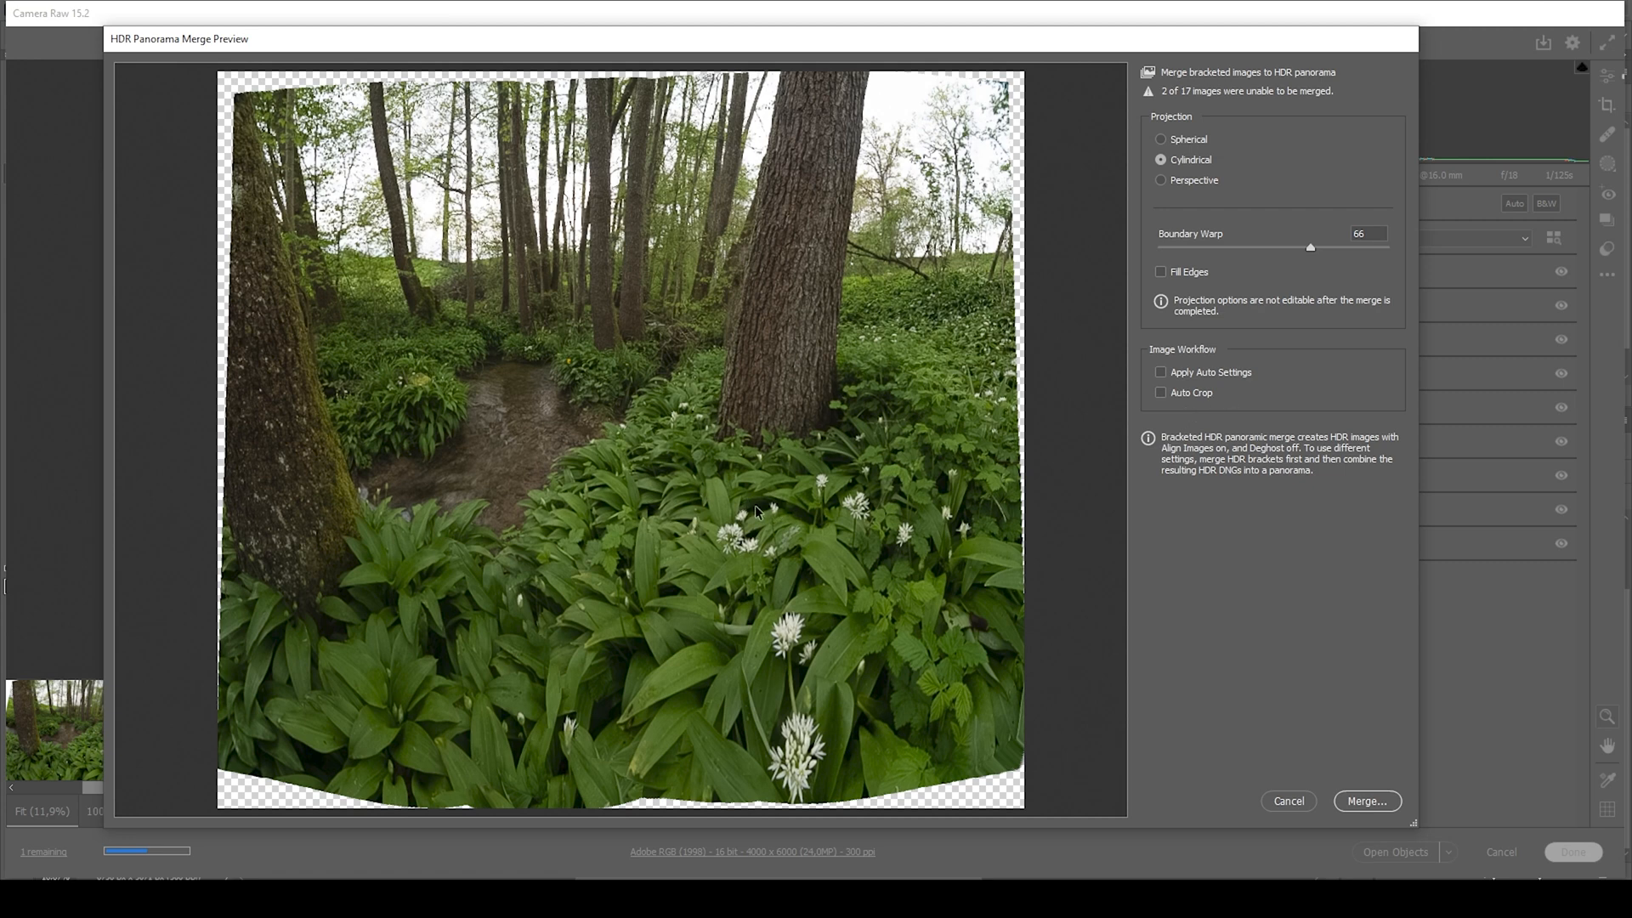
mouse_move(1103, 716)
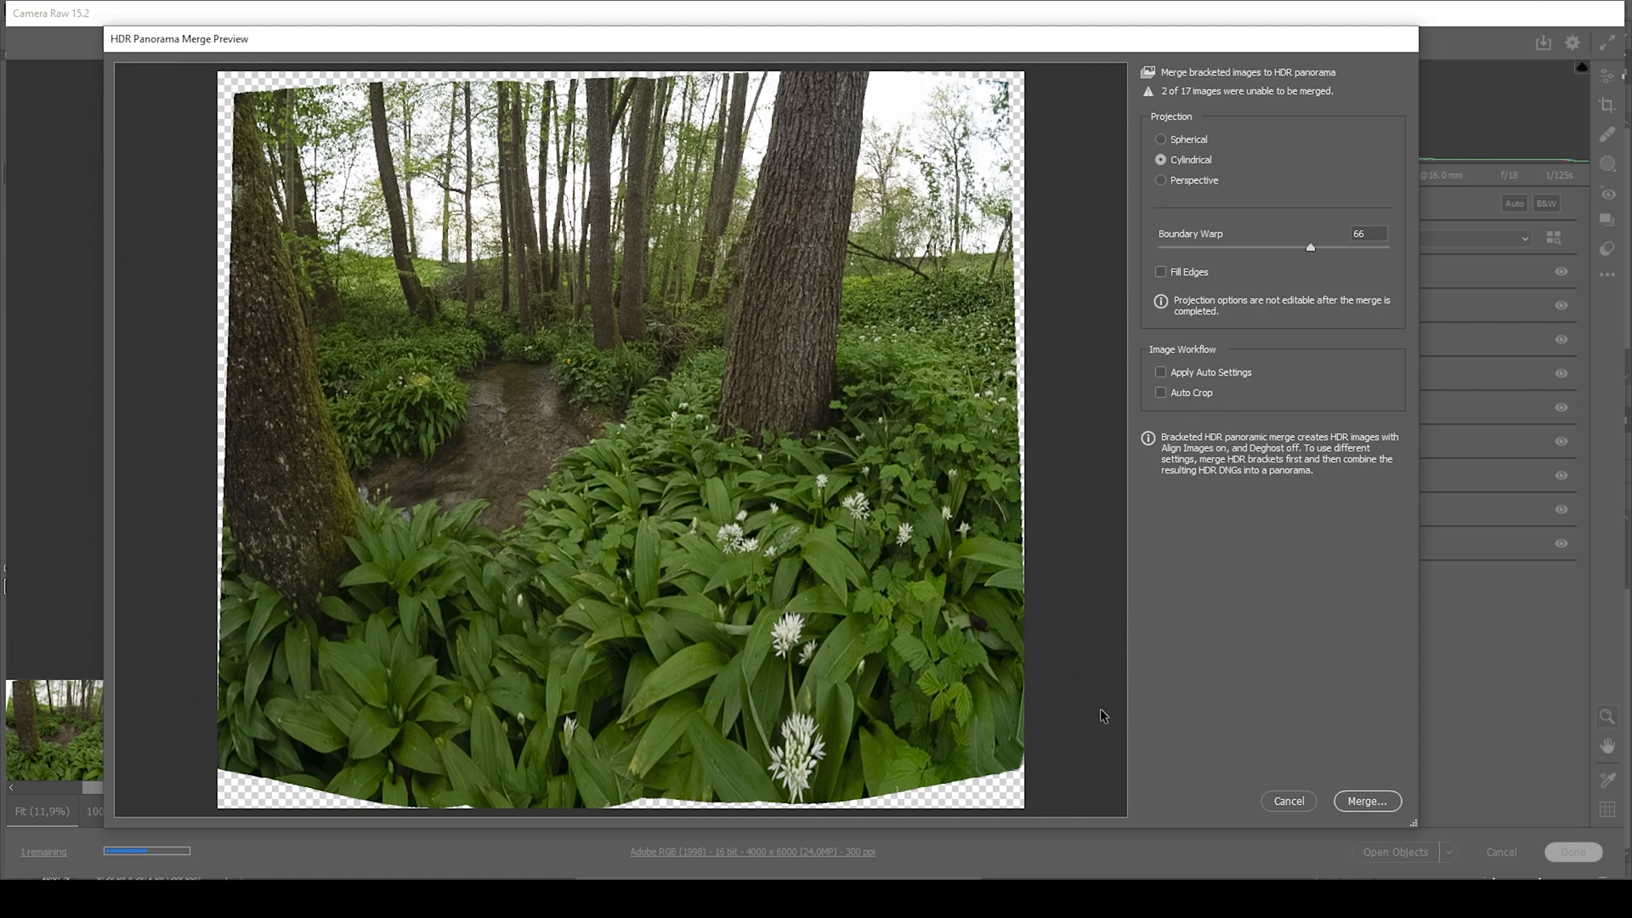
mouse_move(1367, 801)
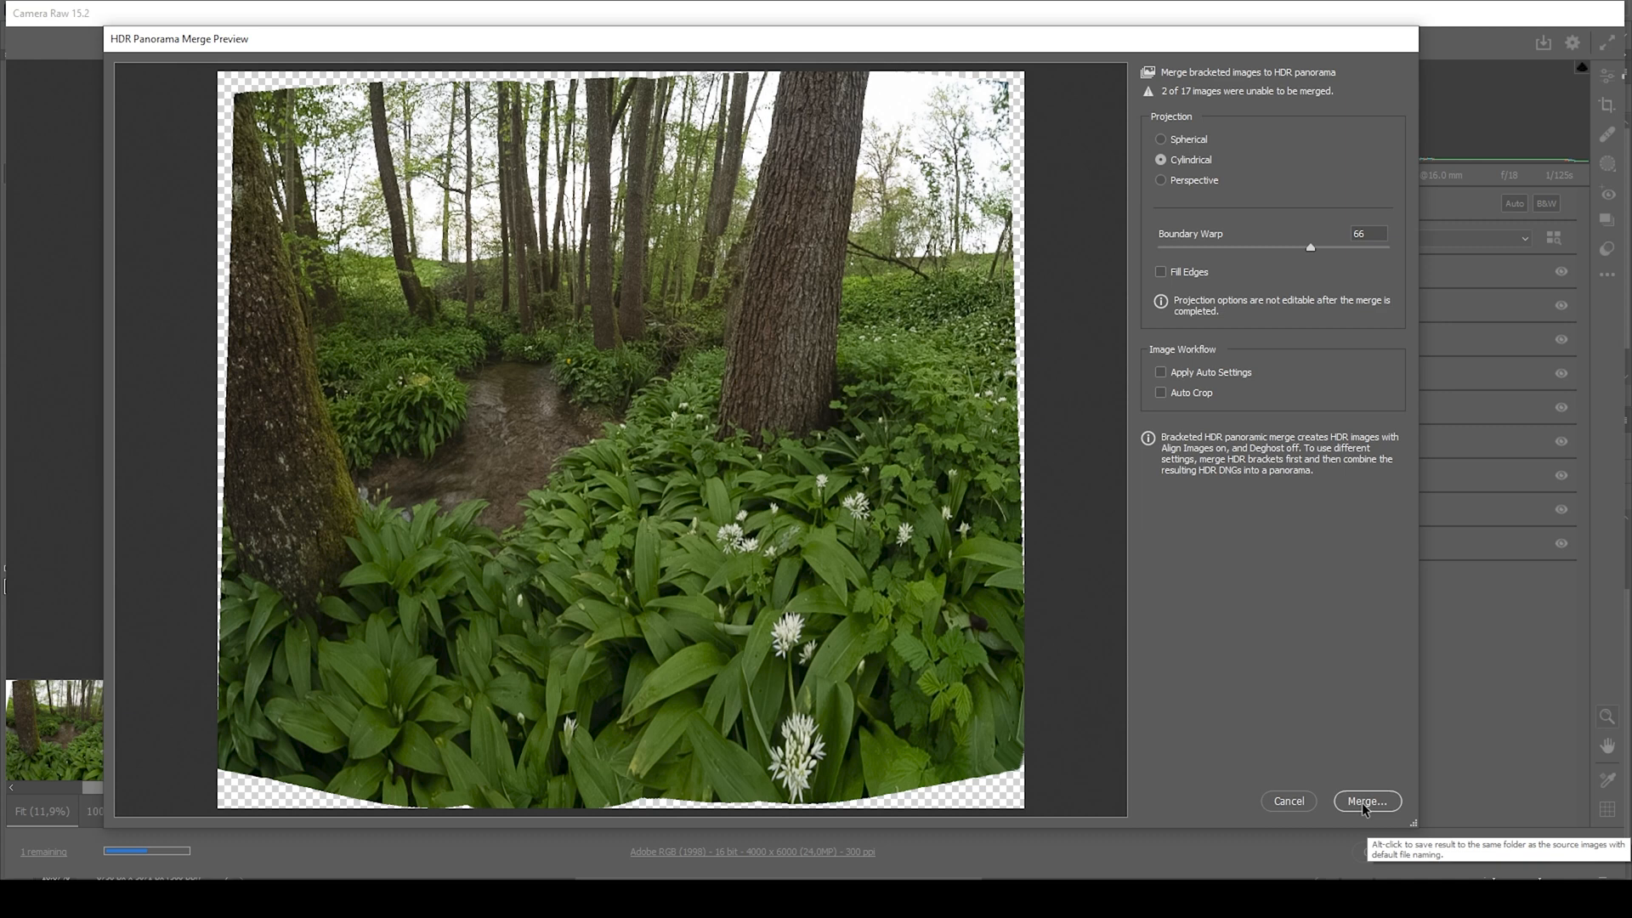
Step: Run the panorama merge, glance at the Crop tool, then return to the Edit panel
click(1366, 802)
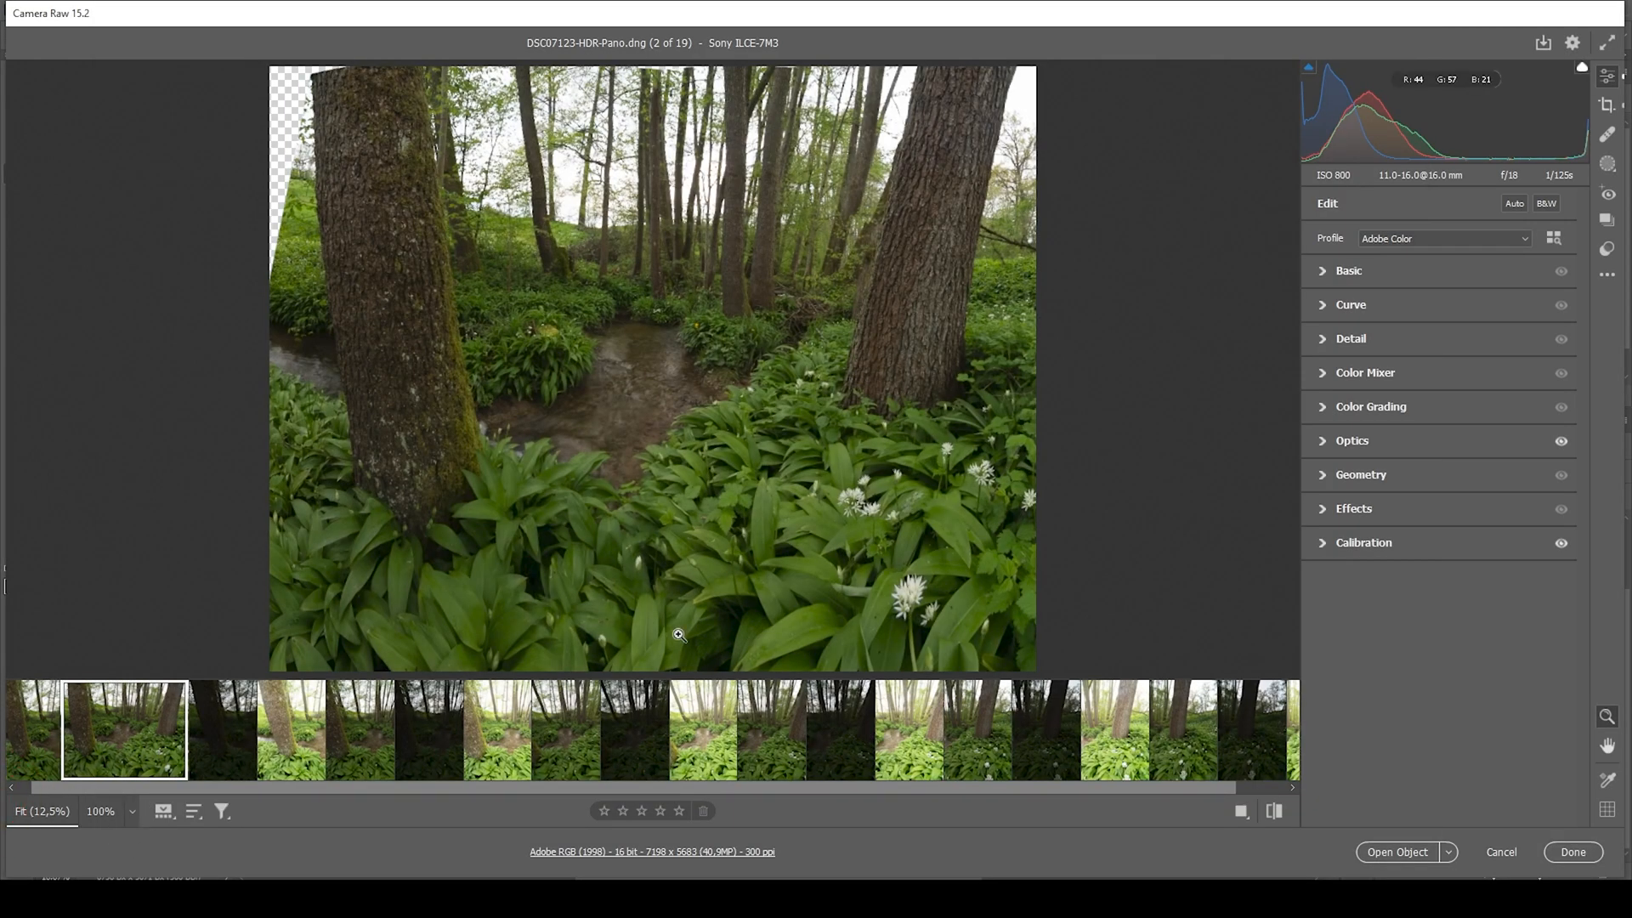
click(1606, 104)
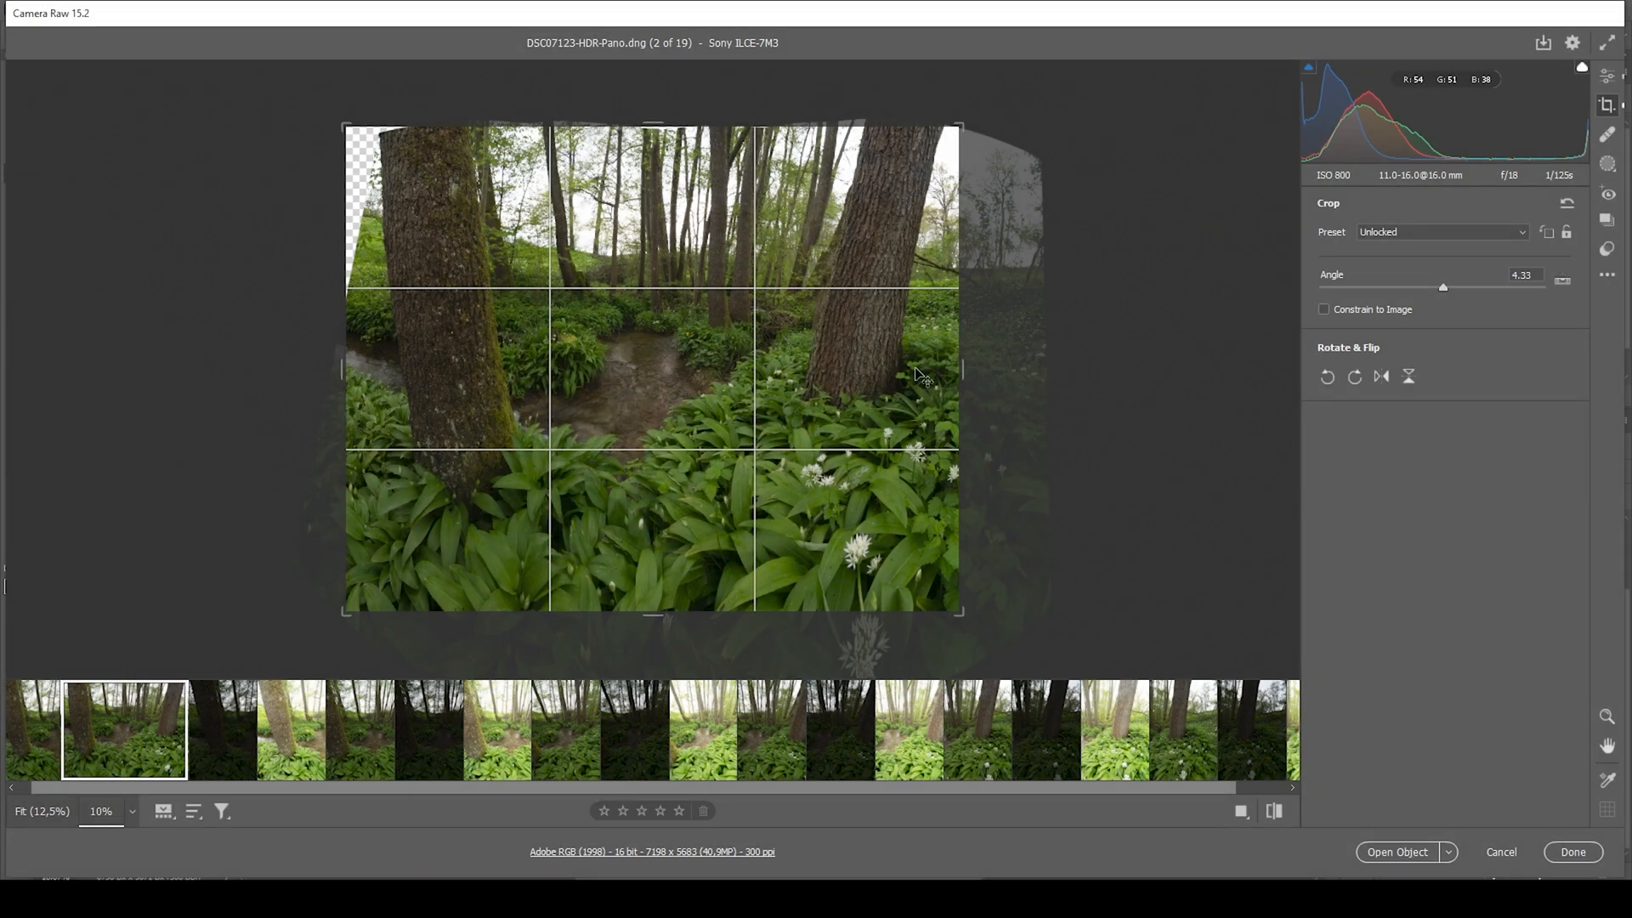
click(1605, 75)
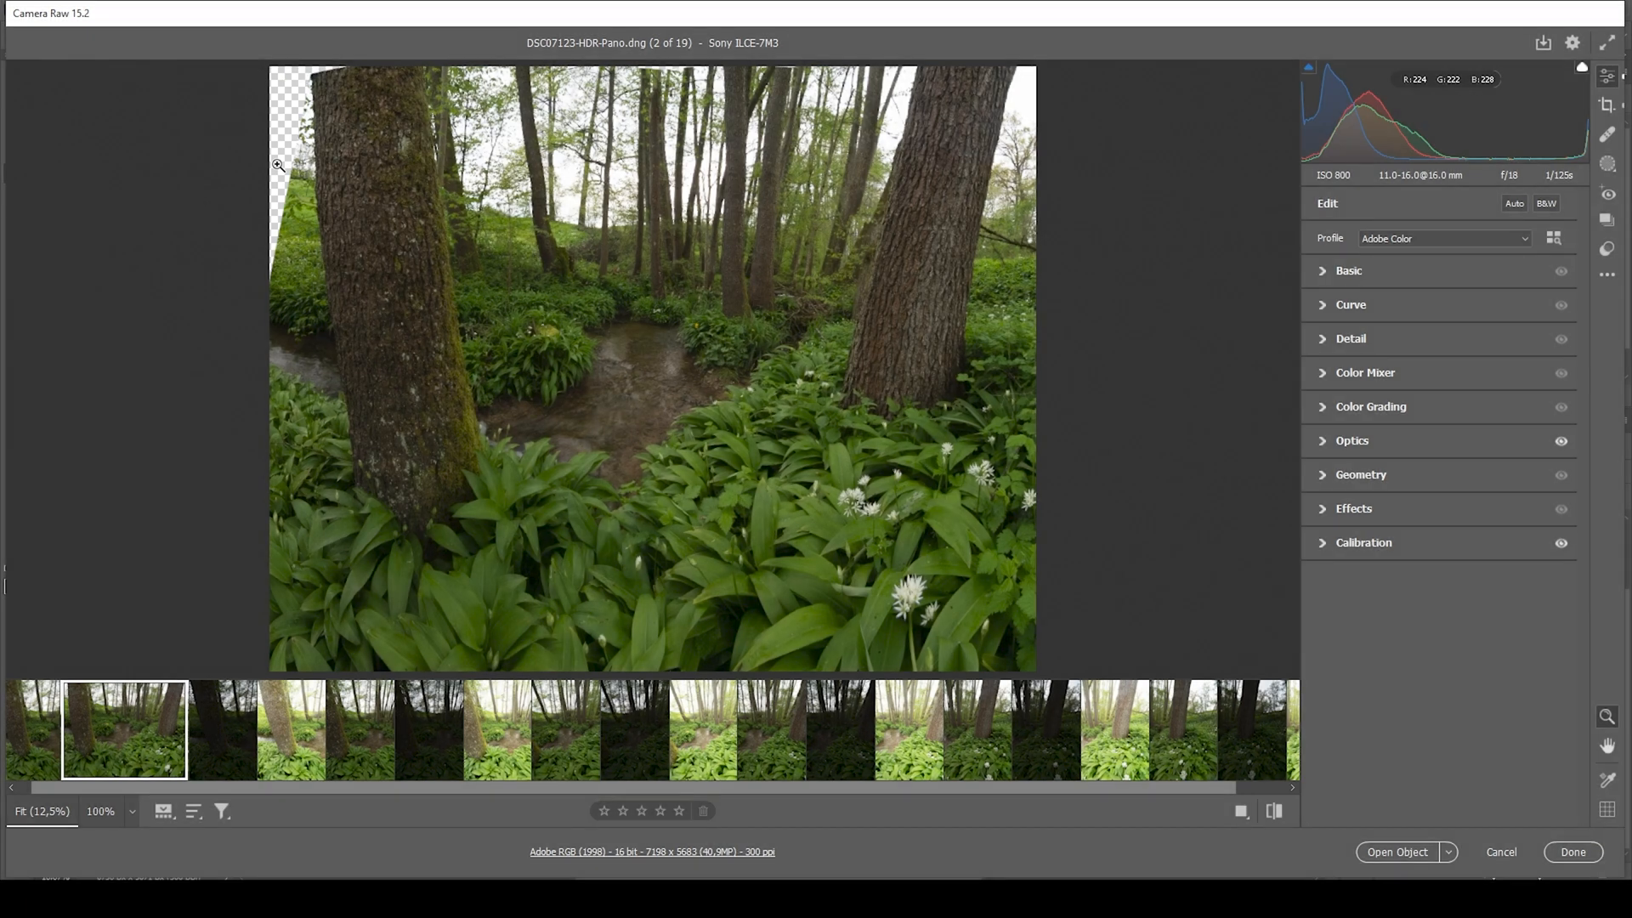
mouse_move(737, 393)
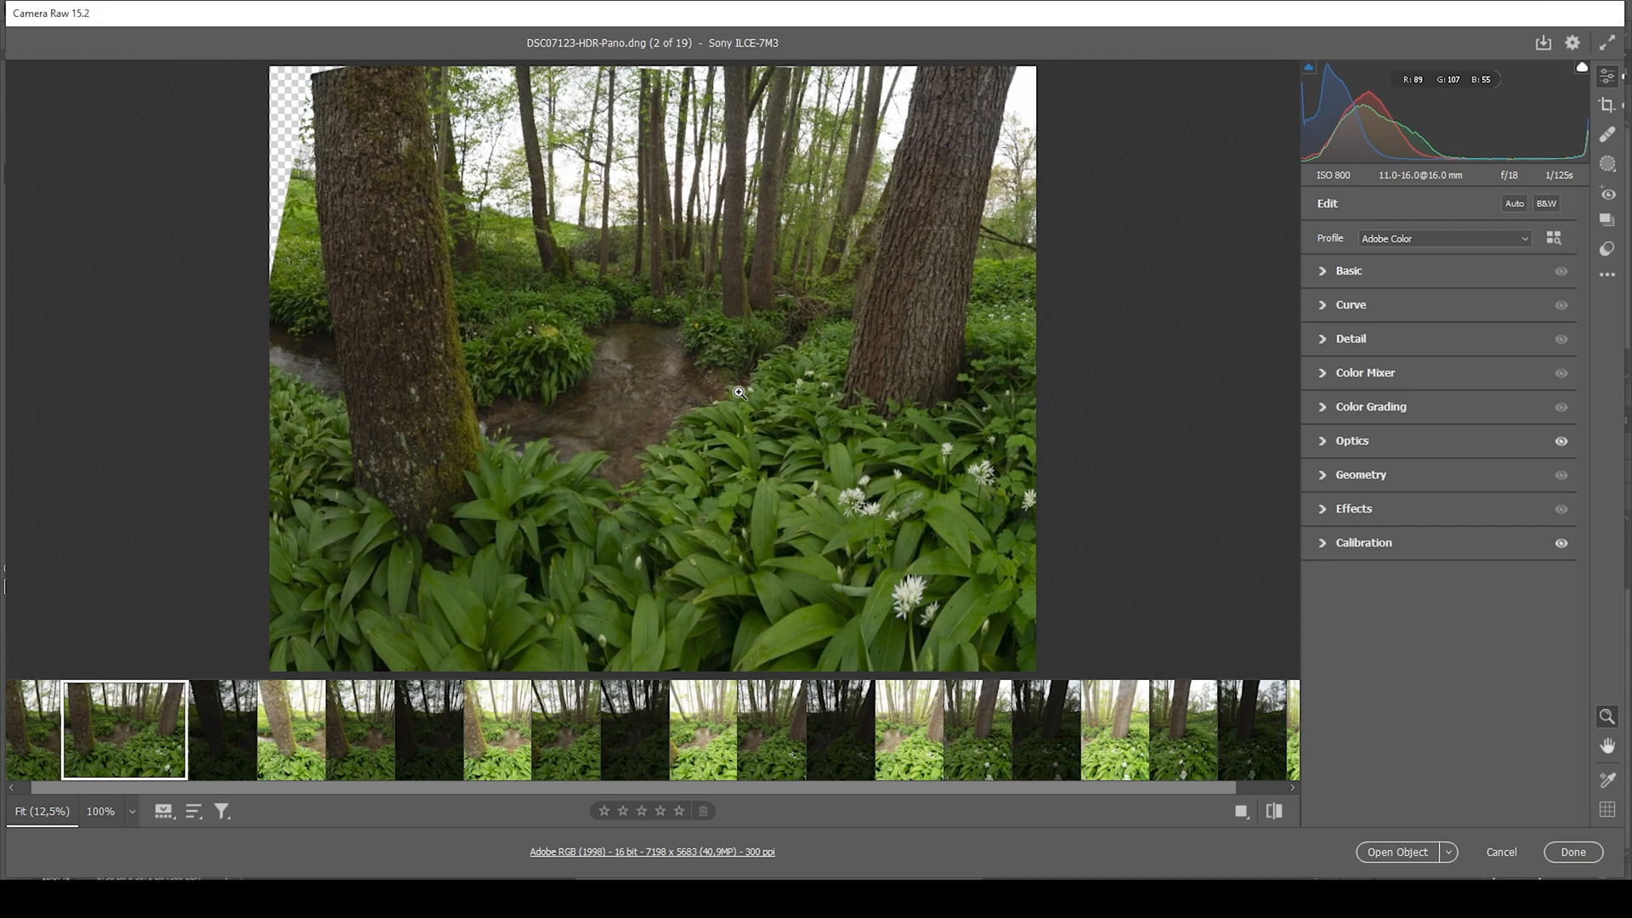
mouse_move(1287, 357)
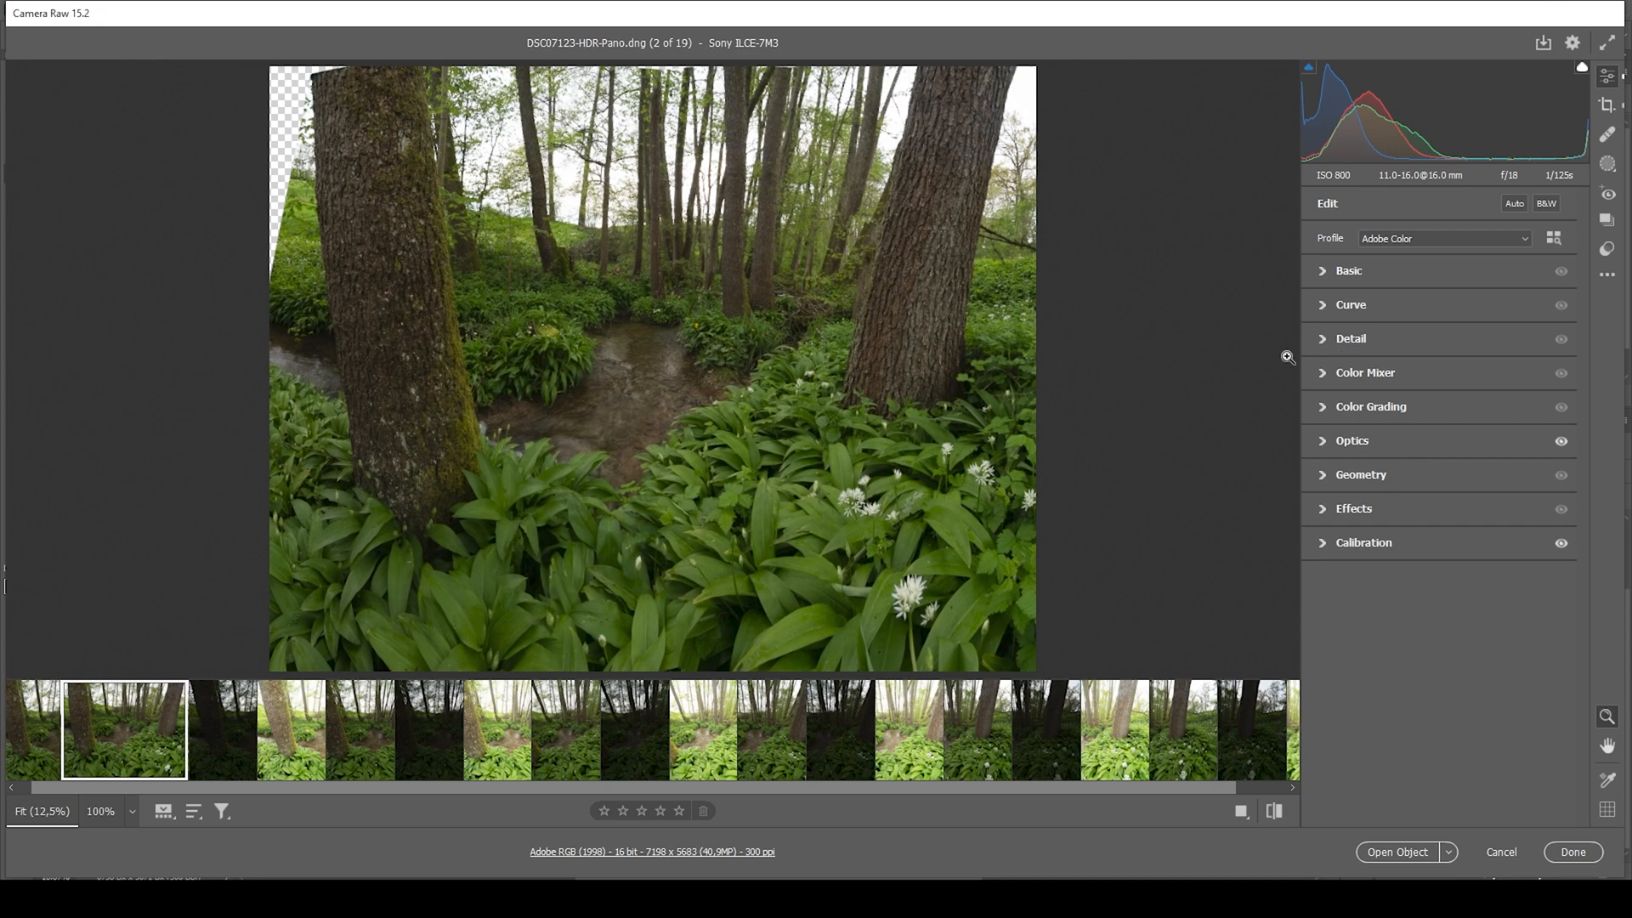
Step: Change the panorama's profile from Adobe Color to Adobe Standard
click(1443, 238)
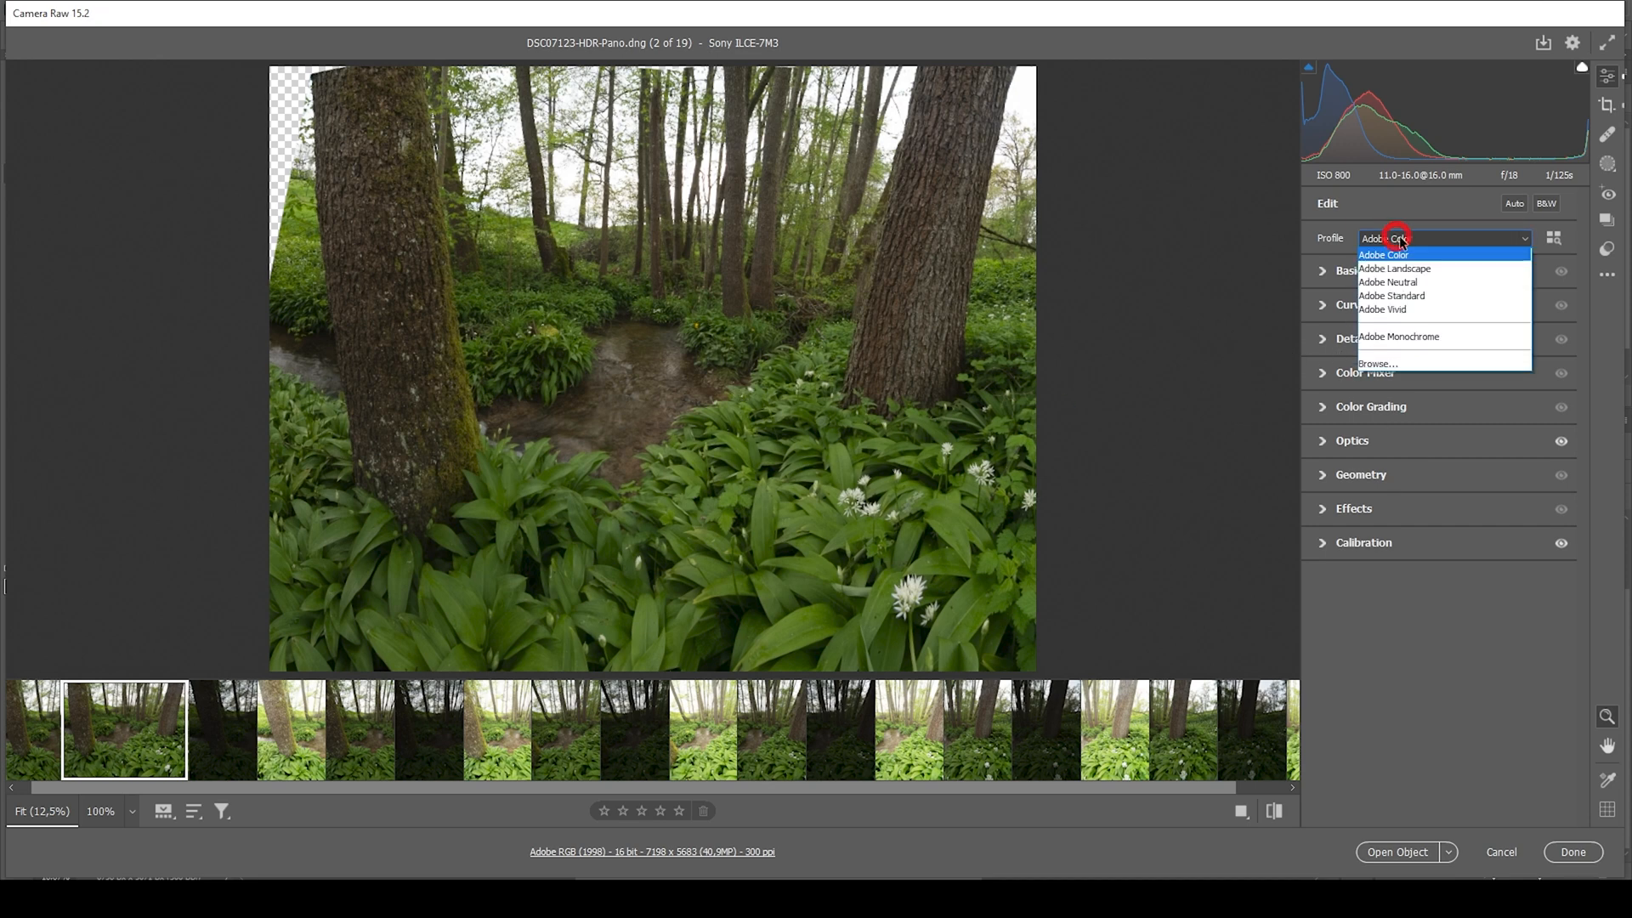
click(1391, 295)
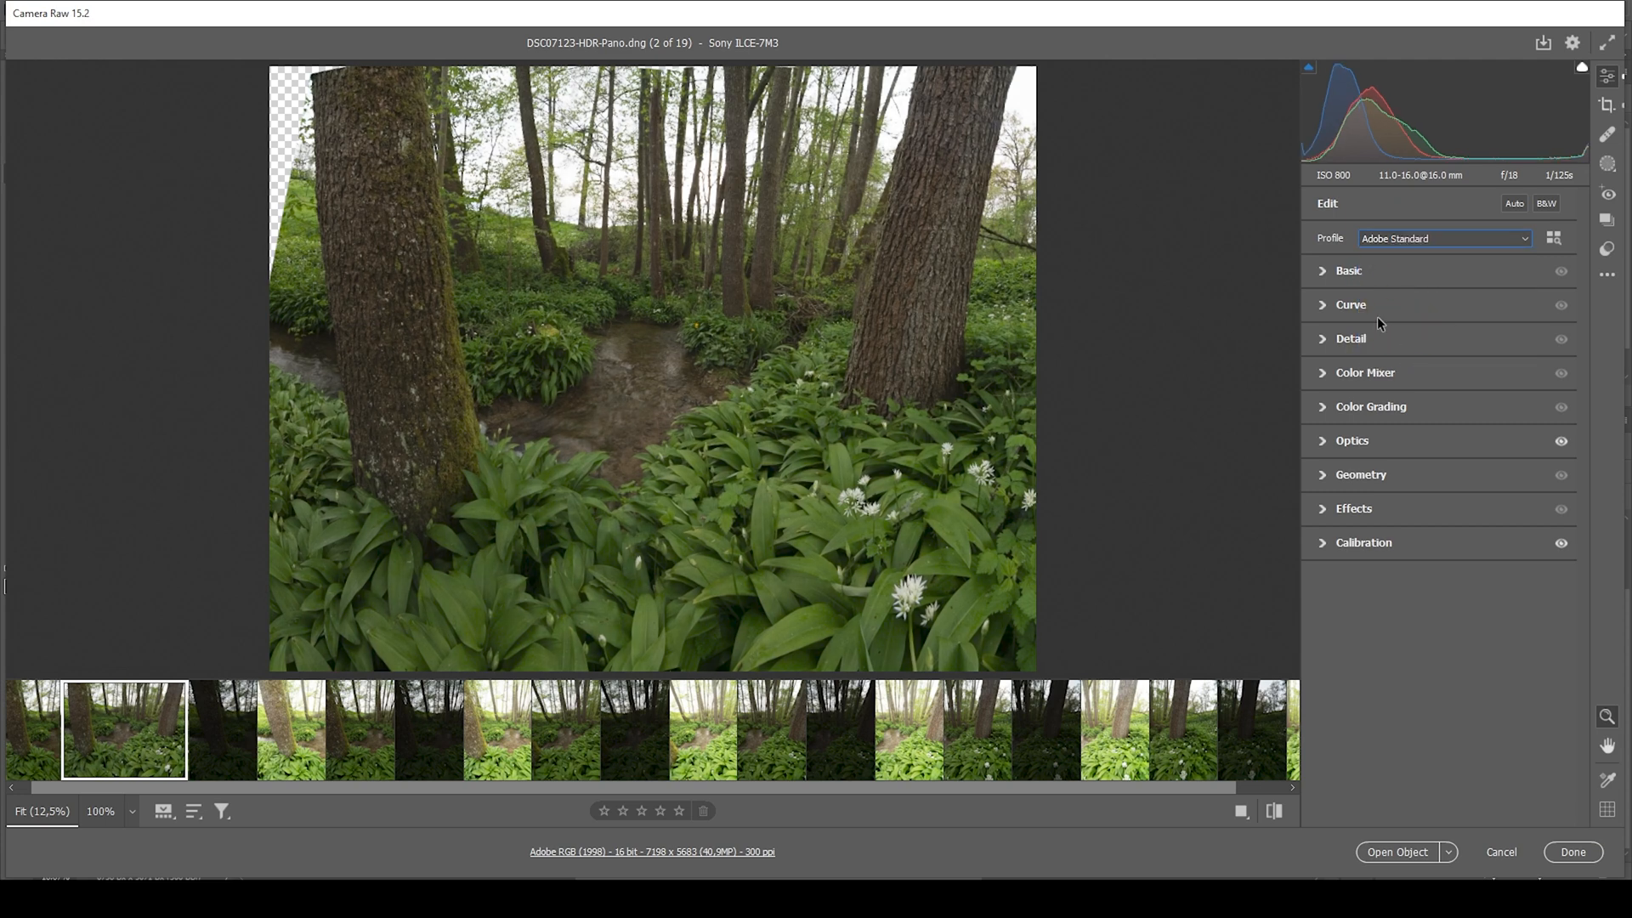
mouse_move(1309, 293)
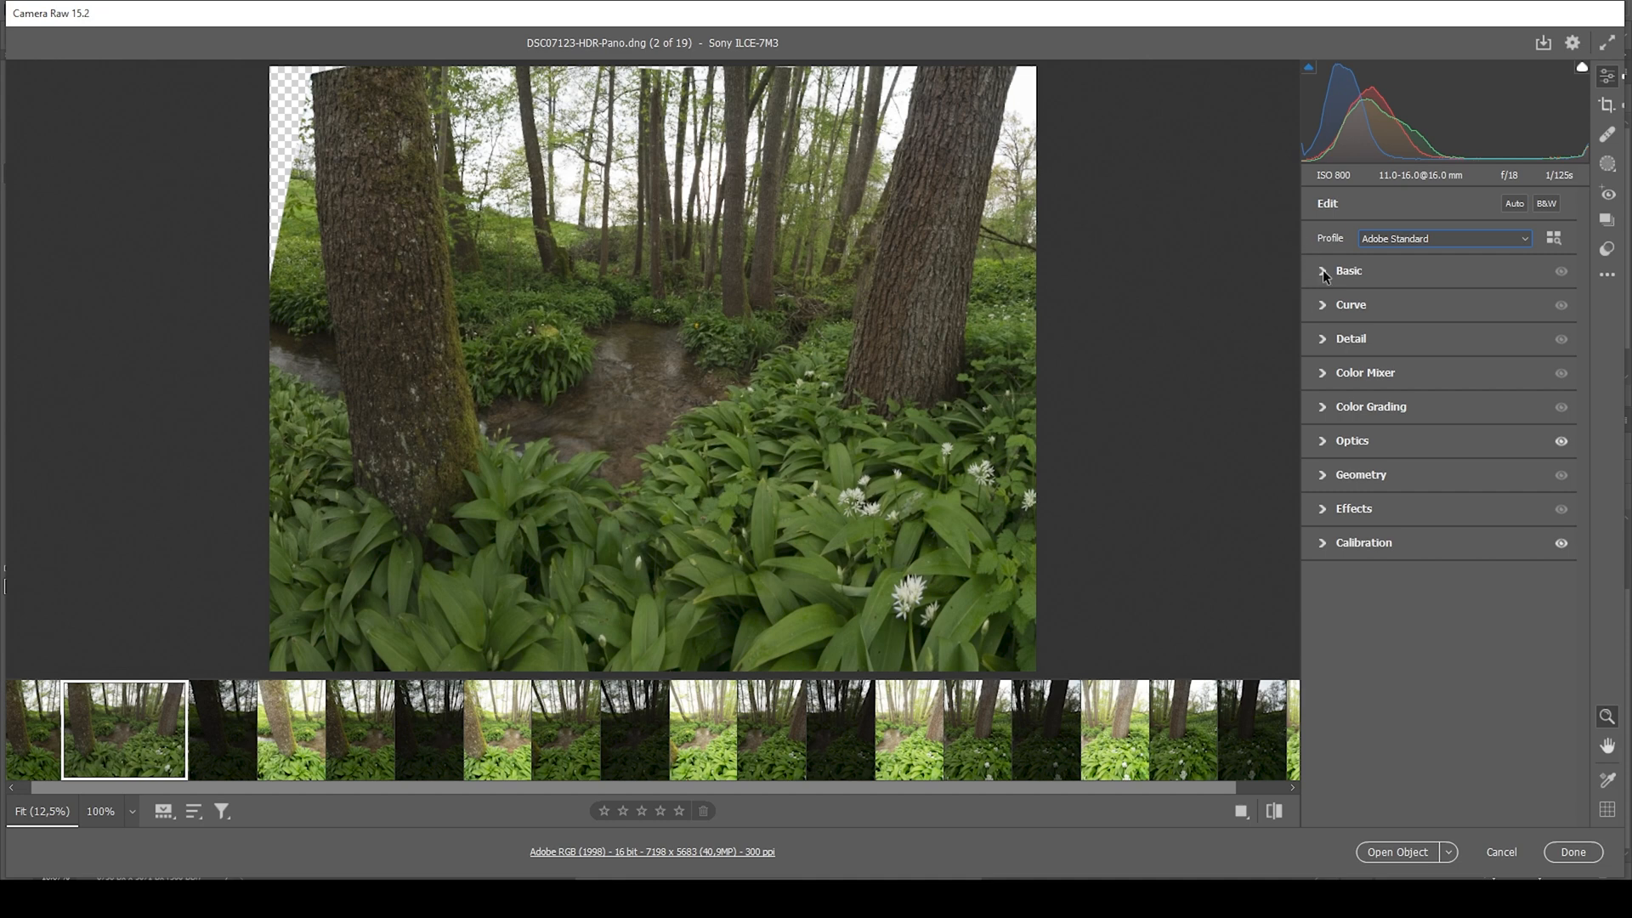
mouse_move(1329, 275)
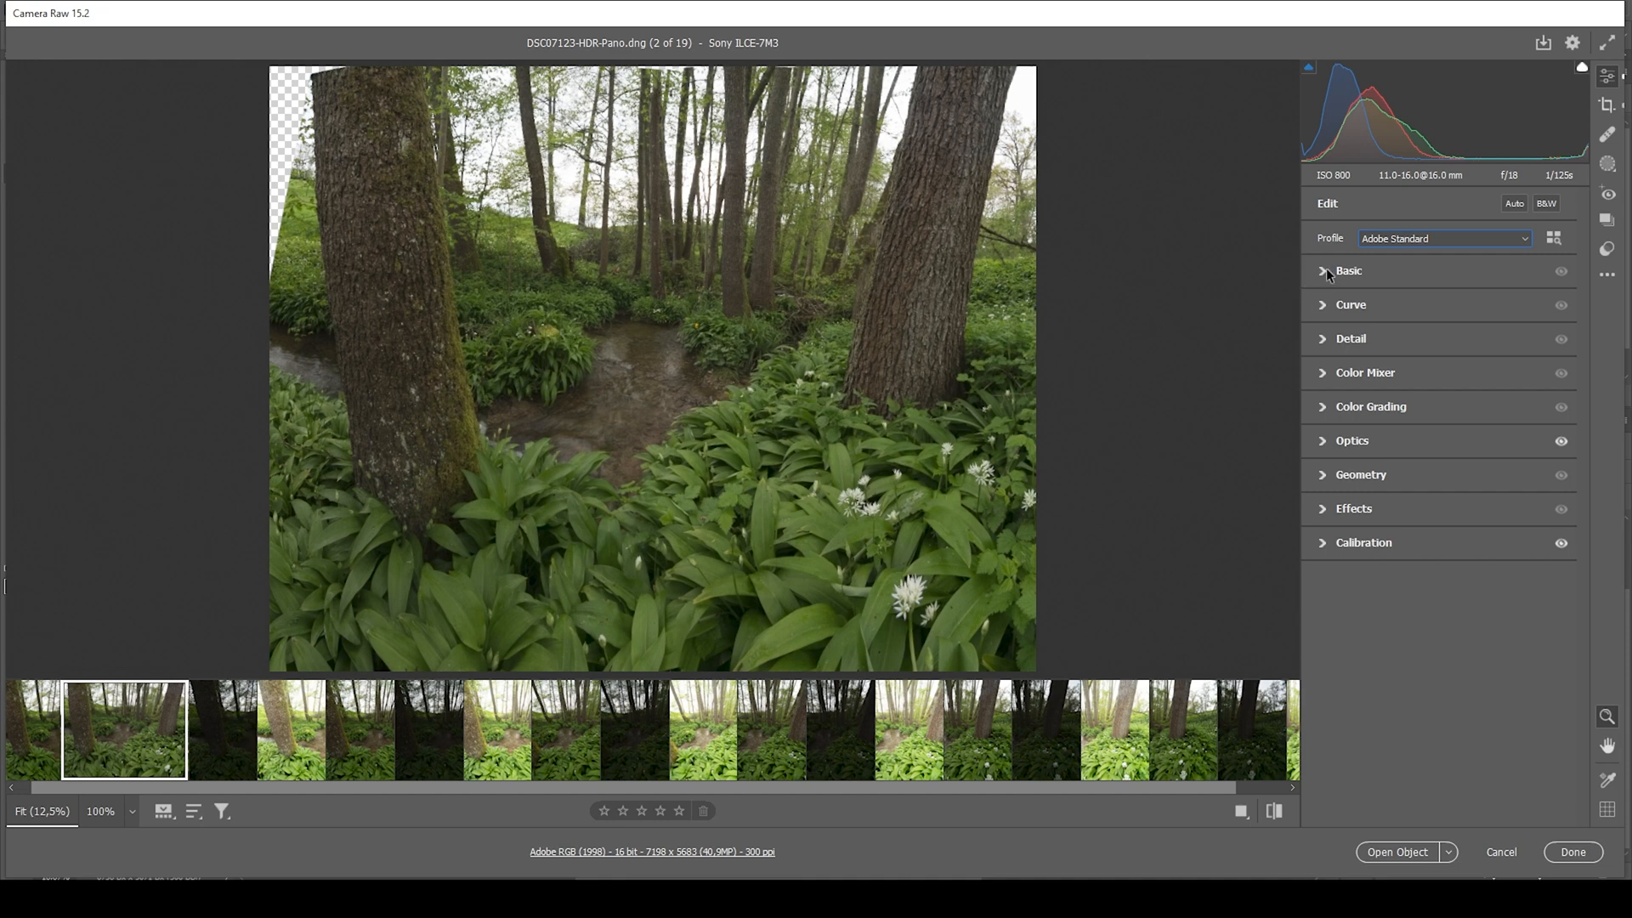
Step: Set Exposure +0.55, Highlights -100 and Shadows +51 in the Basic panel
click(1348, 271)
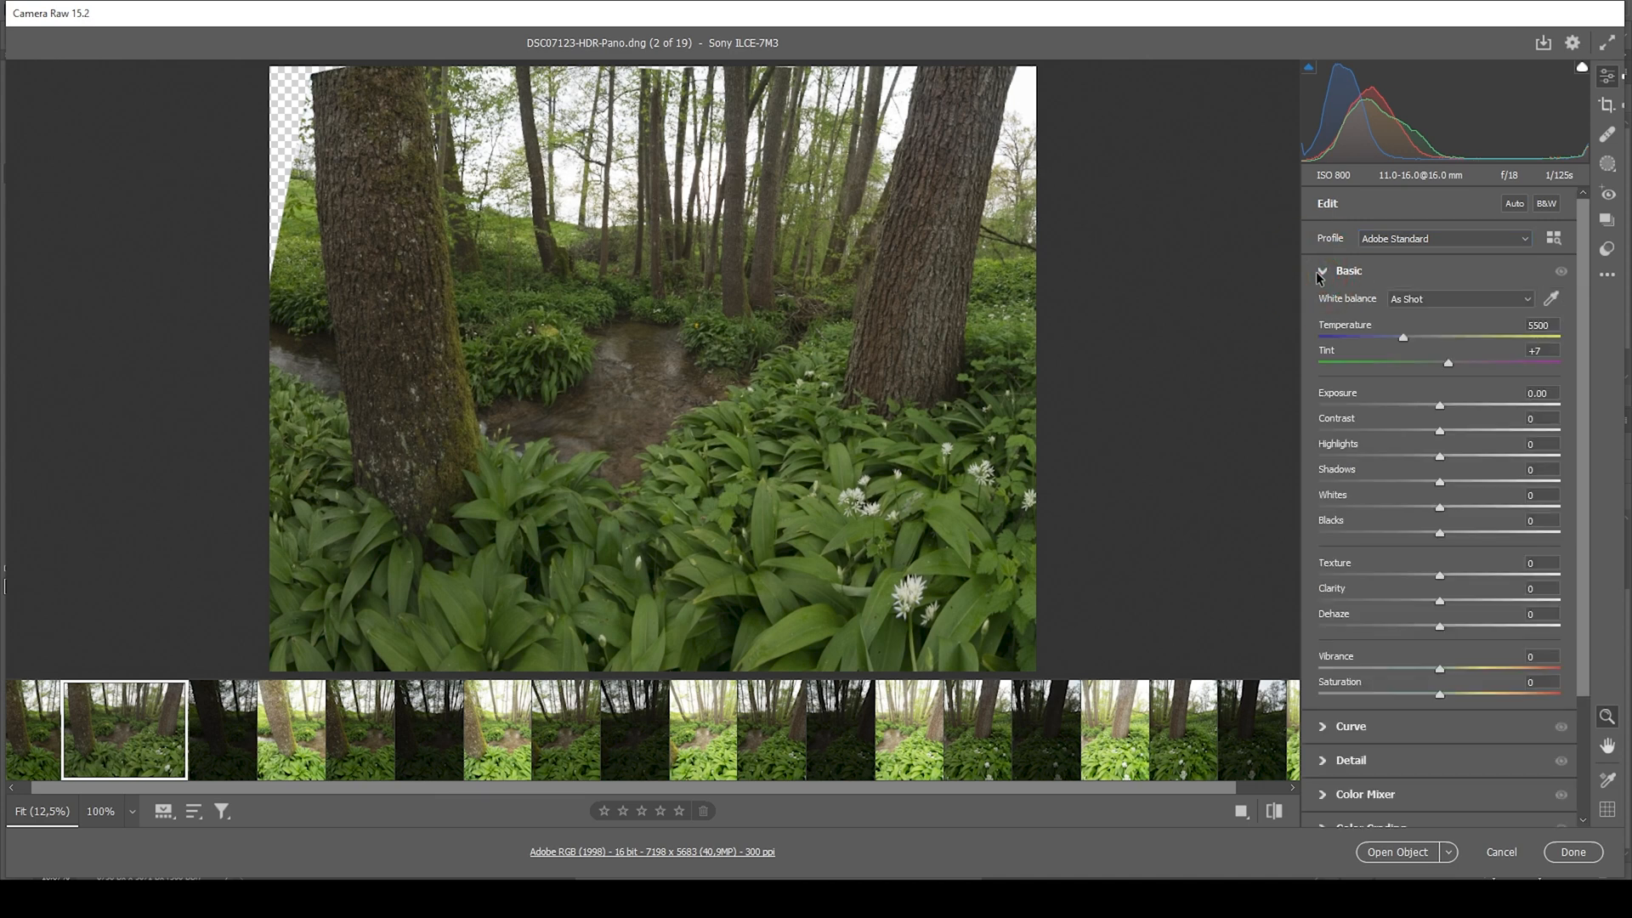
mouse_move(1345, 234)
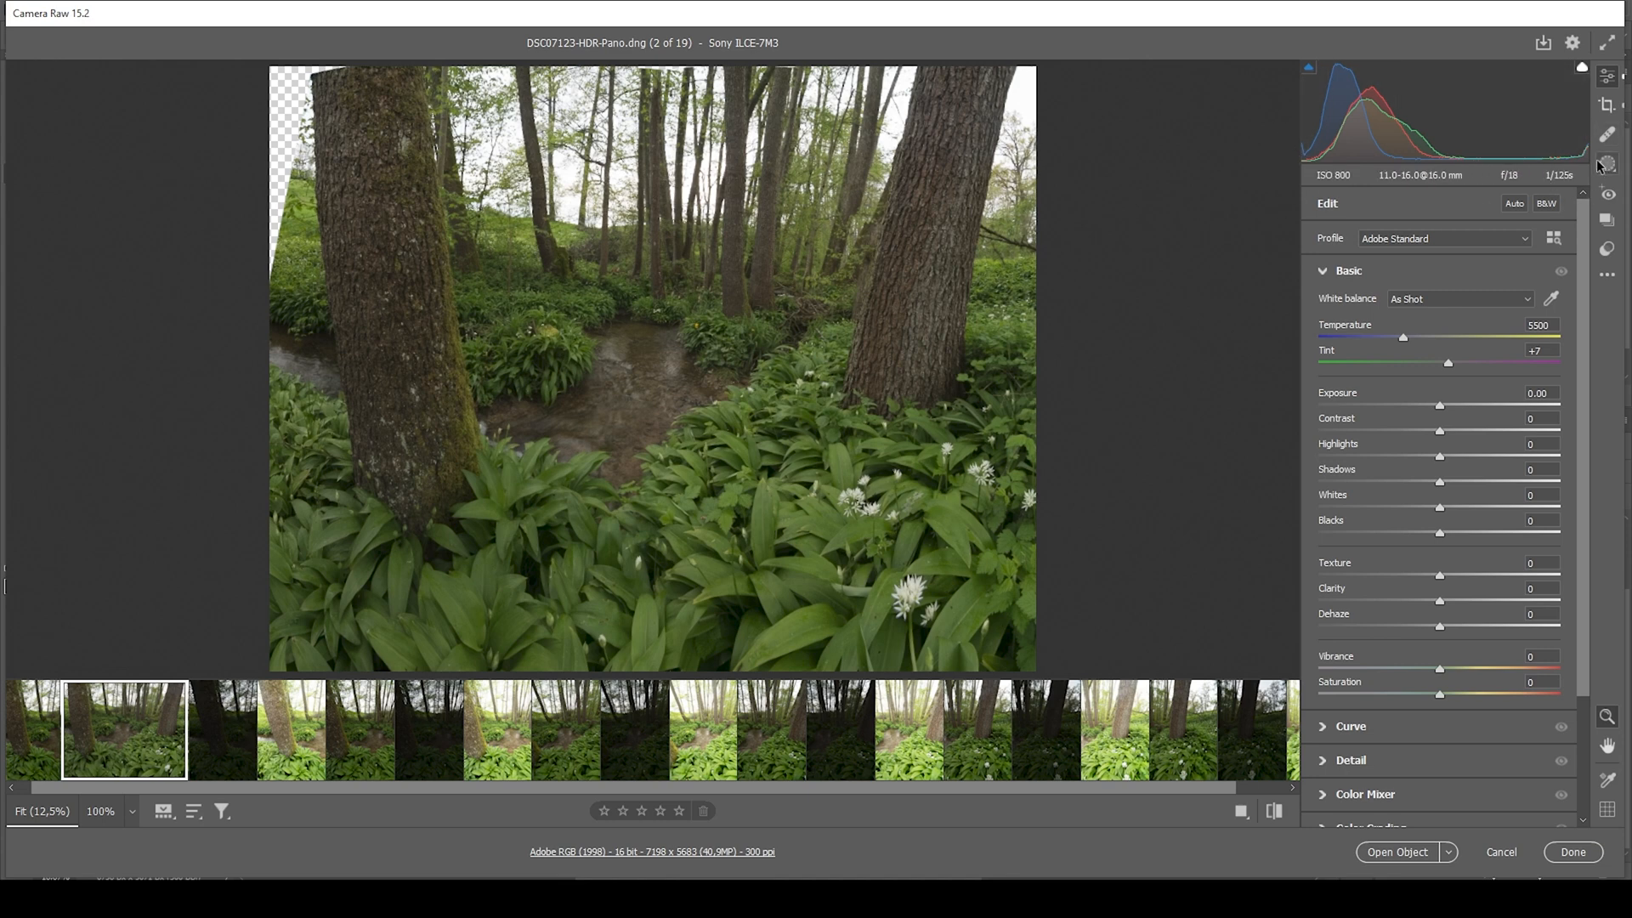
mouse_move(1605, 164)
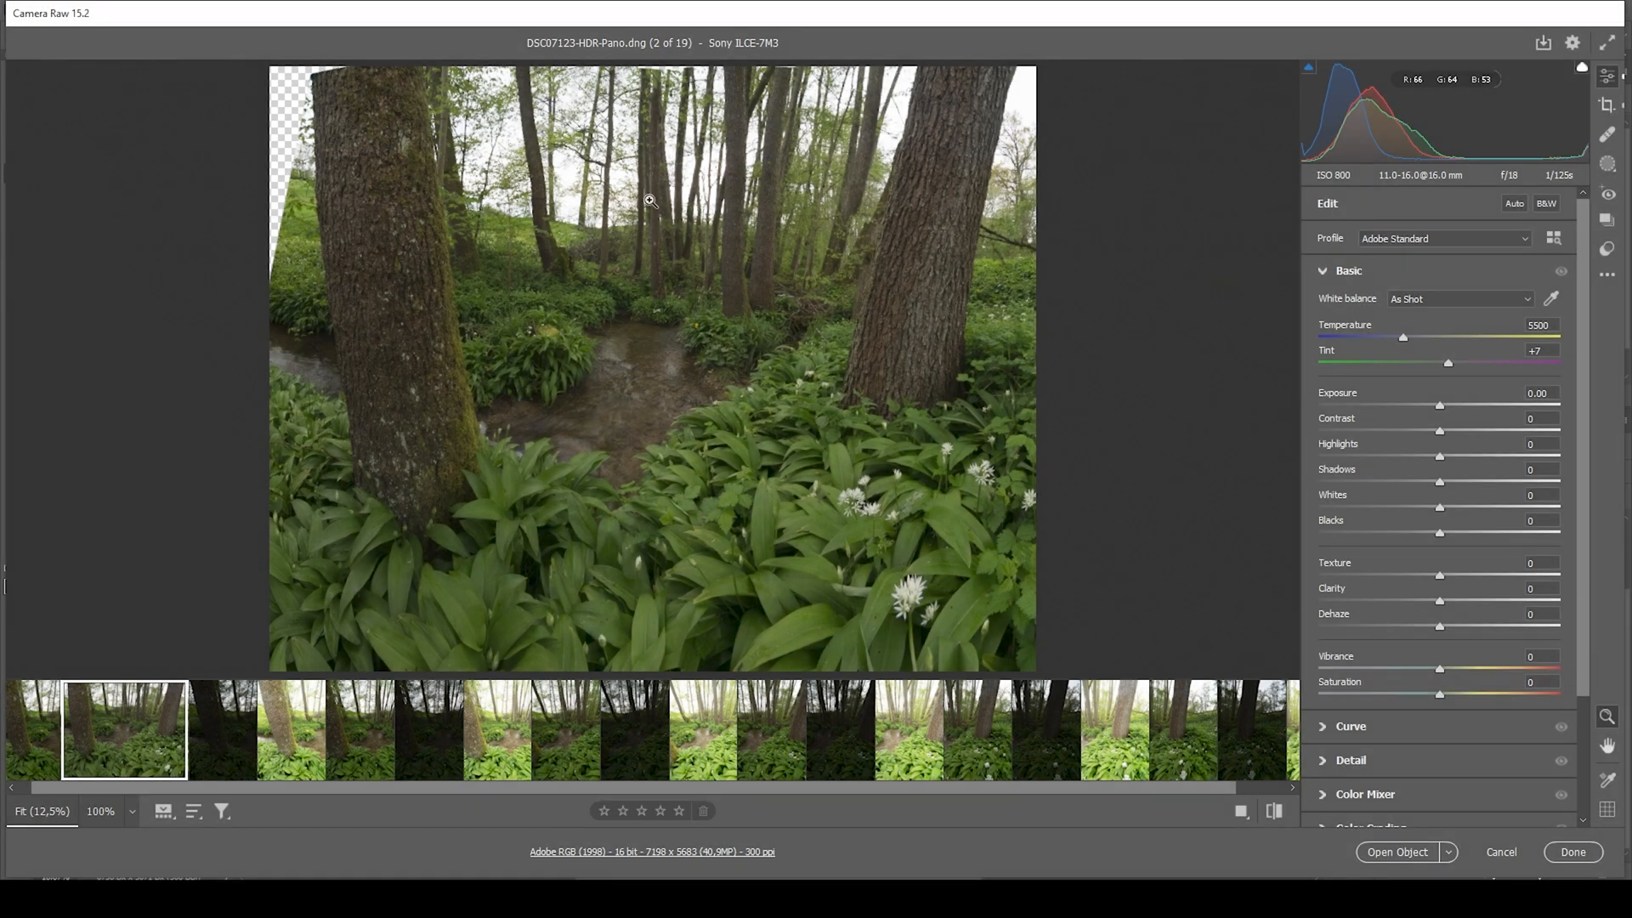
mouse_move(1436, 460)
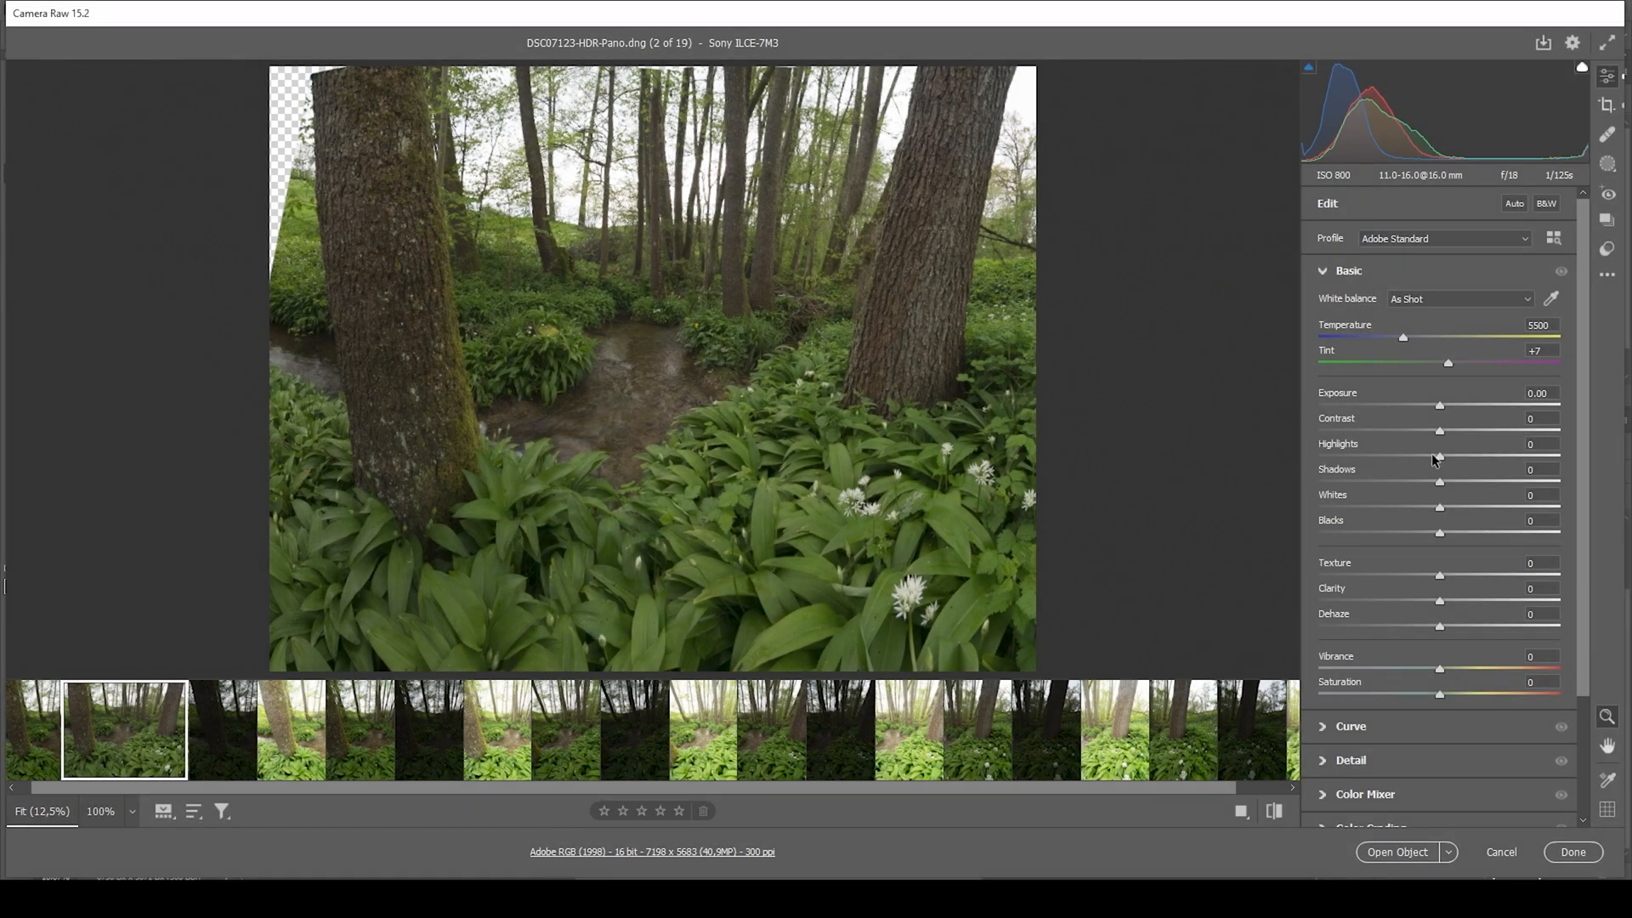
drag(1439, 455, 1320, 455)
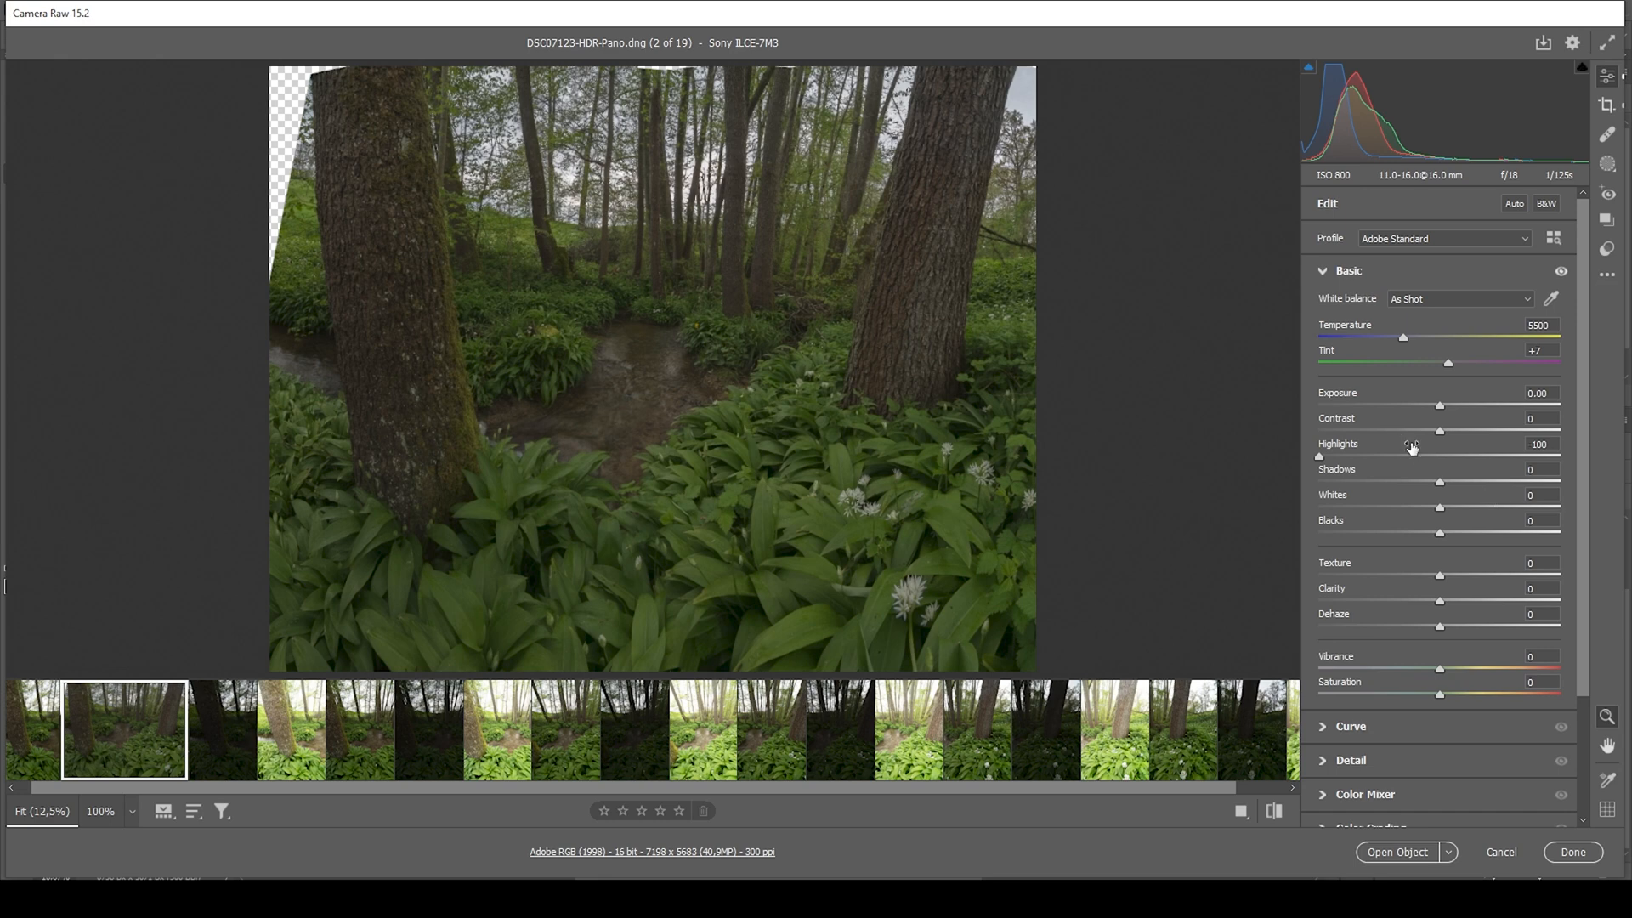
mouse_move(1442, 409)
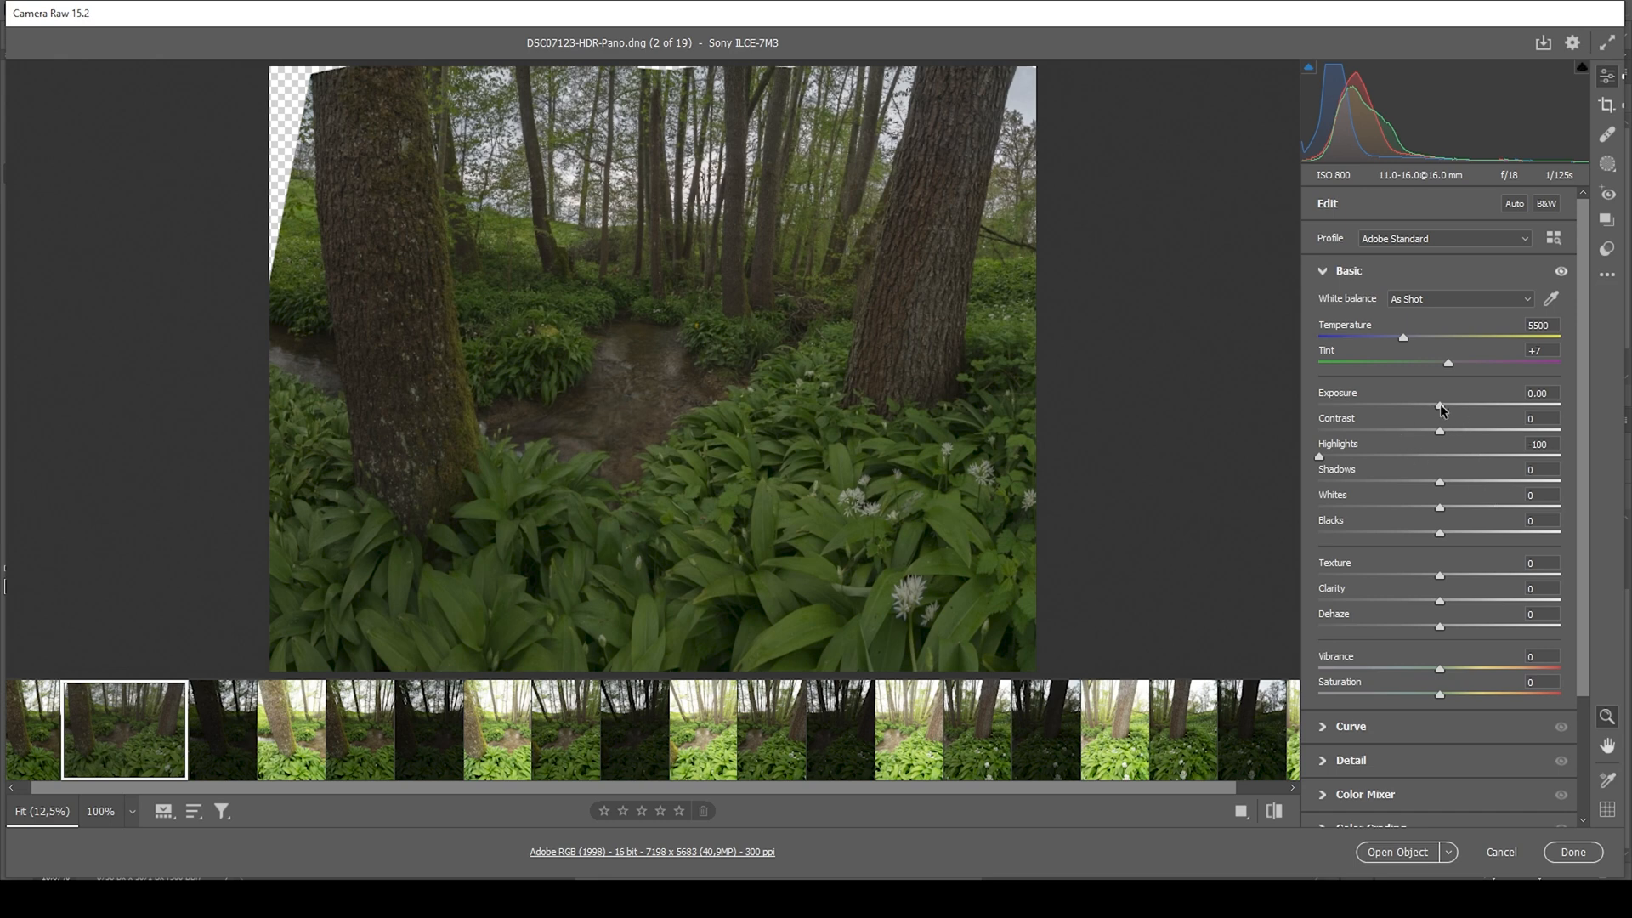
drag(1439, 404, 1448, 404)
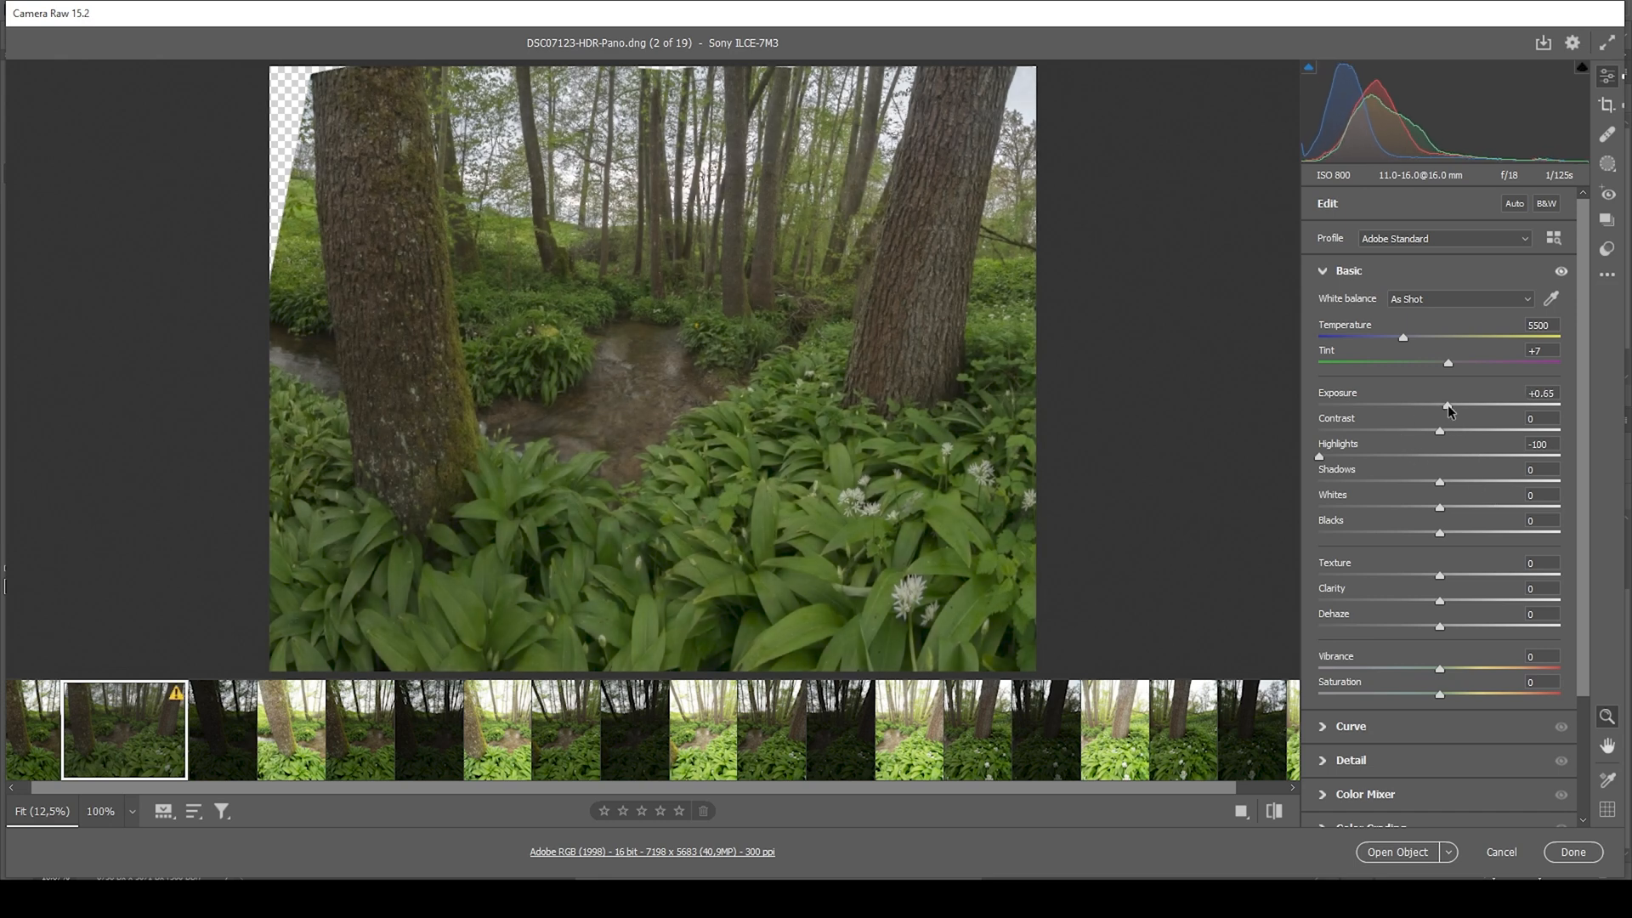
drag(1447, 404, 1443, 405)
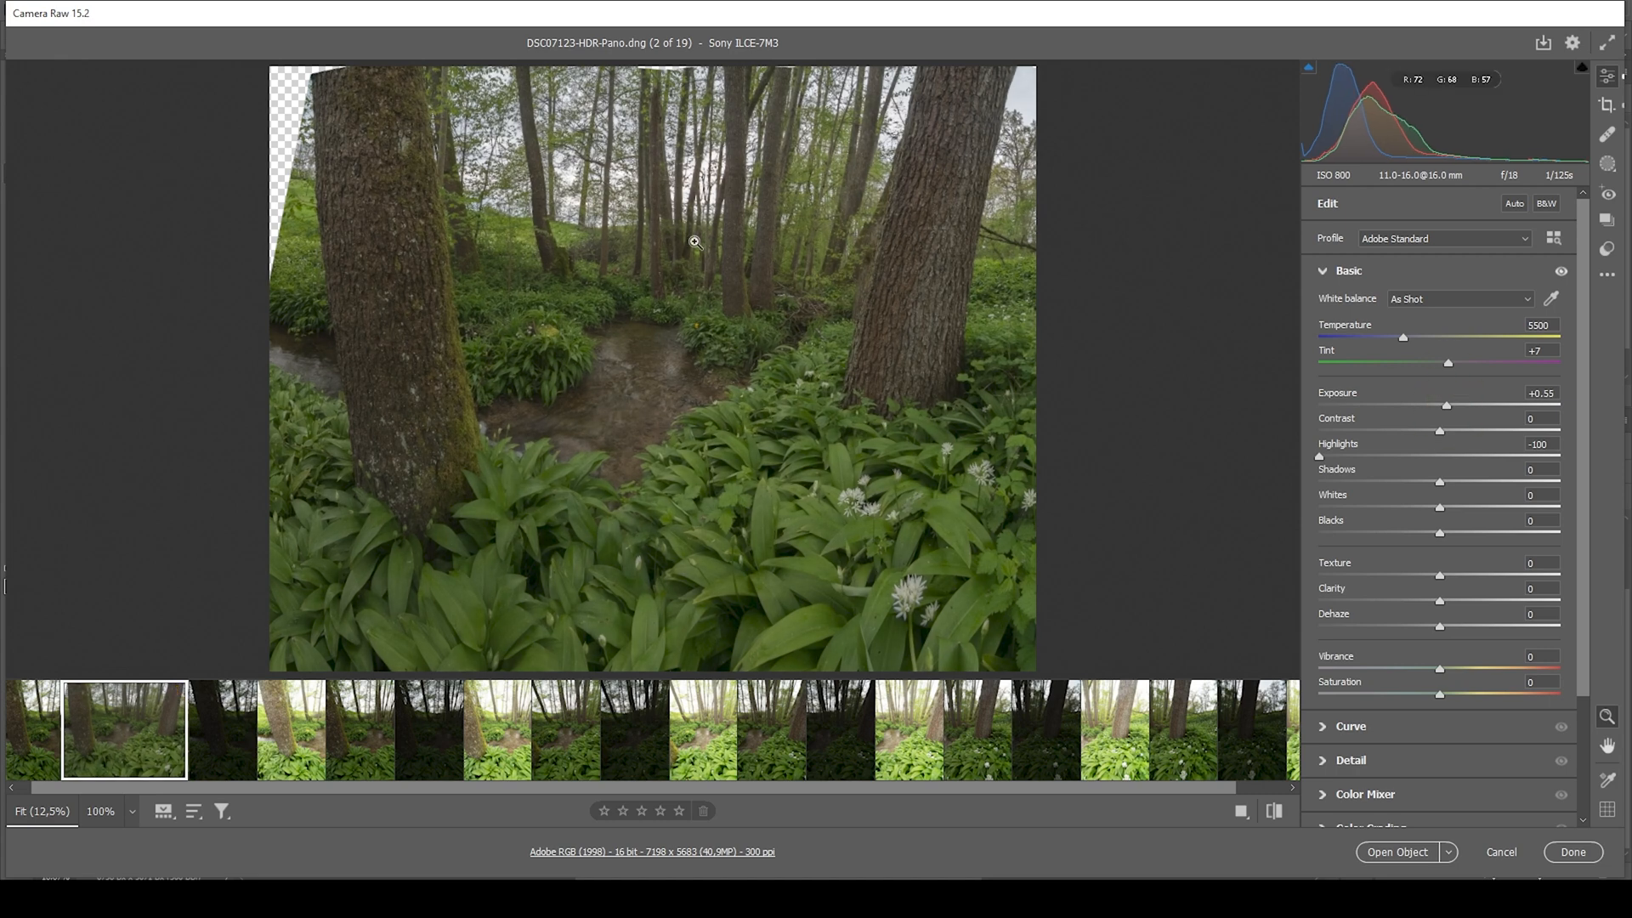
mouse_move(1443, 490)
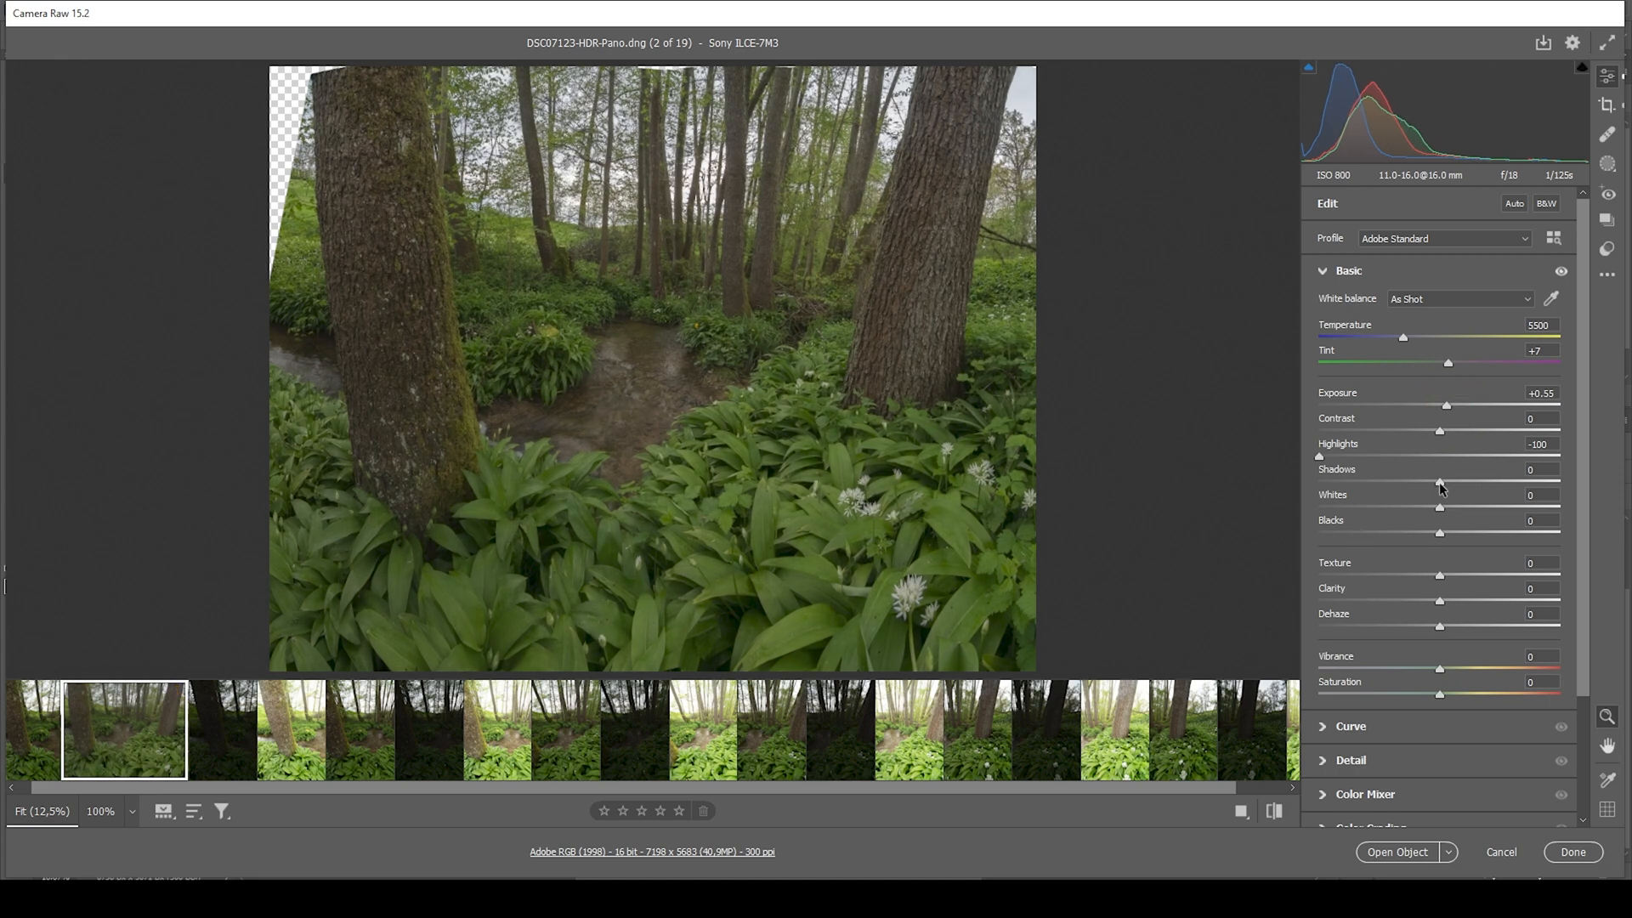
drag(1439, 481, 1470, 481)
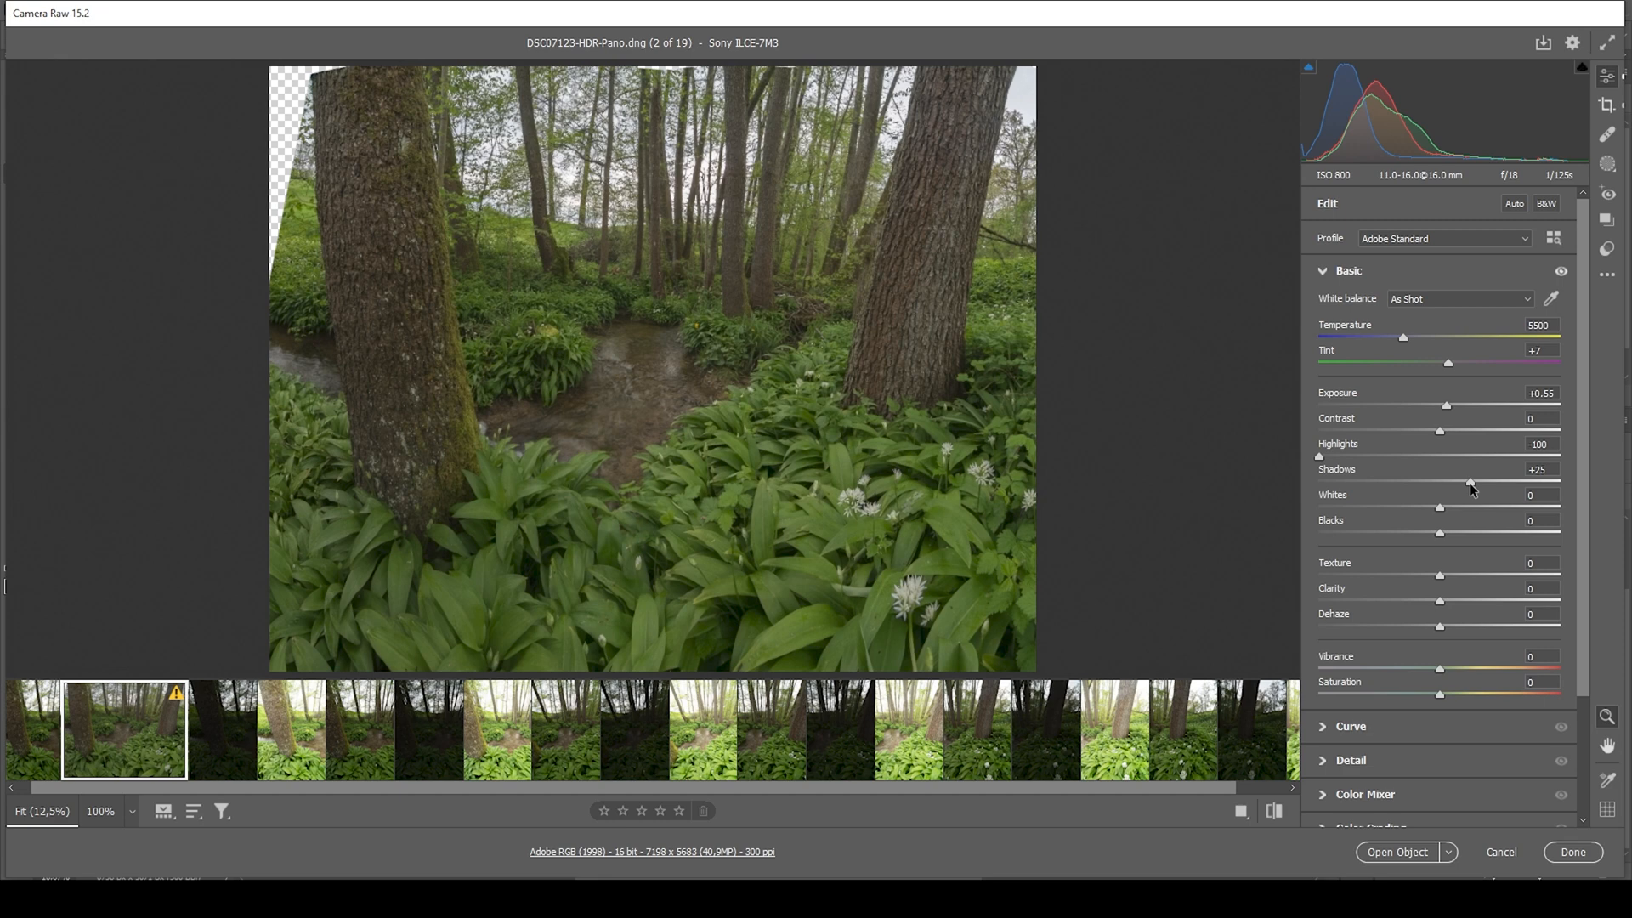
drag(1439, 482, 1499, 482)
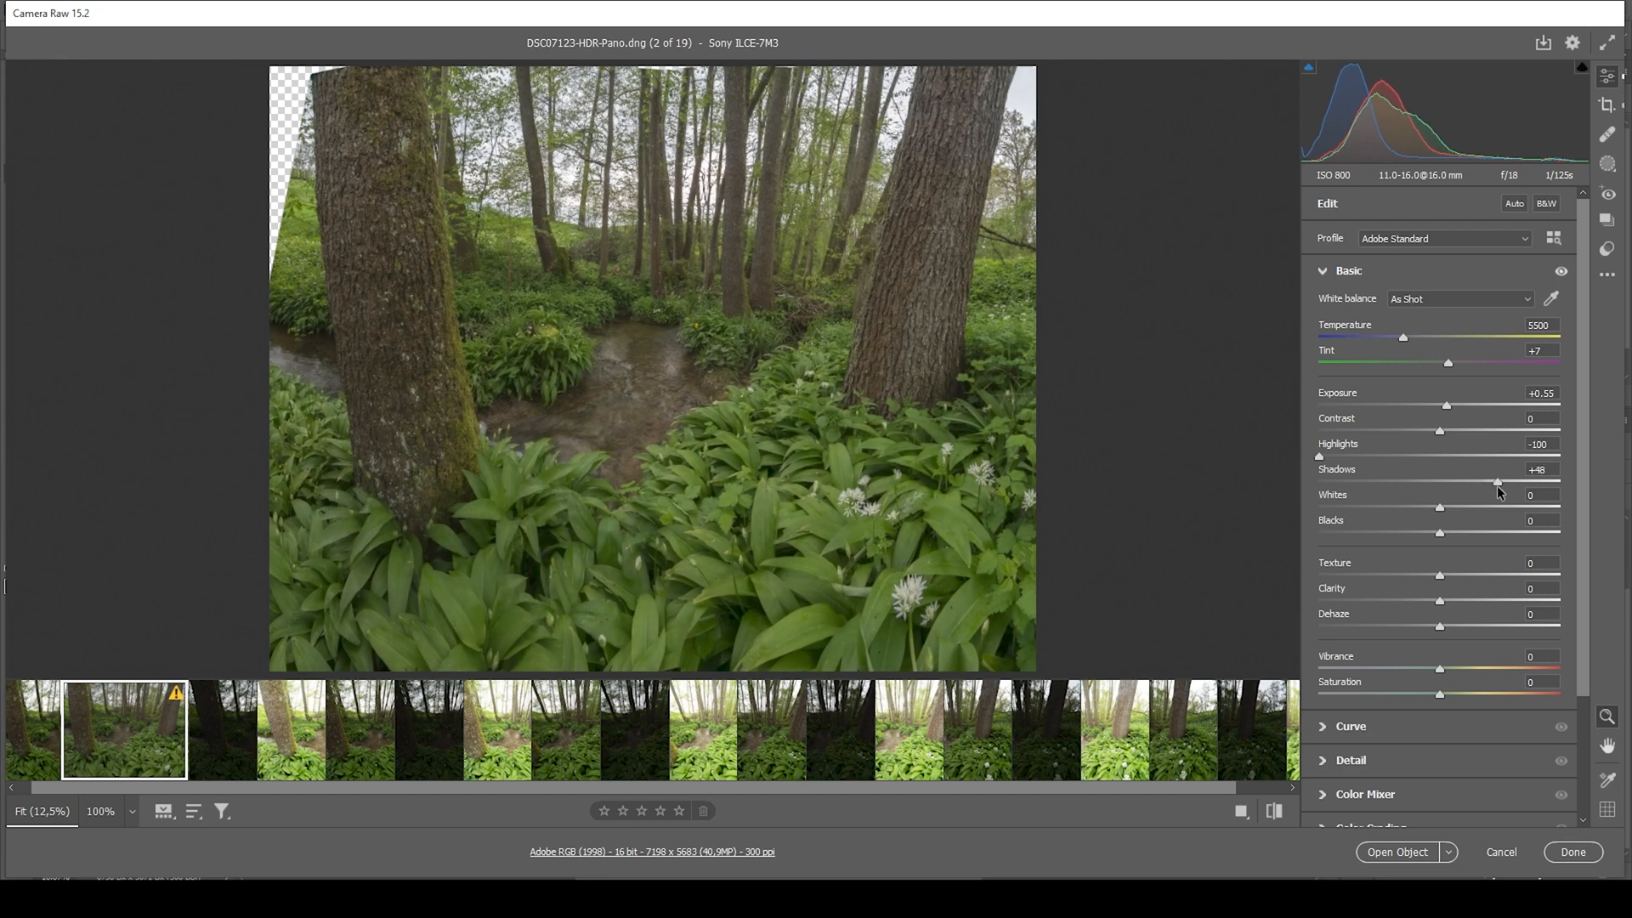
drag(1497, 481, 1499, 481)
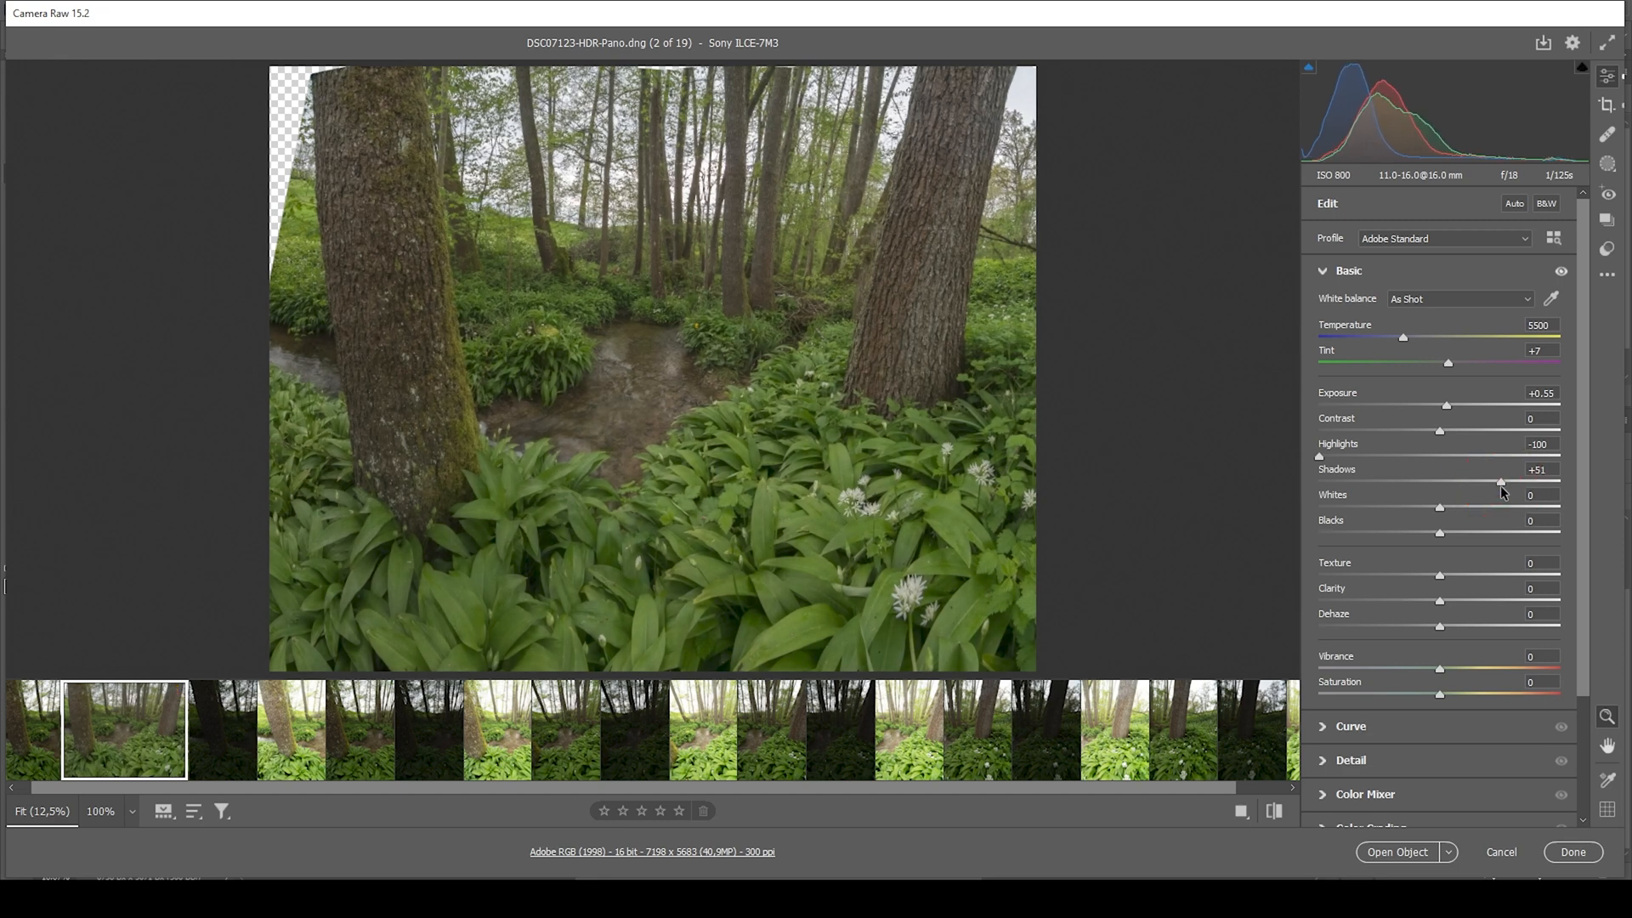
Step: Raise Whites to +15, Blacks to +21 and Contrast to +14
drag(1439, 508, 1447, 508)
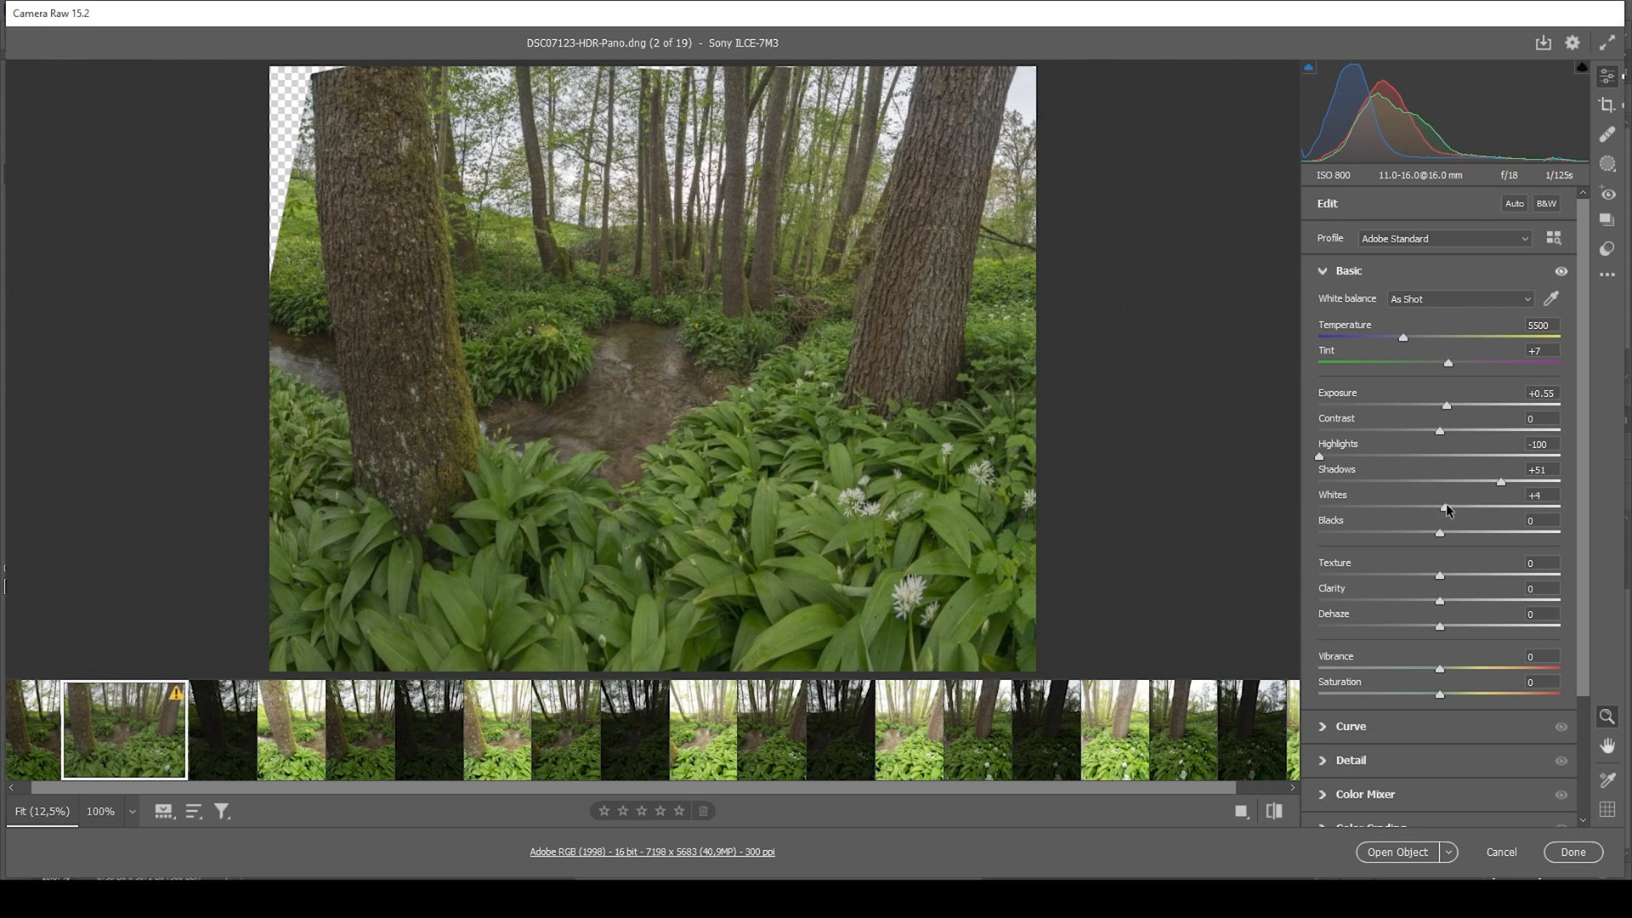
drag(1439, 509, 1459, 508)
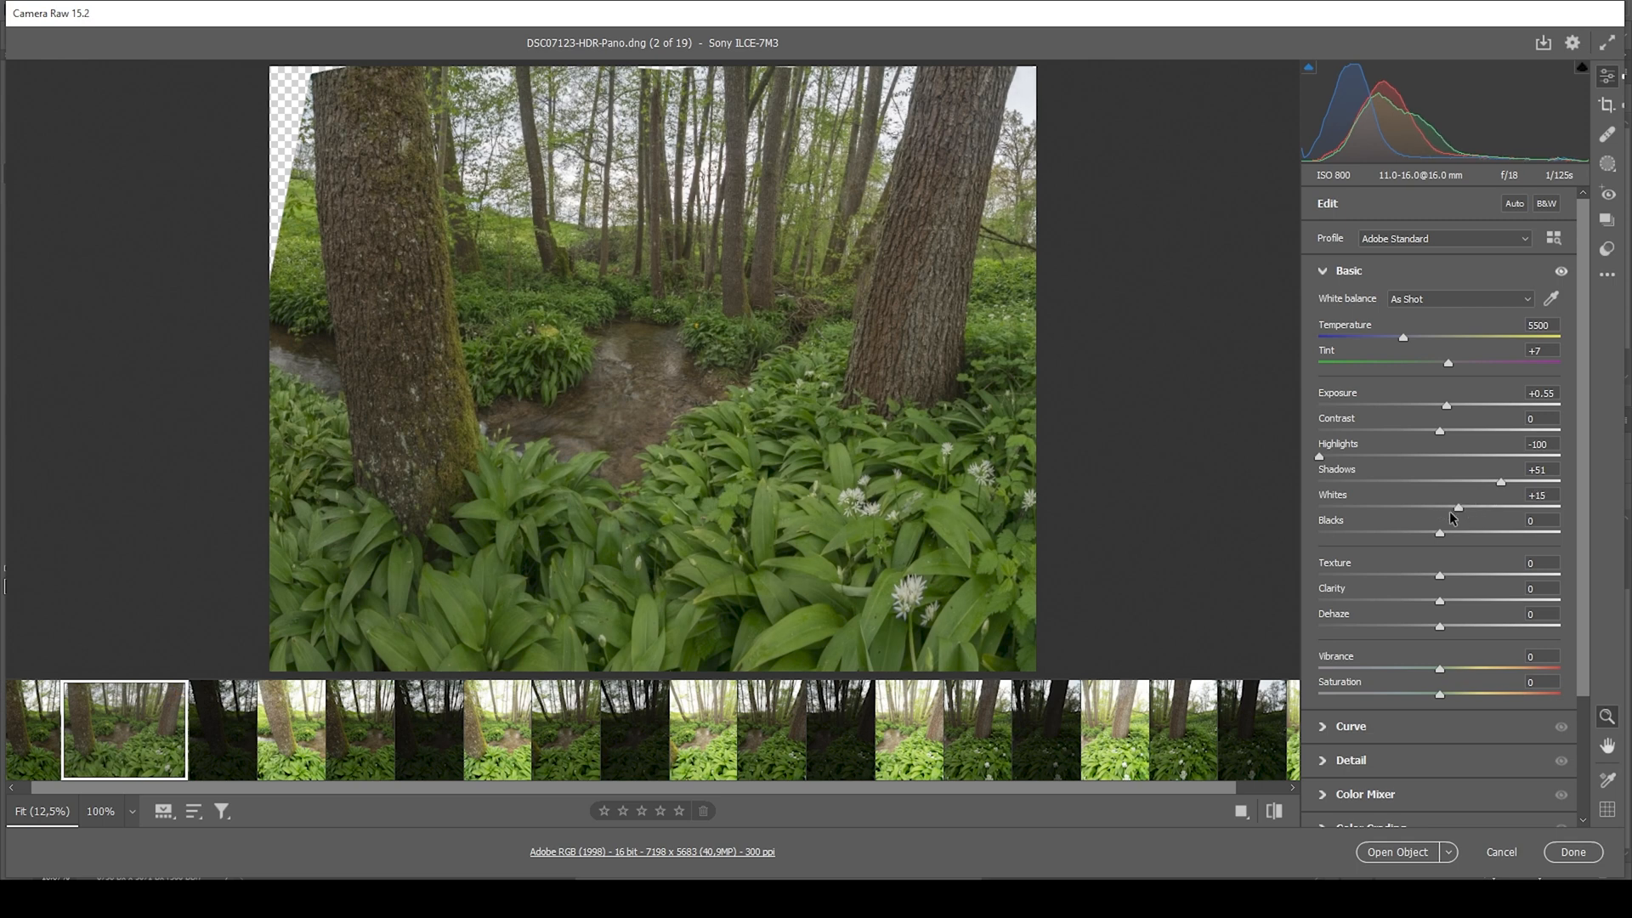
drag(1439, 533, 1457, 533)
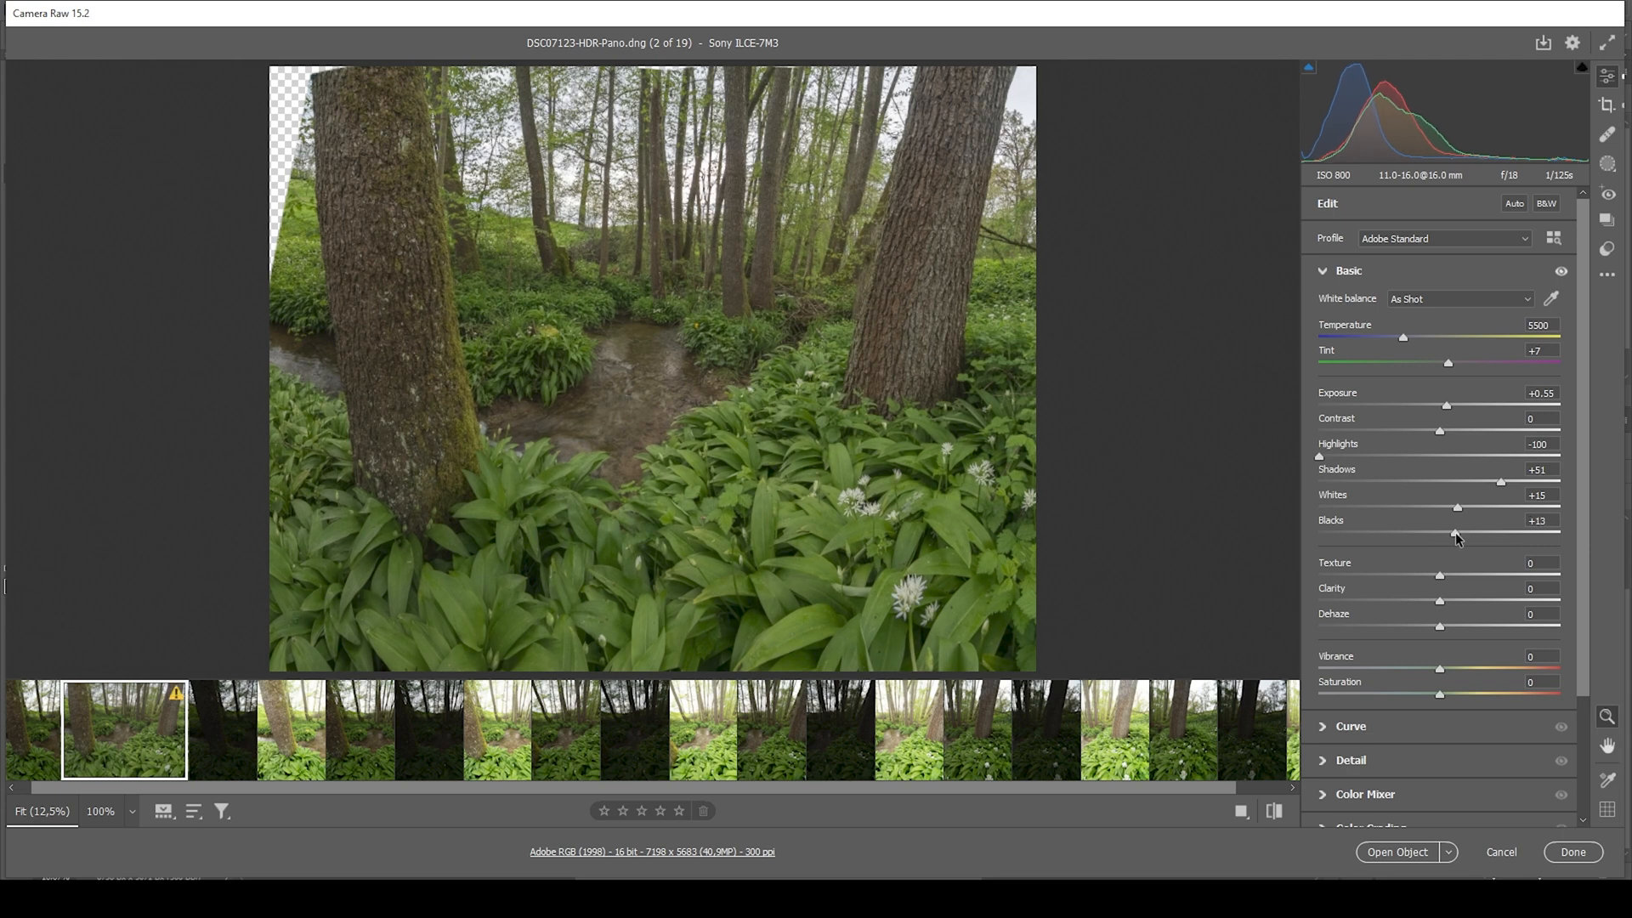
drag(1455, 533, 1465, 533)
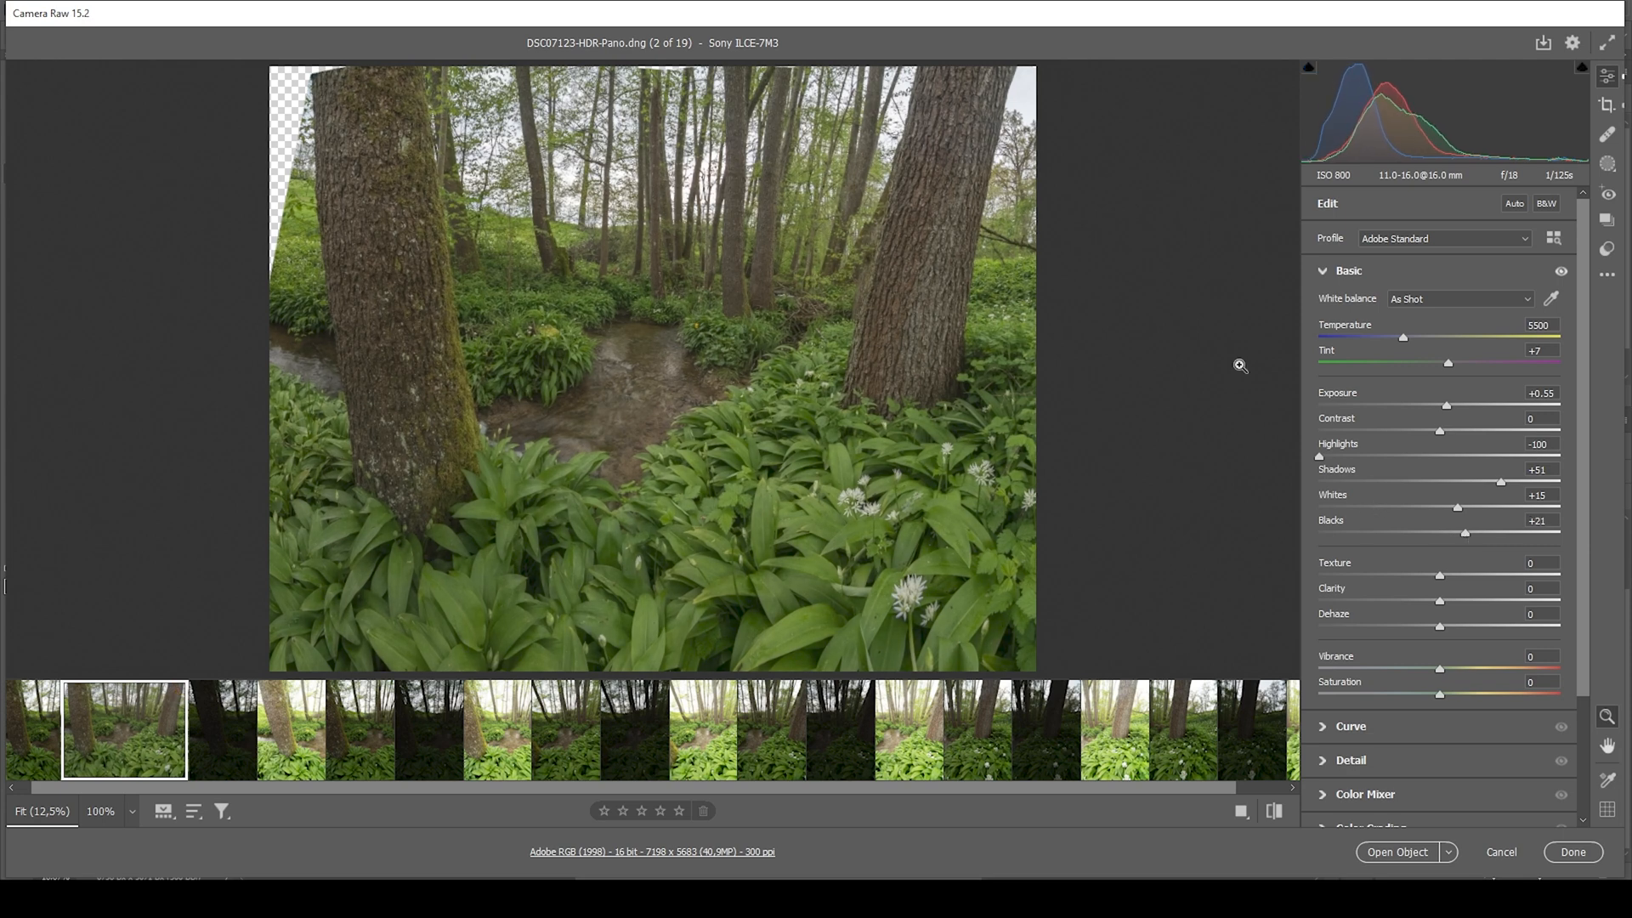
mouse_move(1215, 162)
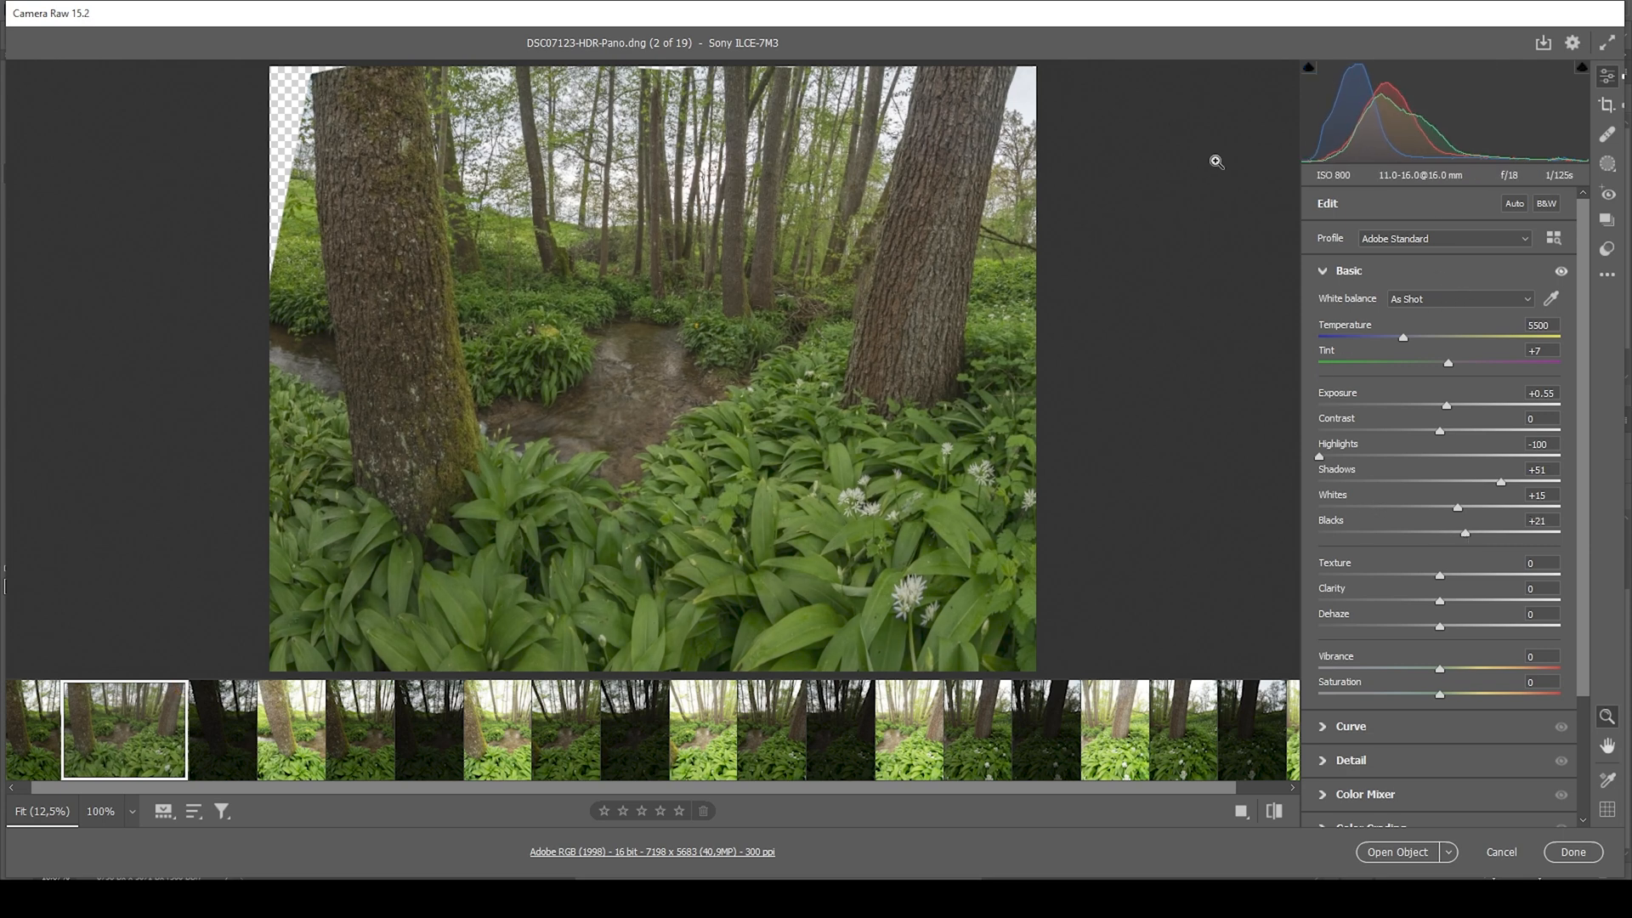
mouse_move(872, 364)
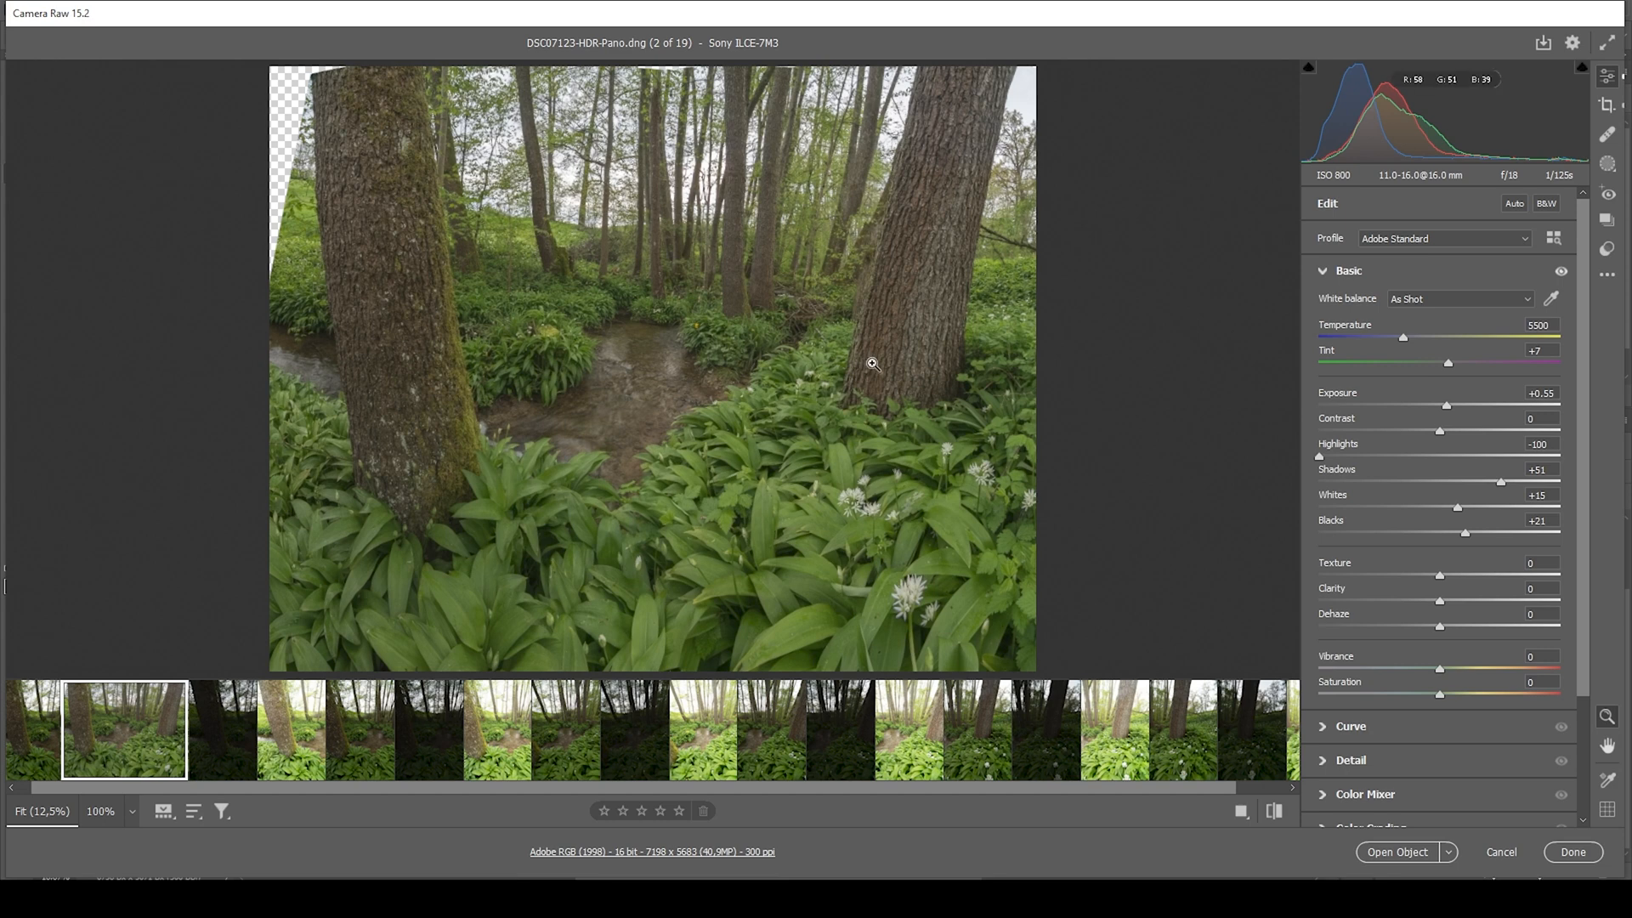
mouse_move(1442, 437)
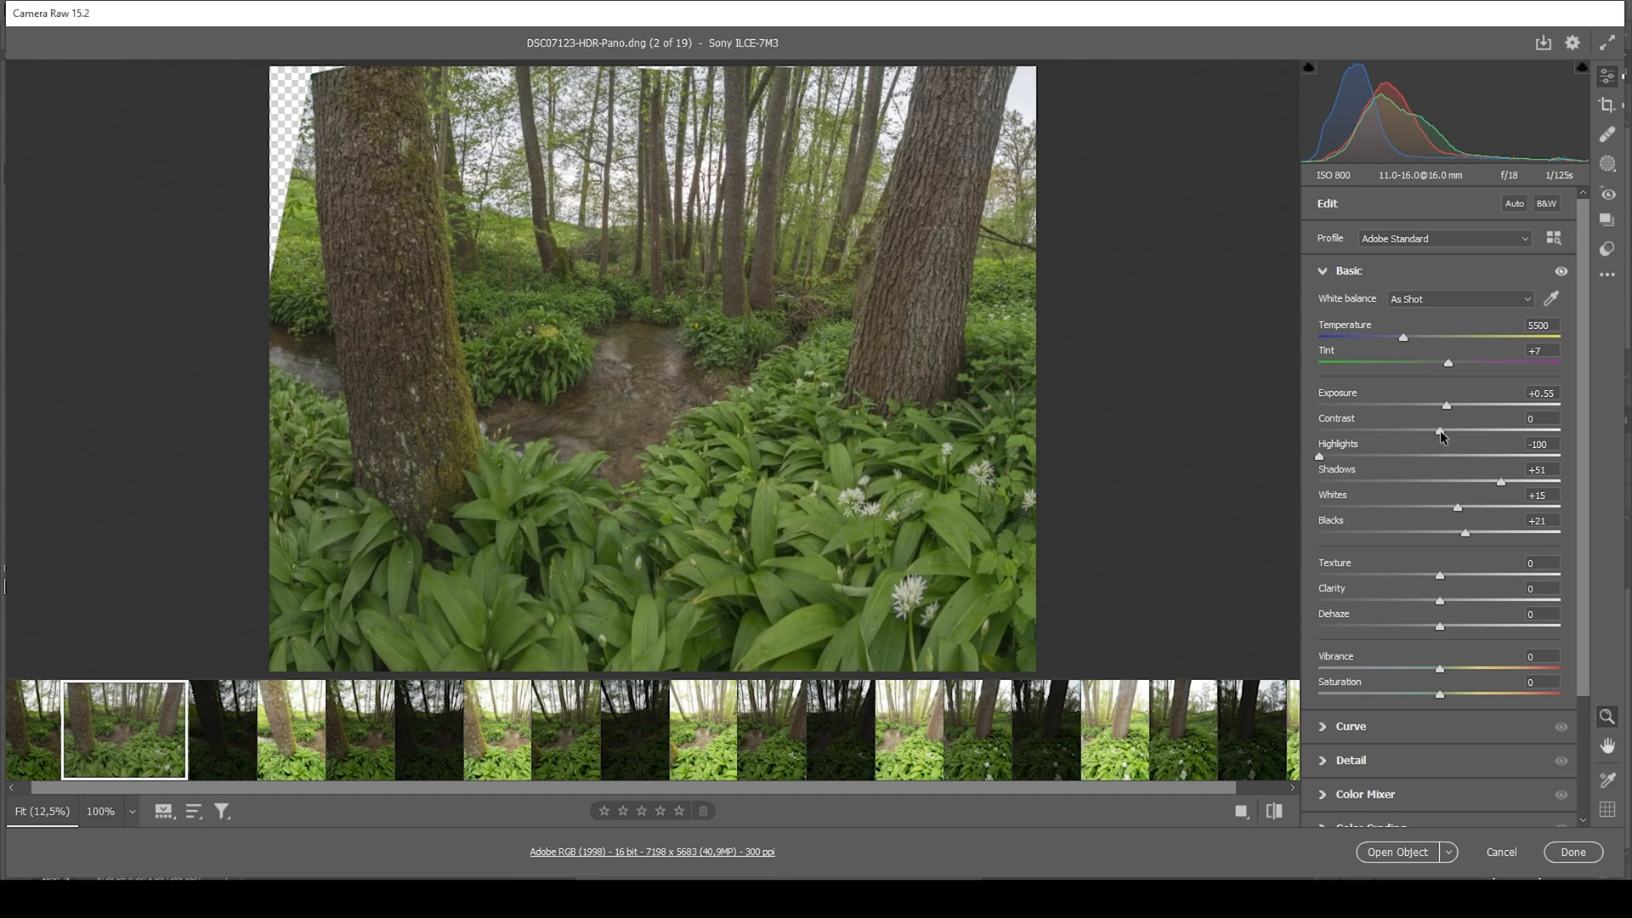
drag(1439, 434, 1447, 434)
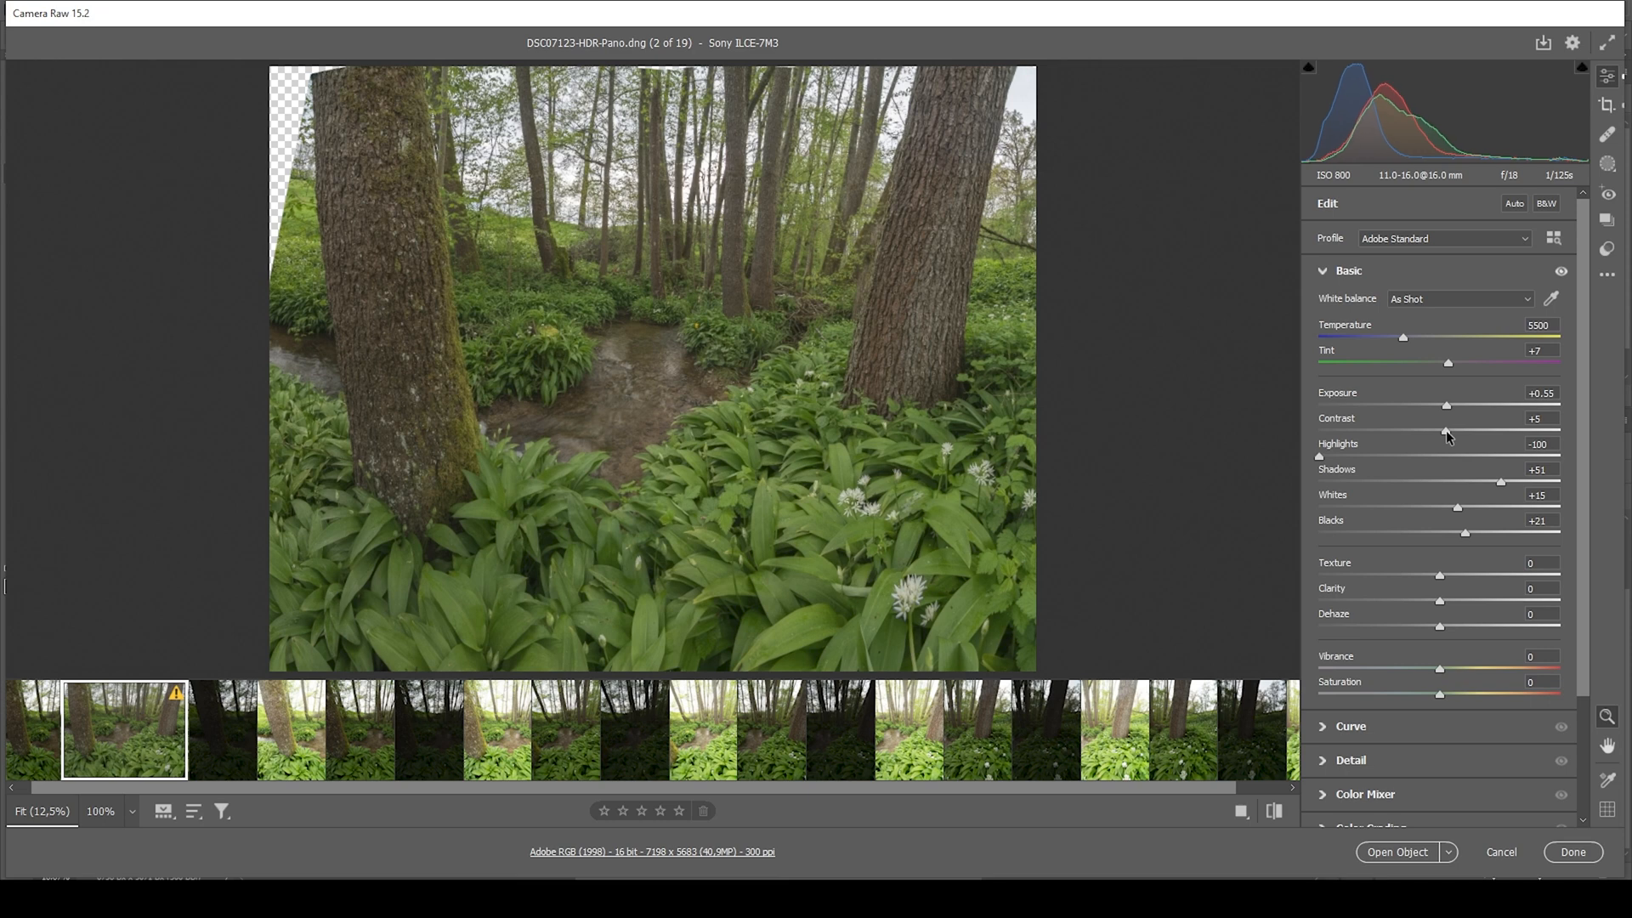
drag(1445, 432, 1459, 432)
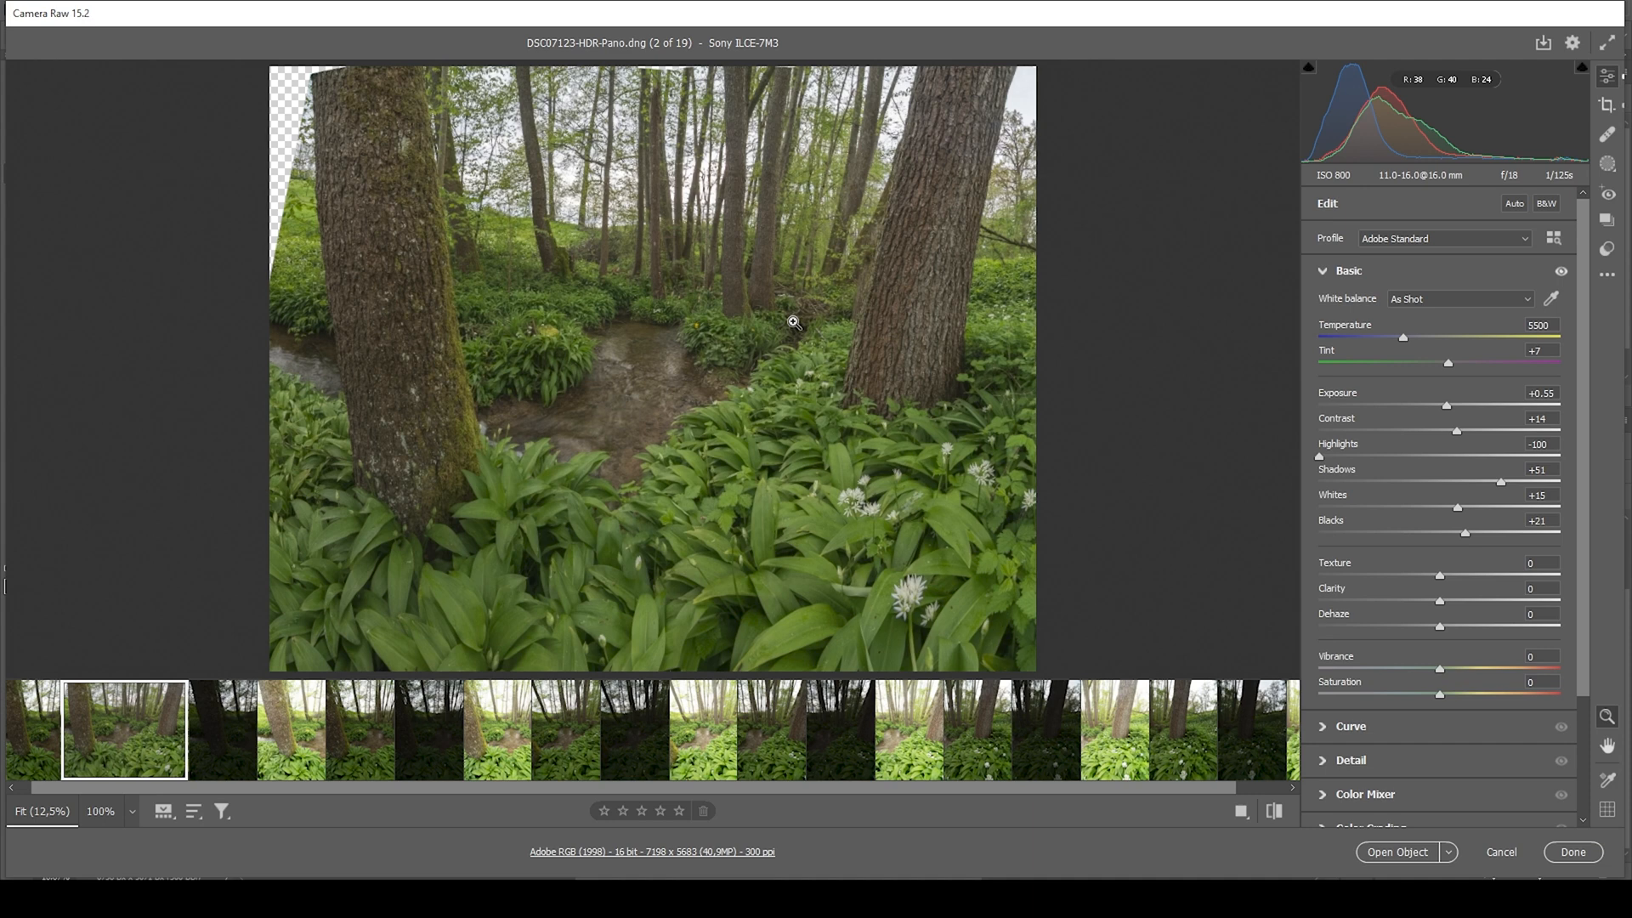
mouse_move(1328, 437)
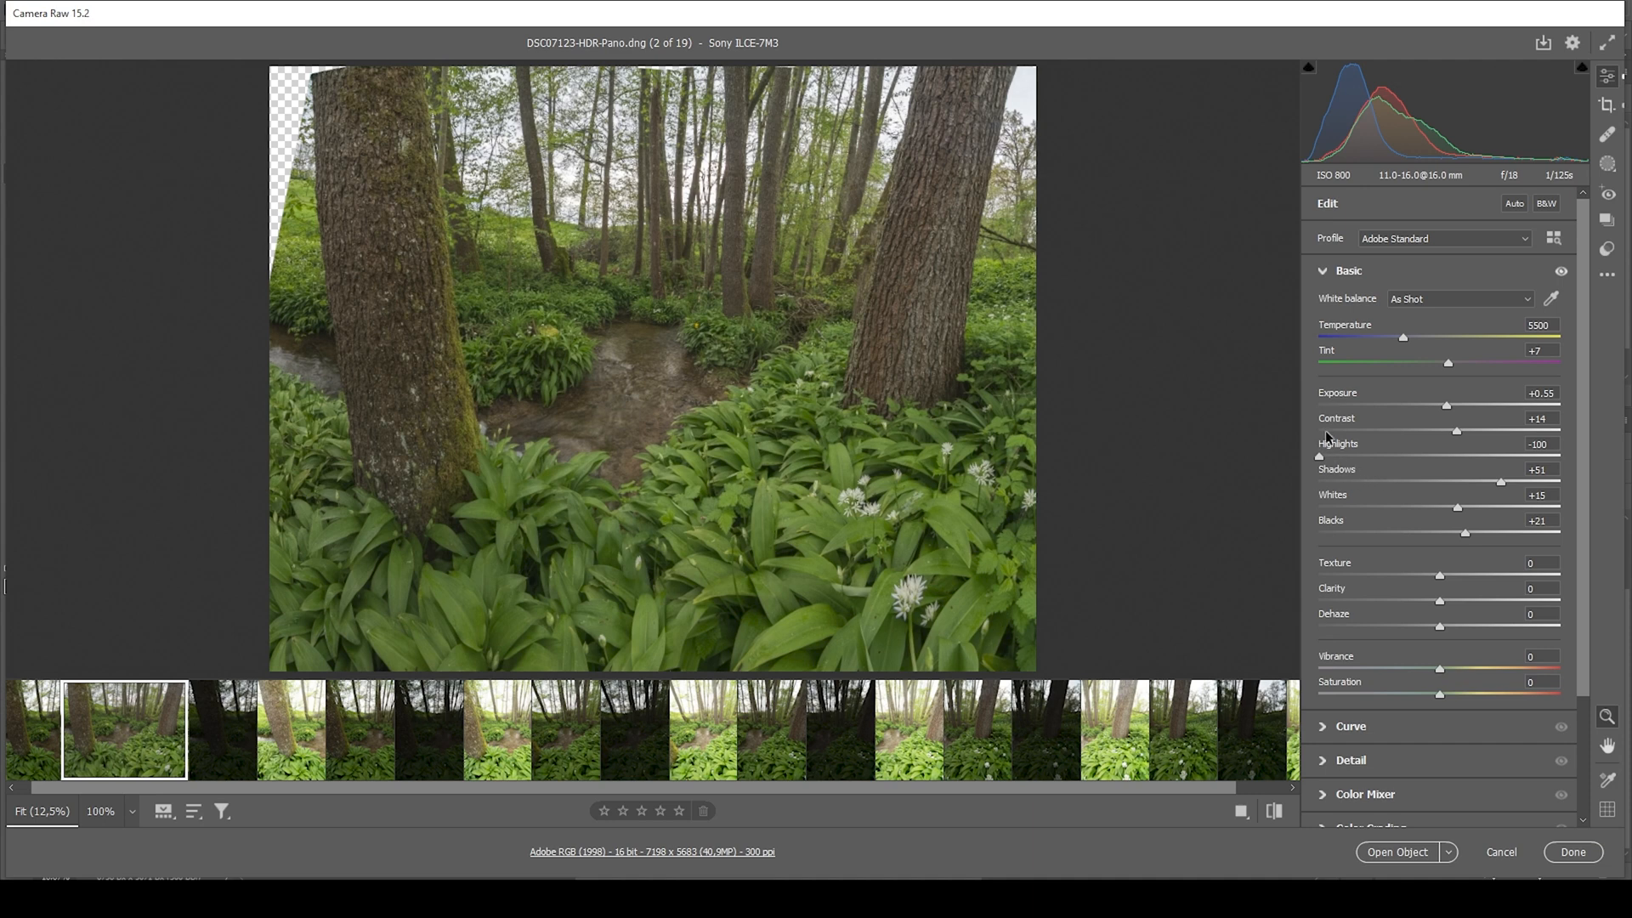
mouse_move(842, 361)
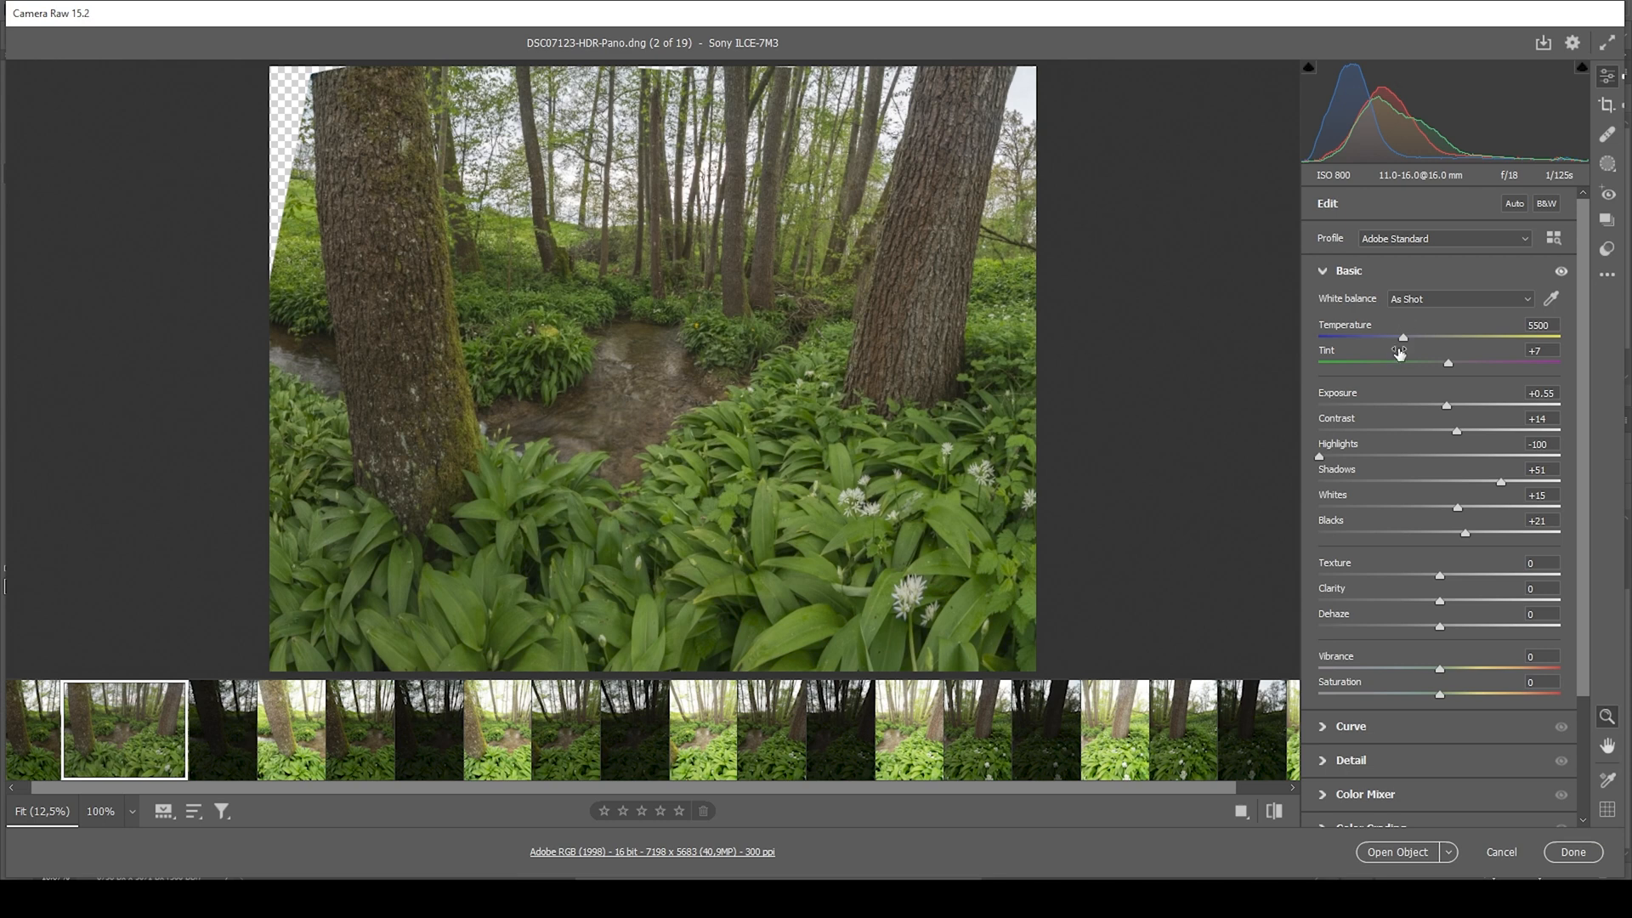
mouse_move(1404, 342)
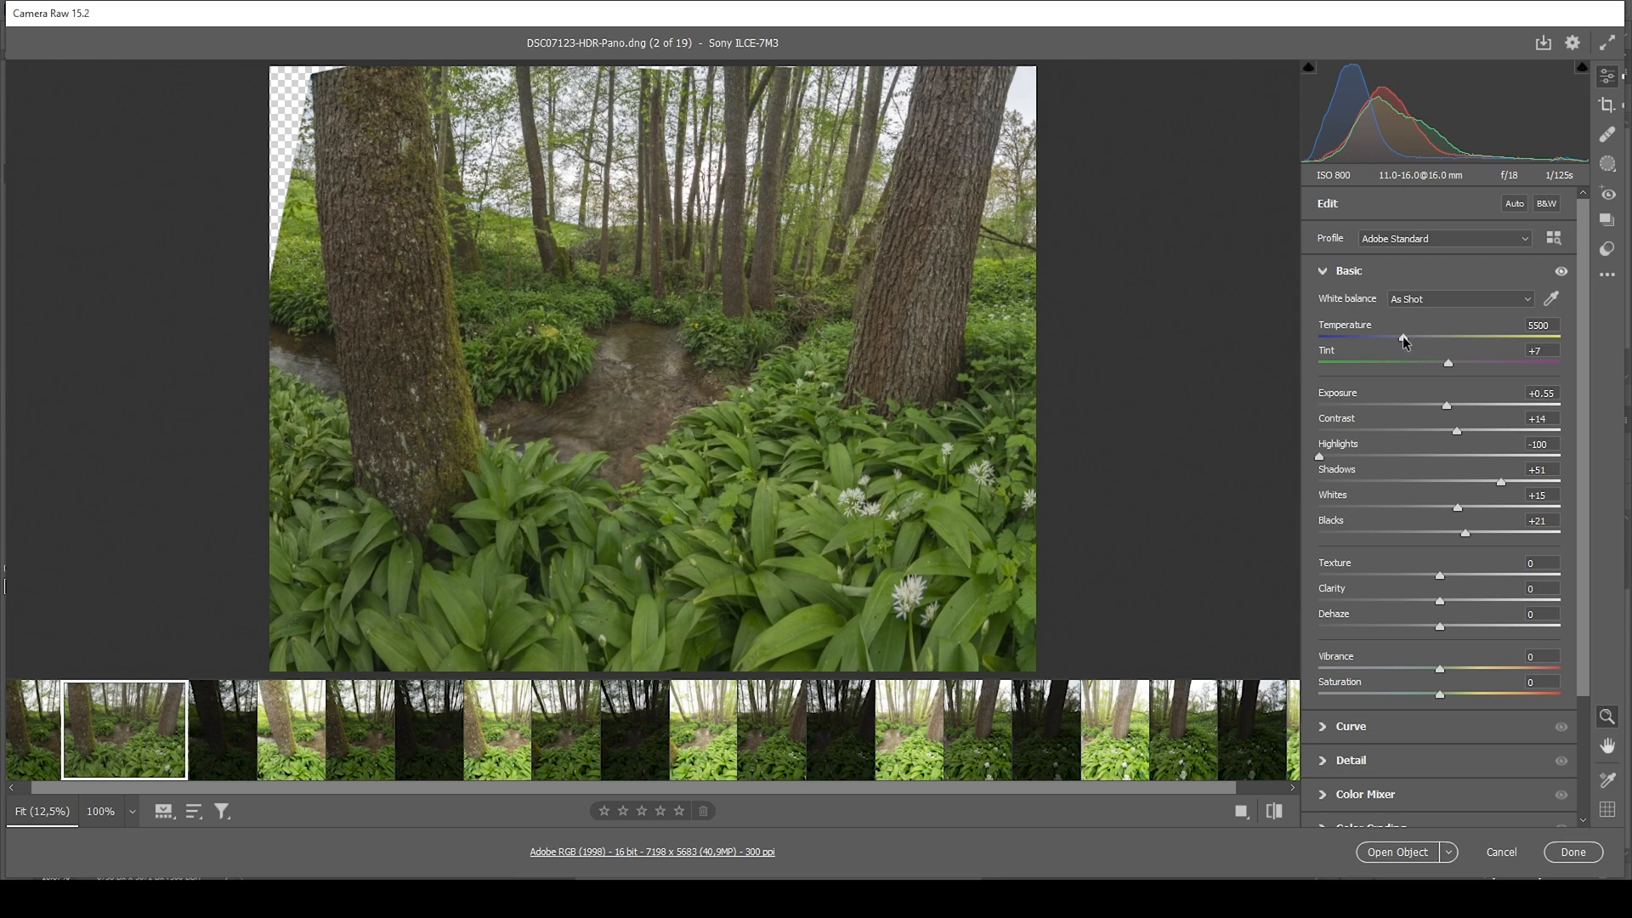
Step: Cool the temperature to 5300 and try a touch of texture and negative clarity
drag(1405, 337, 1399, 338)
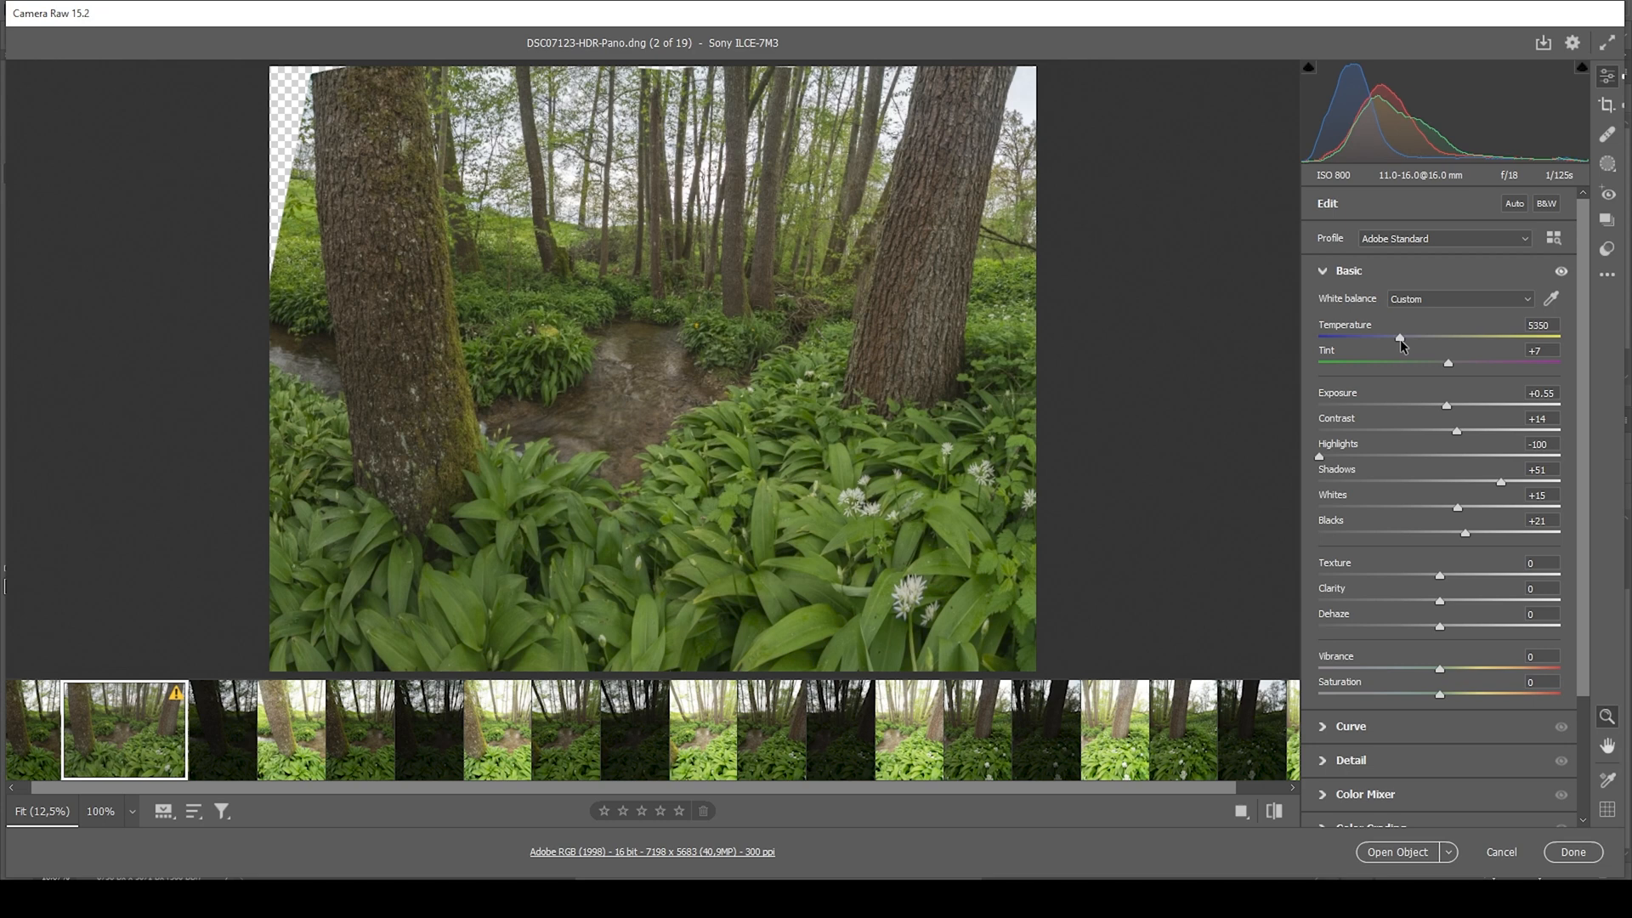
drag(1399, 339, 1403, 339)
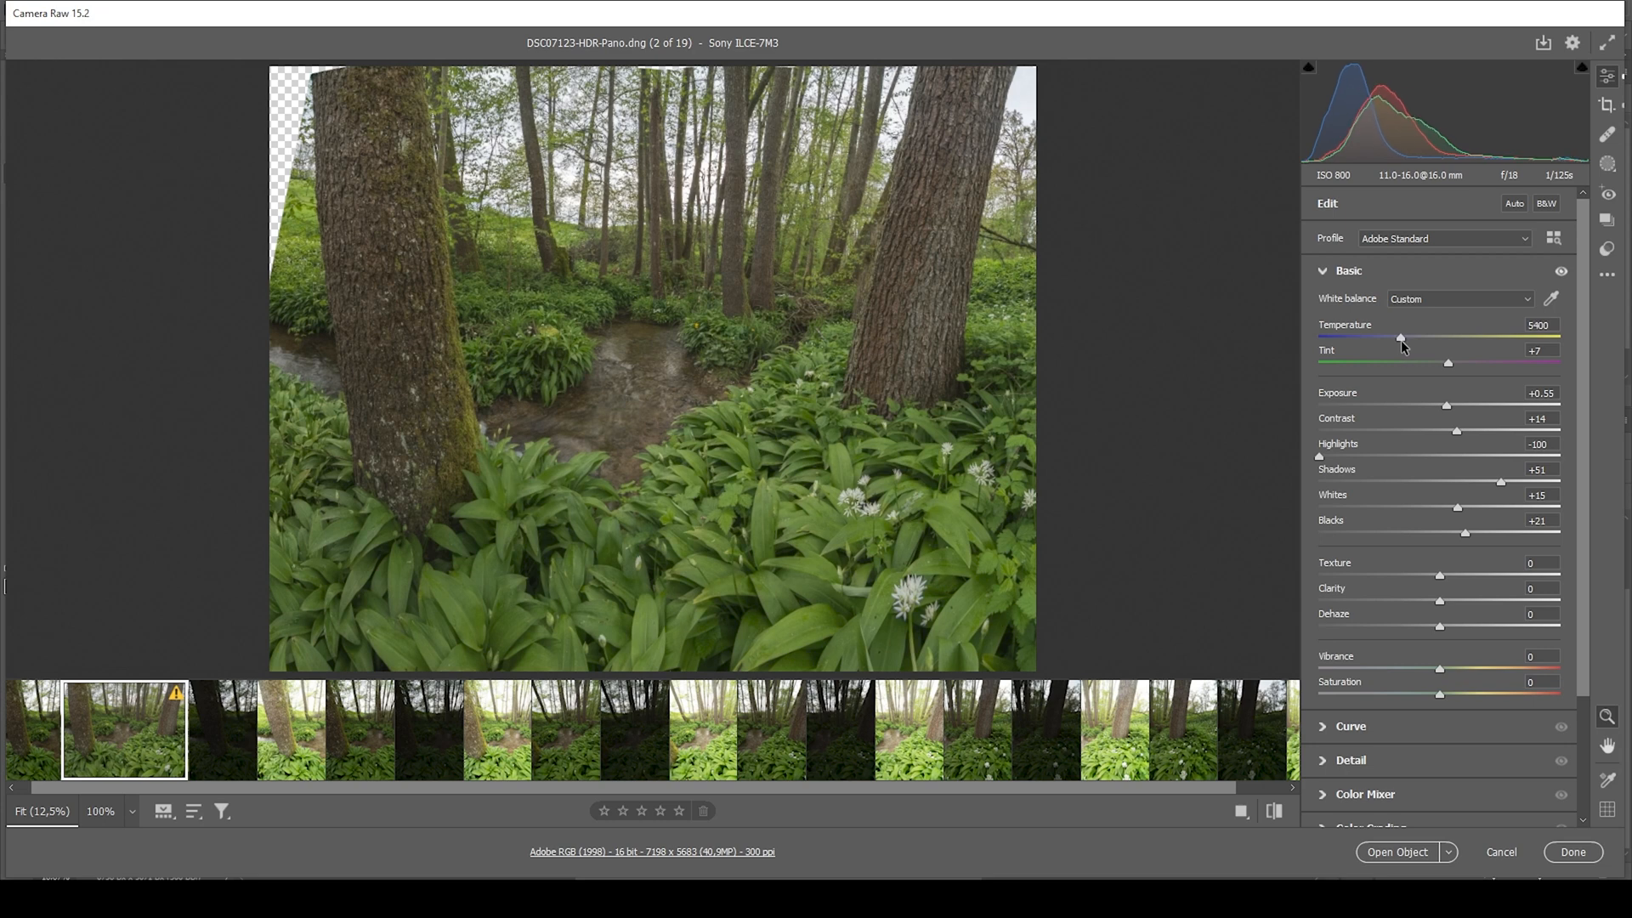
drag(1400, 339, 1398, 339)
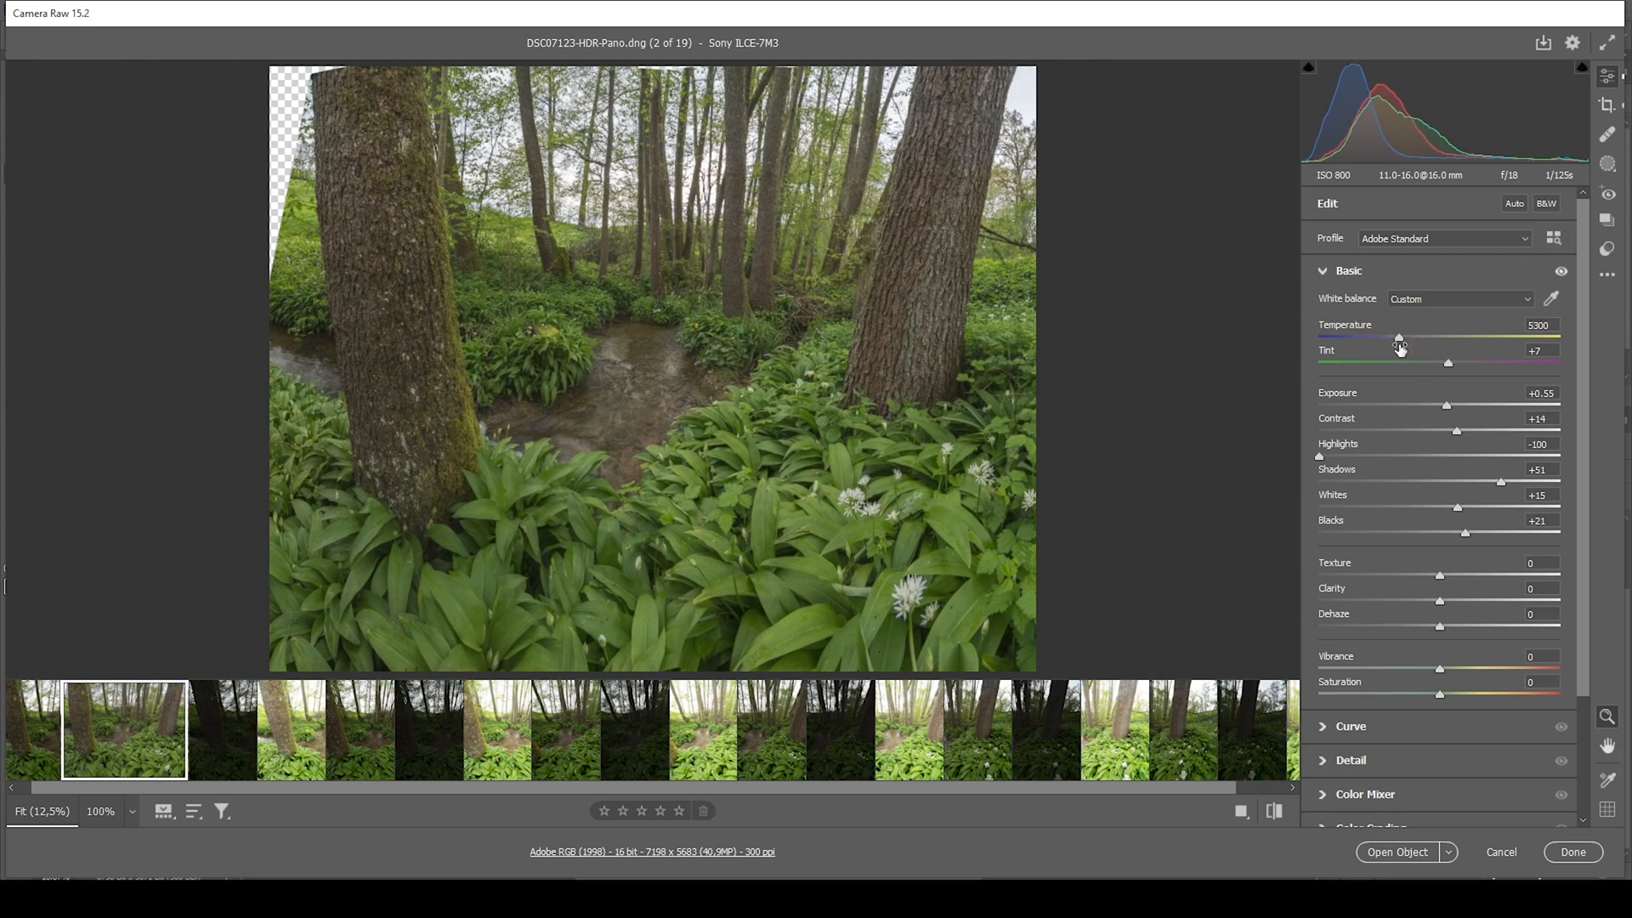
mouse_move(1433, 342)
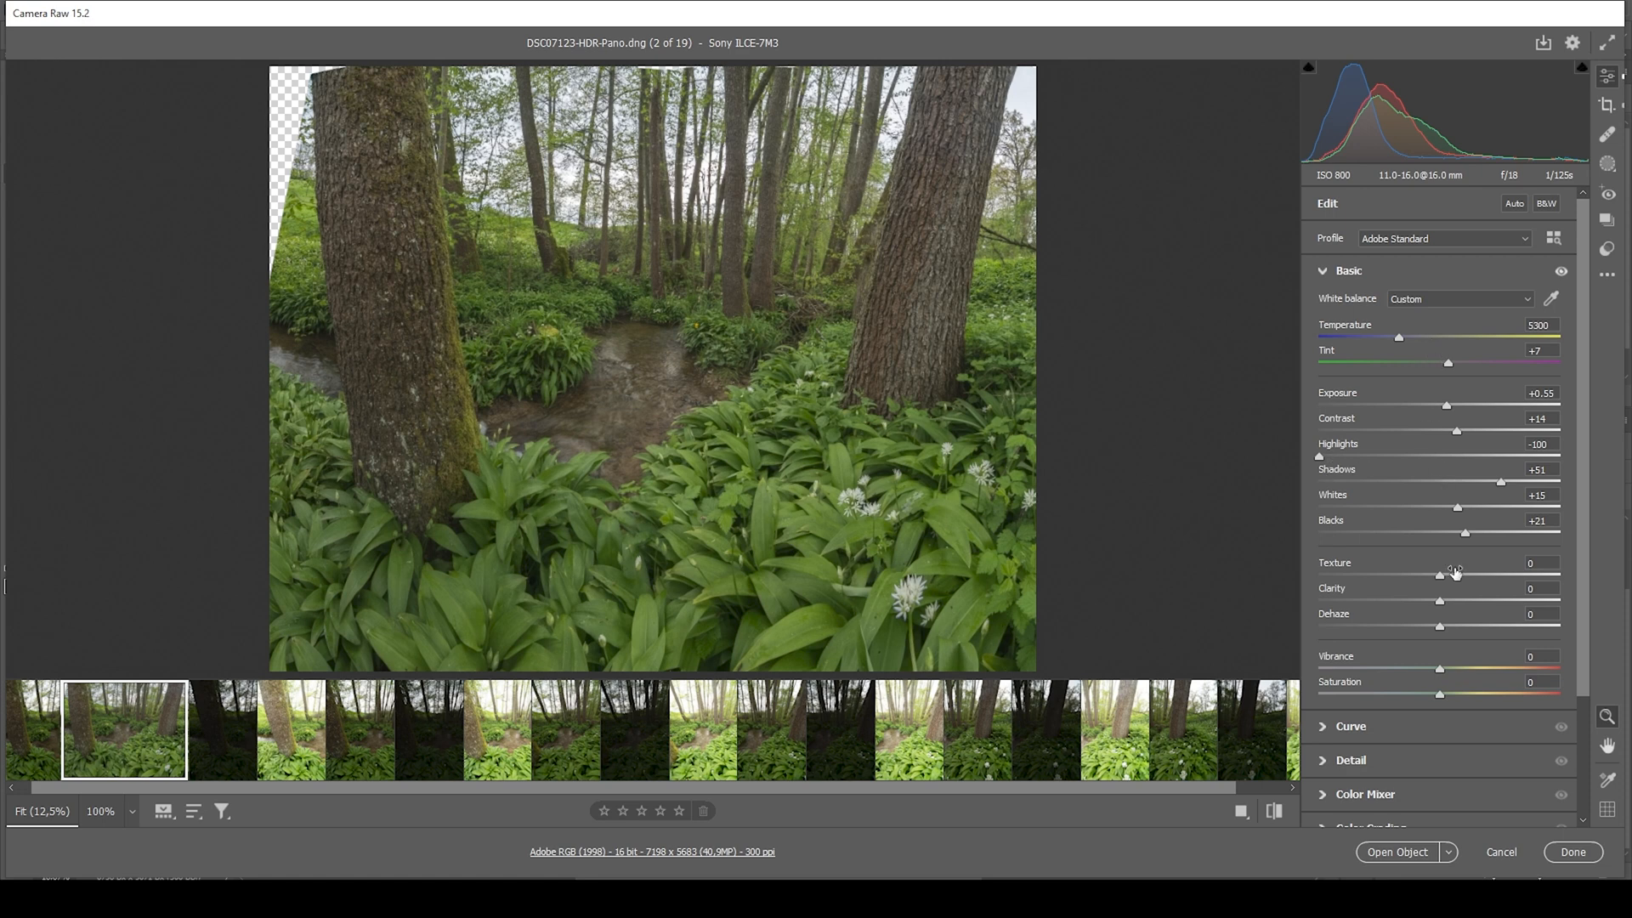
drag(1439, 573, 1446, 574)
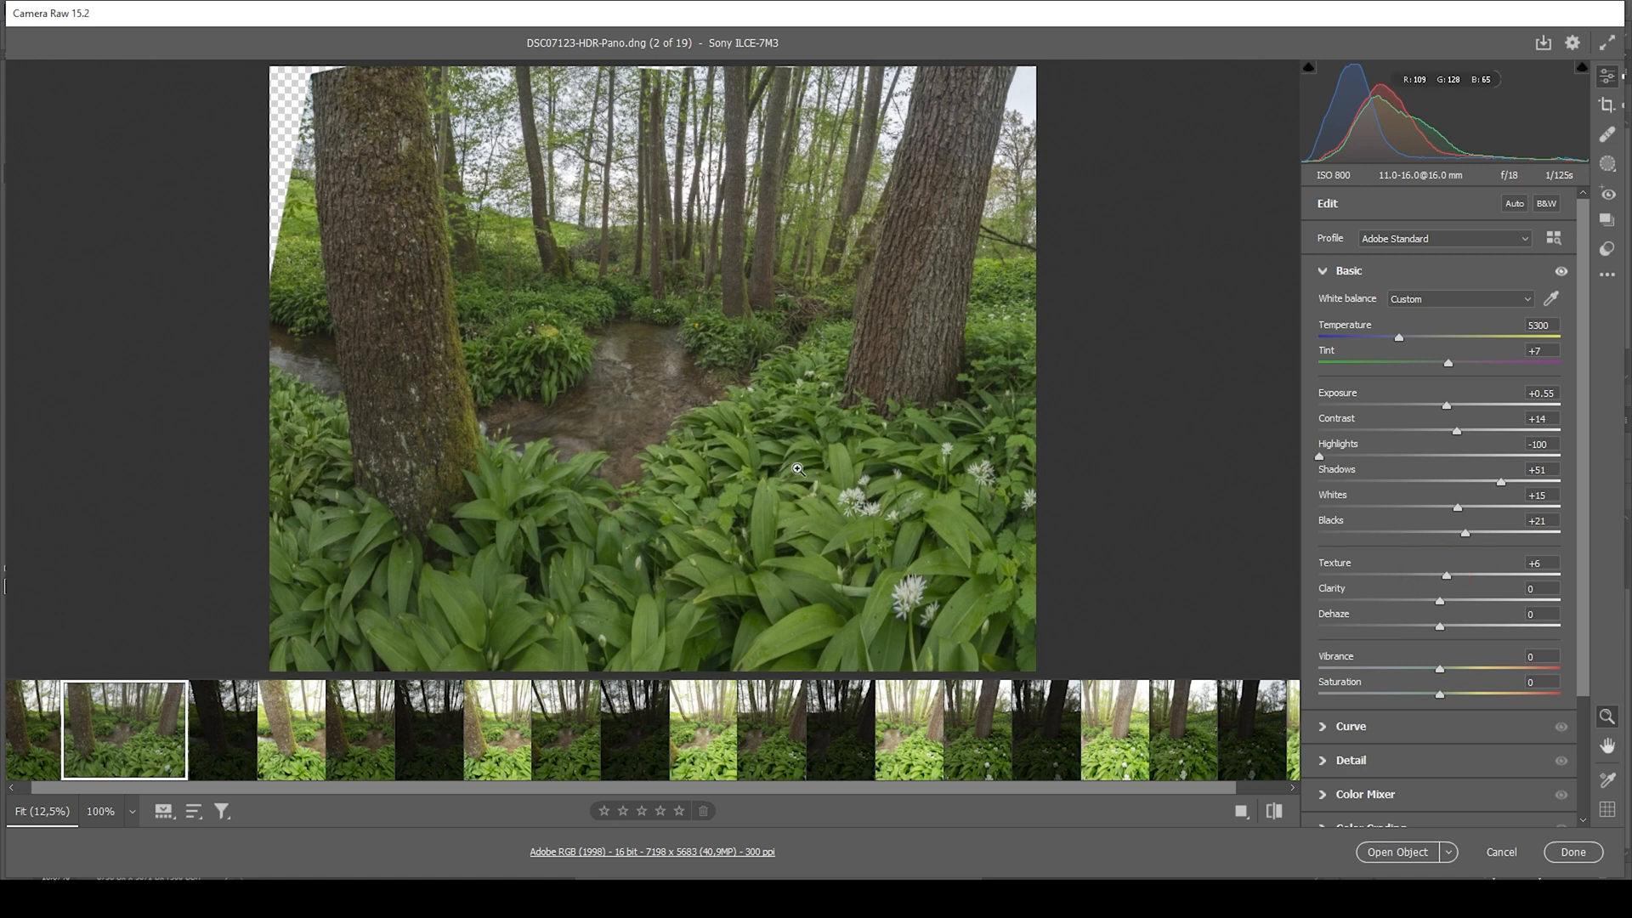
mouse_move(1404, 625)
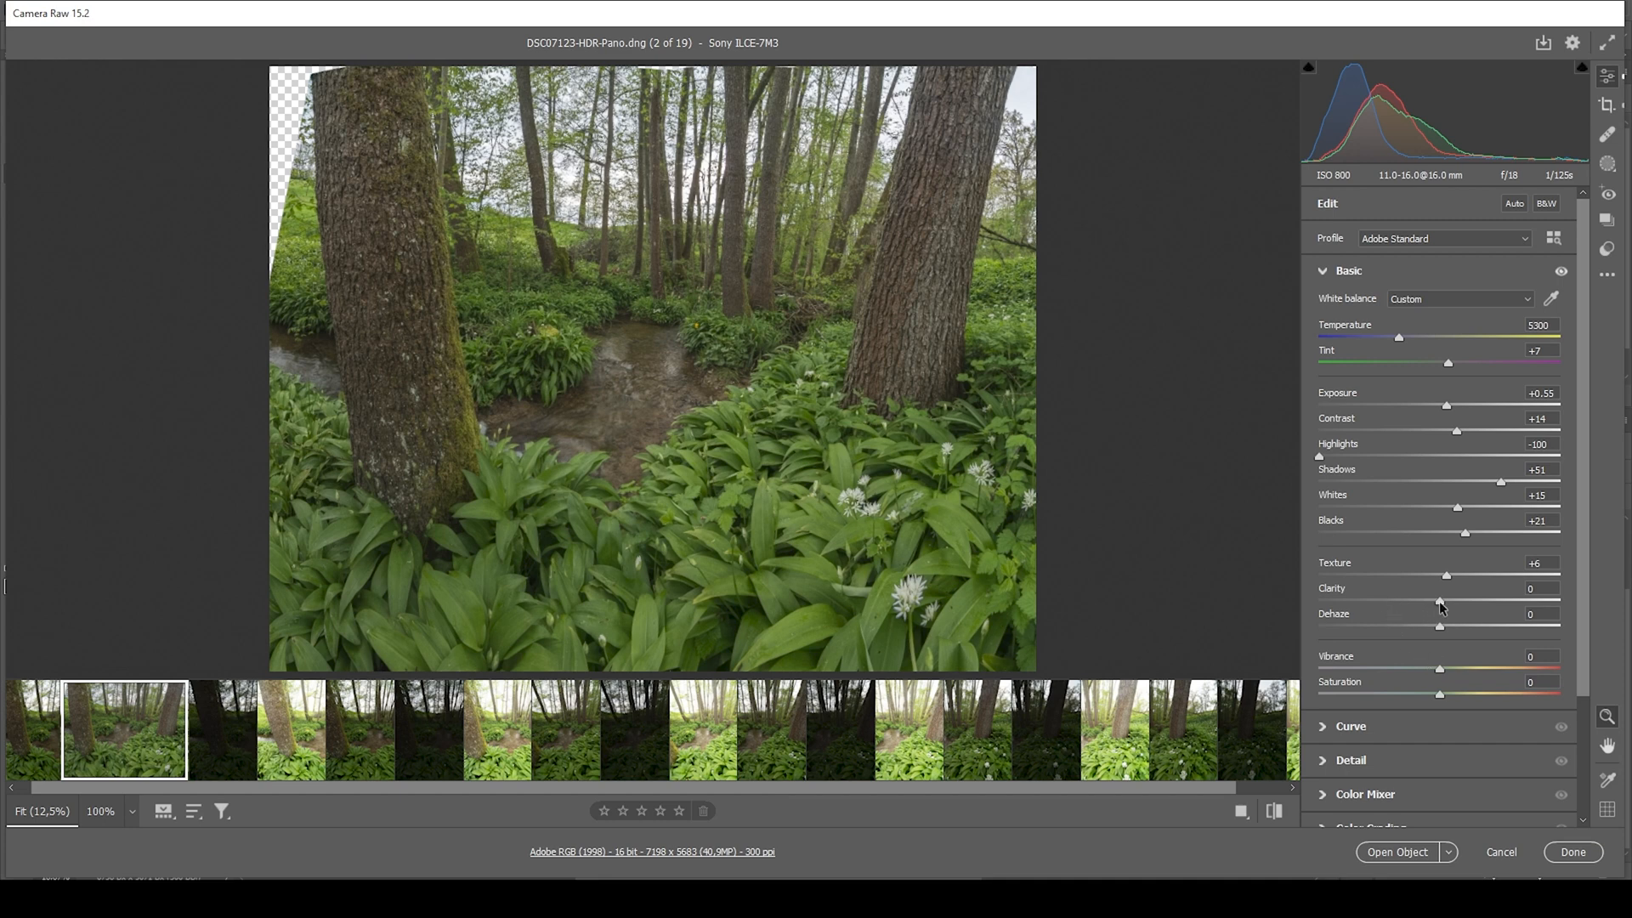
drag(1442, 576, 1434, 575)
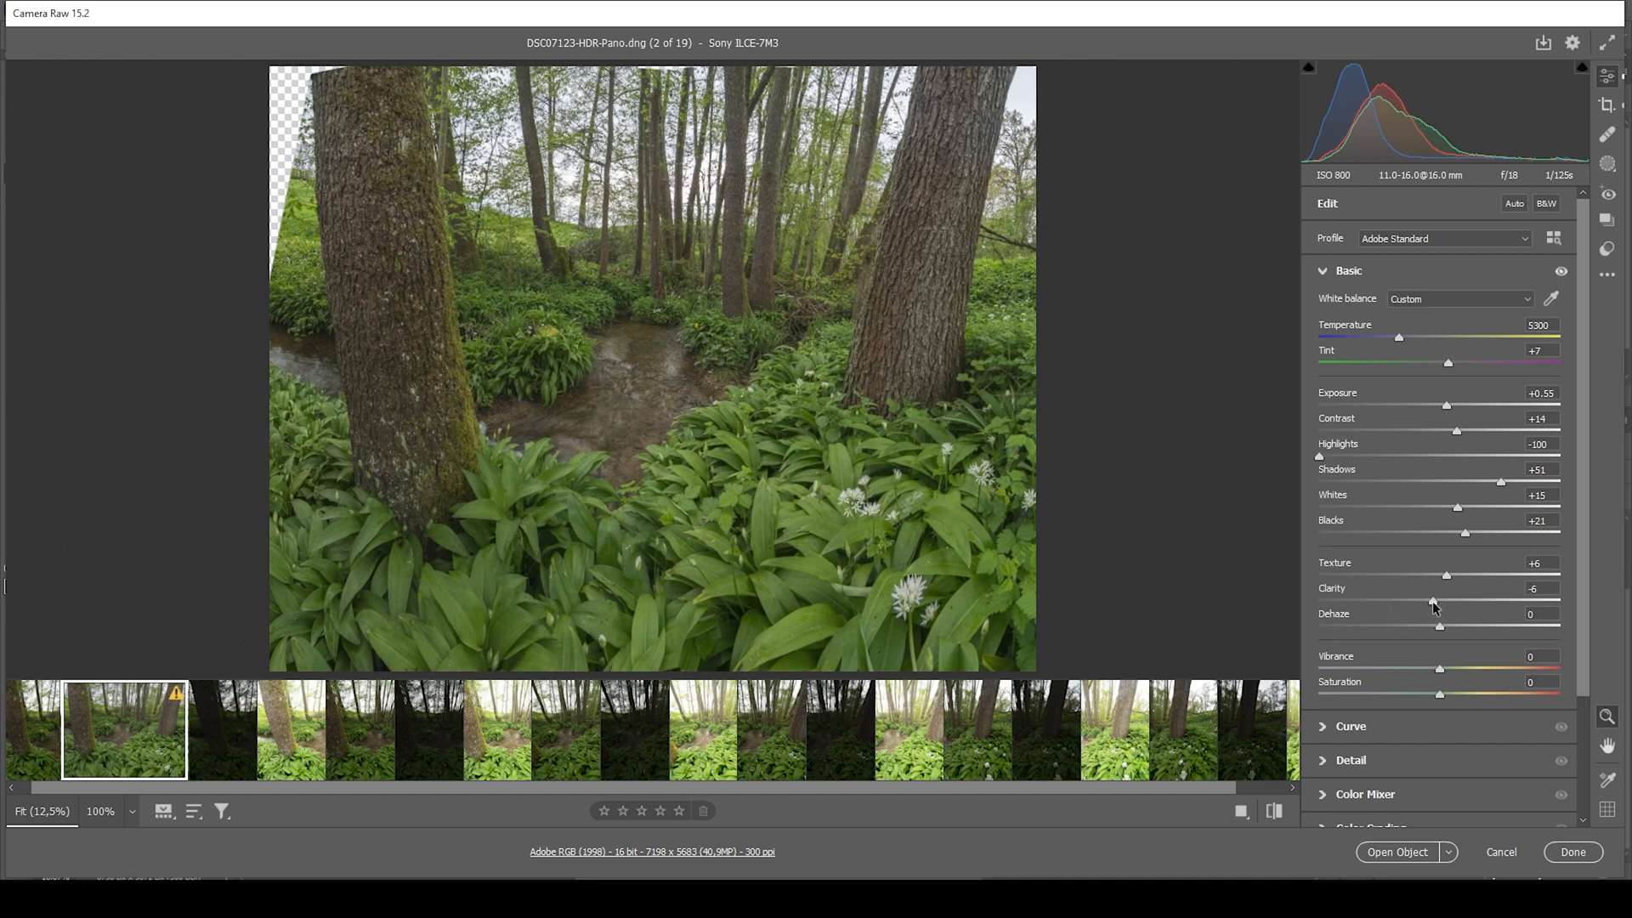
mouse_move(998, 612)
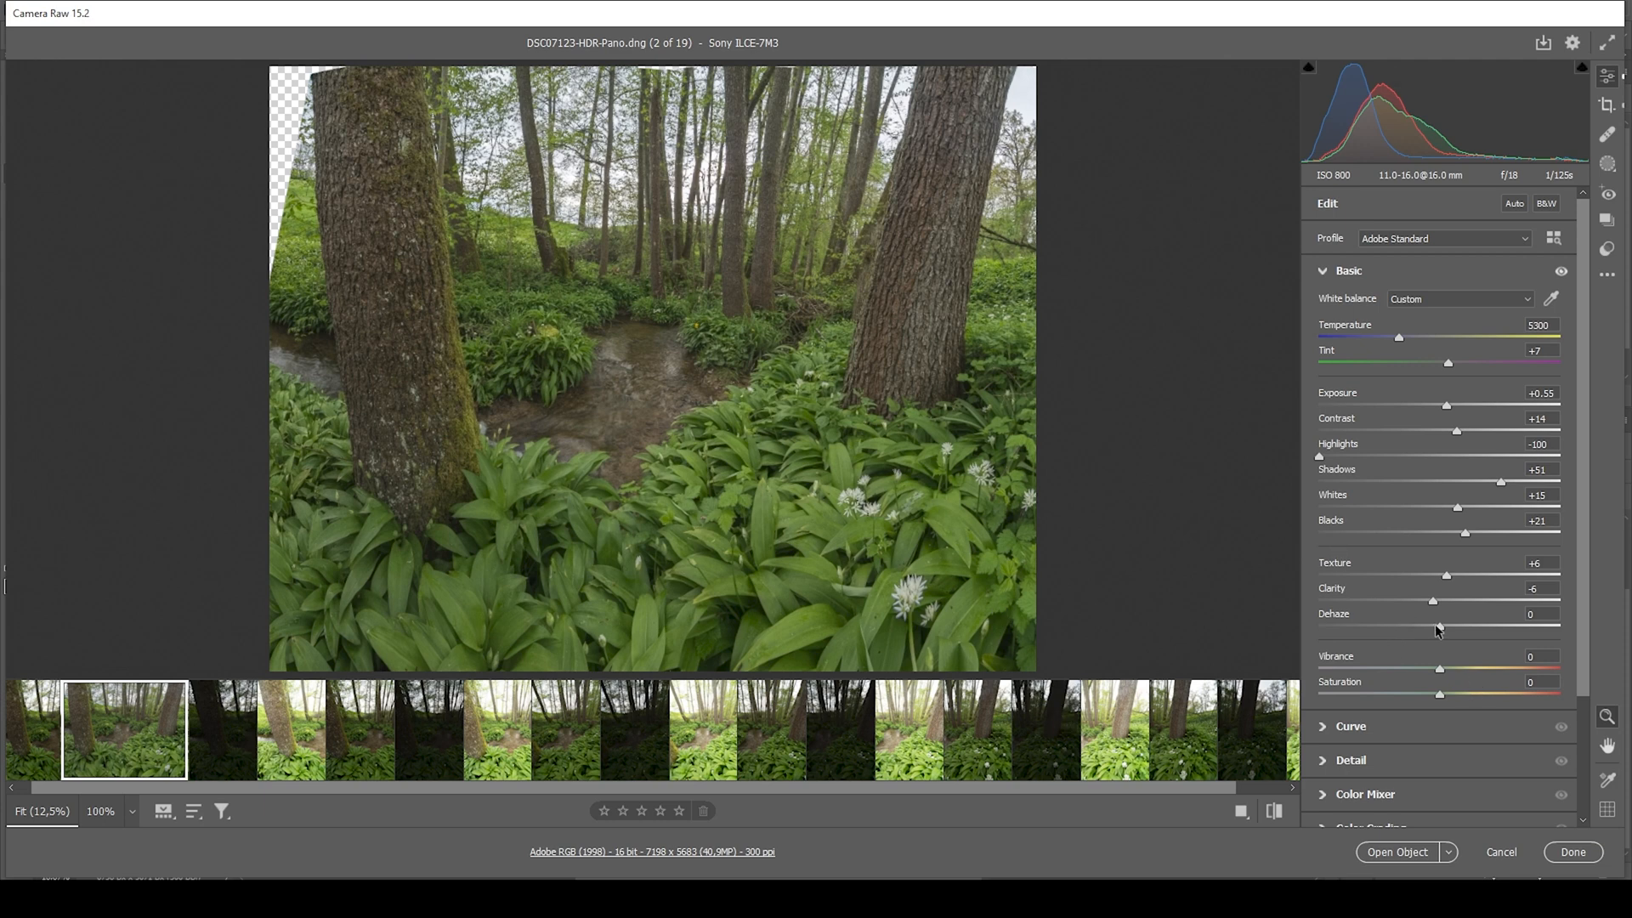
Step: Experiment with haze, return Dehaze to 0, and raise Vibrance to +13
drag(1433, 626, 1405, 627)
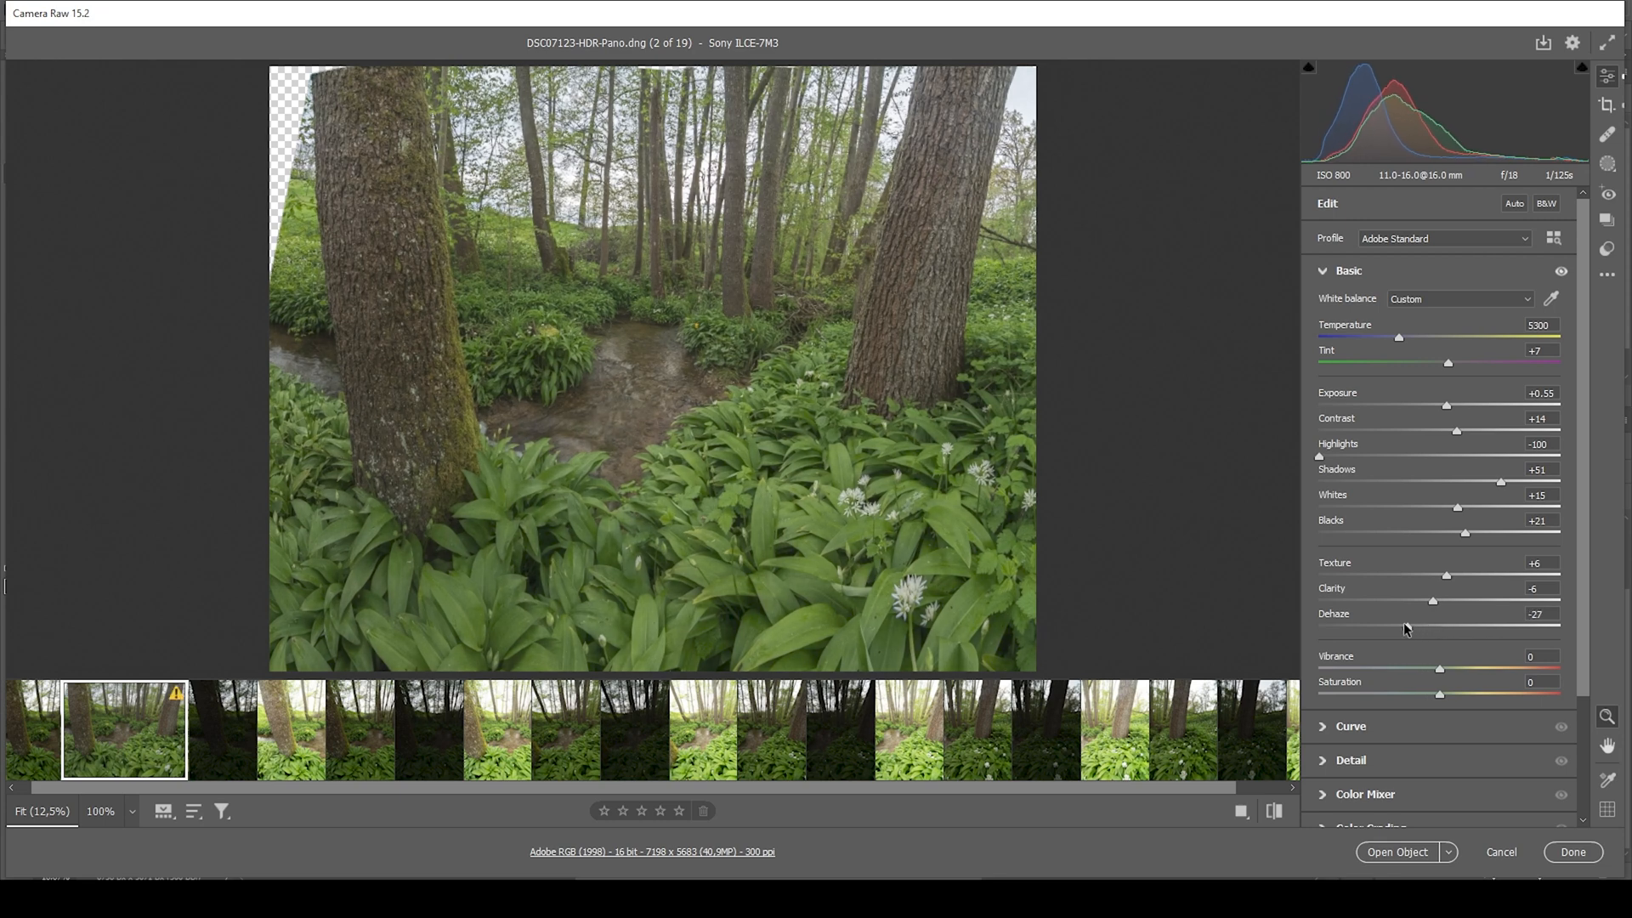
drag(1432, 602, 1405, 602)
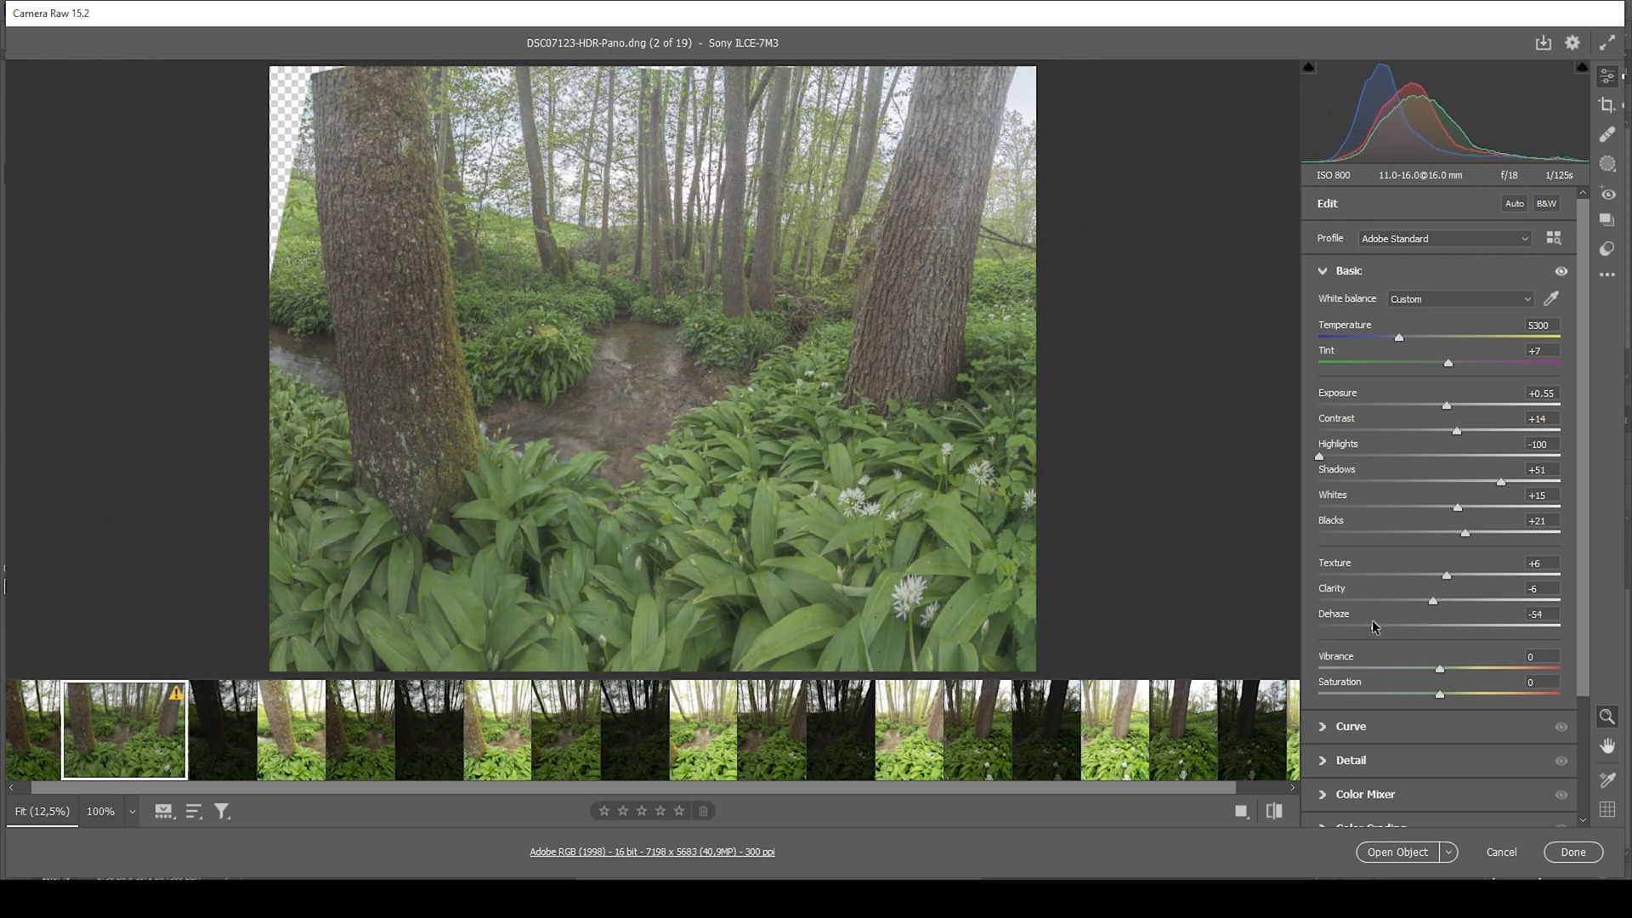
drag(1433, 626, 1439, 625)
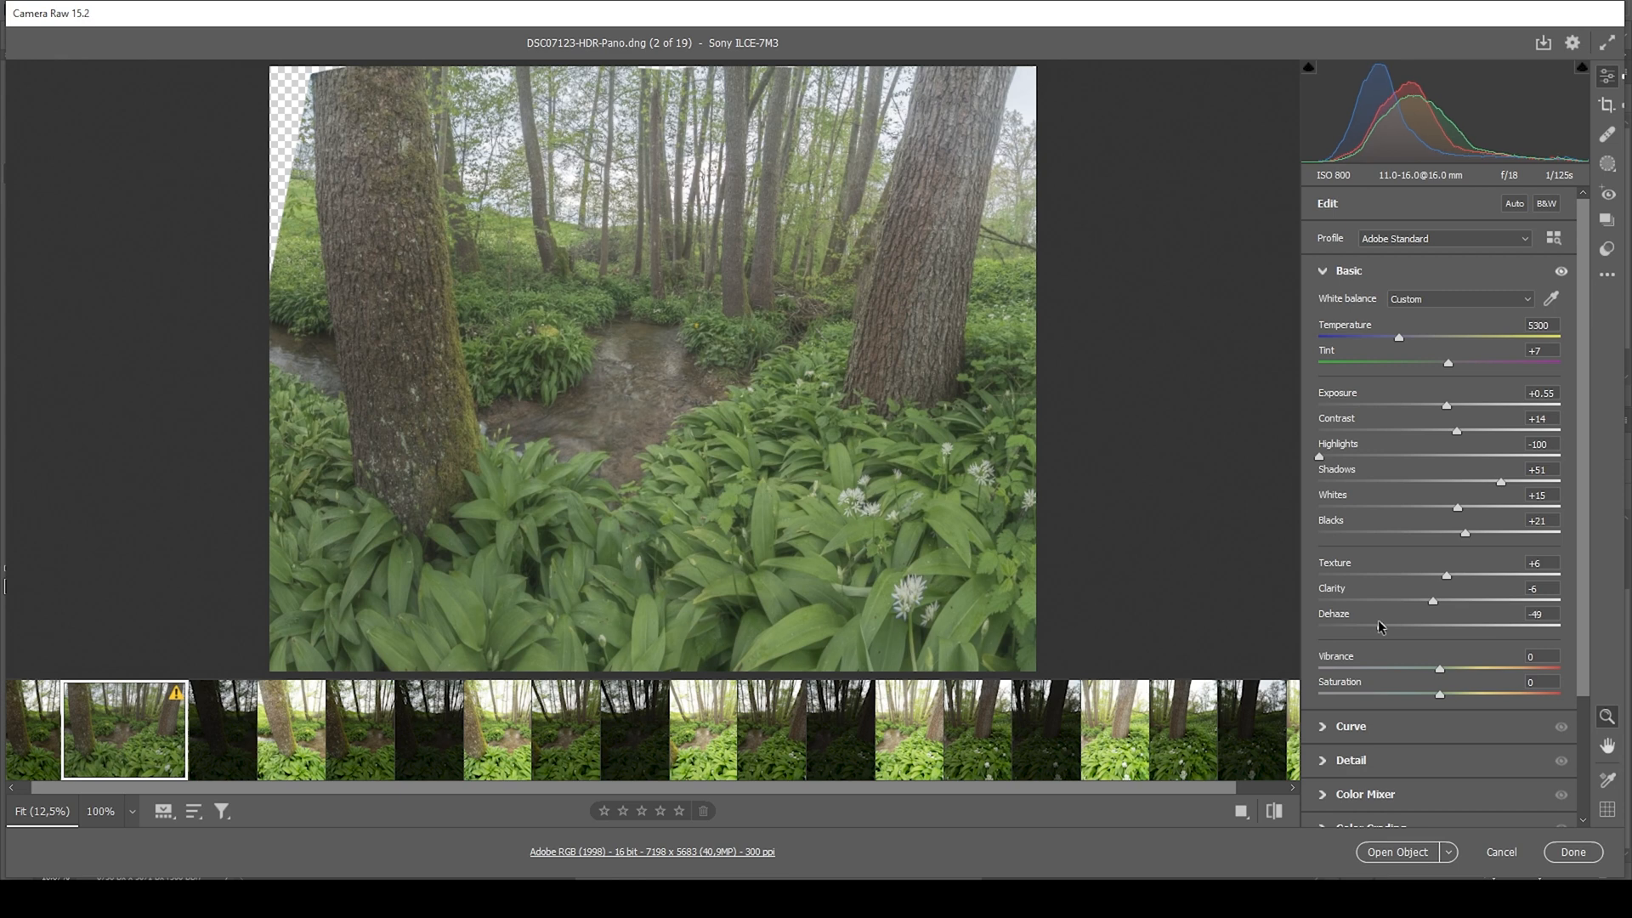
drag(1433, 601, 1436, 601)
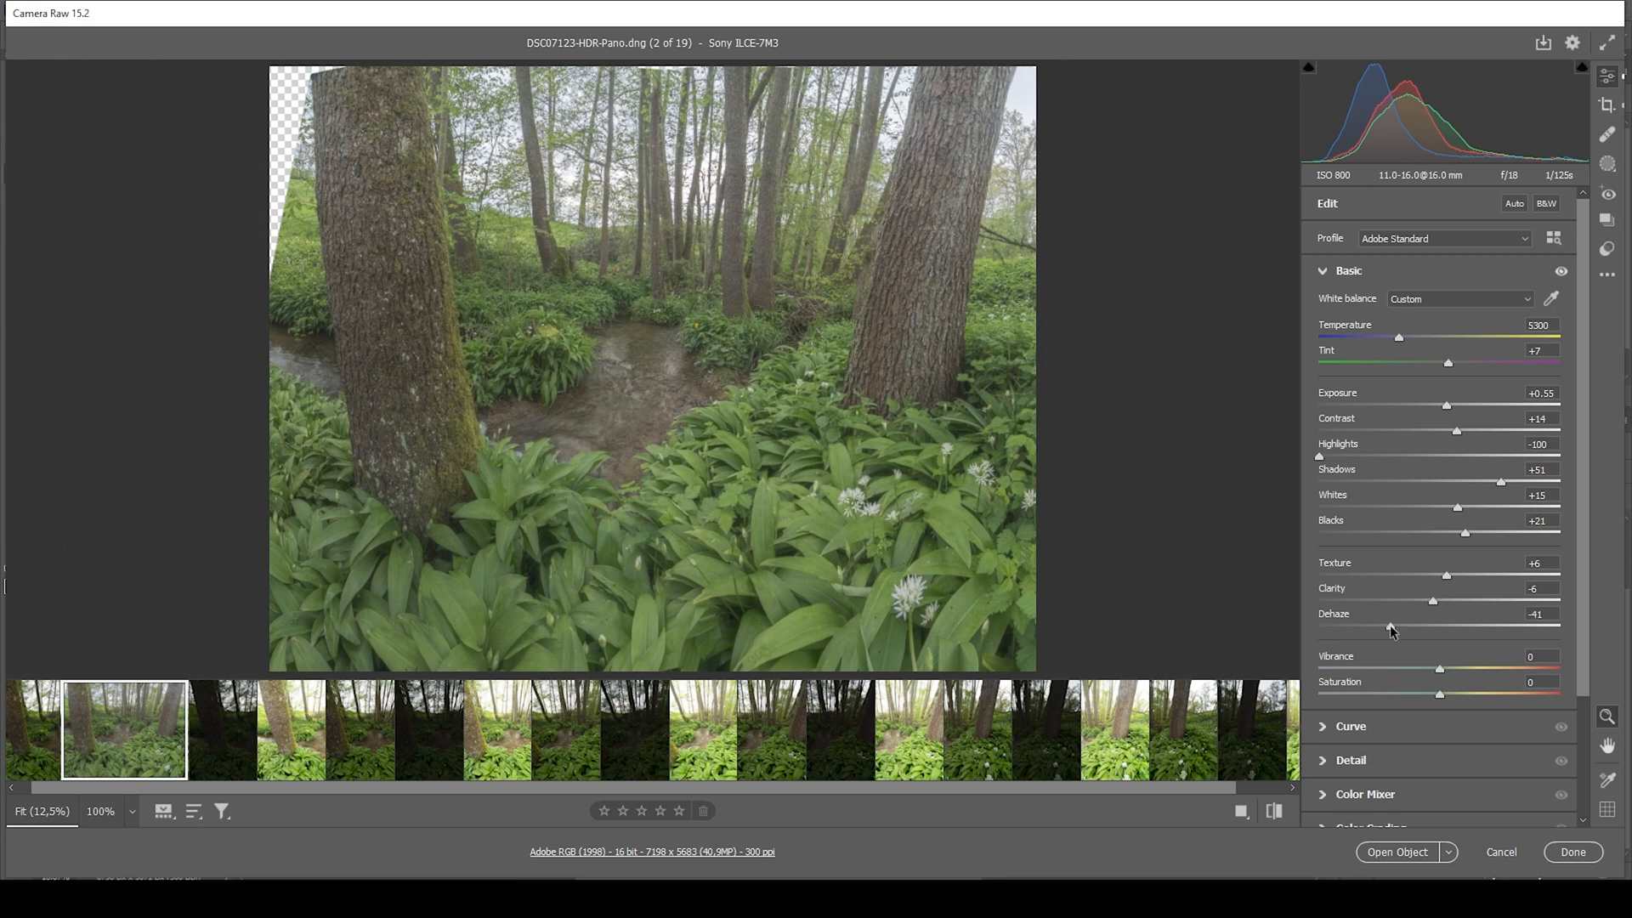
drag(1433, 626, 1439, 626)
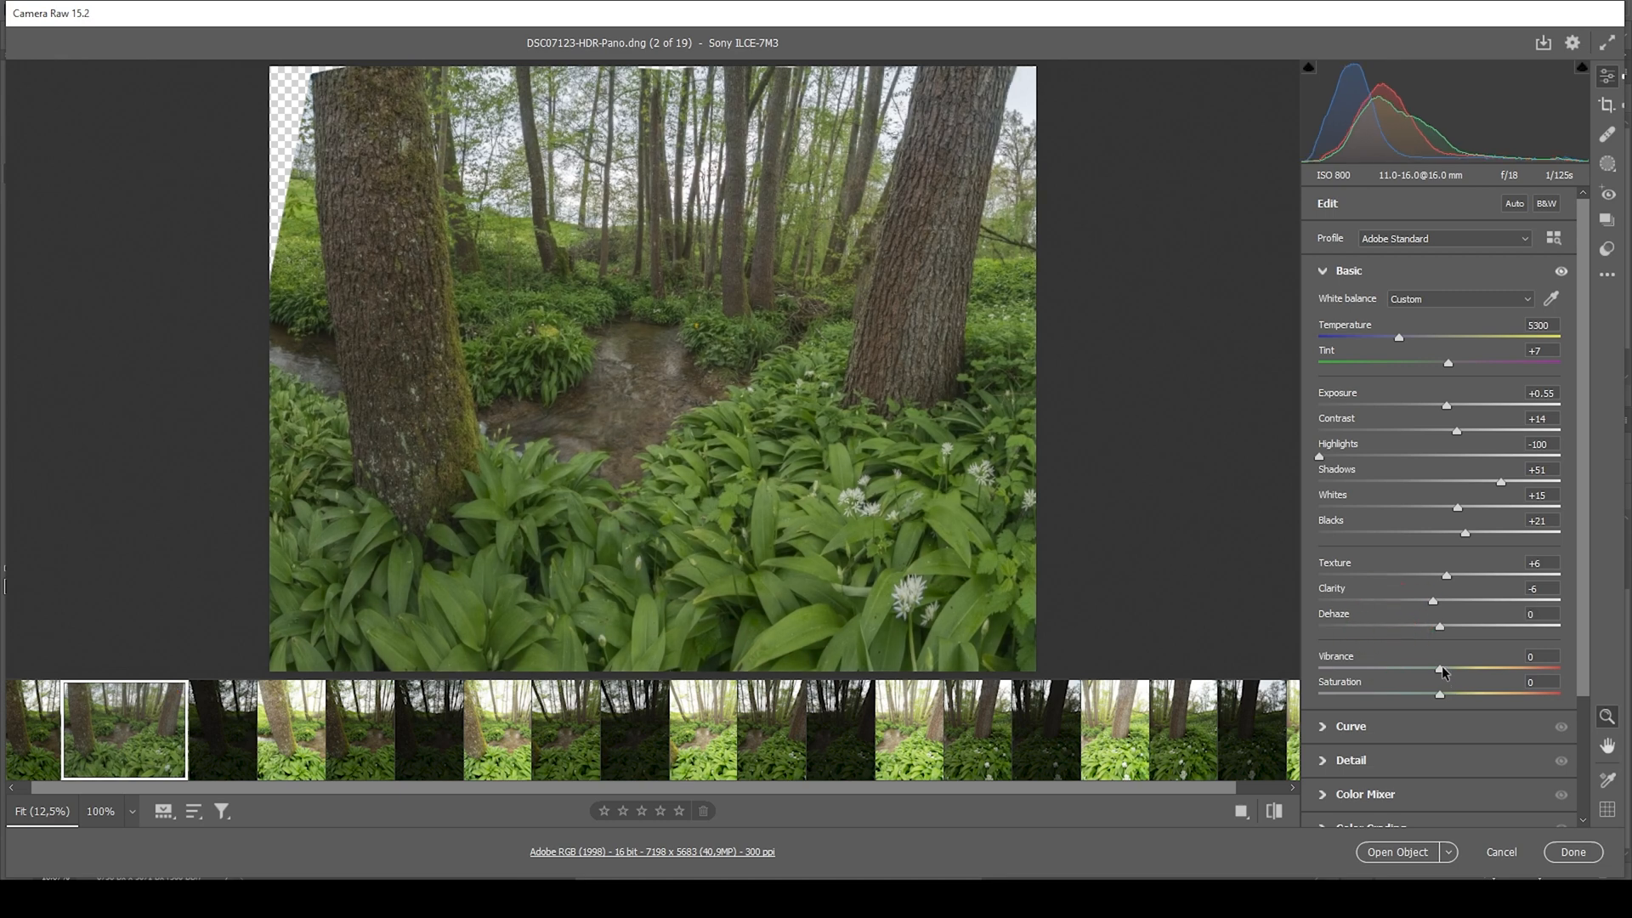
drag(1439, 669, 1445, 669)
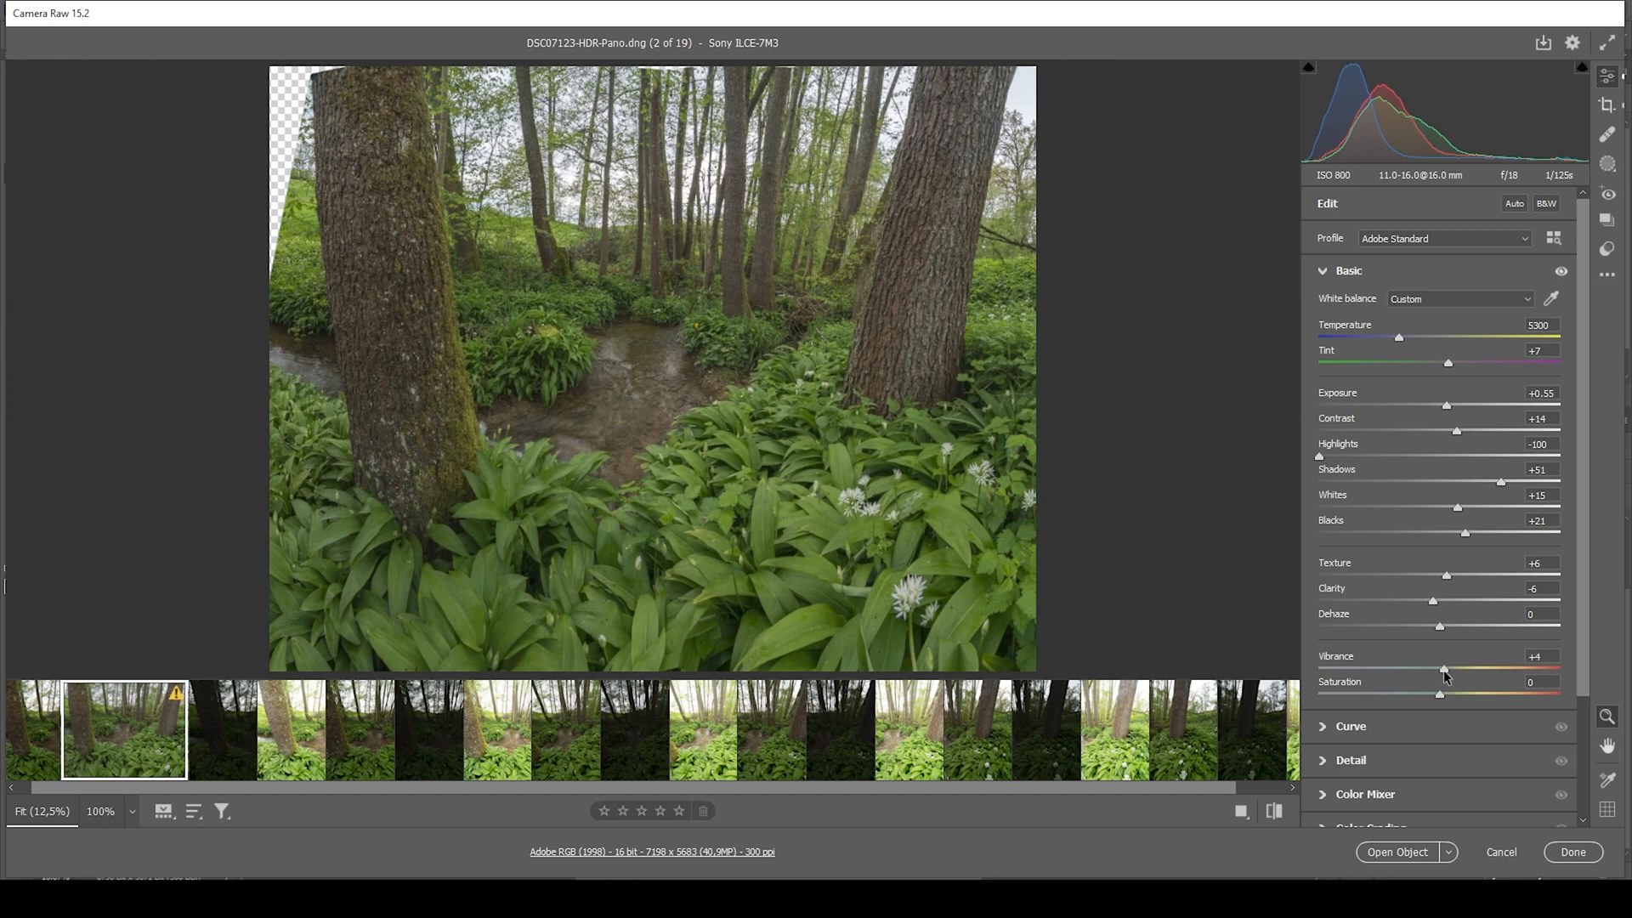
drag(1442, 669, 1456, 668)
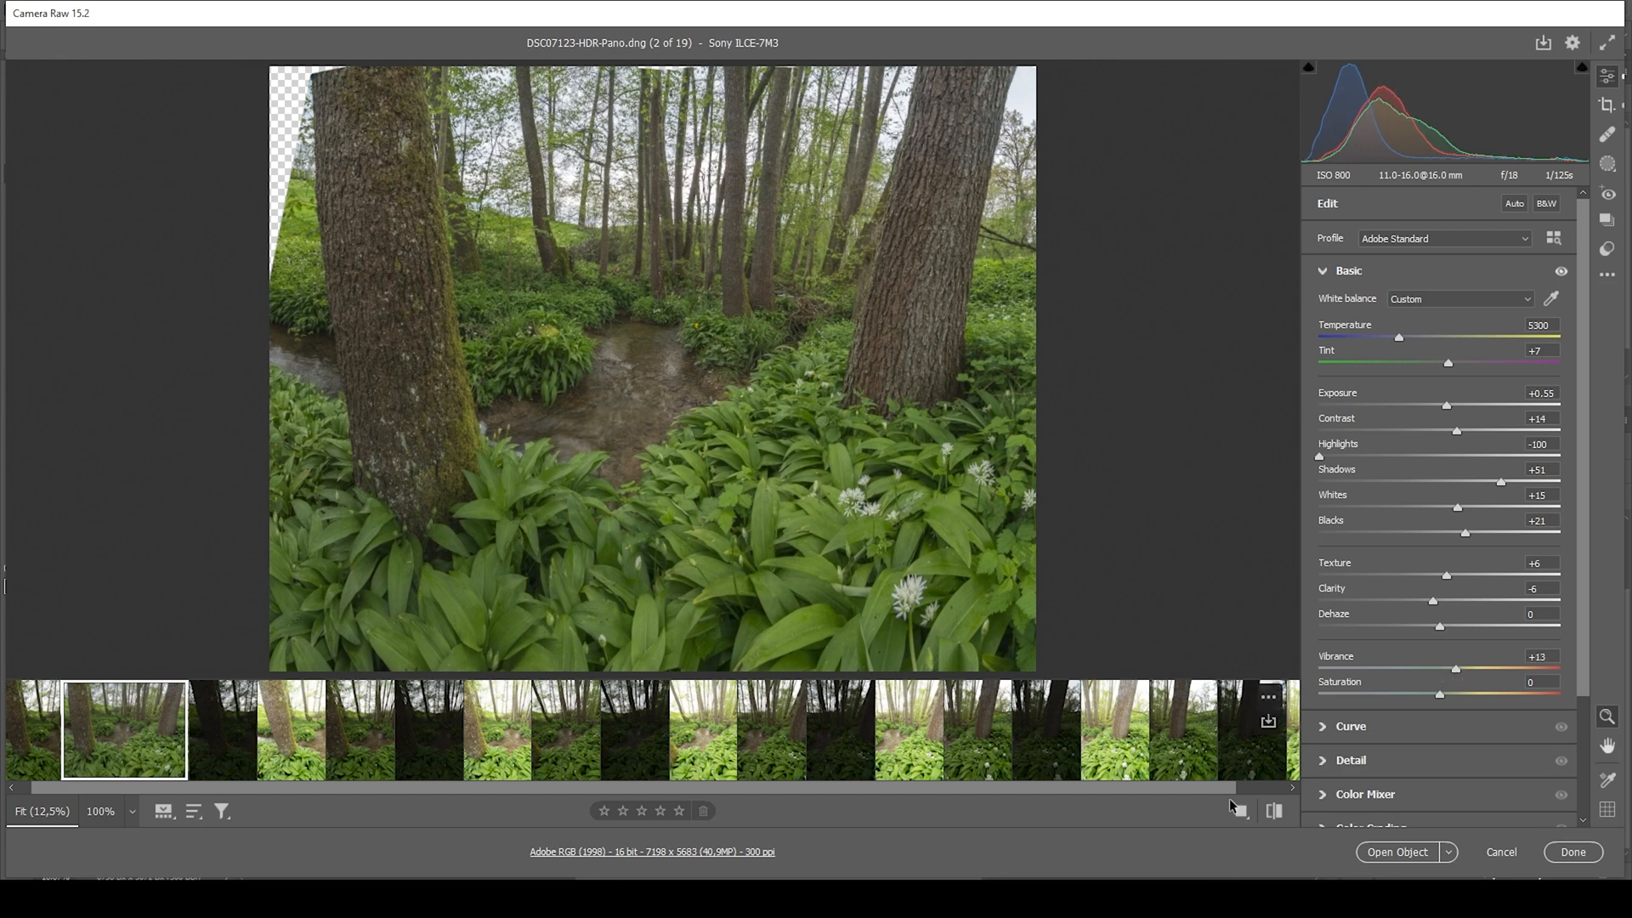
click(1274, 811)
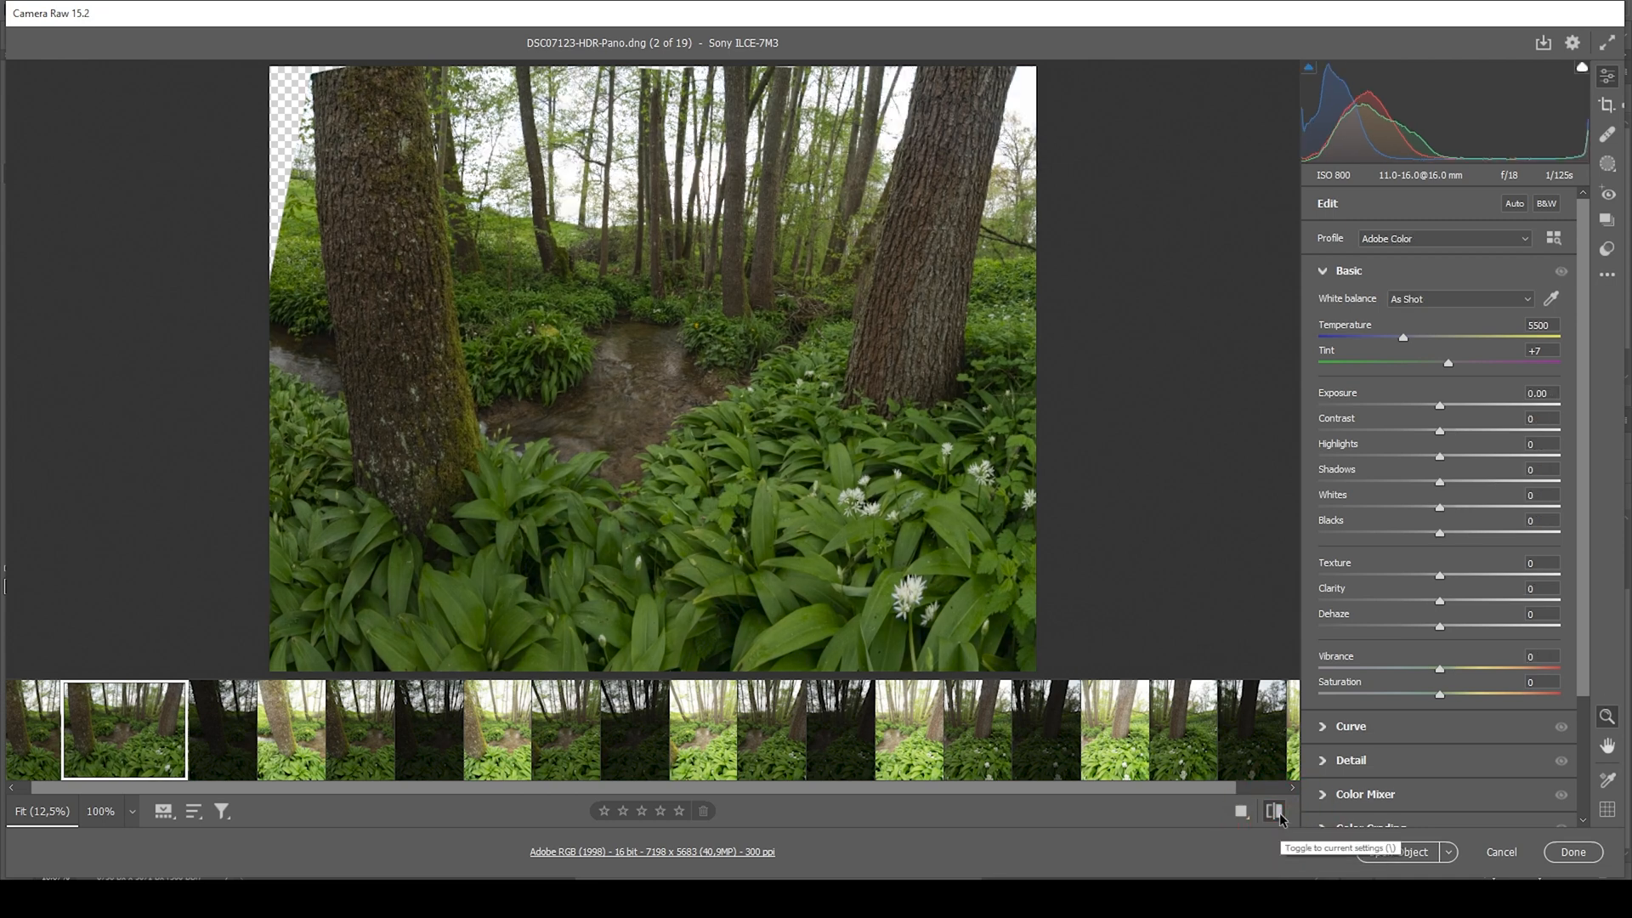
click(1274, 811)
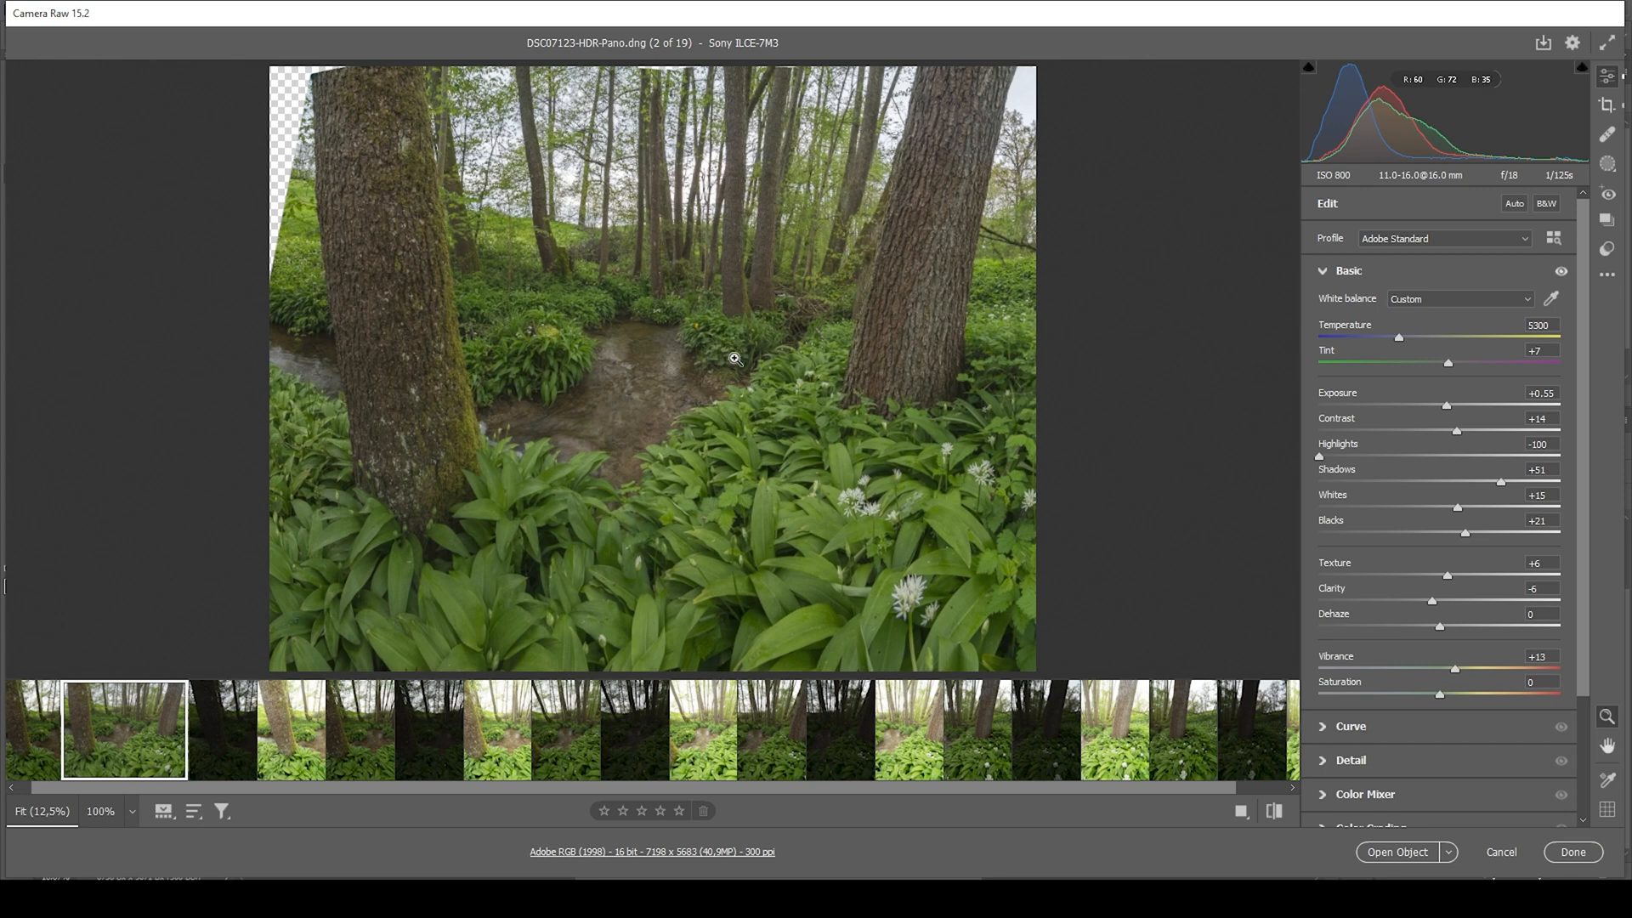
mouse_move(600, 195)
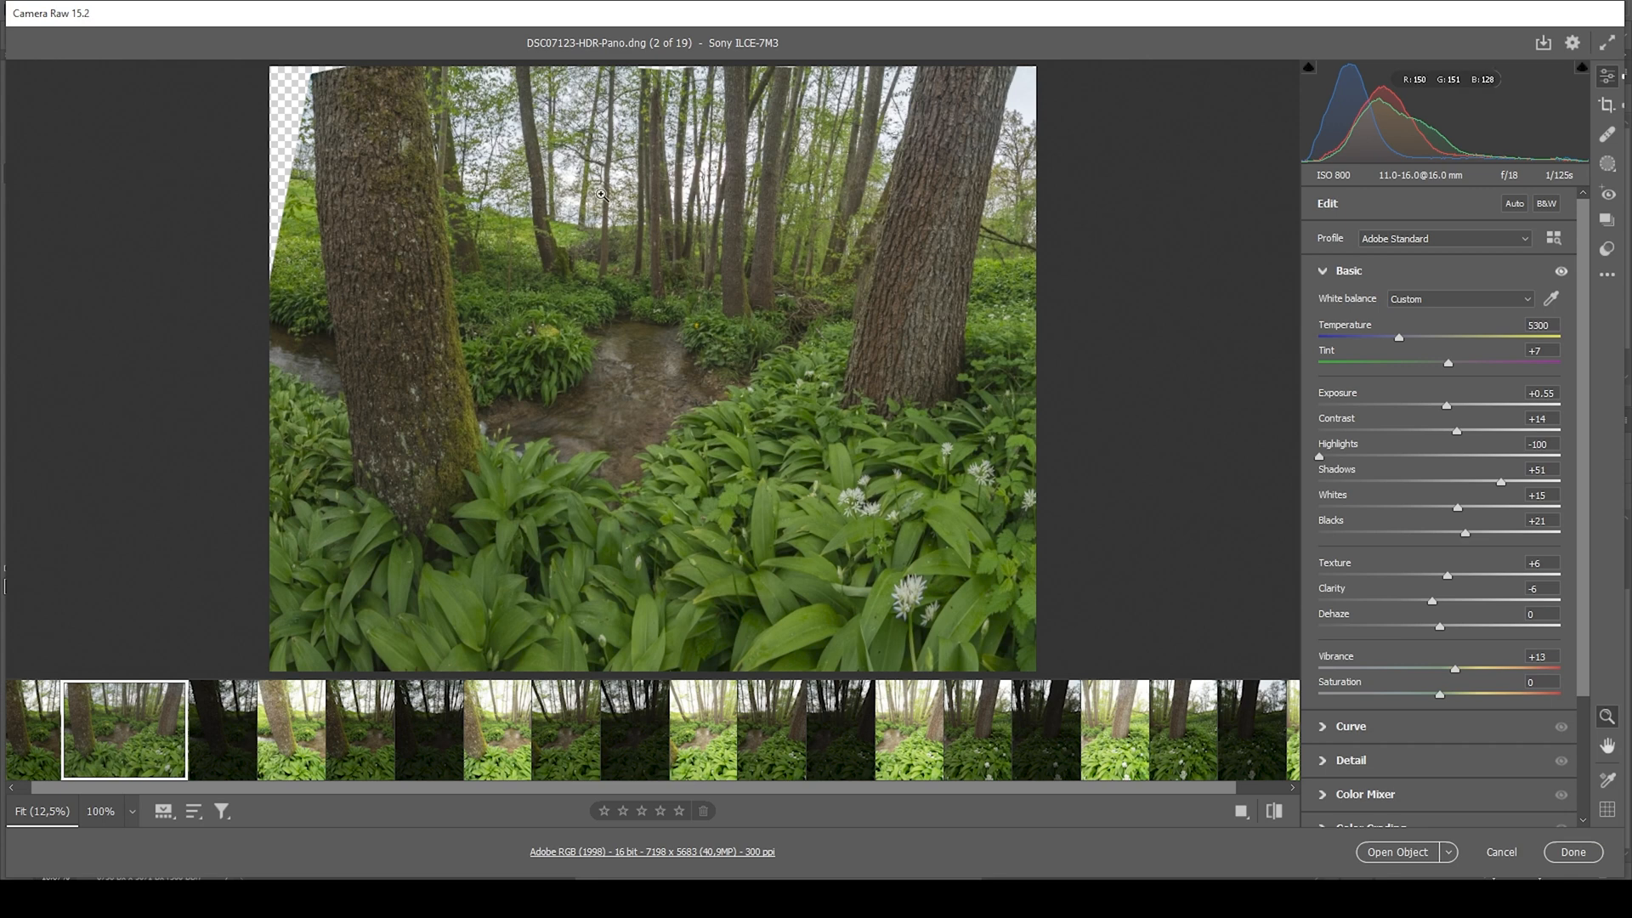
mouse_move(1153, 251)
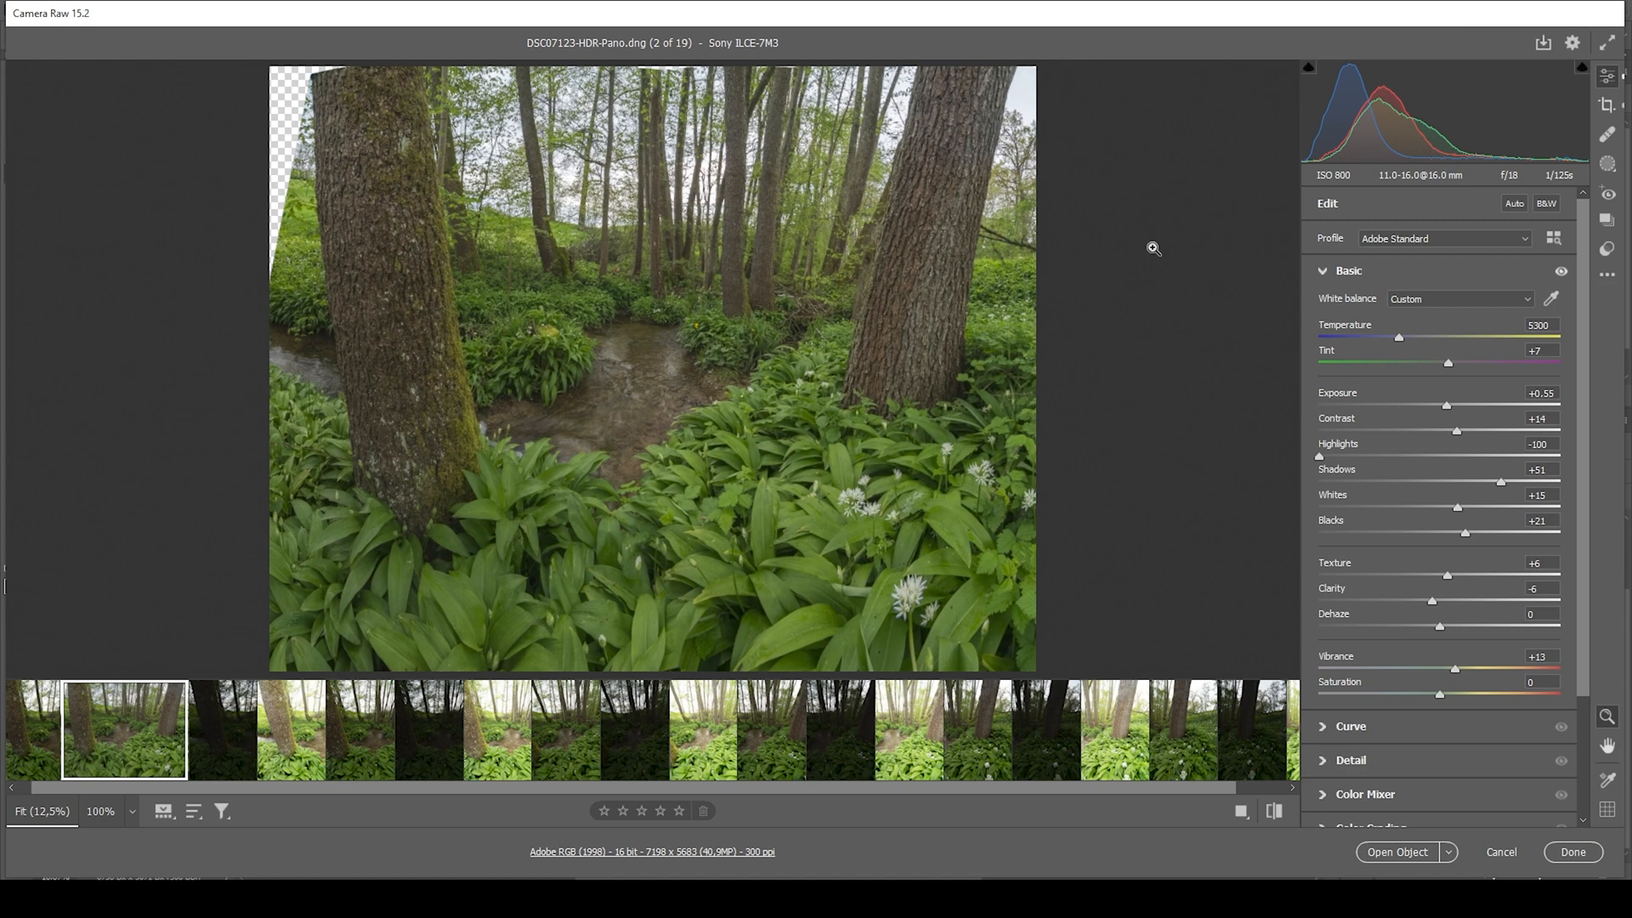
mouse_move(1165, 231)
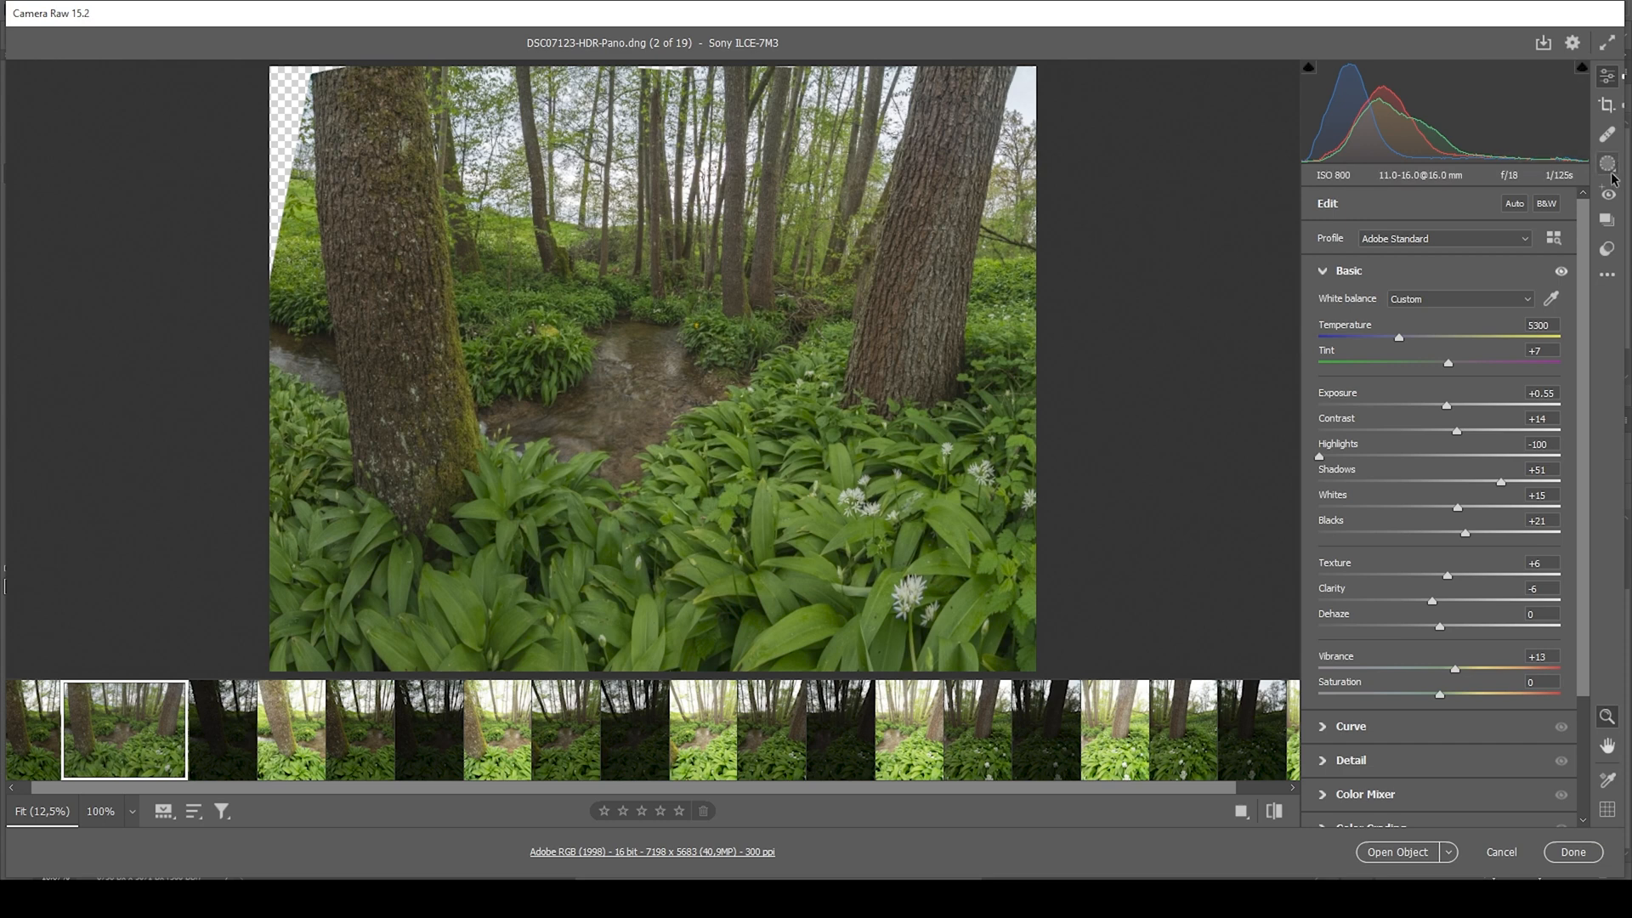
Step: Draw a foreground linear gradient intersected with a leaf-green Color Range, refine 74
click(1606, 164)
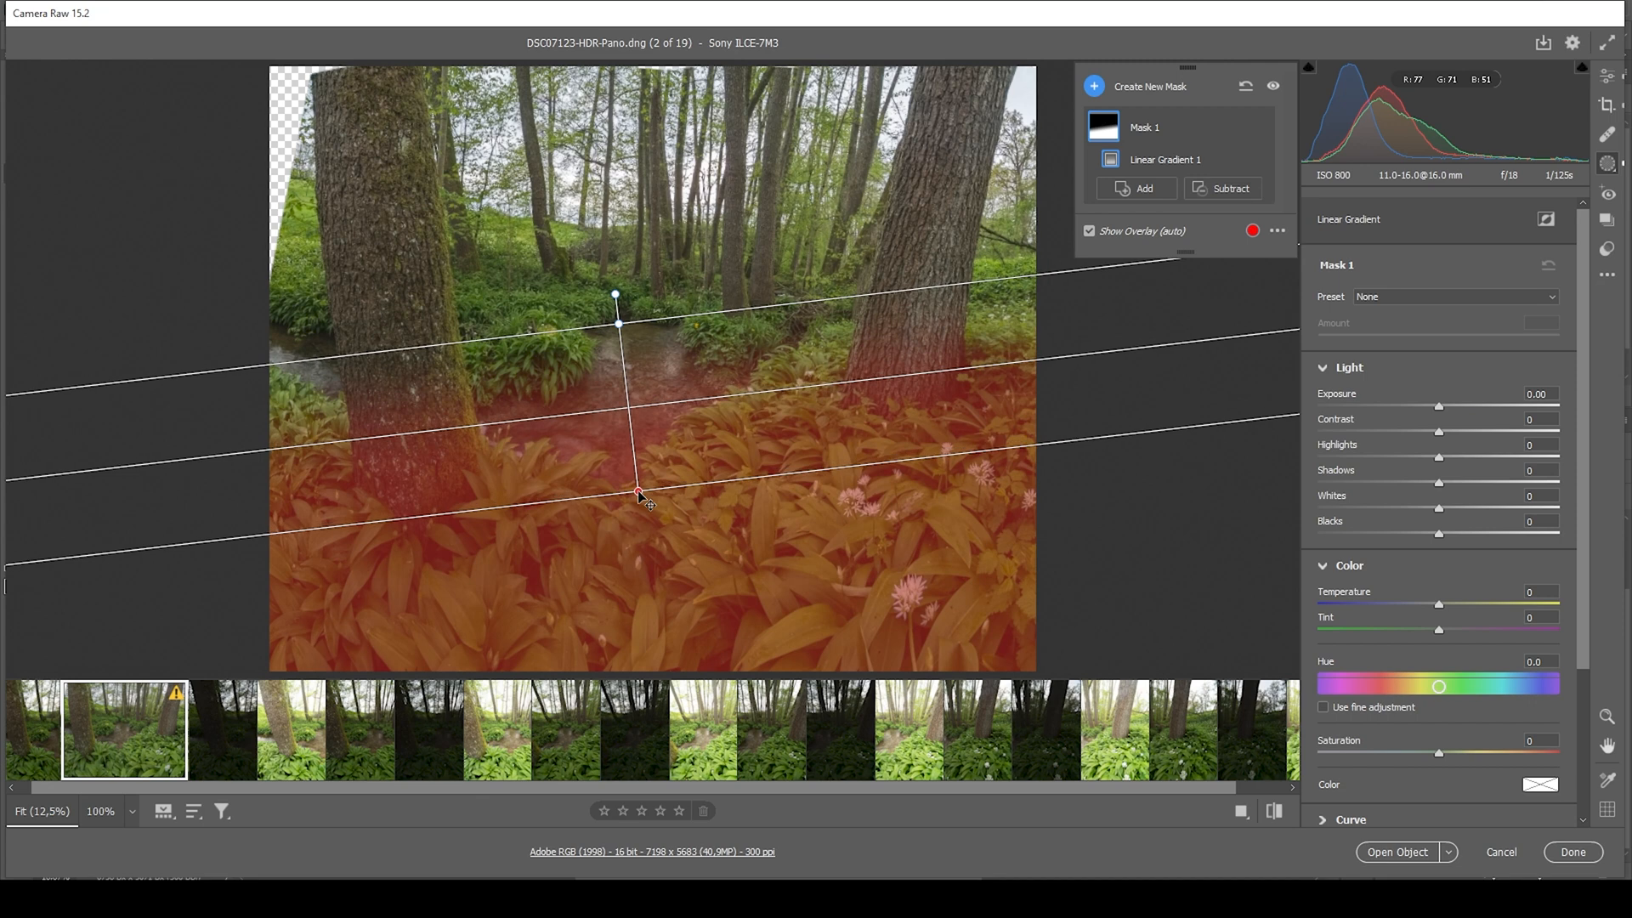
drag(638, 493, 627, 408)
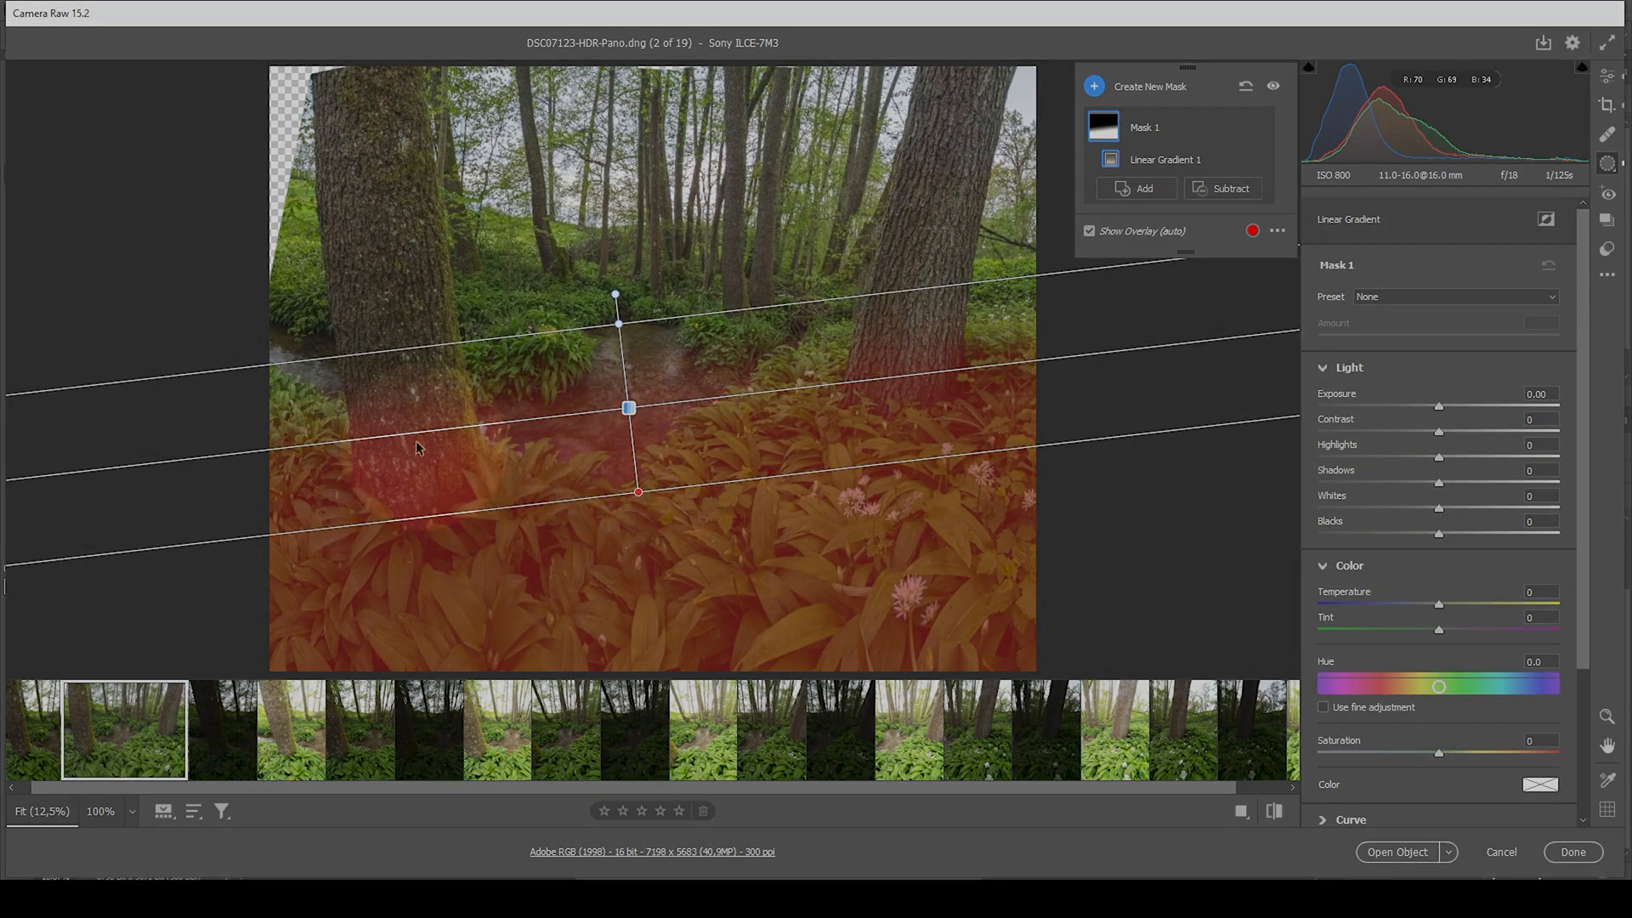
mouse_move(929, 396)
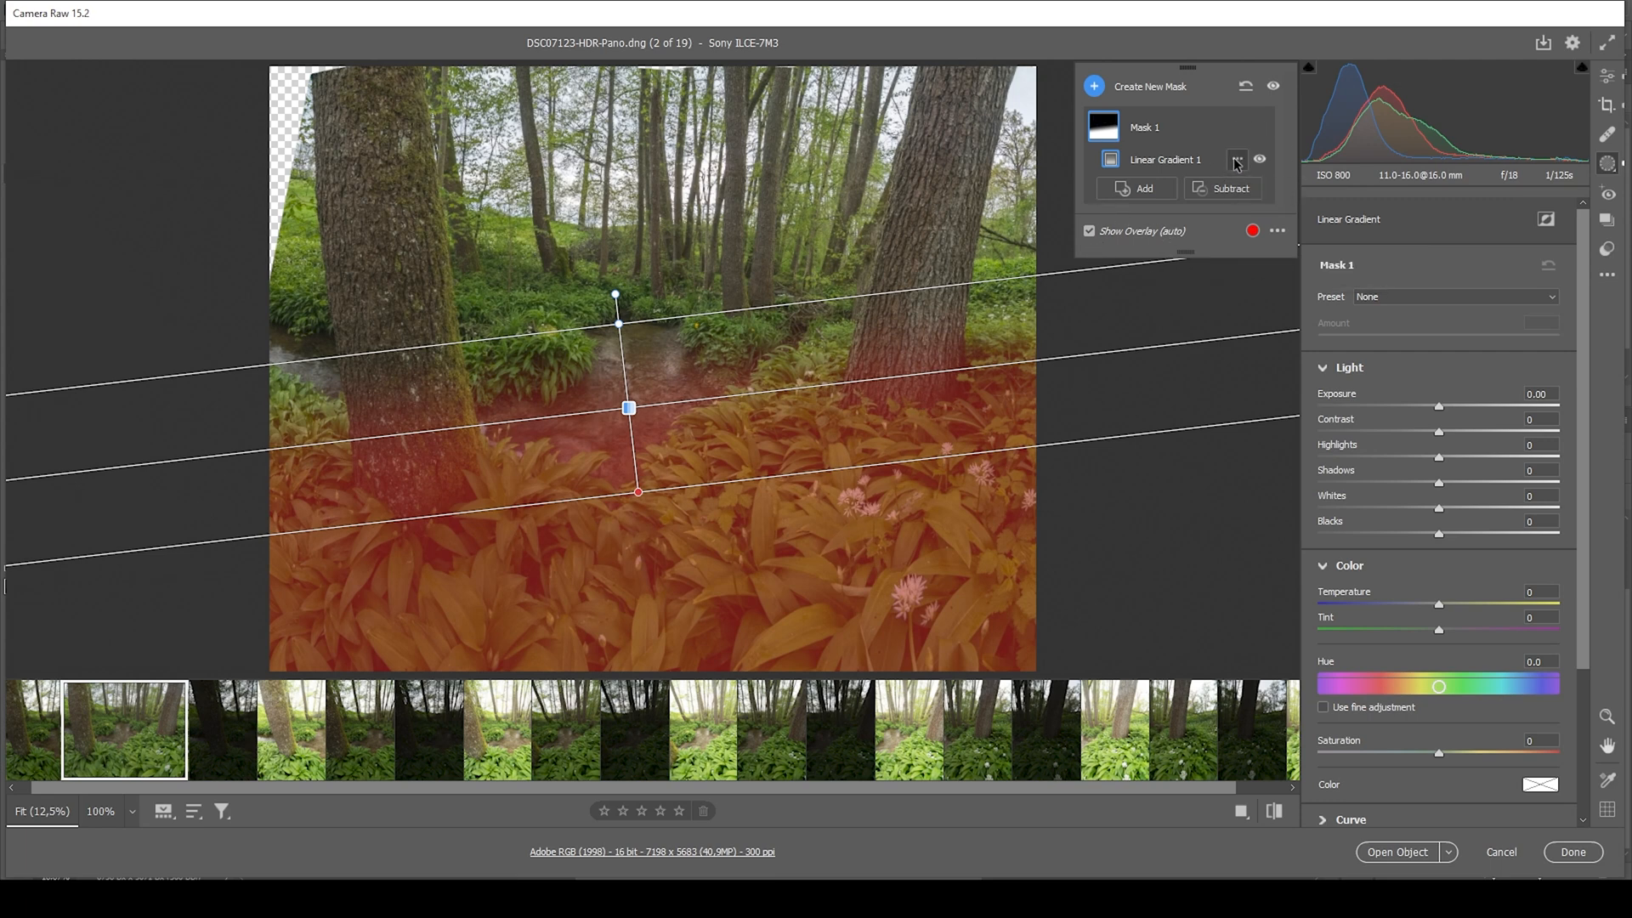
click(1238, 159)
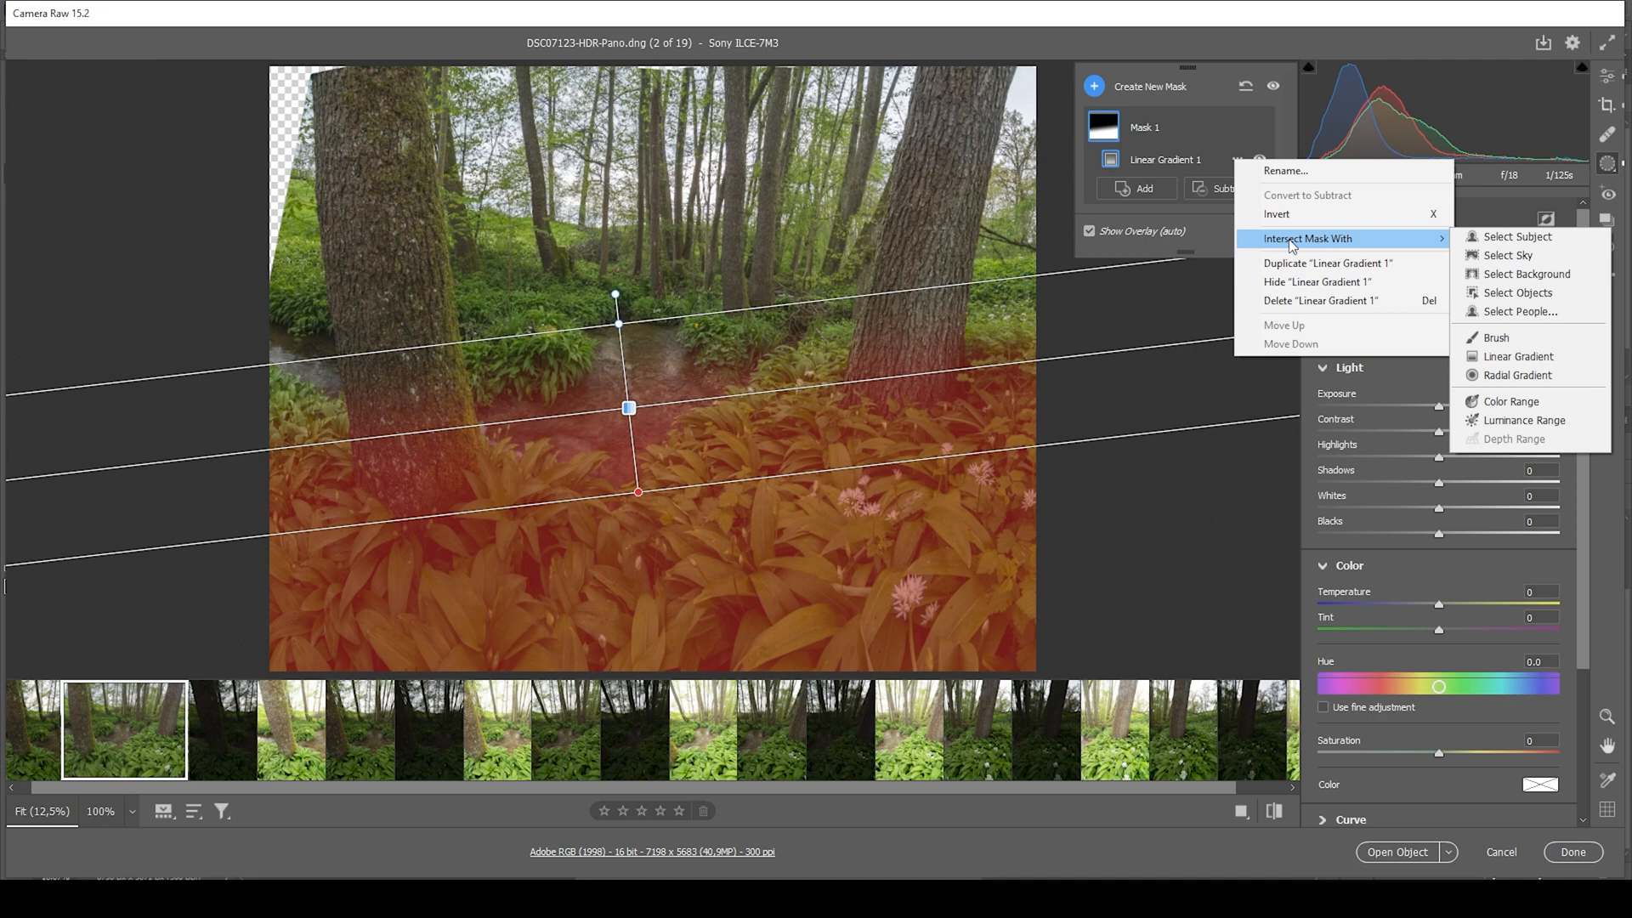
mouse_move(1530, 404)
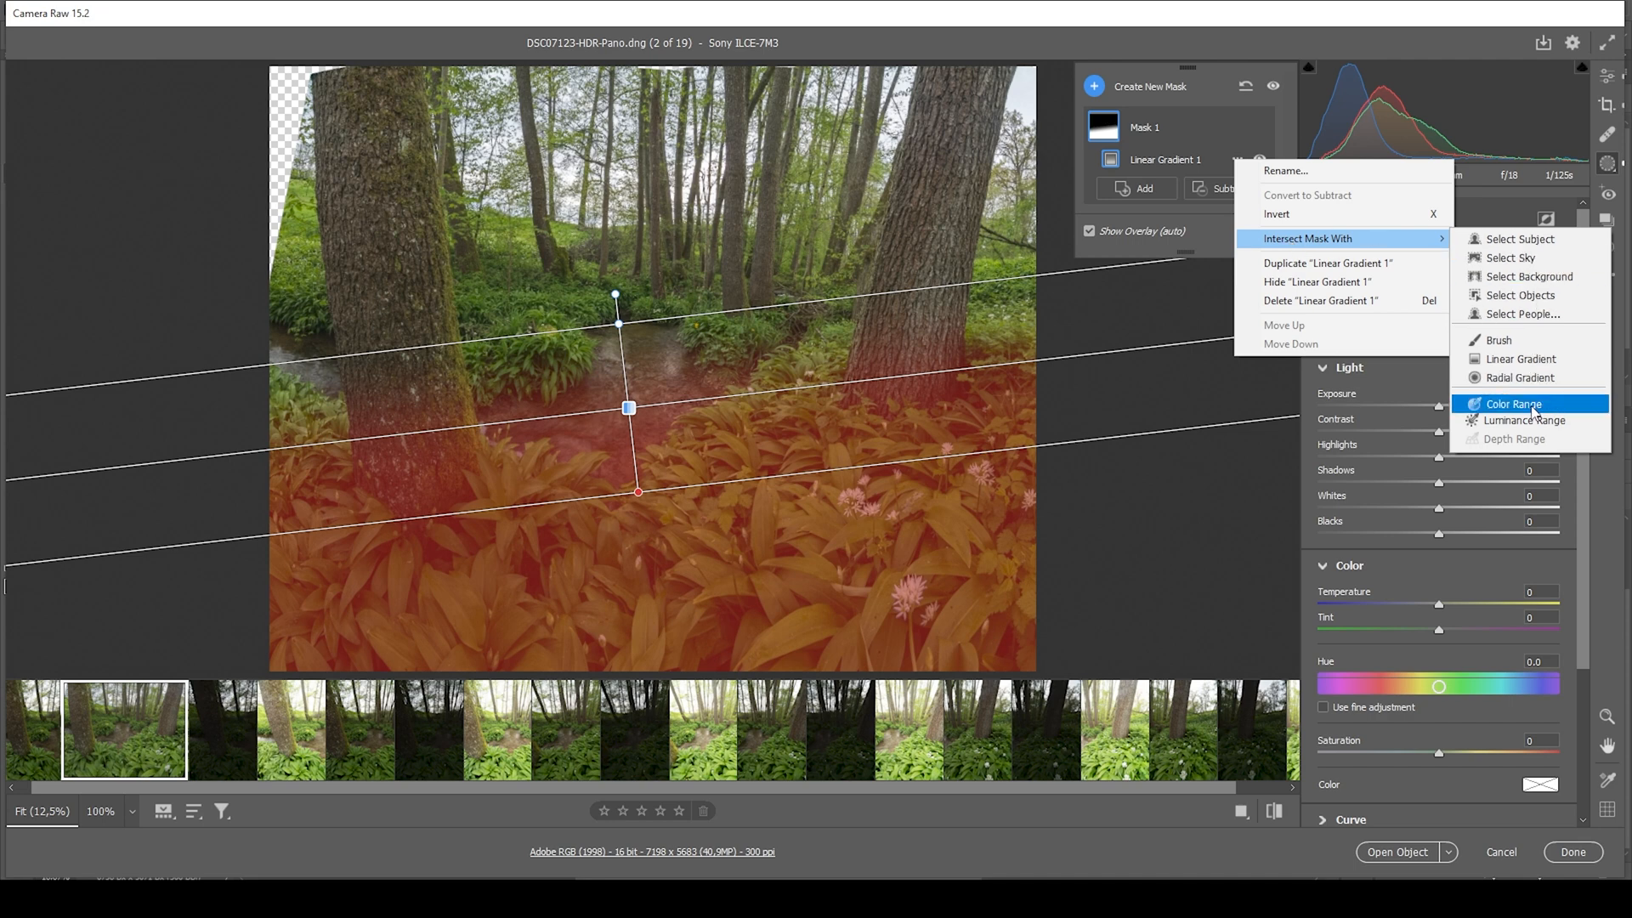
click(1512, 404)
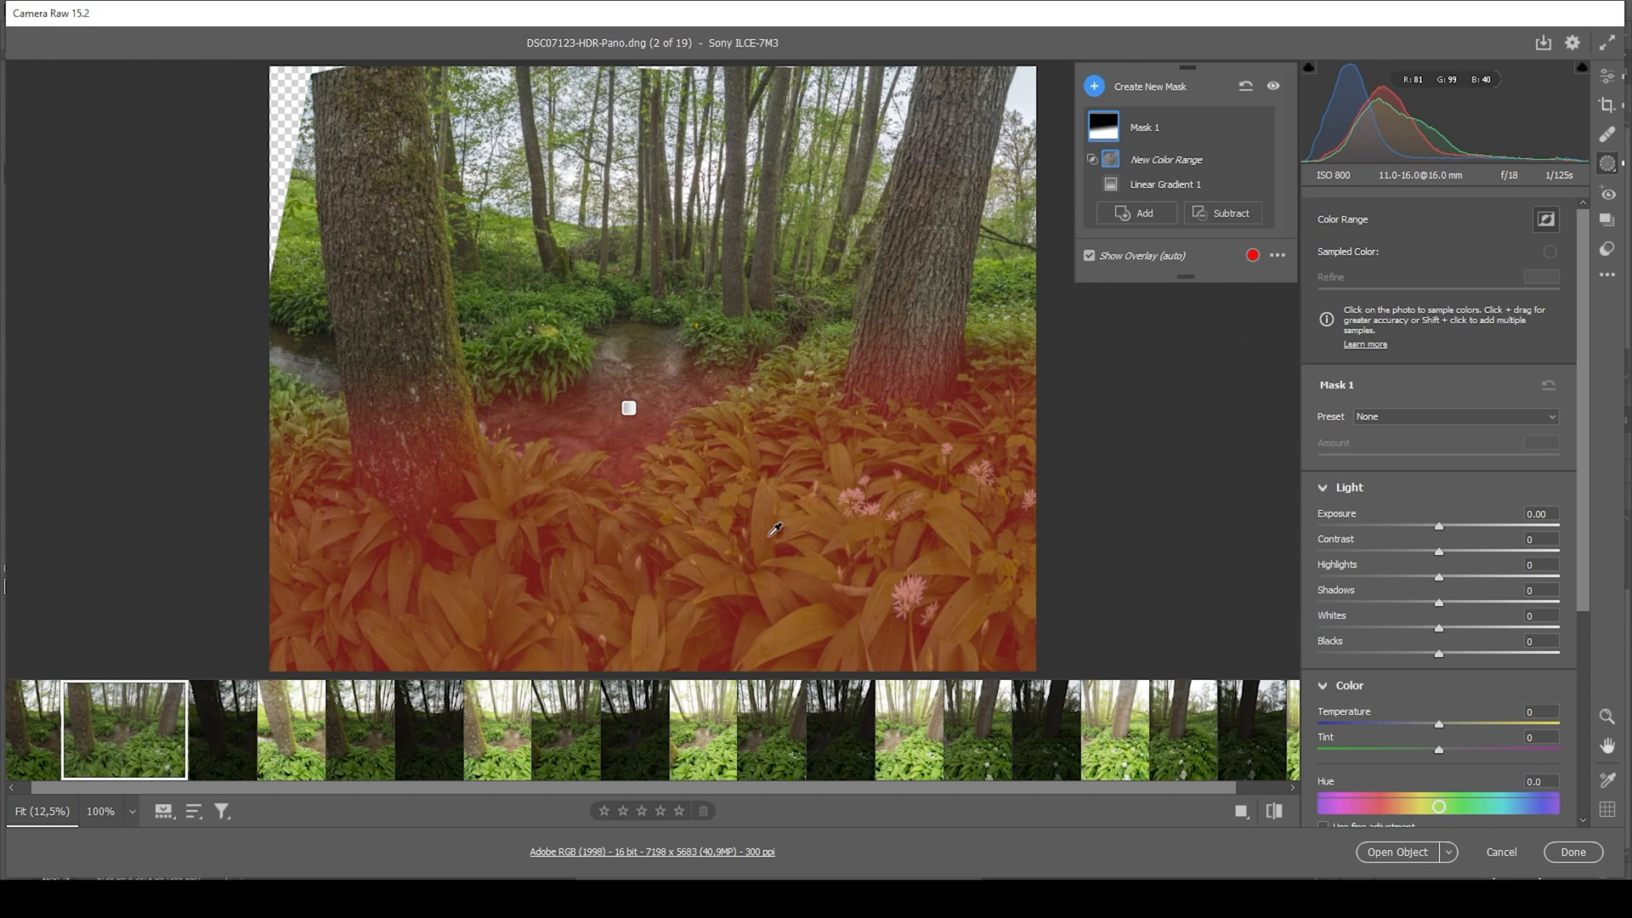
click(768, 535)
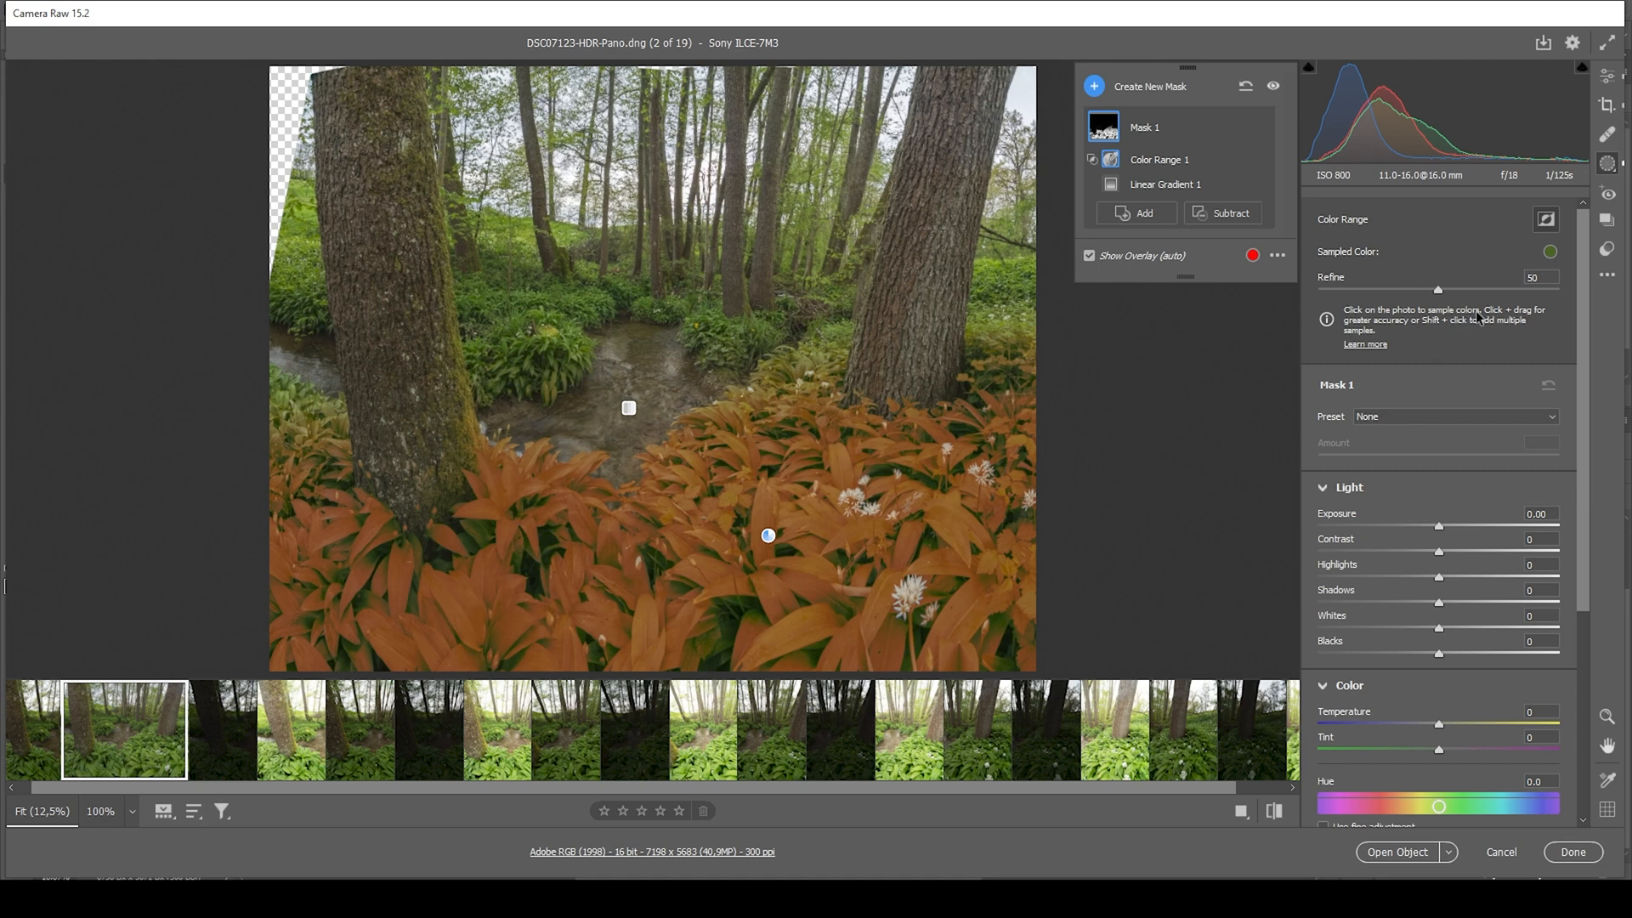
drag(1438, 289, 1466, 289)
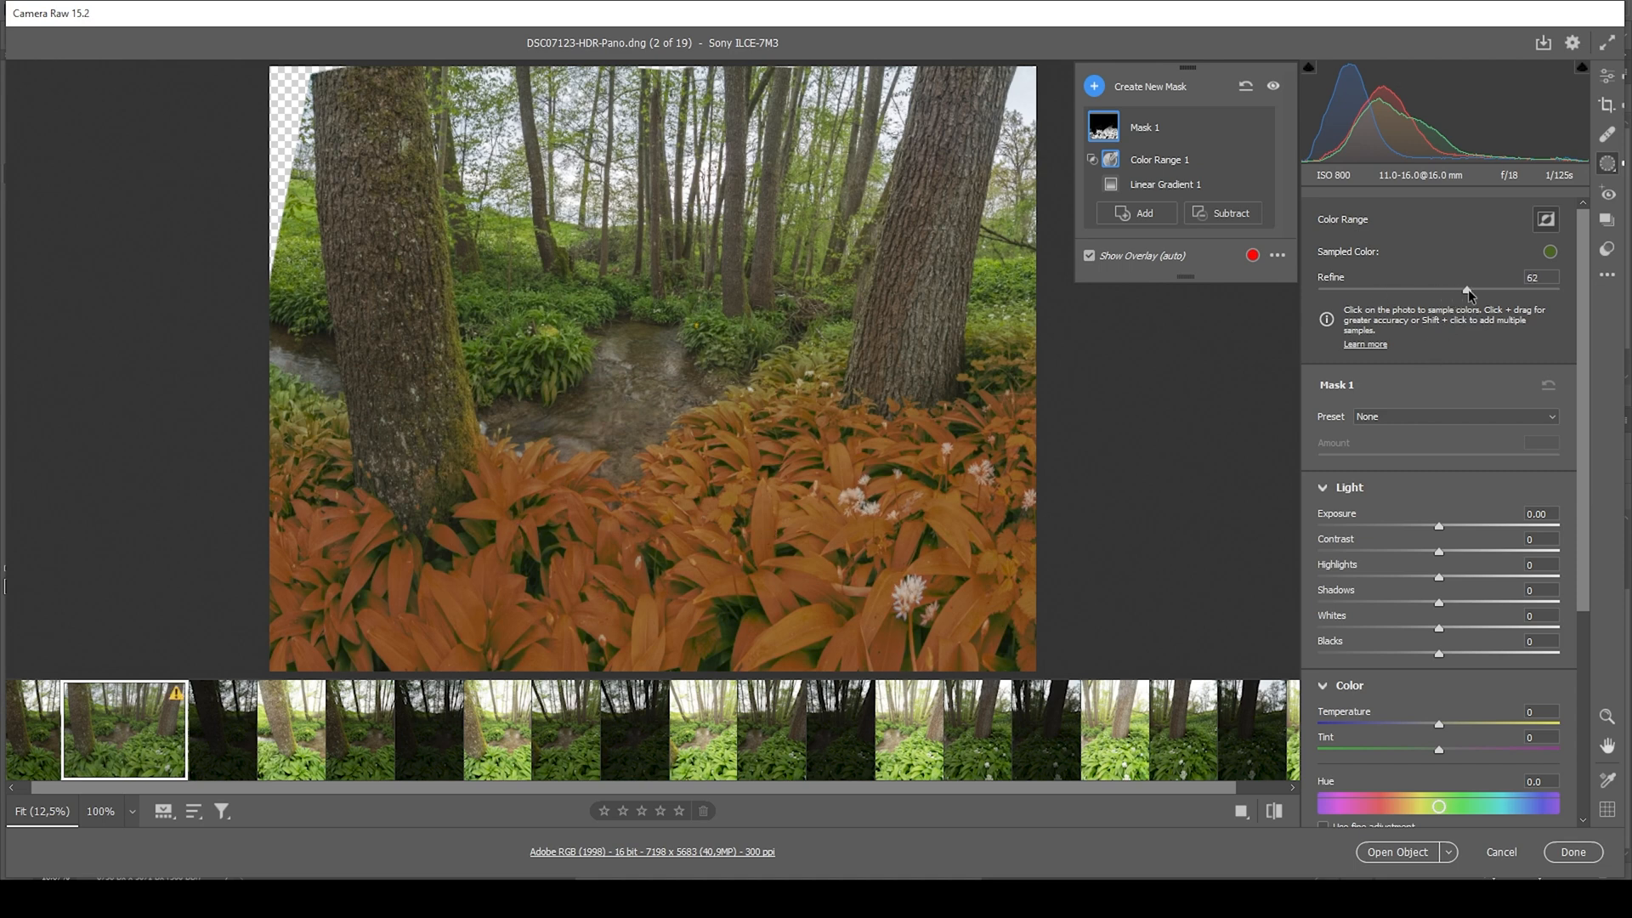
drag(1468, 295, 1504, 295)
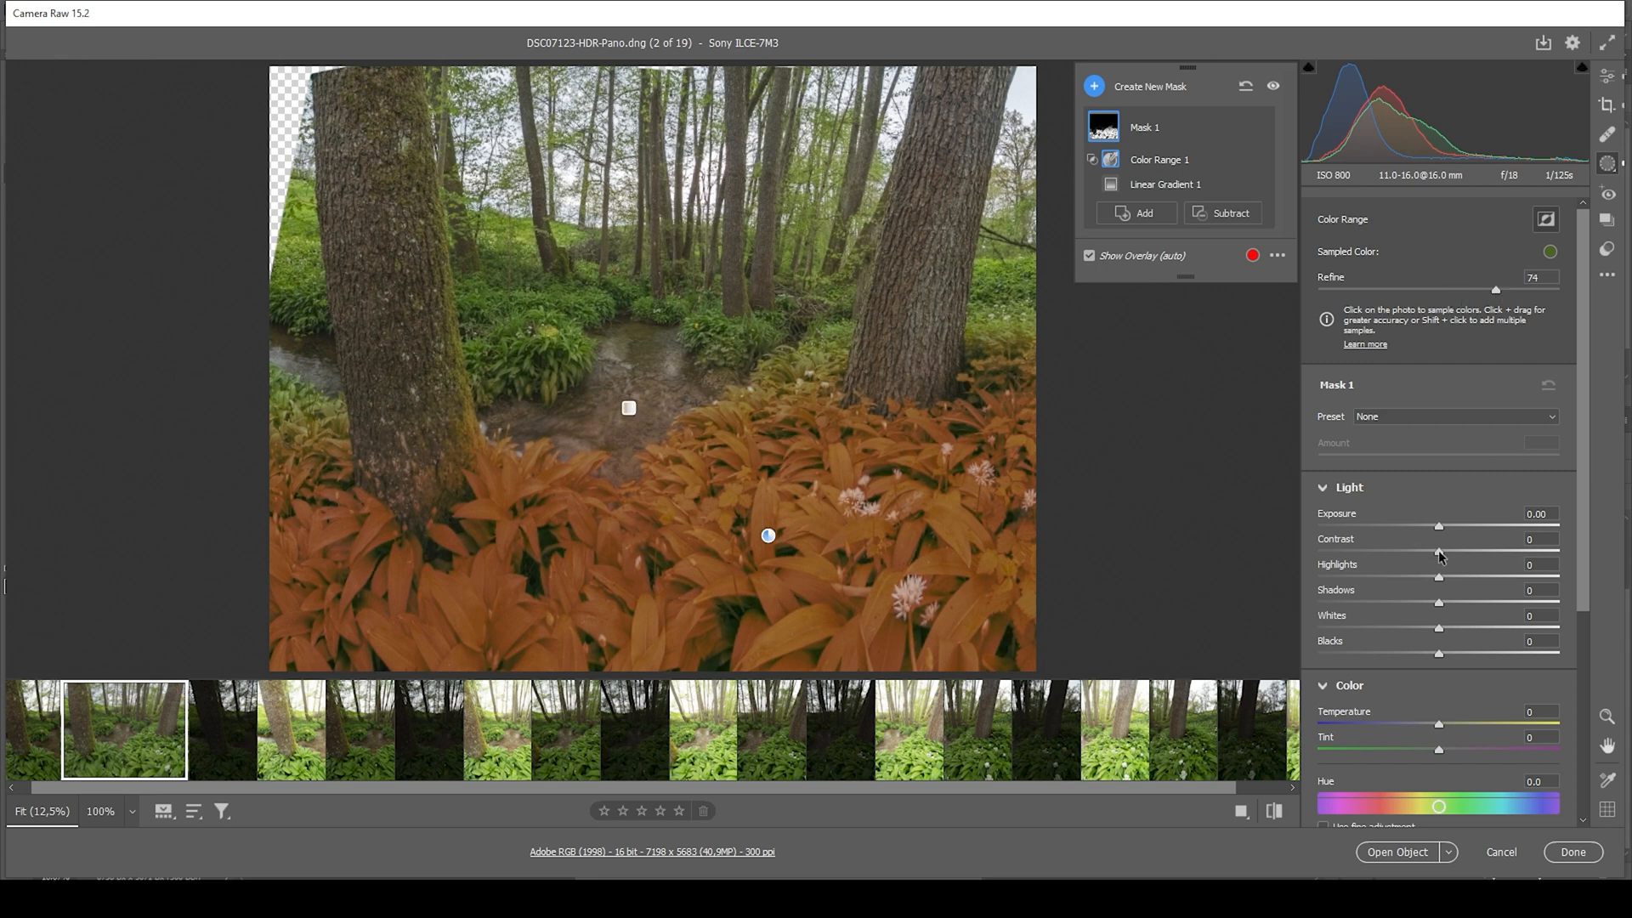
Step: Give the leaf mask Contrast +25, Texture +8 and Clarity +64
drag(1439, 553, 1465, 552)
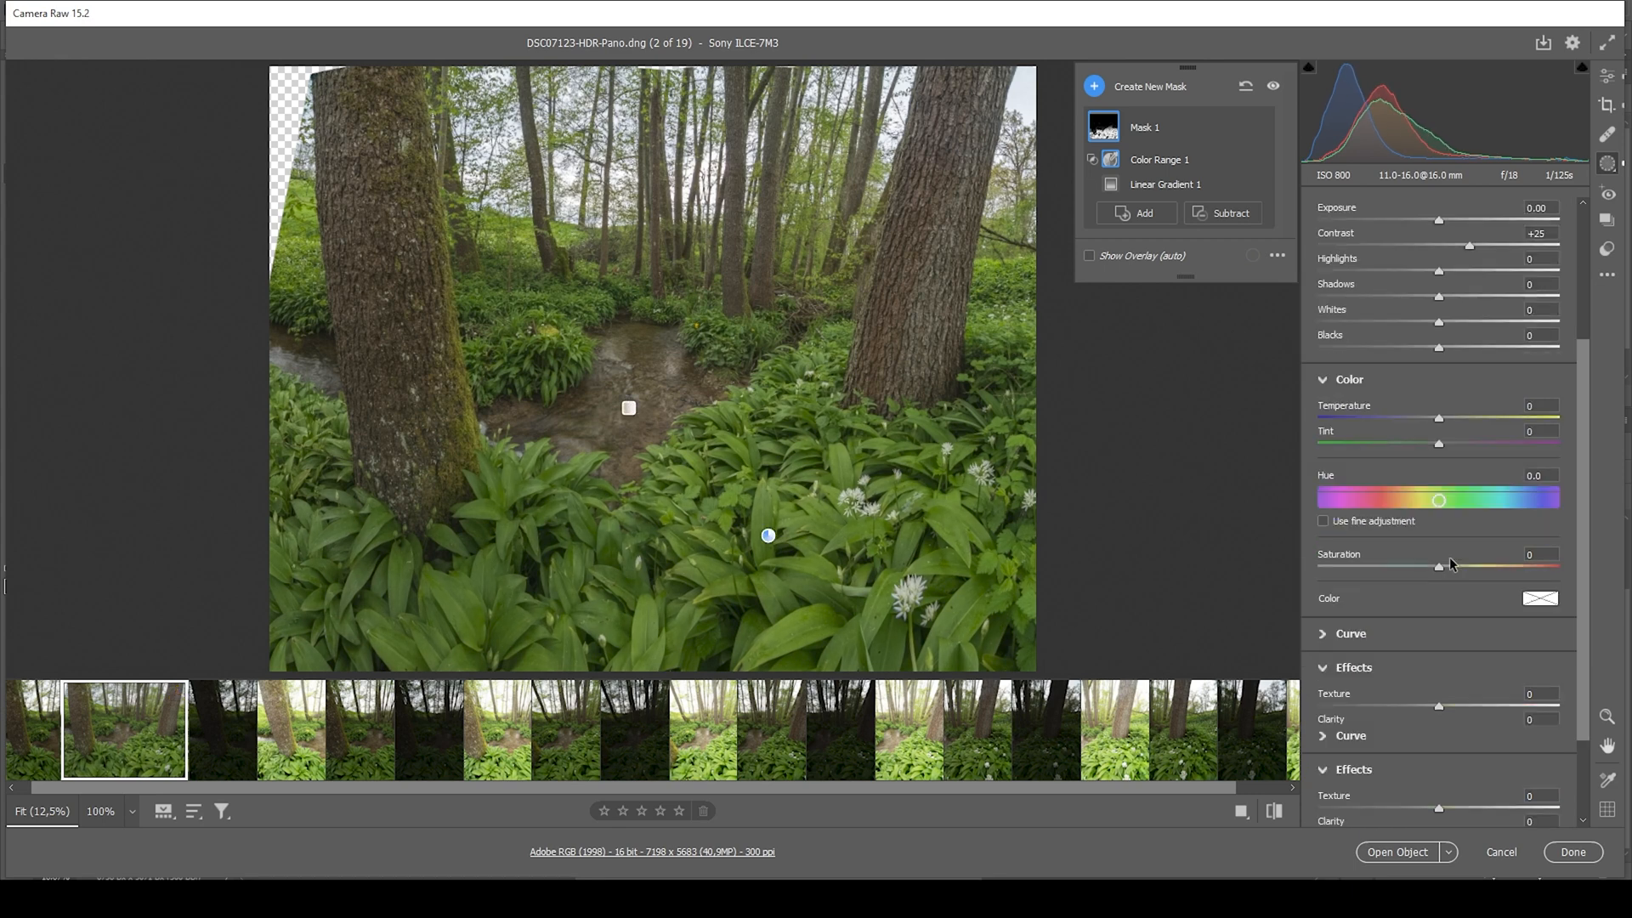
scroll(down, 3)
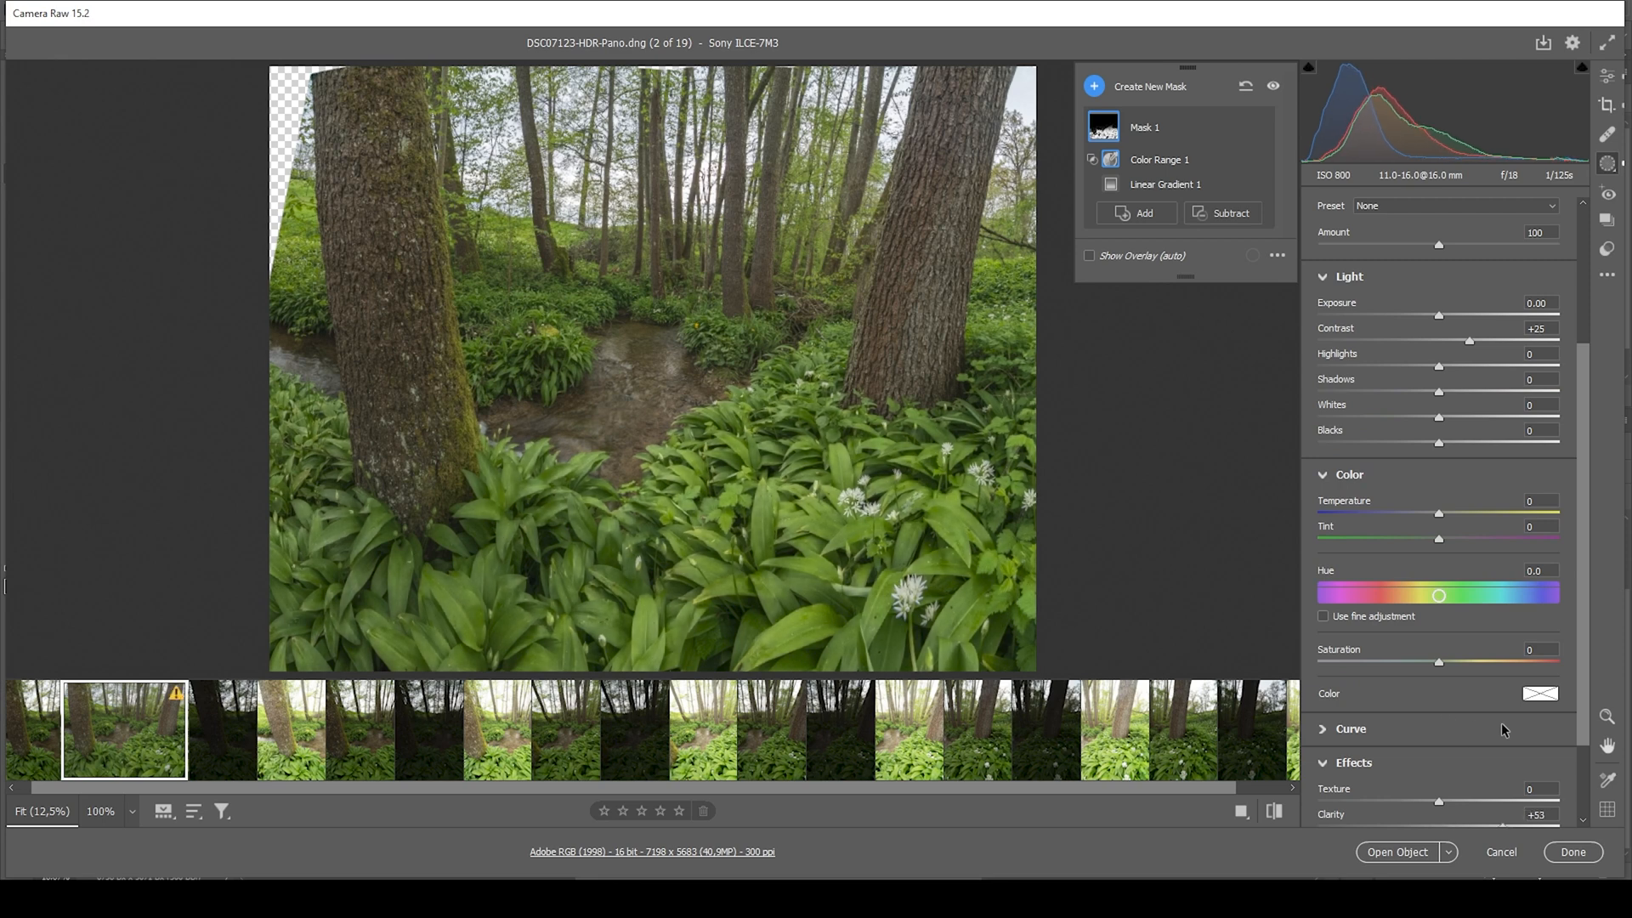
drag(1439, 801, 1468, 802)
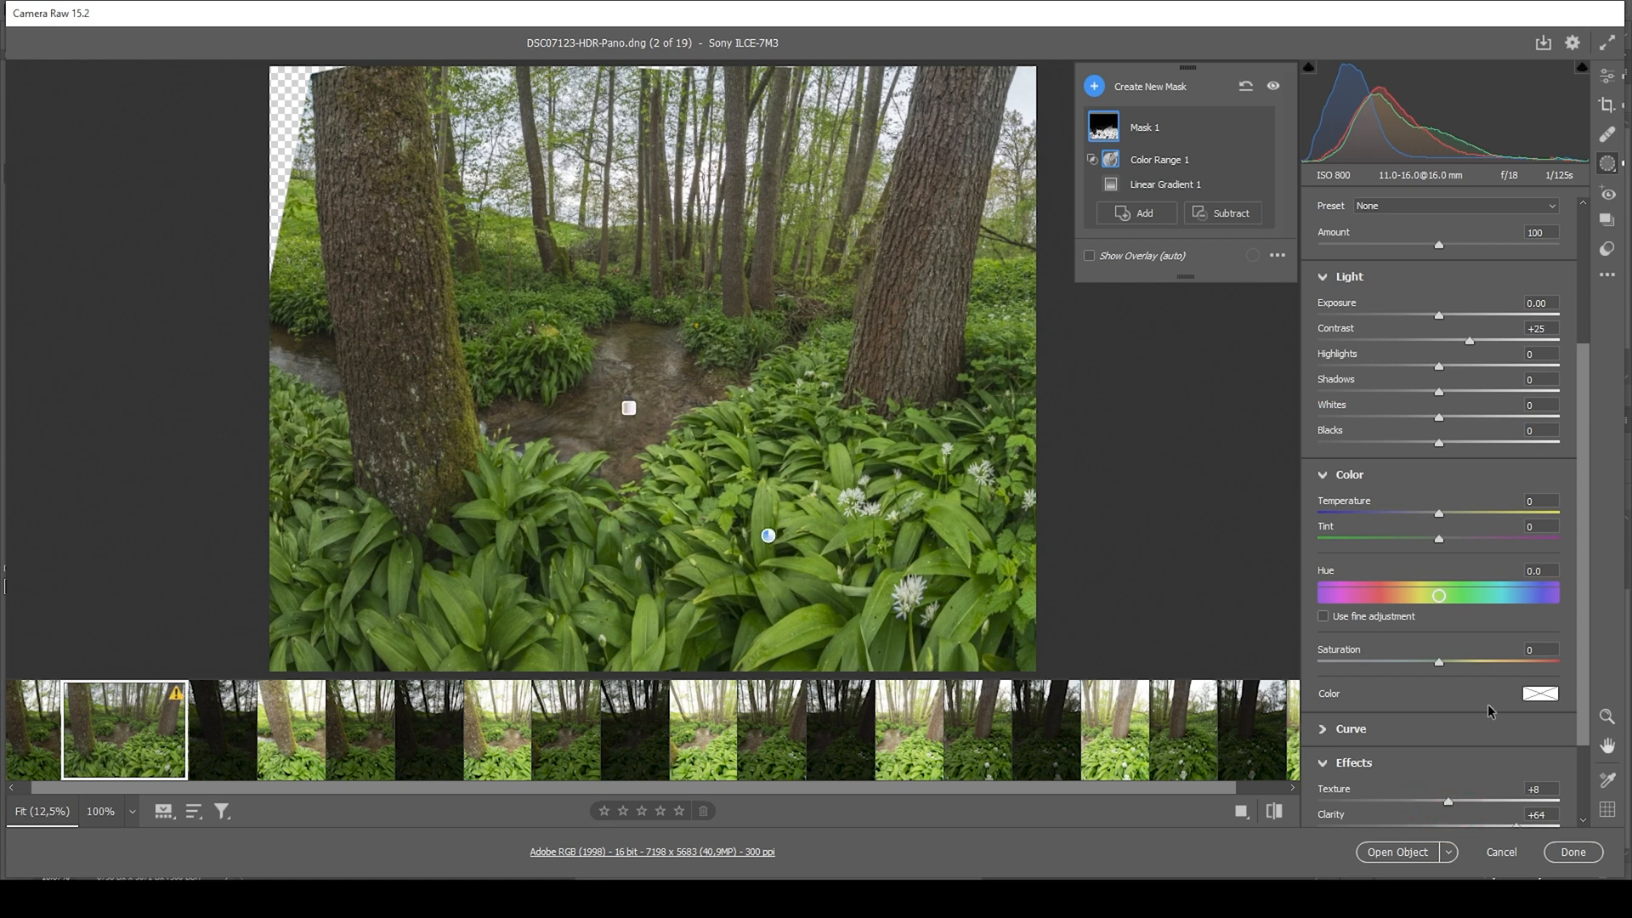
scroll(down, 3)
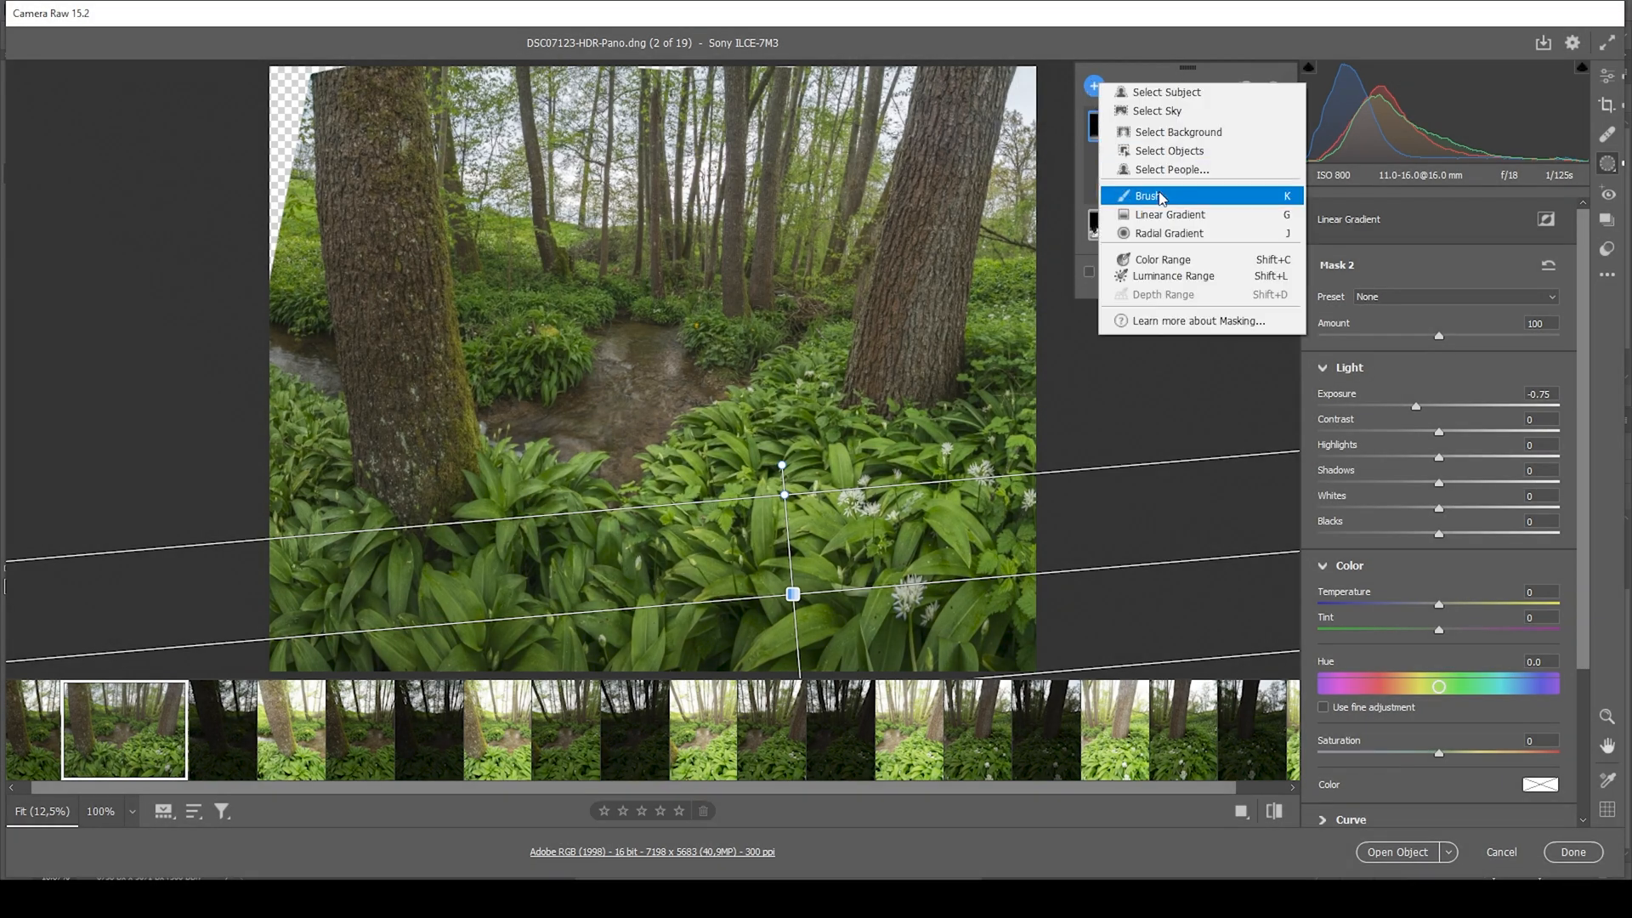
Step: Brush-paint a mask over the two tree trunks with Clarity +56 and Texture +13
click(1149, 196)
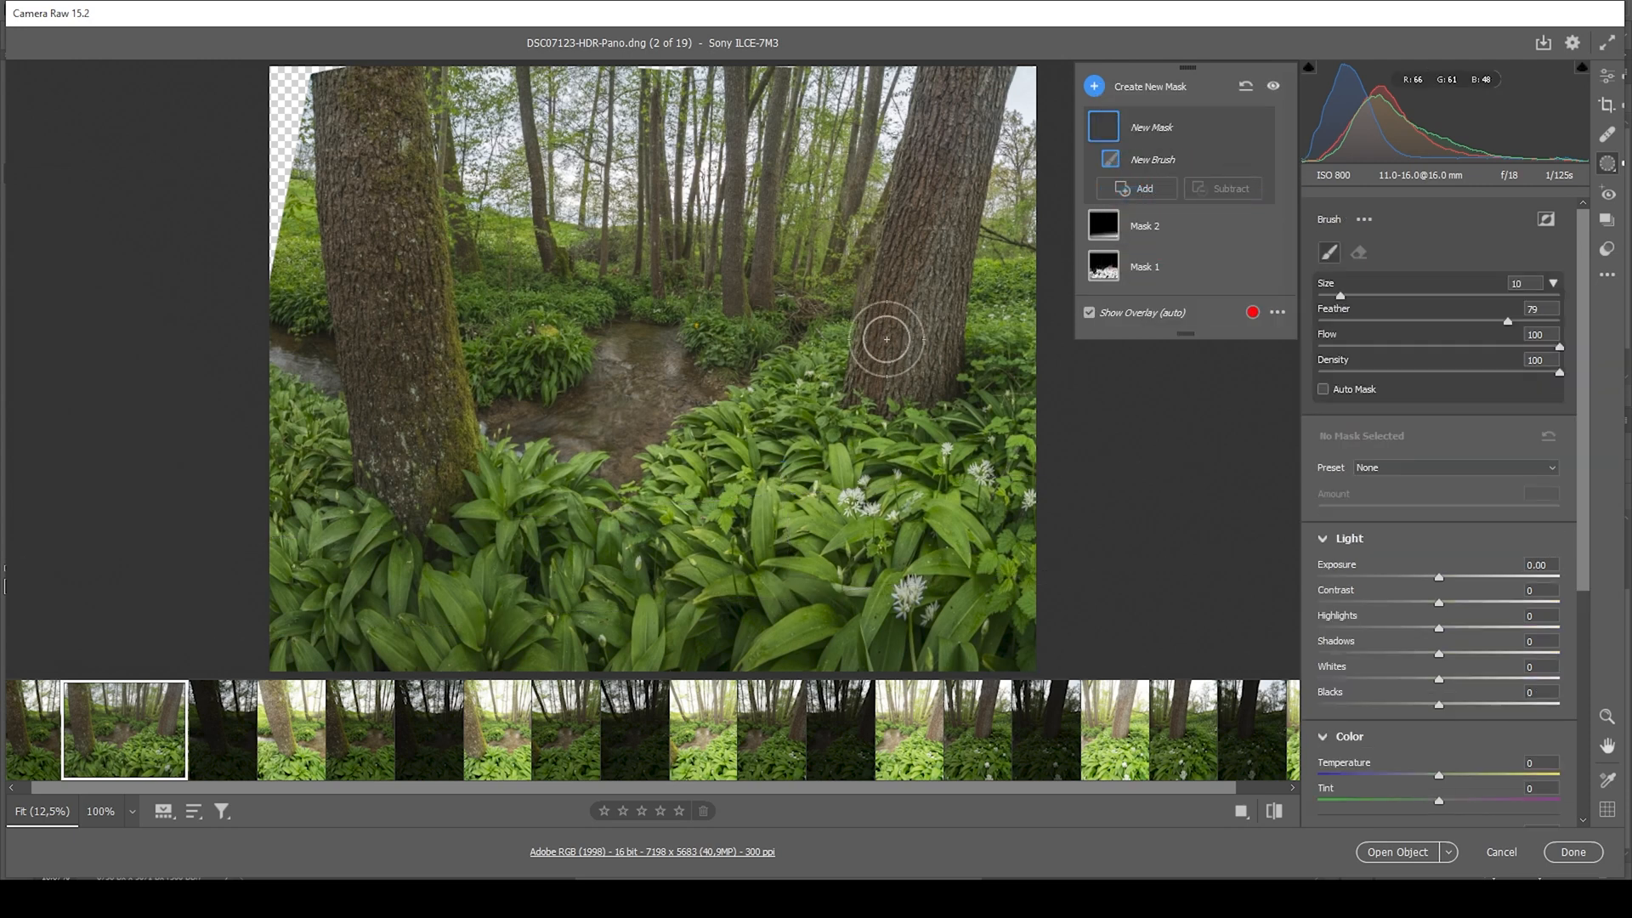
drag(885, 340, 950, 115)
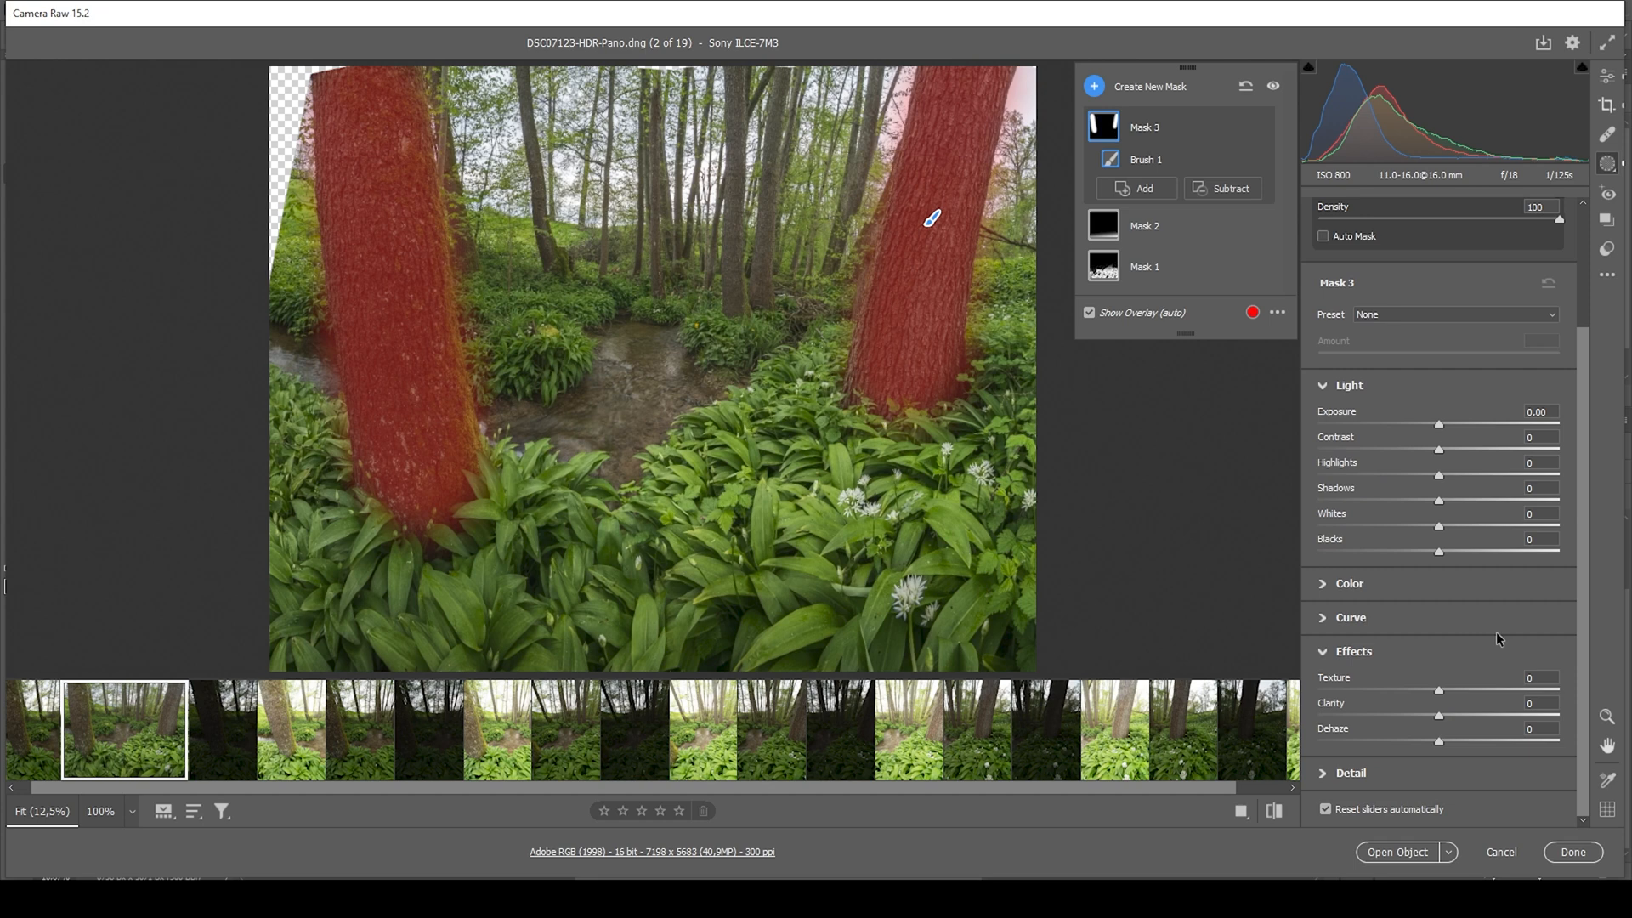
mouse_move(1450, 725)
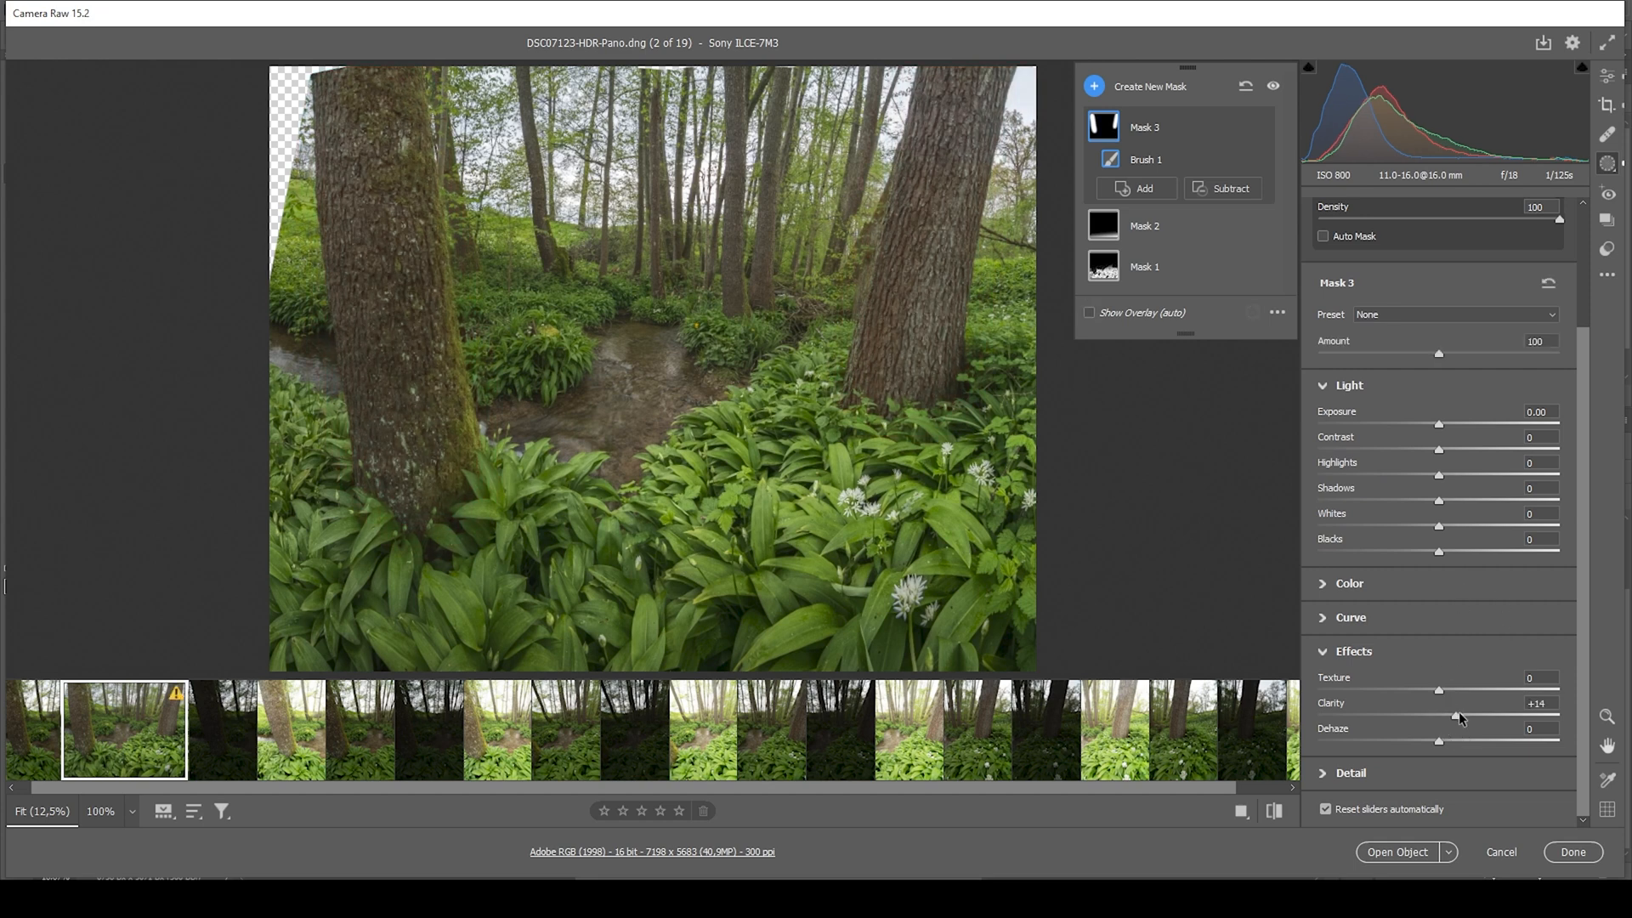
drag(1439, 715, 1482, 715)
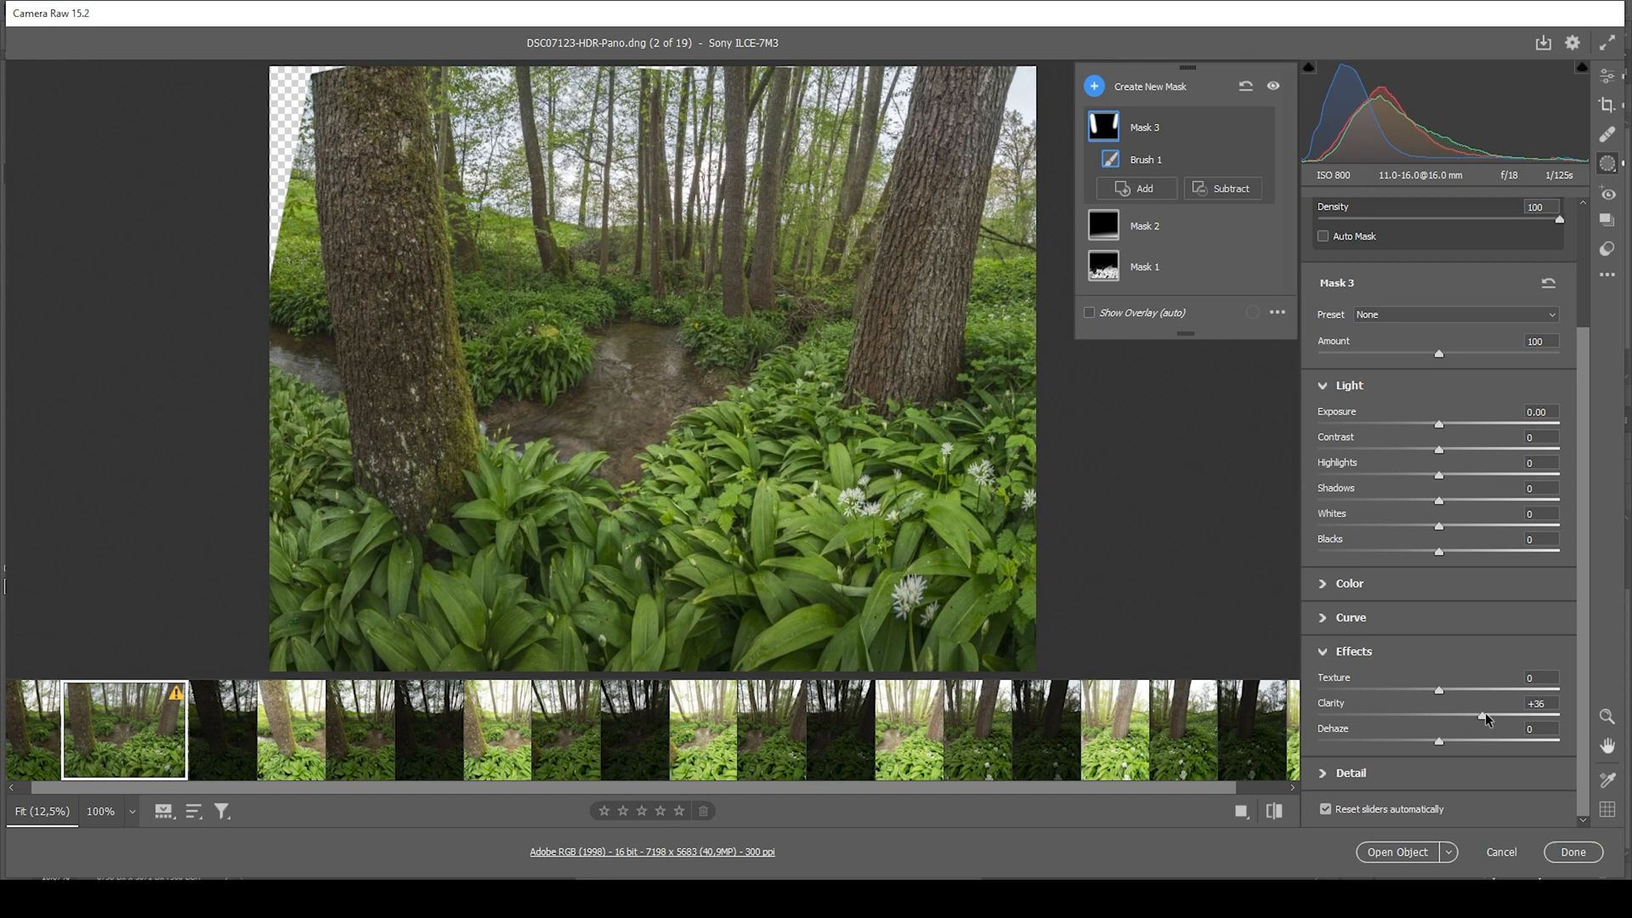
drag(1442, 716, 1510, 716)
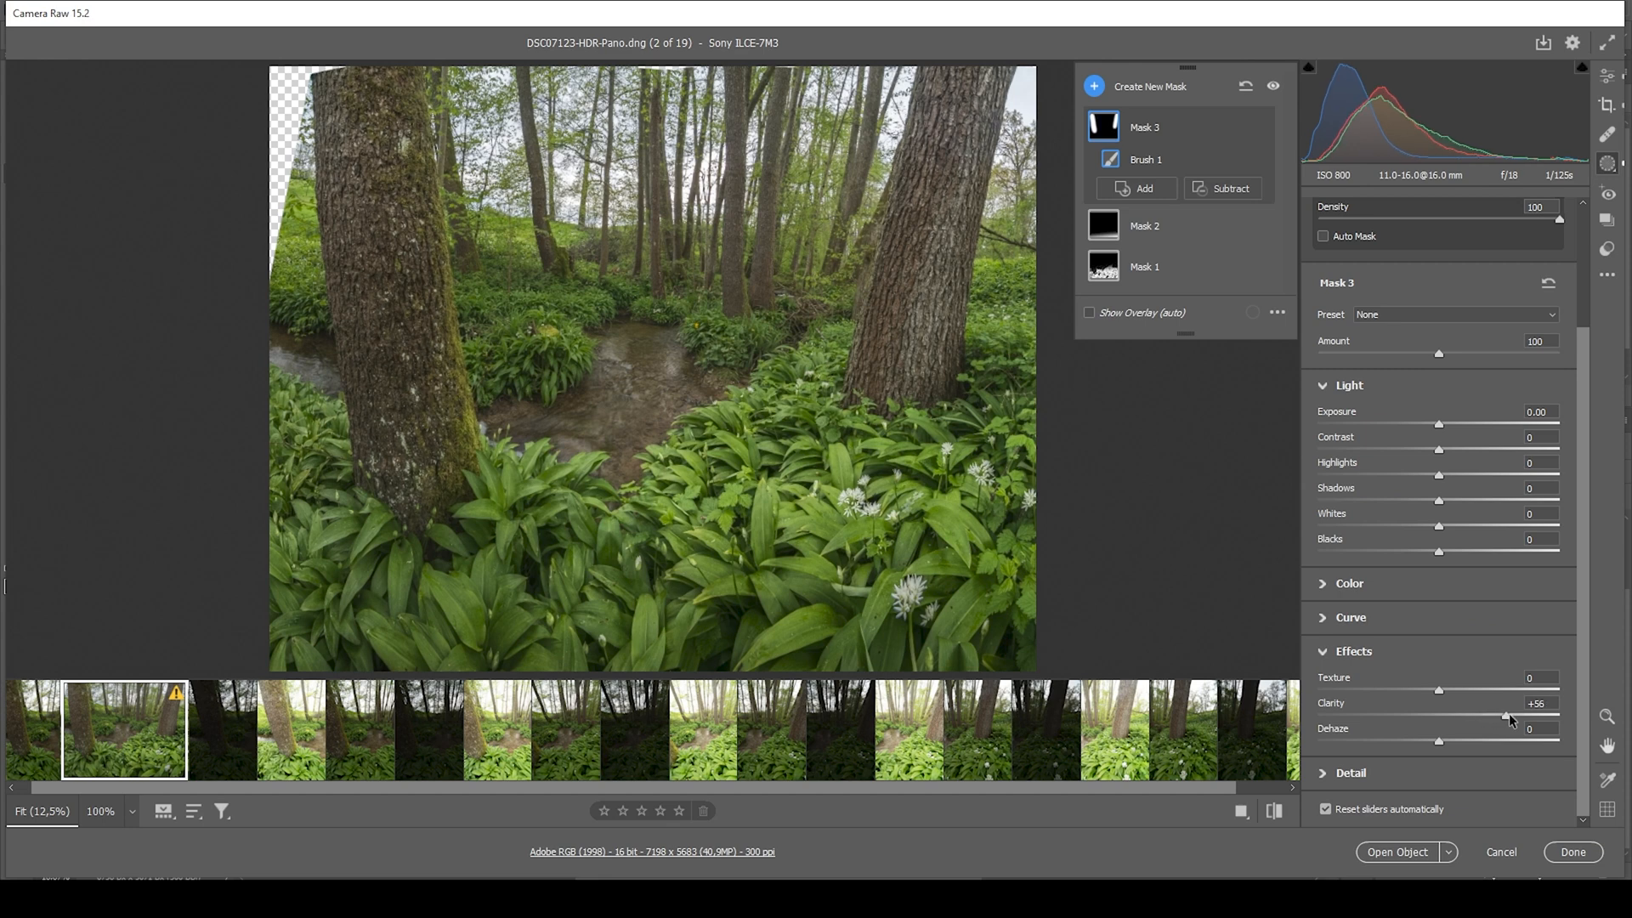
drag(1439, 691, 1465, 690)
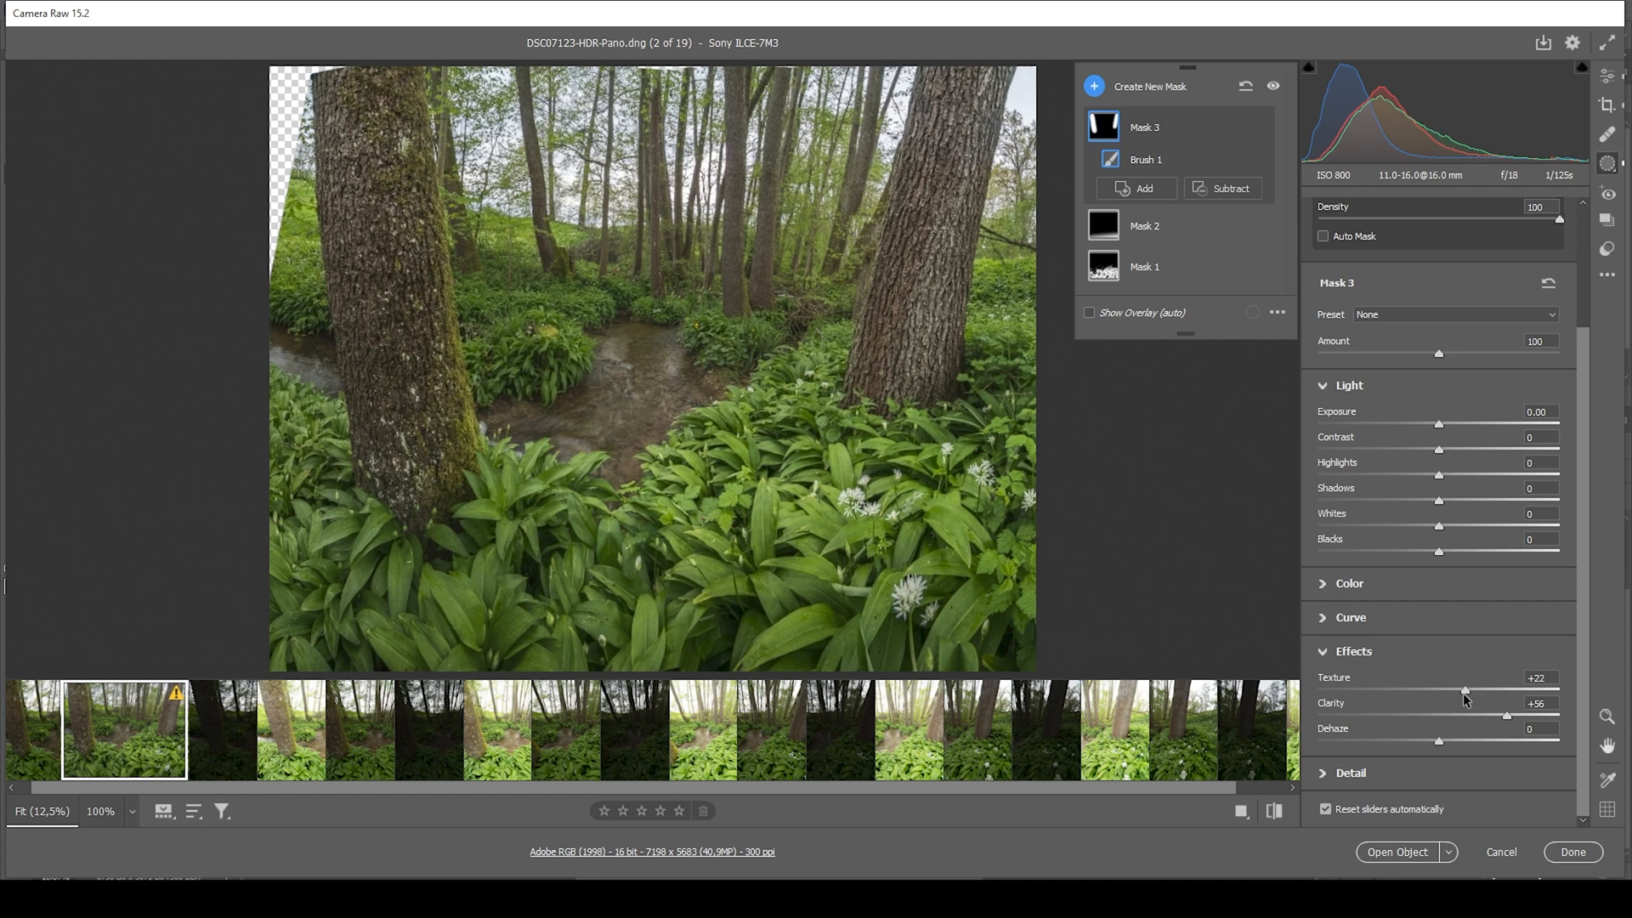
drag(1465, 690, 1455, 690)
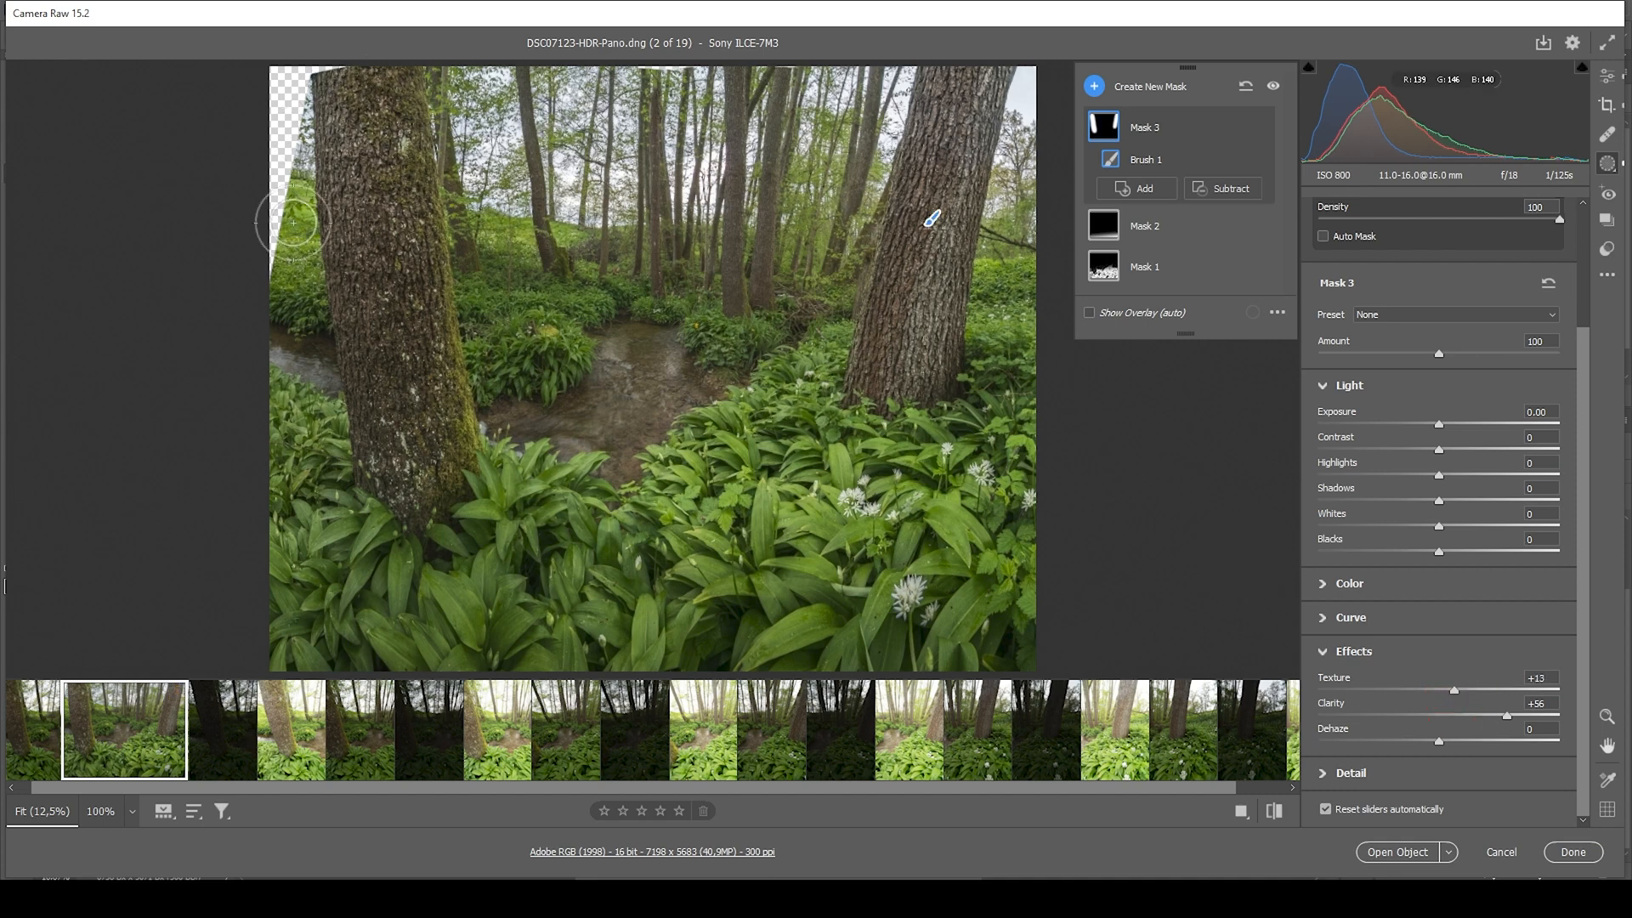
mouse_move(719, 334)
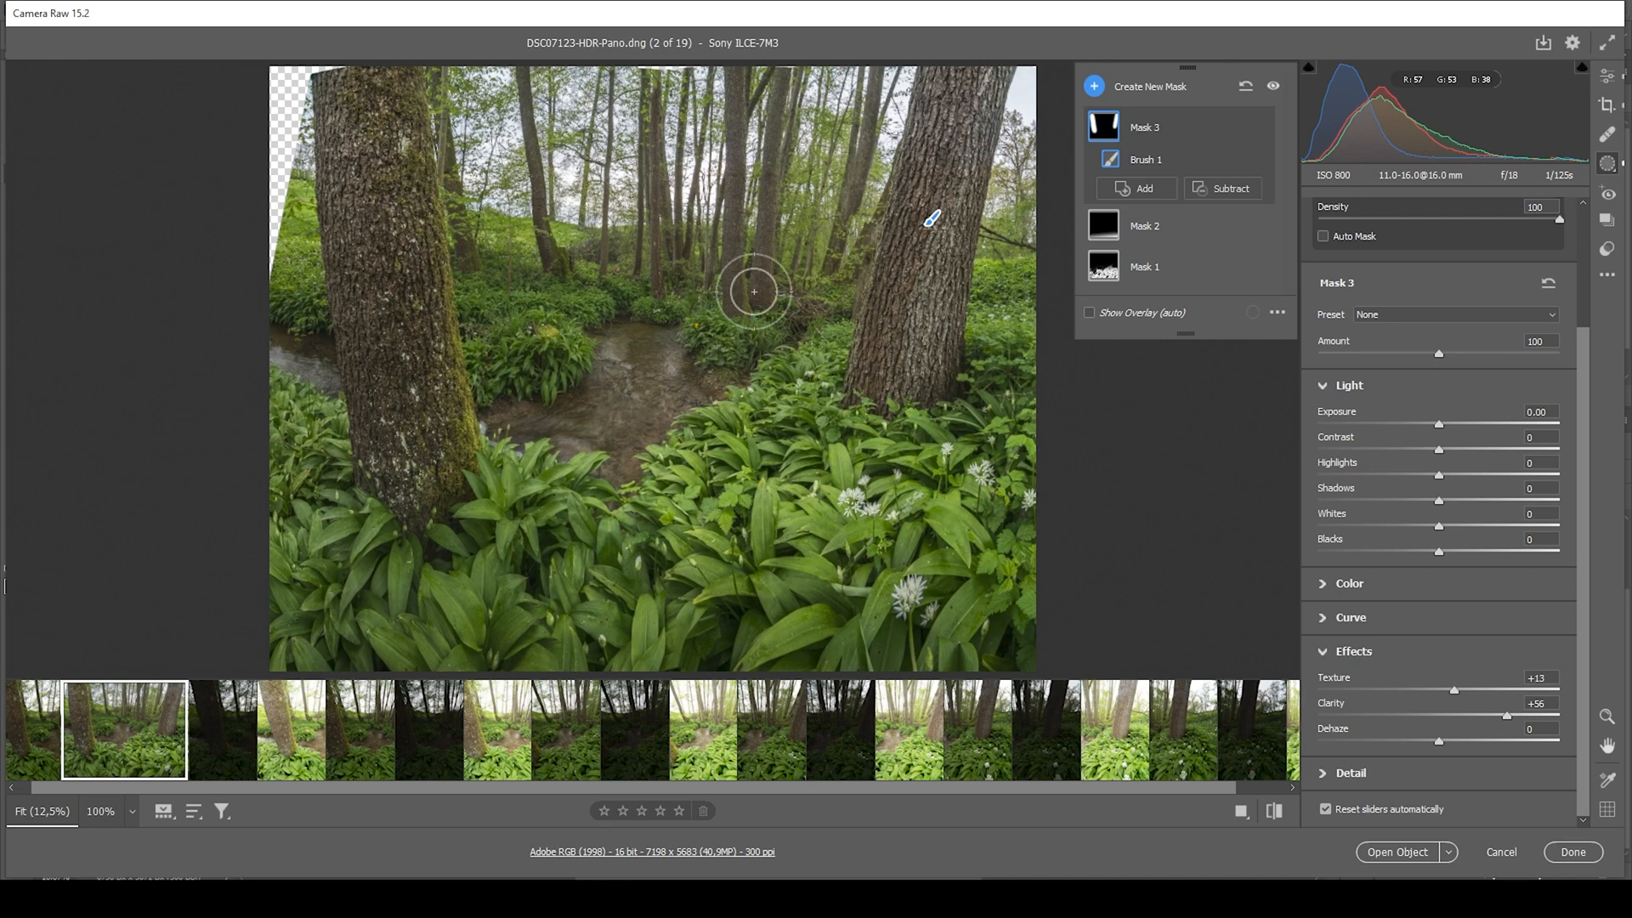
mouse_move(1062, 98)
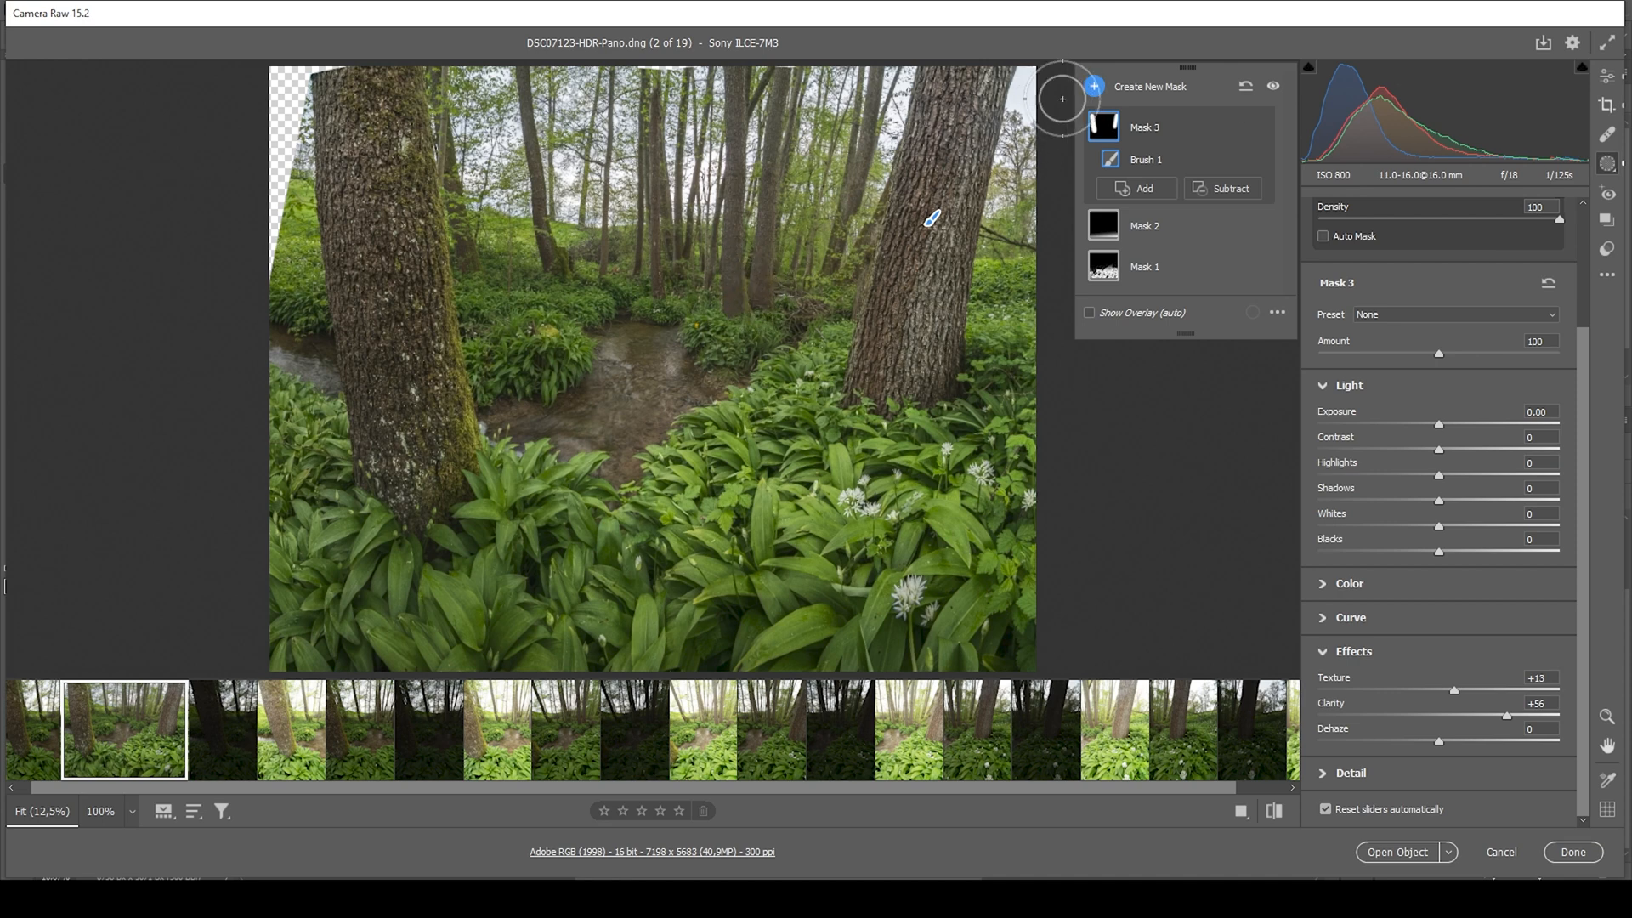
Step: Lift Shadows to +21 and Whites to +41 inside the radial stream-clearing mask
click(1094, 87)
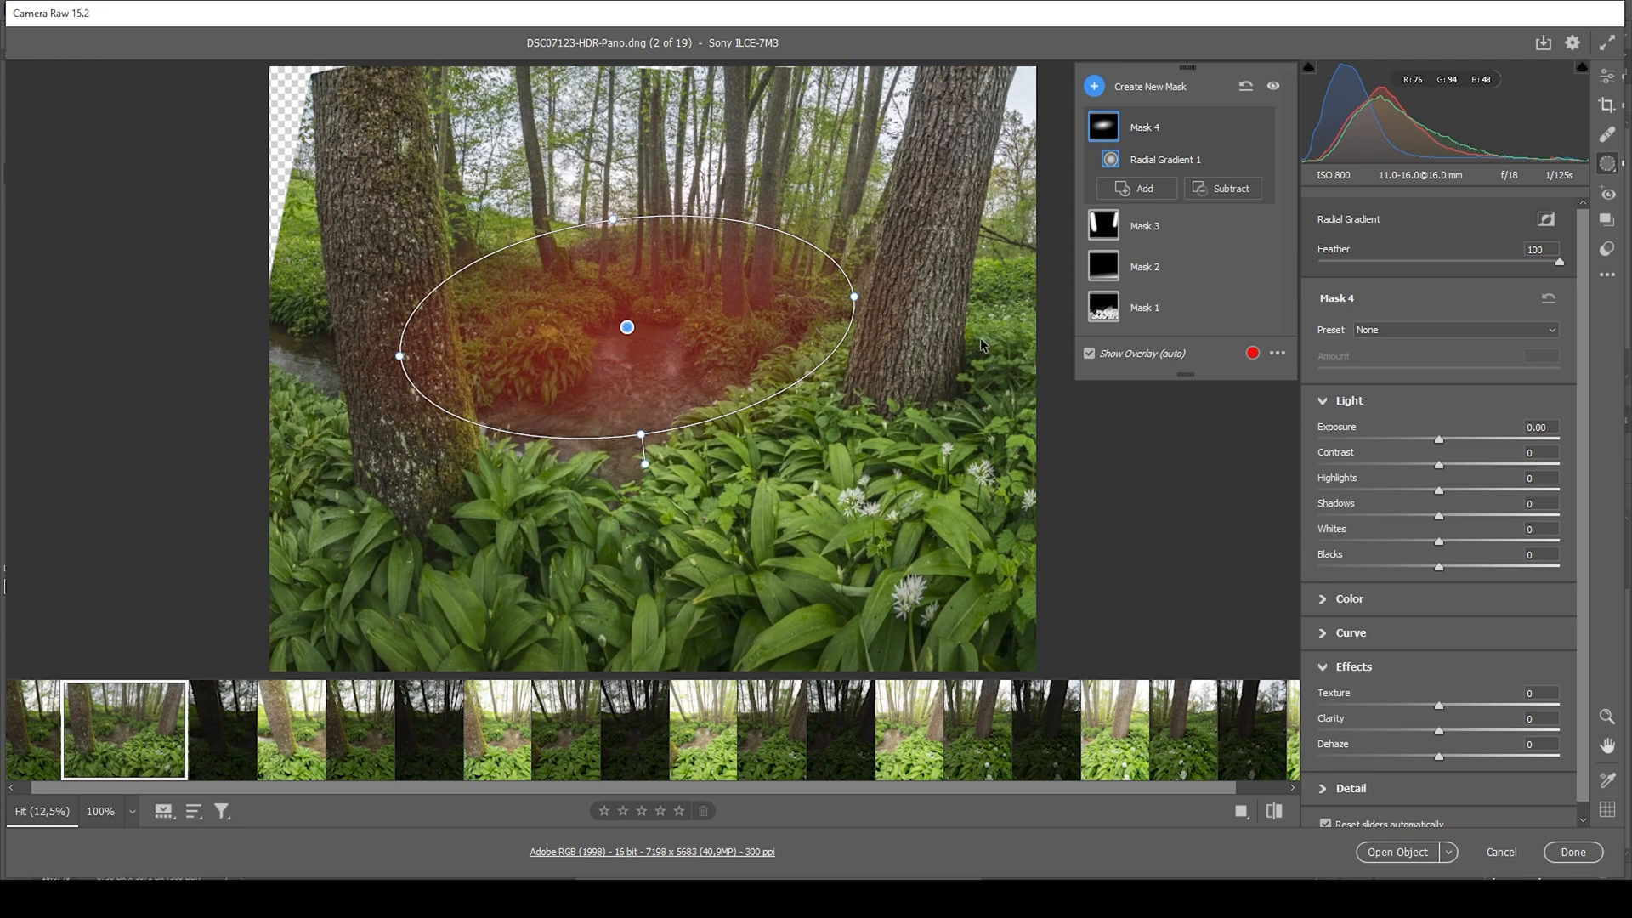
mouse_move(1444, 520)
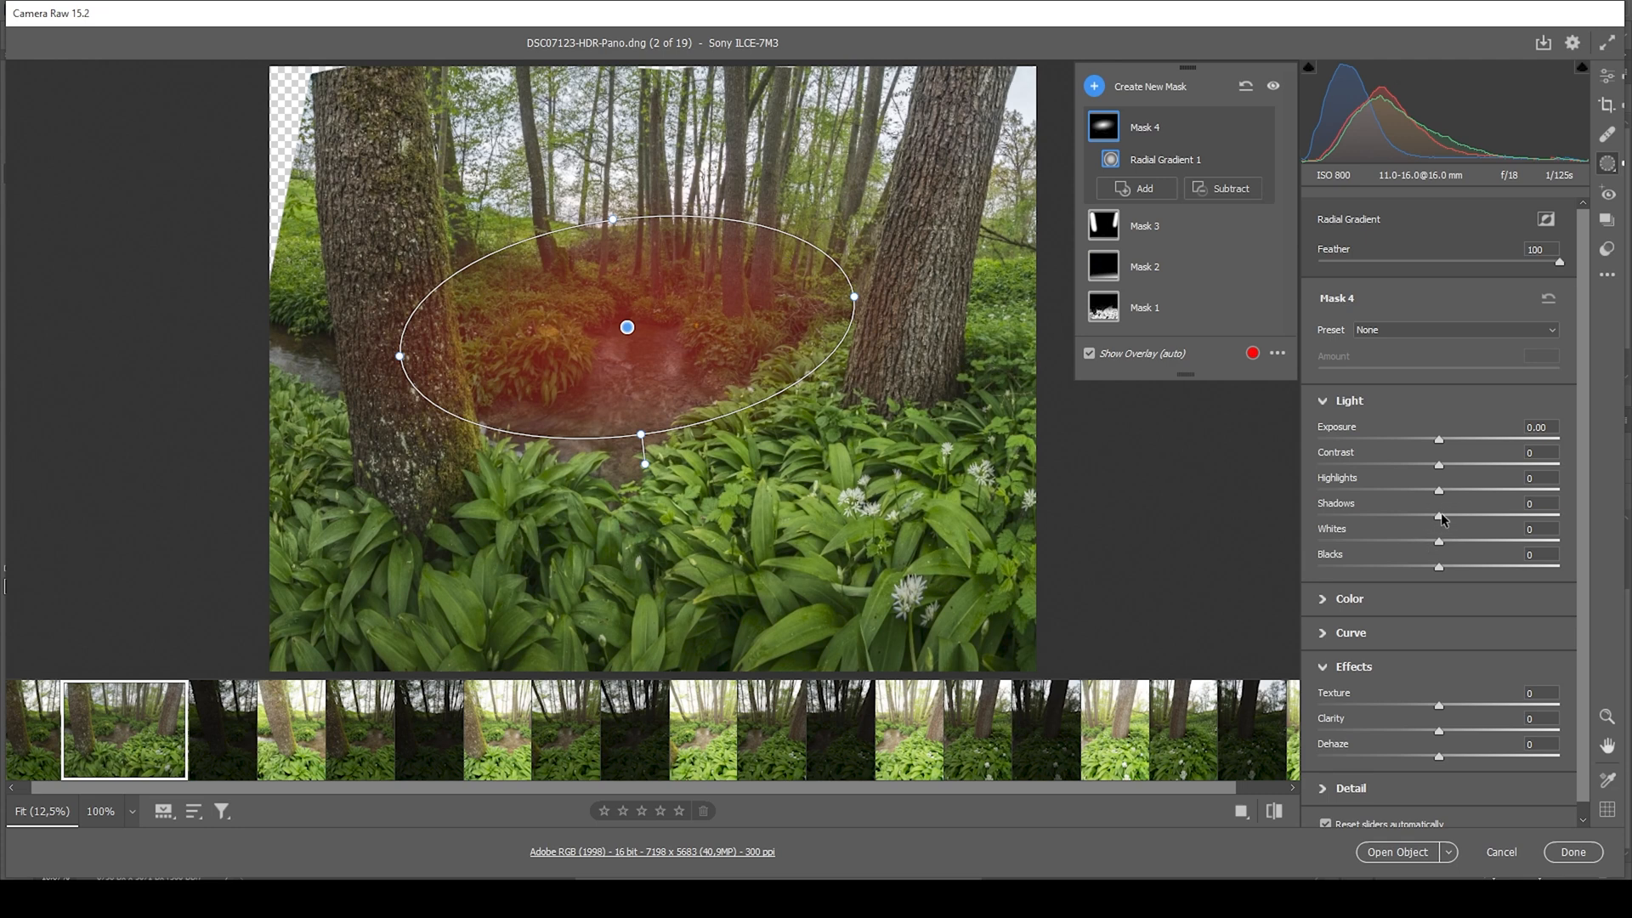
drag(1439, 515, 1465, 515)
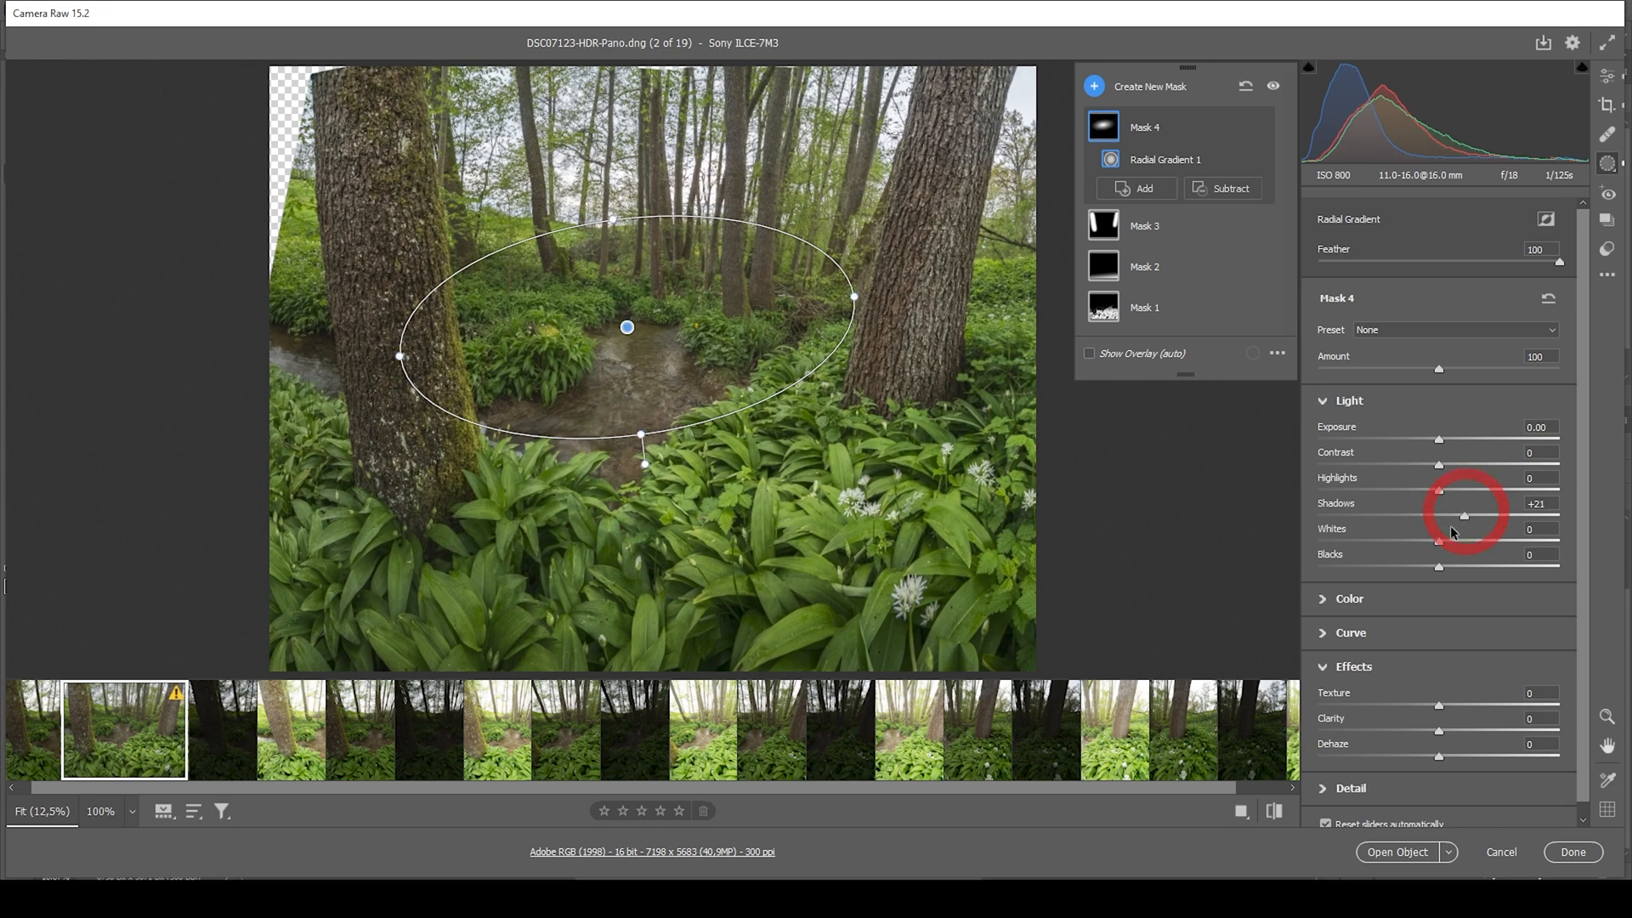
drag(1439, 541, 1465, 542)
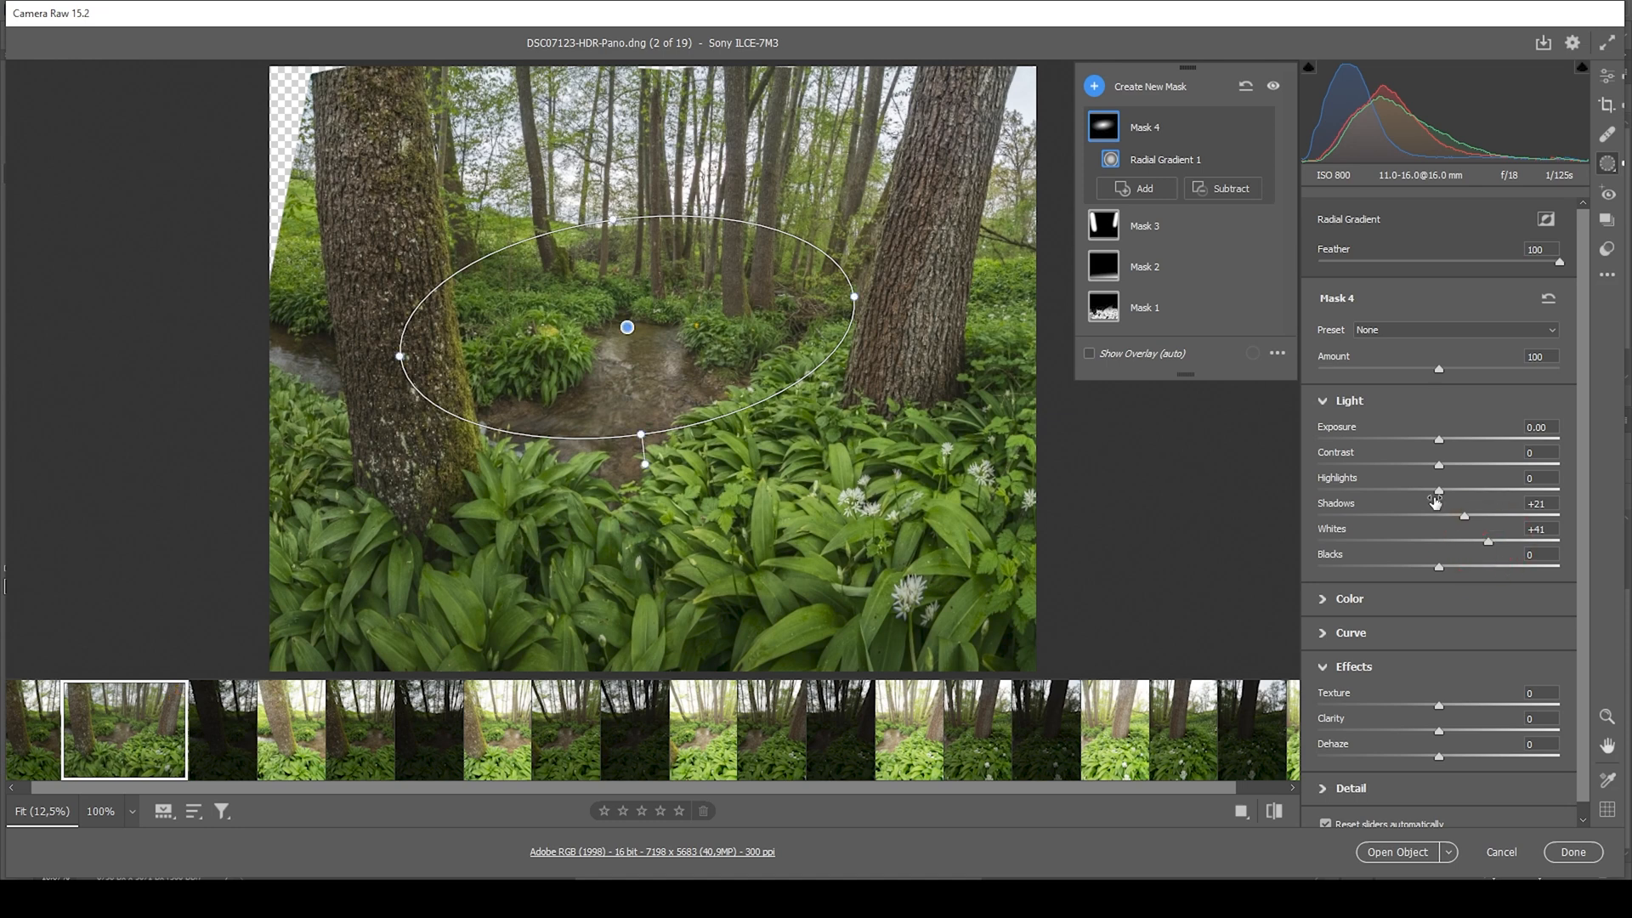
click(1139, 85)
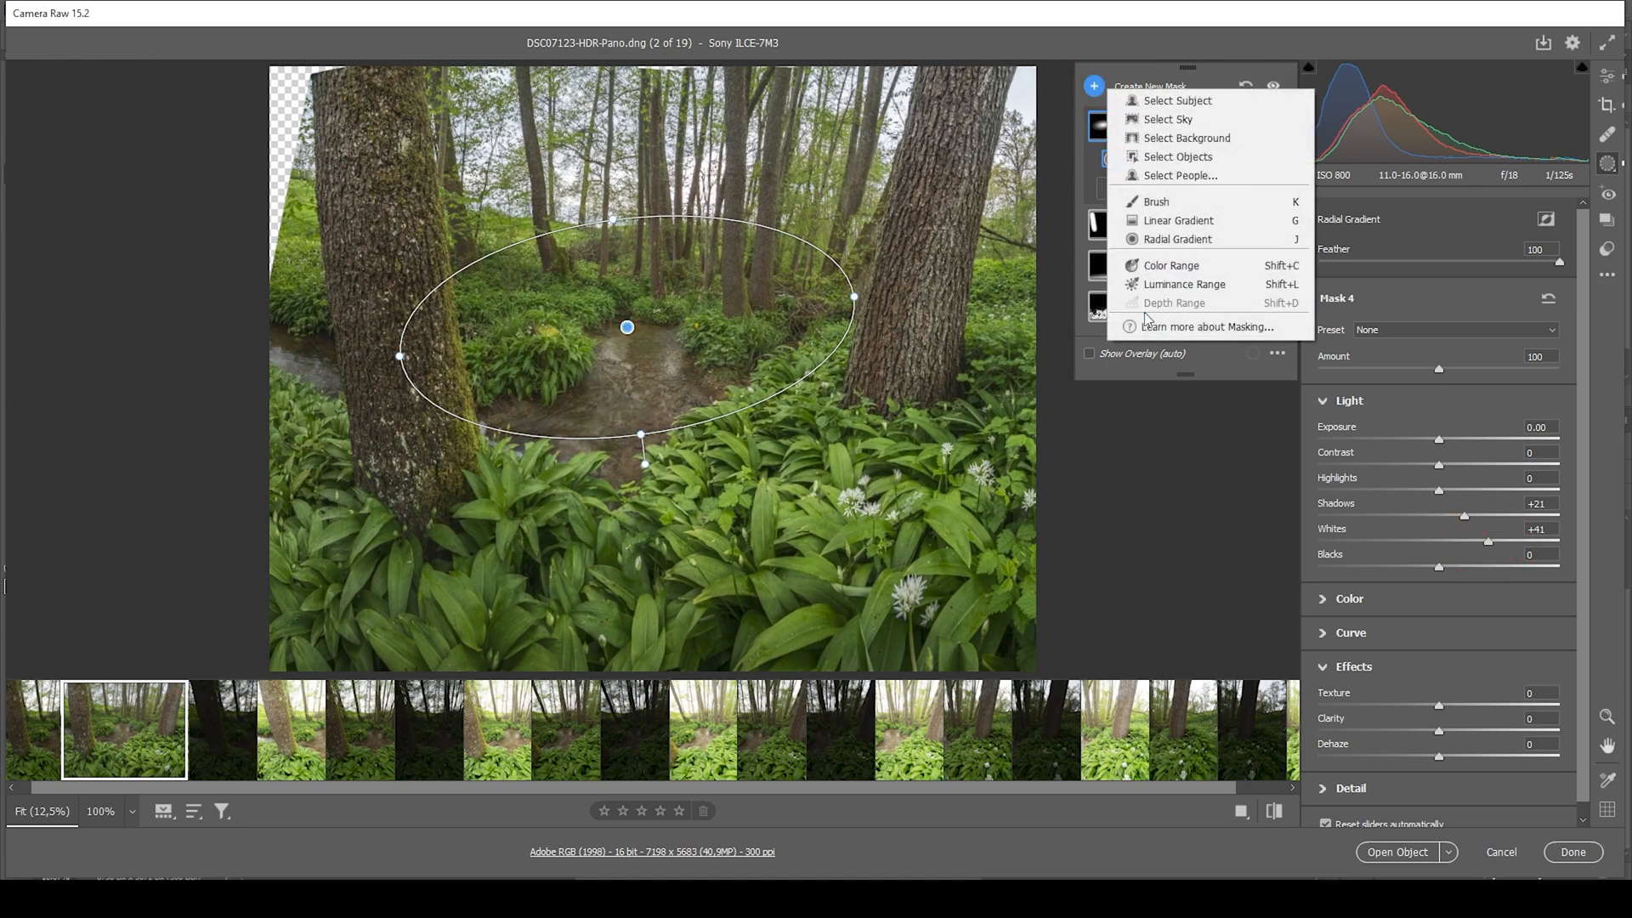
Step: Add a top-down linear gradient over the treetops with Highlights -37, toggling masks to compare
click(1178, 220)
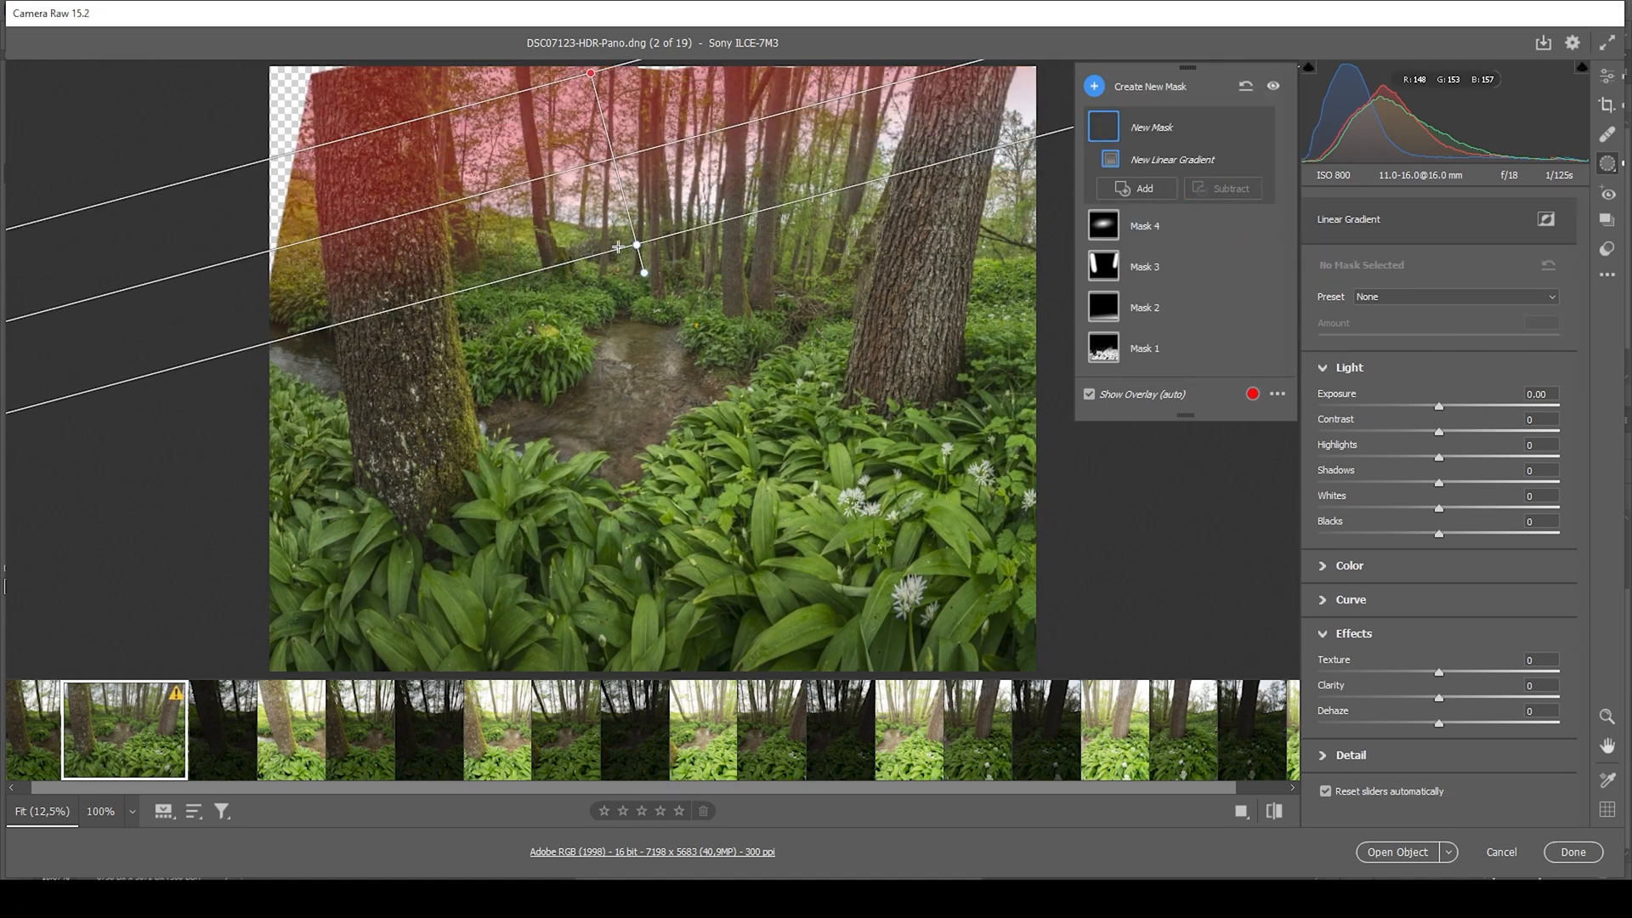
drag(635, 246, 590, 153)
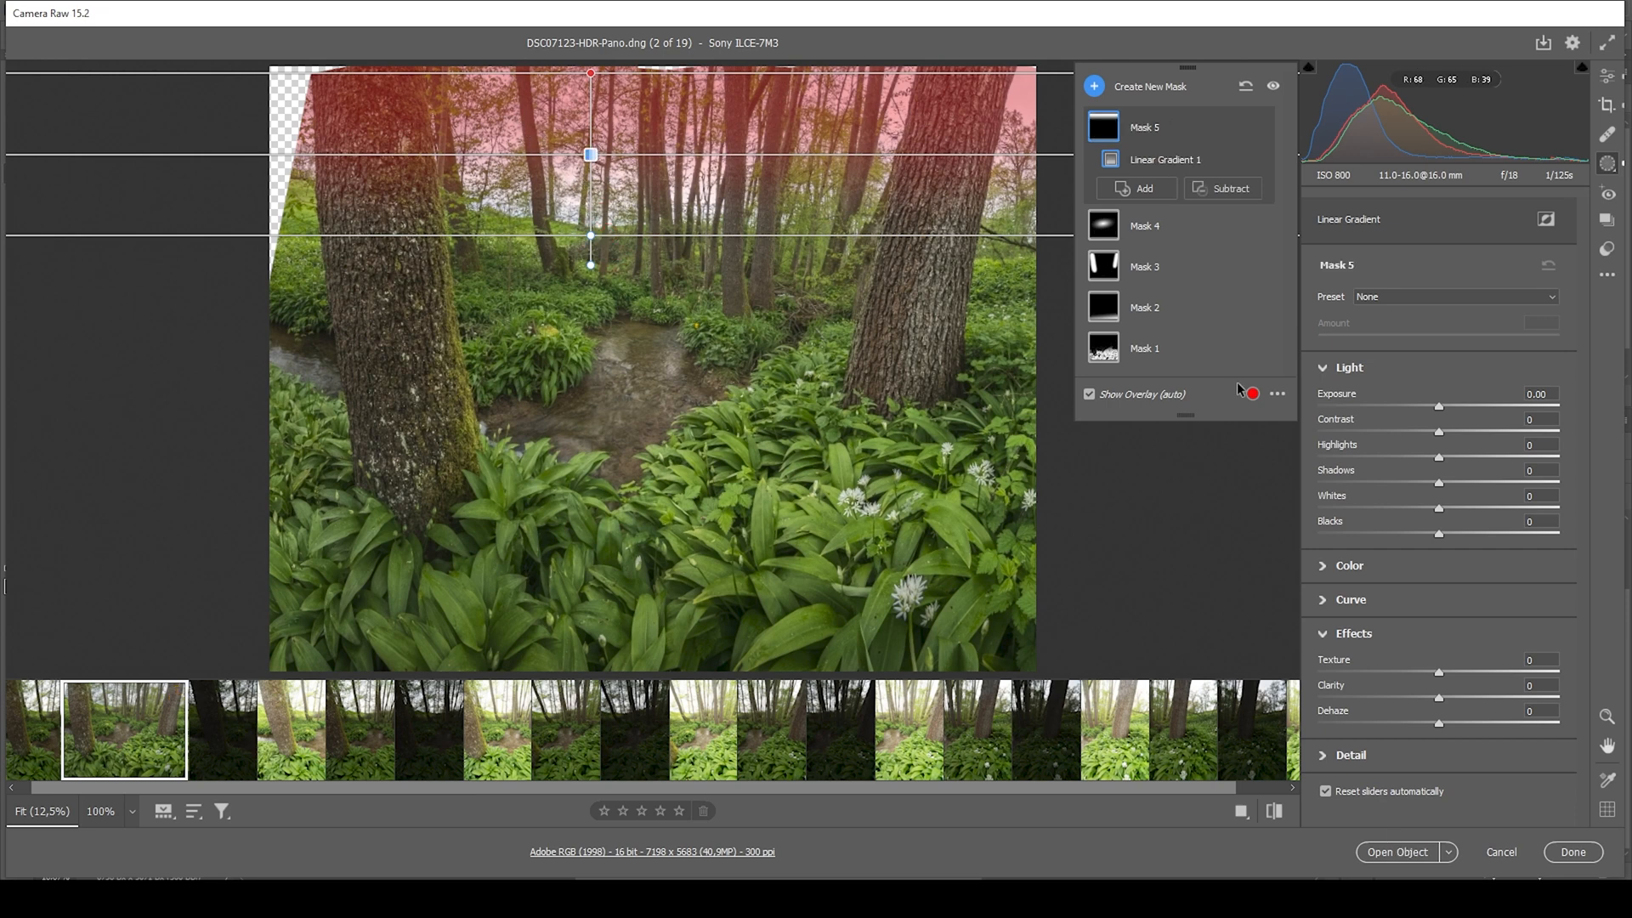
mouse_move(1443, 463)
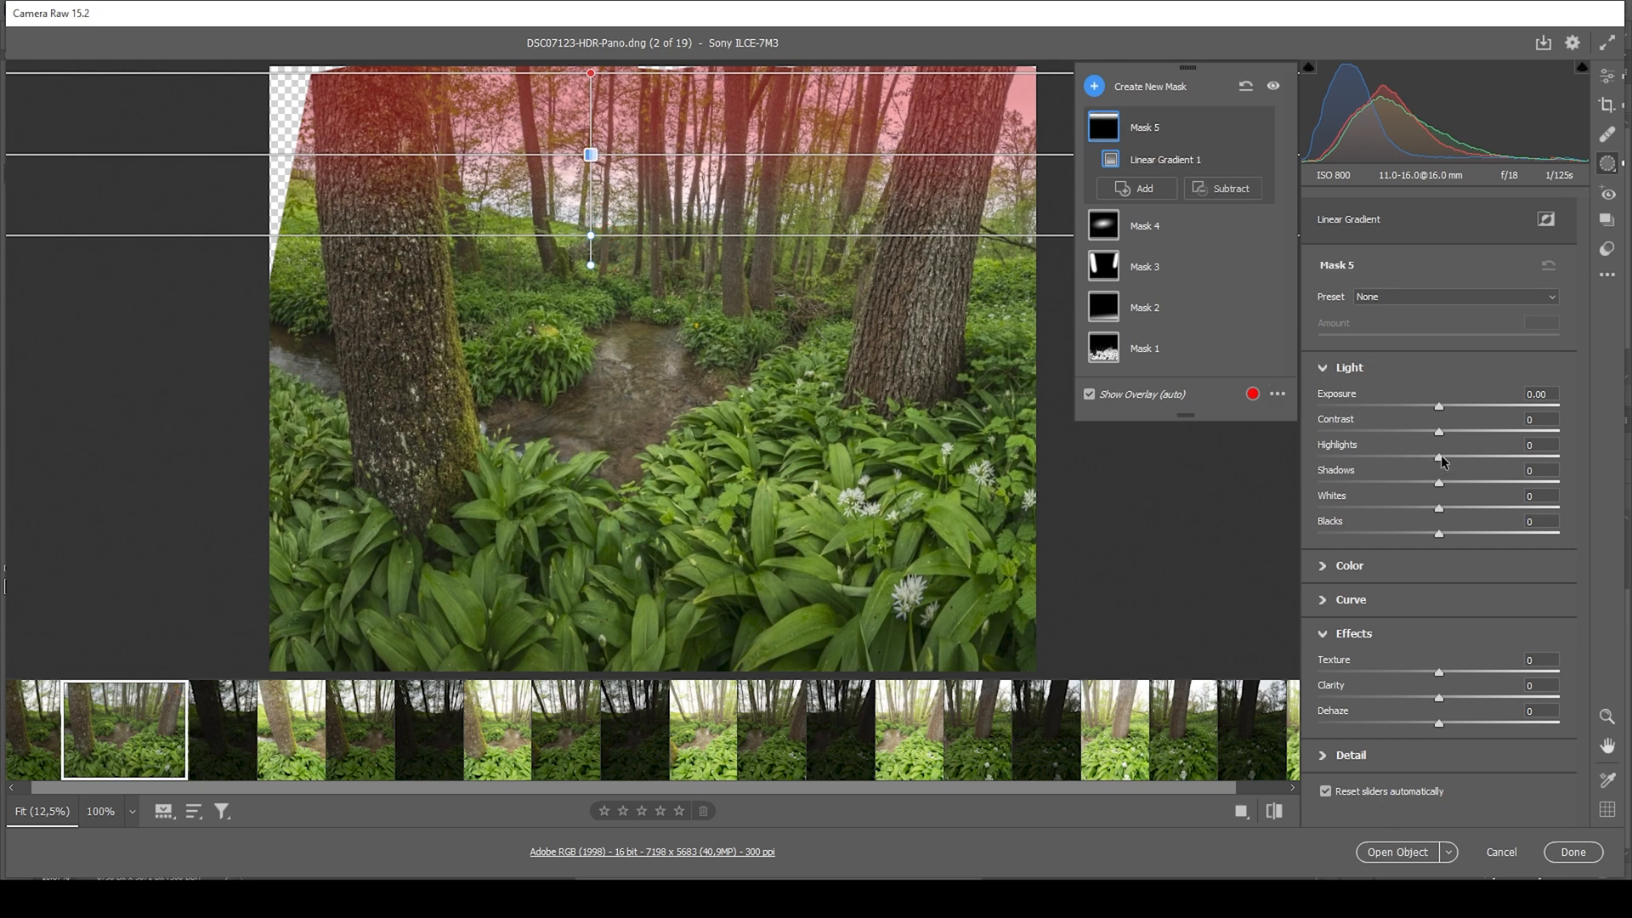
drag(1438, 457, 1413, 457)
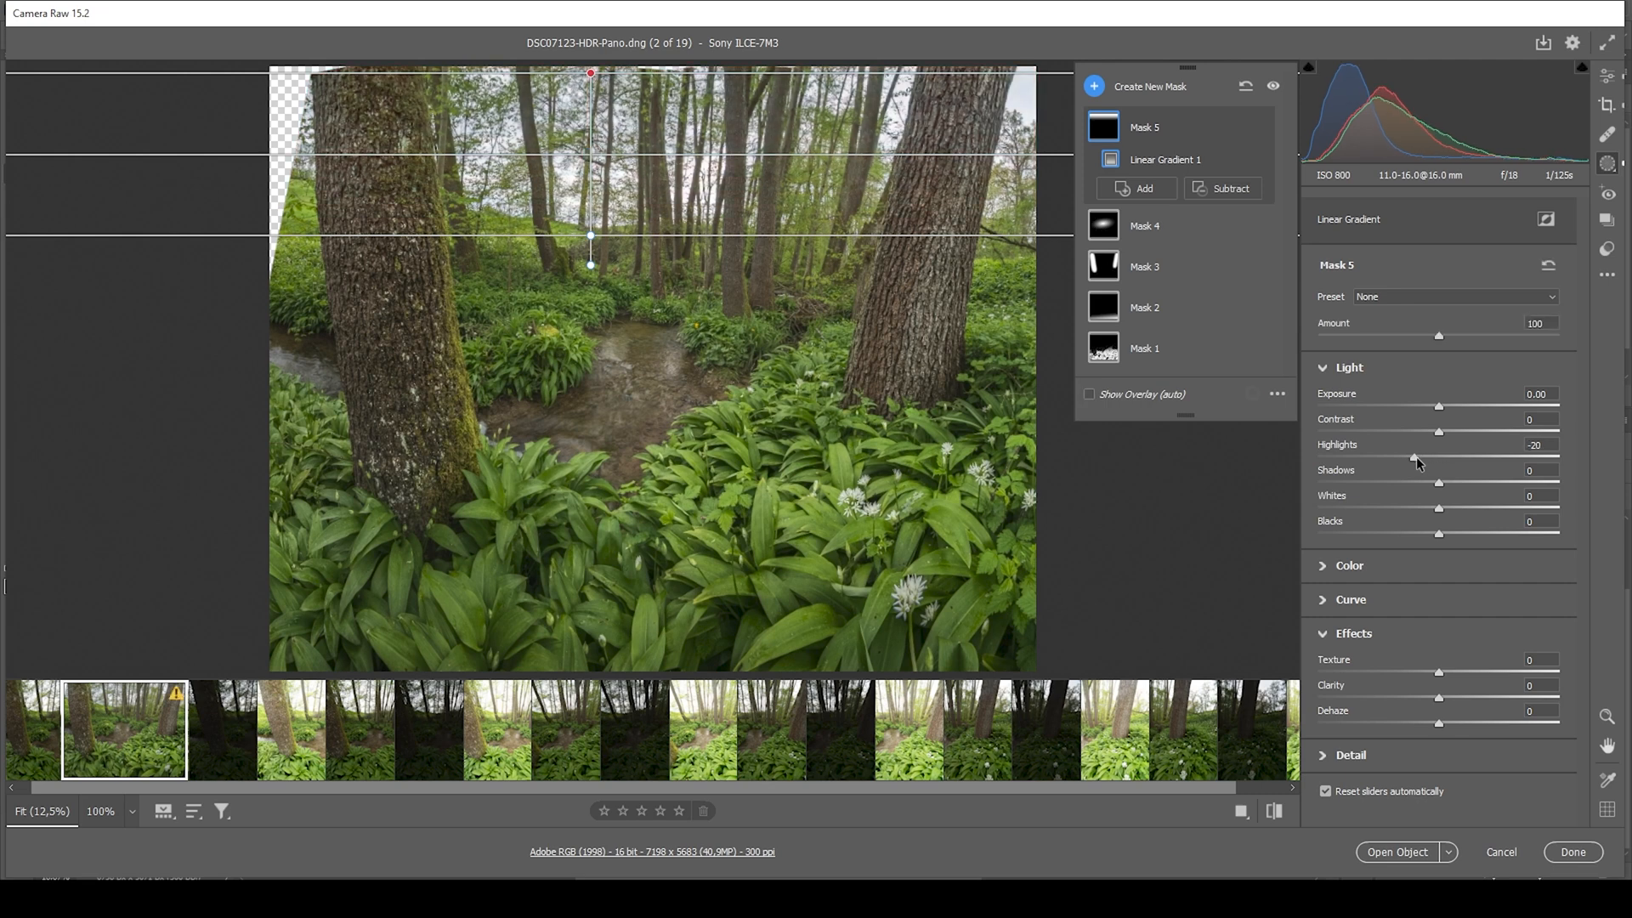
drag(1416, 458, 1408, 458)
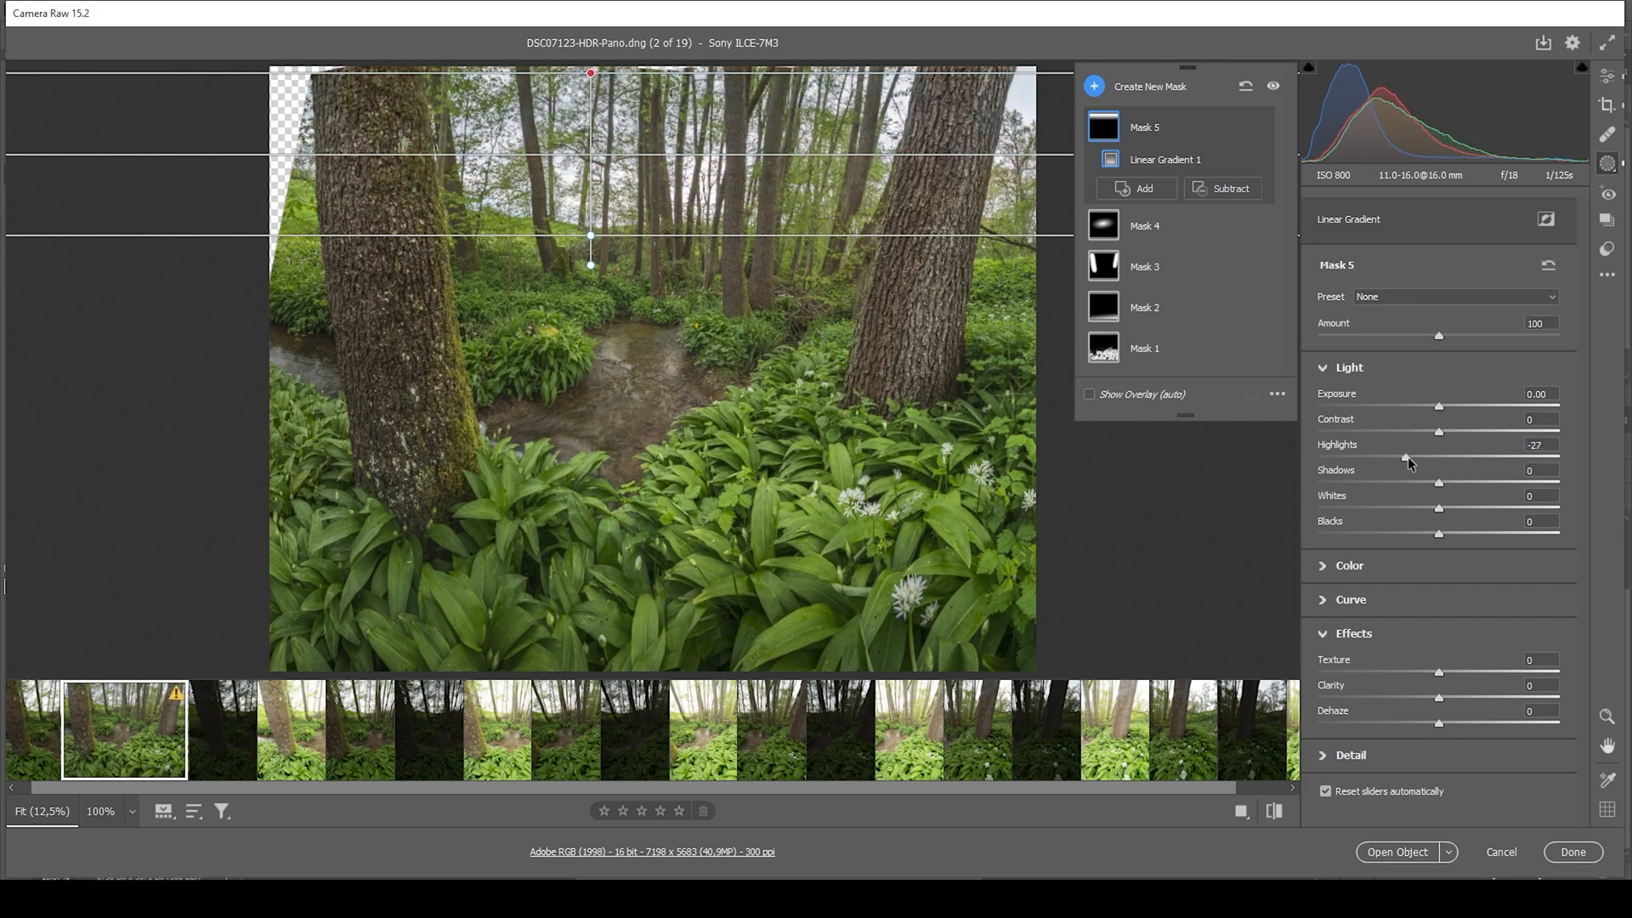
drag(1439, 458, 1434, 458)
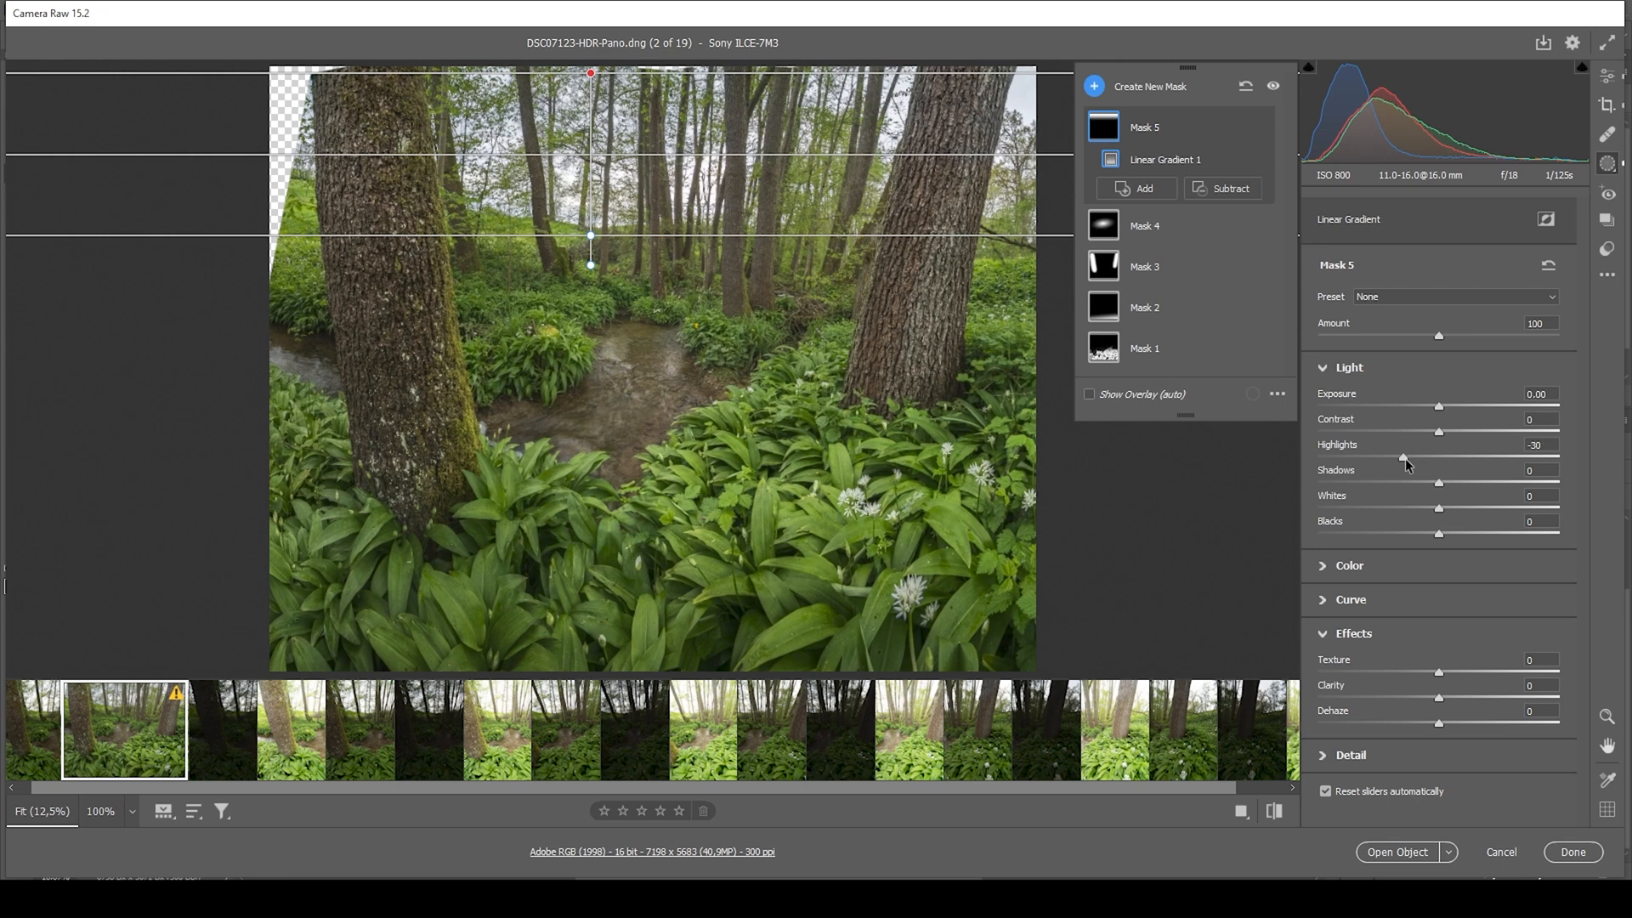
drag(1404, 459, 1397, 459)
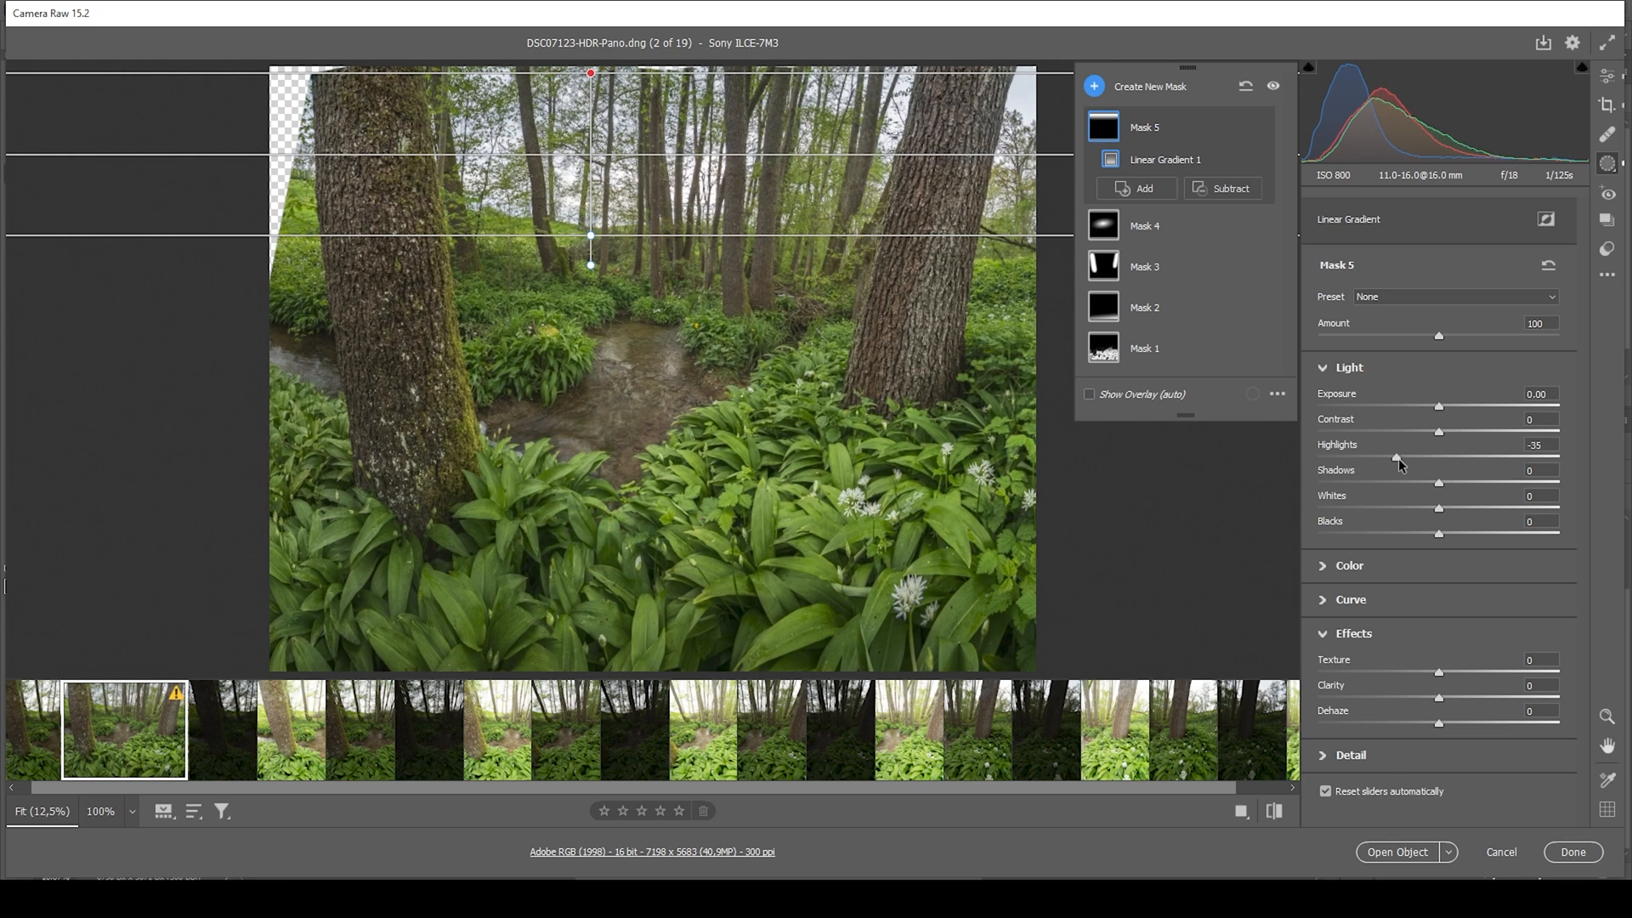
drag(1441, 460, 1436, 460)
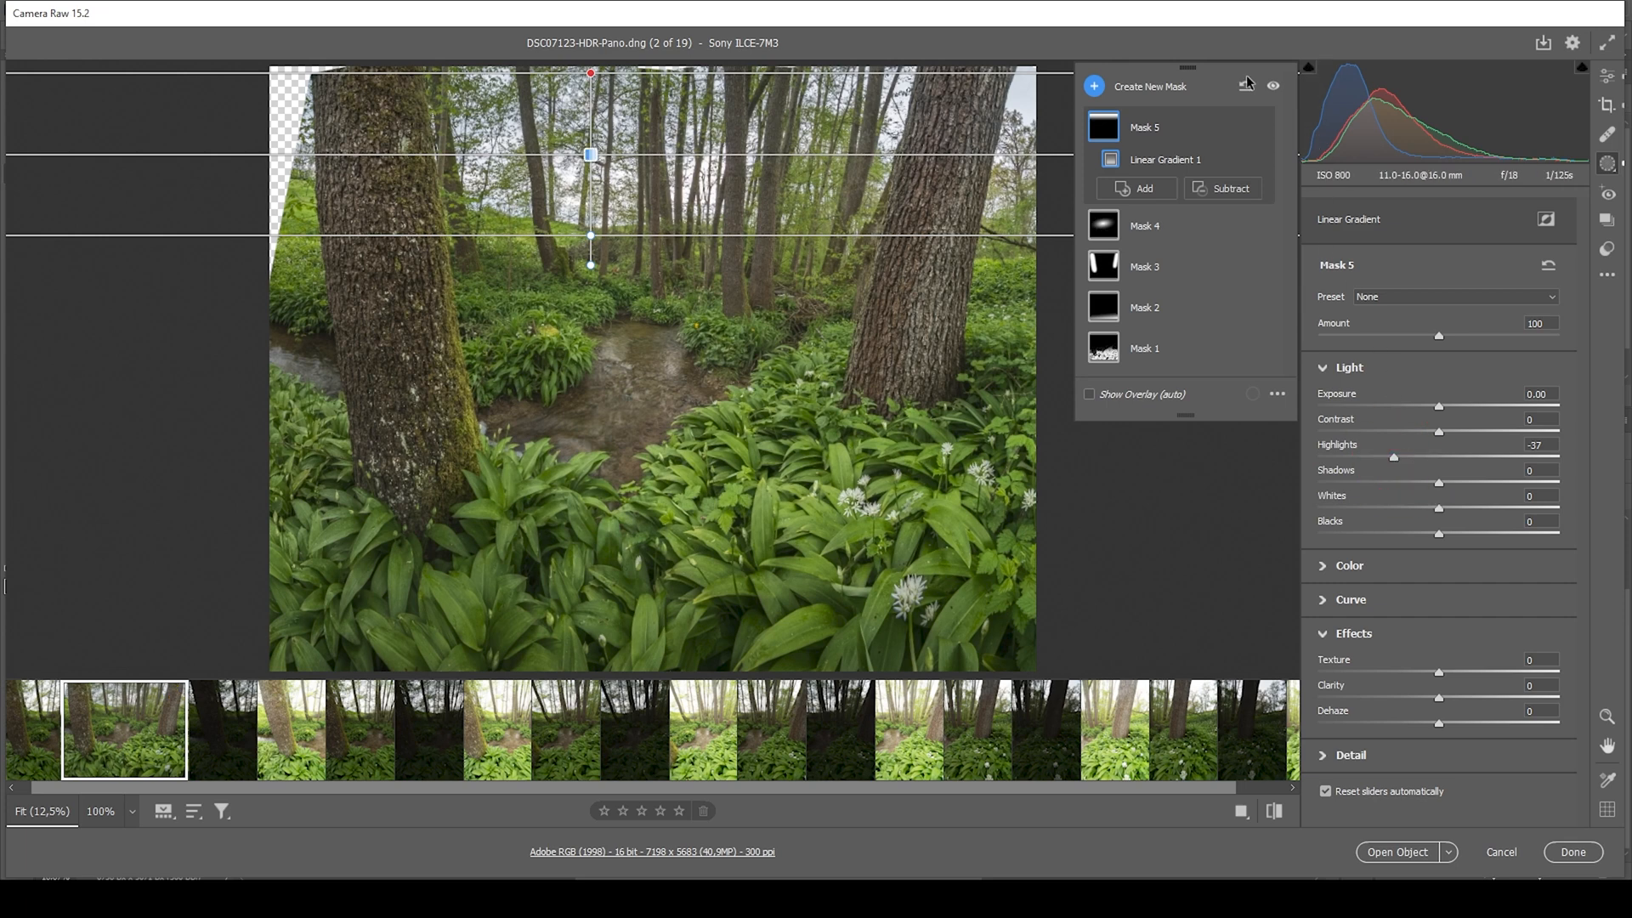
mouse_move(1272, 85)
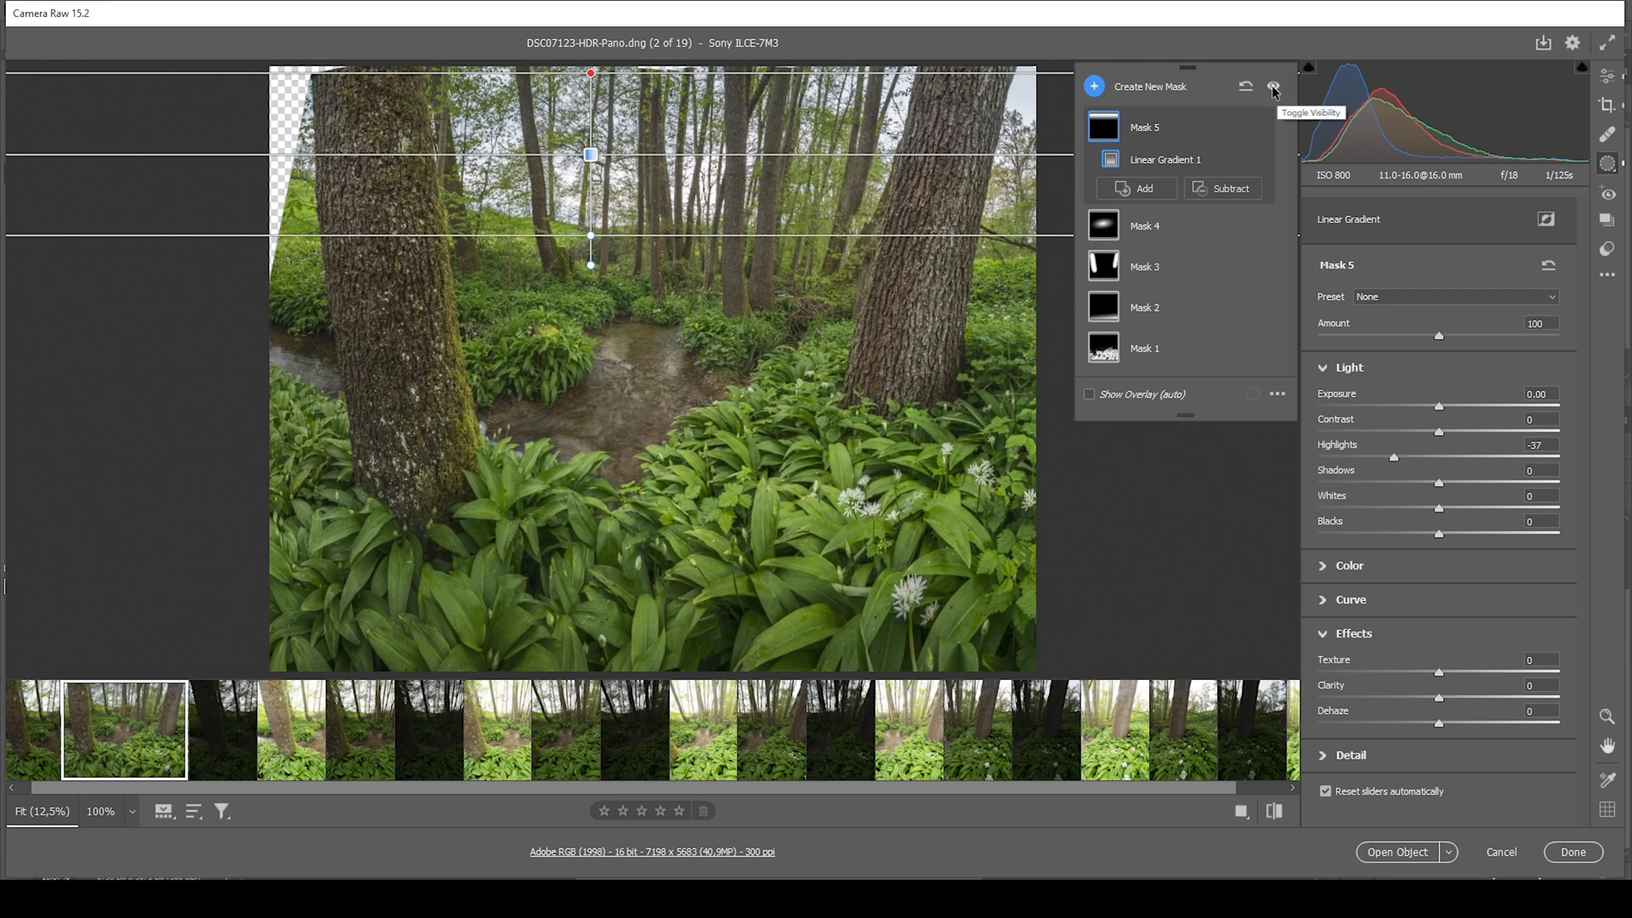
click(1270, 87)
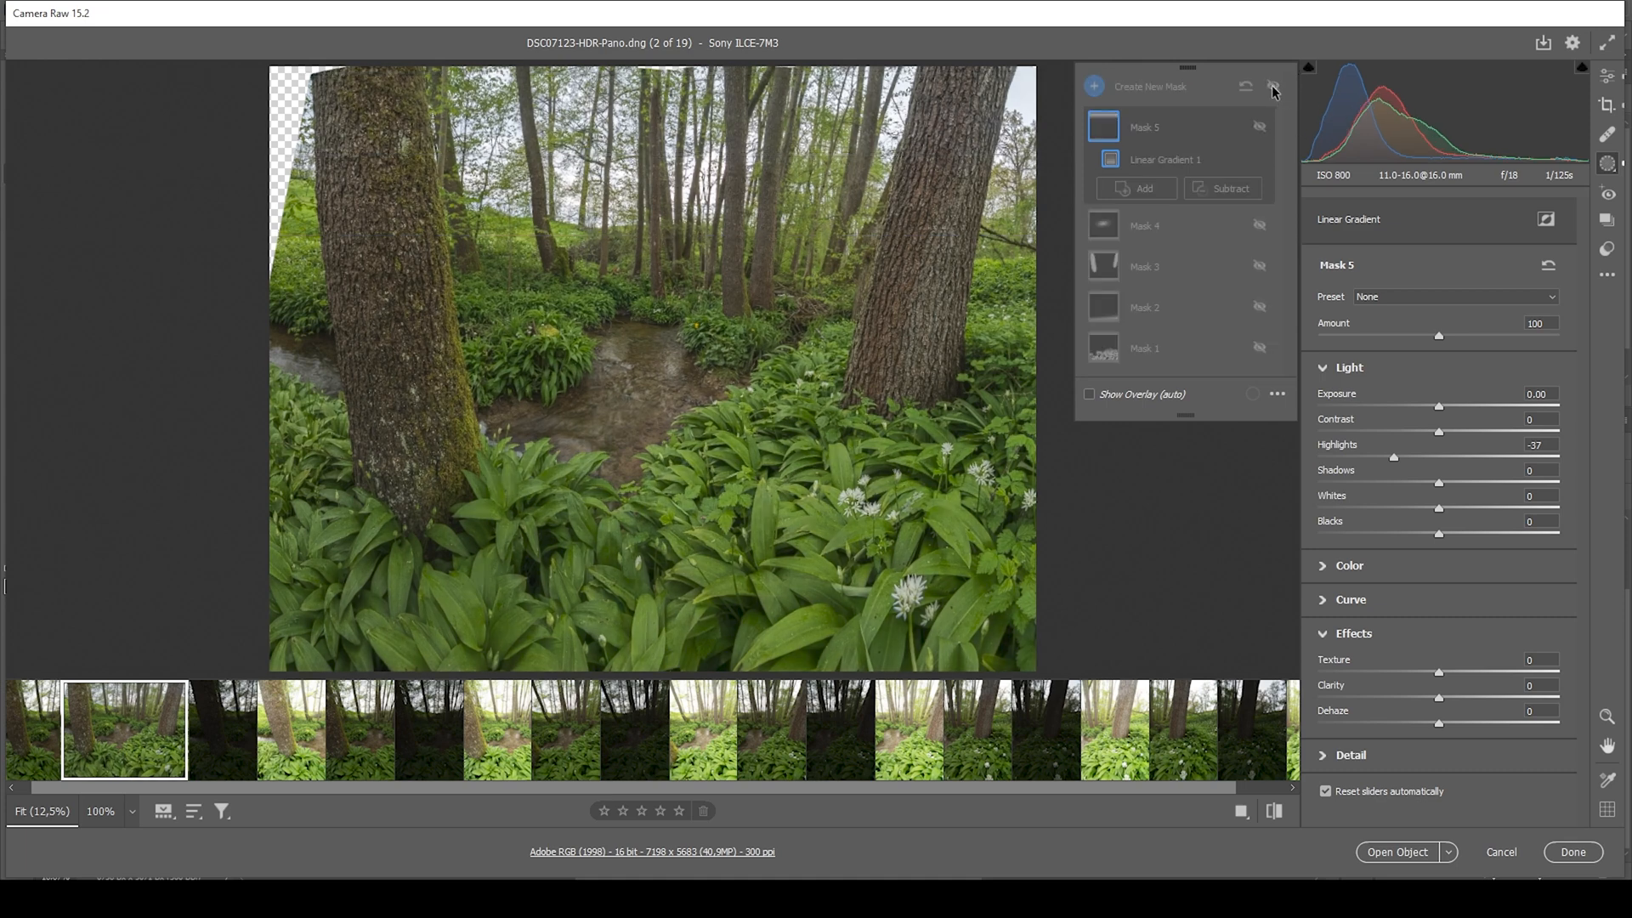
click(1271, 87)
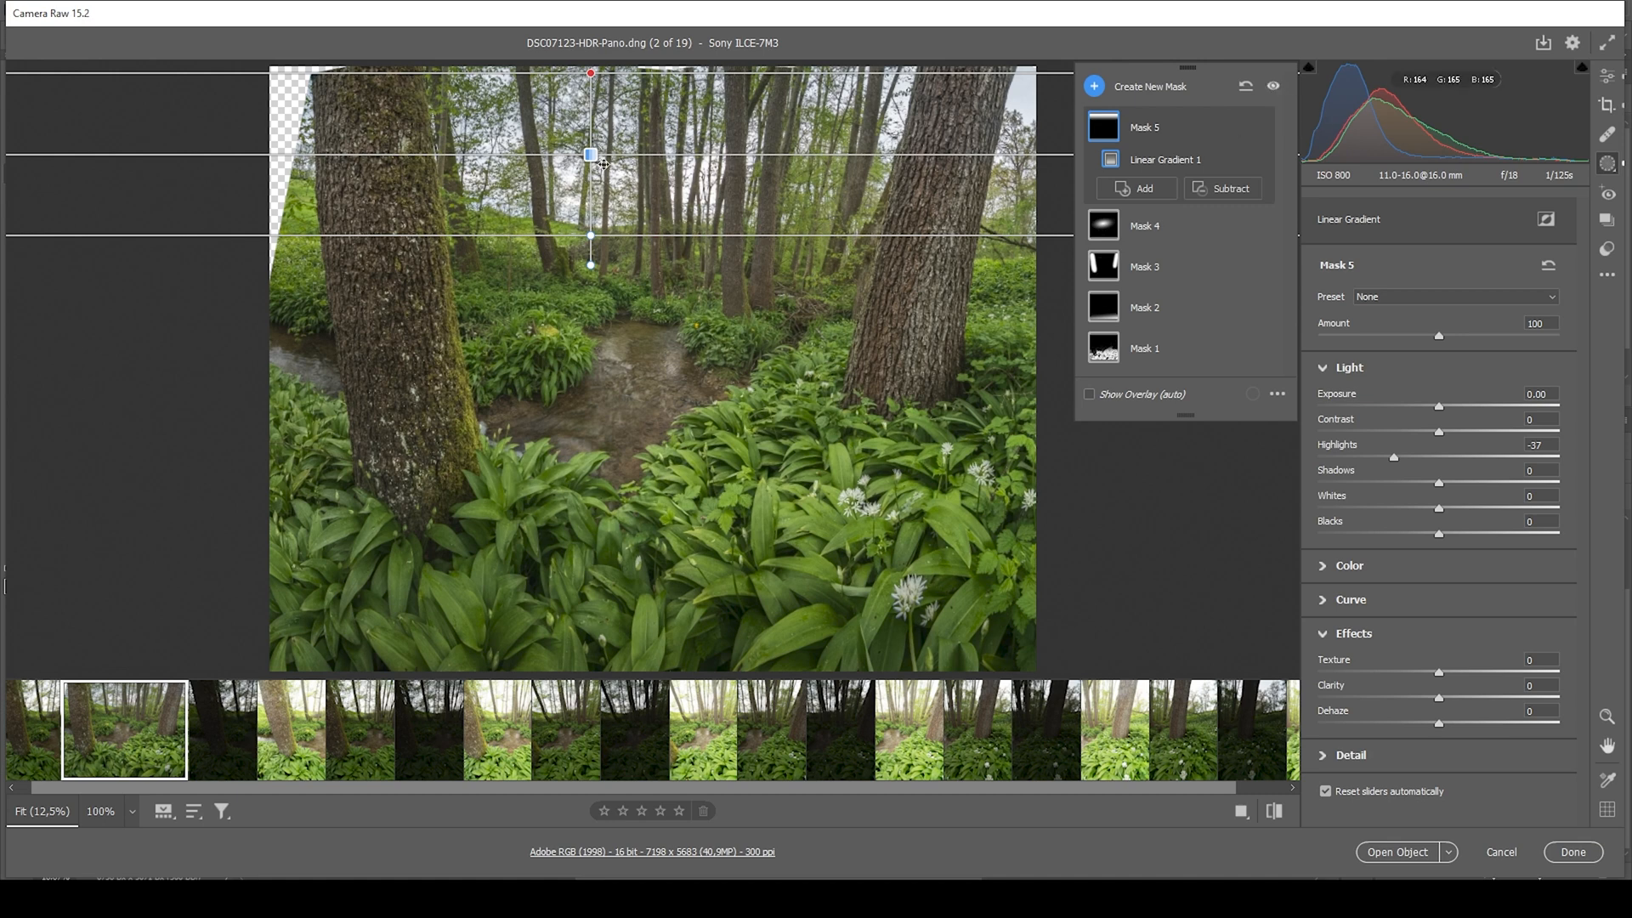
mouse_move(1172, 232)
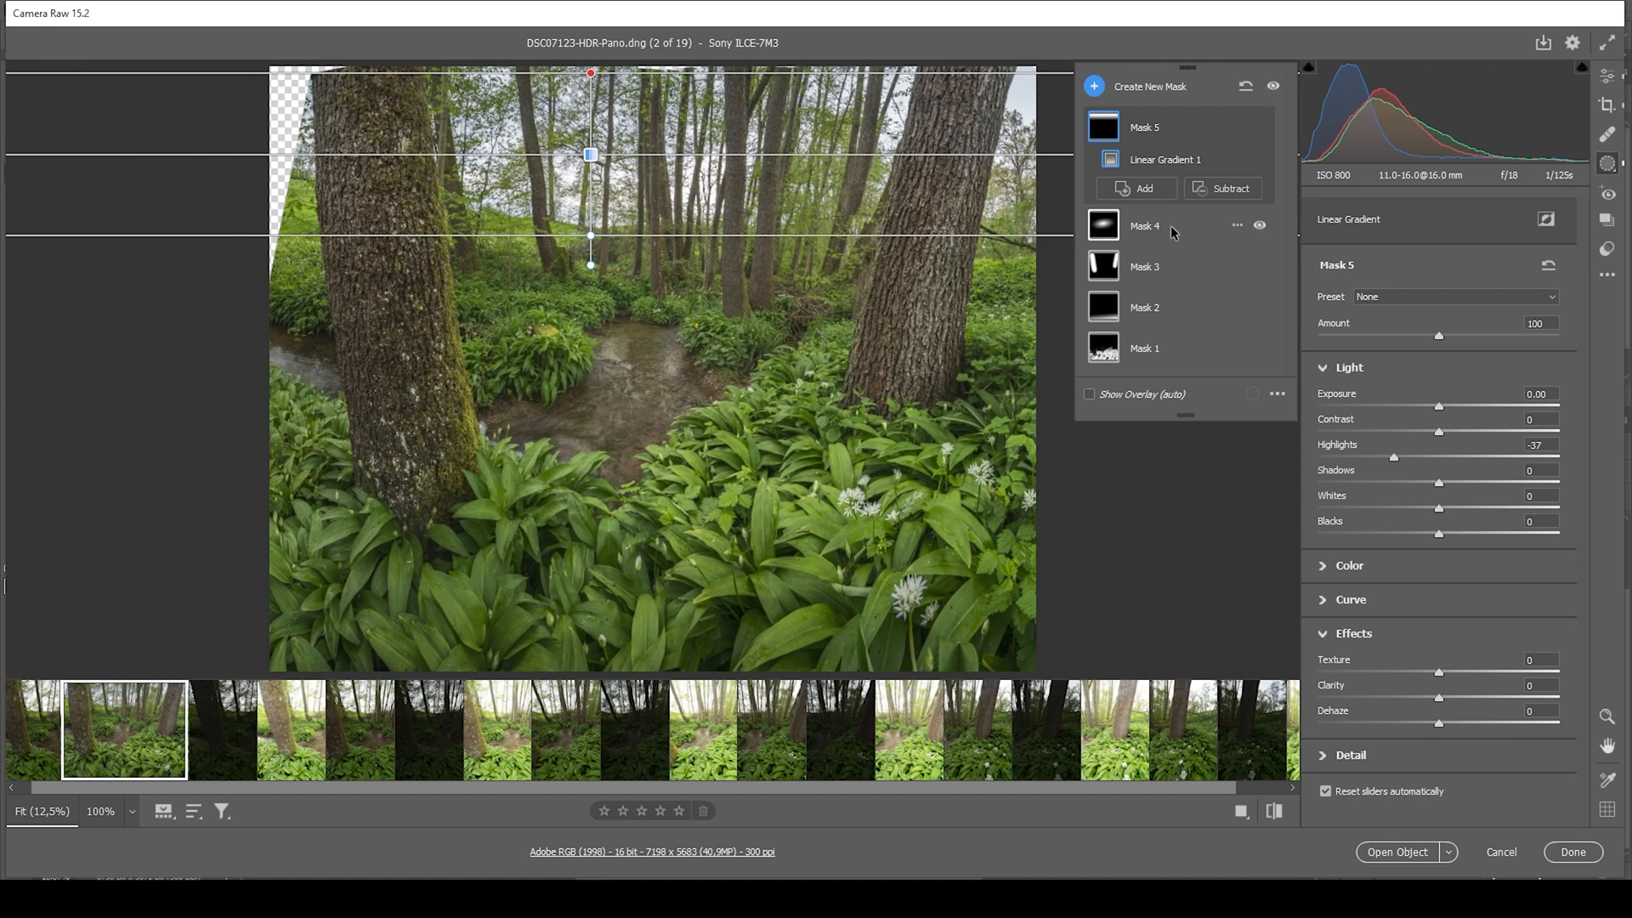
Step: Set HSL luminance to Greens +26 and Blues -62
click(1609, 83)
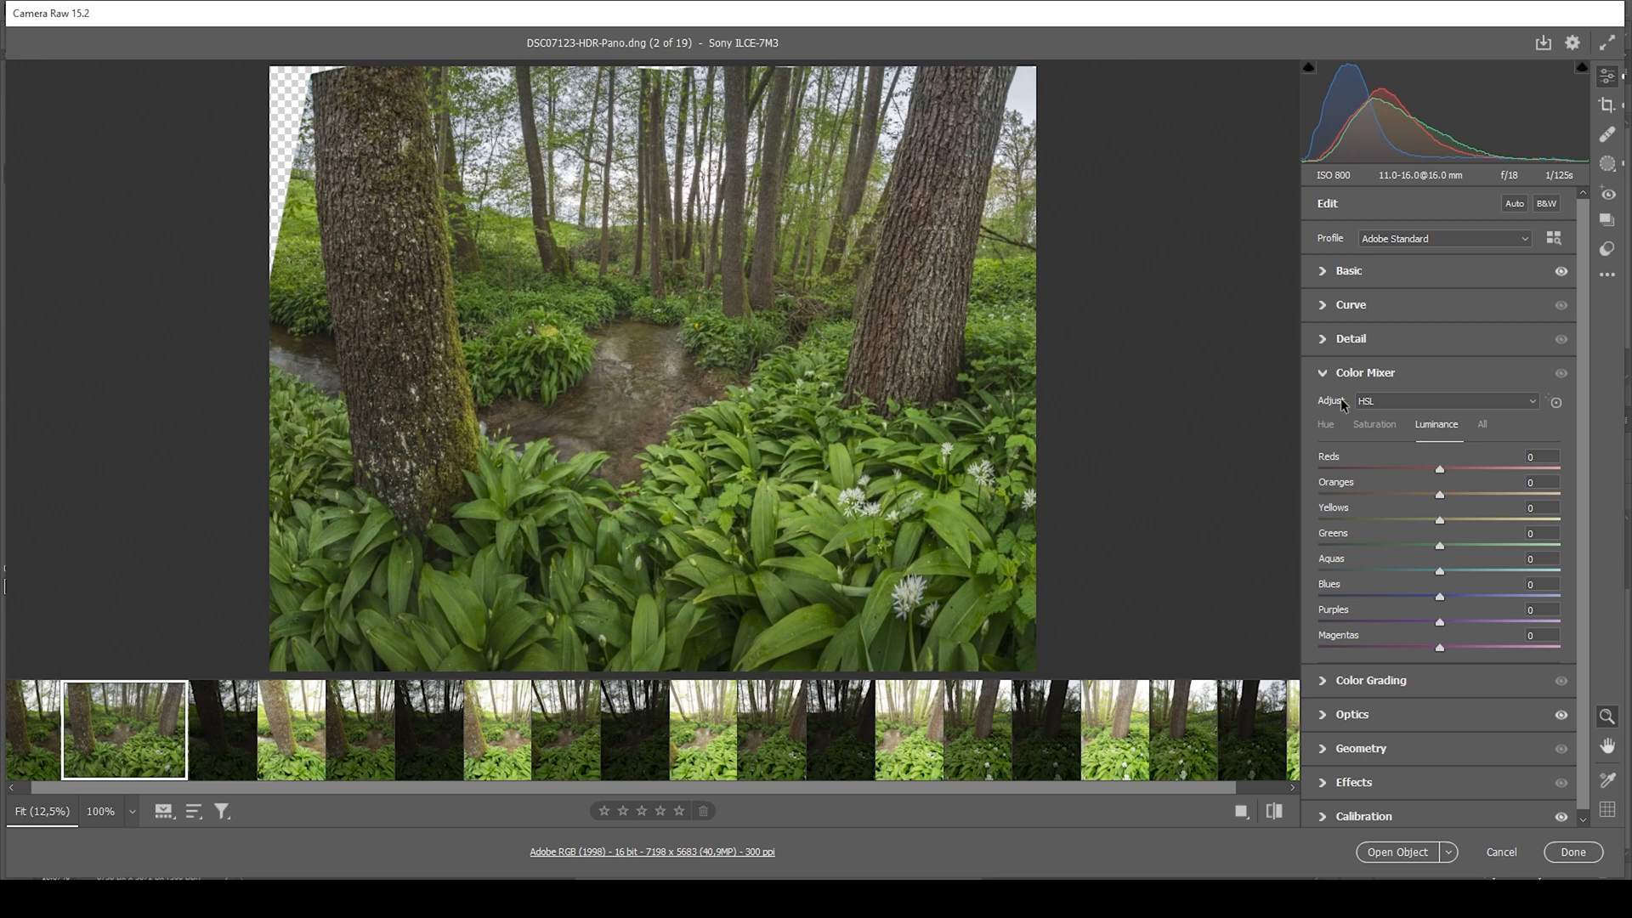
mouse_move(1377, 416)
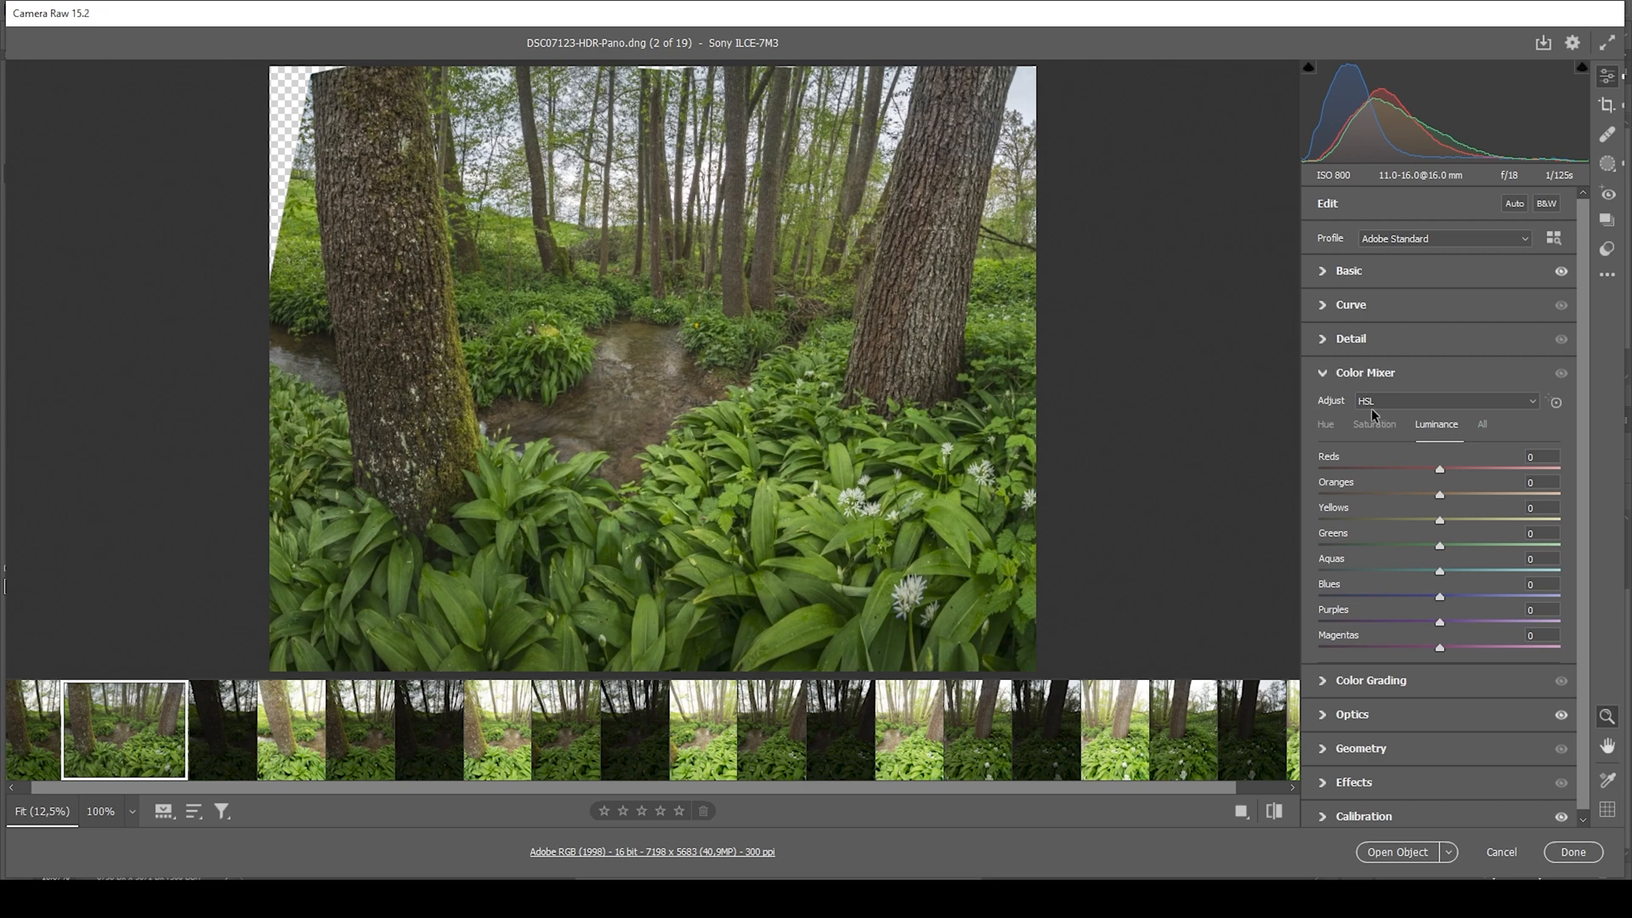
mouse_move(1384, 400)
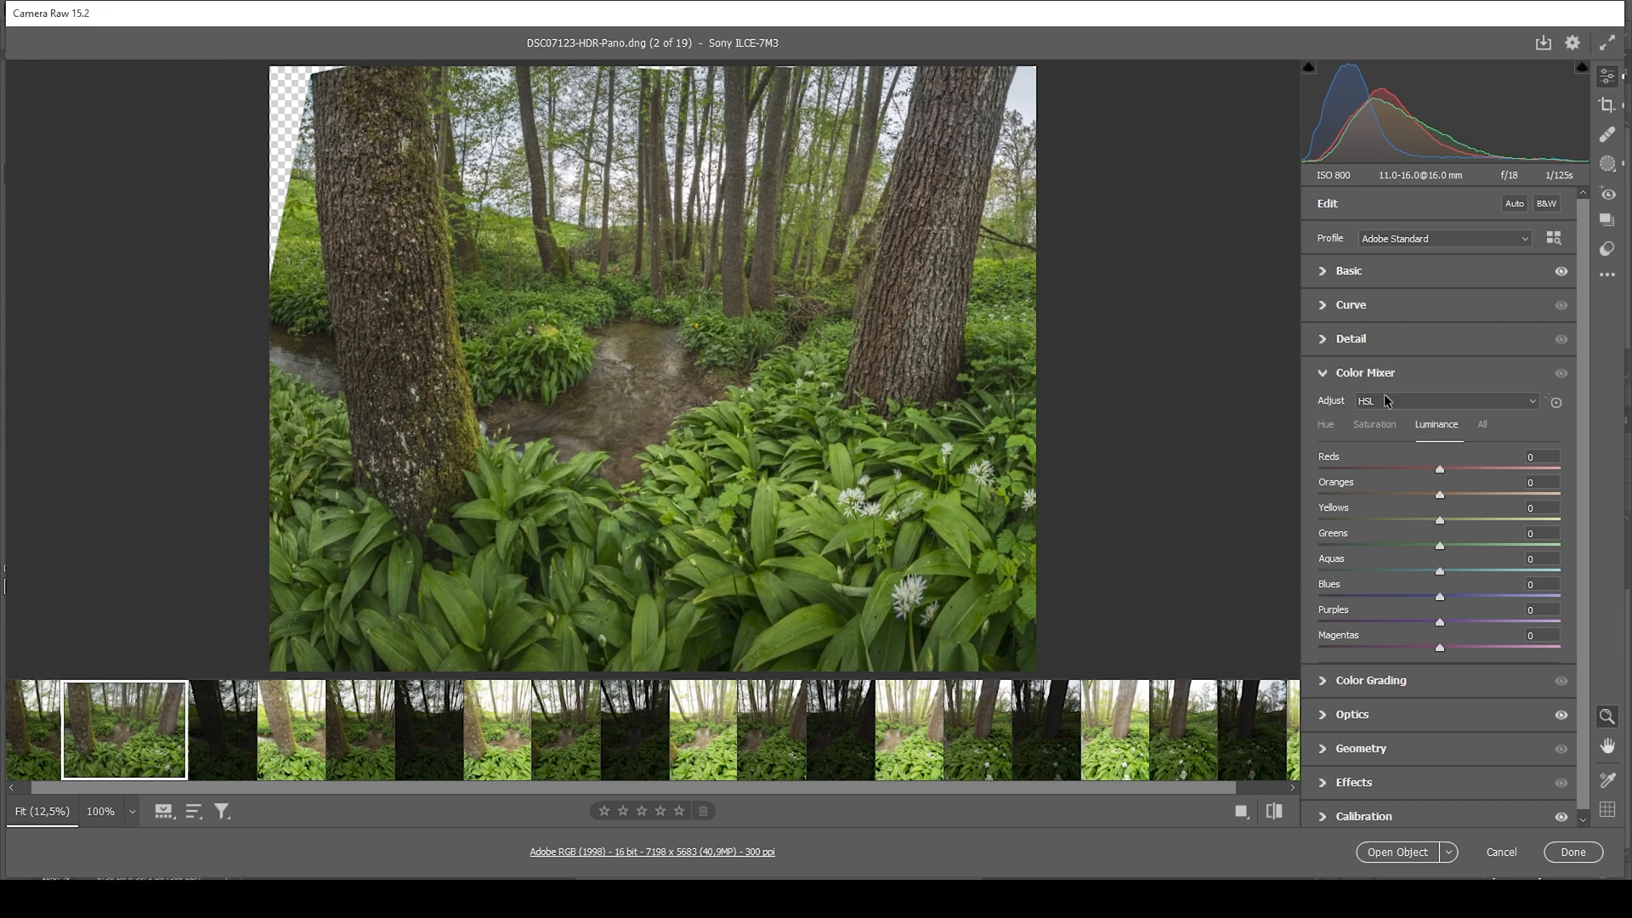
drag(1439, 546, 1447, 546)
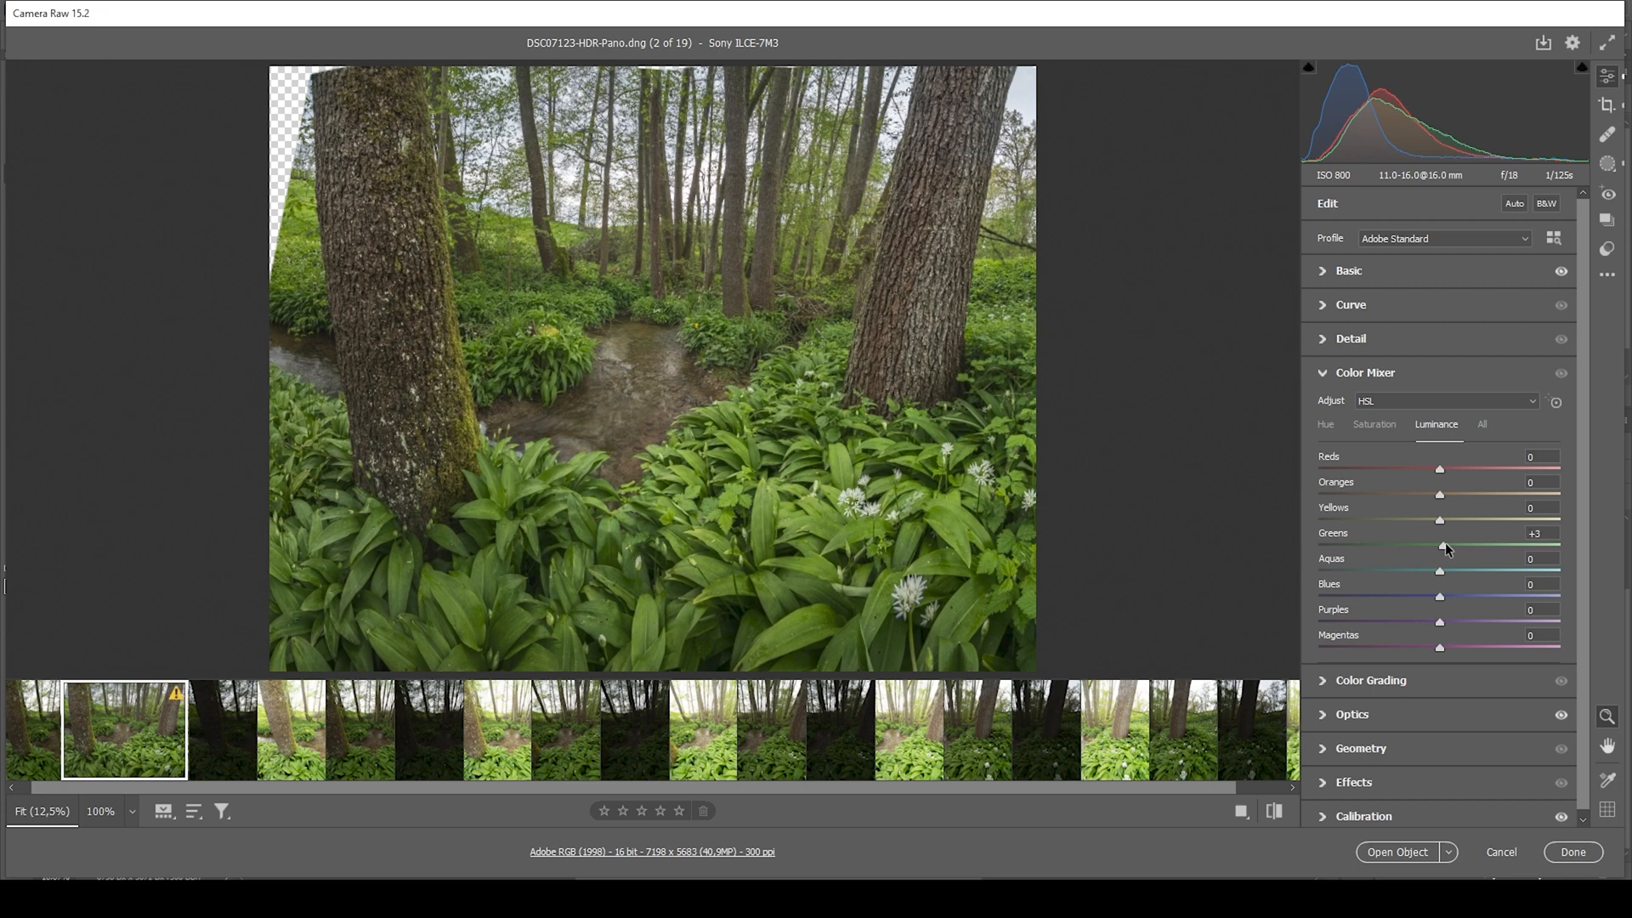
drag(1441, 545, 1457, 546)
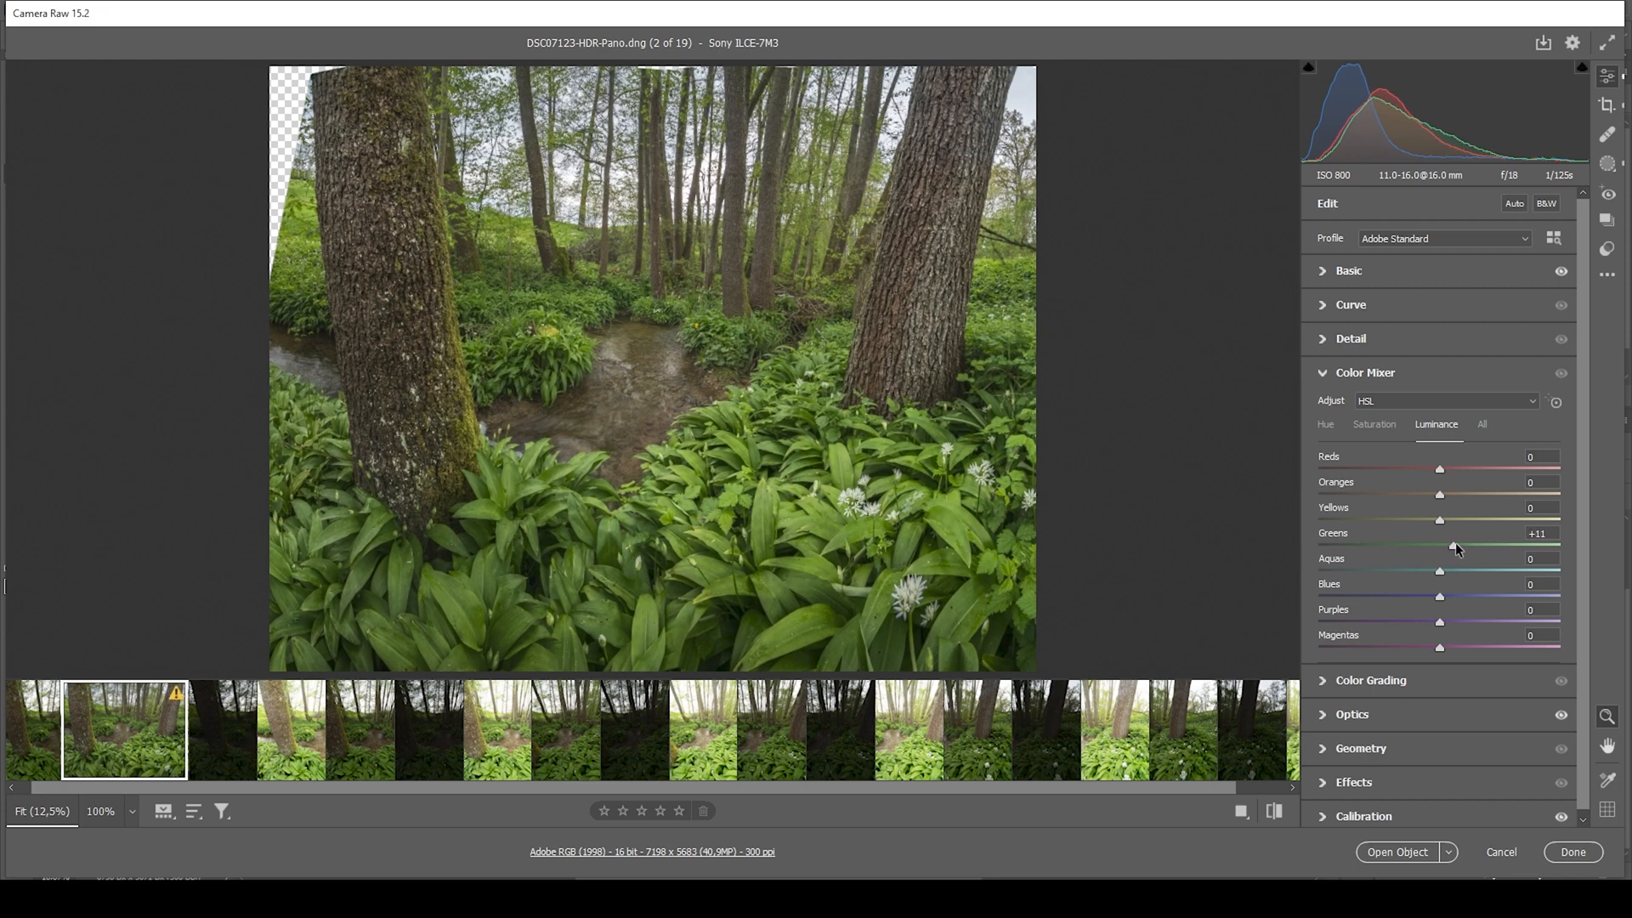
drag(1454, 546, 1468, 546)
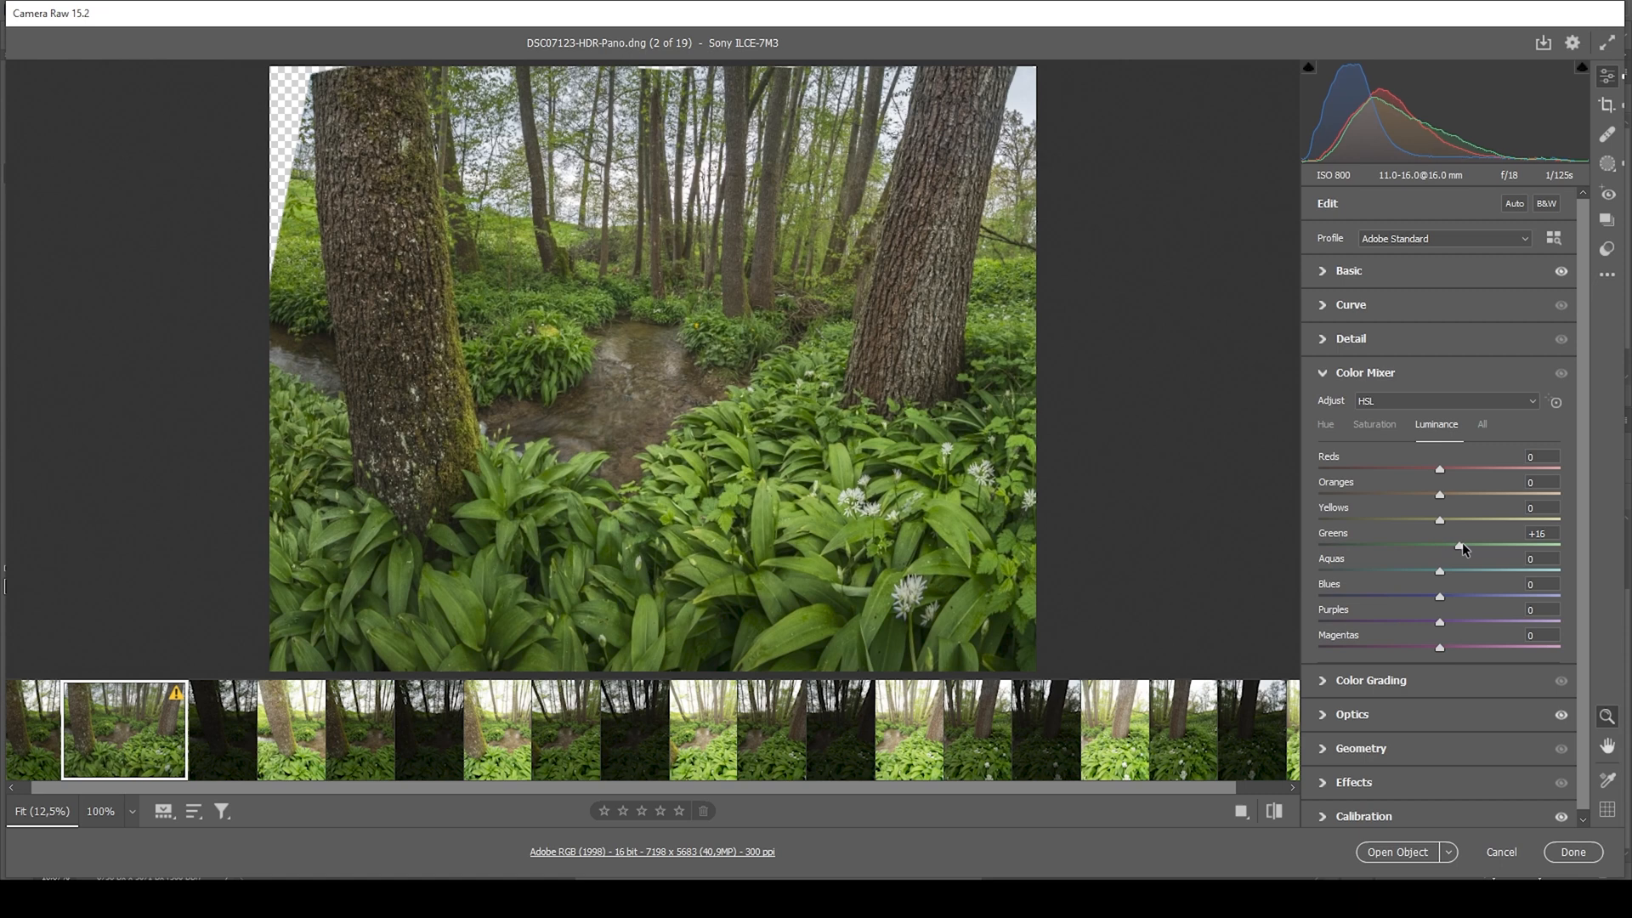
drag(1440, 546, 1471, 546)
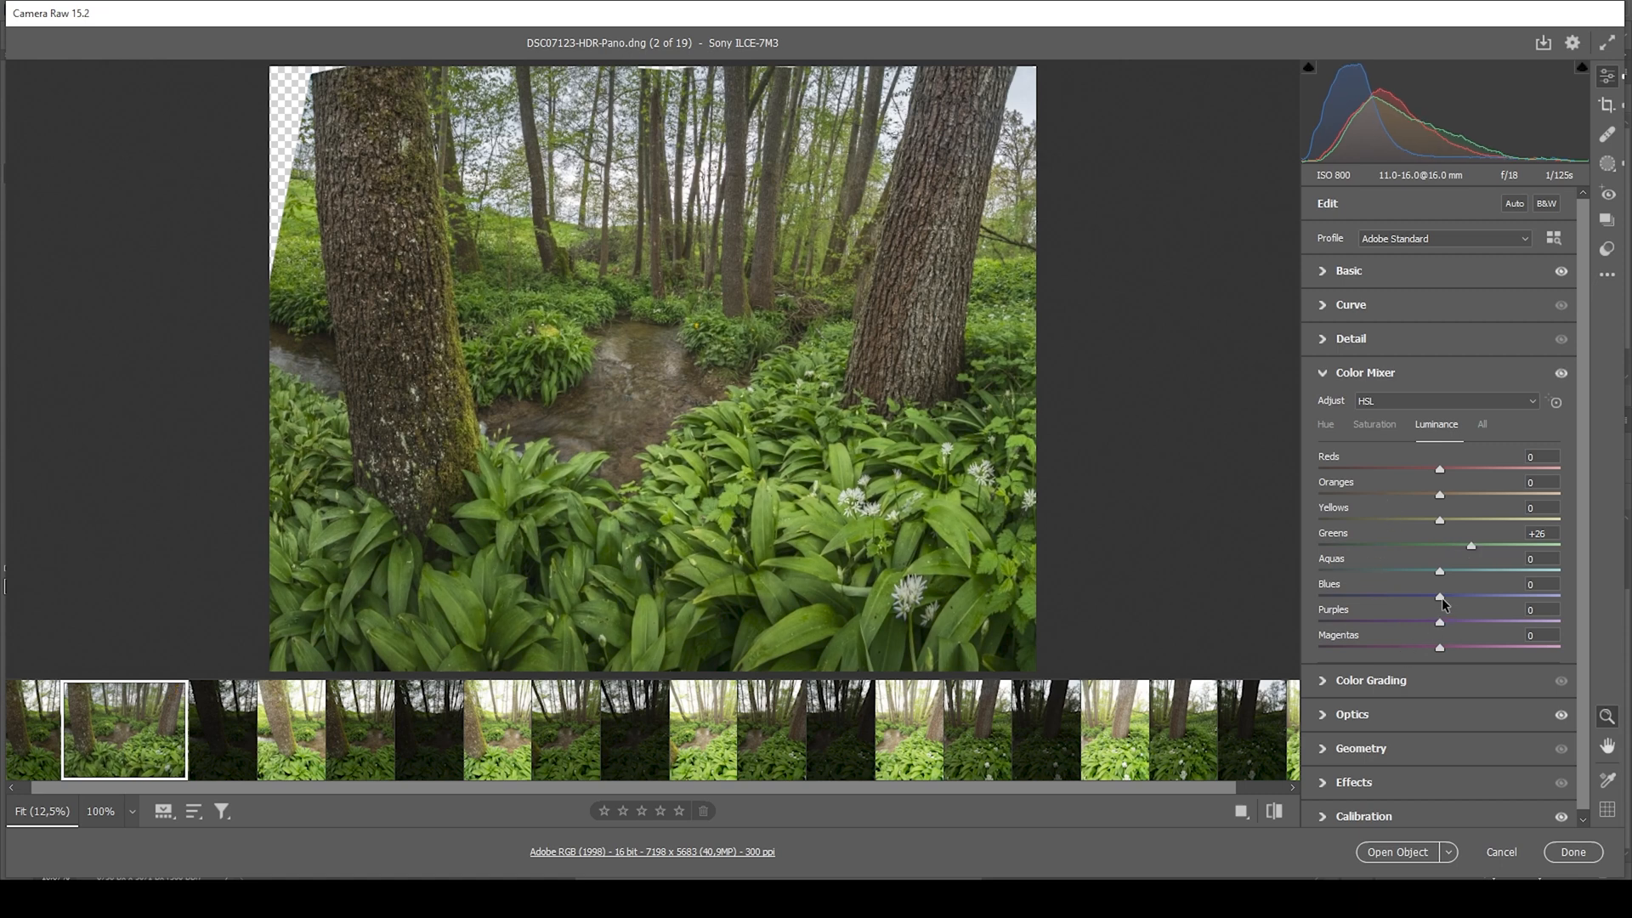
drag(1439, 597, 1401, 597)
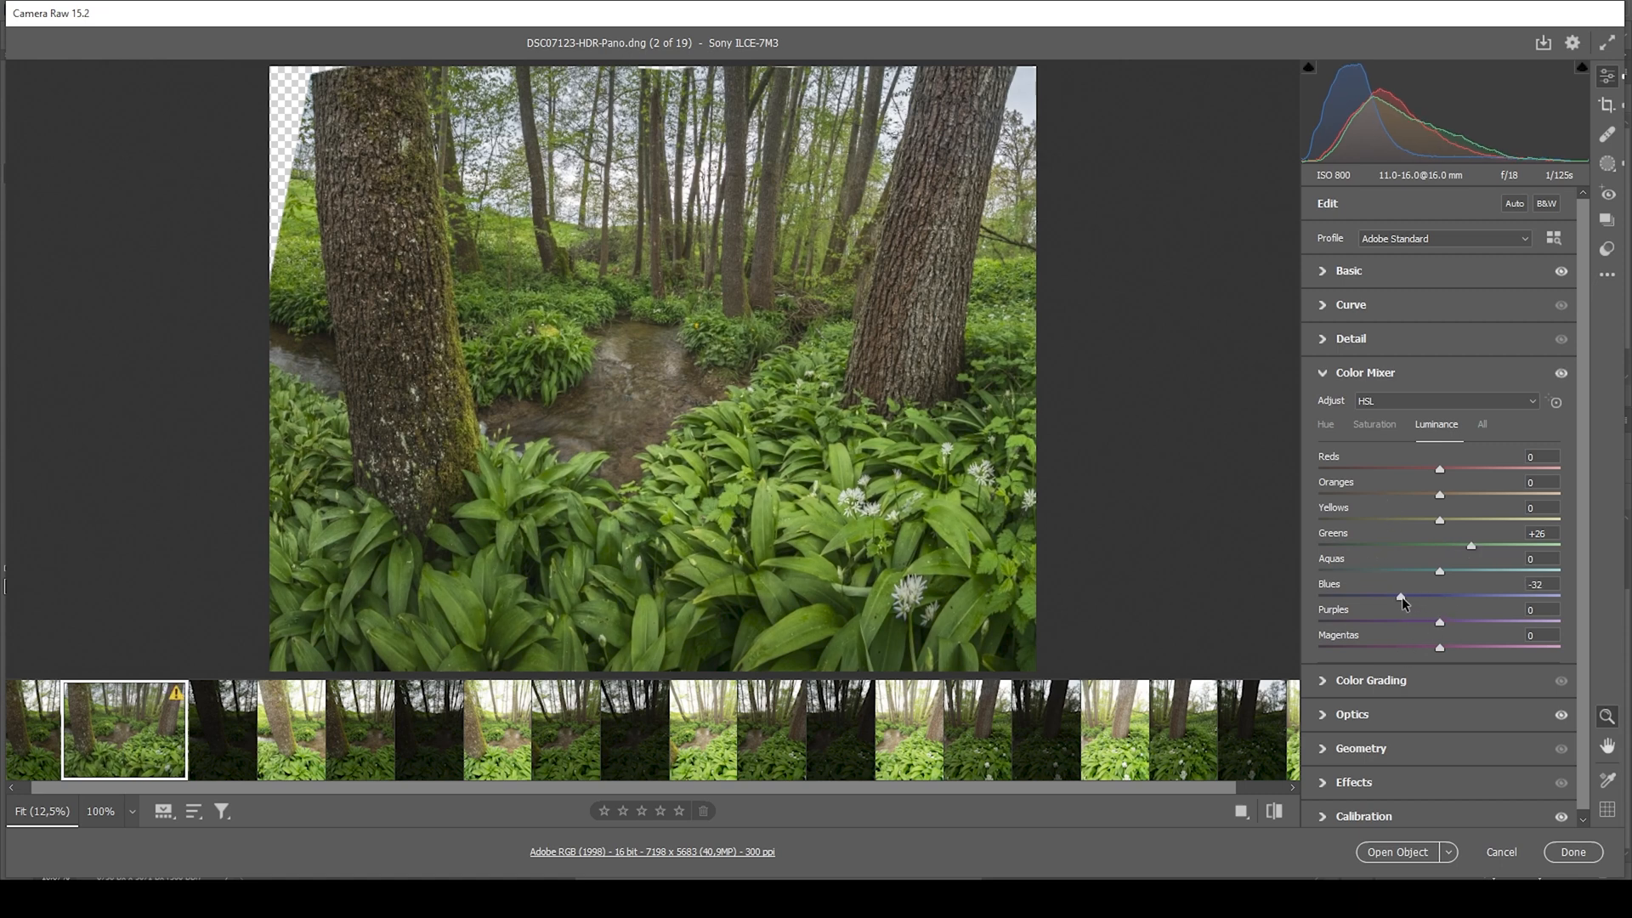
drag(1400, 596, 1384, 597)
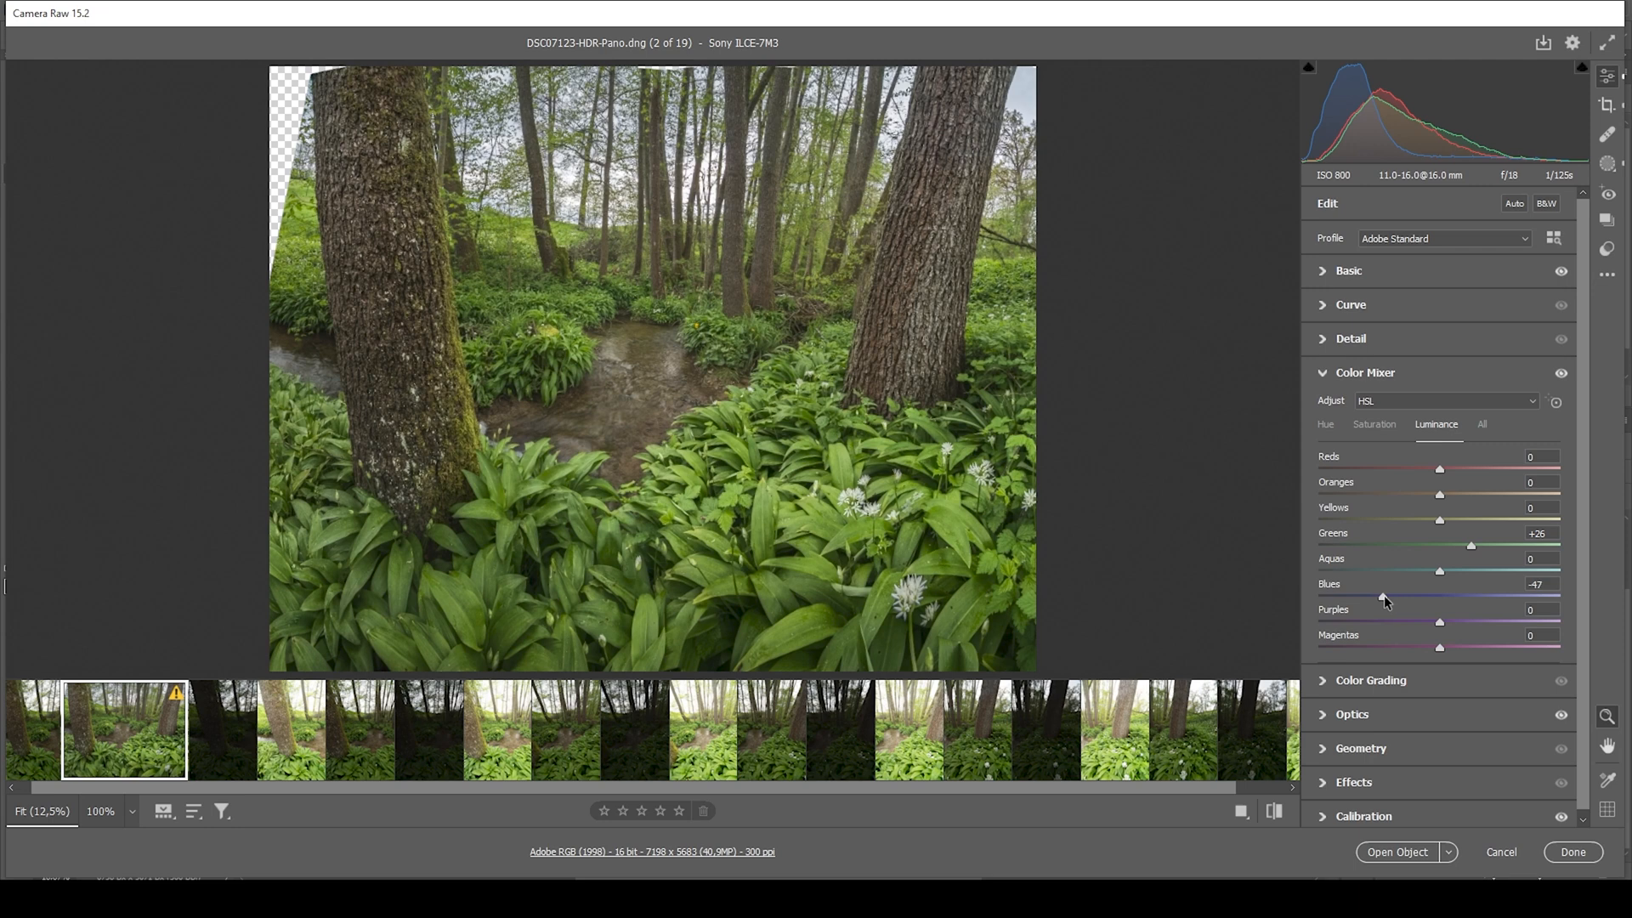
drag(1384, 595, 1364, 595)
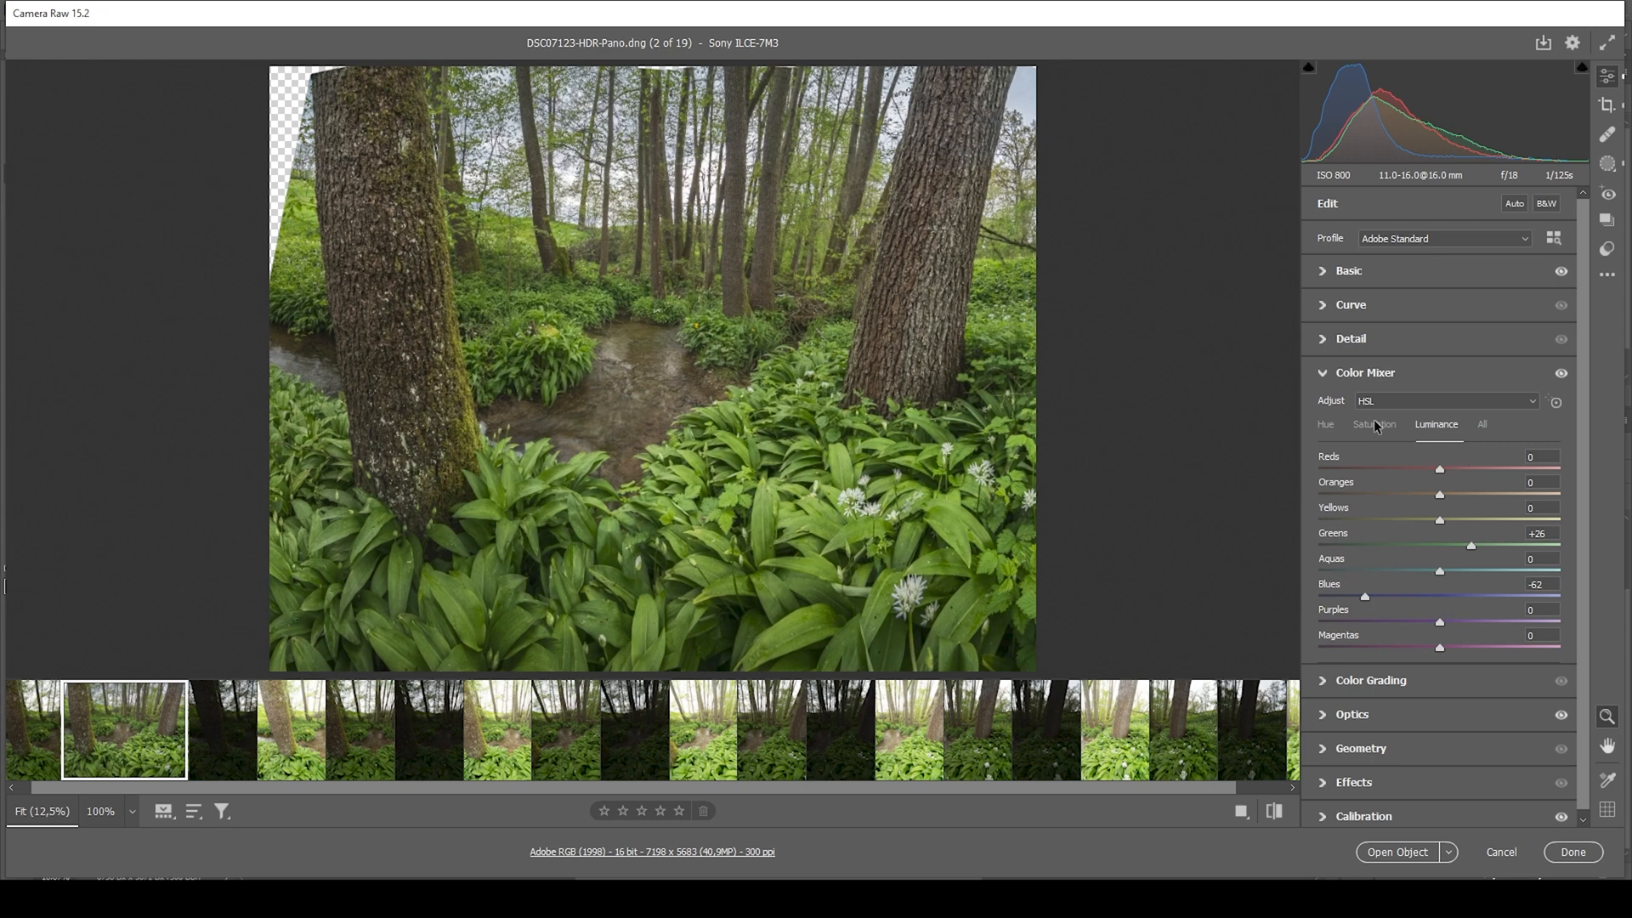
Step: Boost HSL saturation to Aquas +31 and Blues +80
click(1374, 425)
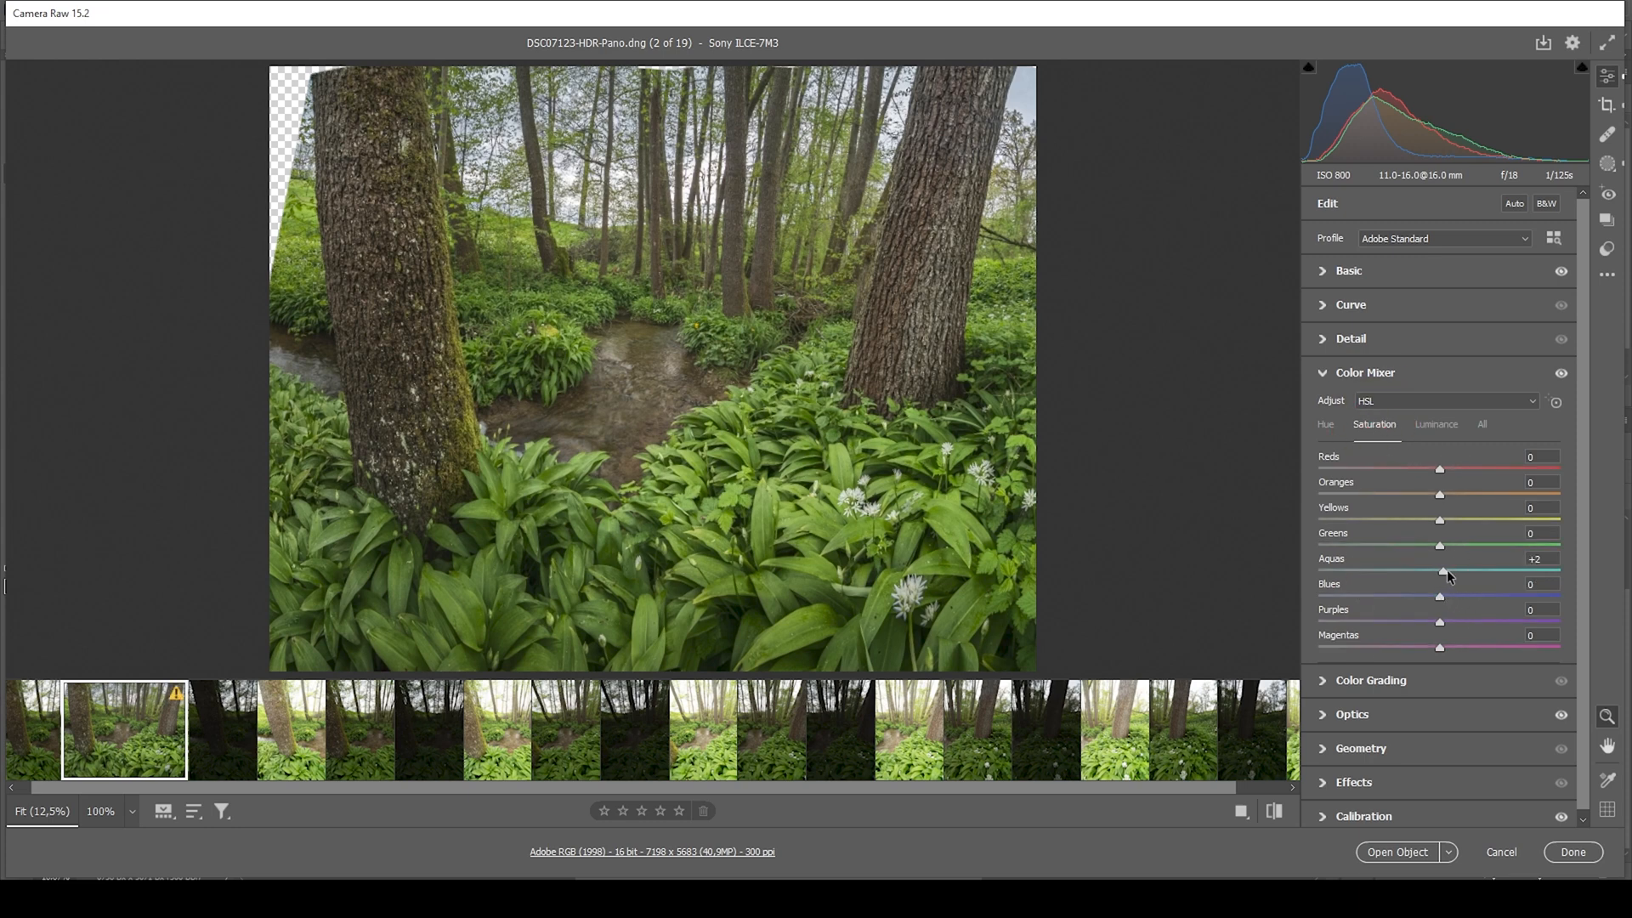
drag(1441, 559, 1473, 559)
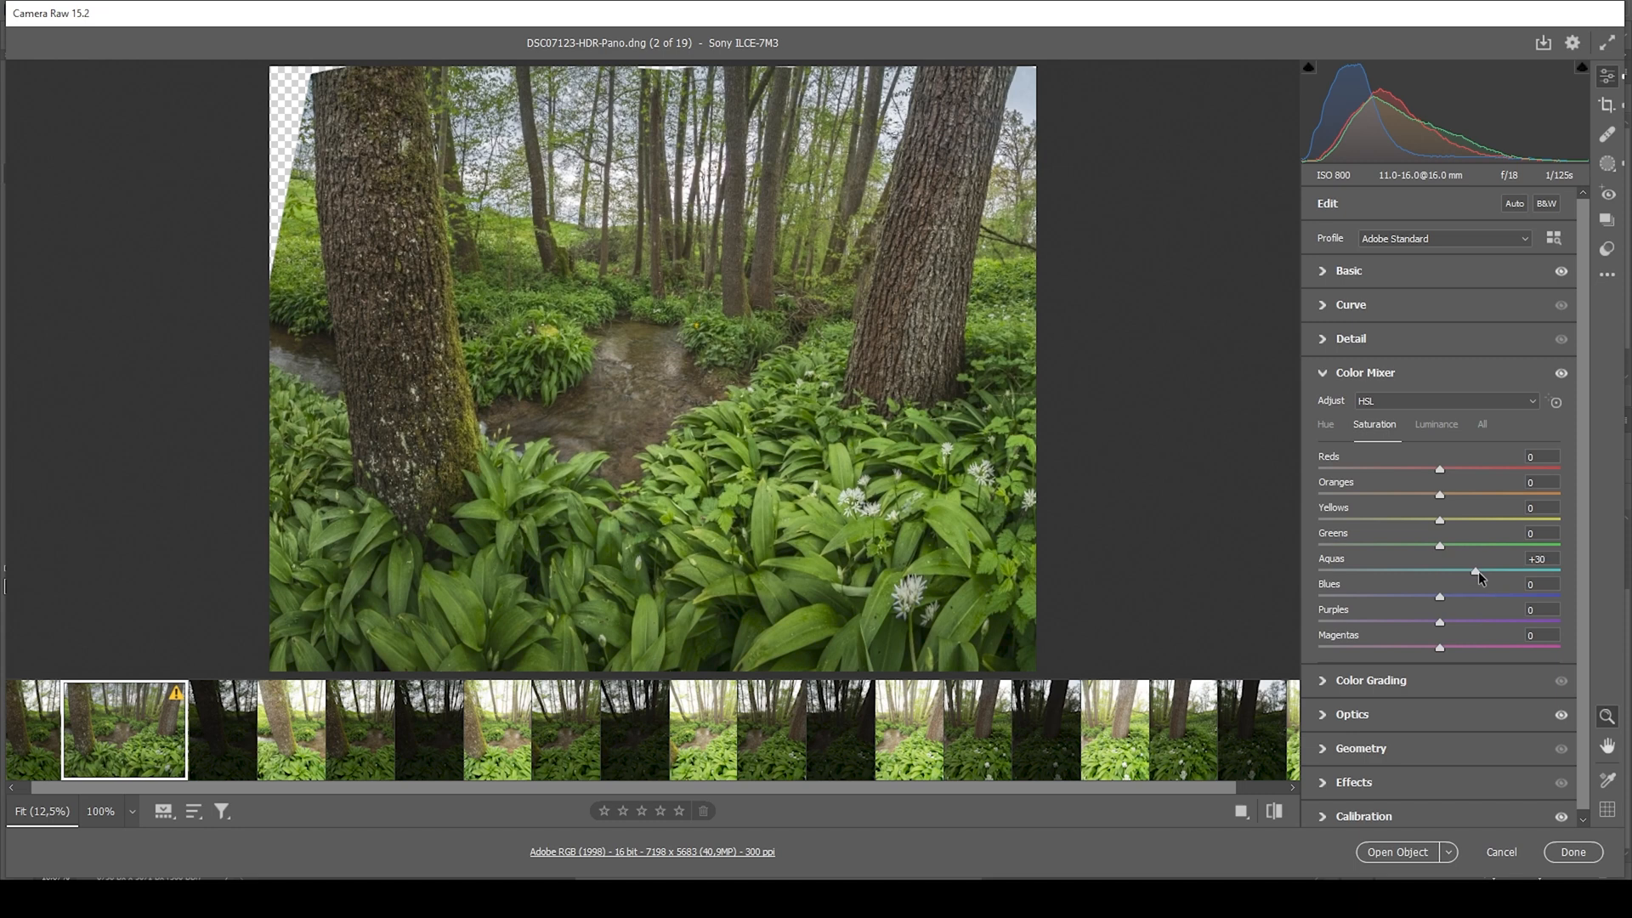
drag(1439, 597, 1515, 597)
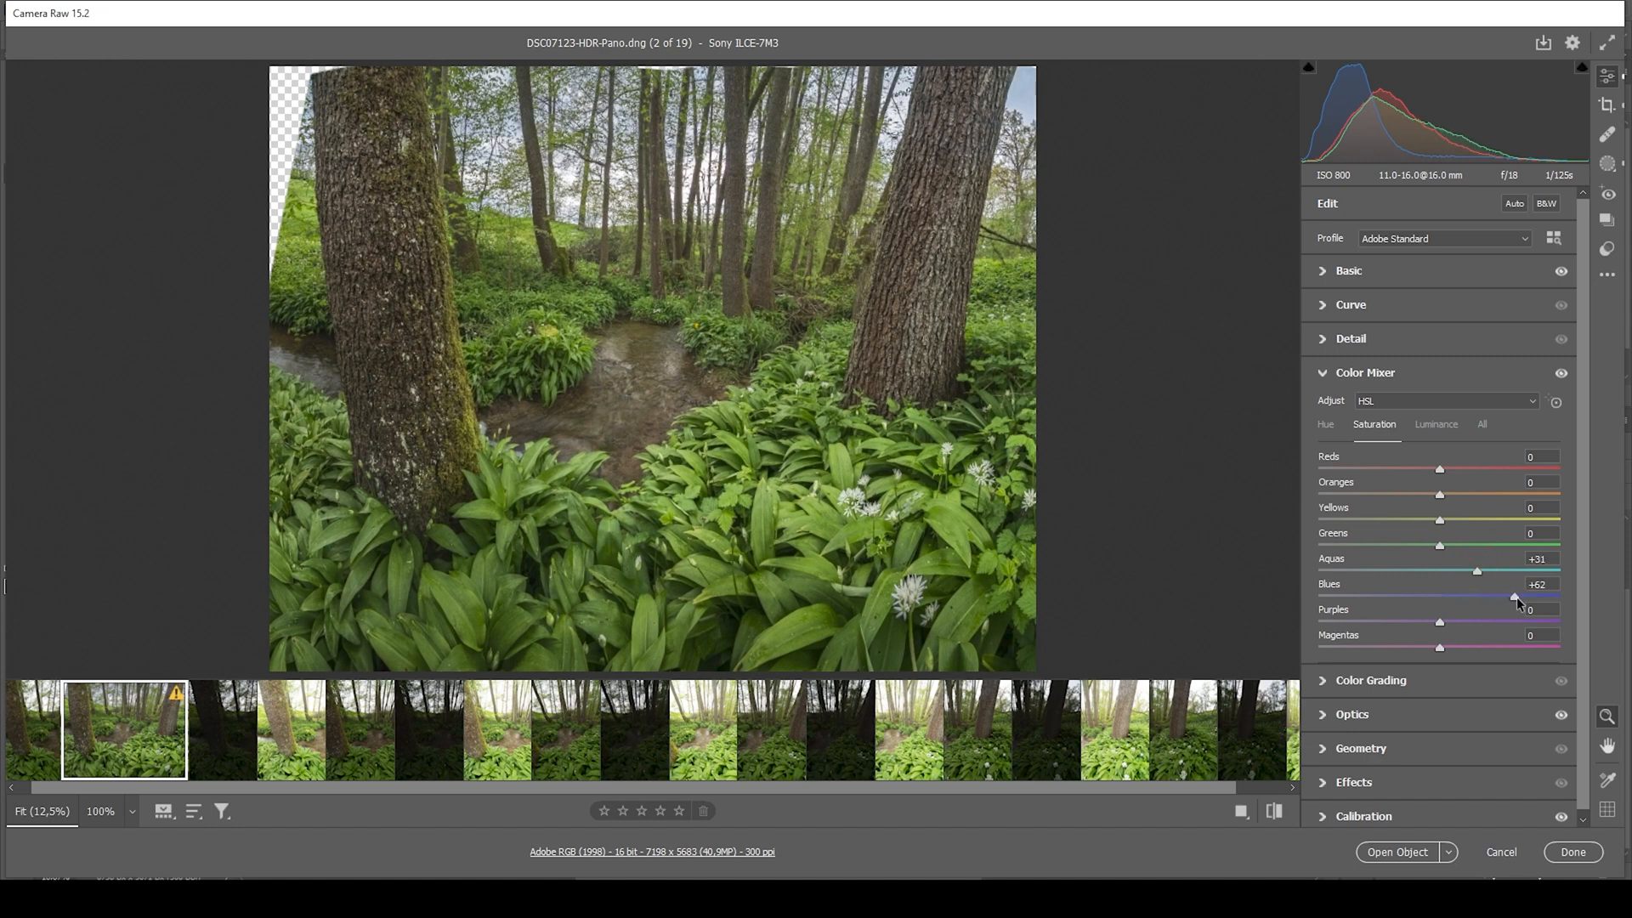
drag(1514, 596, 1535, 596)
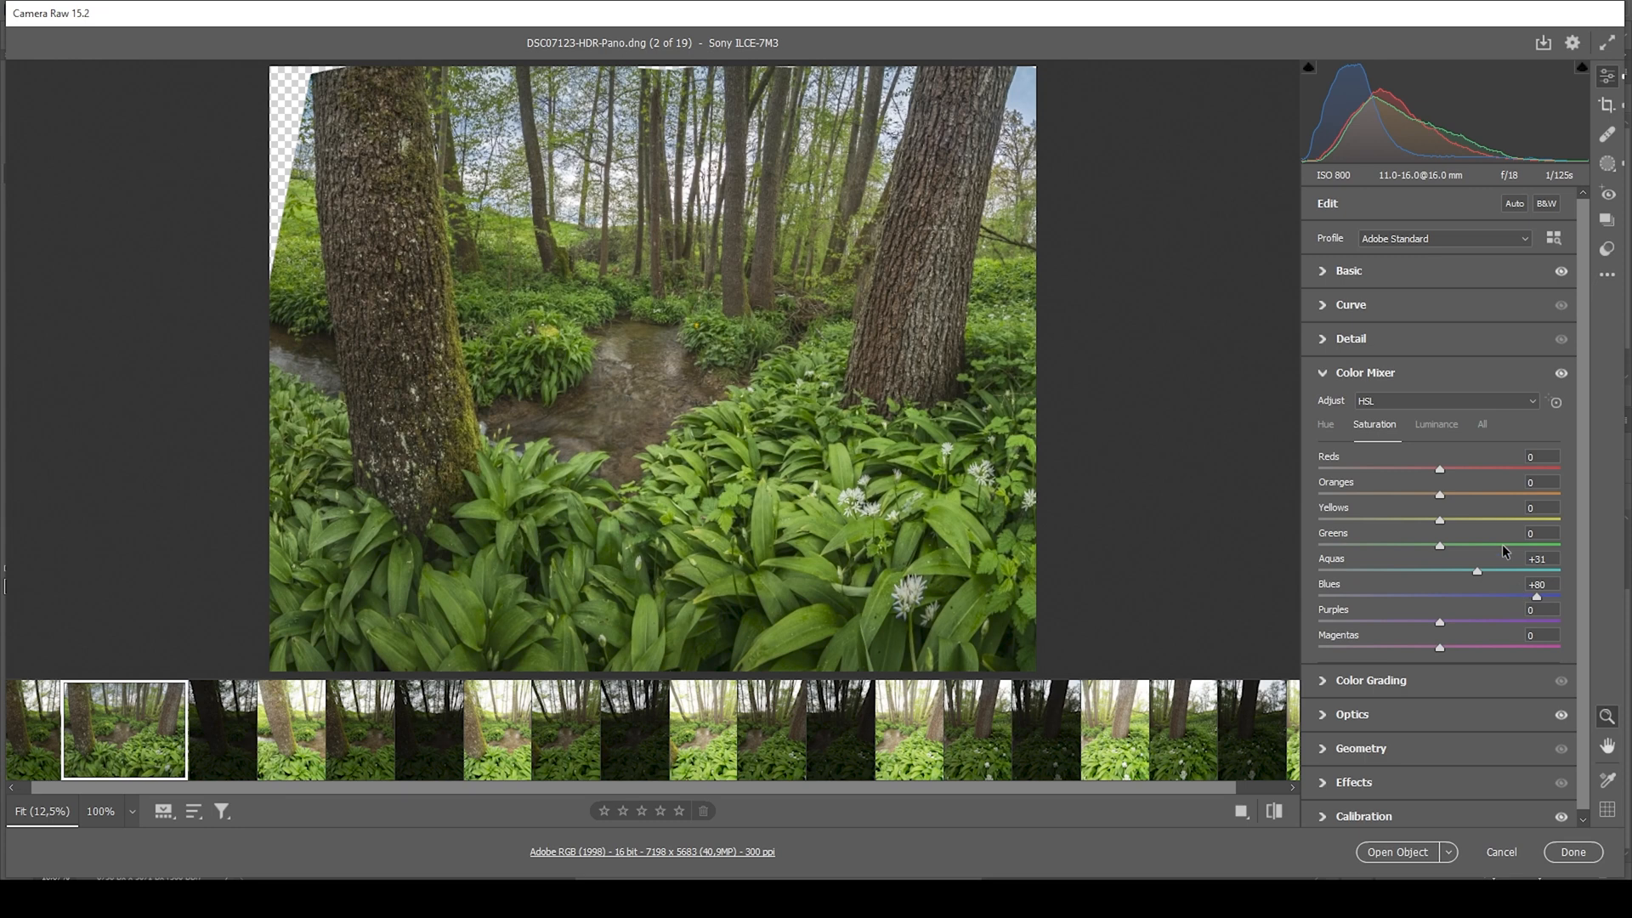
click(1365, 372)
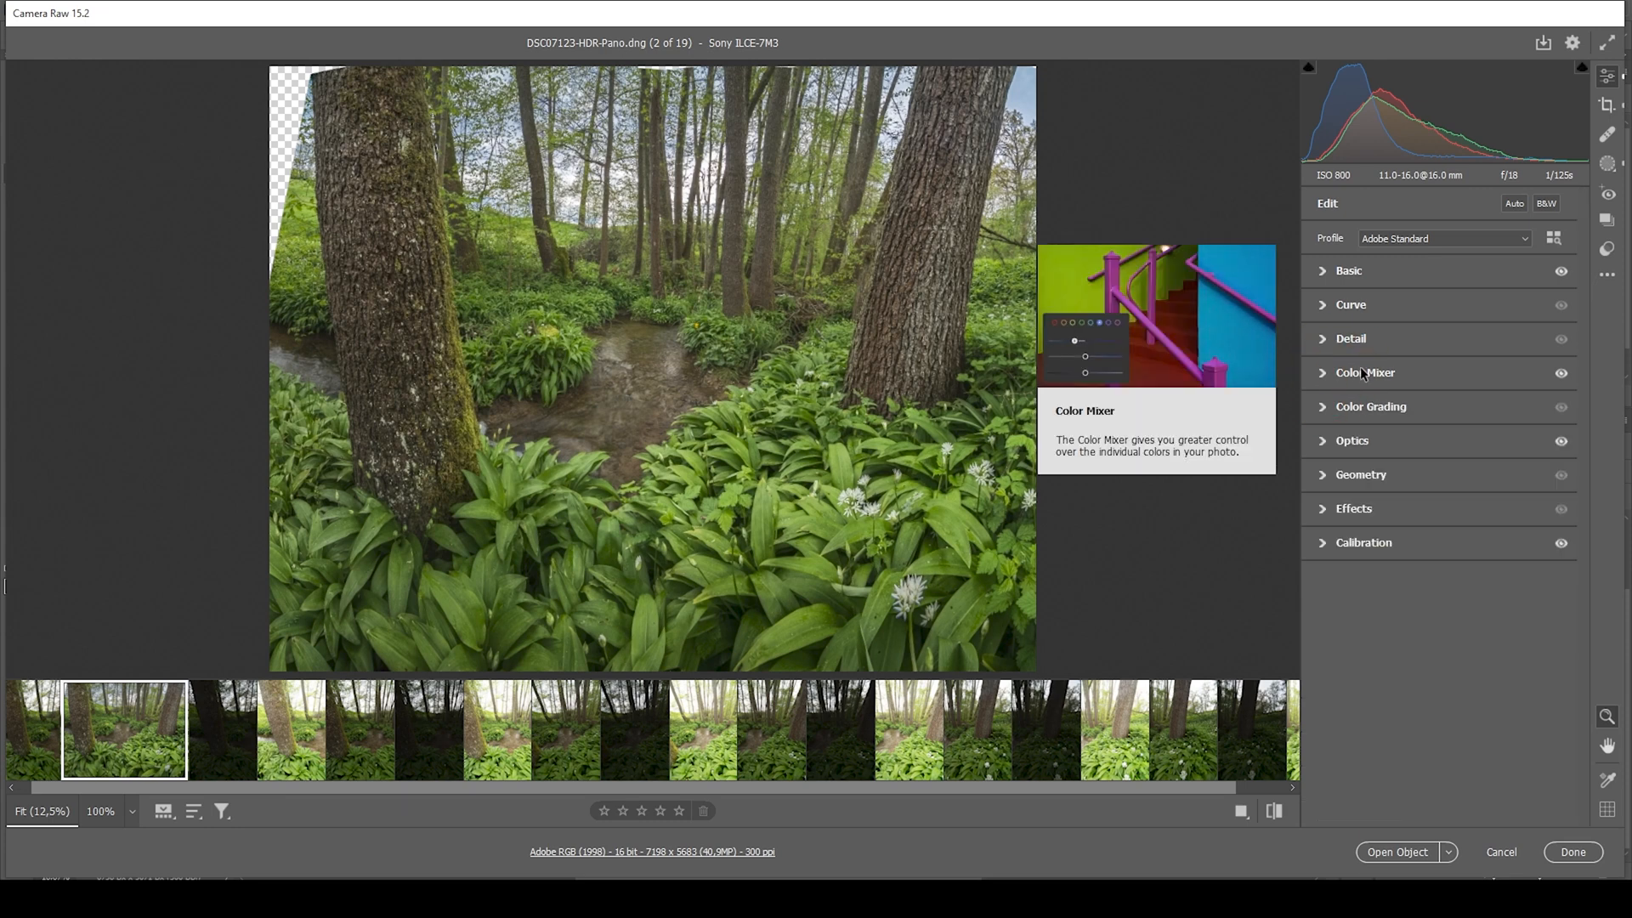
mouse_move(1420, 390)
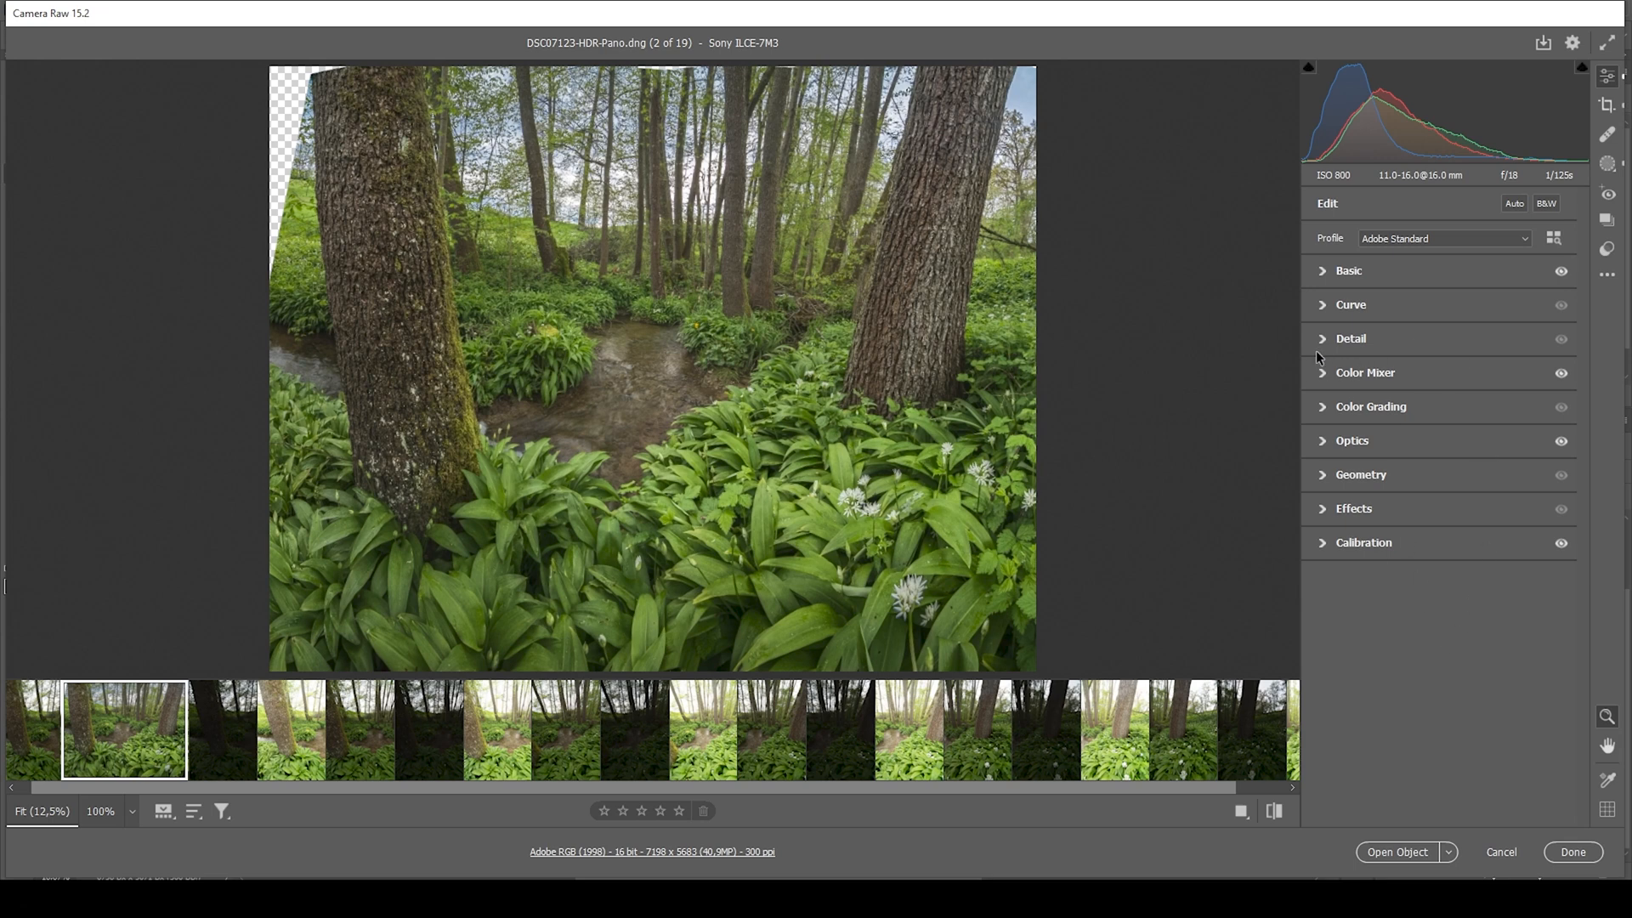
mouse_move(1309, 342)
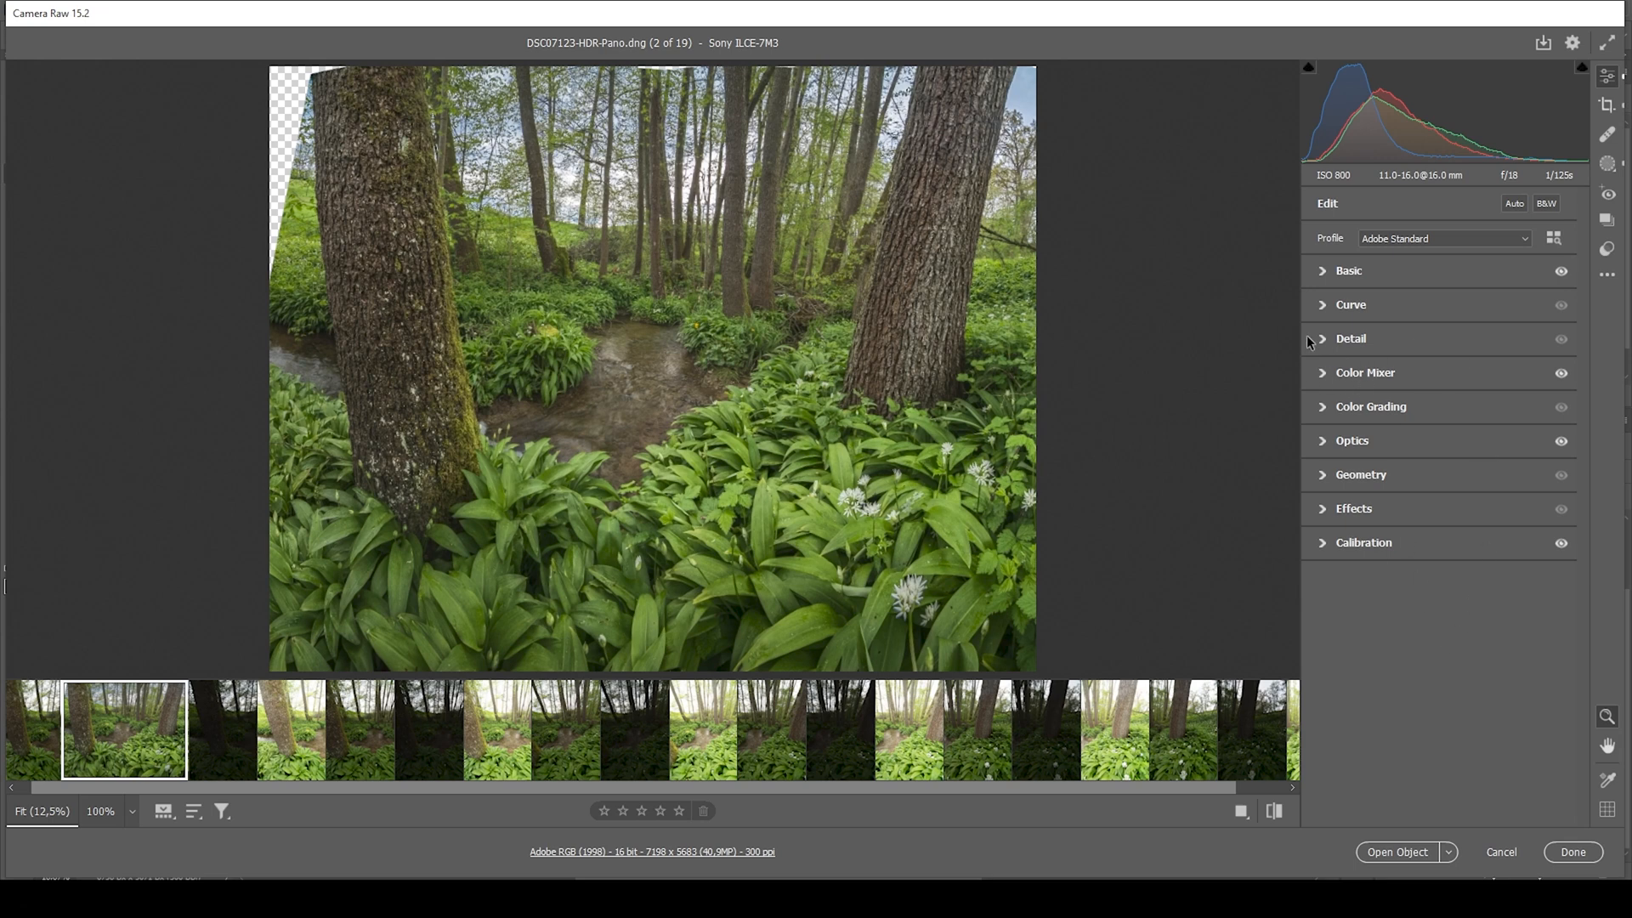
Step: Sharpen with Amount 74, Detail 100 and Masking 95, then compare against defaults
click(1349, 338)
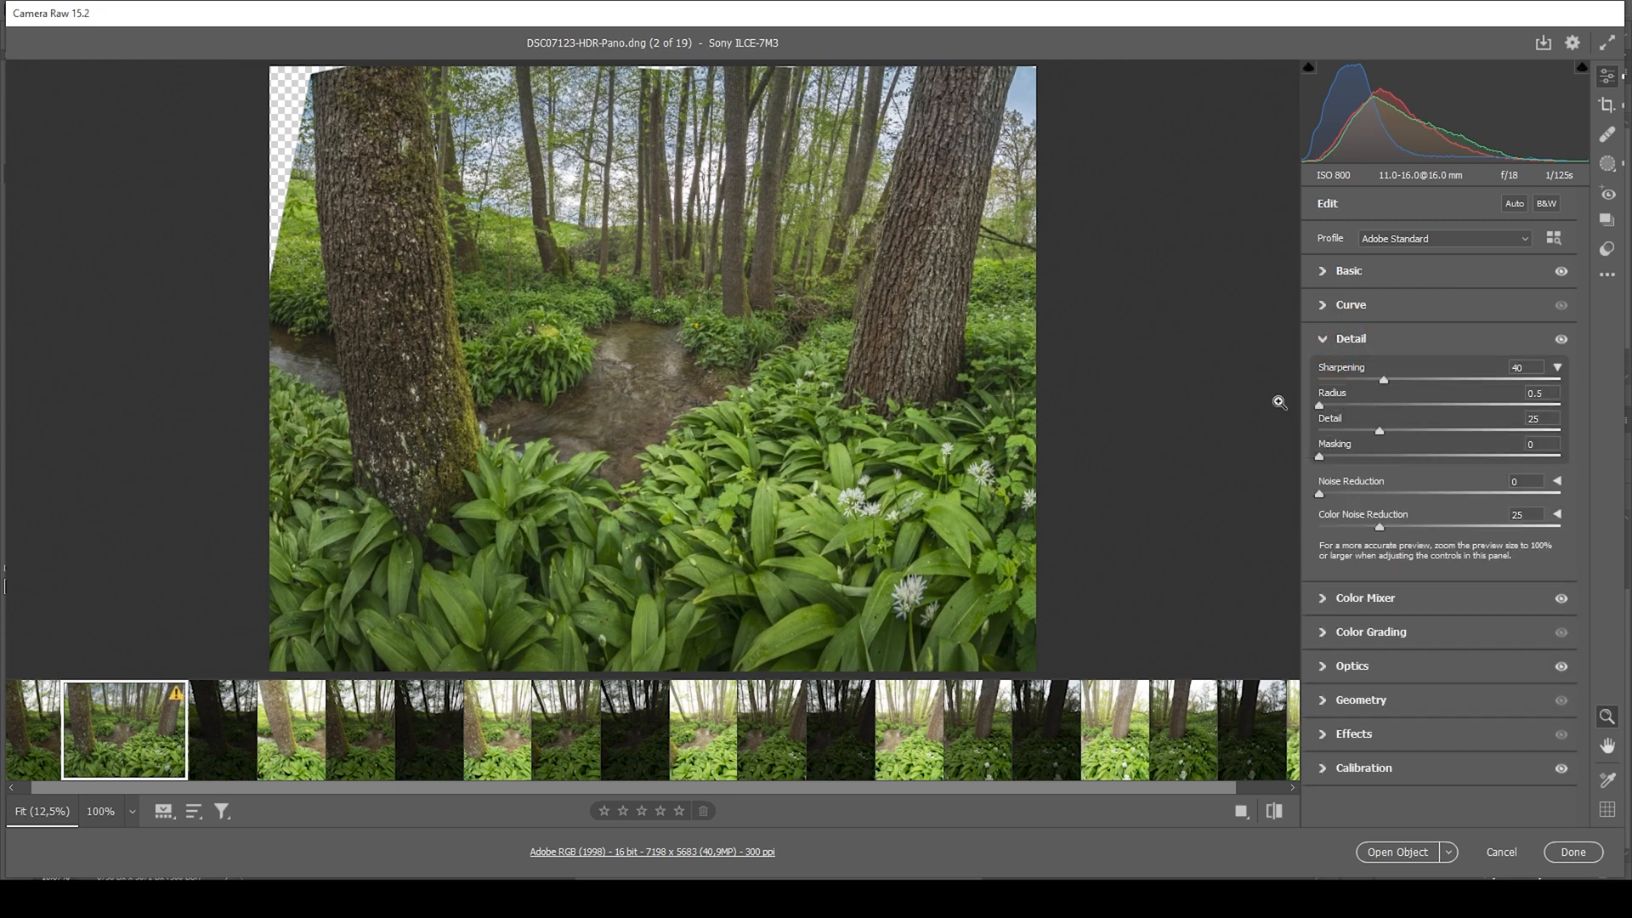
drag(1378, 430, 1561, 430)
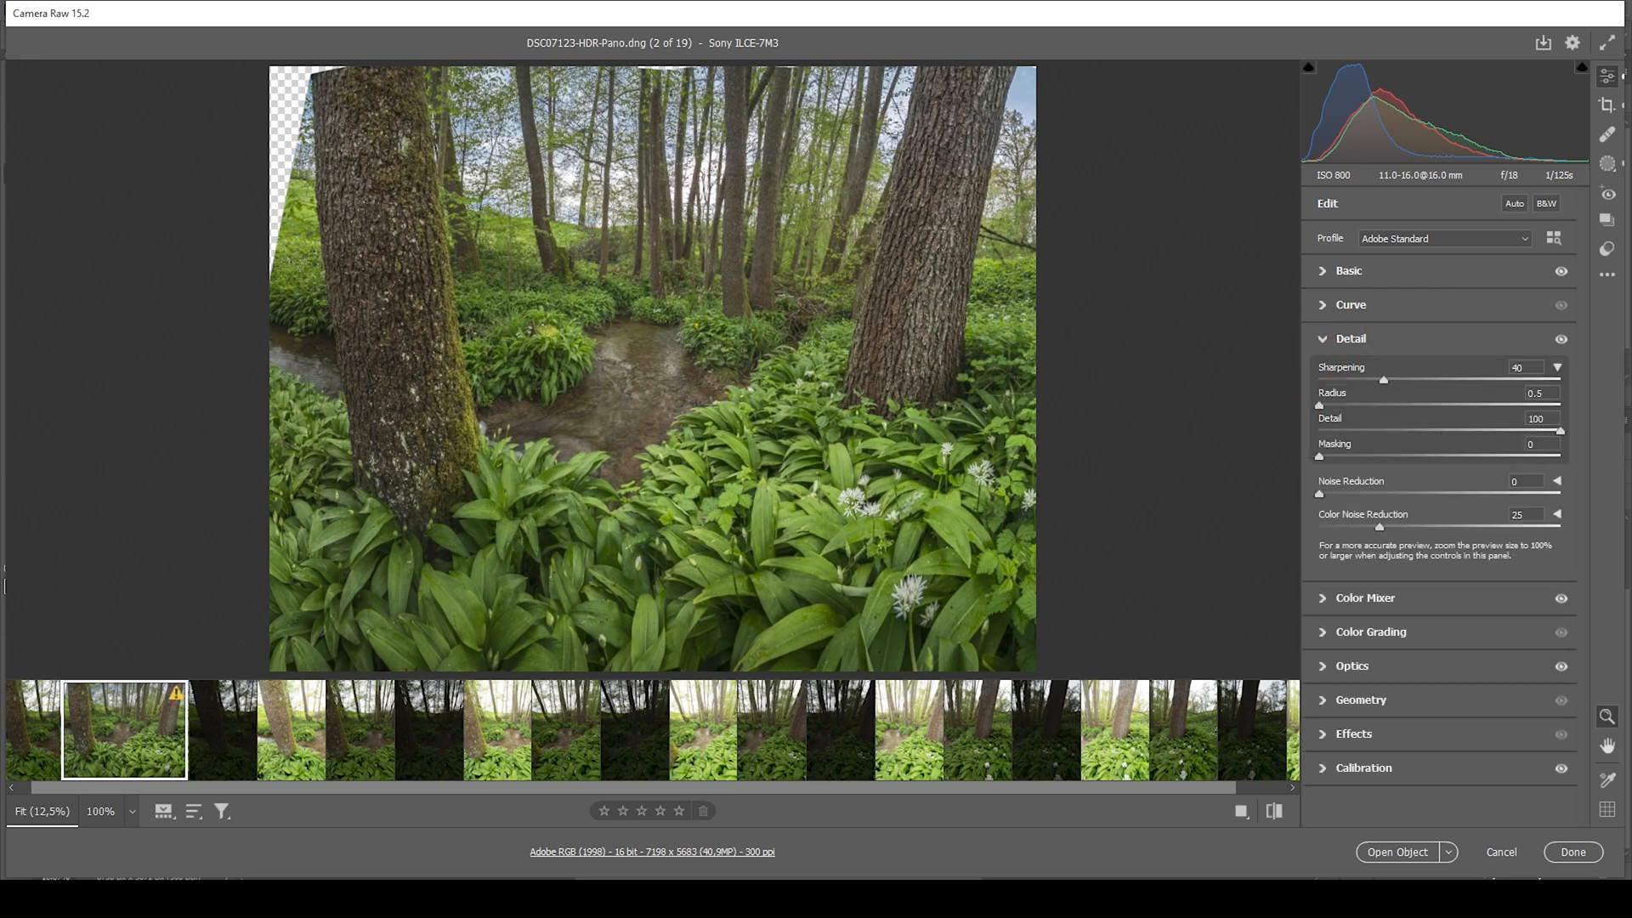
drag(1320, 458, 1381, 459)
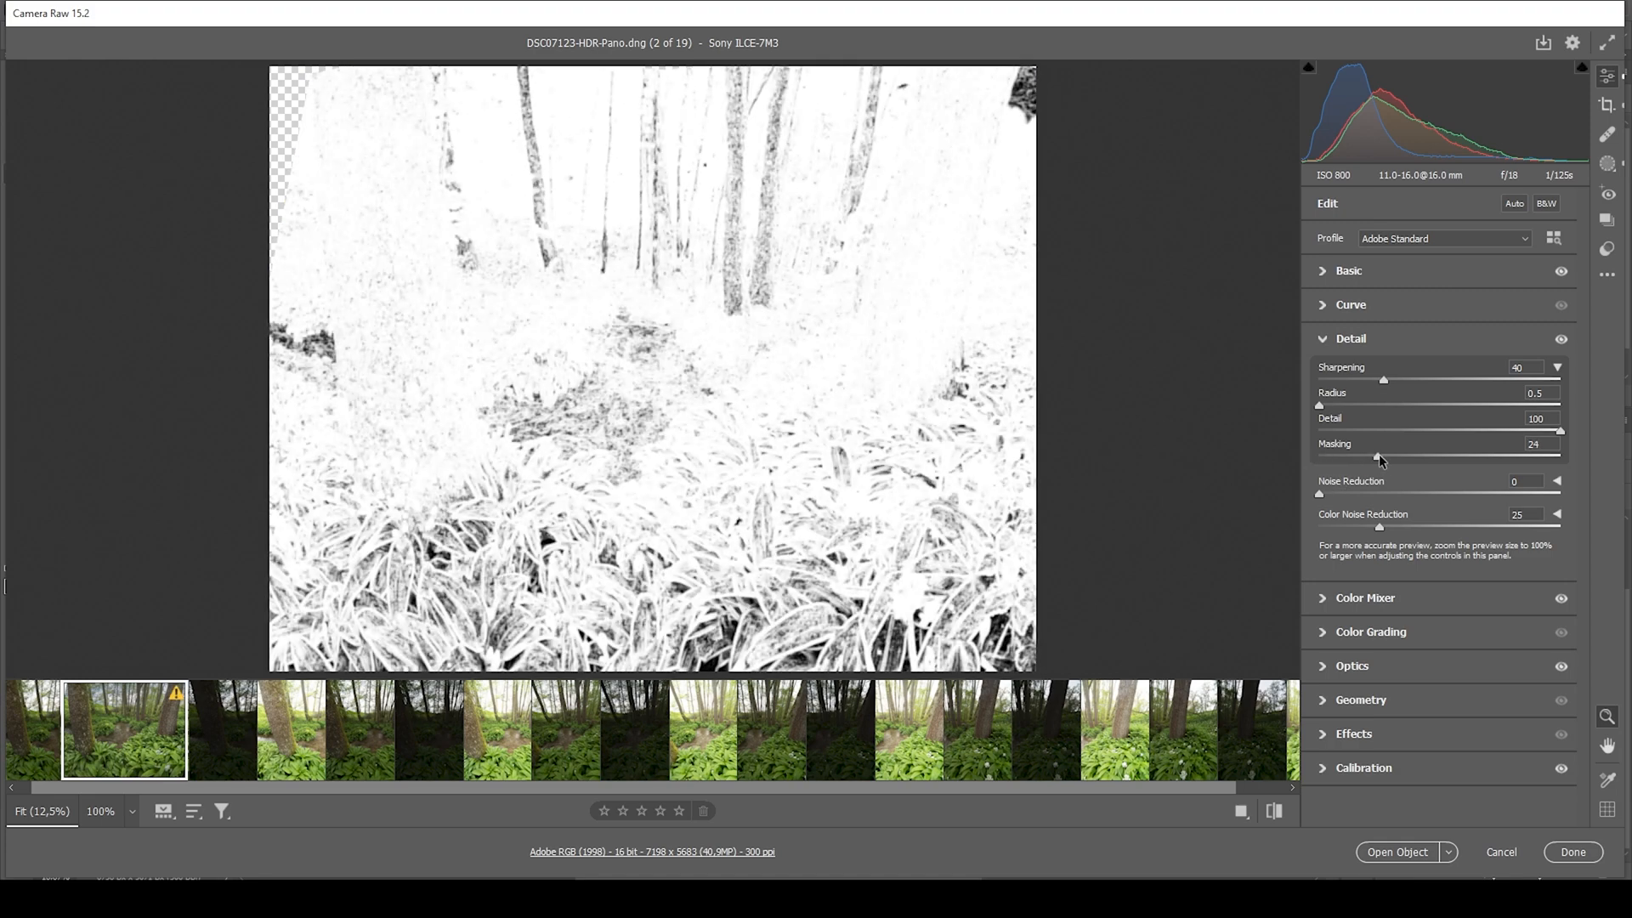
drag(1382, 459, 1547, 458)
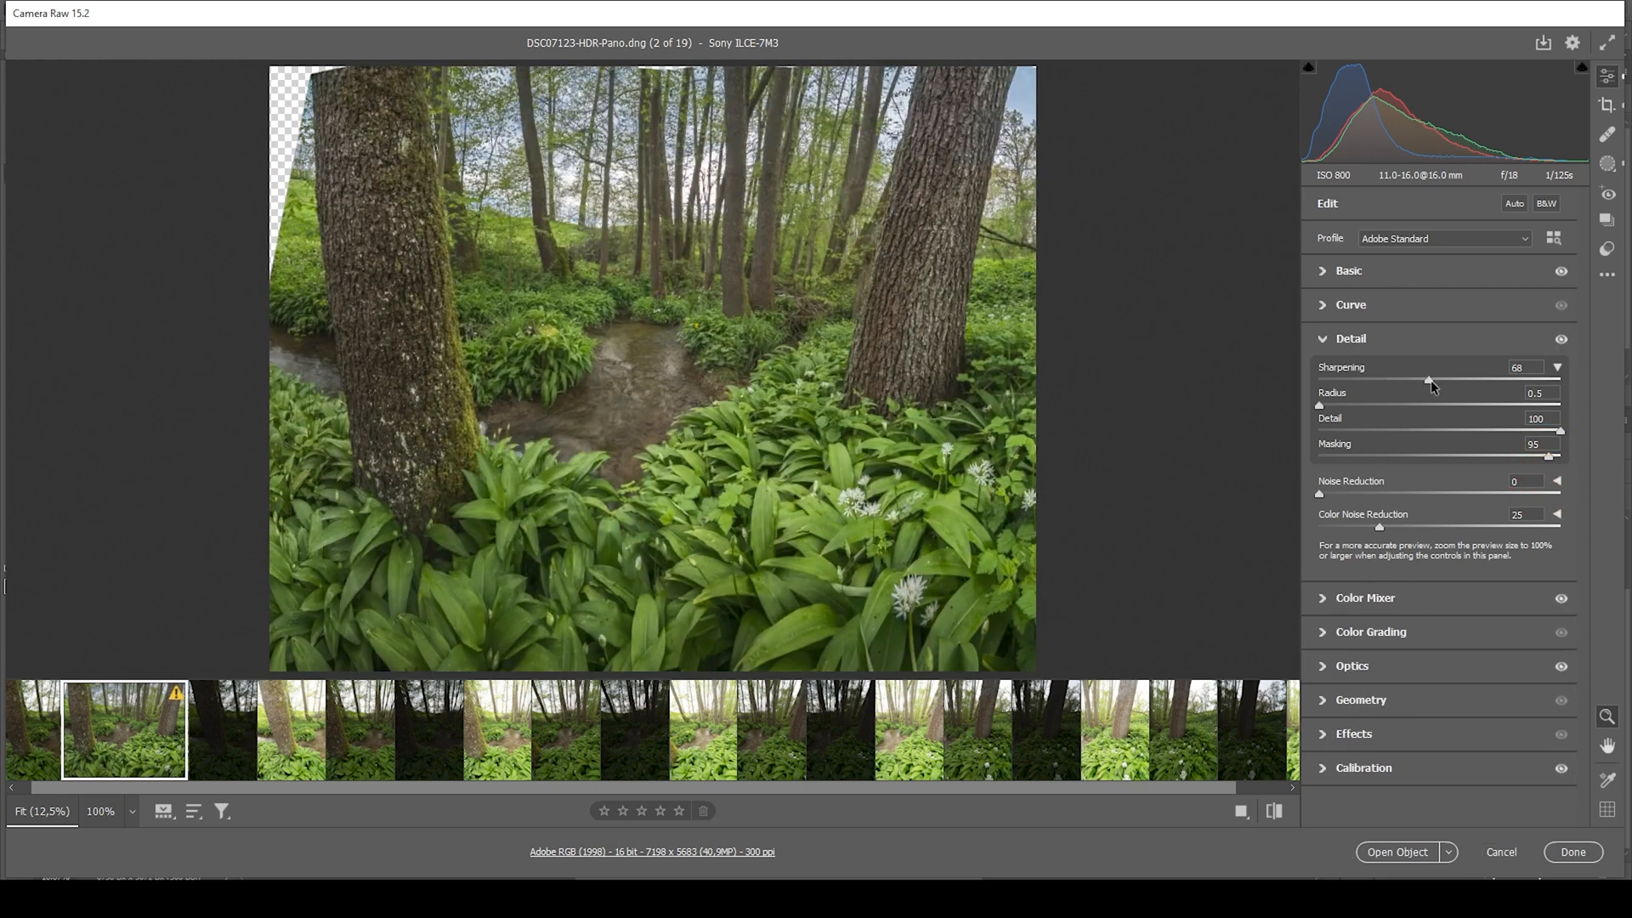
drag(1428, 380, 1439, 380)
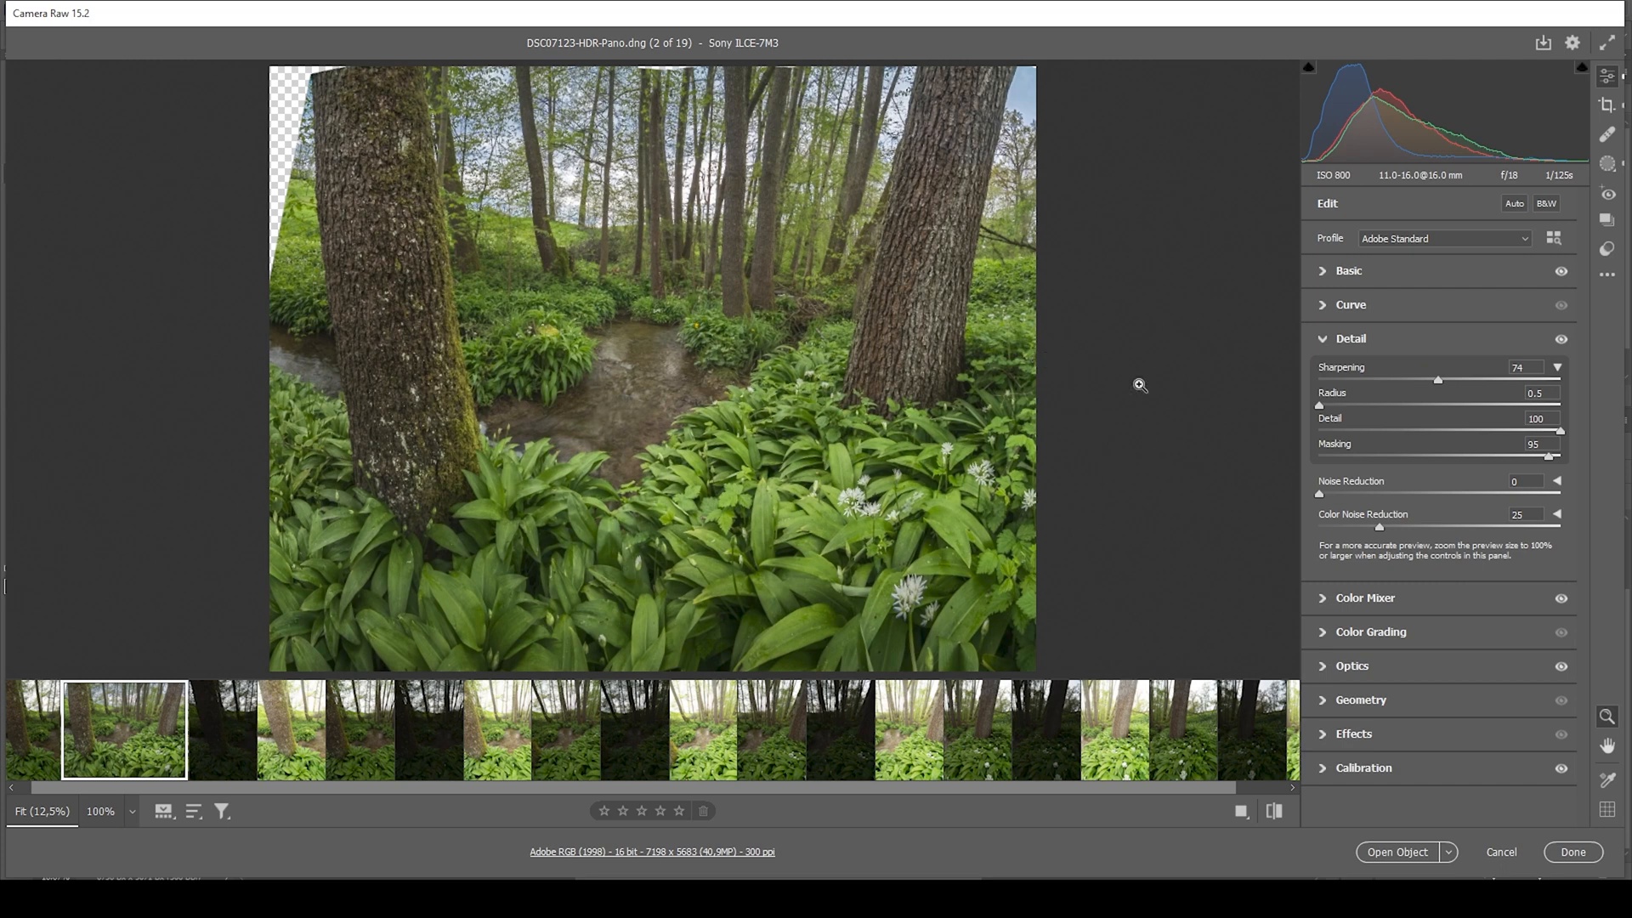
mouse_move(1274, 811)
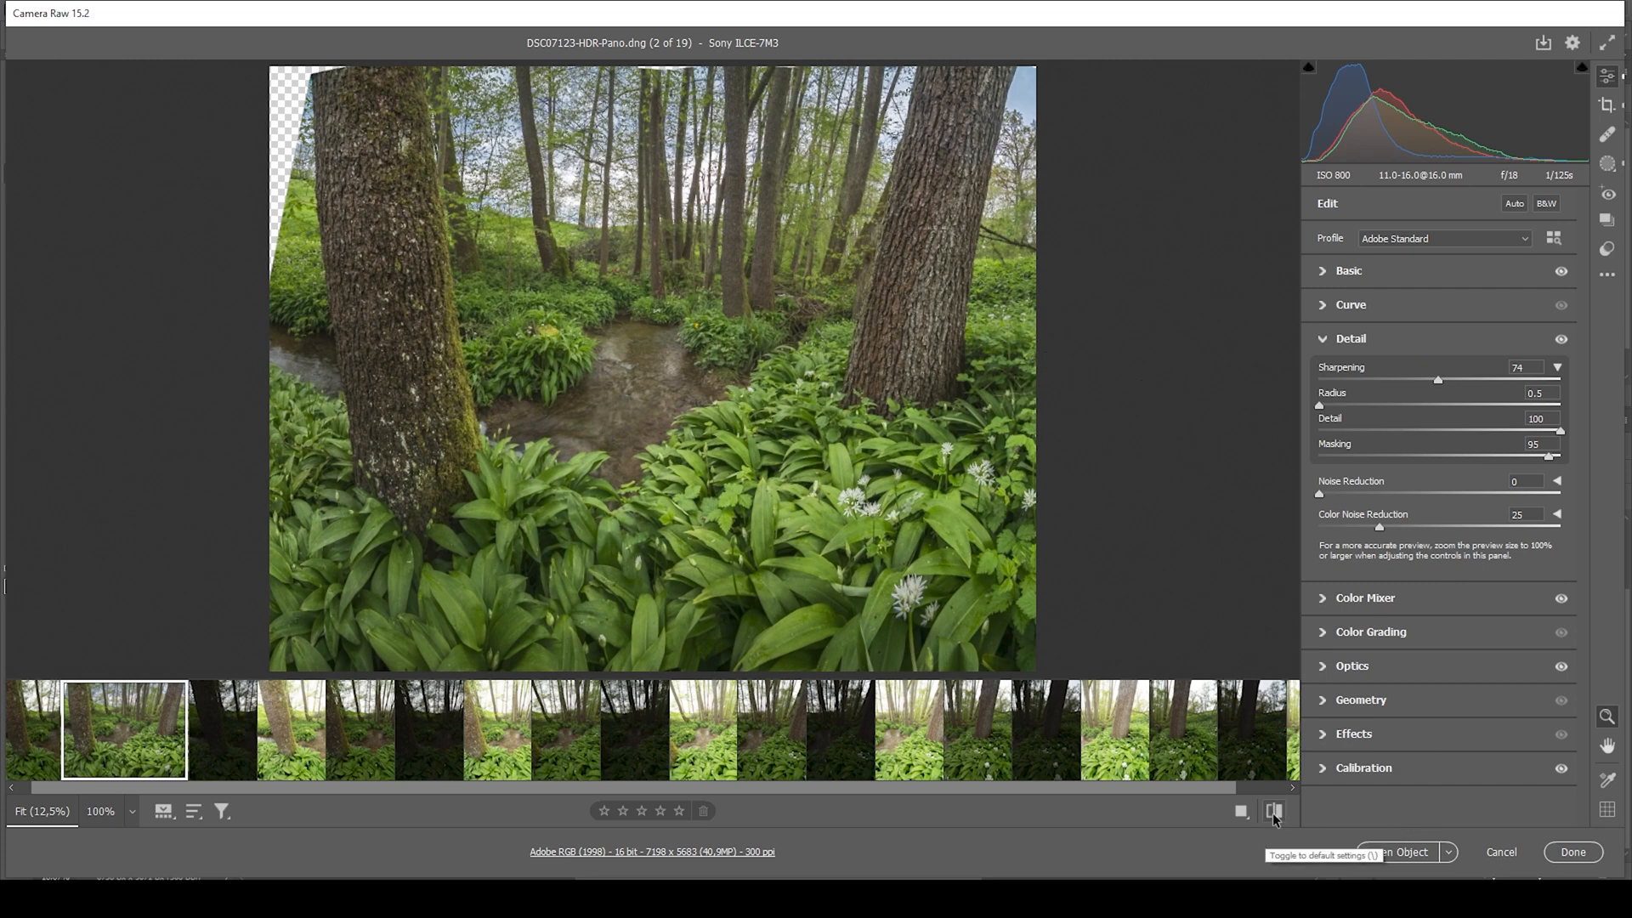
click(1273, 811)
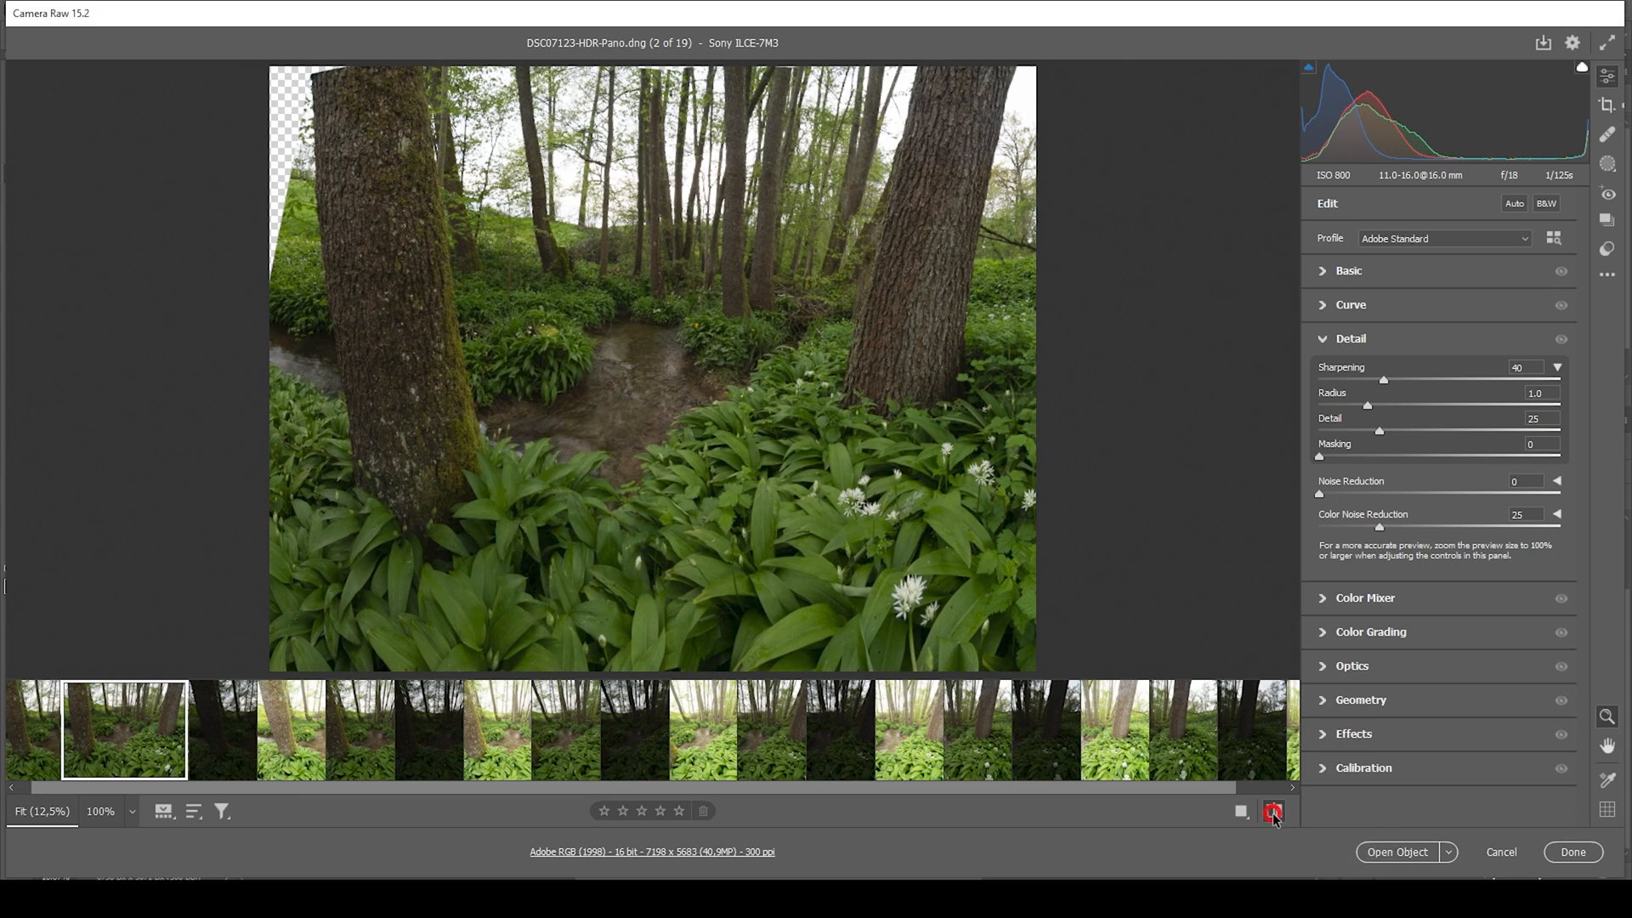
click(1273, 811)
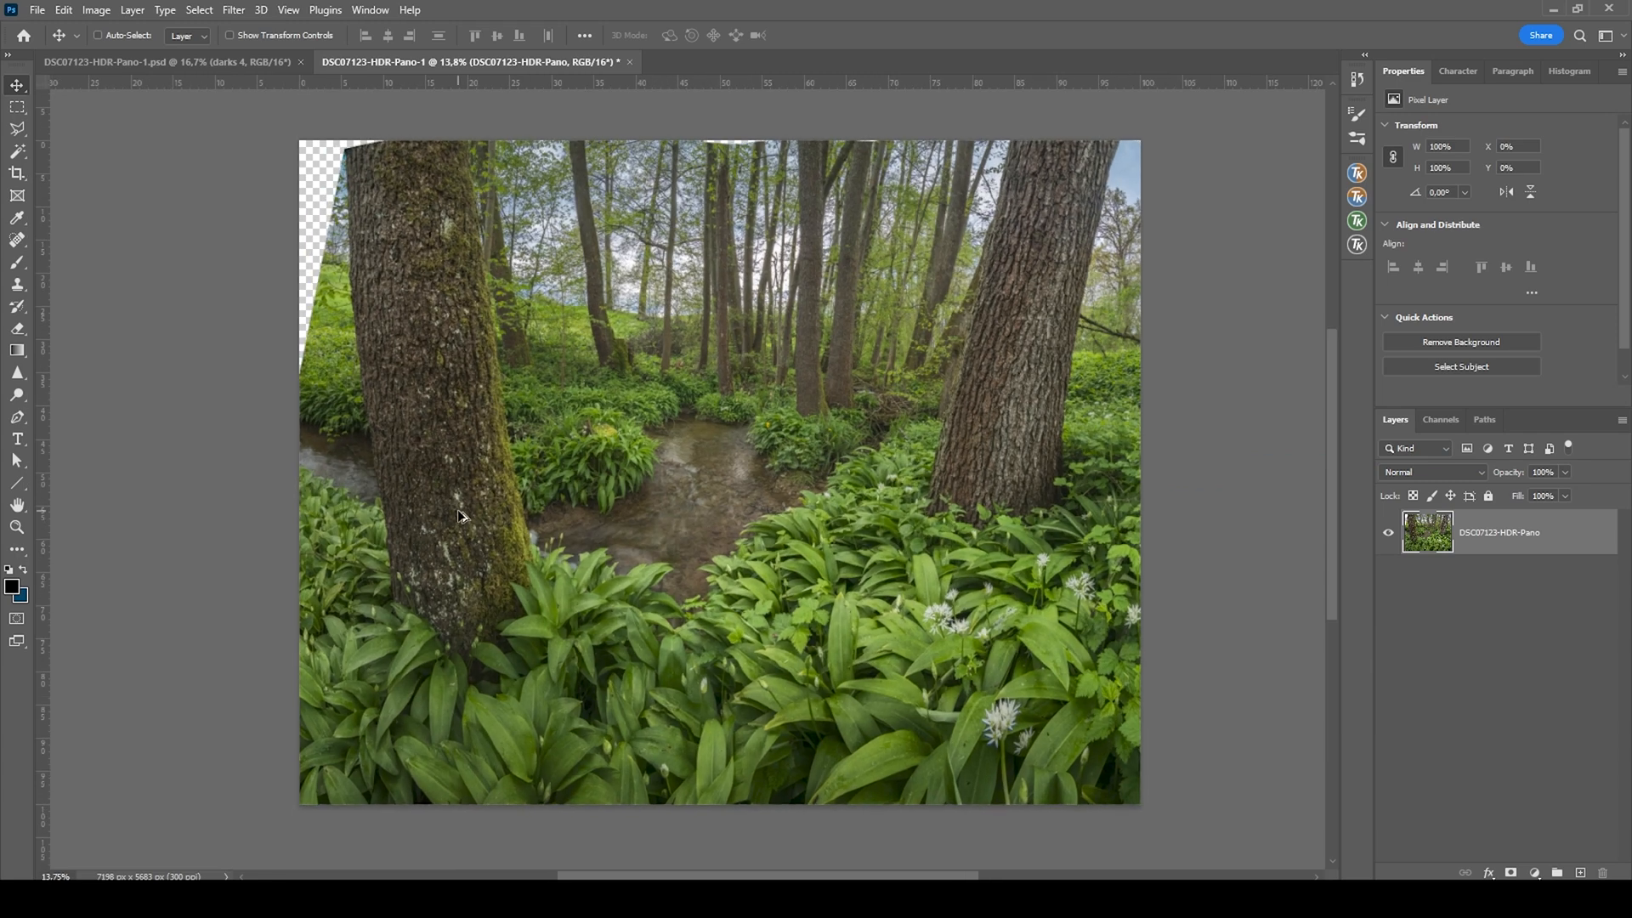
mouse_move(1445, 516)
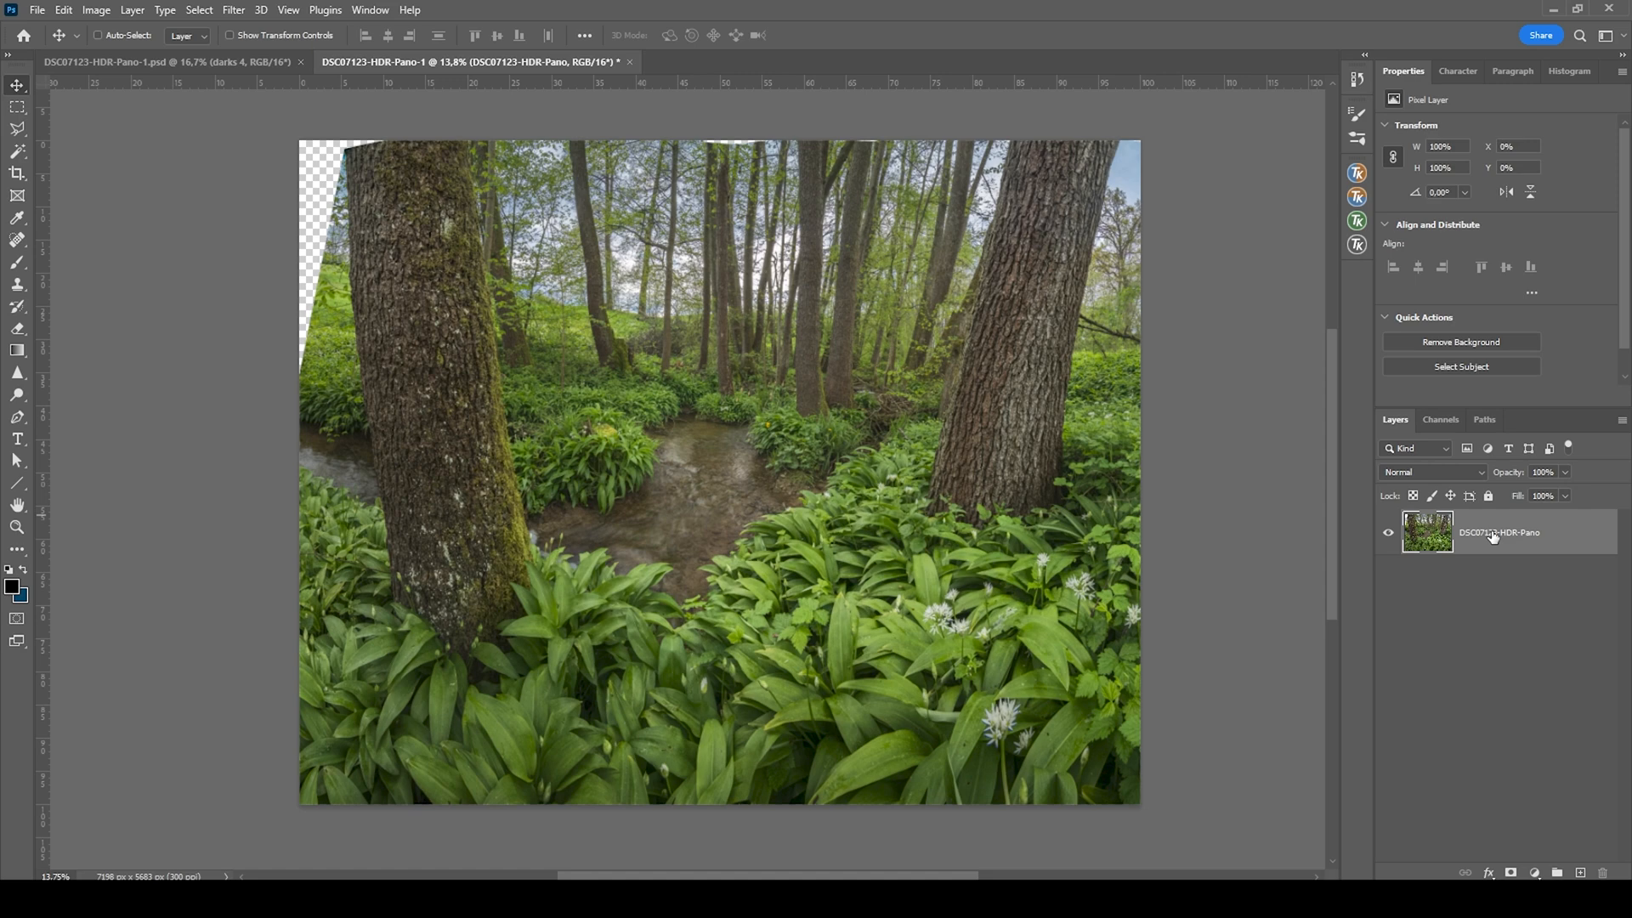
Step: Duplicate the panorama layer and clone over the top of the left trunk
key(ctrl+j)
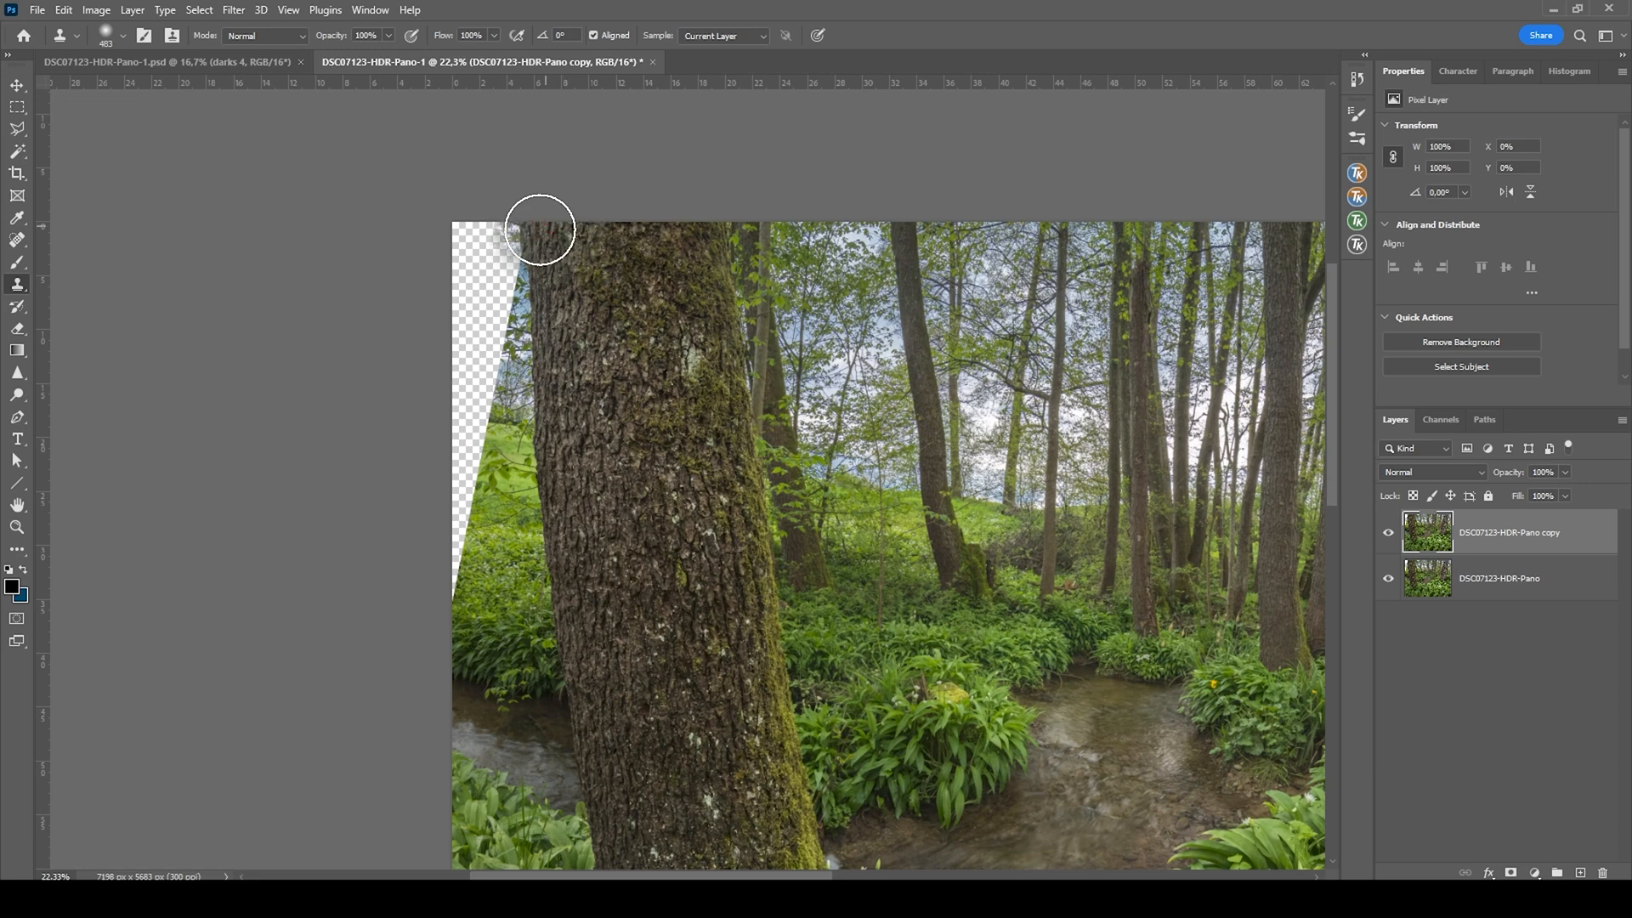
drag(539, 227, 453, 548)
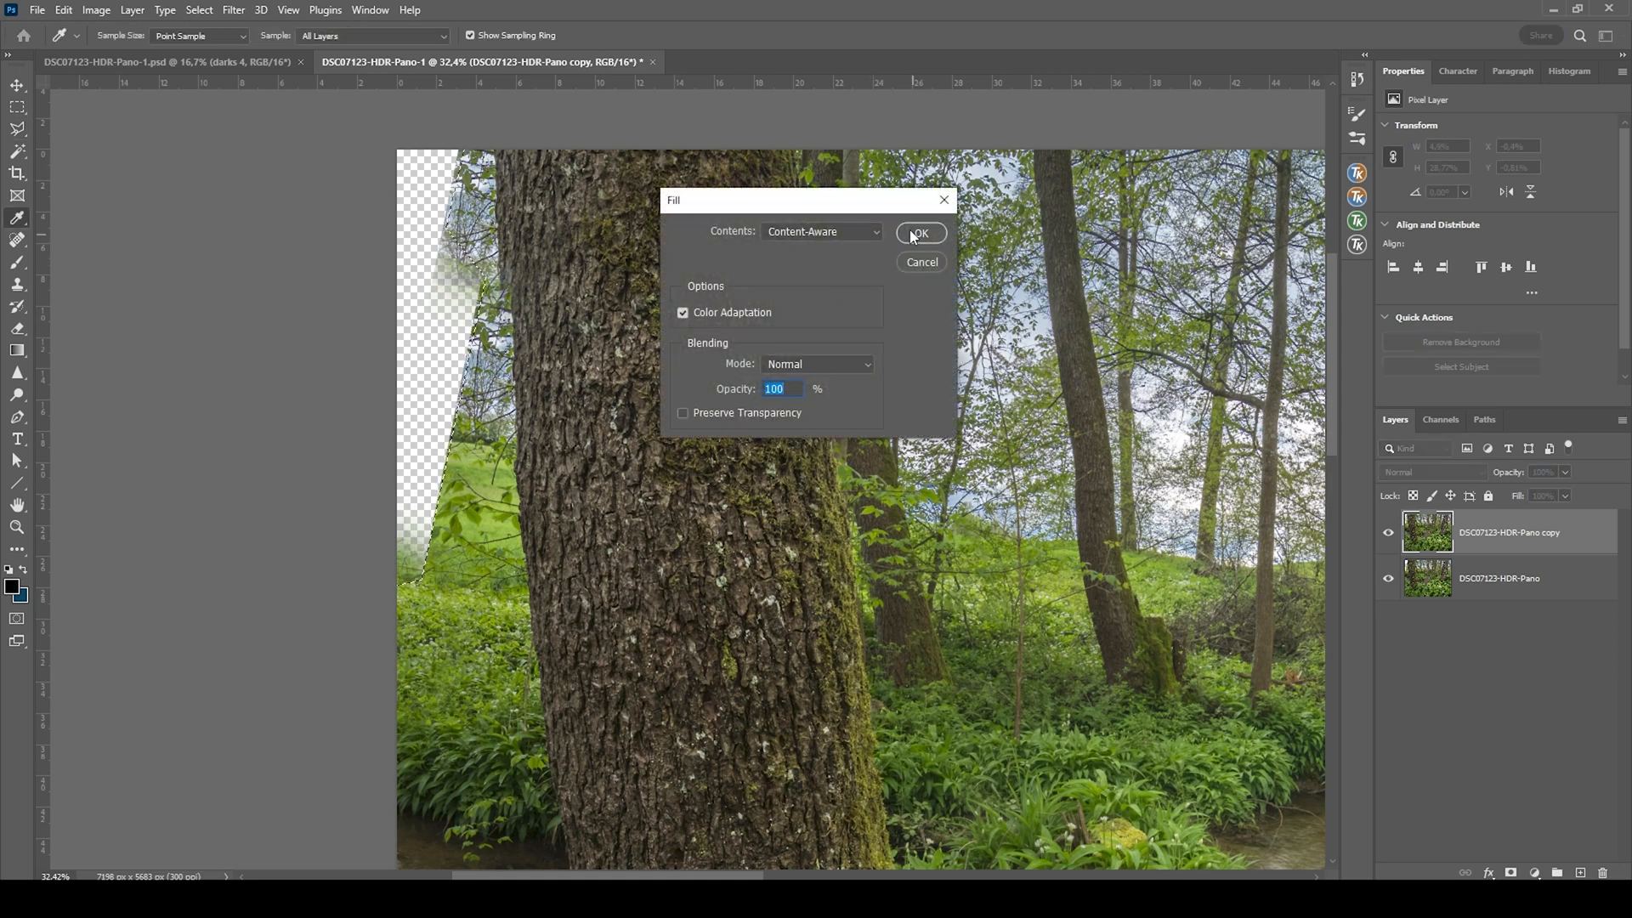
Step: Apply a Content-Aware Fill to the transparent wedge on the left edge
click(919, 232)
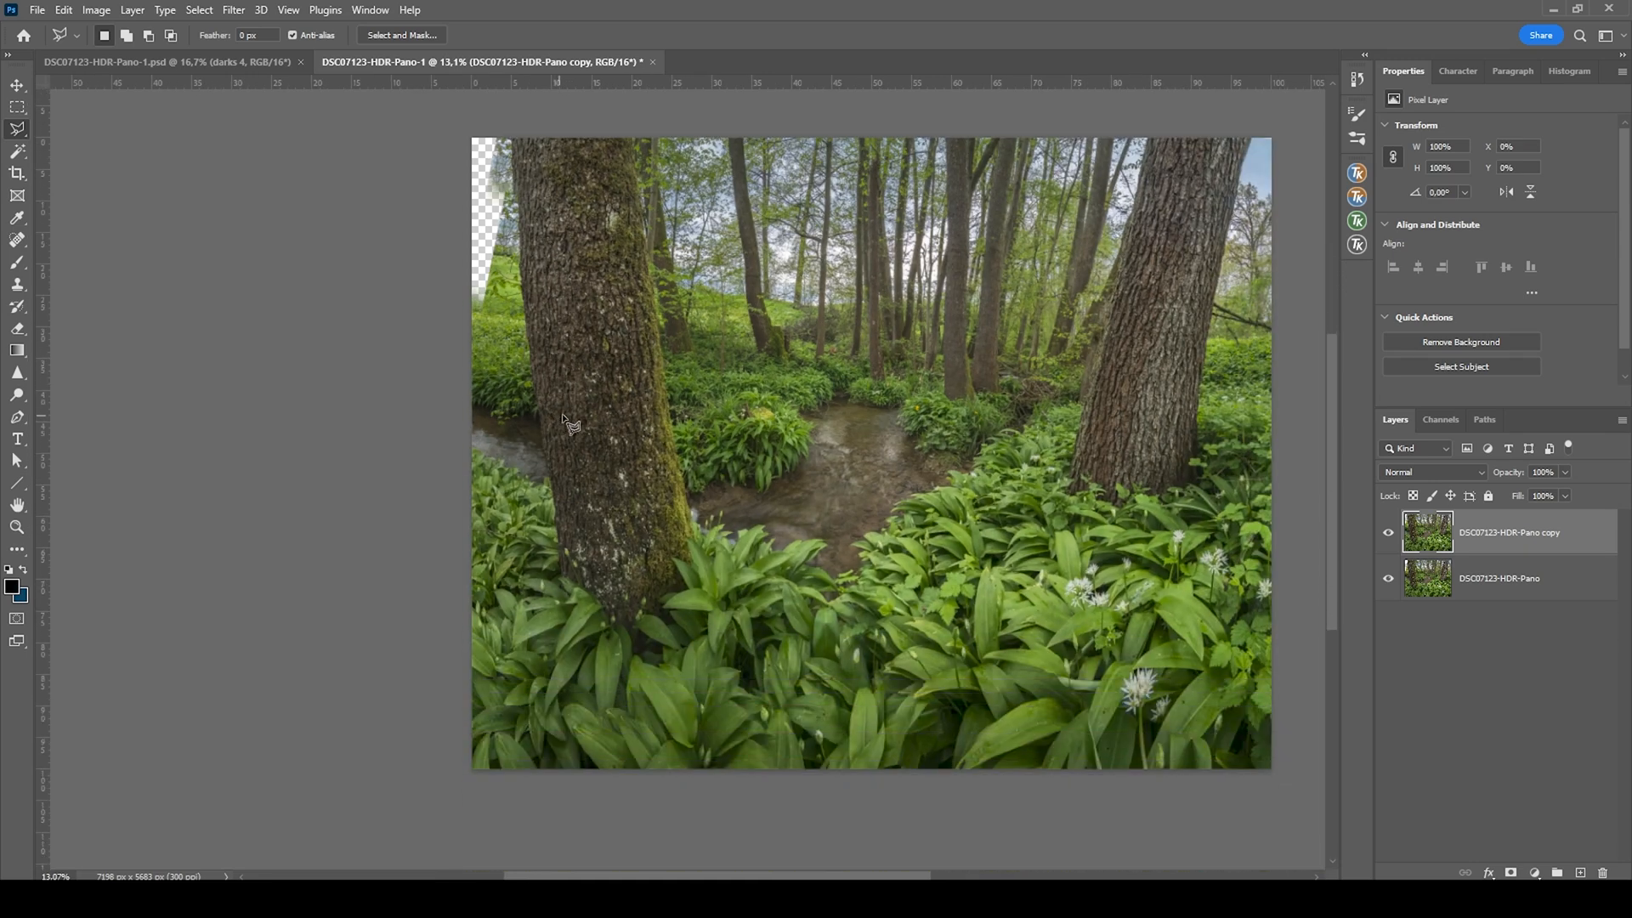
Step: Crop the panorama inward to 6868 × 5392 px, fine-tuning the top edge
click(18, 147)
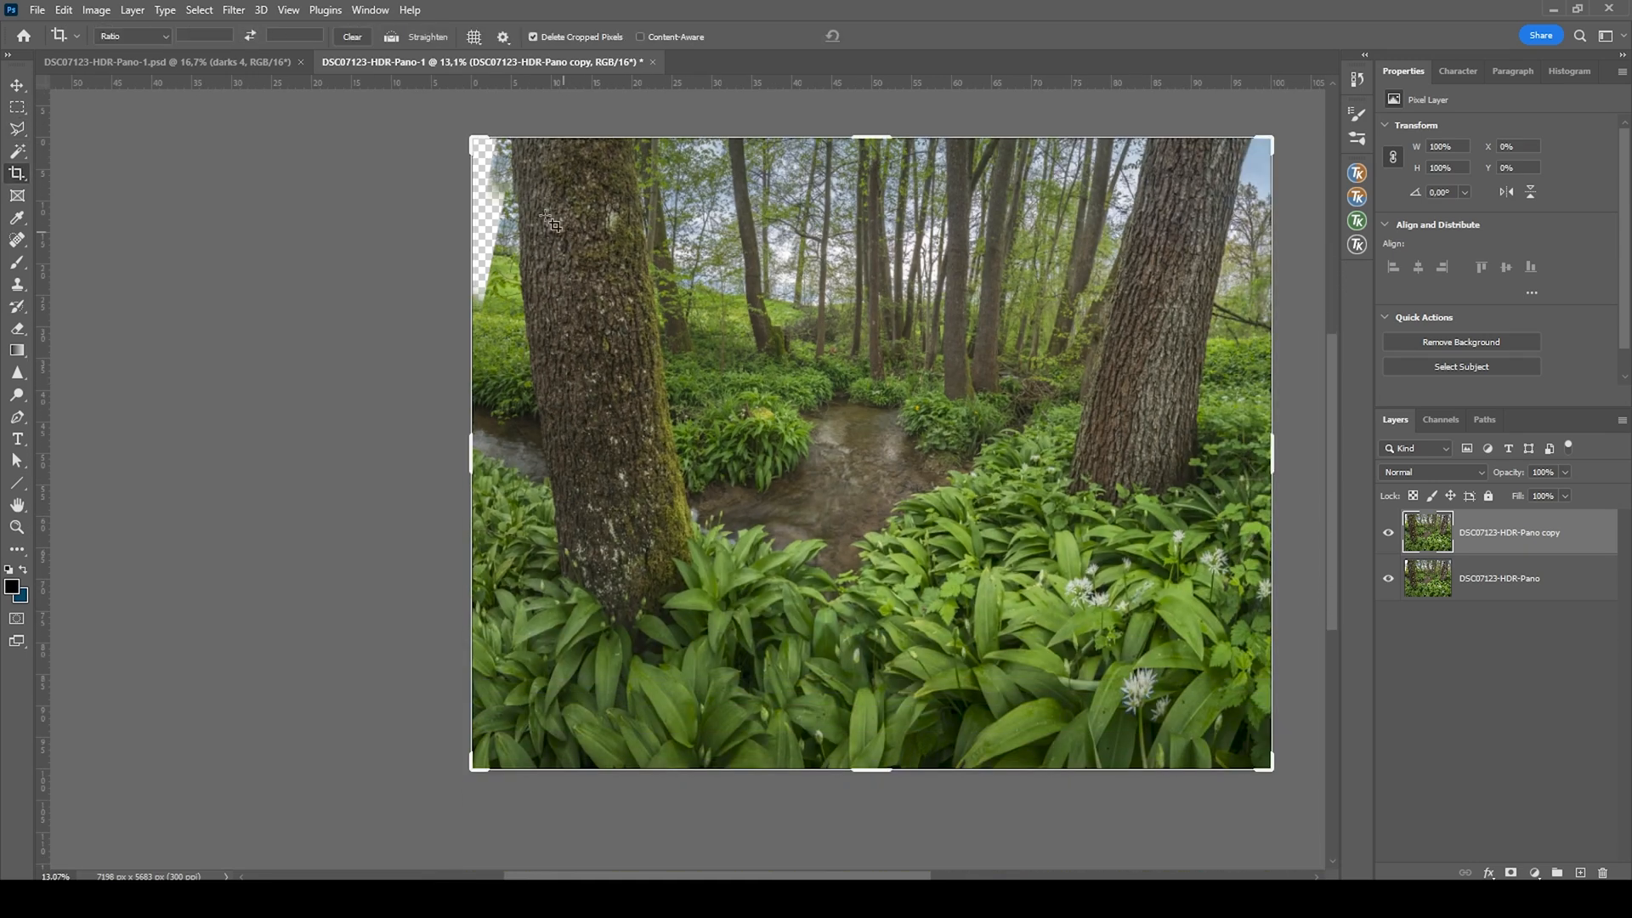
drag(470, 141, 481, 148)
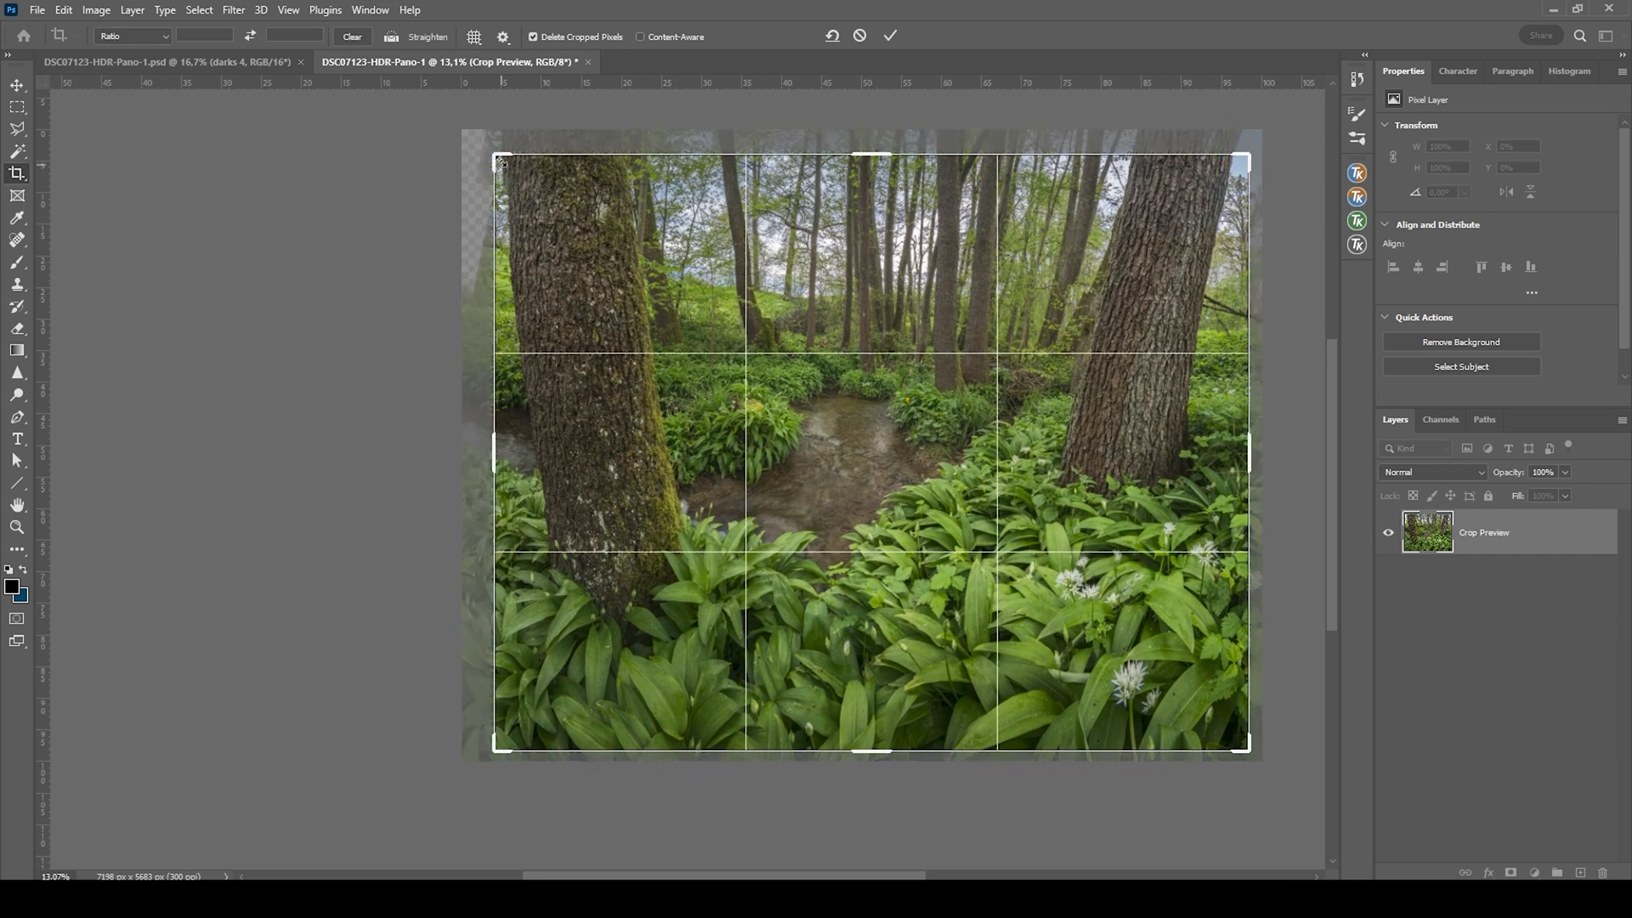
drag(855, 156, 885, 149)
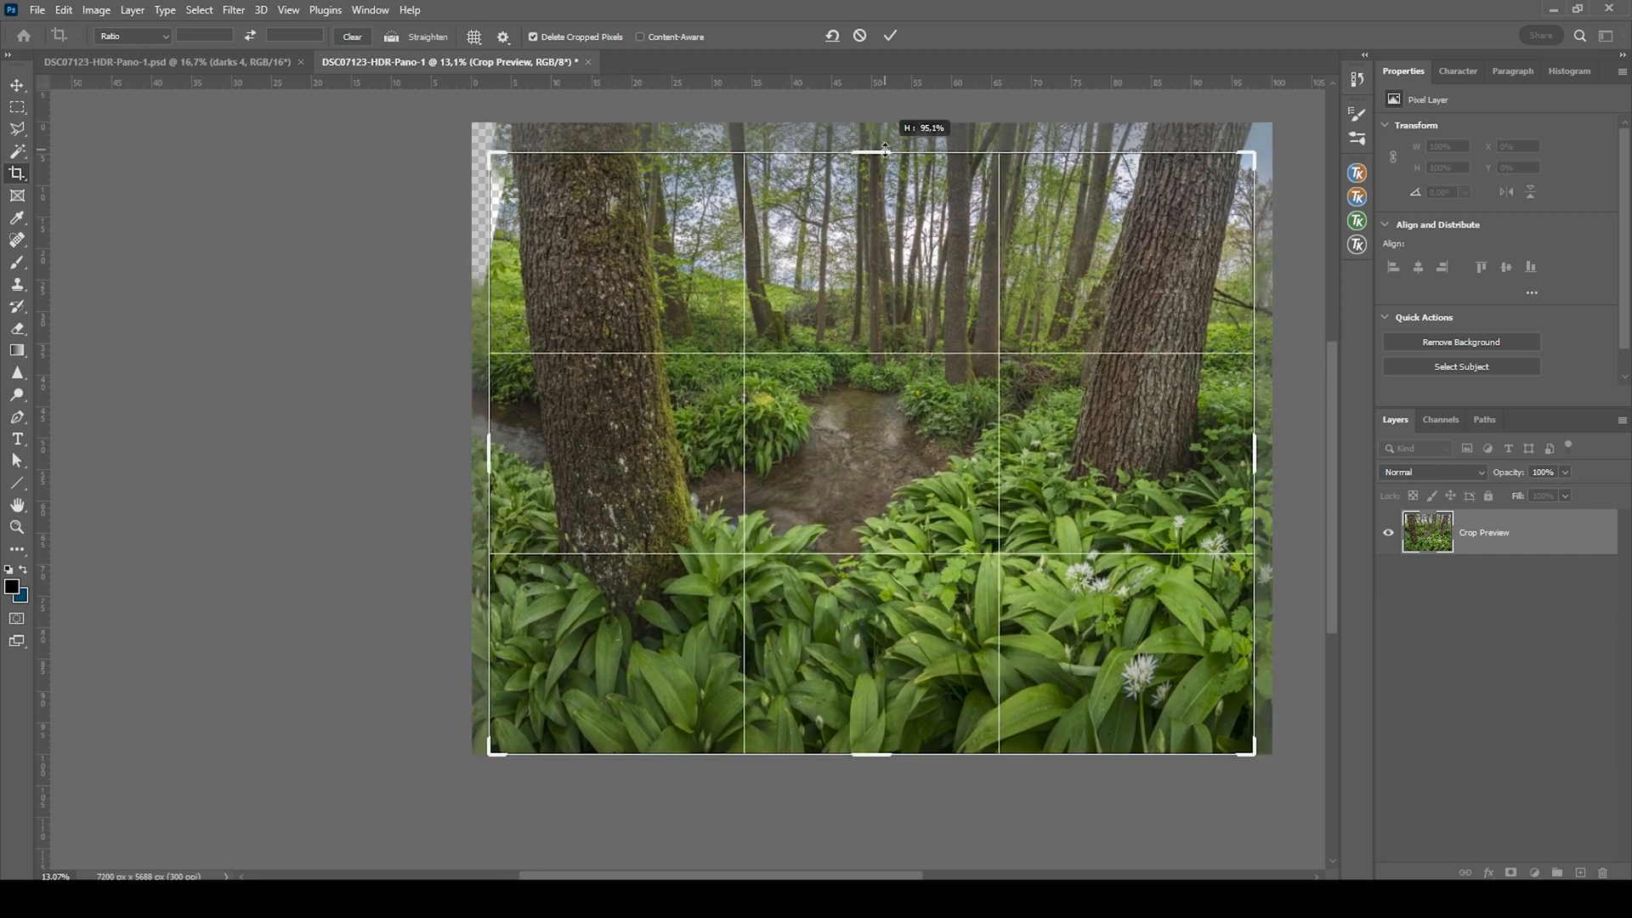
drag(885, 148, 887, 153)
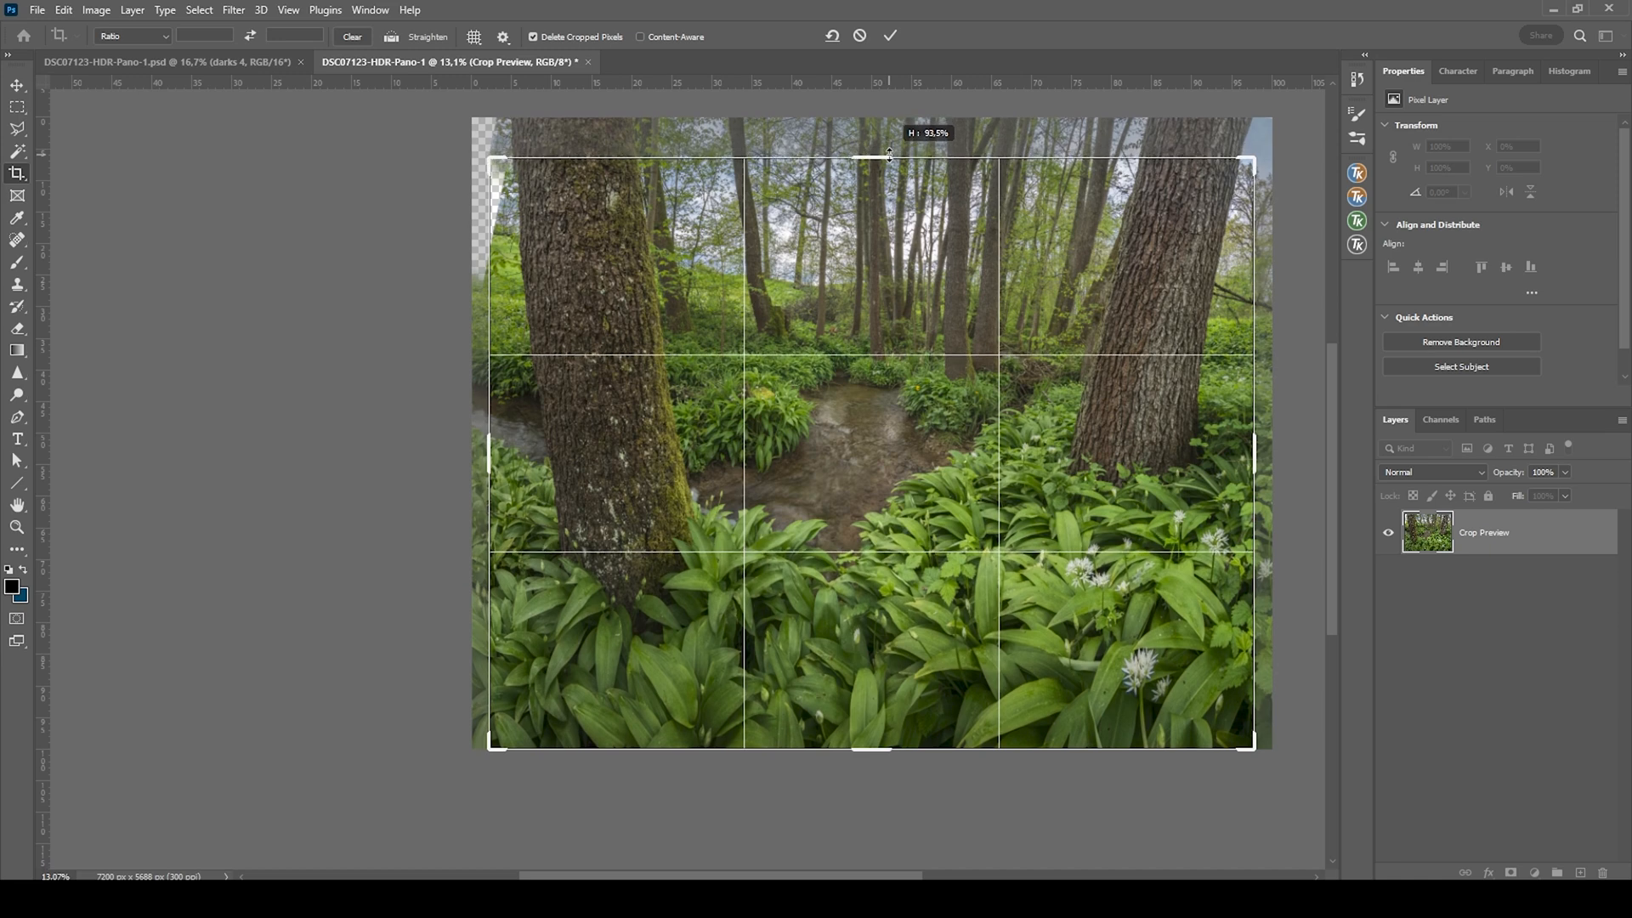
drag(887, 153, 887, 151)
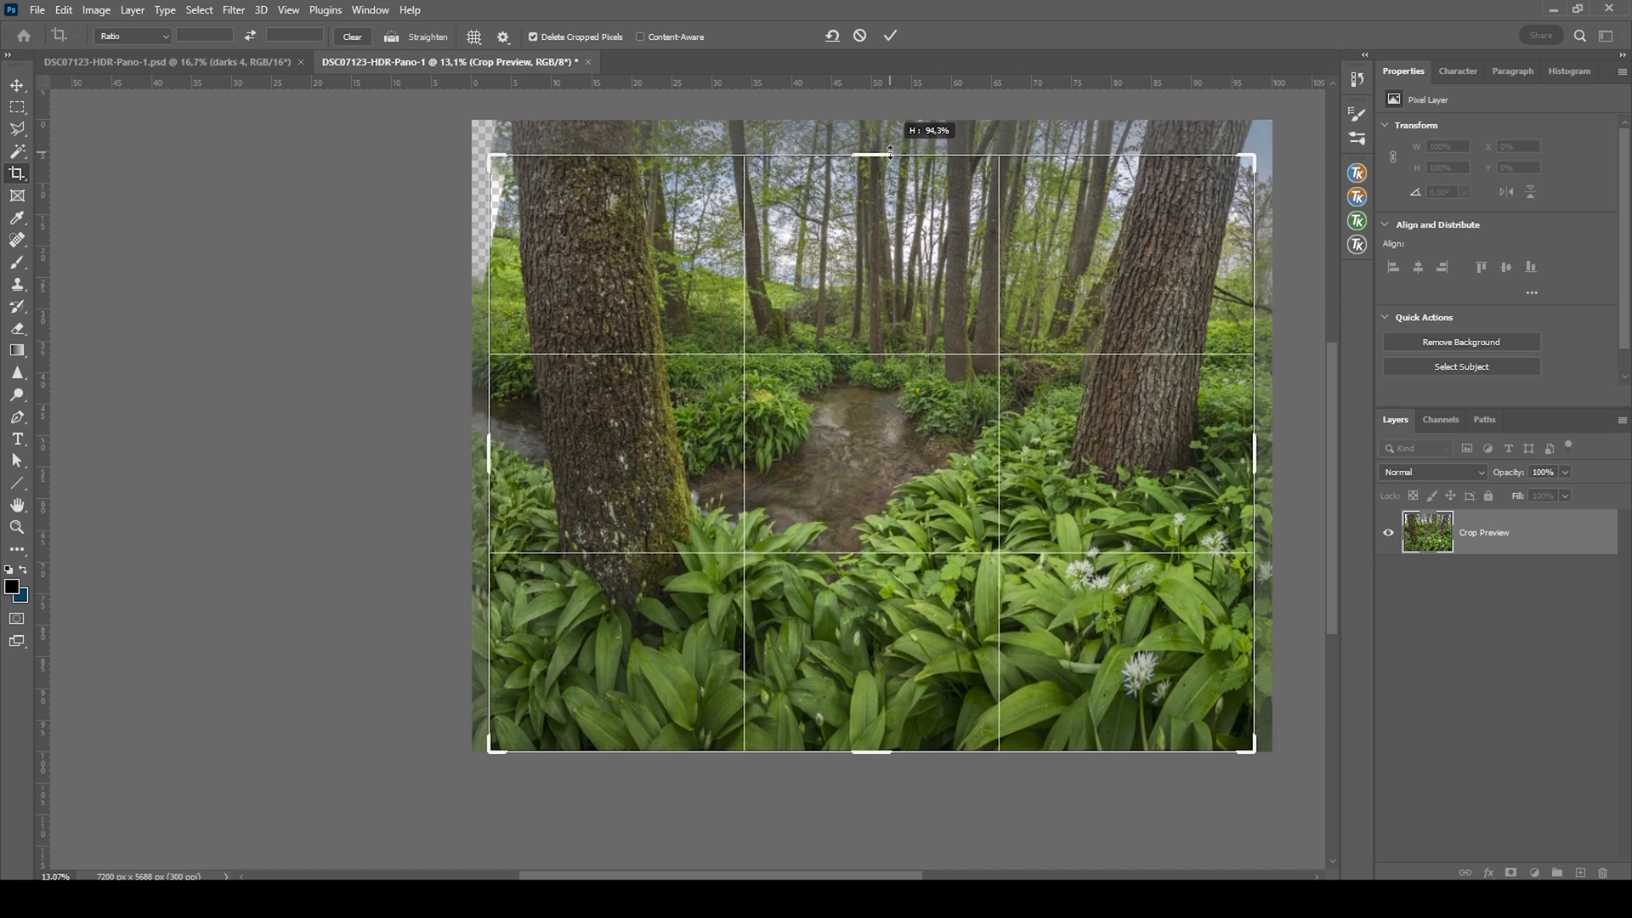
click(890, 35)
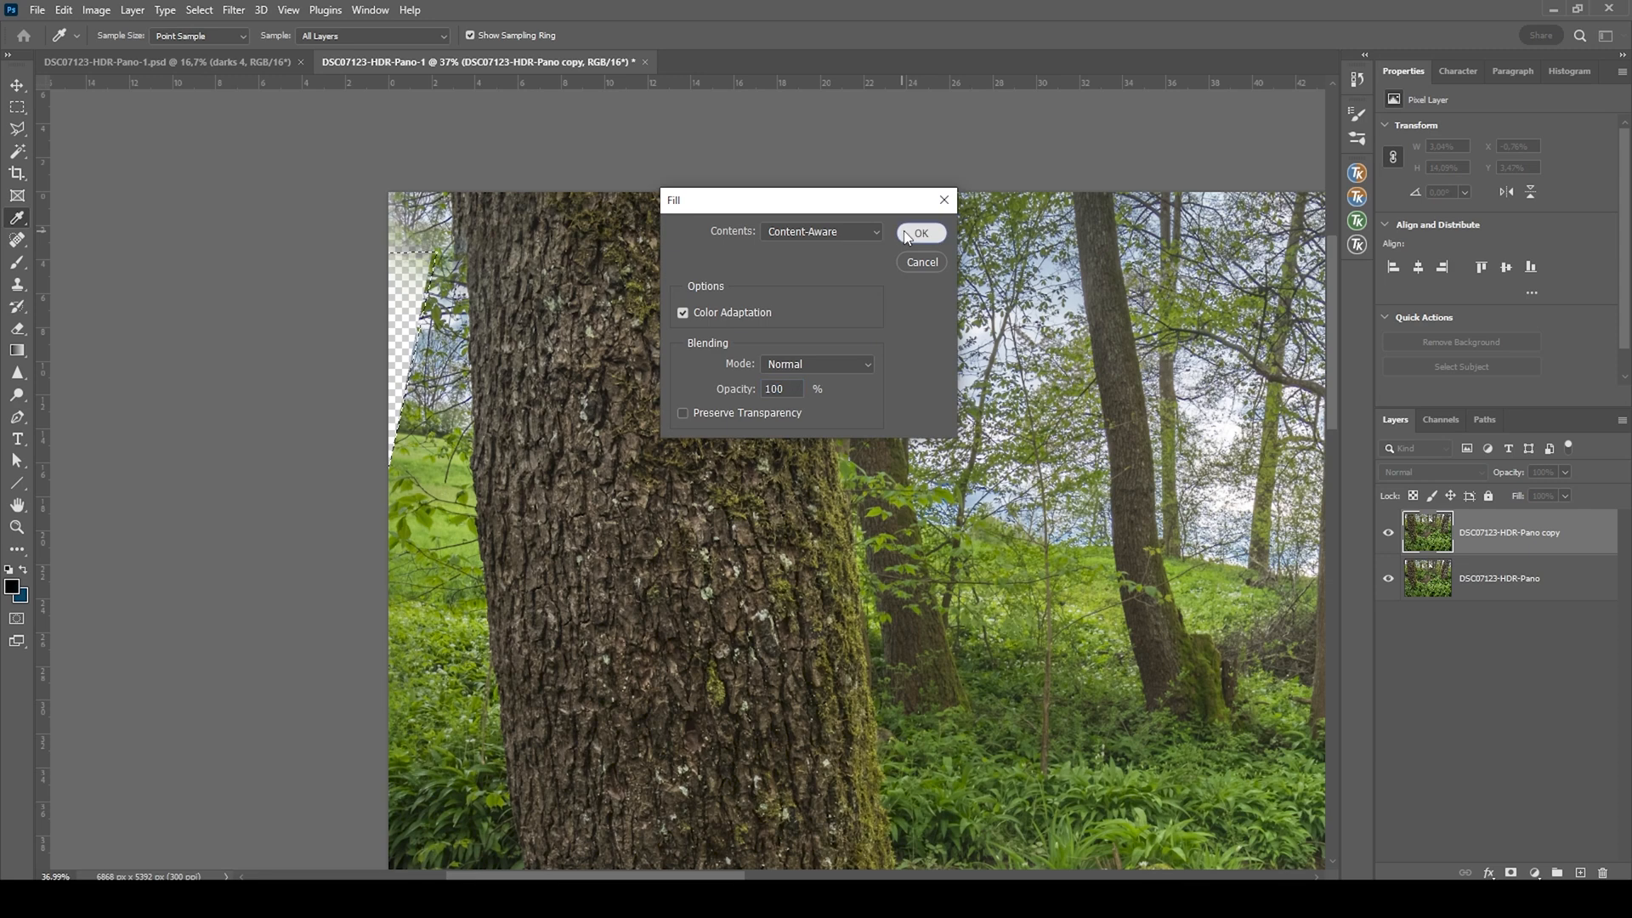
Step: Content-Aware Fill the remaining left strip and spot-heal the flaw along the trunk edge
click(919, 232)
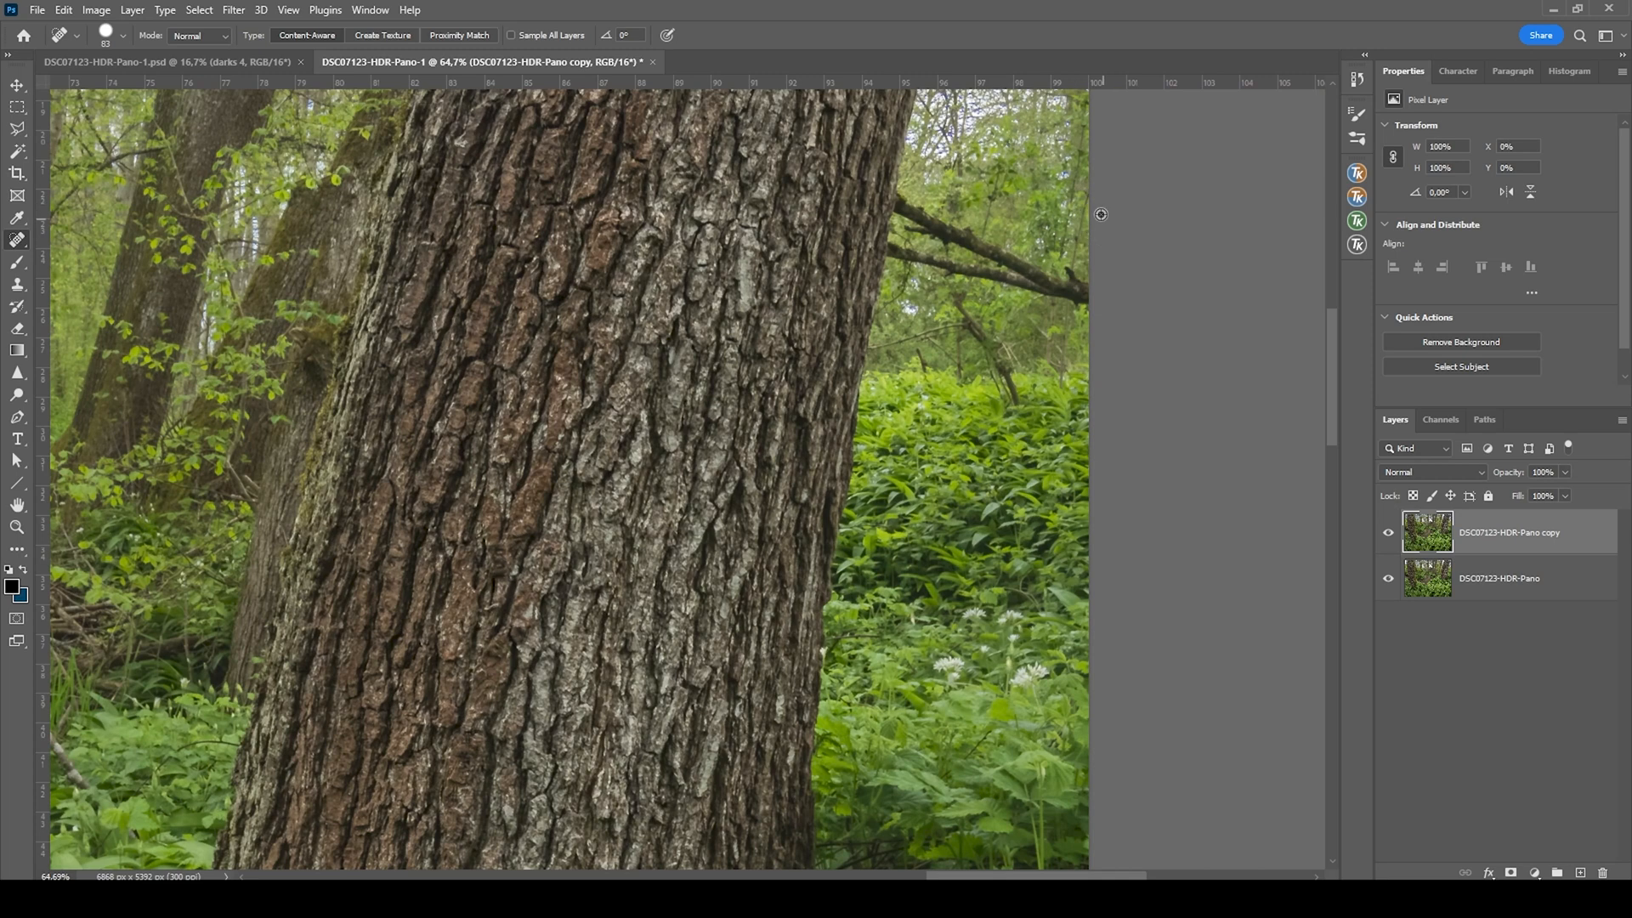
click(915, 184)
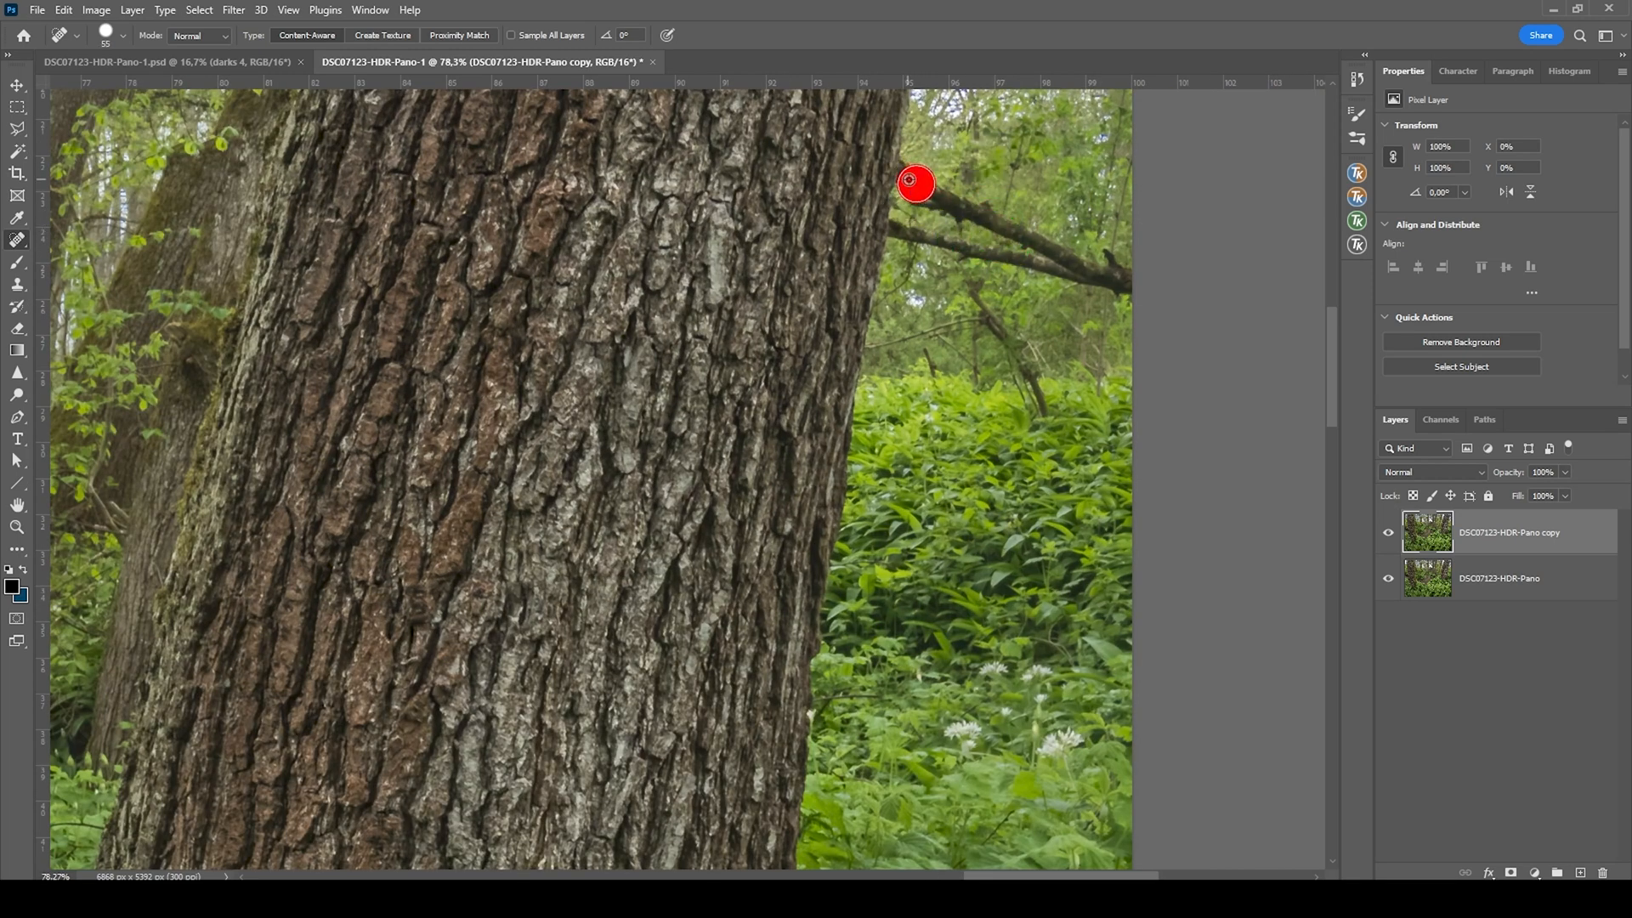
drag(914, 184, 1118, 282)
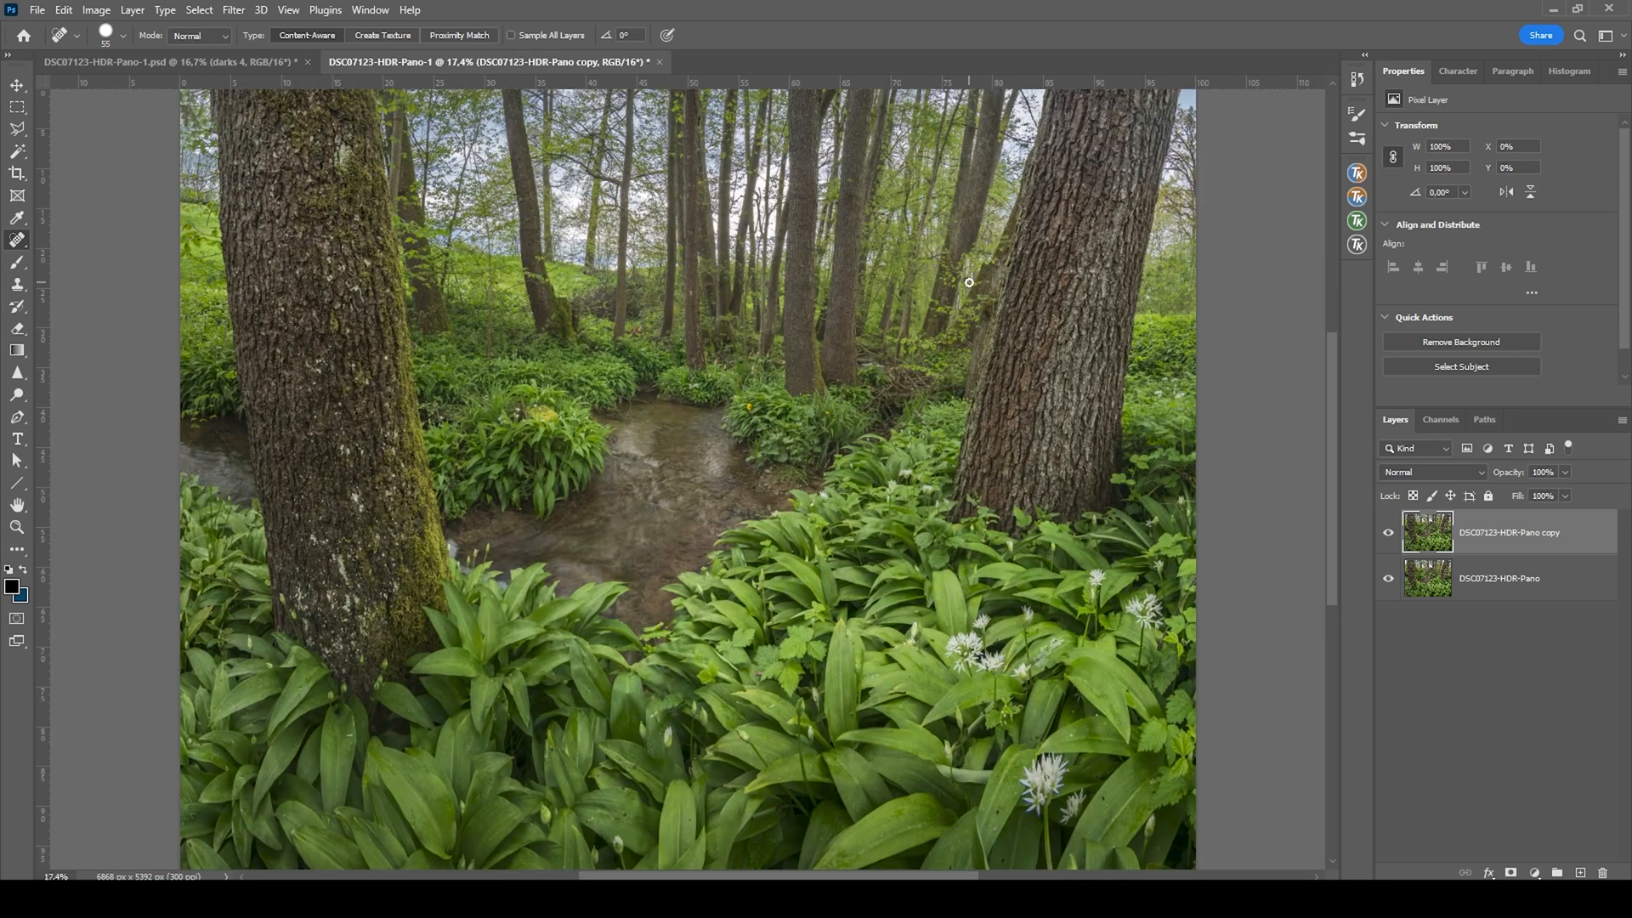
mouse_move(1510, 529)
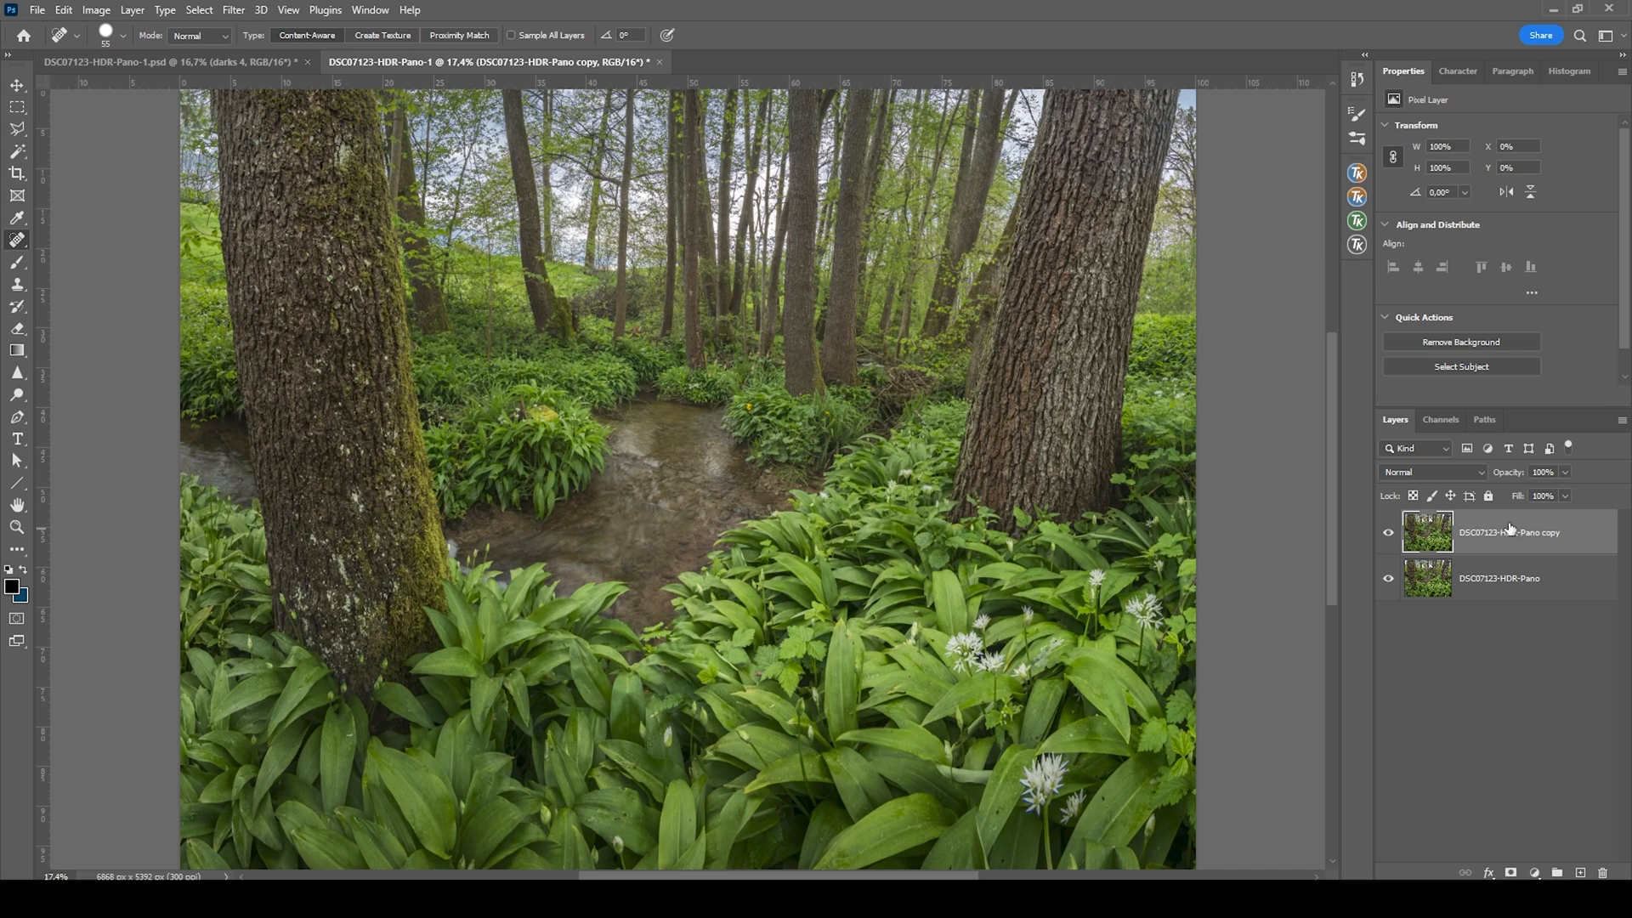
mouse_move(1513, 514)
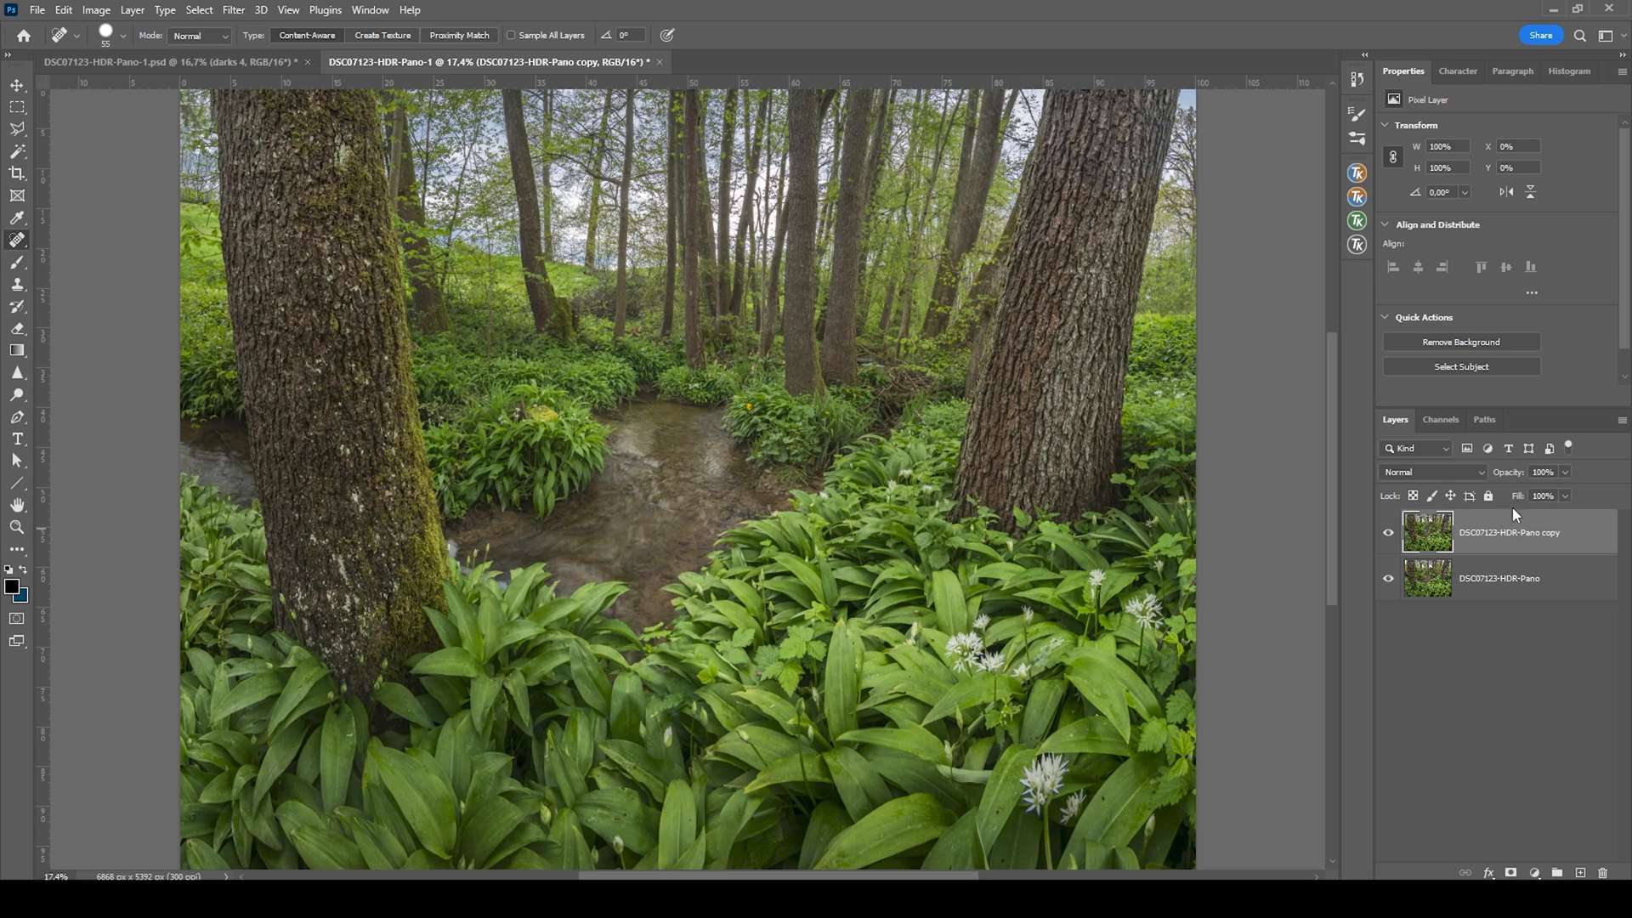
Step: Duplicate the retouched layer and apply a Gaussian Blur to the copy
key(ctrl+j)
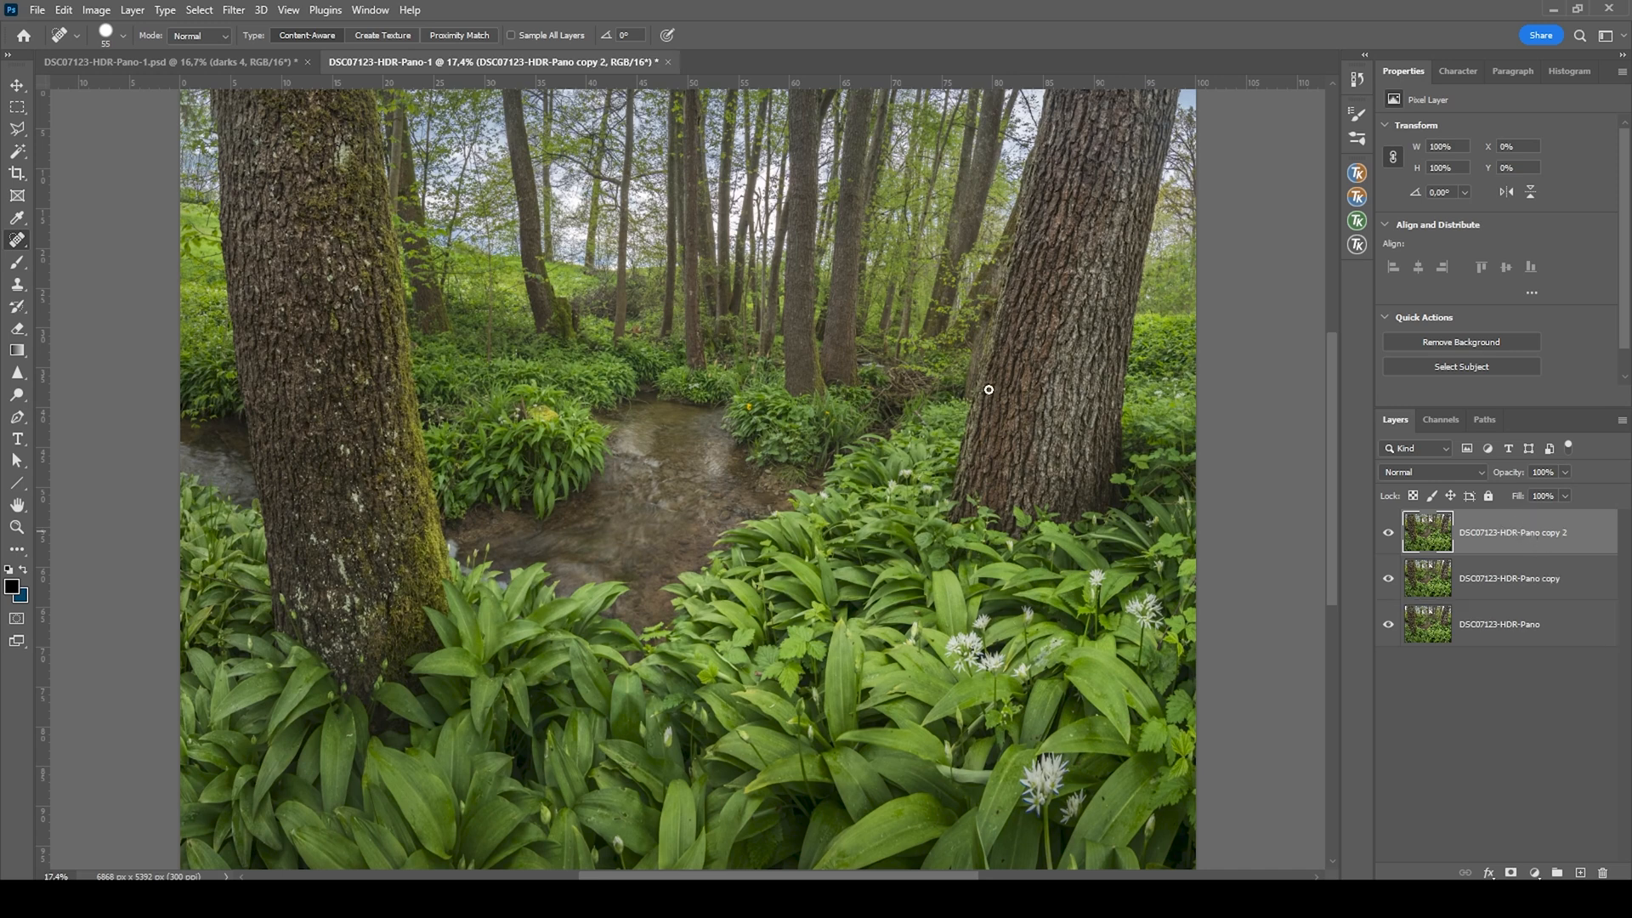
click(232, 9)
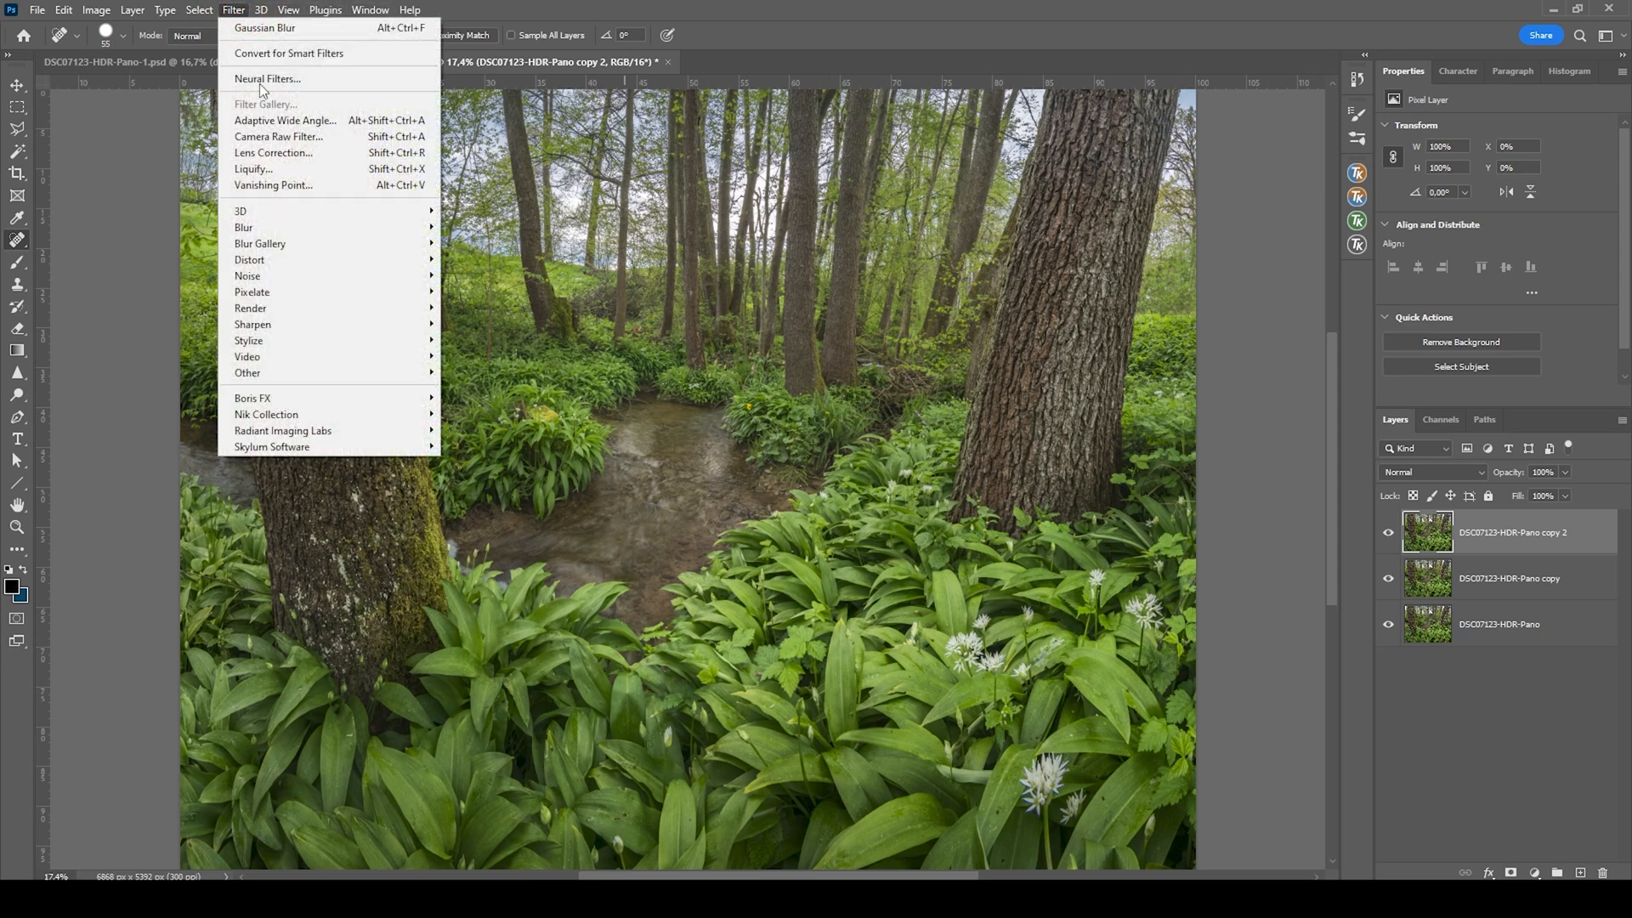
mouse_move(244, 227)
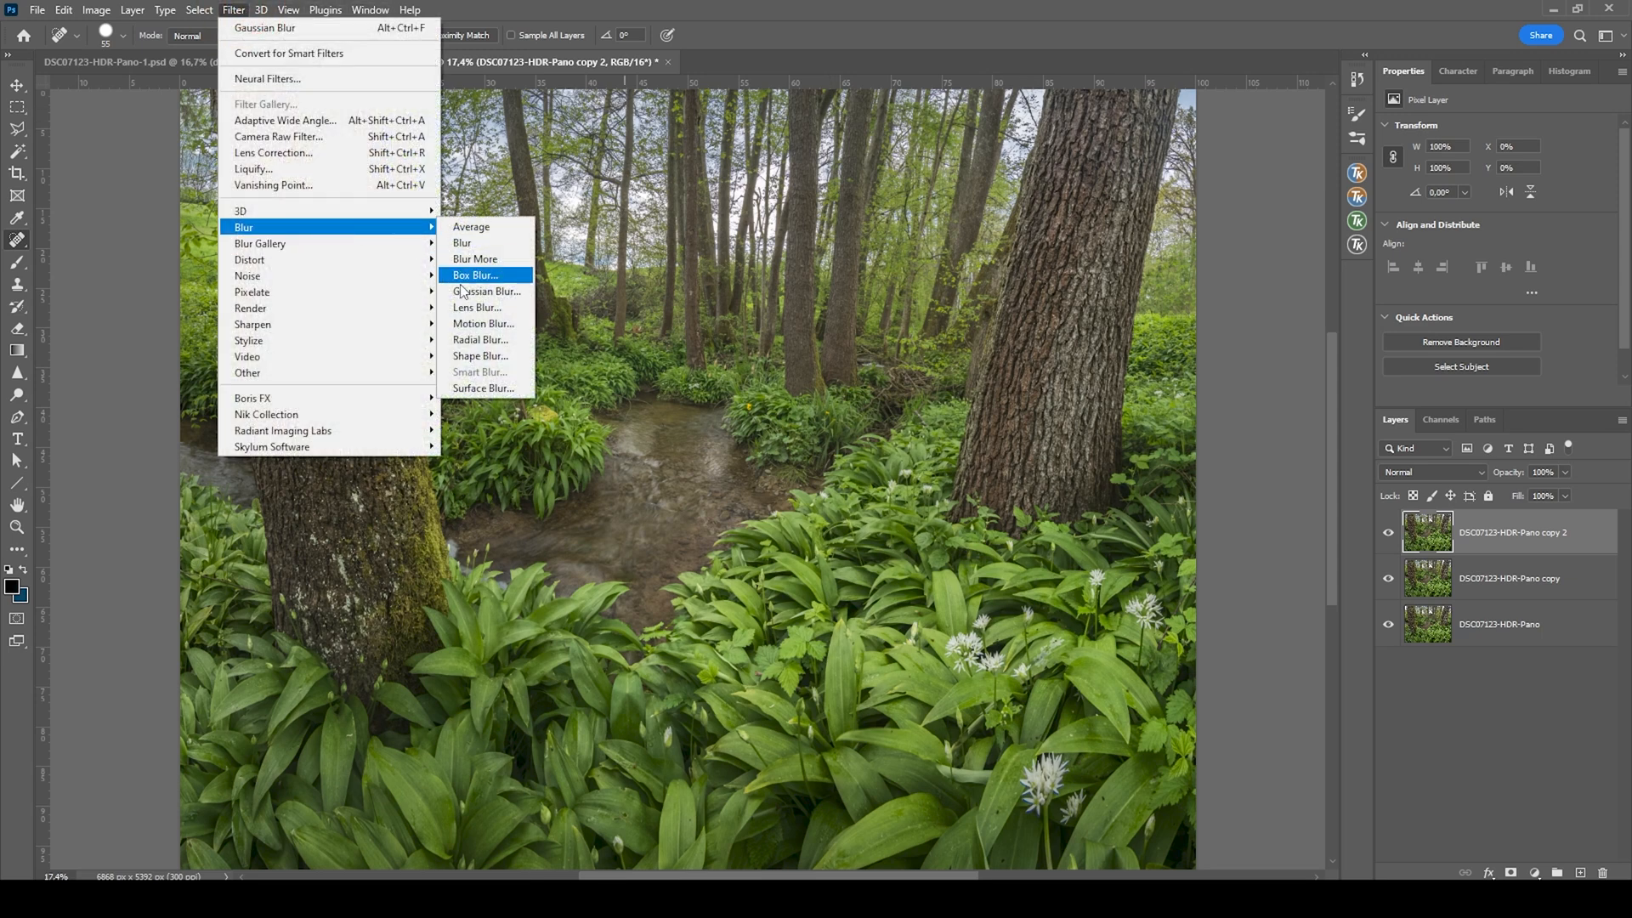
click(486, 291)
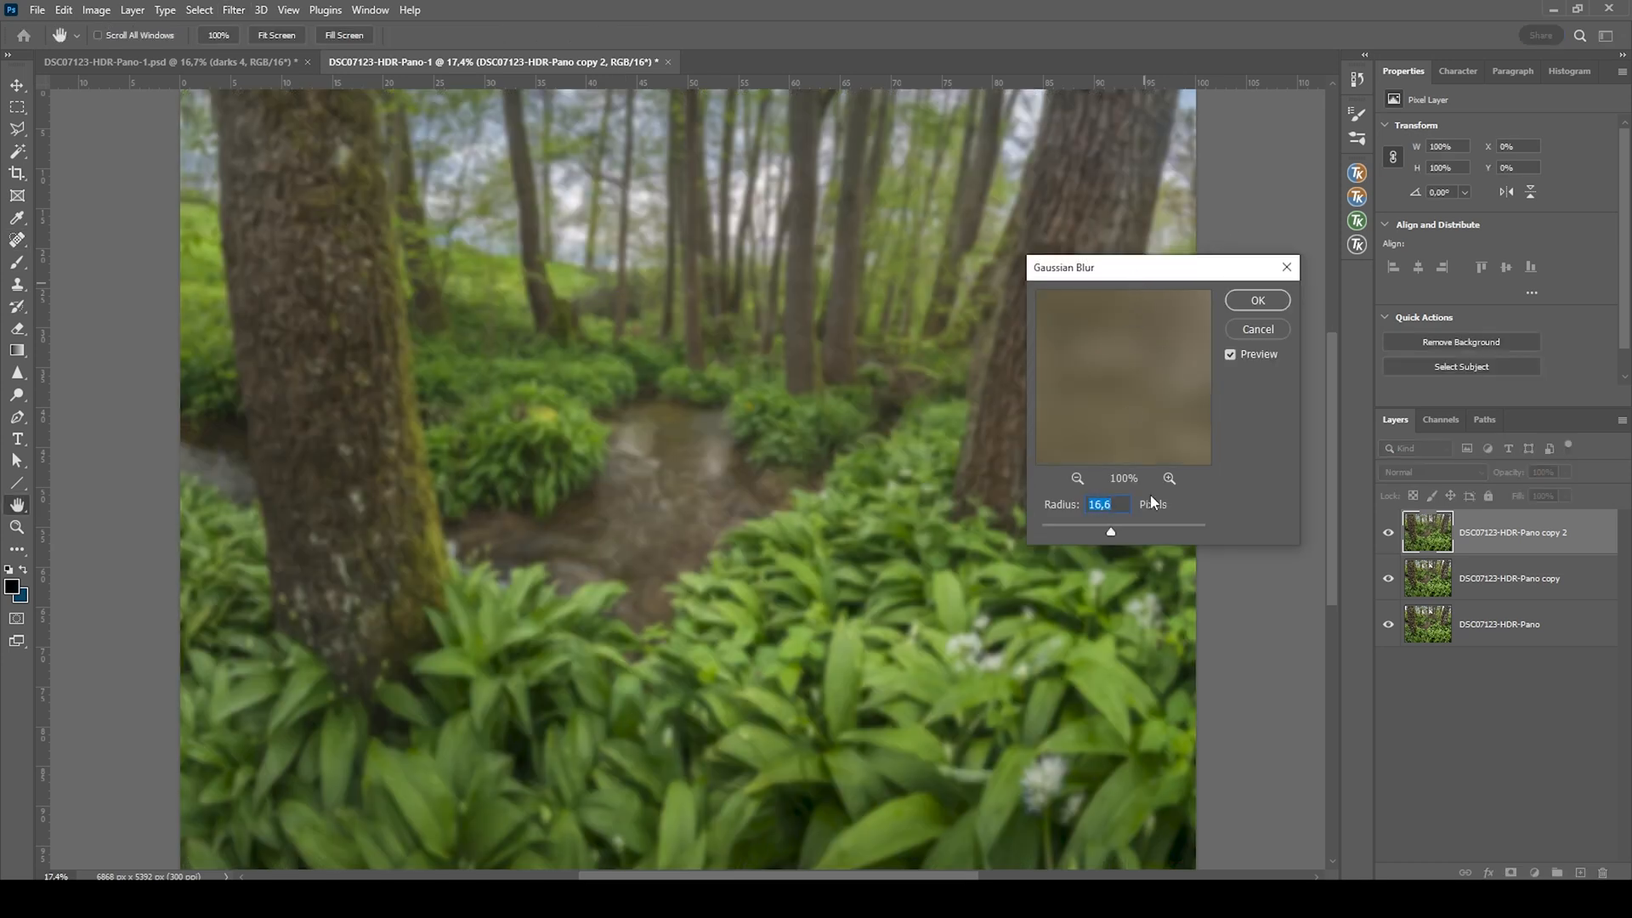
mouse_move(1090, 555)
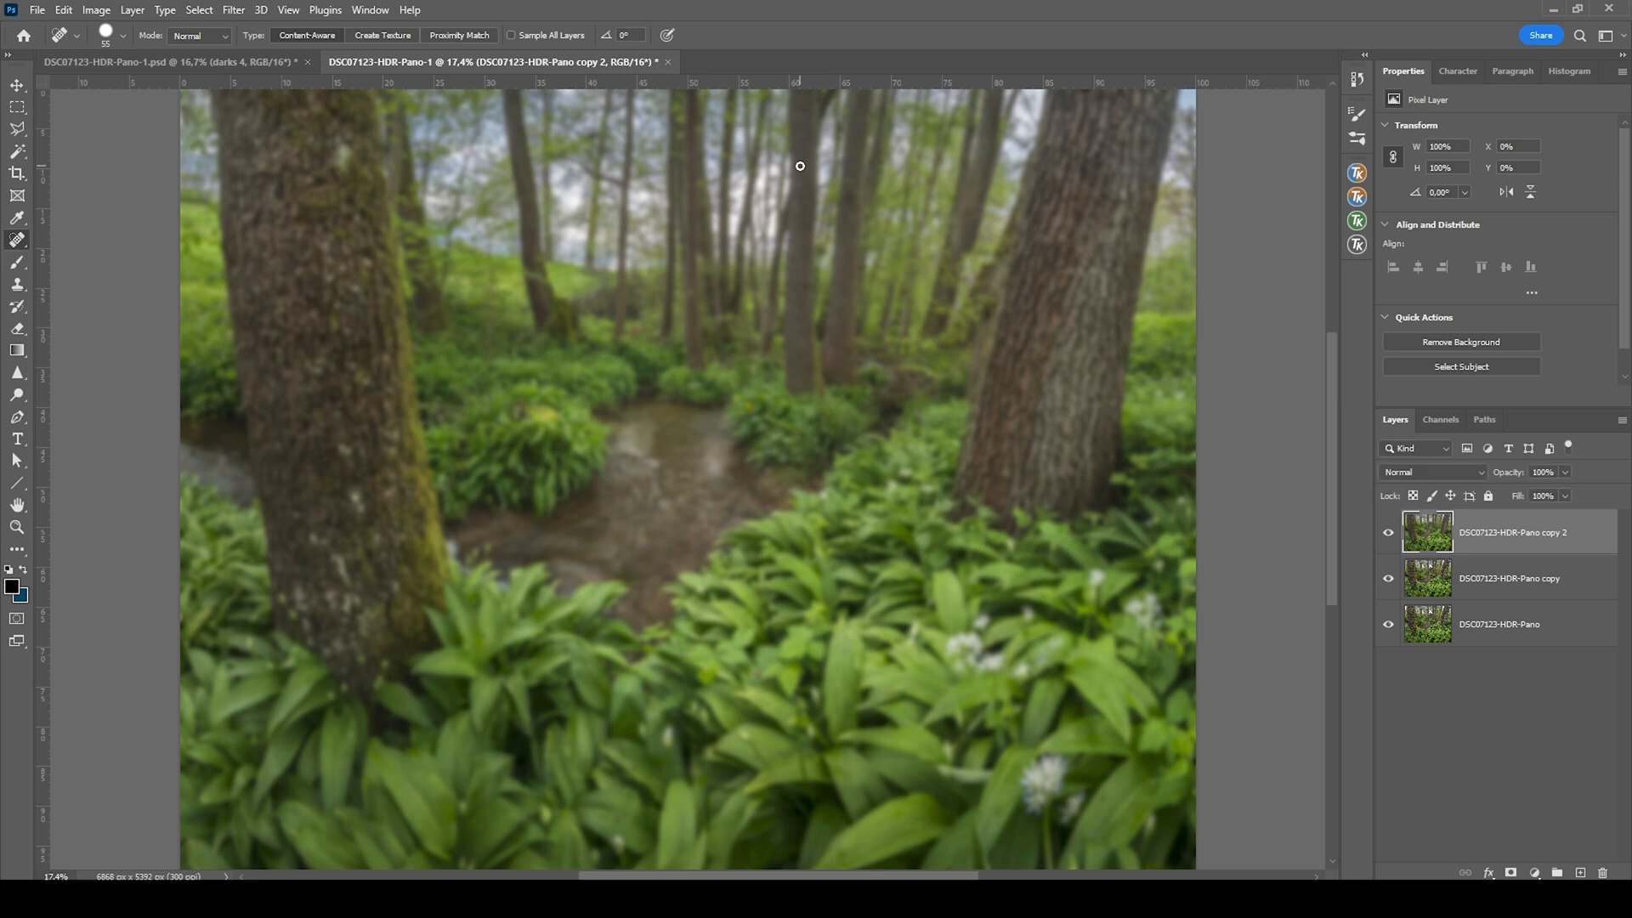
Step: Fade the Gaussian Blur to 19% in Overlay mode and toggle the layer to compare
click(63, 10)
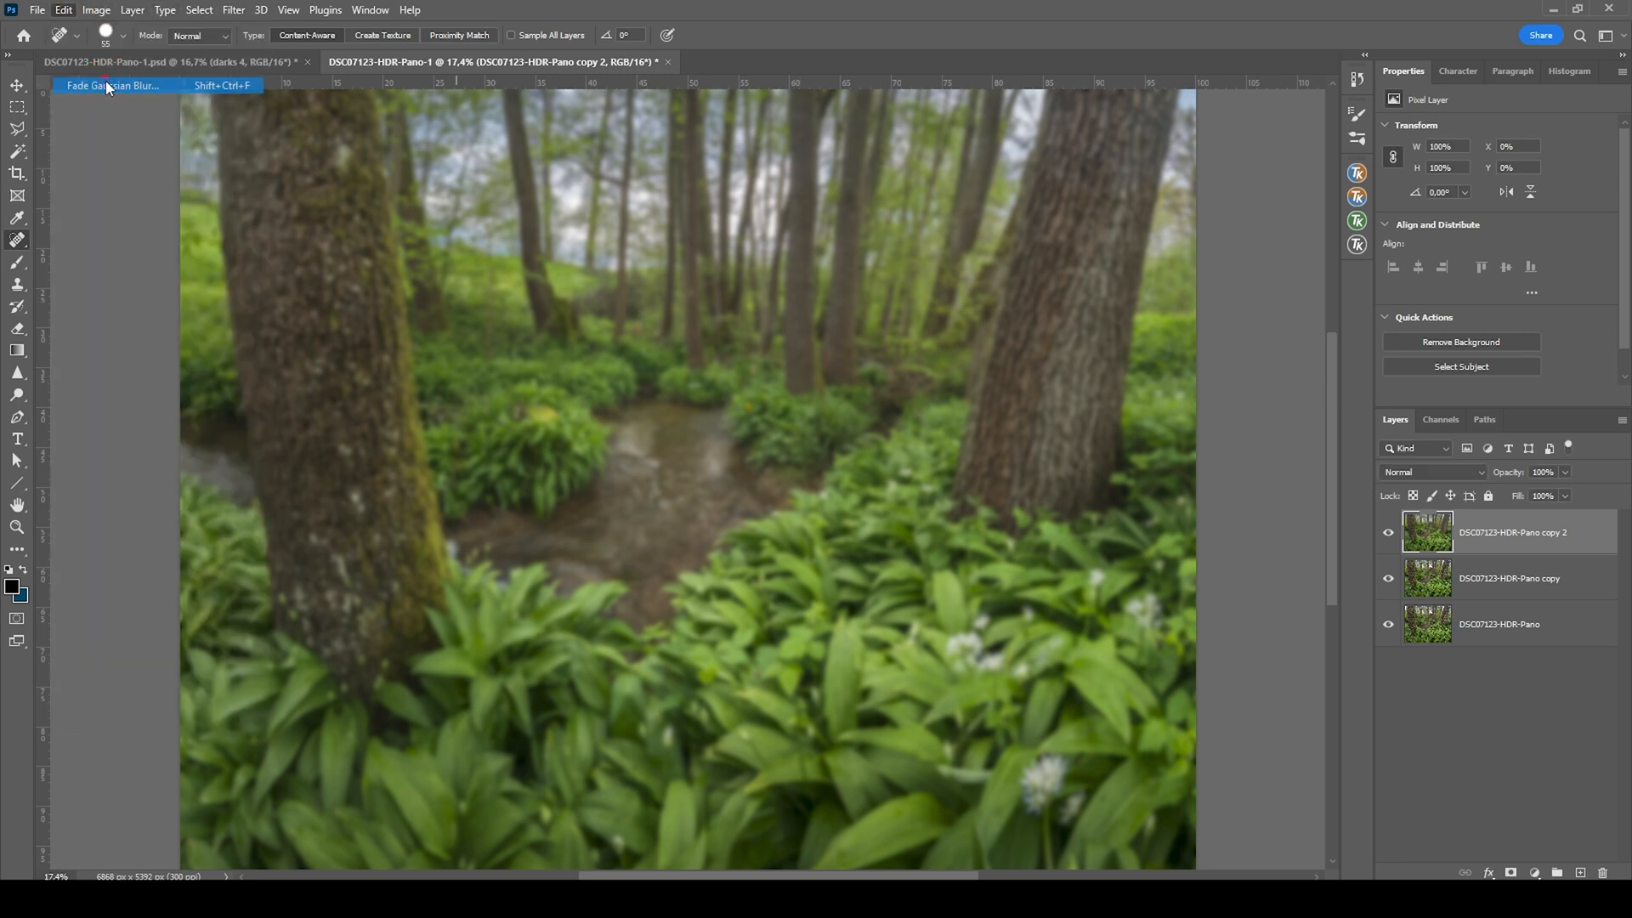
click(112, 85)
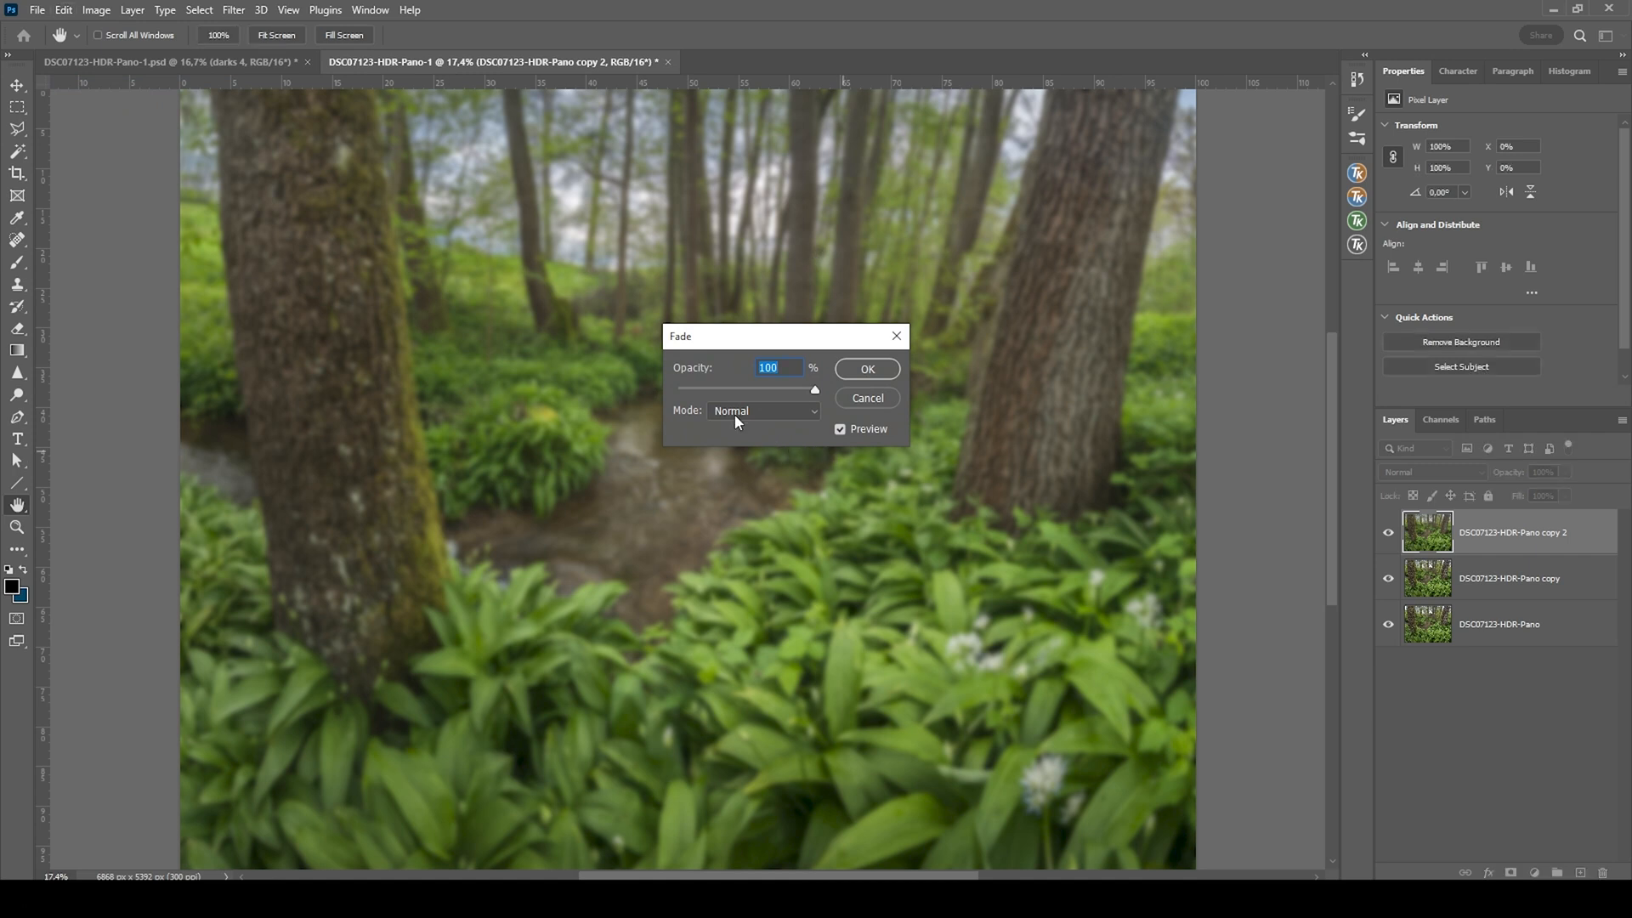
click(764, 410)
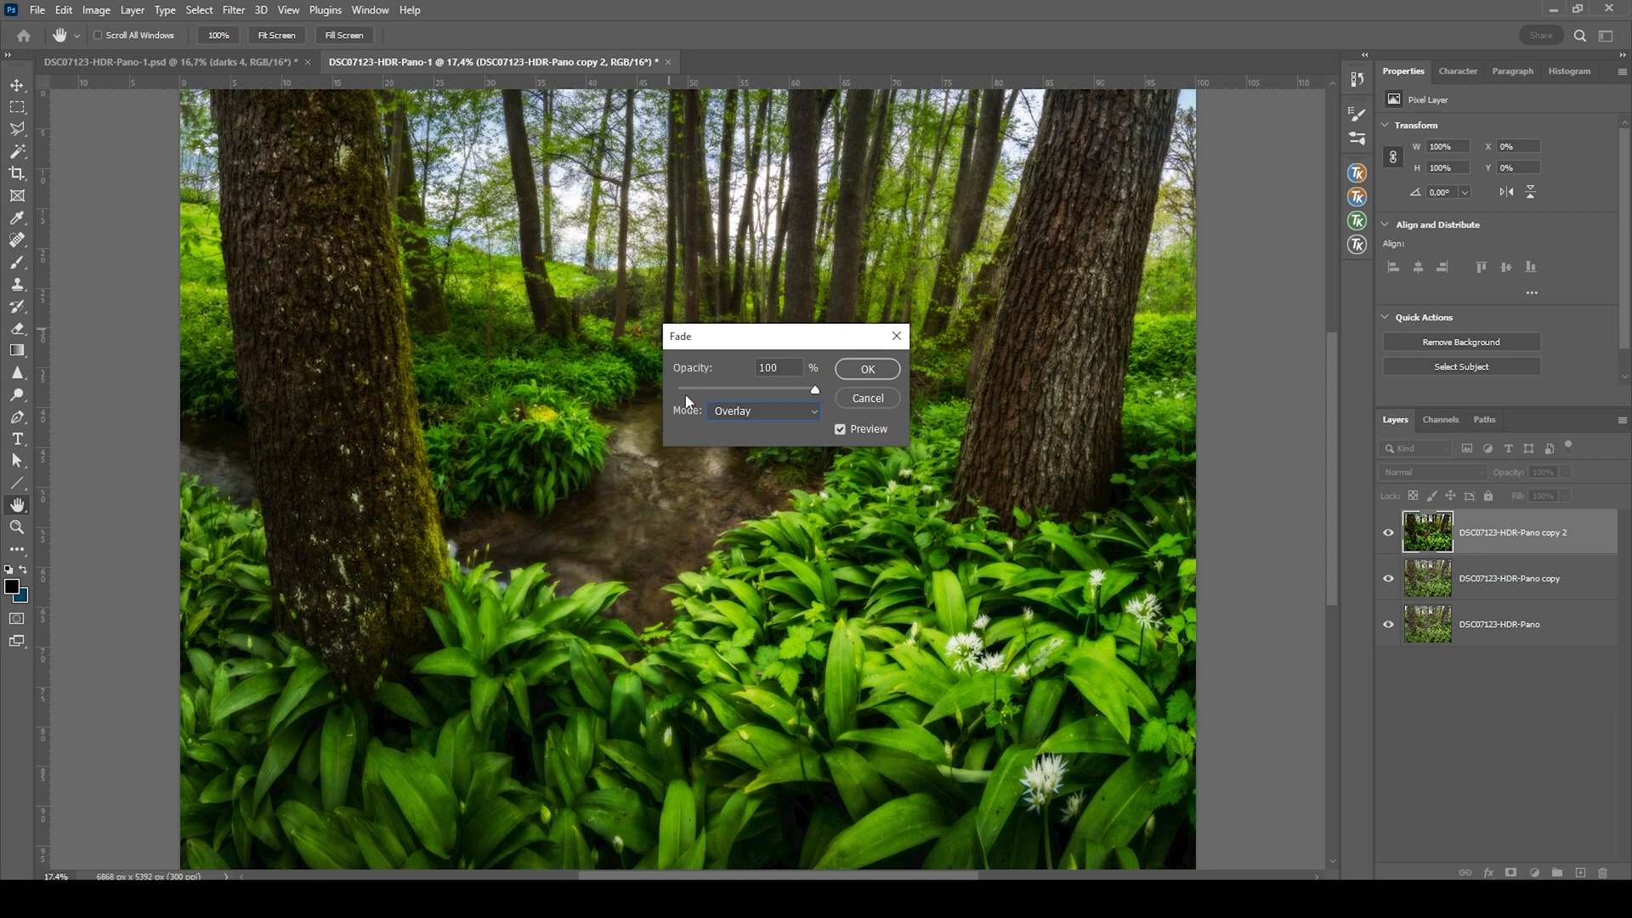
mouse_move(815, 394)
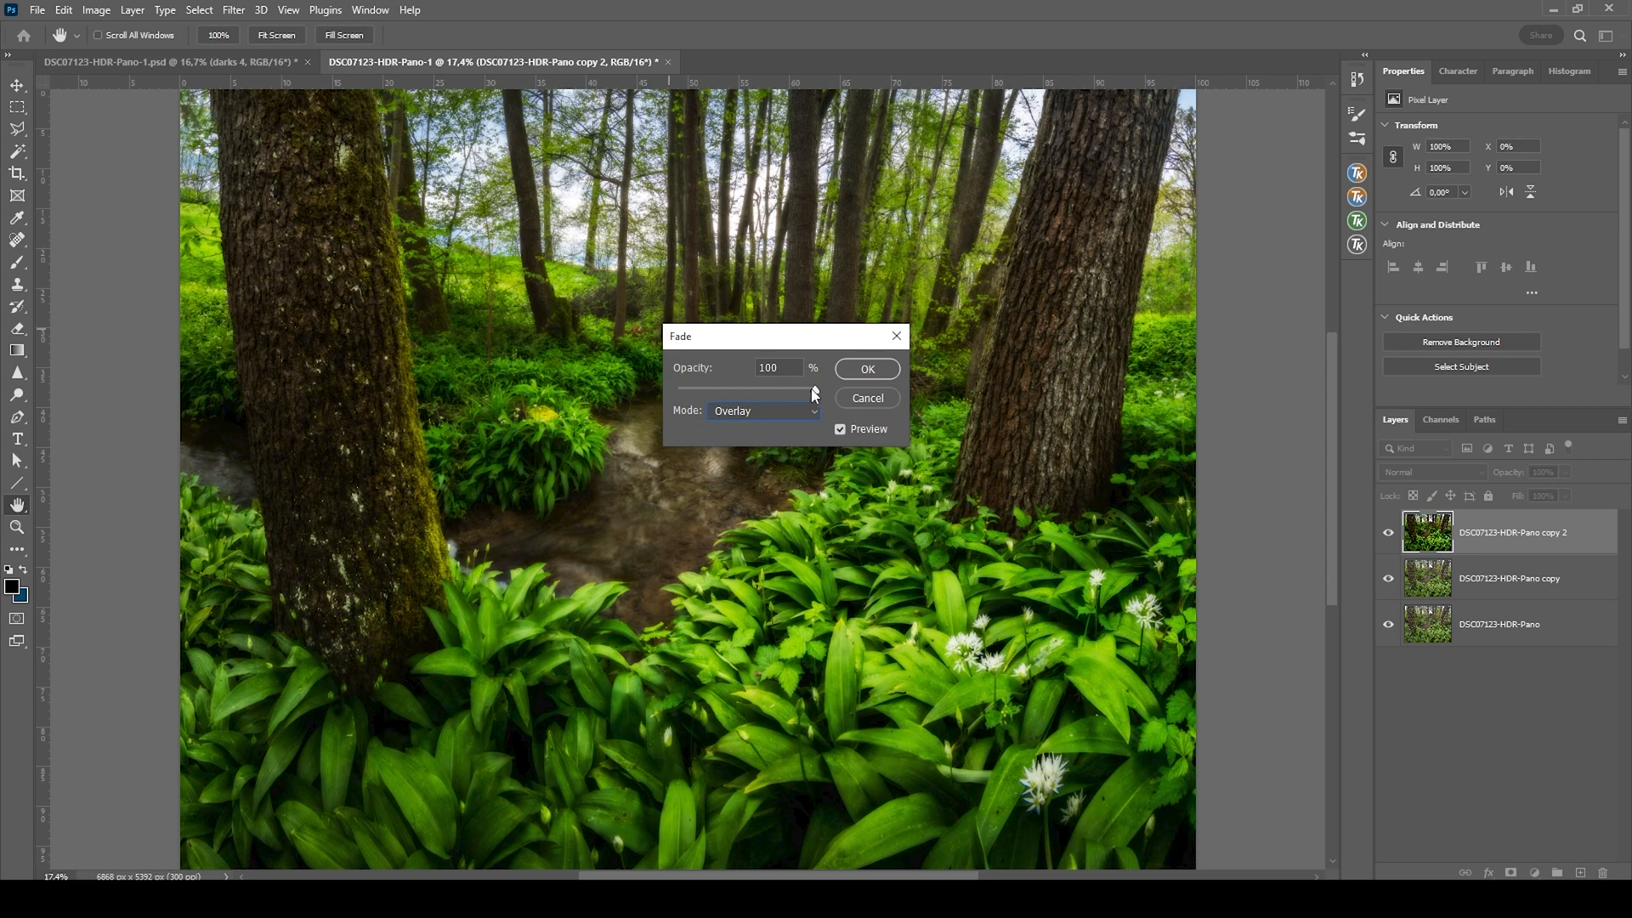
drag(812, 390, 770, 390)
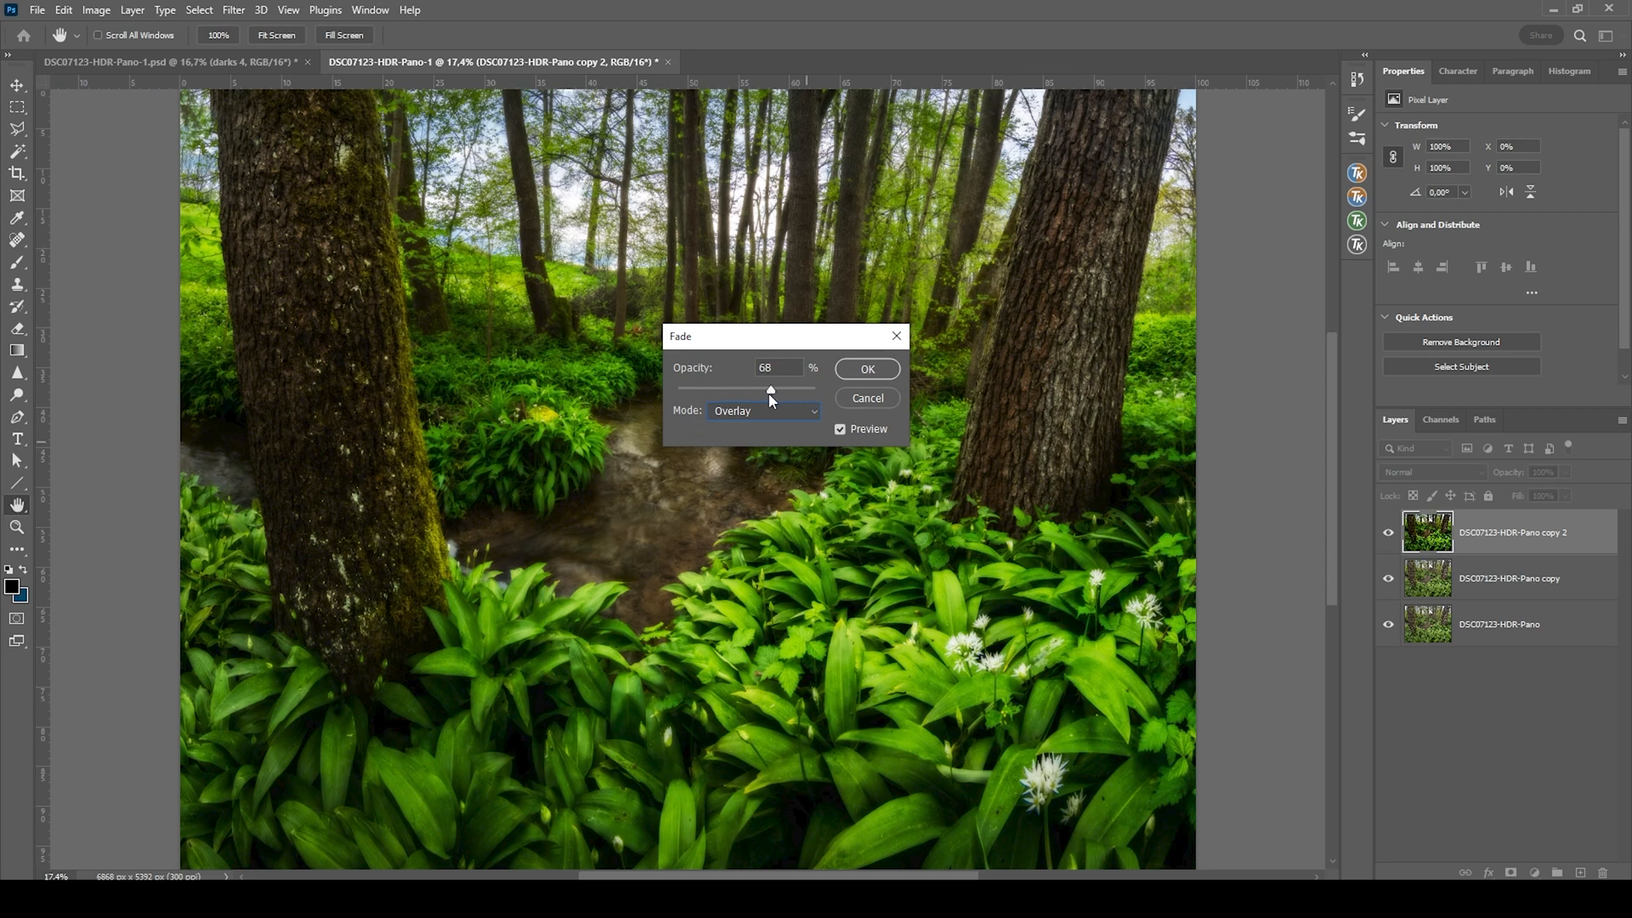
drag(771, 391, 712, 391)
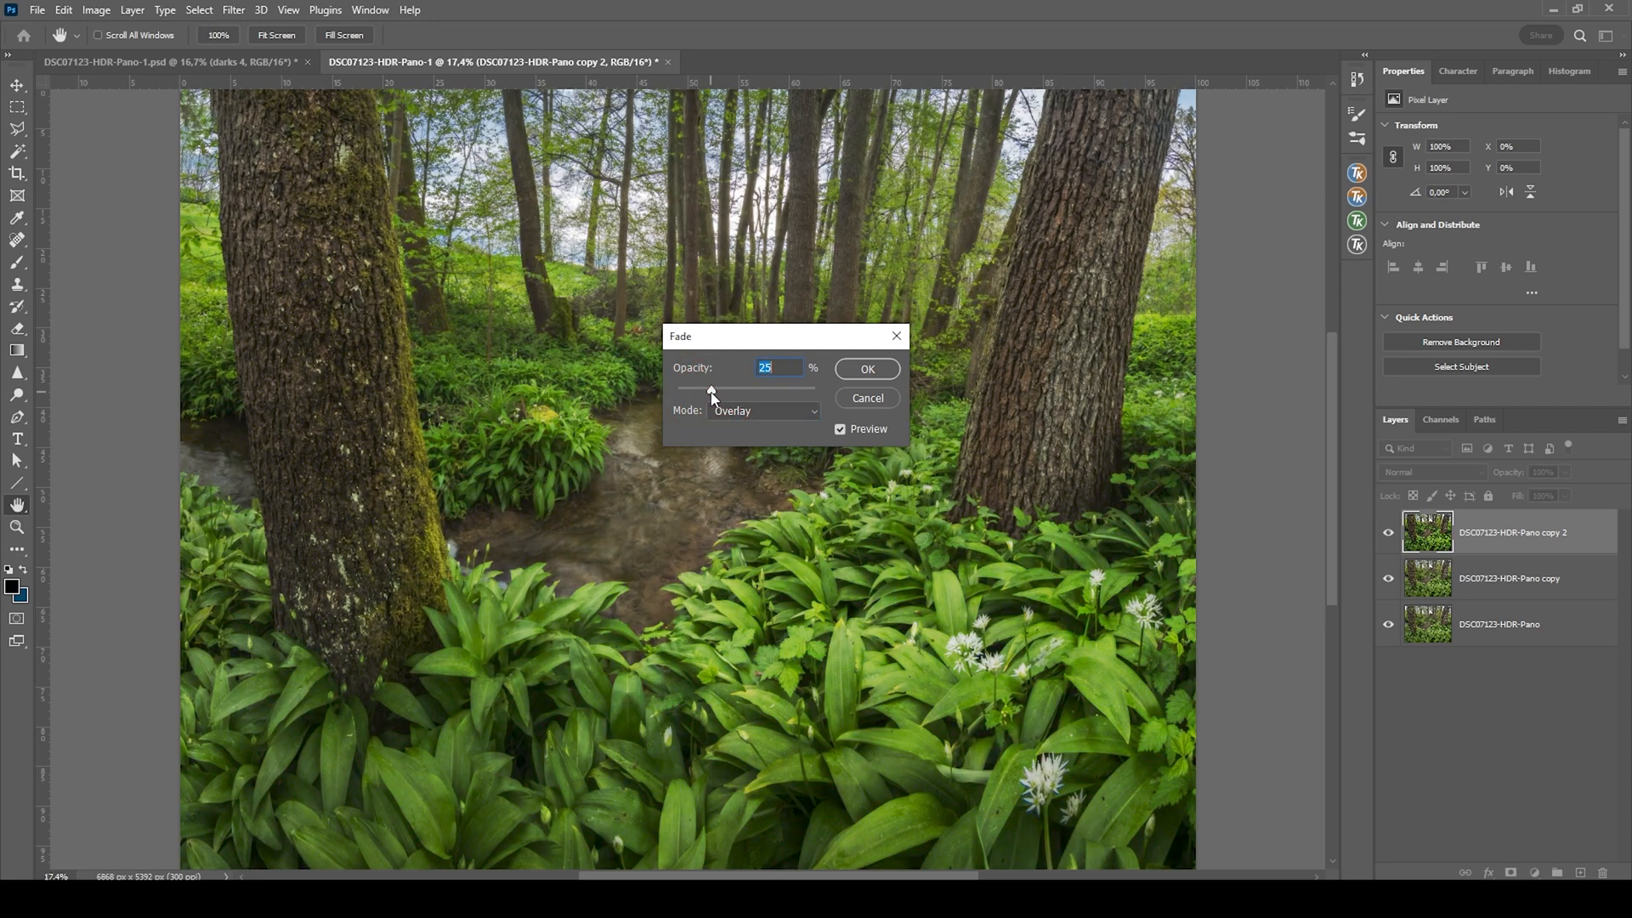
drag(711, 389, 708, 389)
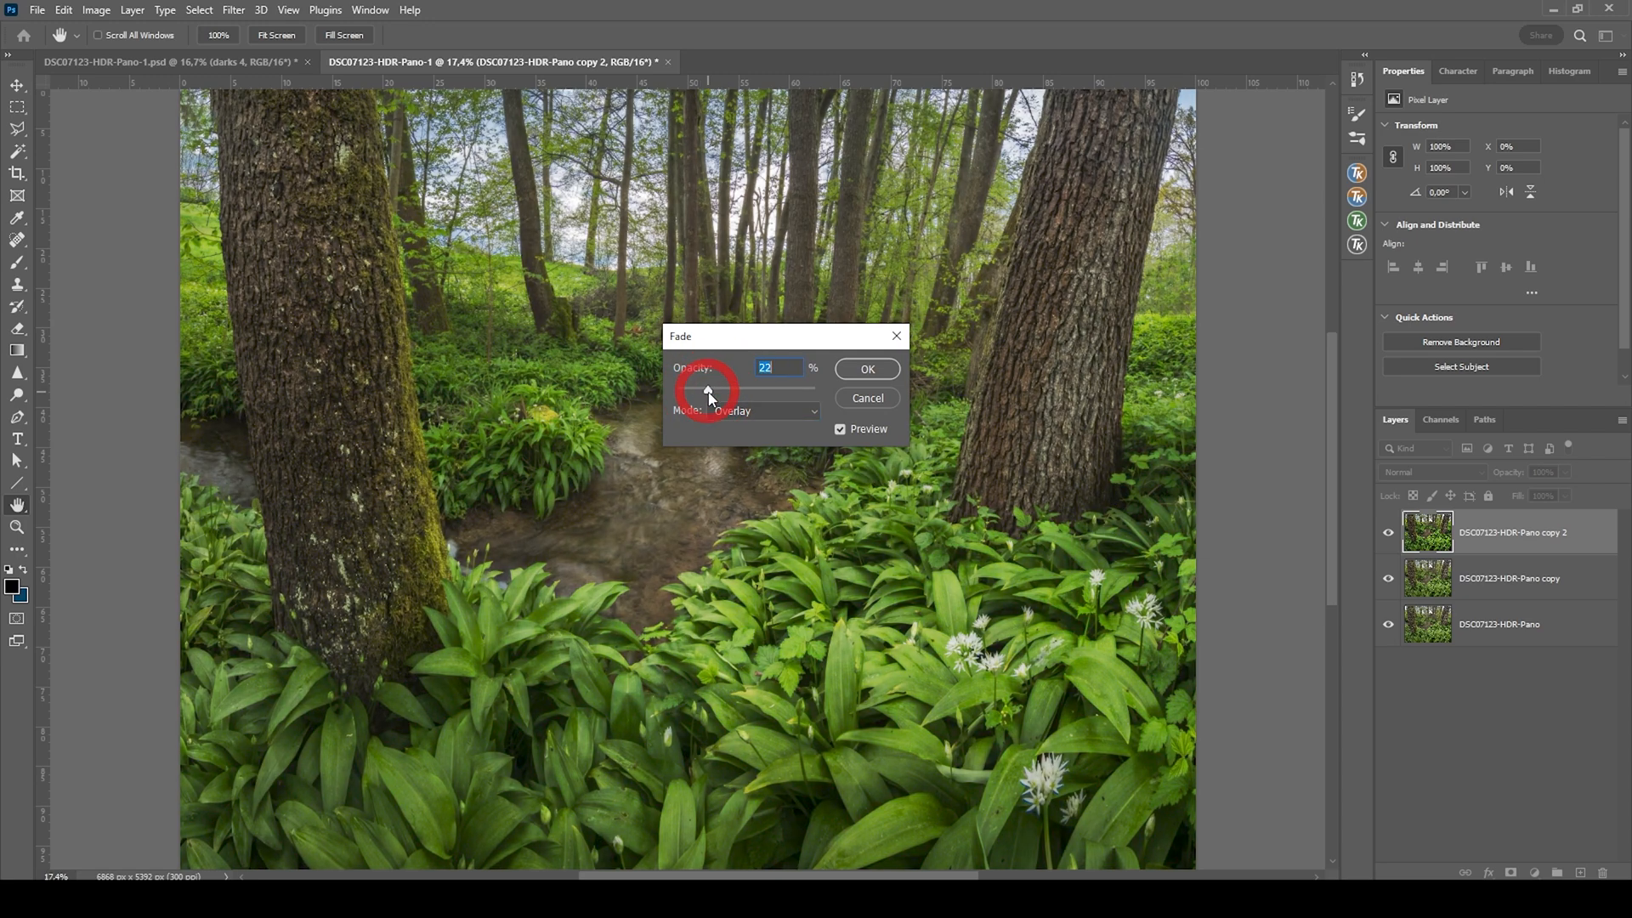
drag(708, 388, 700, 388)
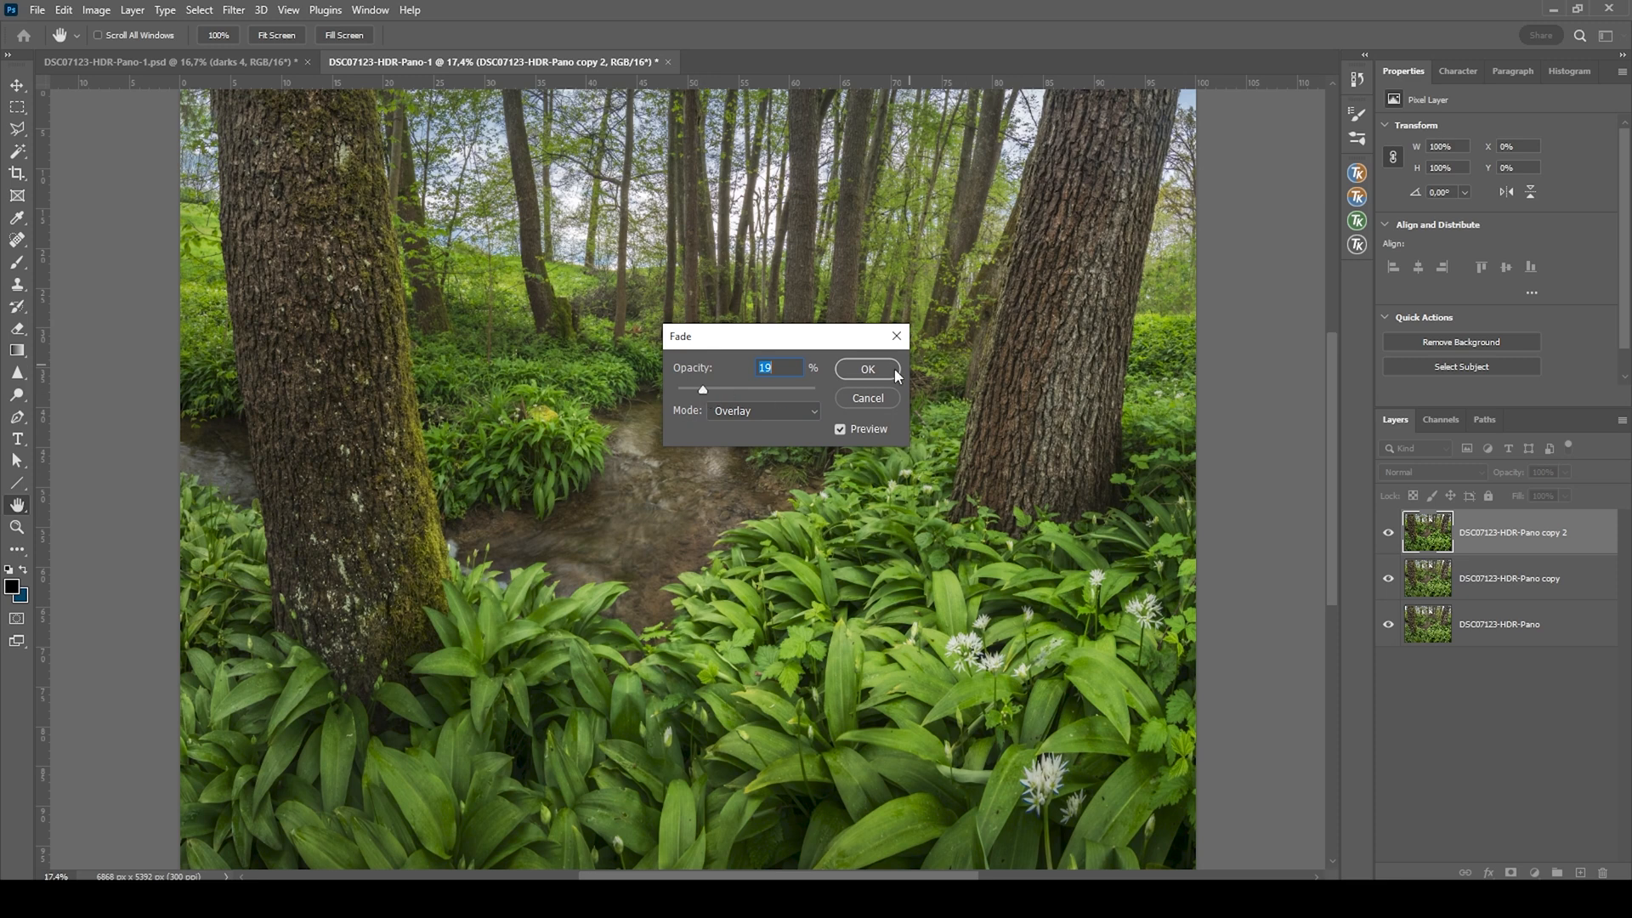
click(867, 368)
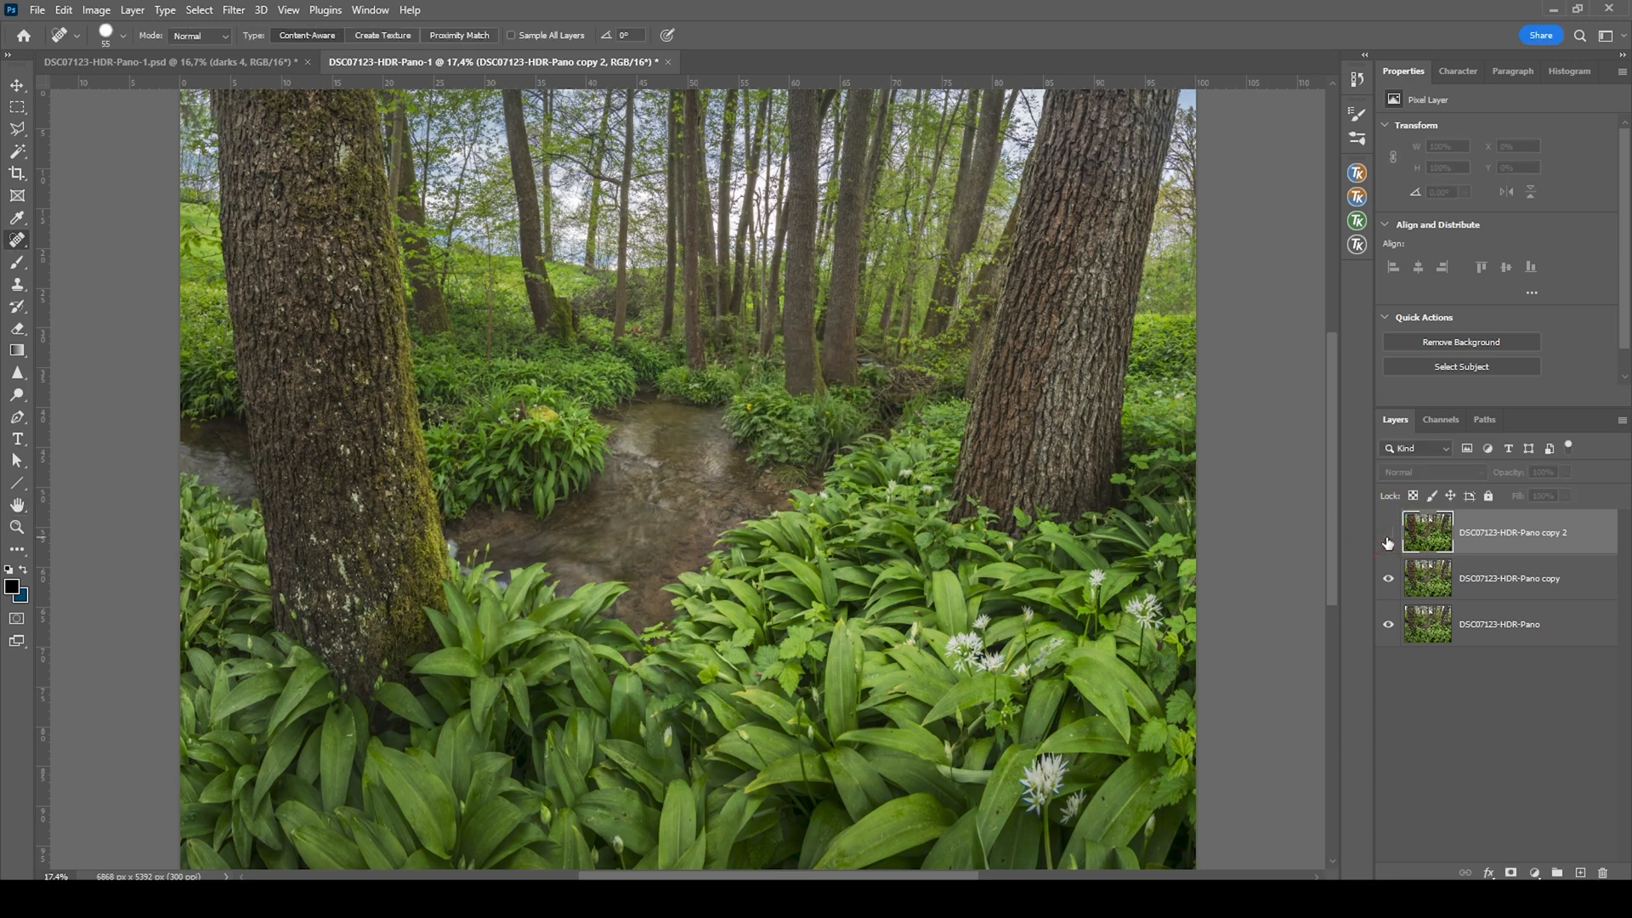
click(1388, 532)
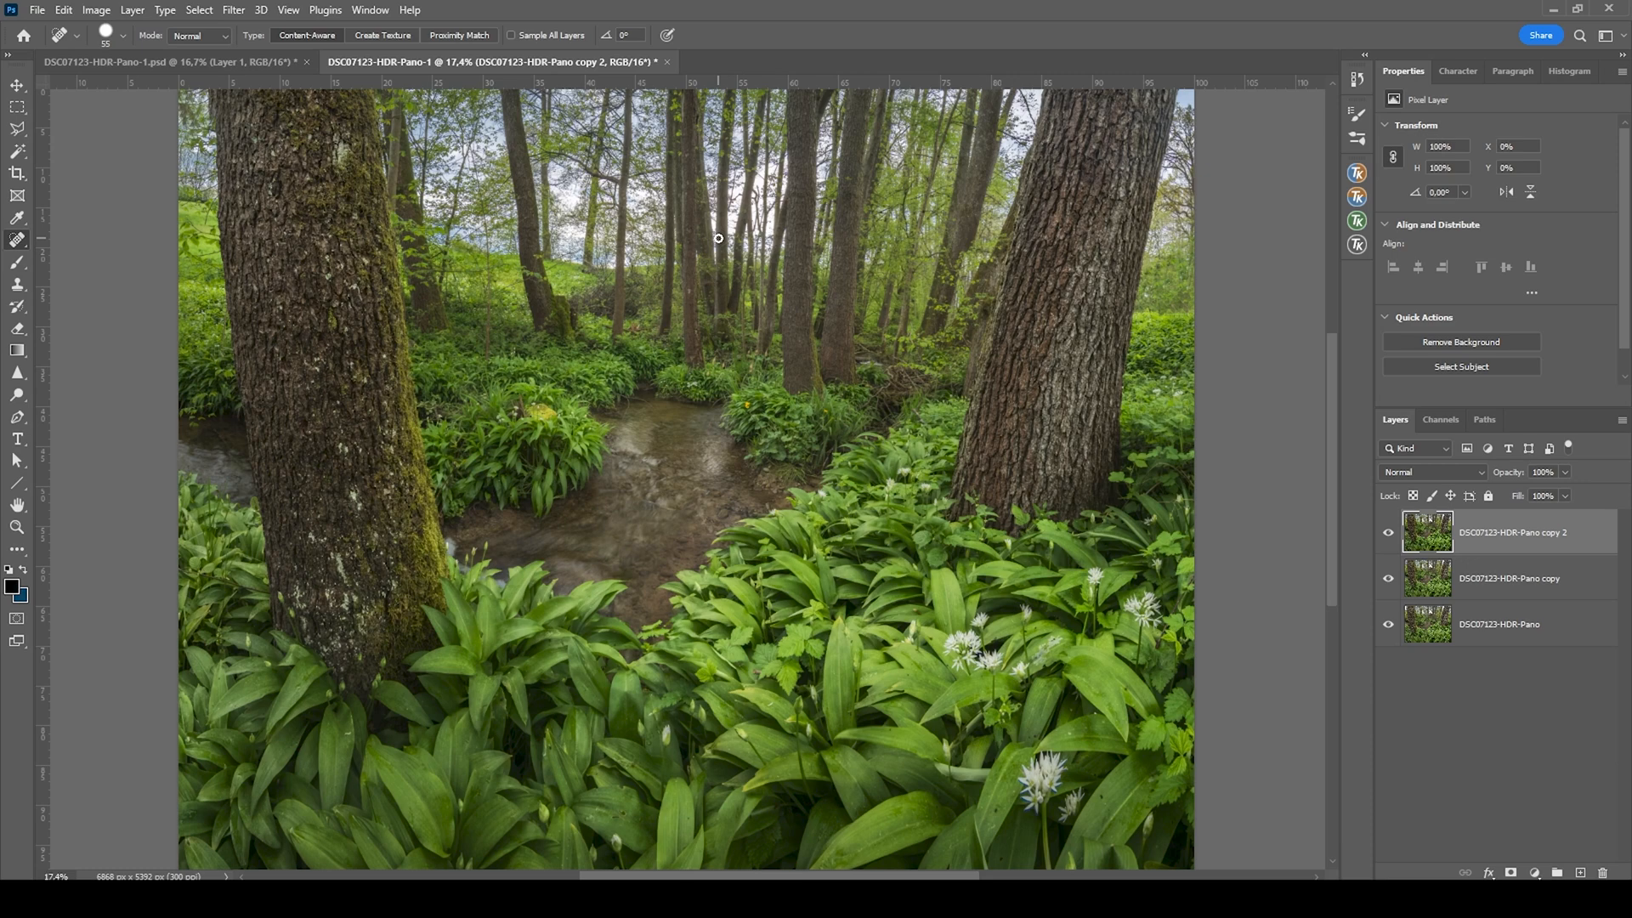
mouse_move(721, 245)
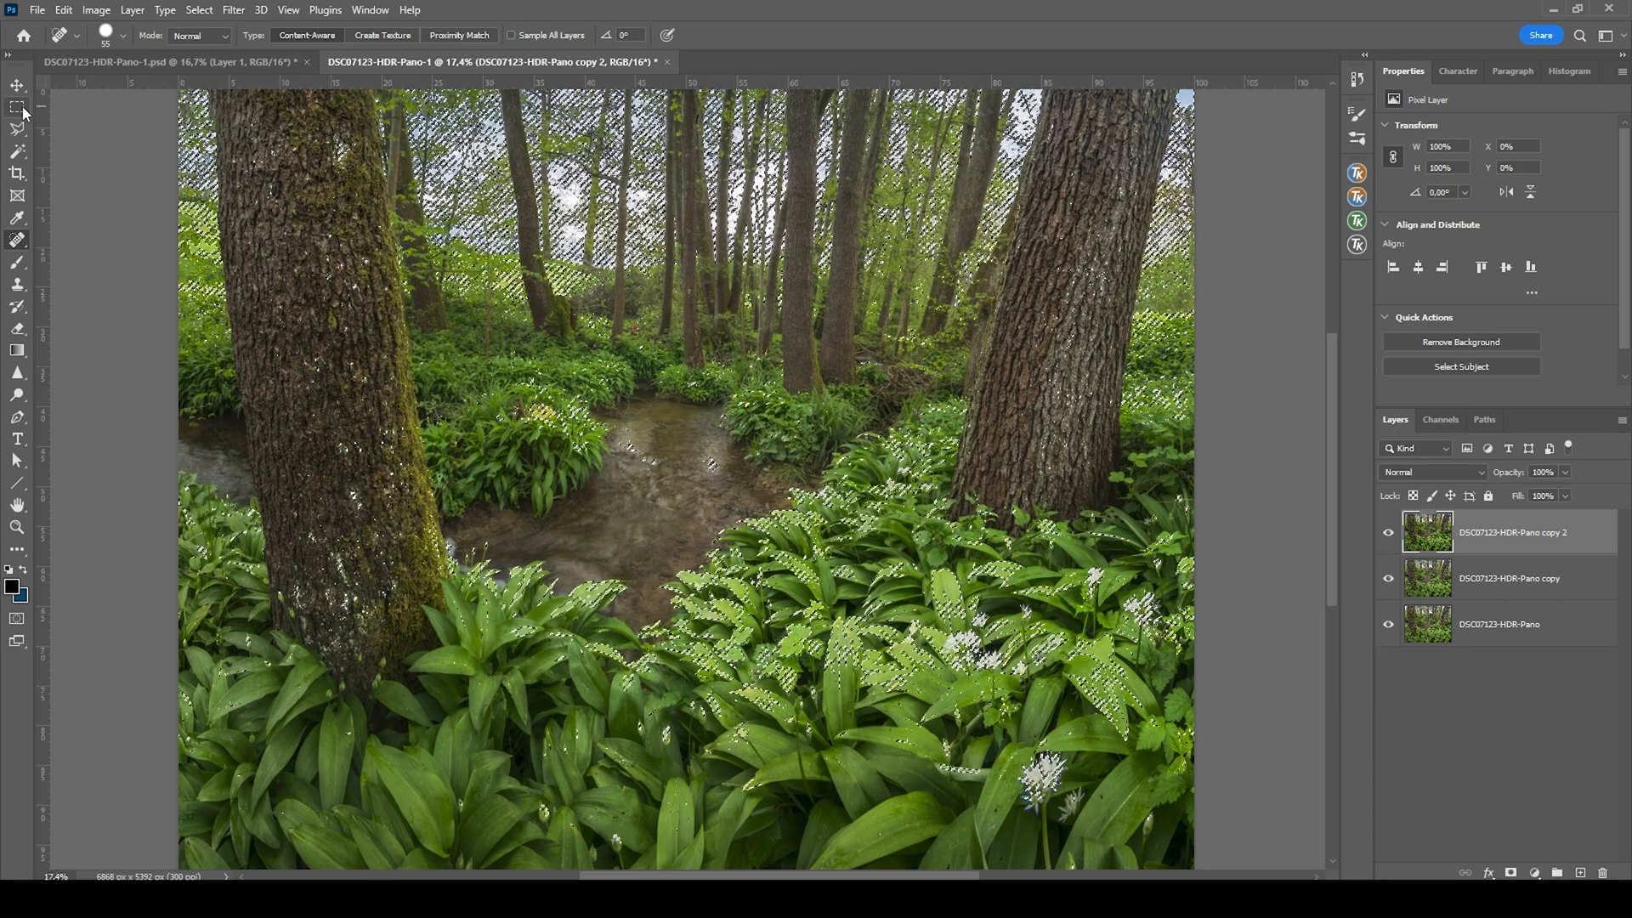
Step: Give Layer 1 a 16.6-radius Gaussian Blur at 20% opacity, with new Layer 2 above
click(18, 107)
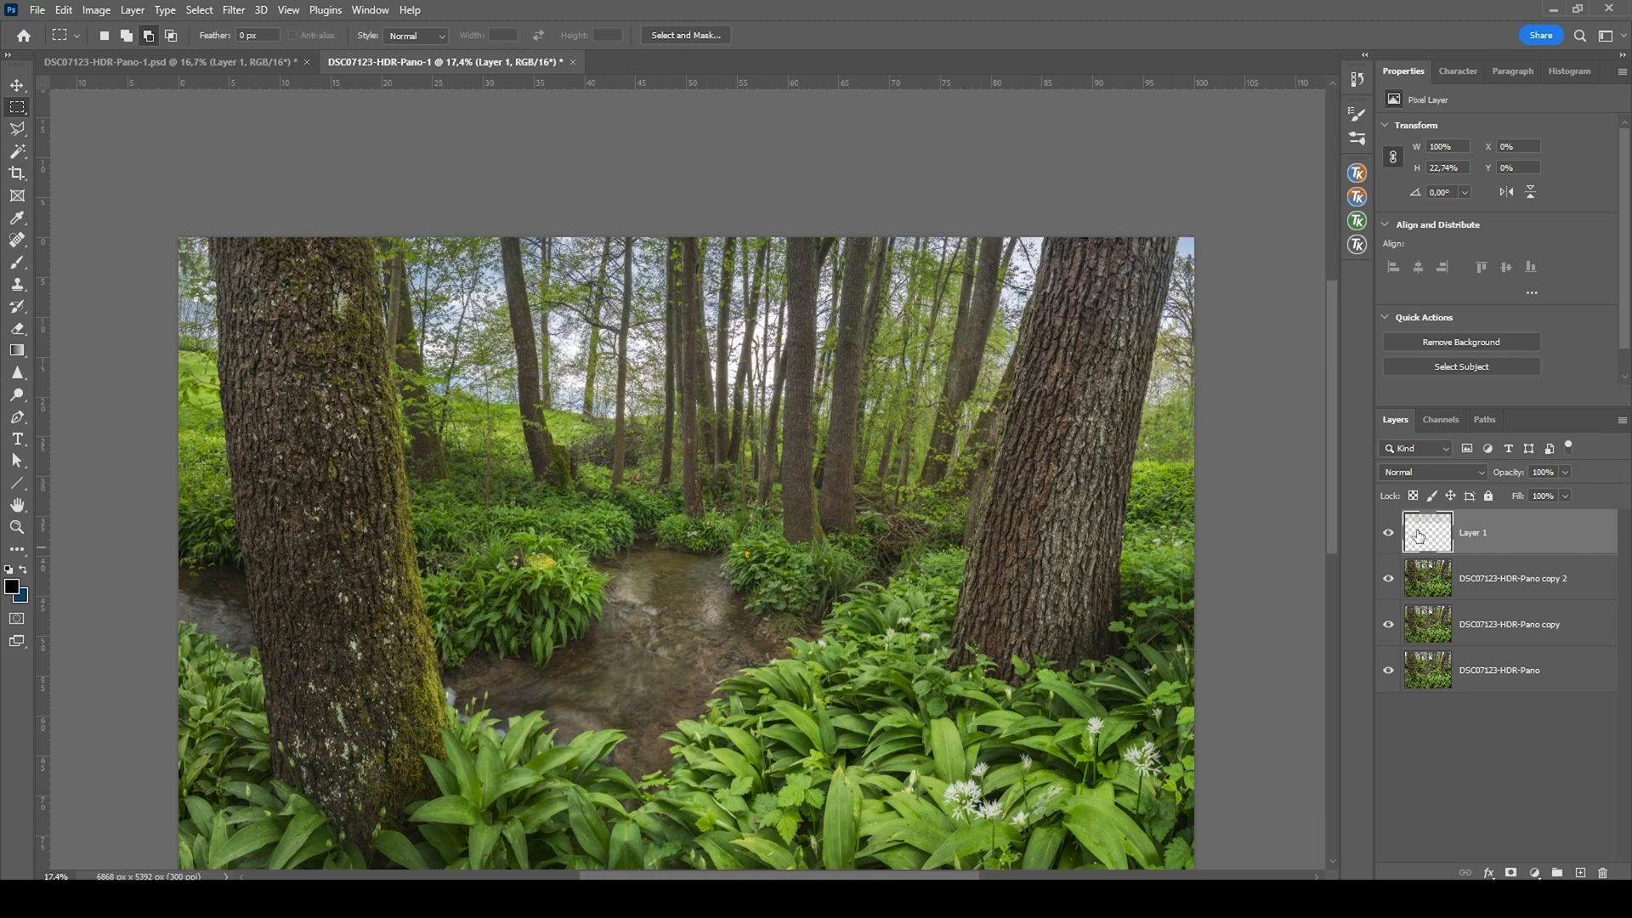
click(233, 9)
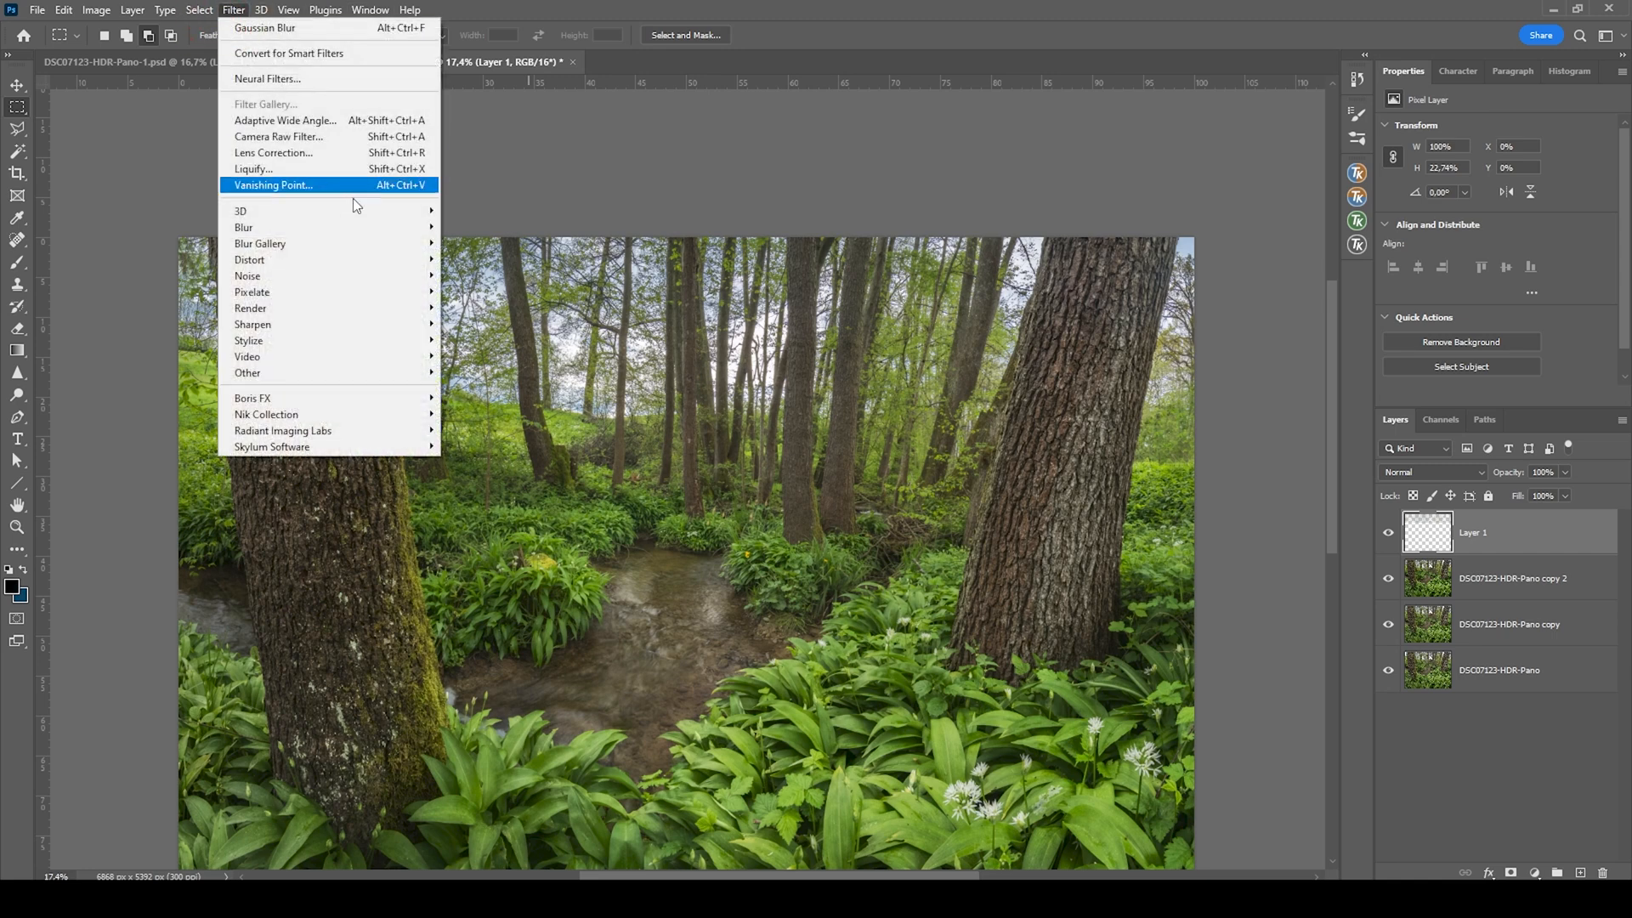
click(265, 28)
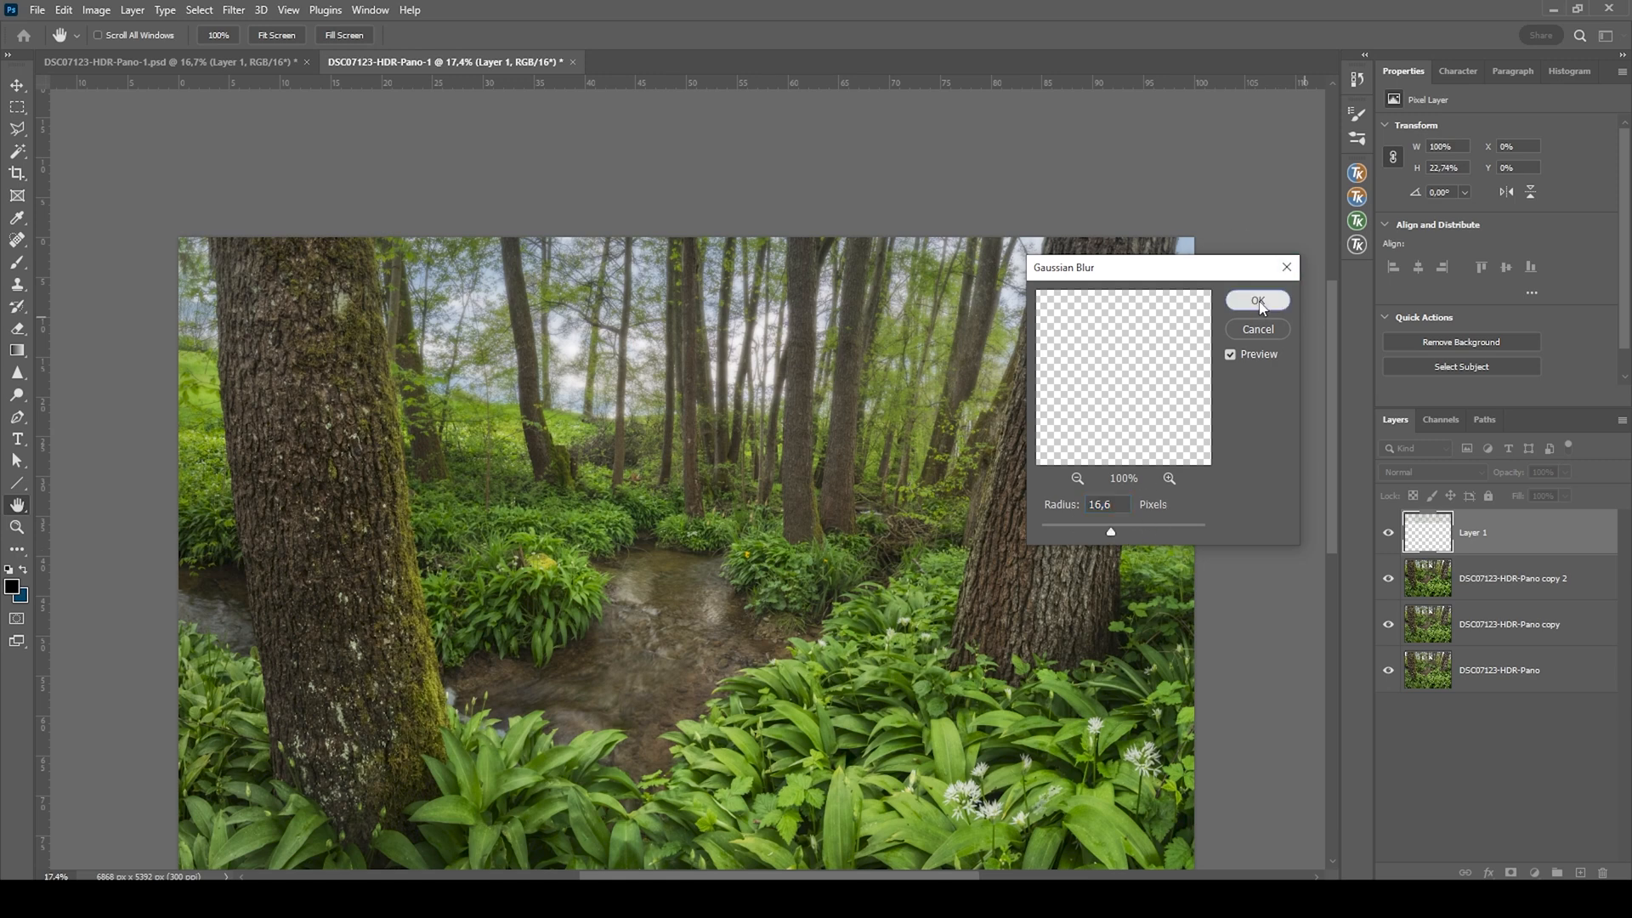
click(1257, 301)
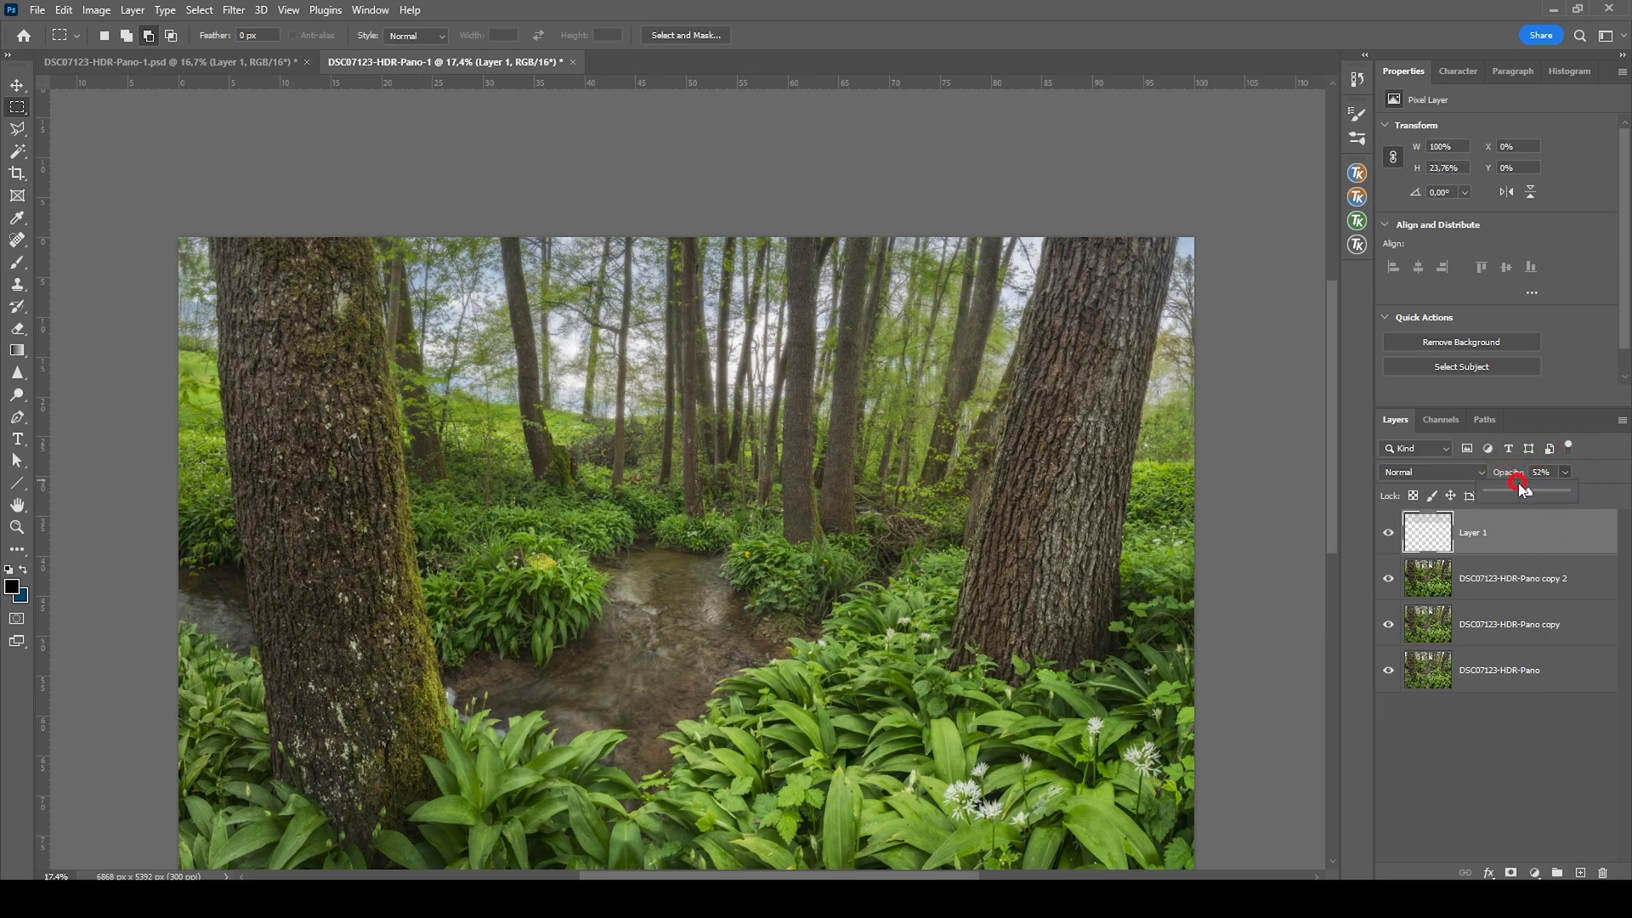
drag(1520, 486, 1502, 495)
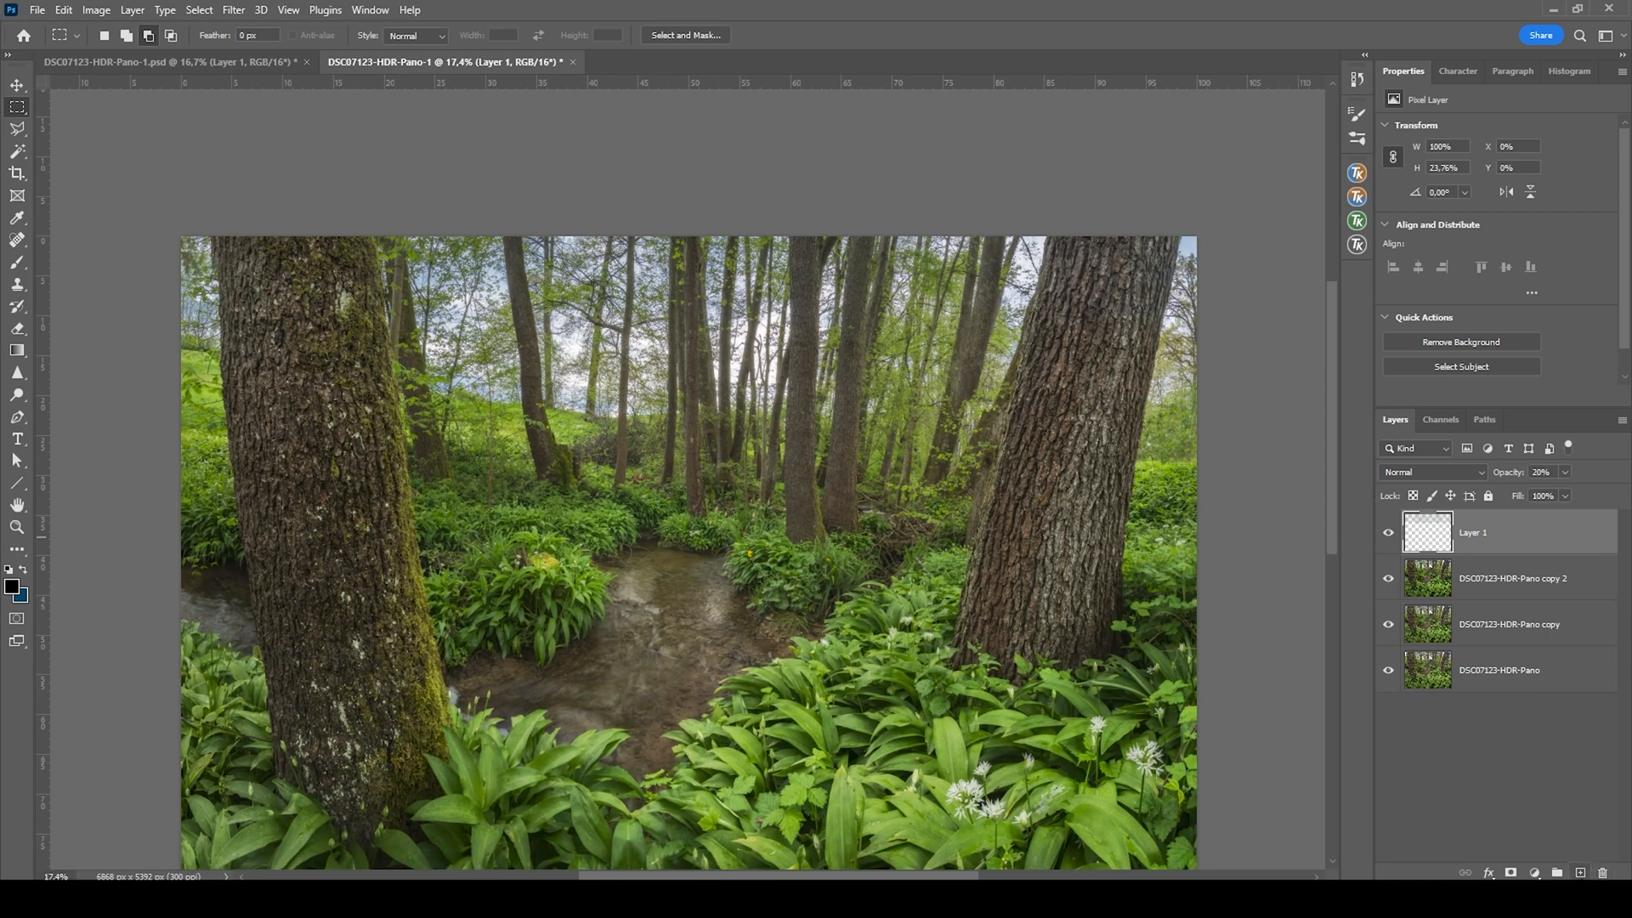
click(1432, 472)
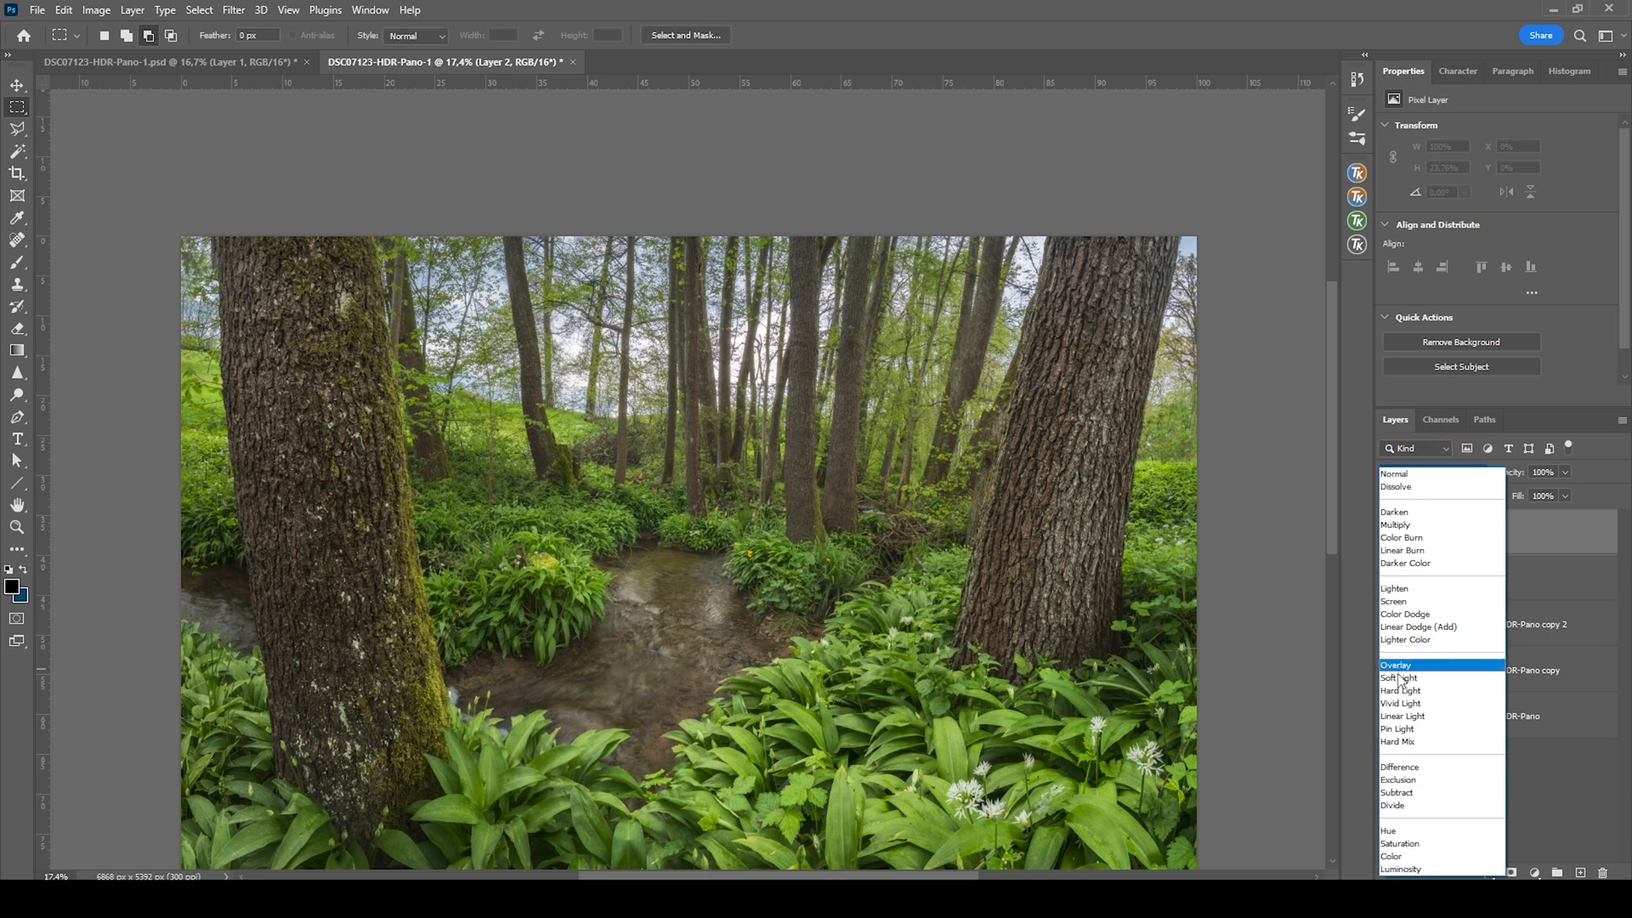
Step: Set Layer 2 to Hard Light and paint white at 10% opacity over the stream
click(1400, 690)
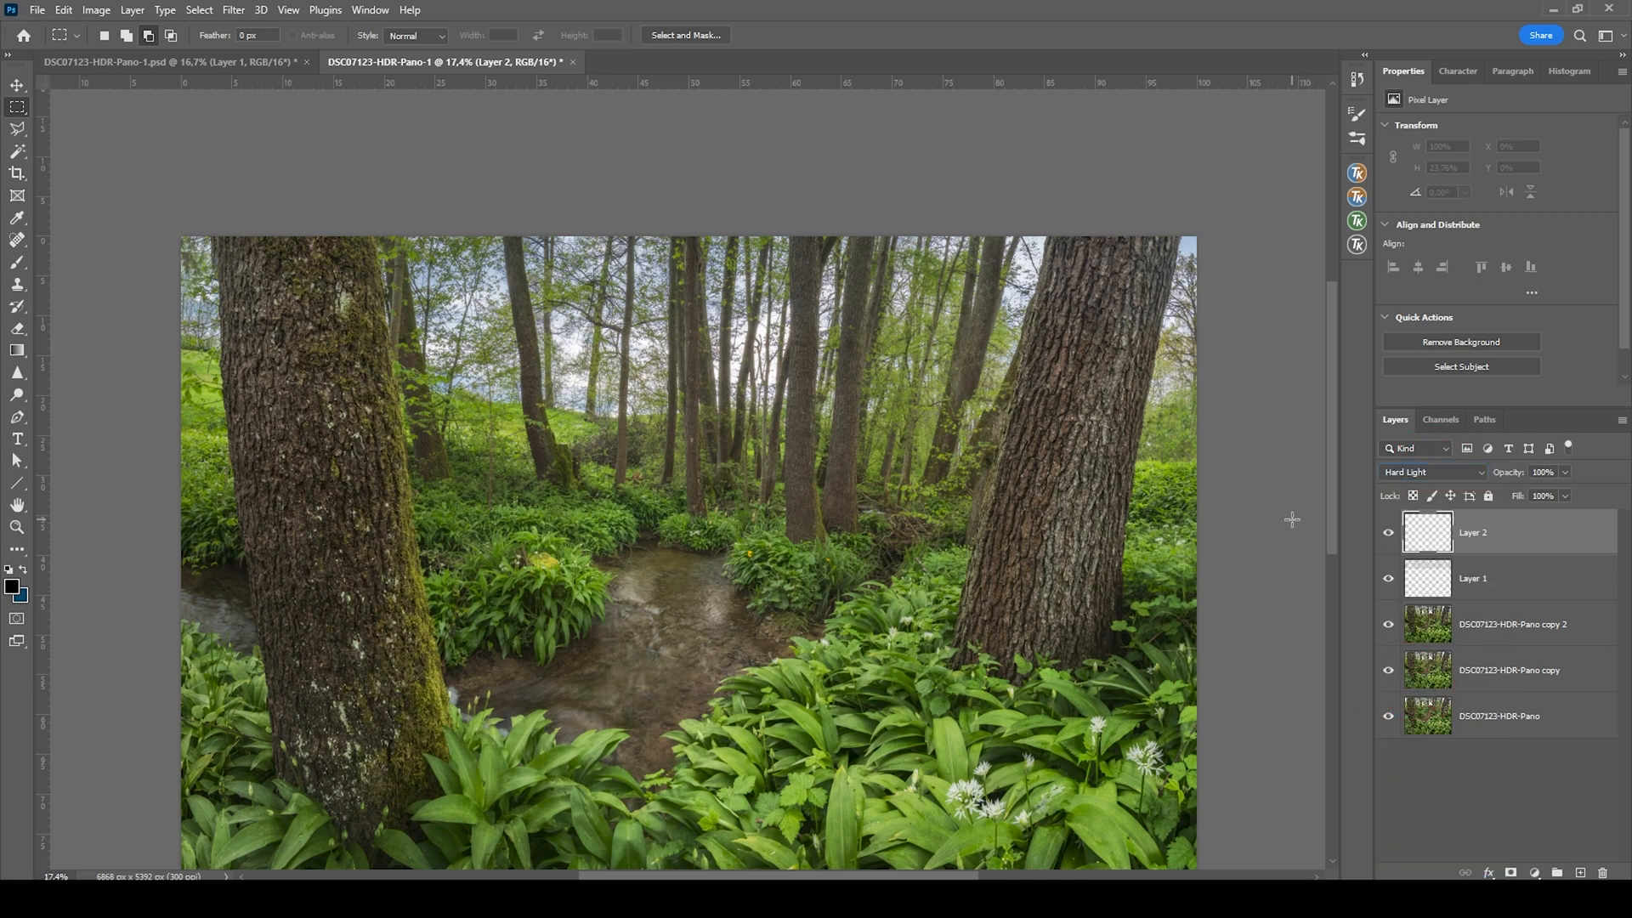
mouse_move(794, 349)
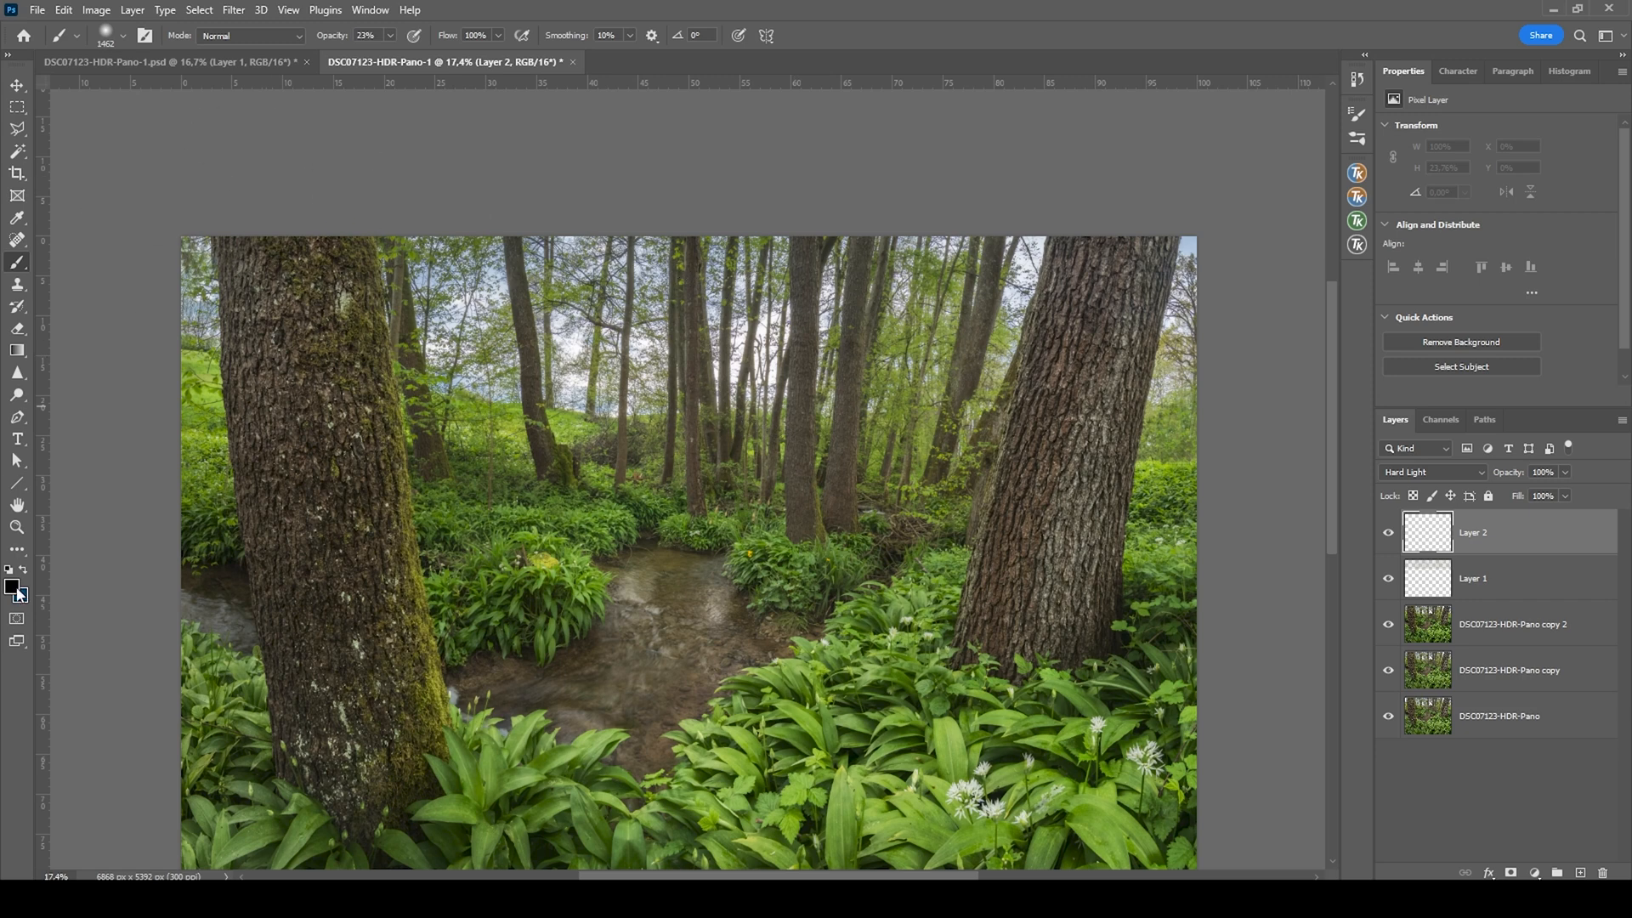
click(11, 587)
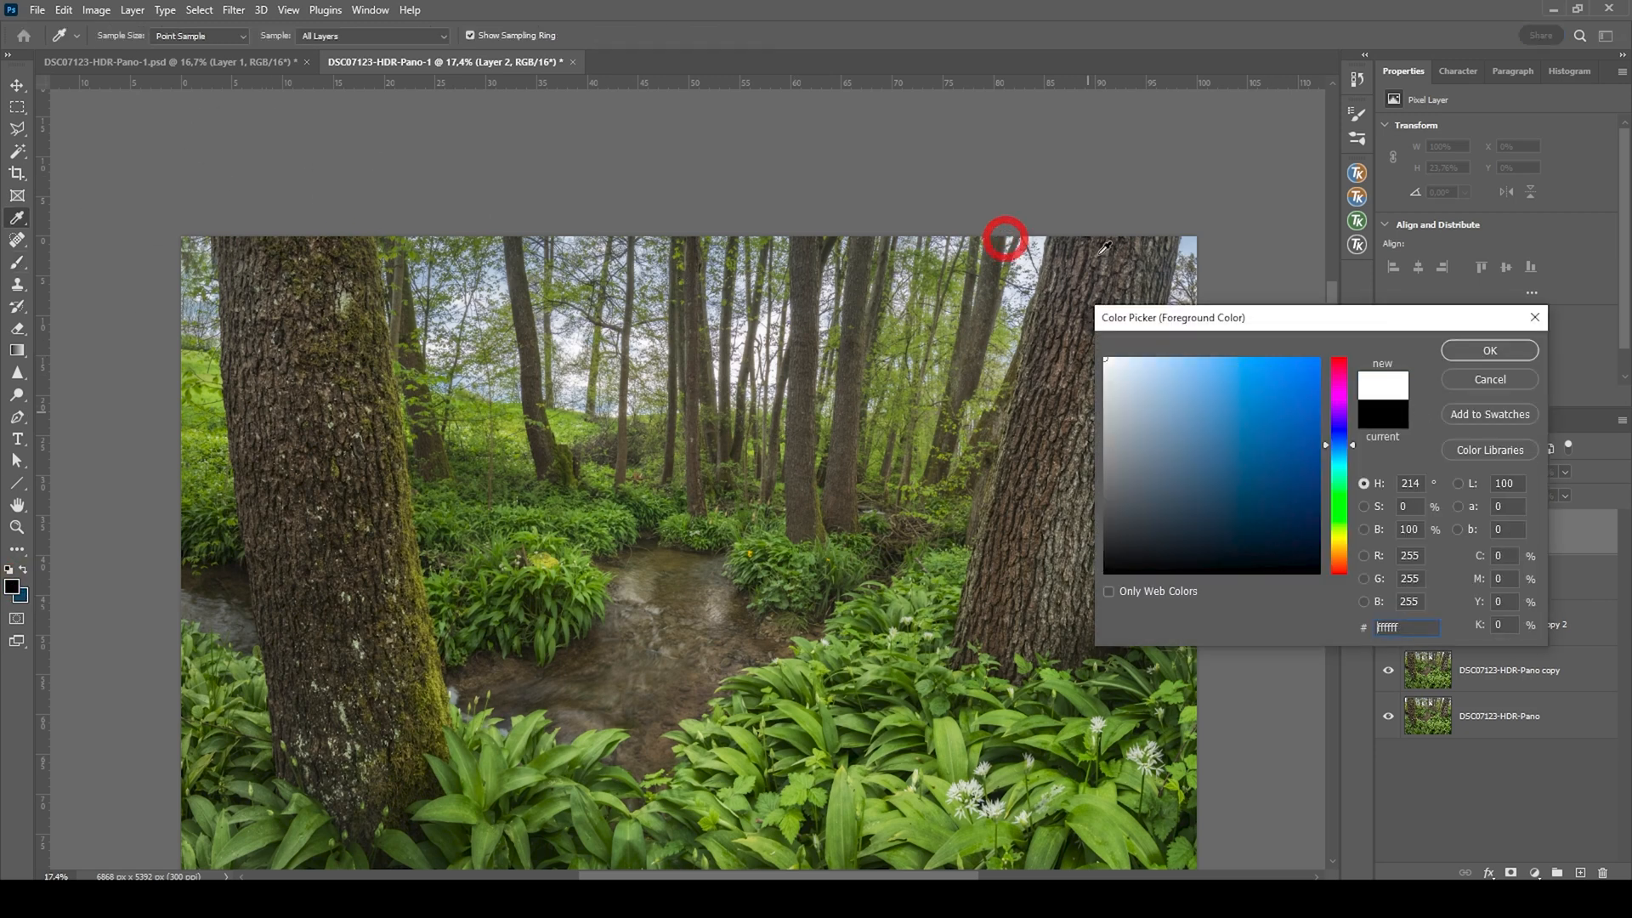
click(1488, 349)
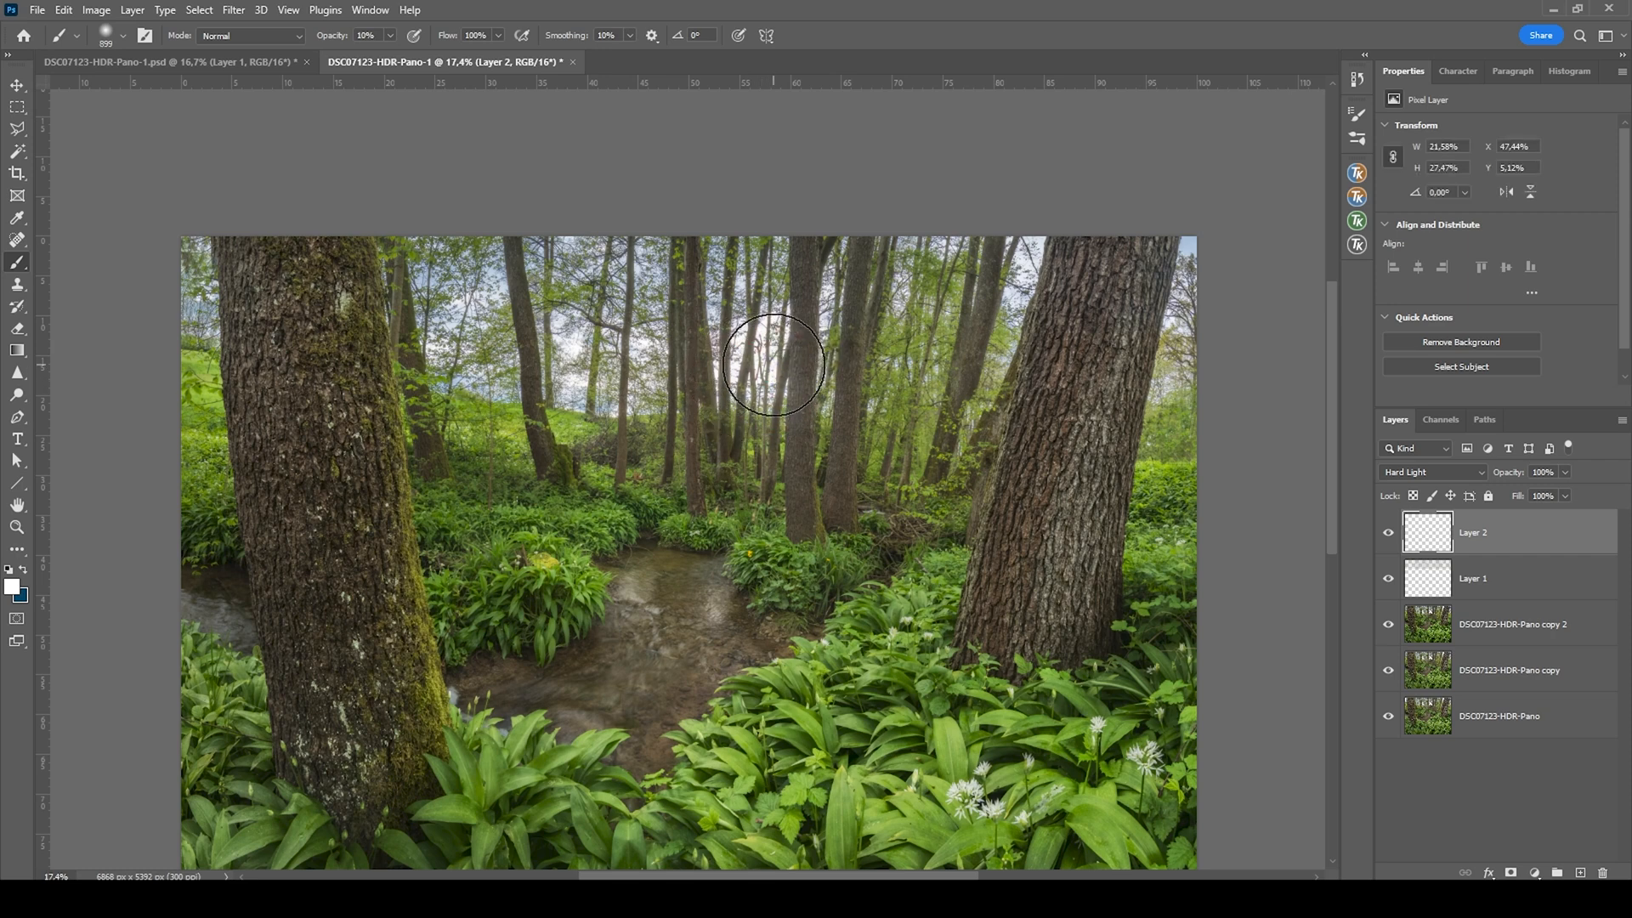
mouse_move(667, 406)
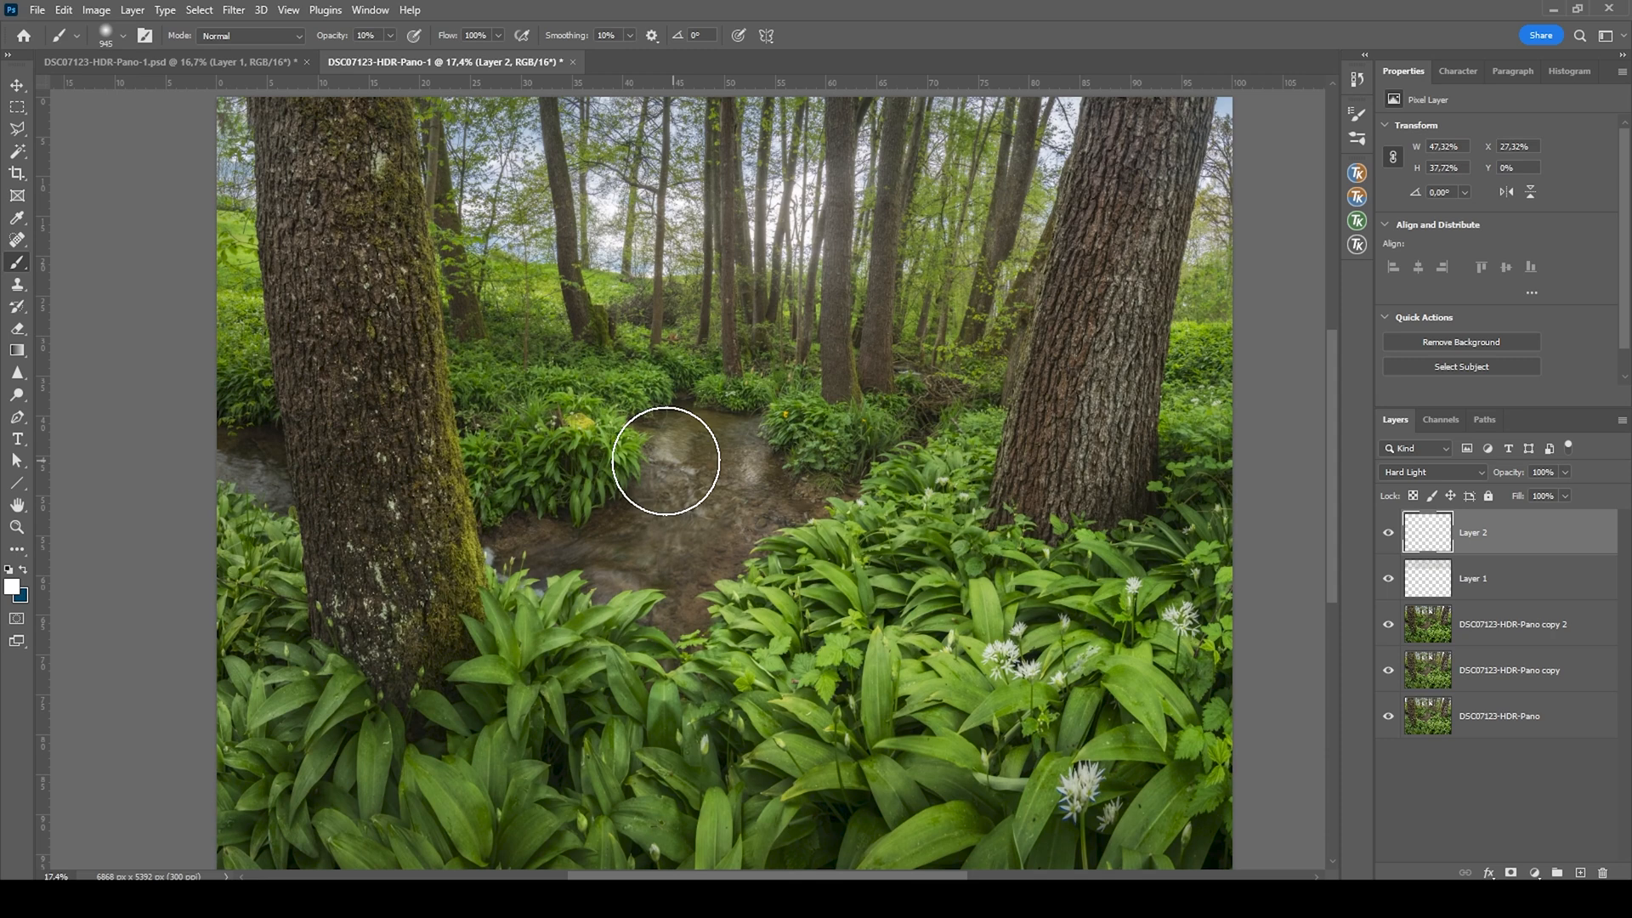
drag(666, 460, 552, 570)
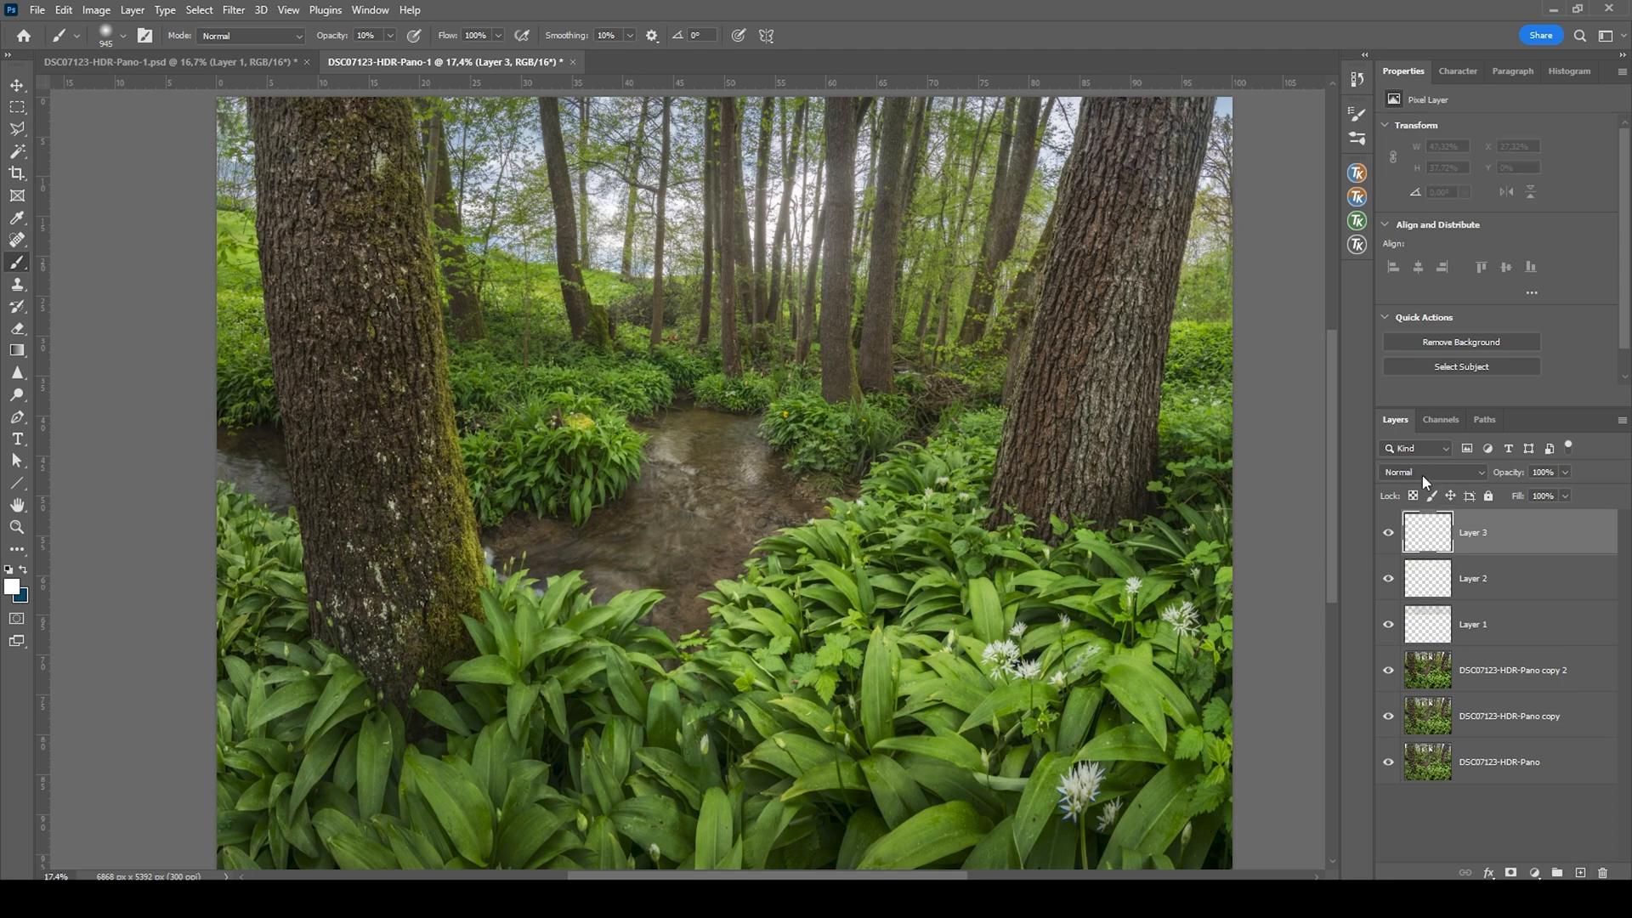
Step: Blend Layer 3 as Overlay and lower the brush opacity to 23%
click(1431, 472)
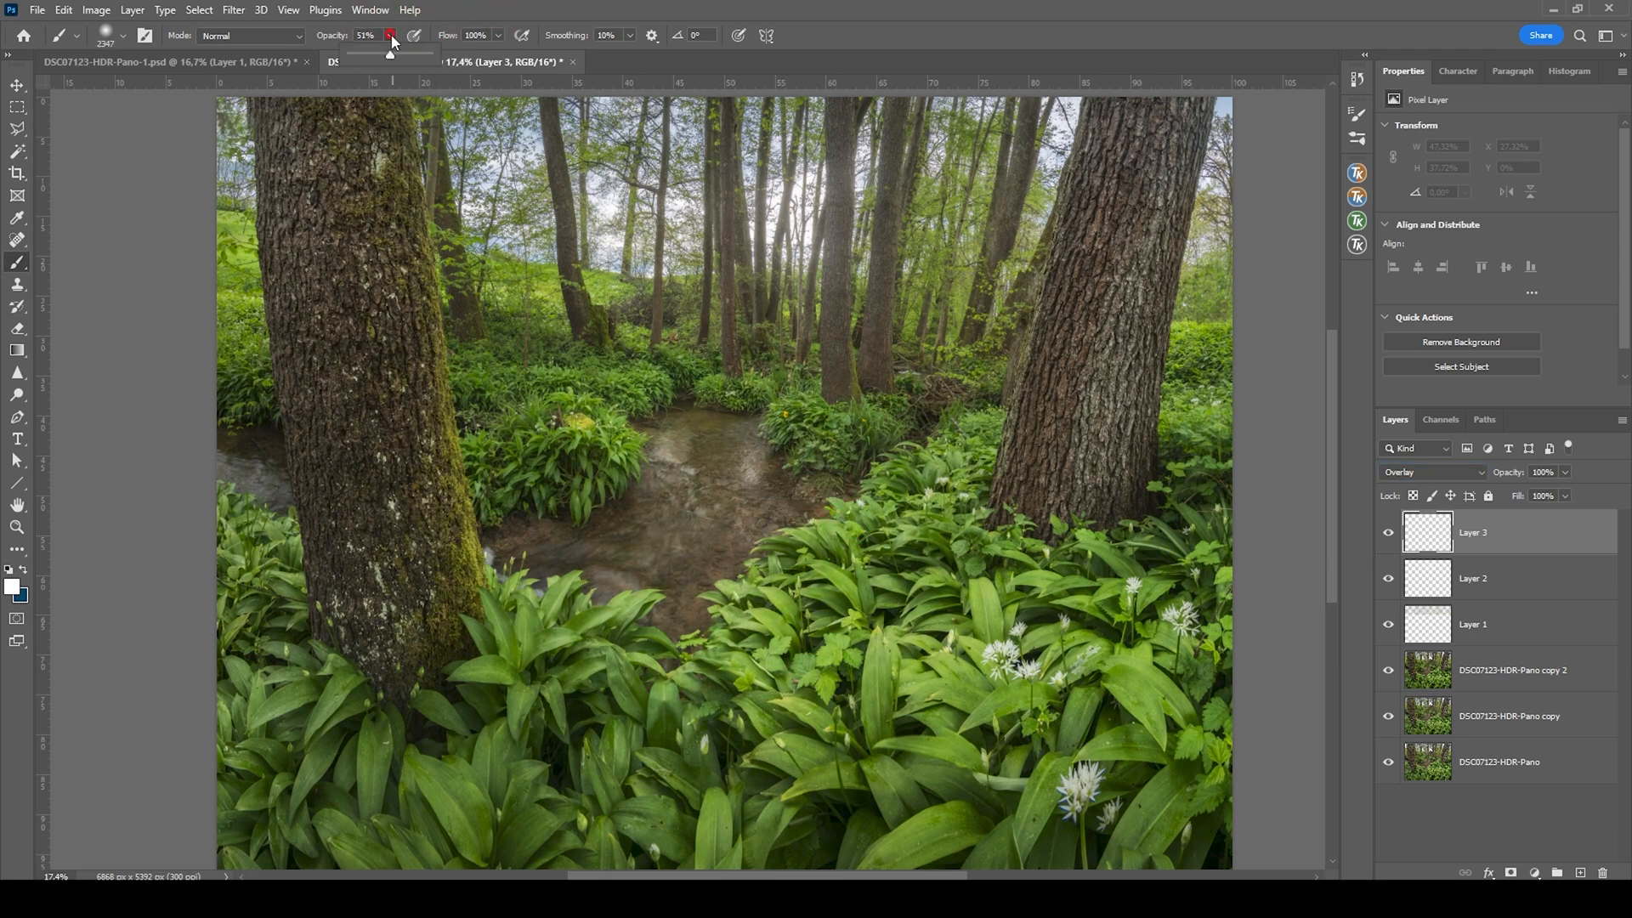
drag(392, 52, 379, 57)
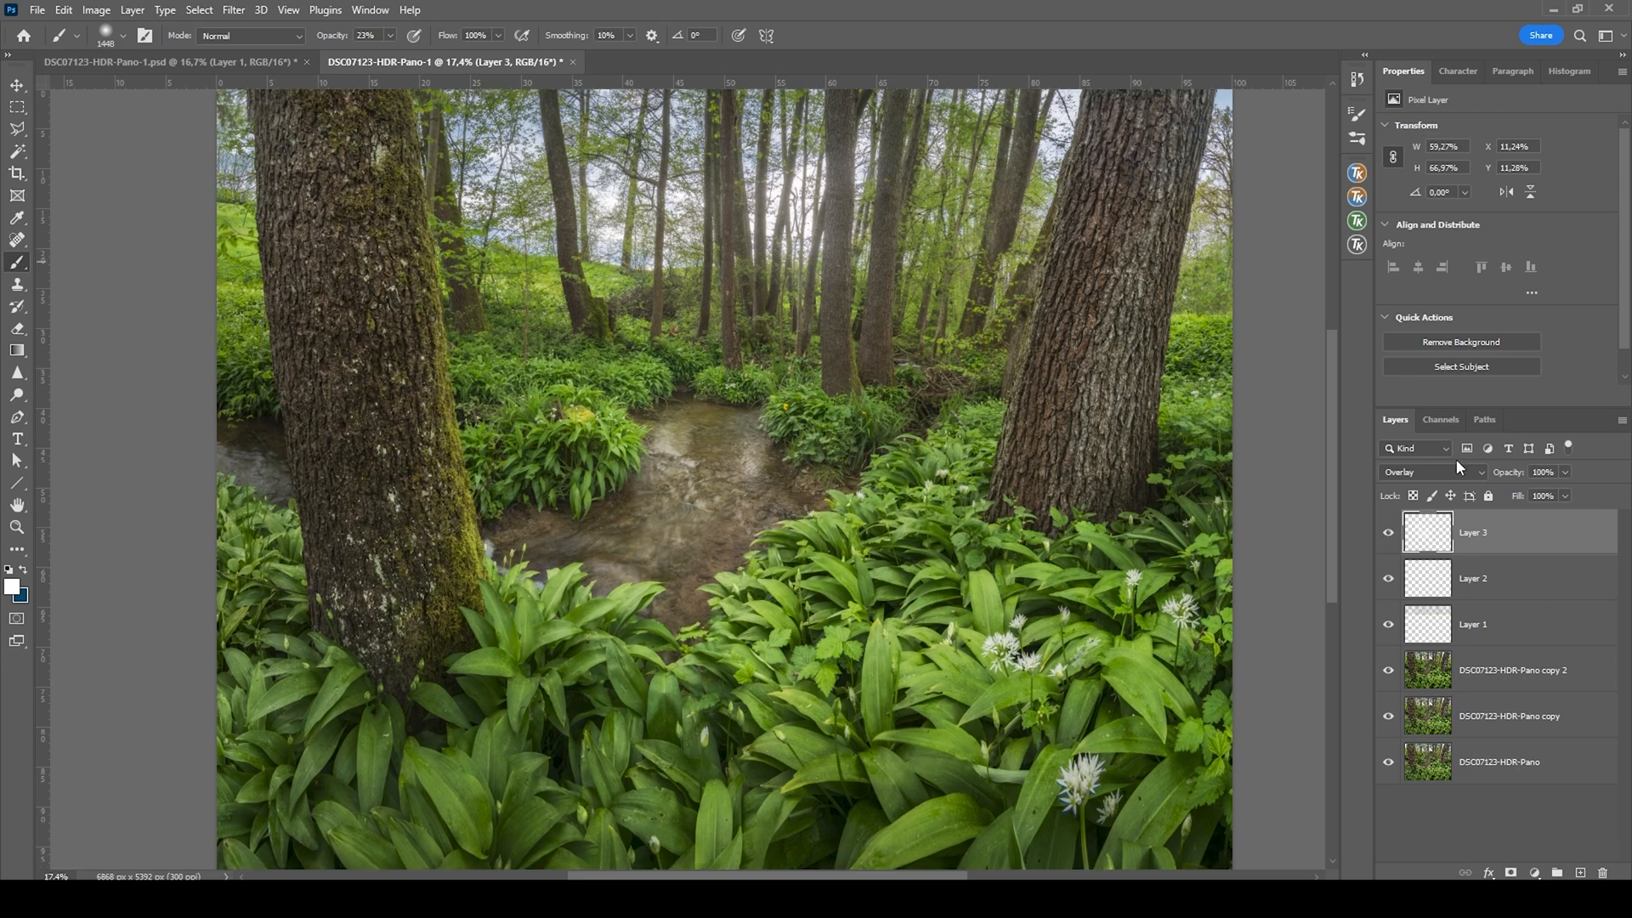
mouse_move(1508, 666)
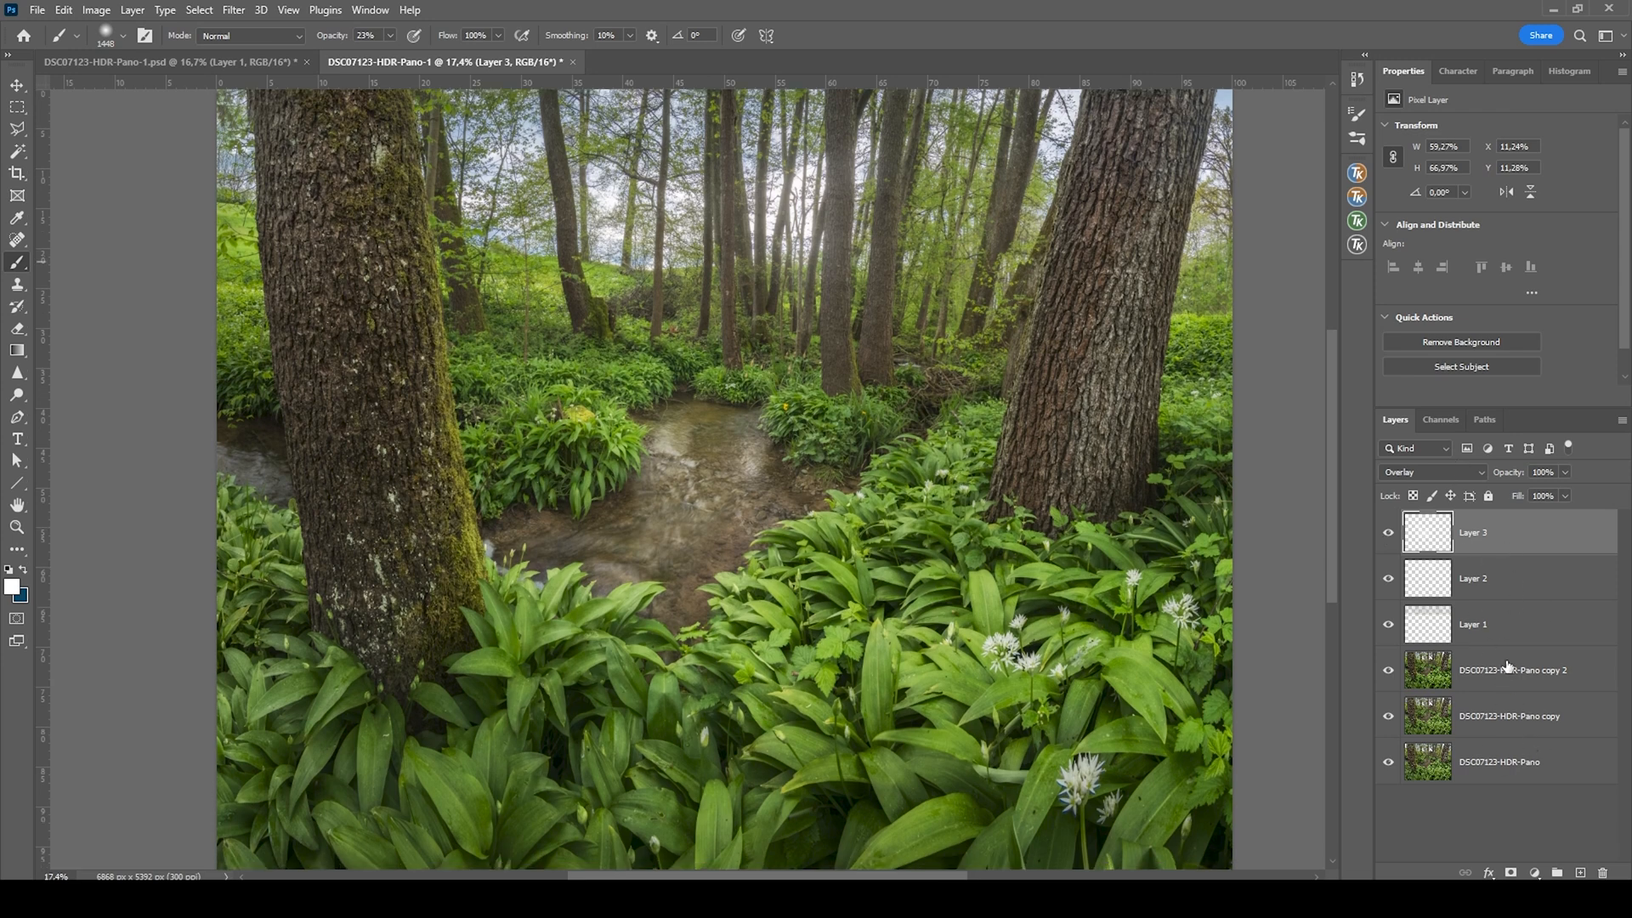
mouse_move(1508, 631)
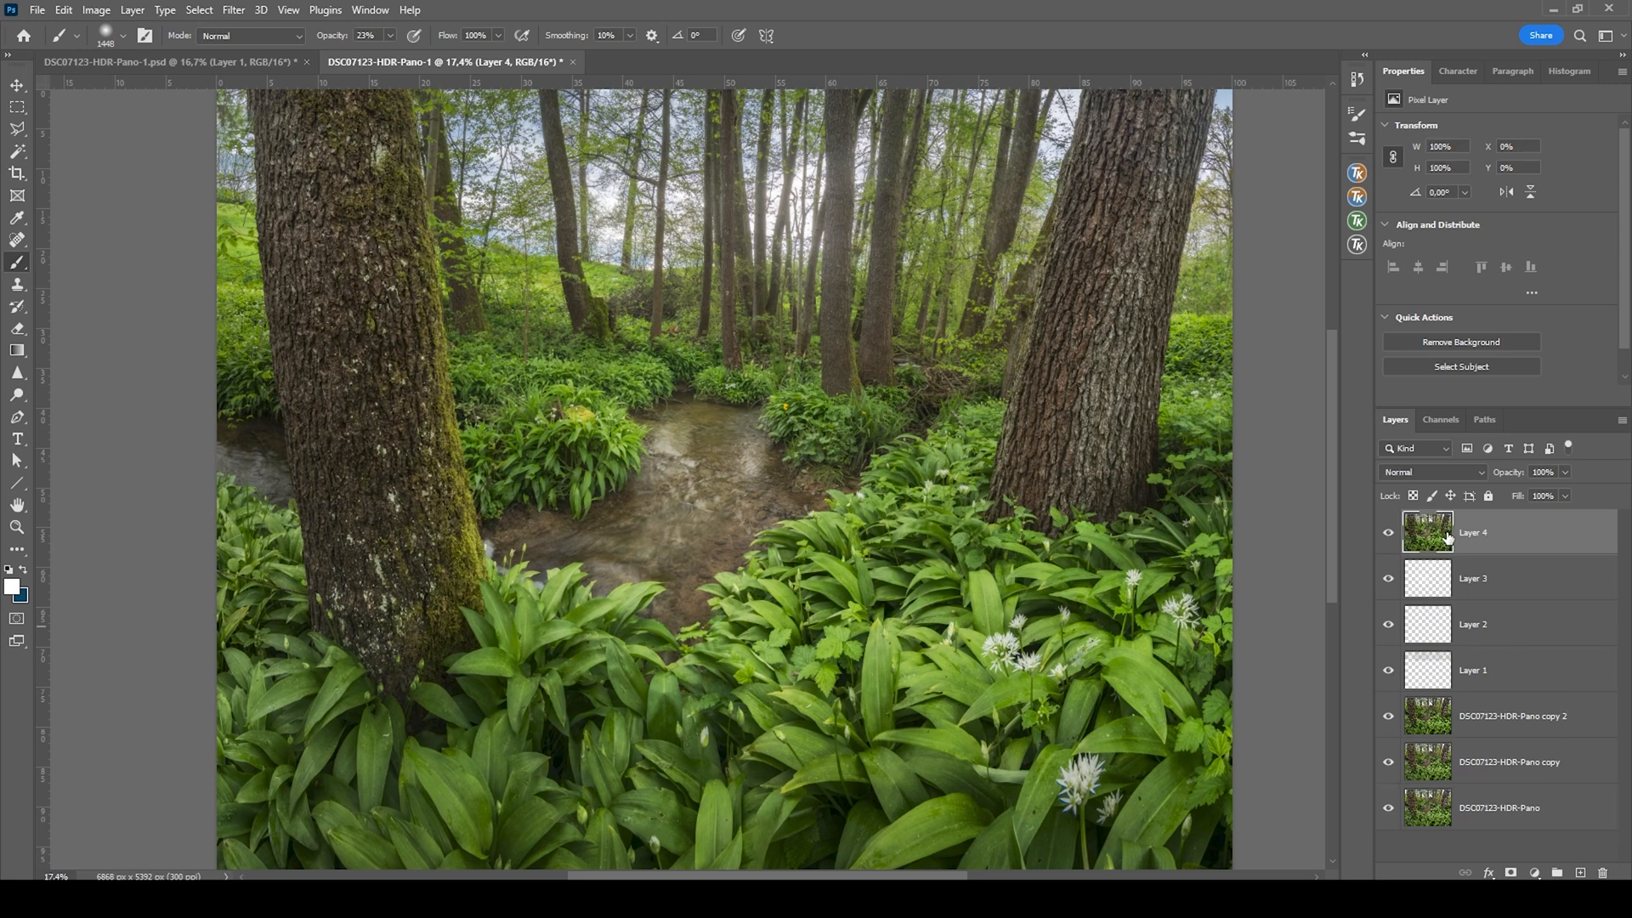
mouse_move(1427, 532)
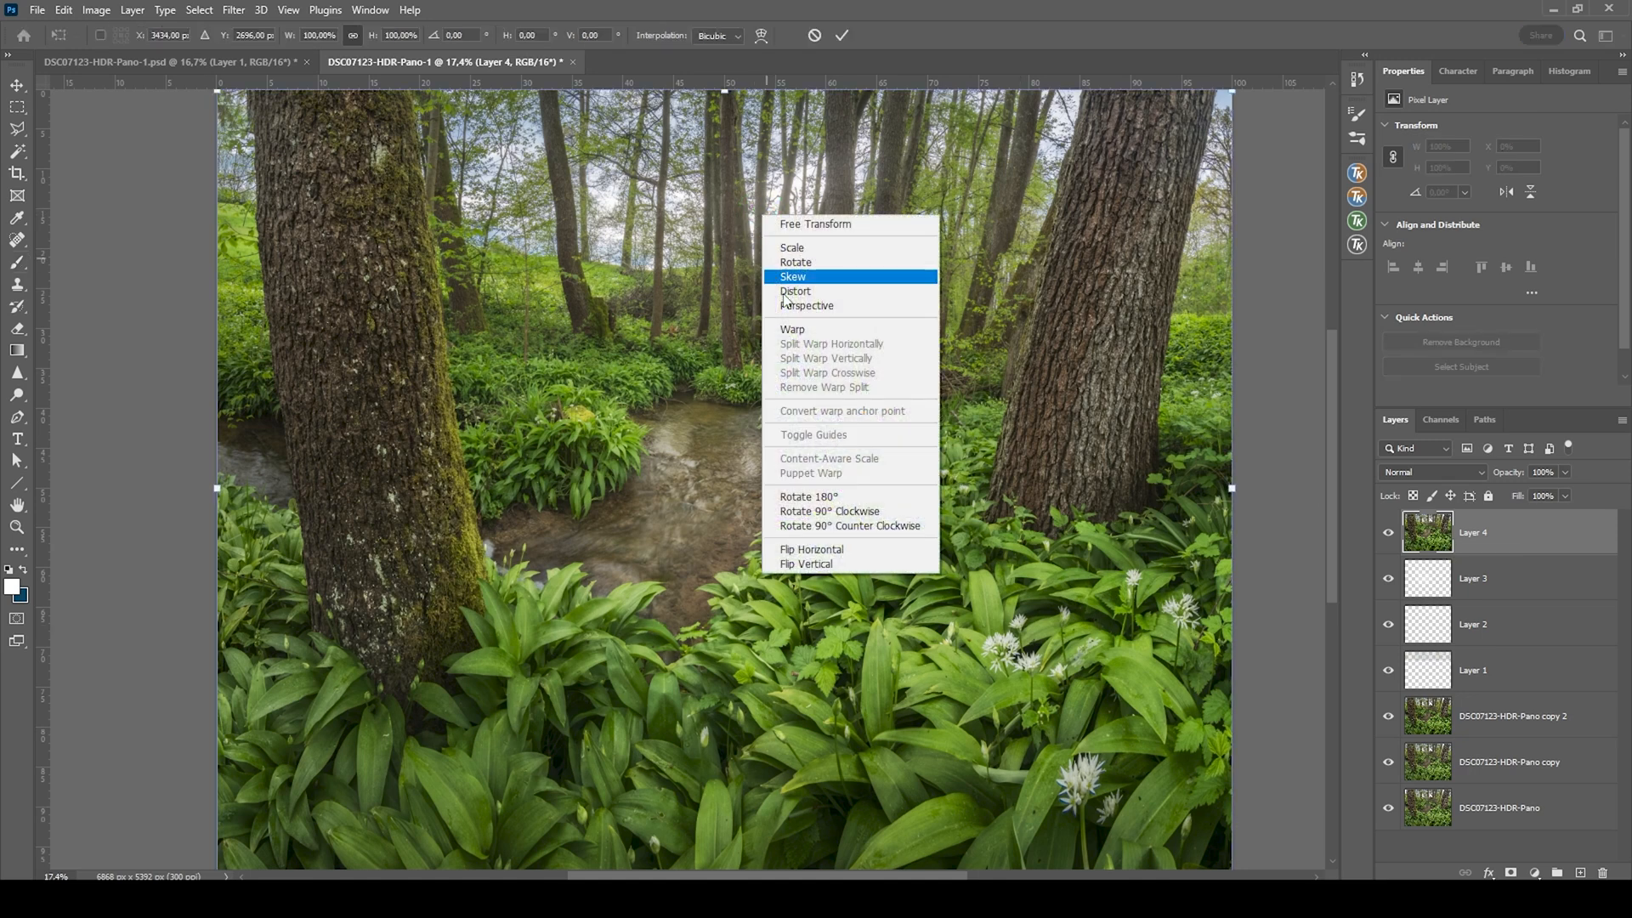
Step: Warp merged Layer 4 and commit the transform
click(792, 329)
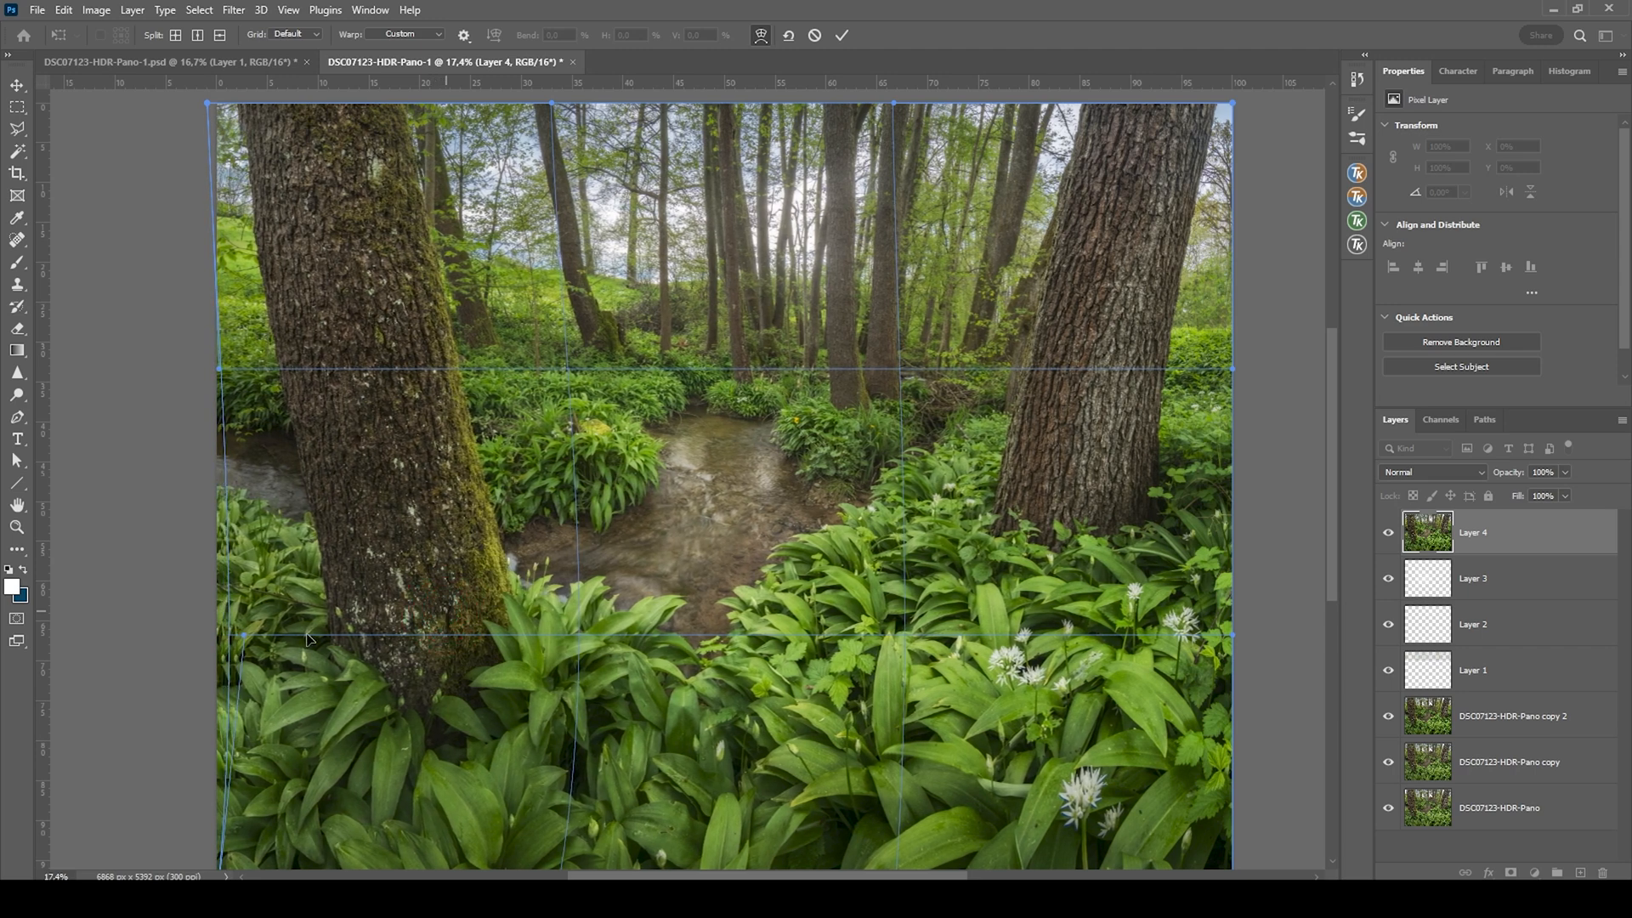
mouse_move(227, 663)
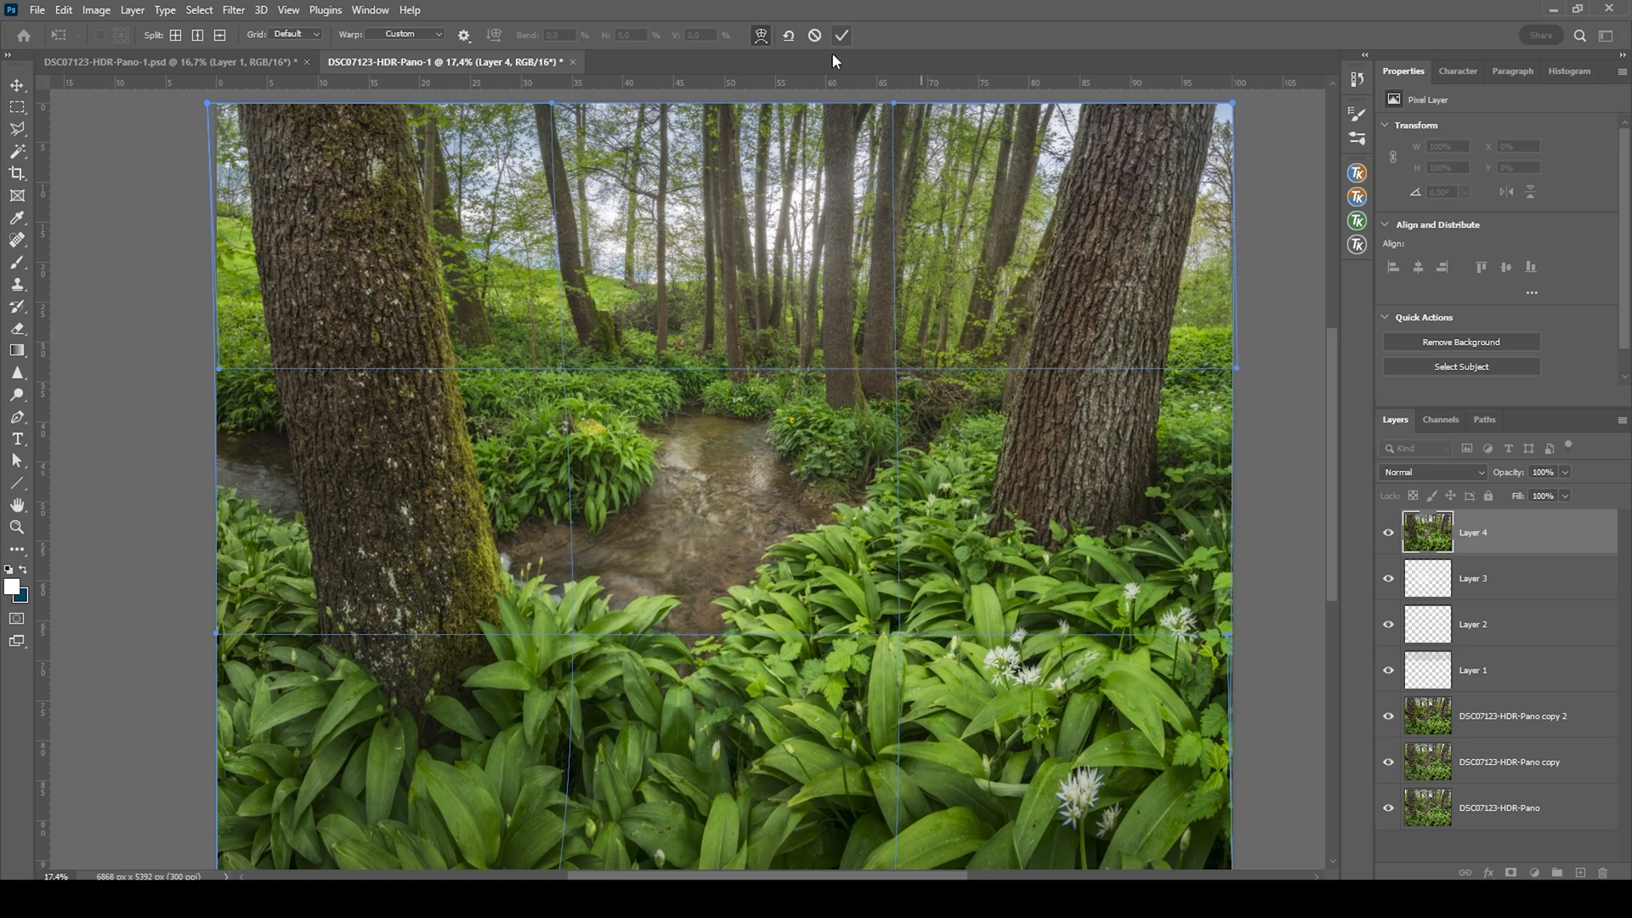
click(840, 34)
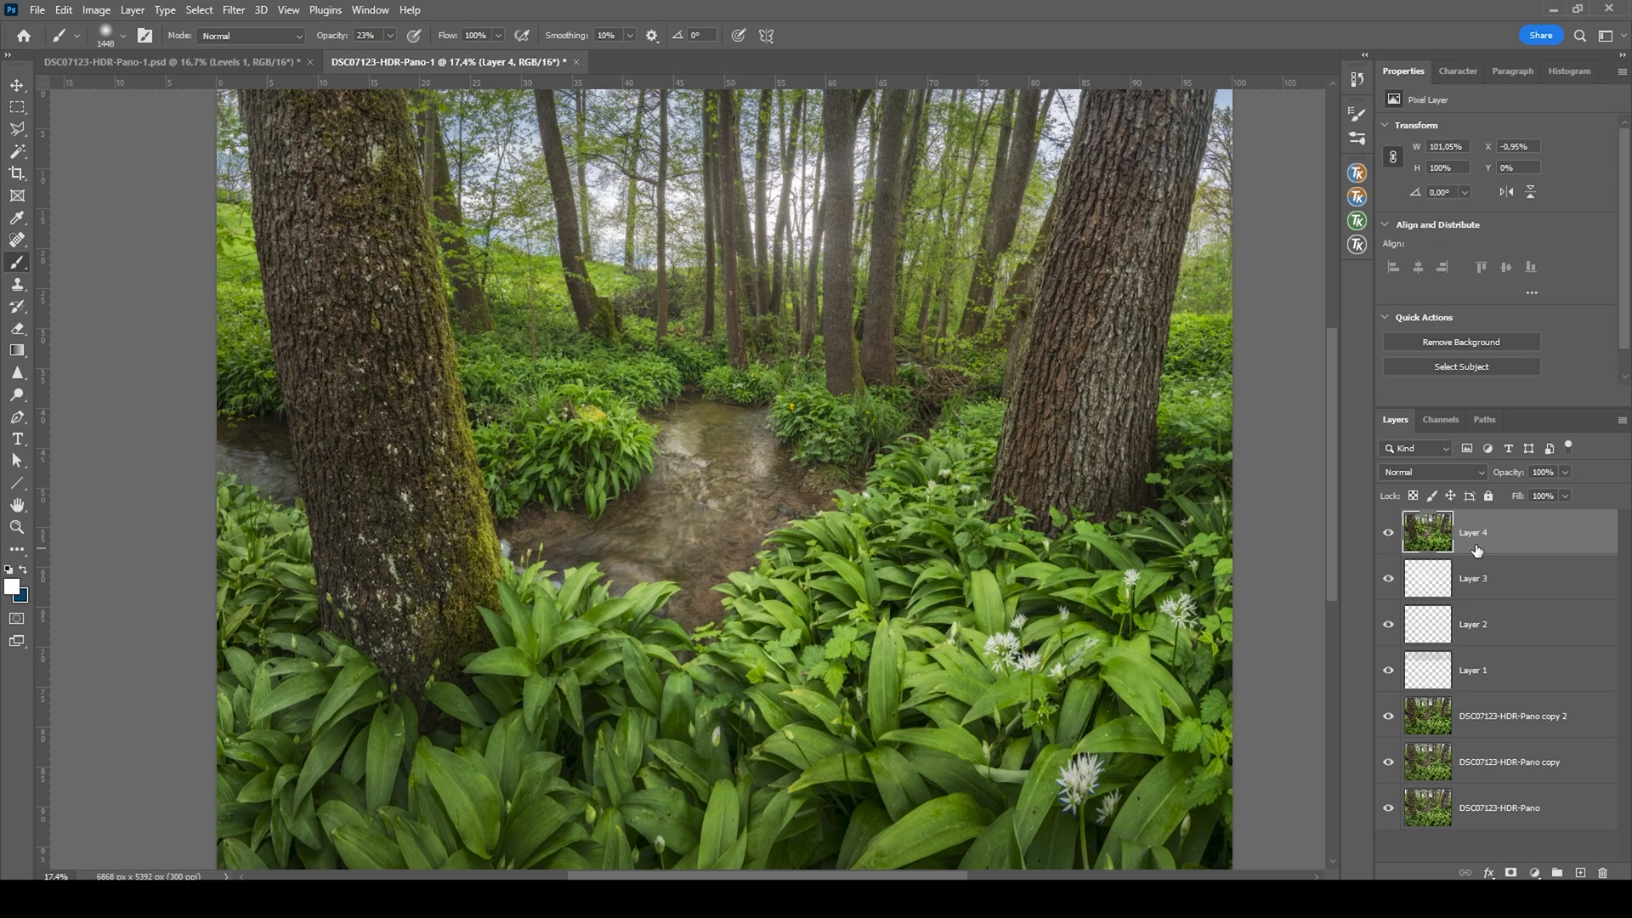
mouse_move(1520, 829)
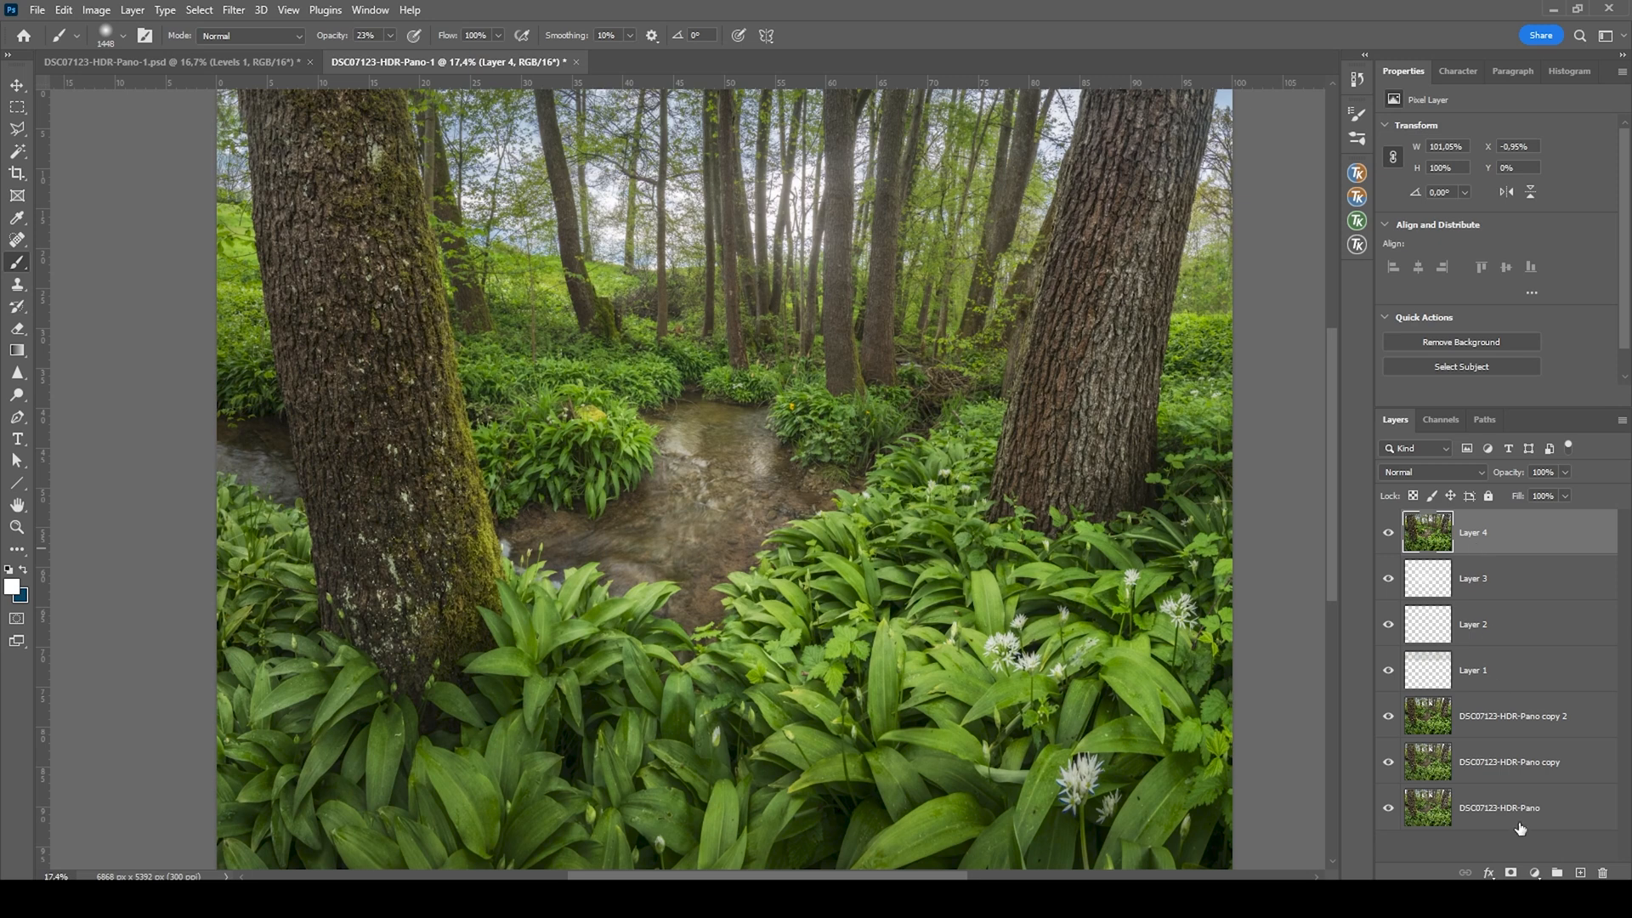
Step: Add a Levels adjustment with the highlights input at 233 and toggle it to compare
click(1533, 872)
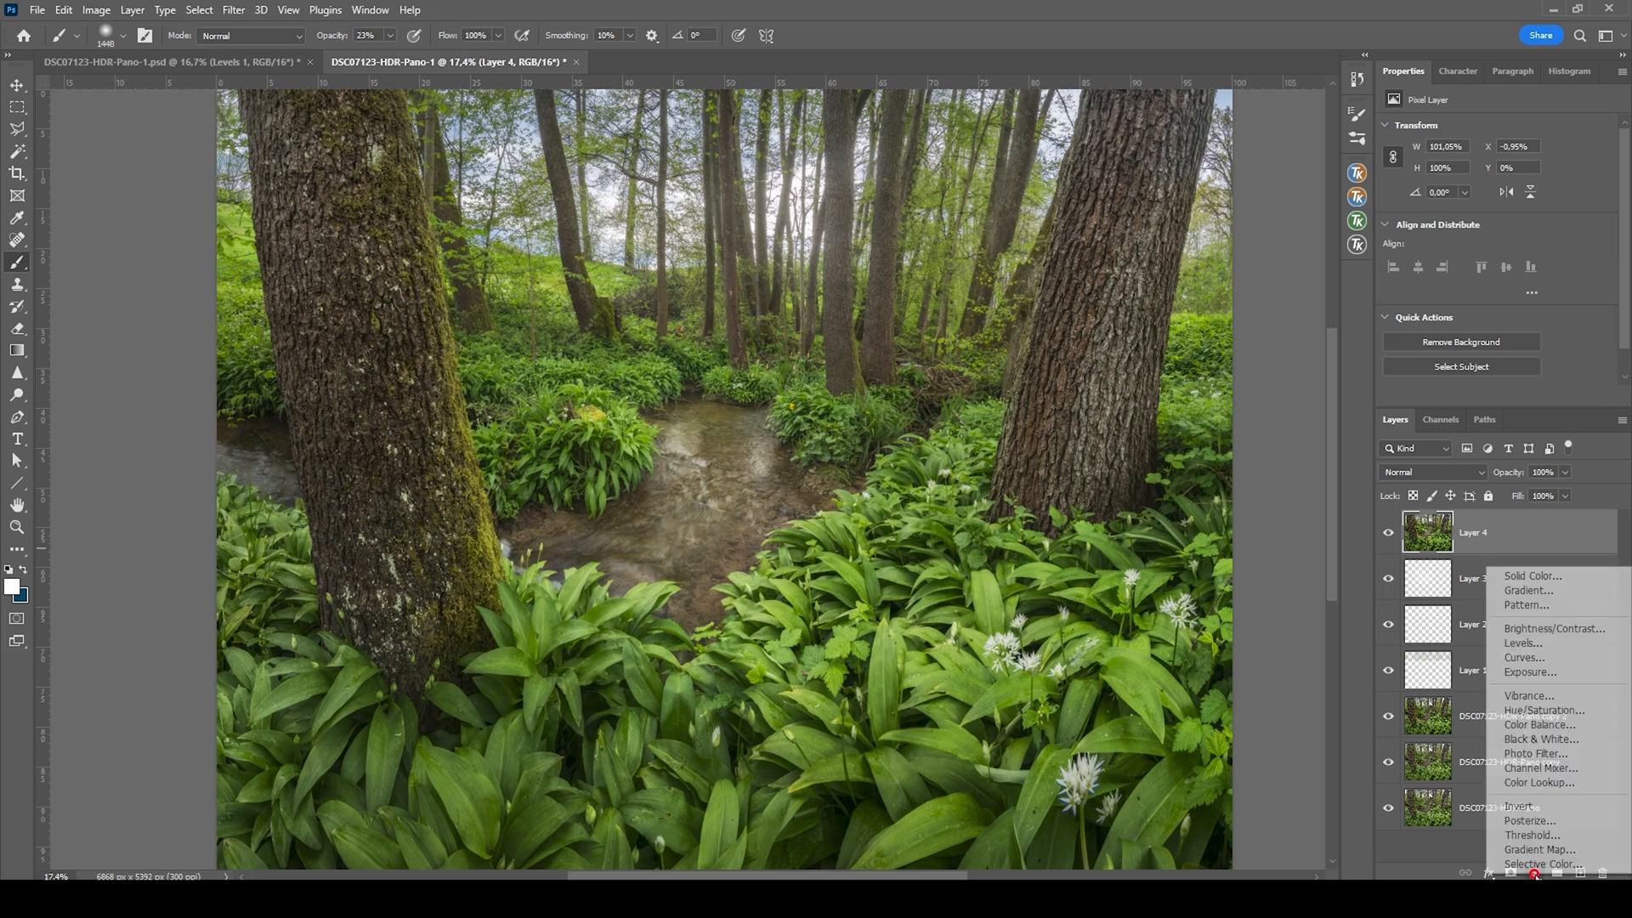
click(1521, 643)
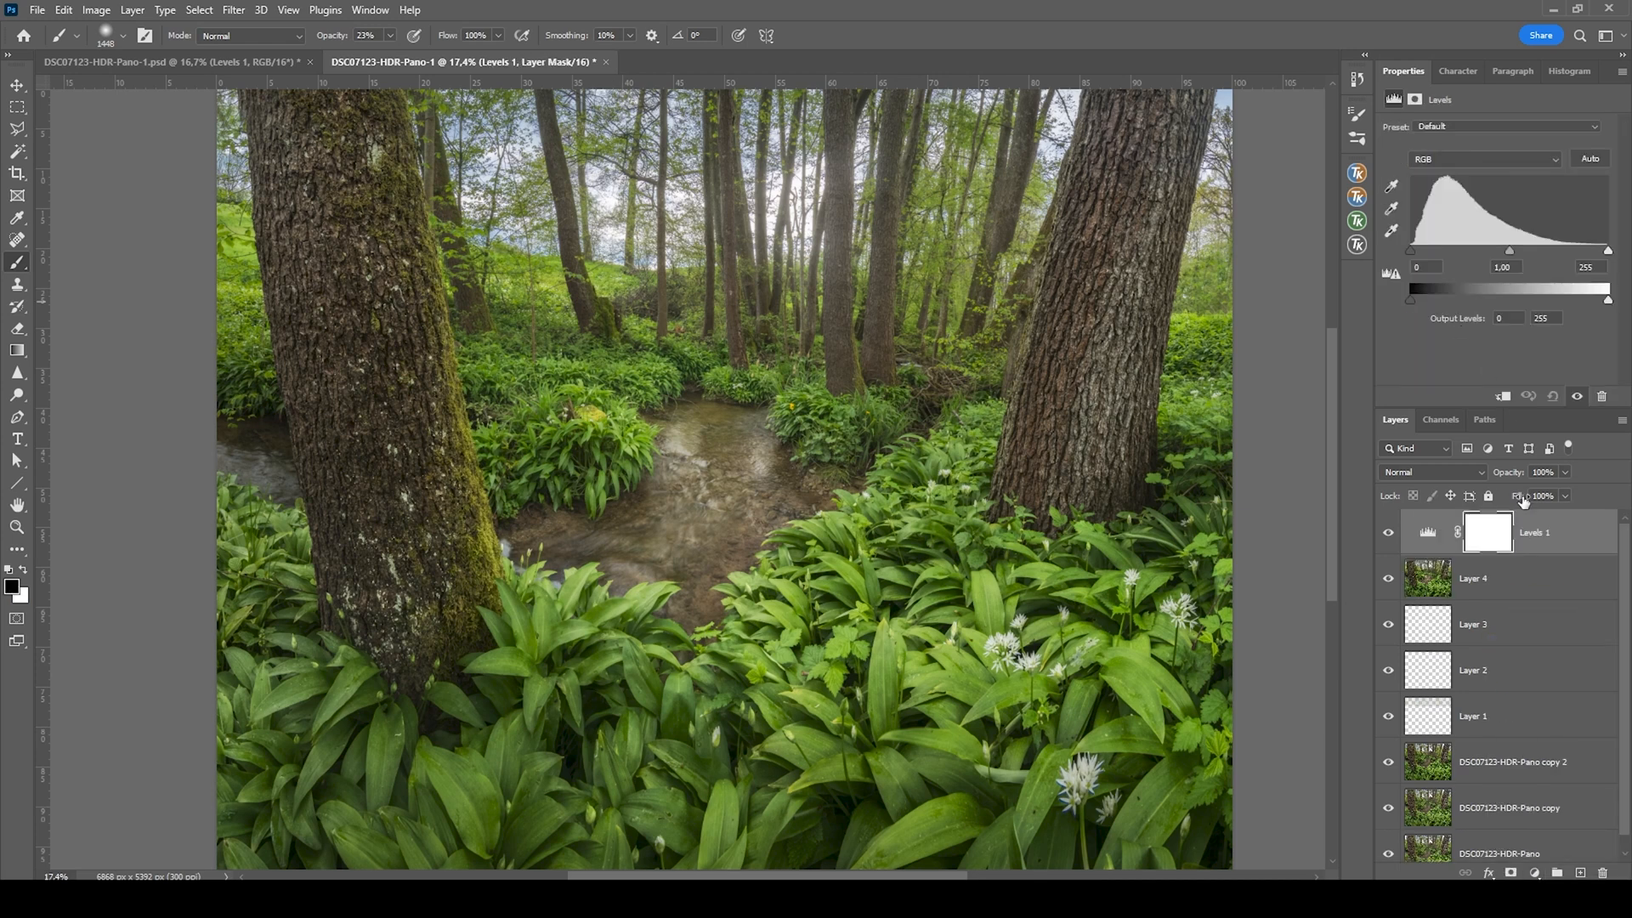
drag(1605, 251, 1606, 251)
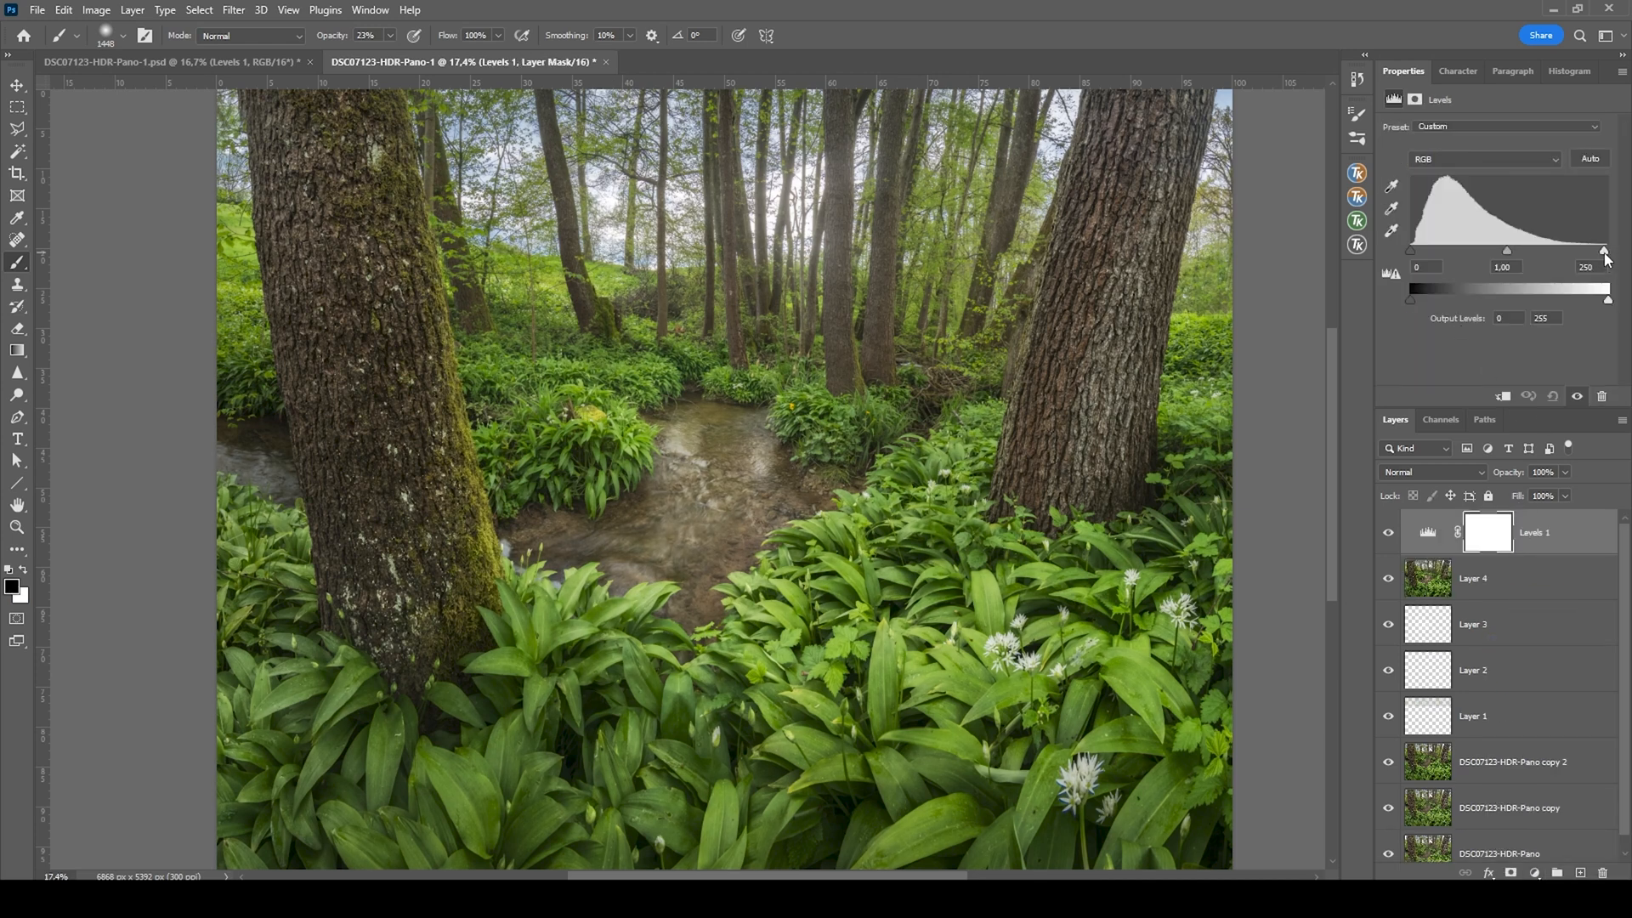
drag(1604, 251, 1590, 251)
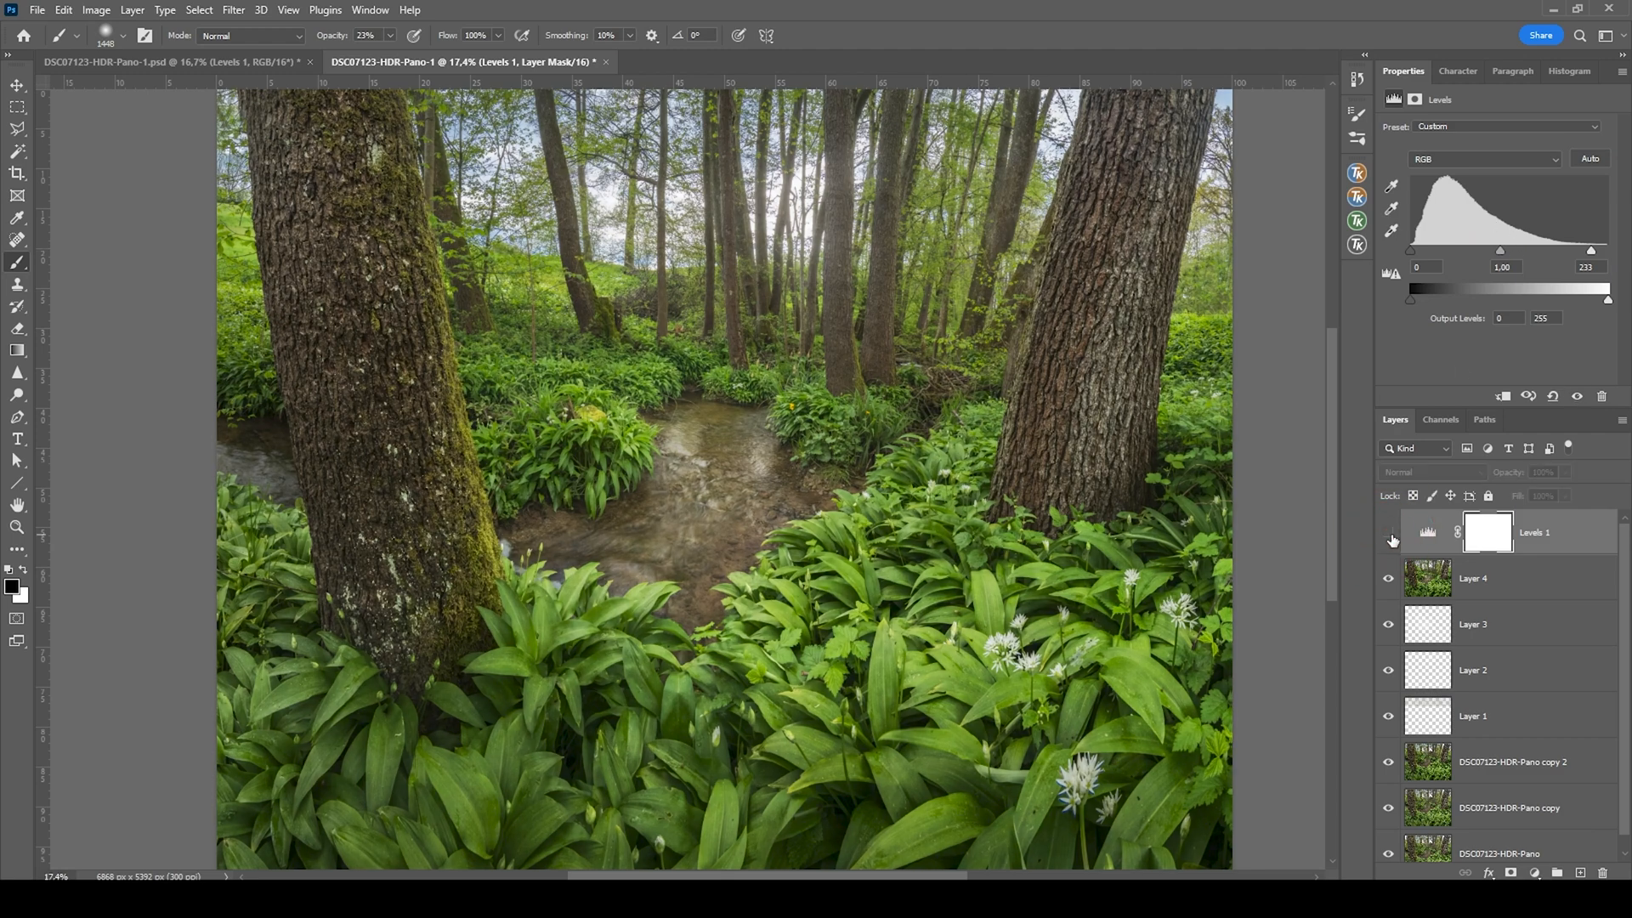
click(1388, 532)
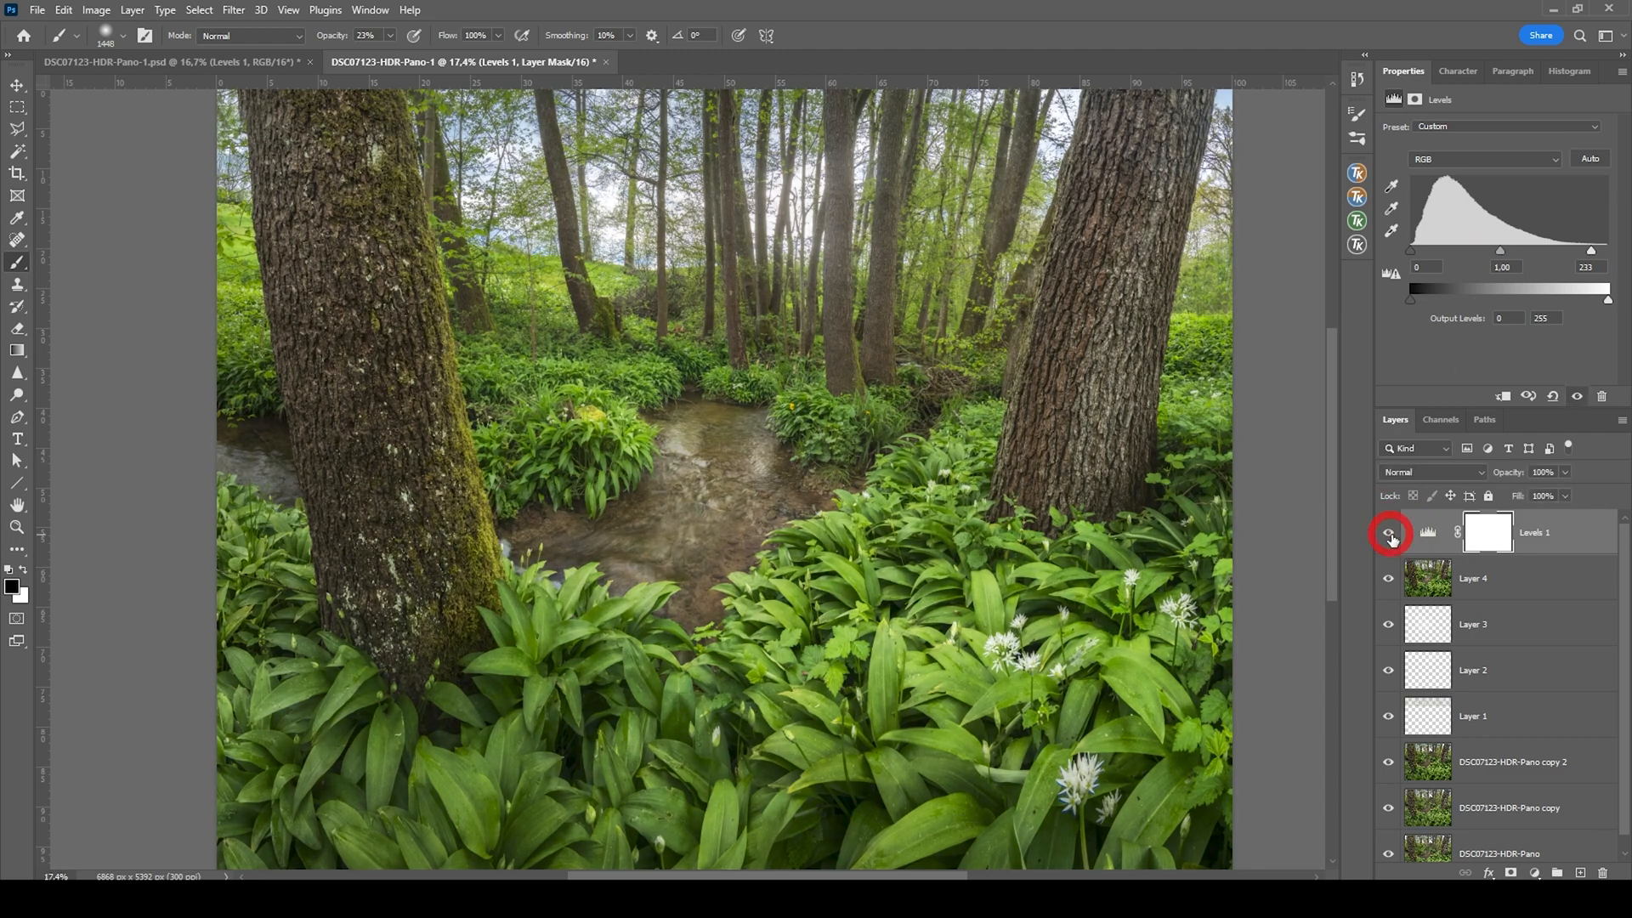
click(1488, 533)
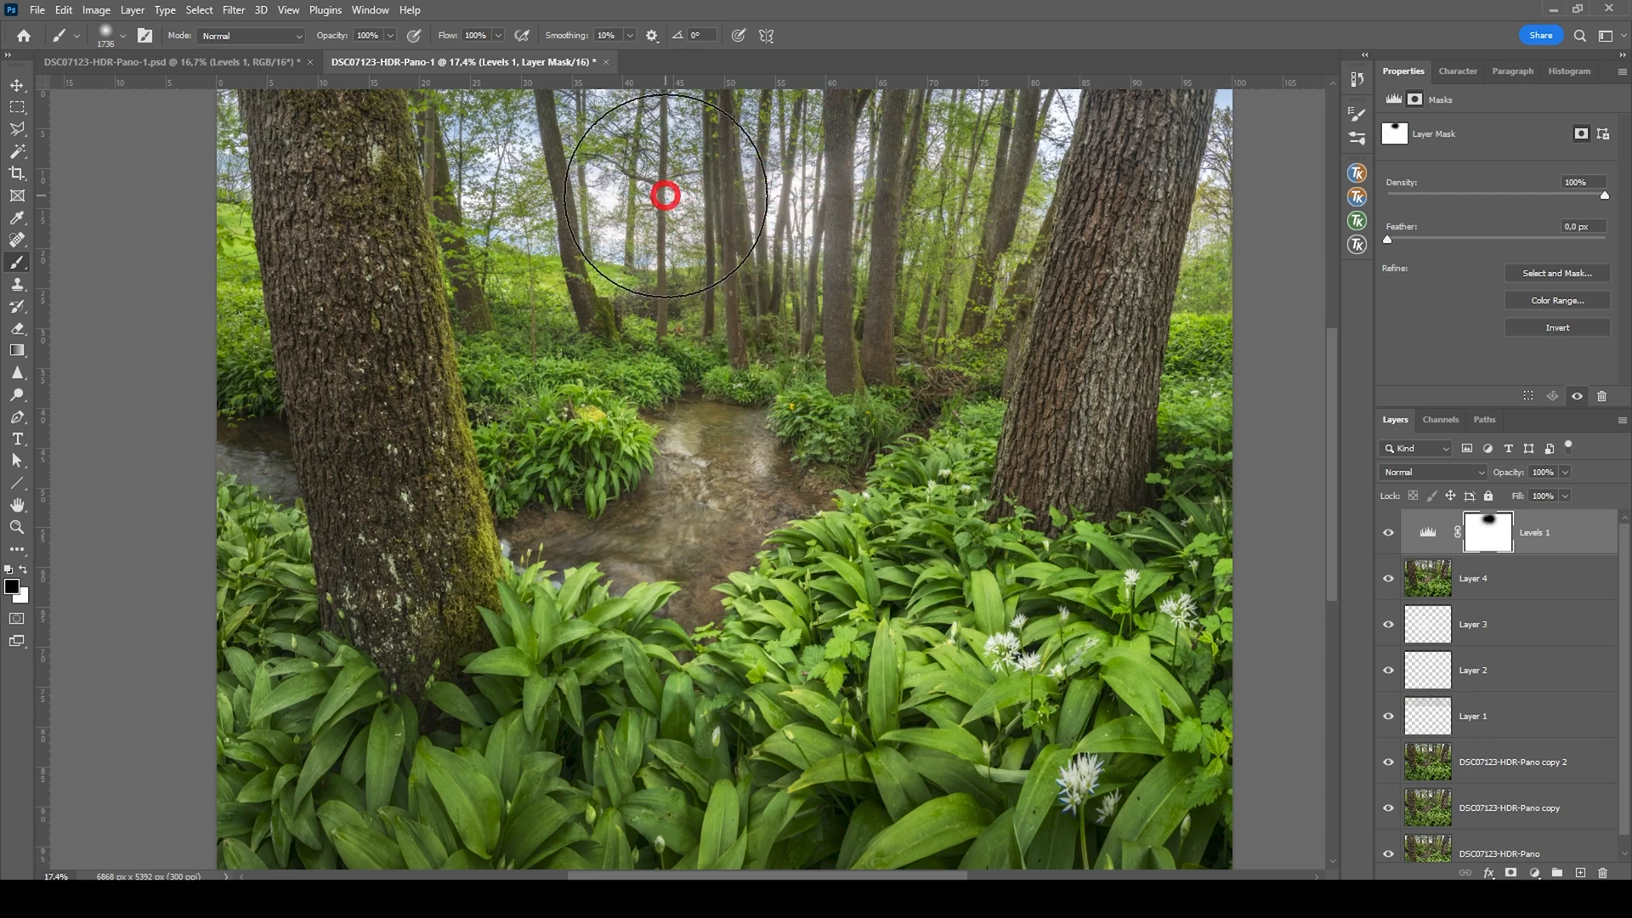
mouse_move(1021, 108)
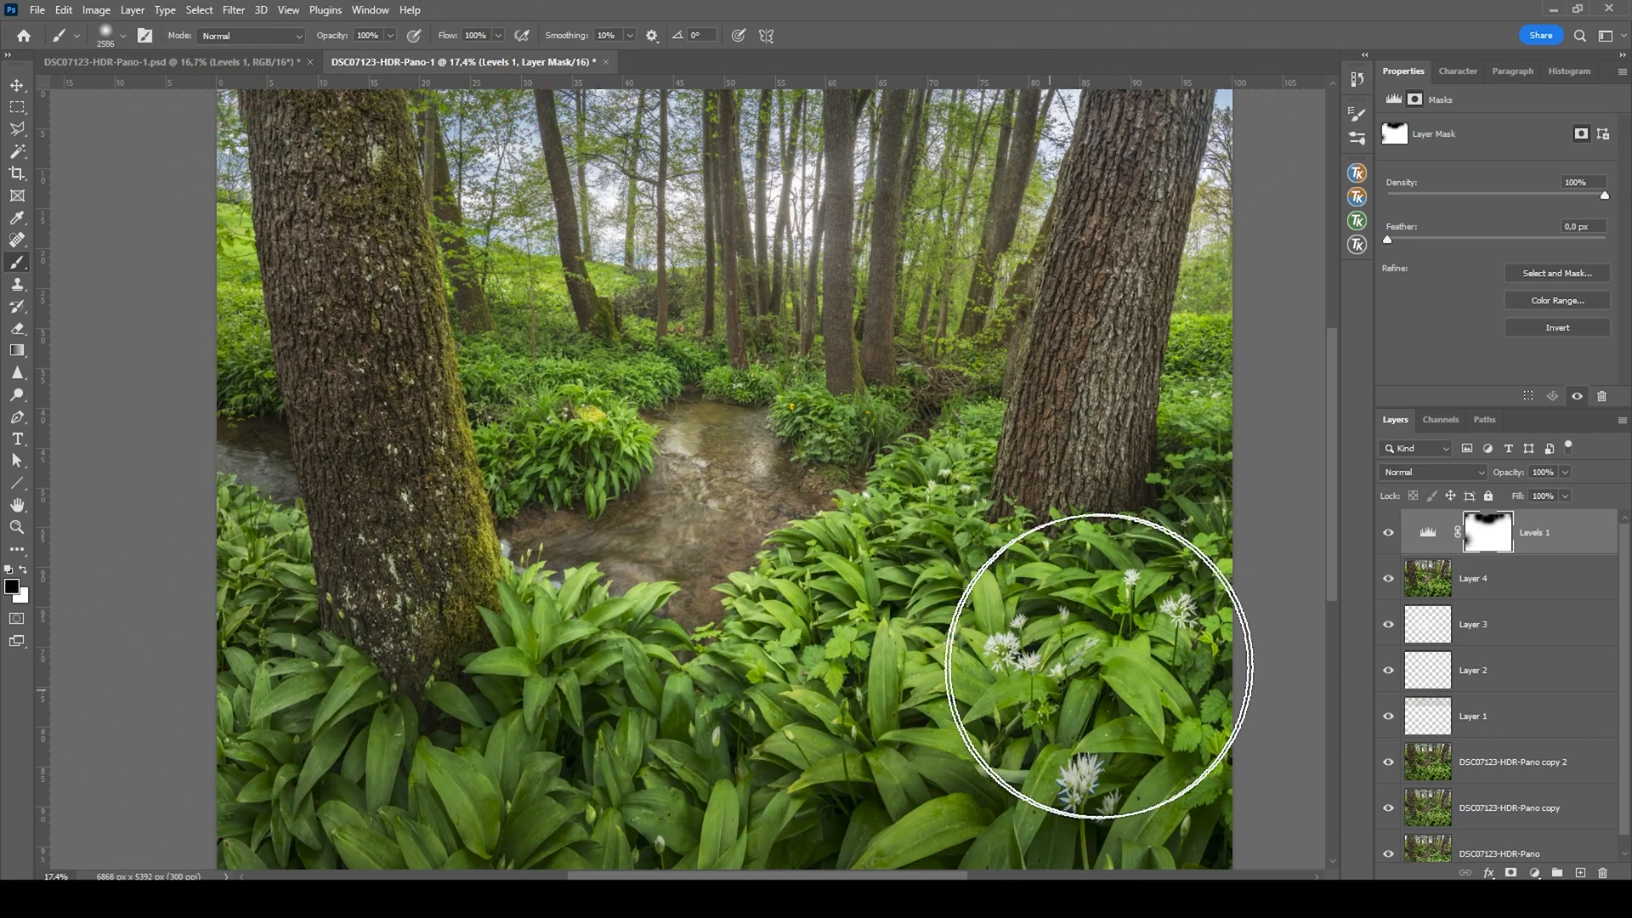
mouse_move(1299, 296)
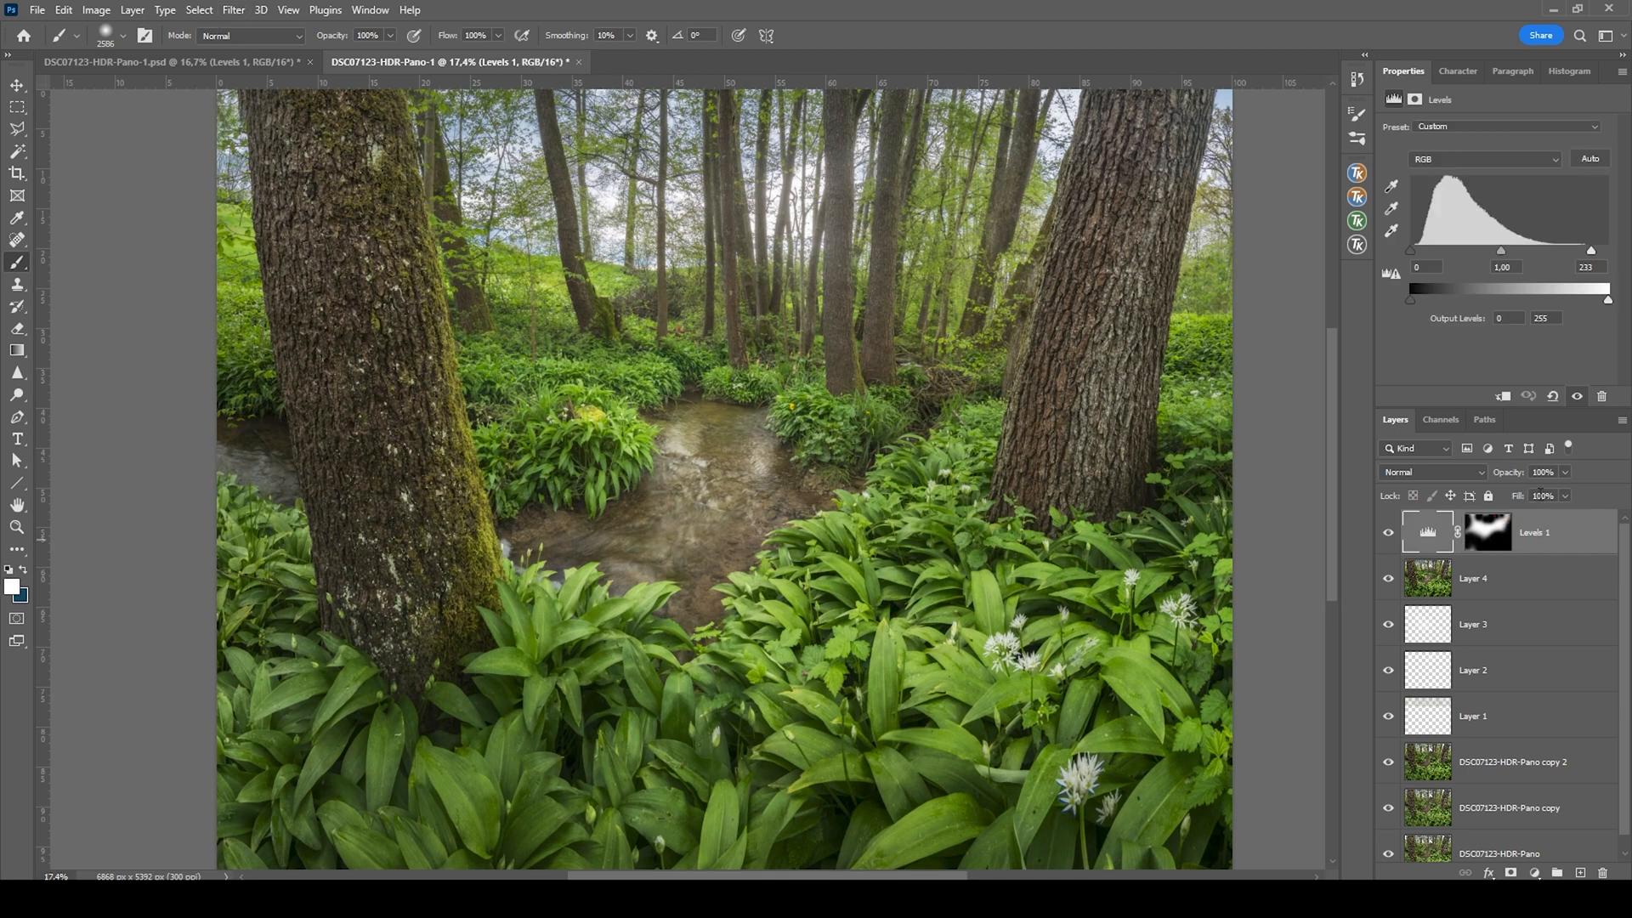
mouse_move(1537, 491)
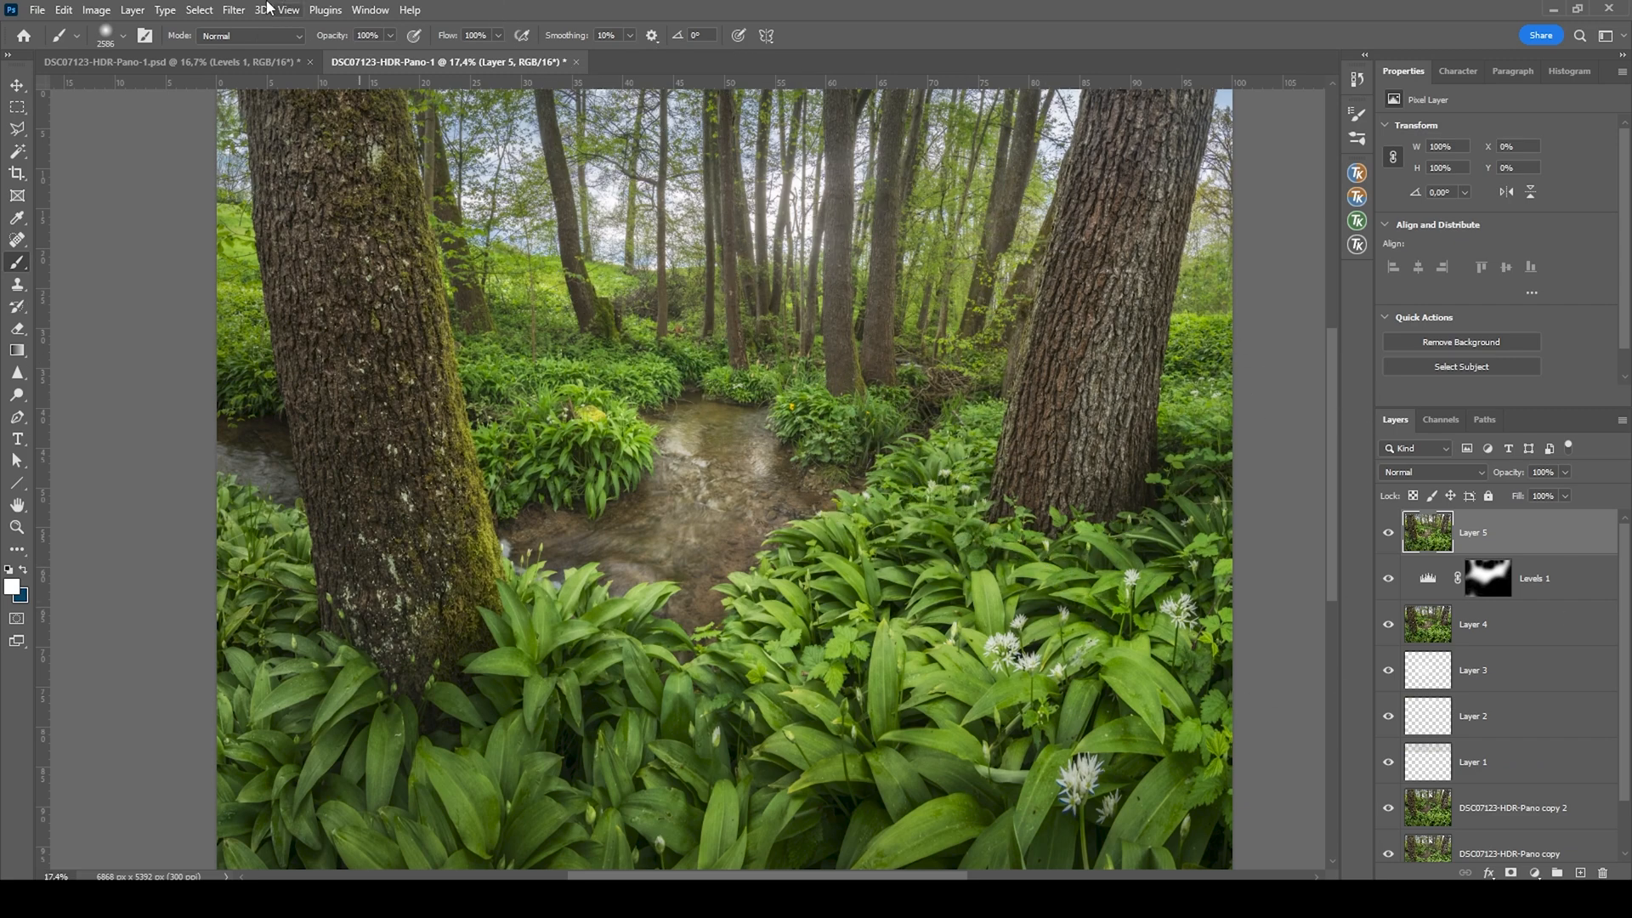
Step: Gaussian-blur Layer 5 by 16.6 px and blend it as Lighter Color at 22% opacity
click(233, 9)
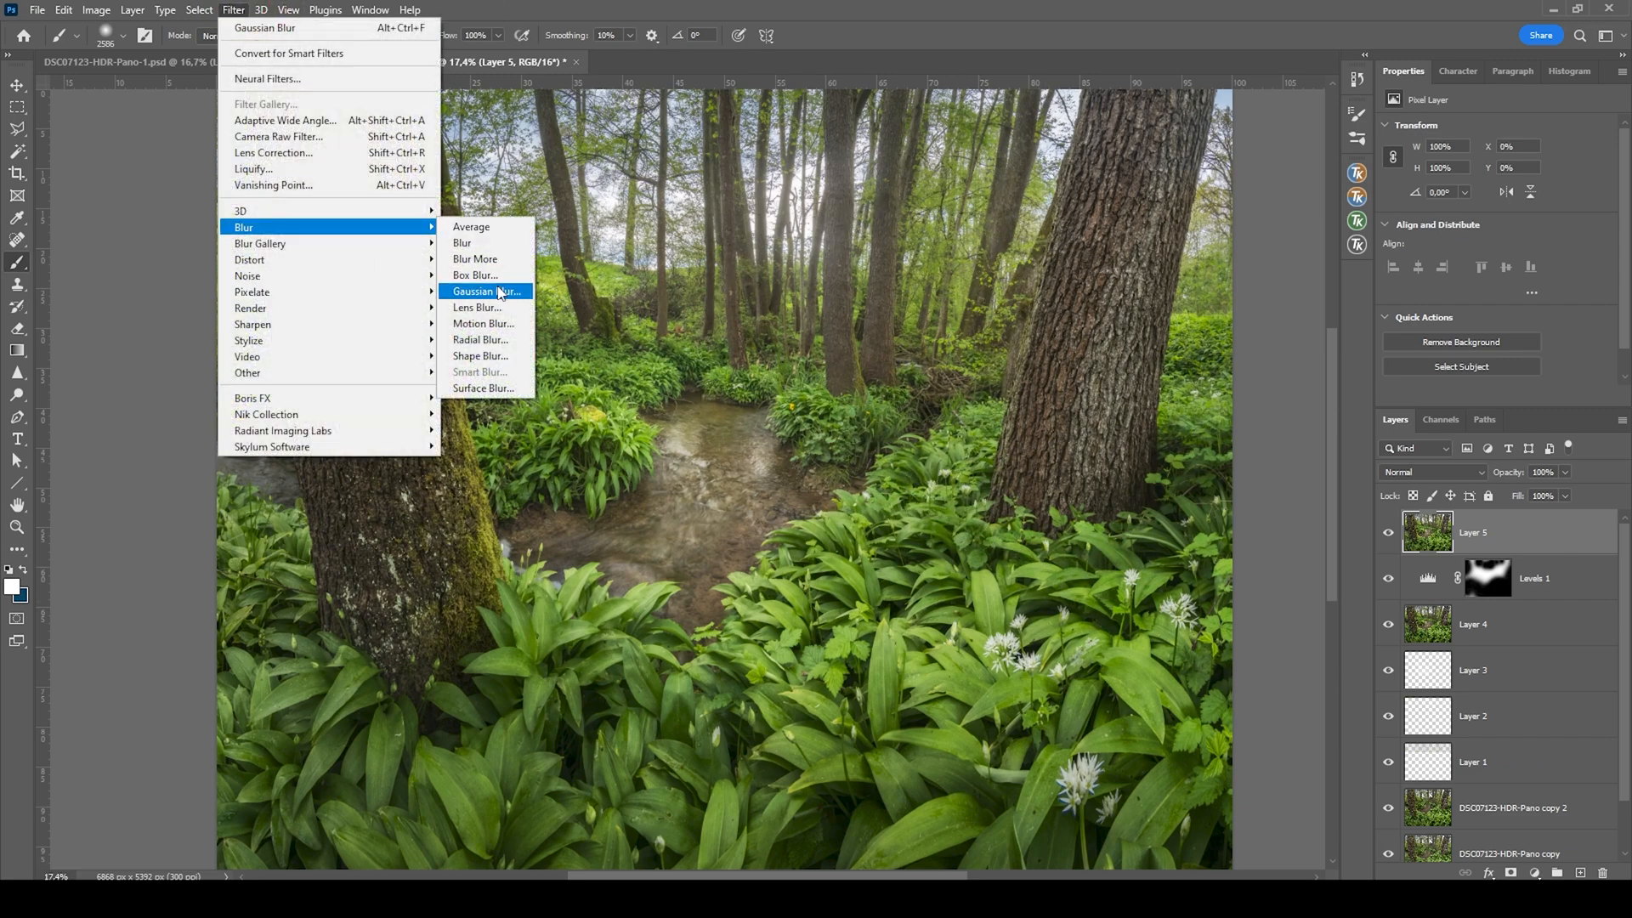
click(485, 292)
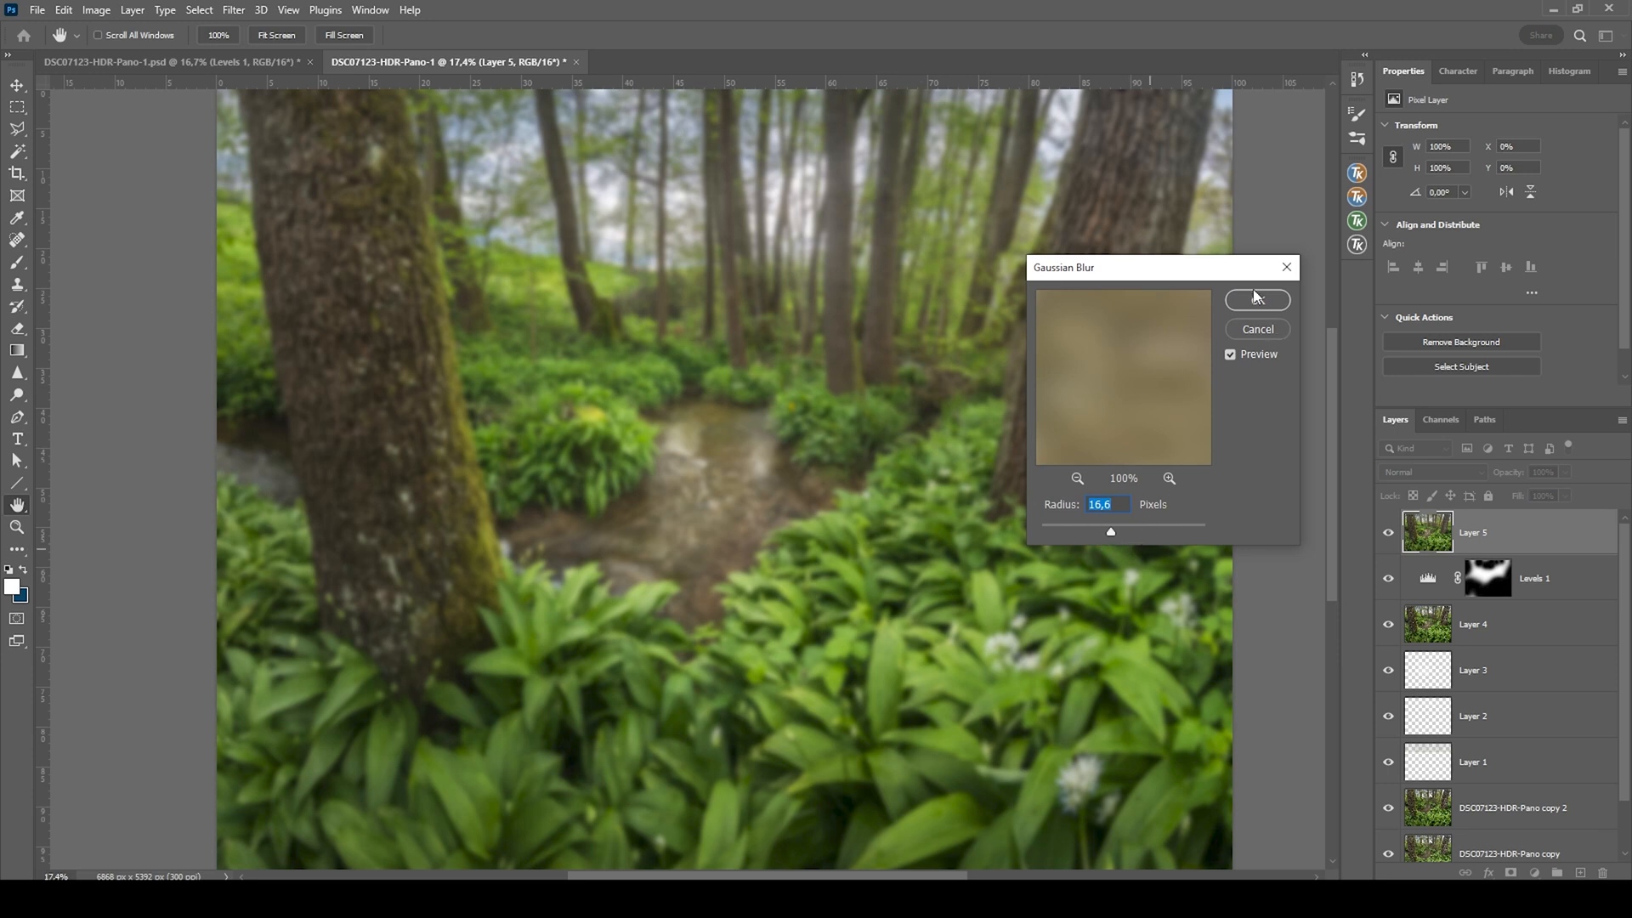
click(1256, 300)
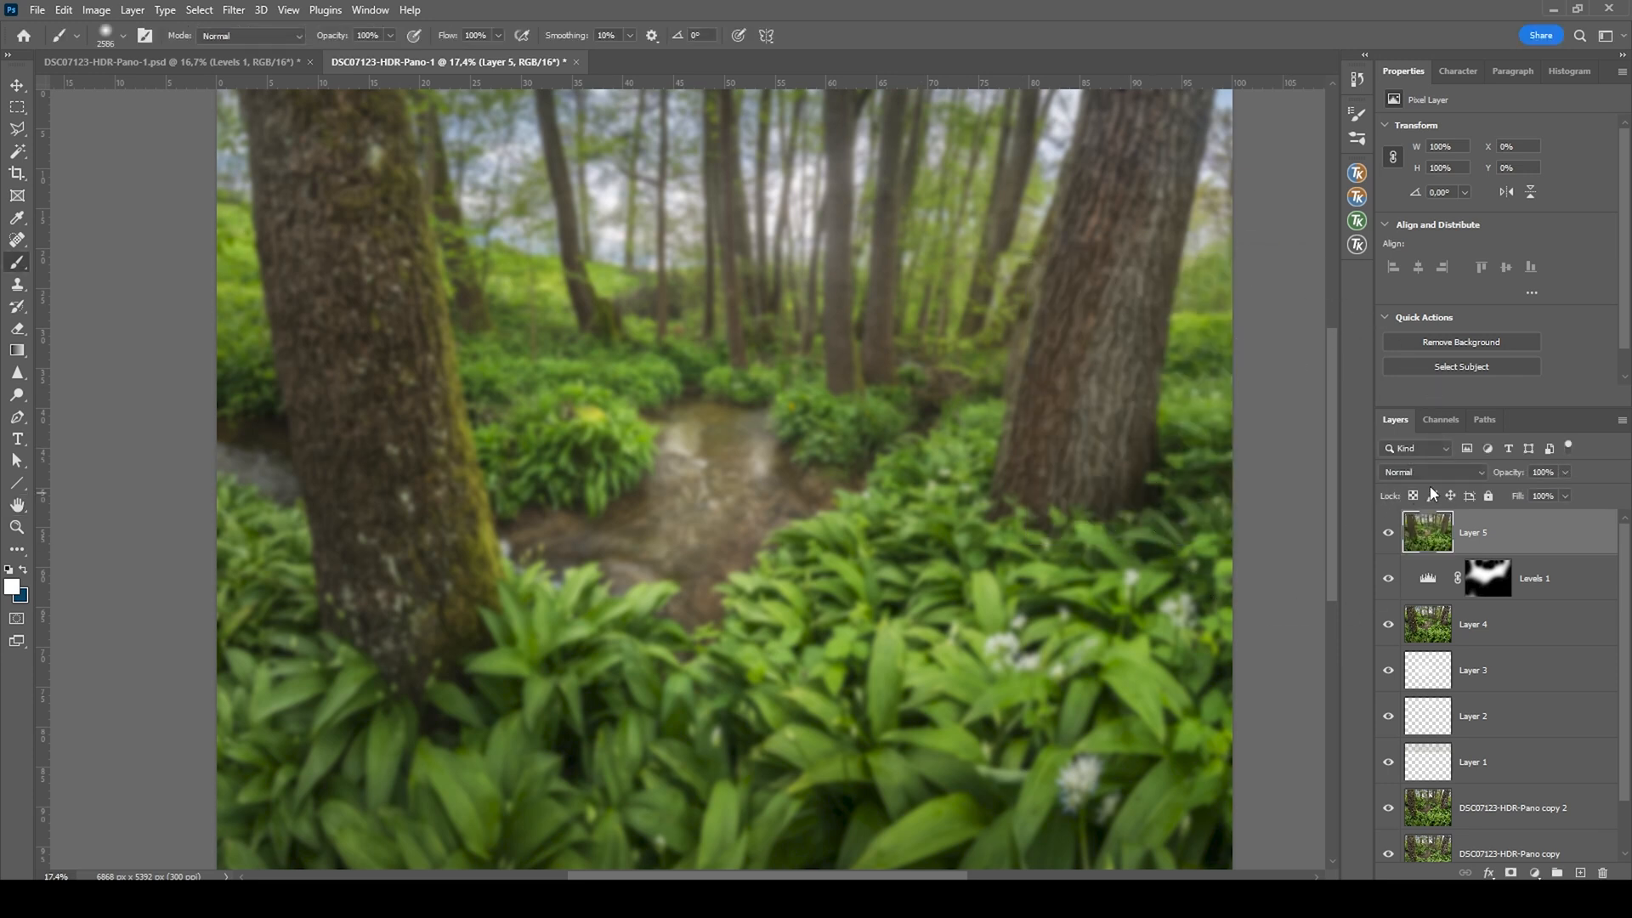
click(1432, 472)
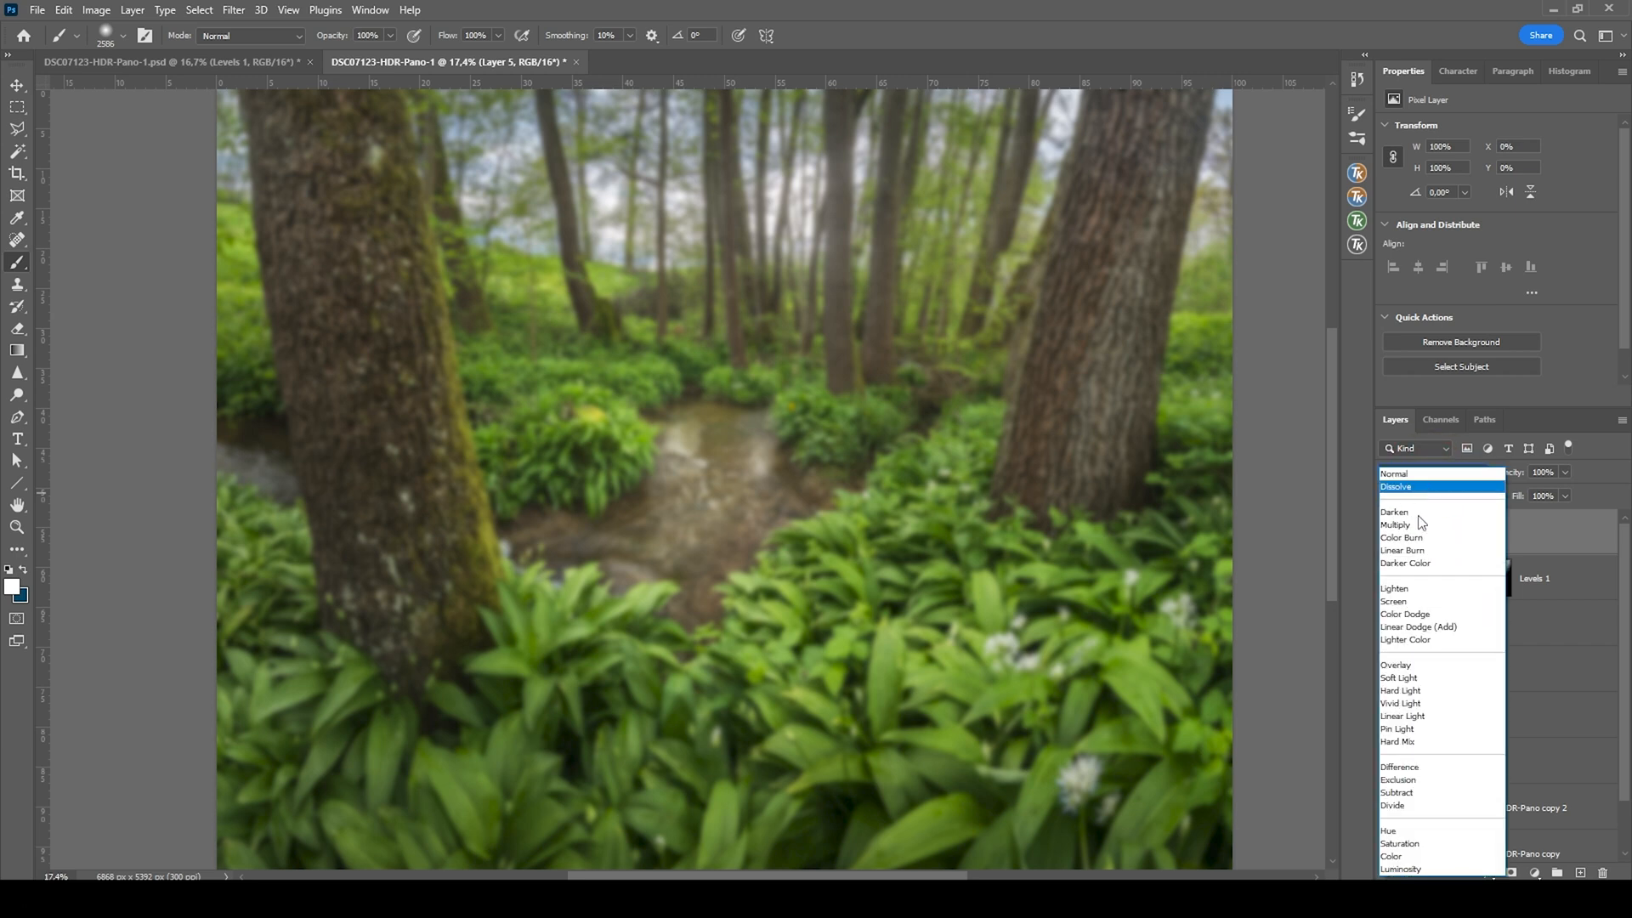
click(1405, 640)
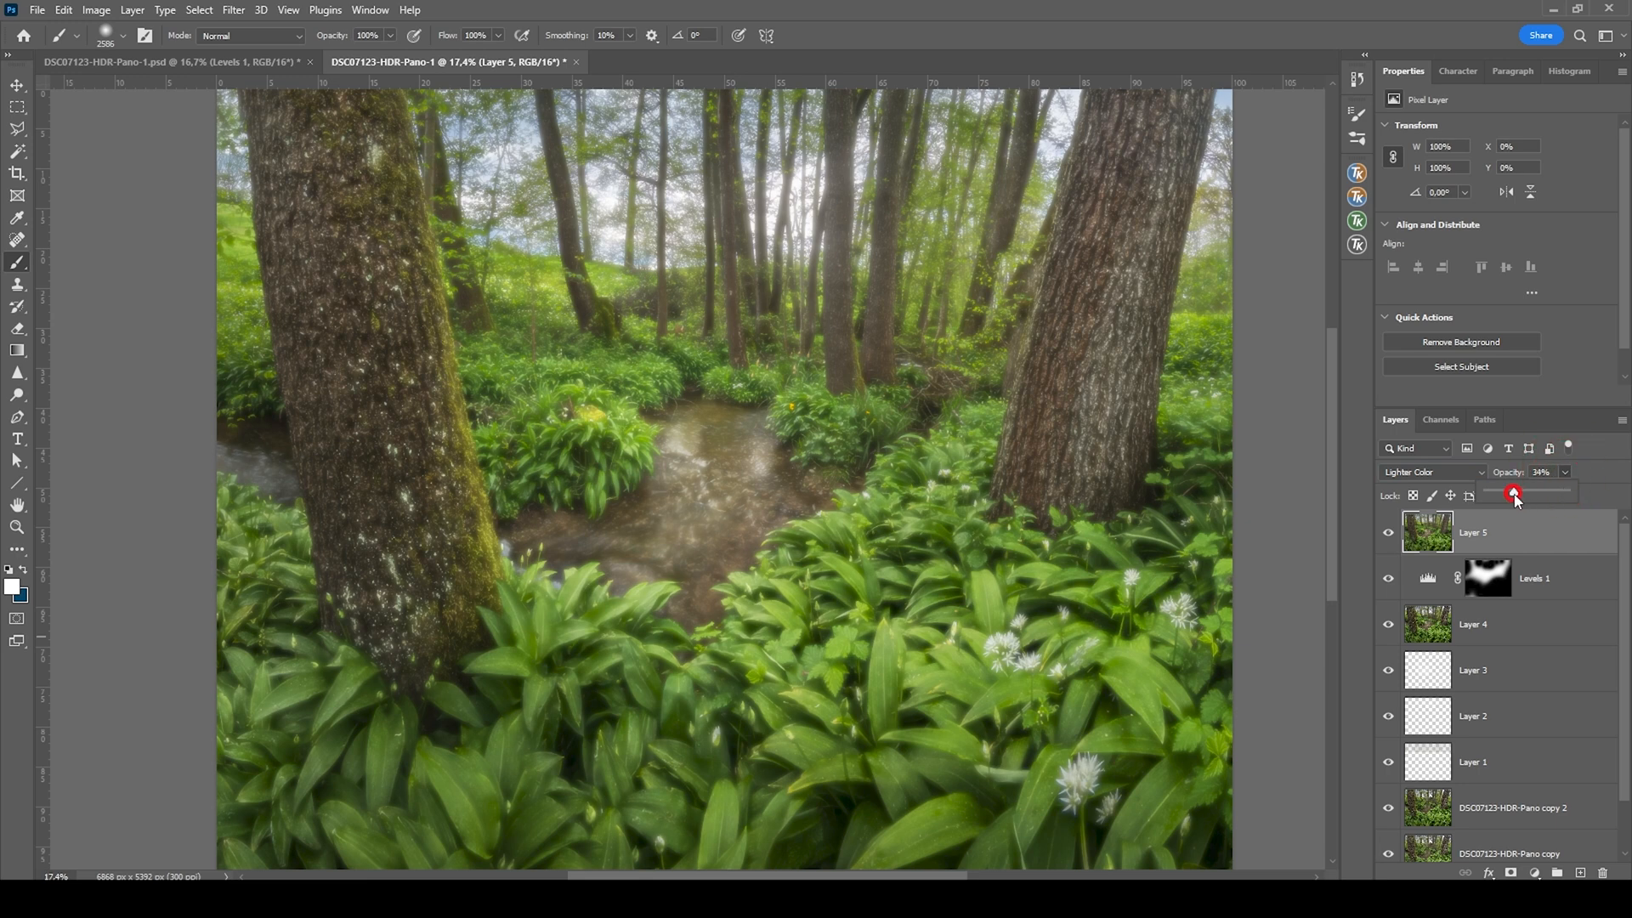
drag(1513, 493, 1504, 493)
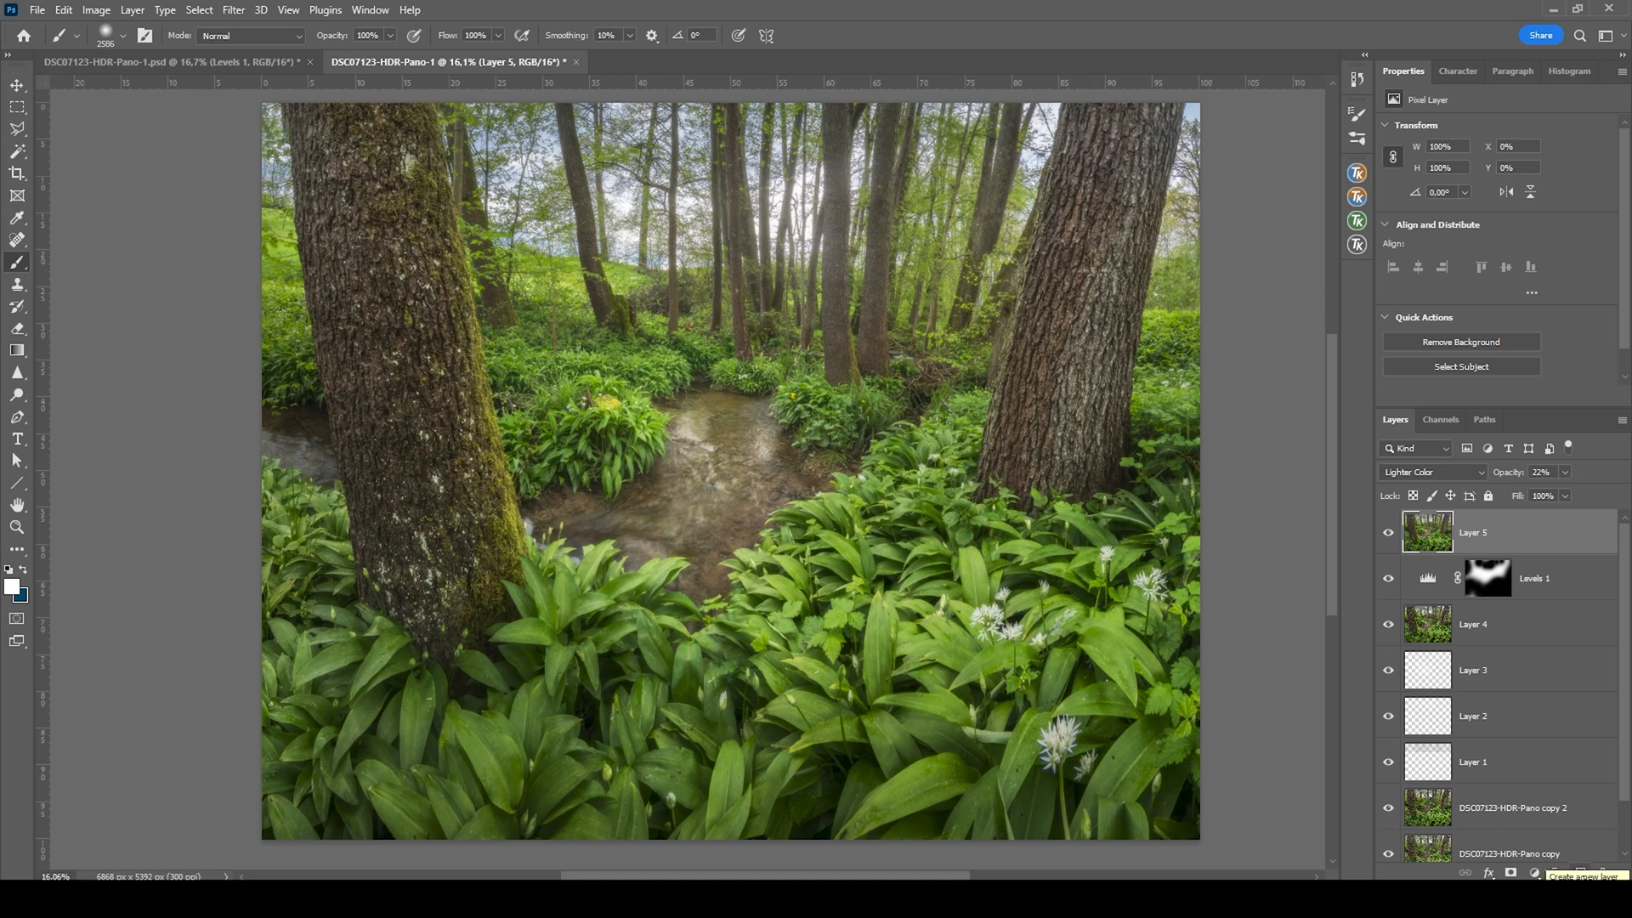
Step: Add Overlay Layer 6 and apply a TK RapidMask Darks 4 luminosity mask as its layer mask
click(1434, 471)
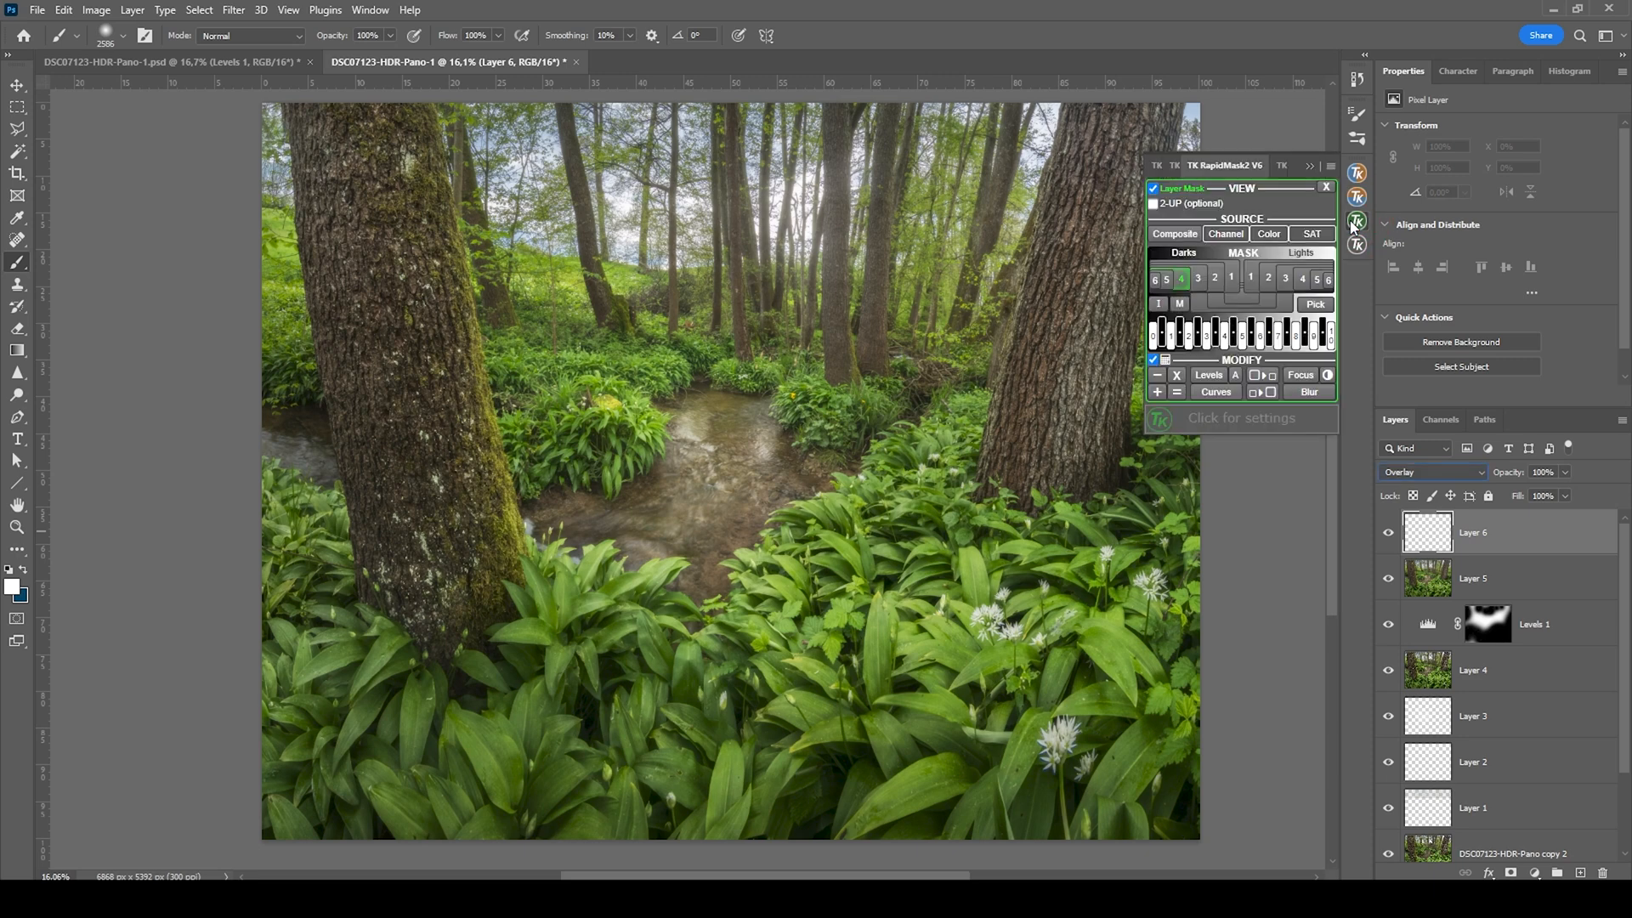
mouse_move(1357, 221)
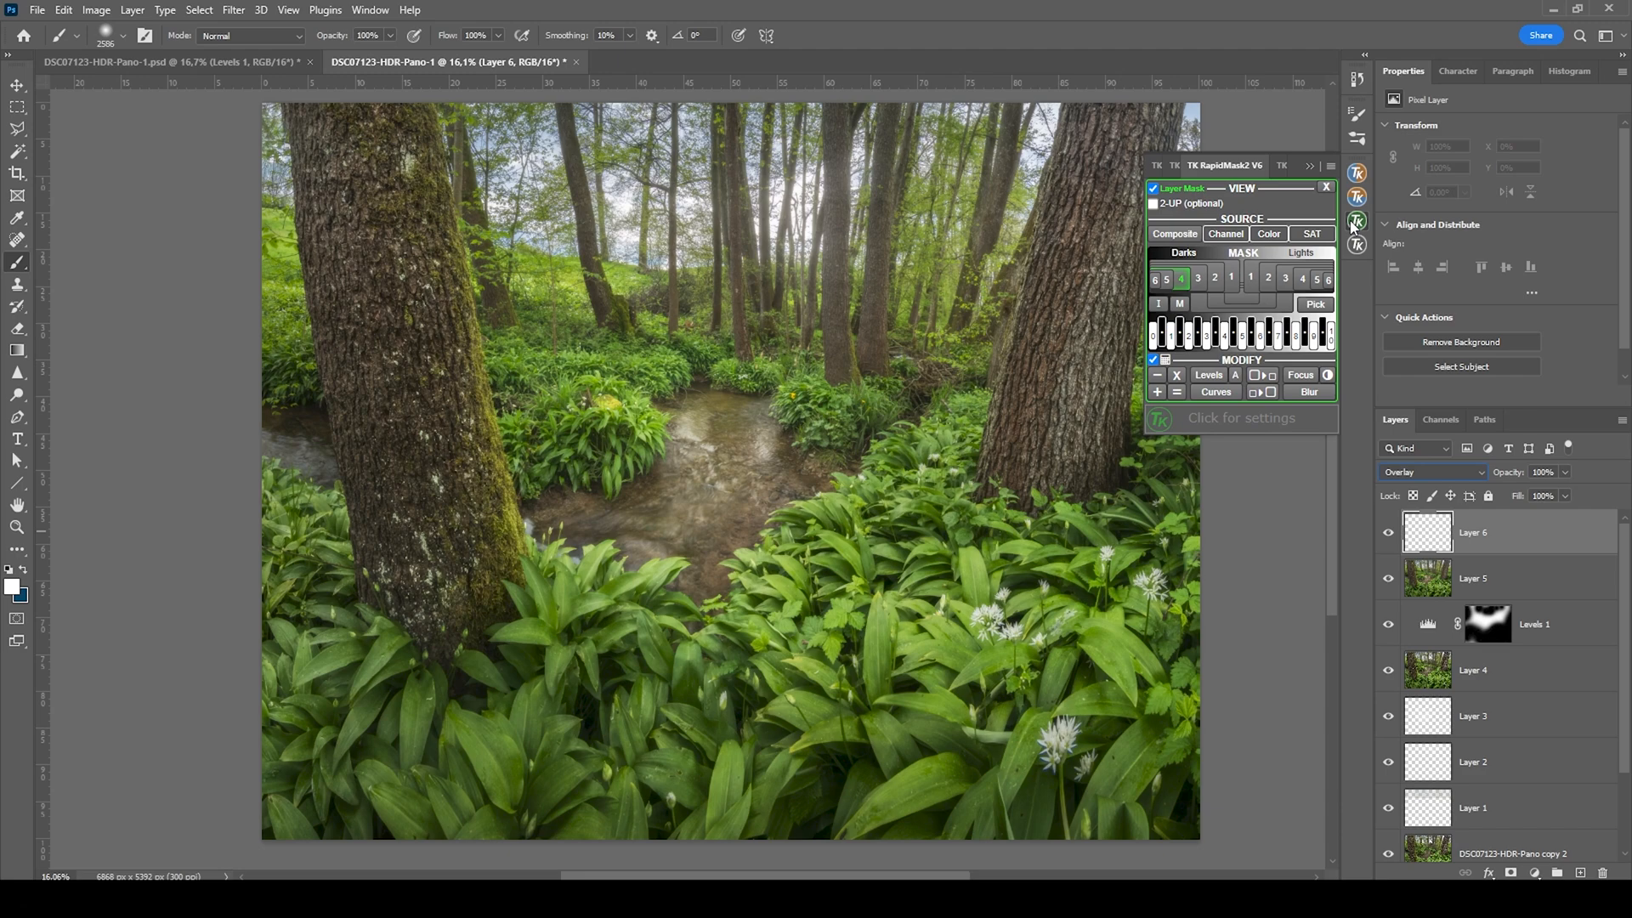
click(1214, 246)
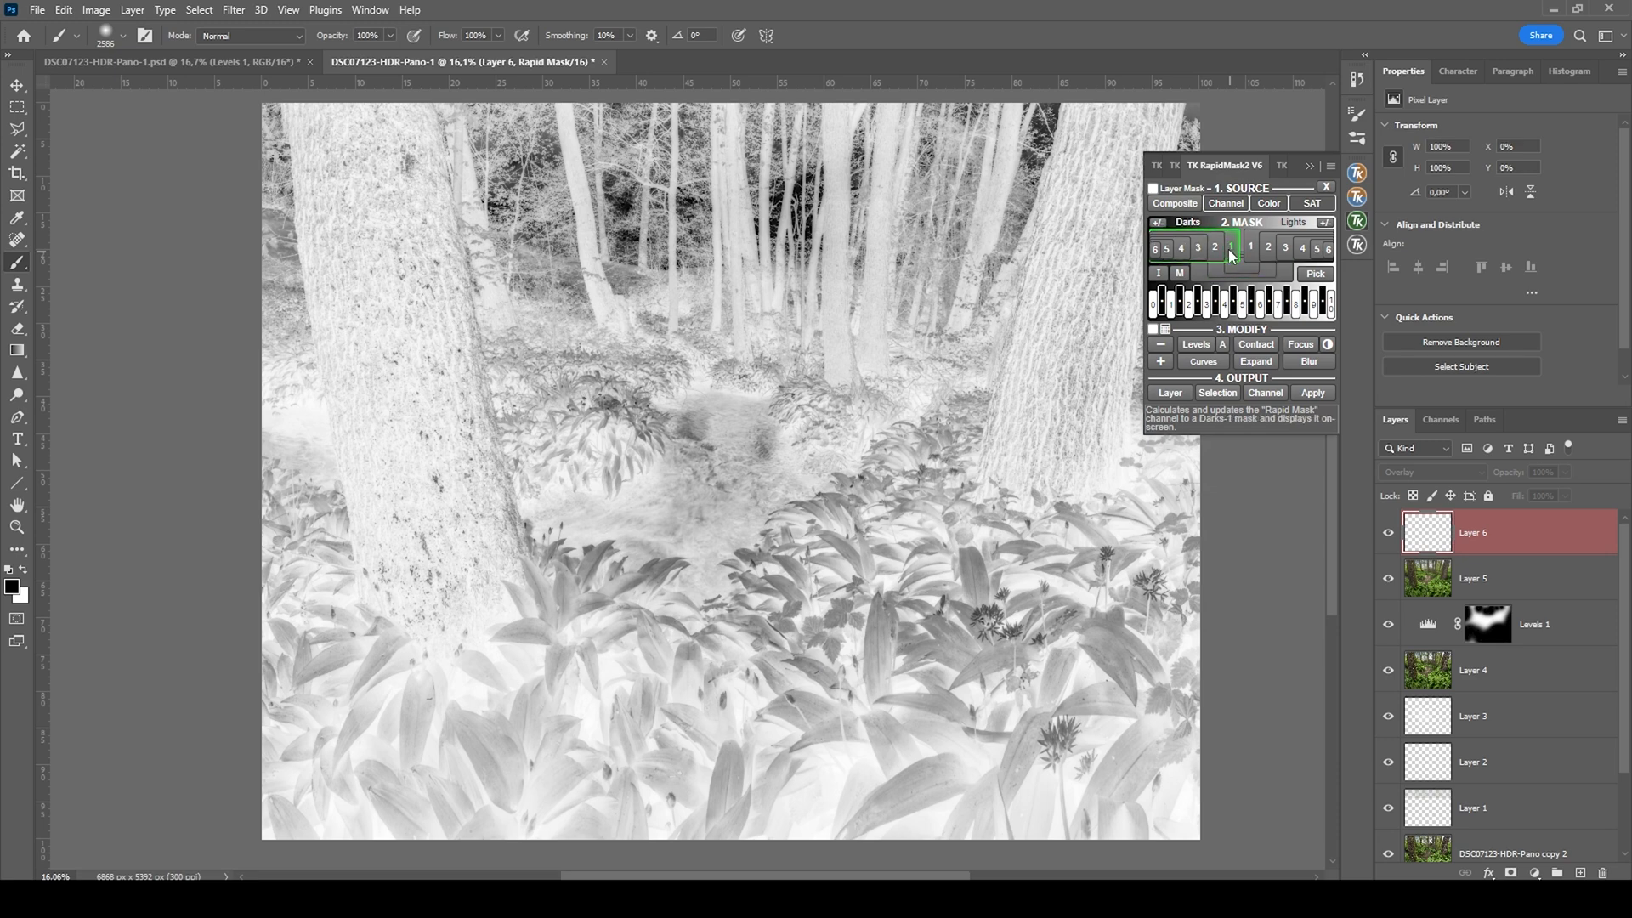
click(1198, 247)
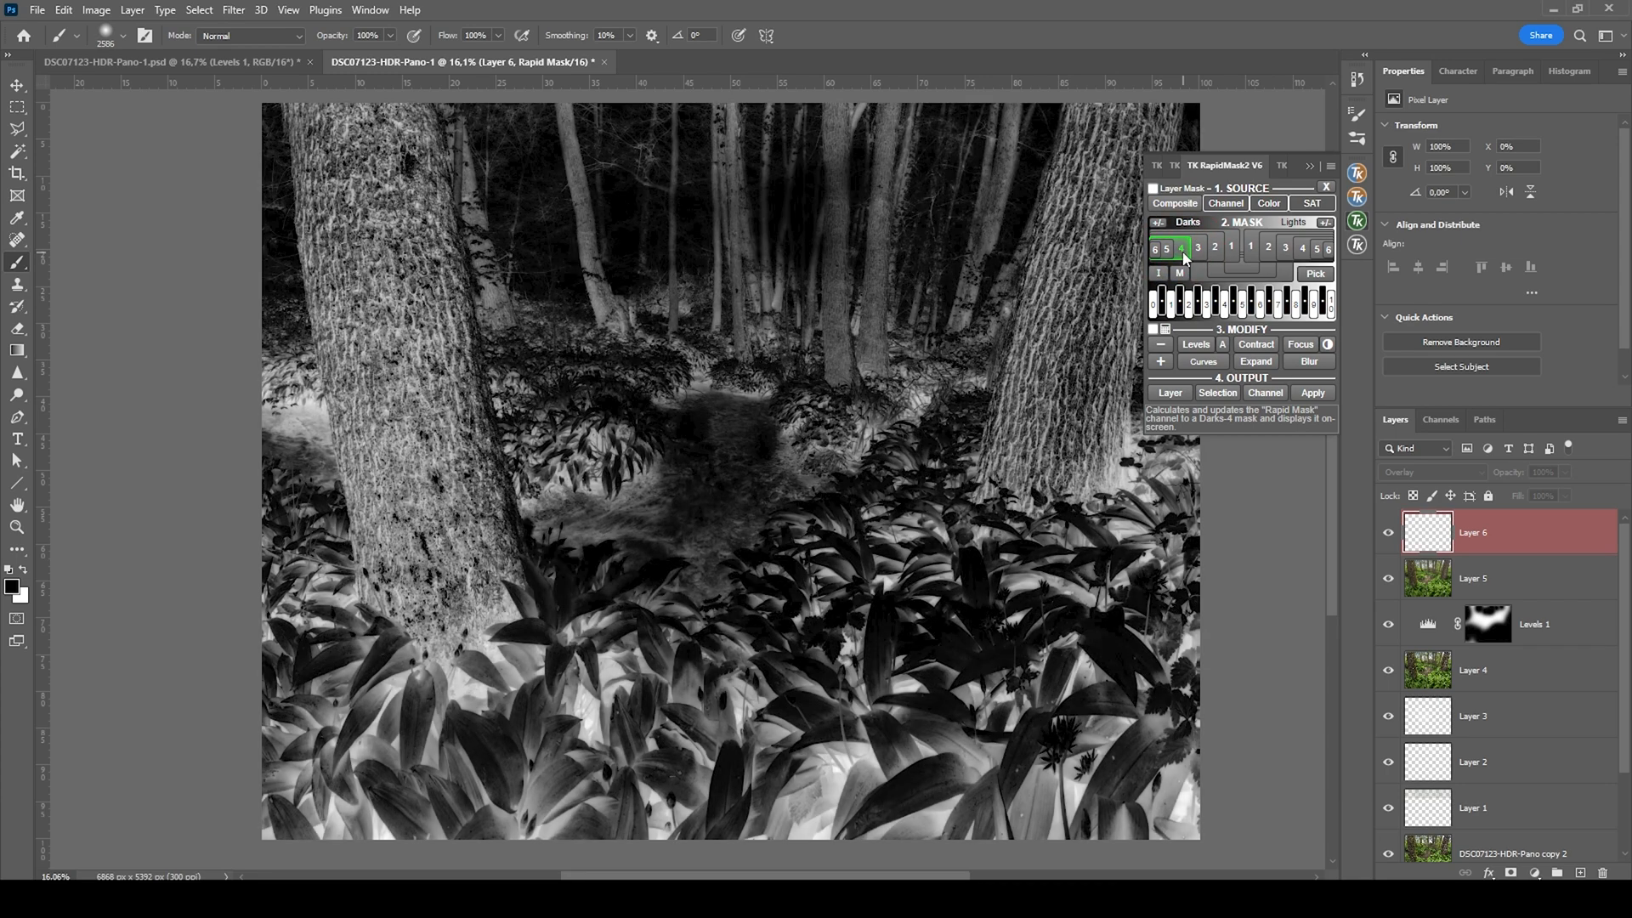
click(1149, 189)
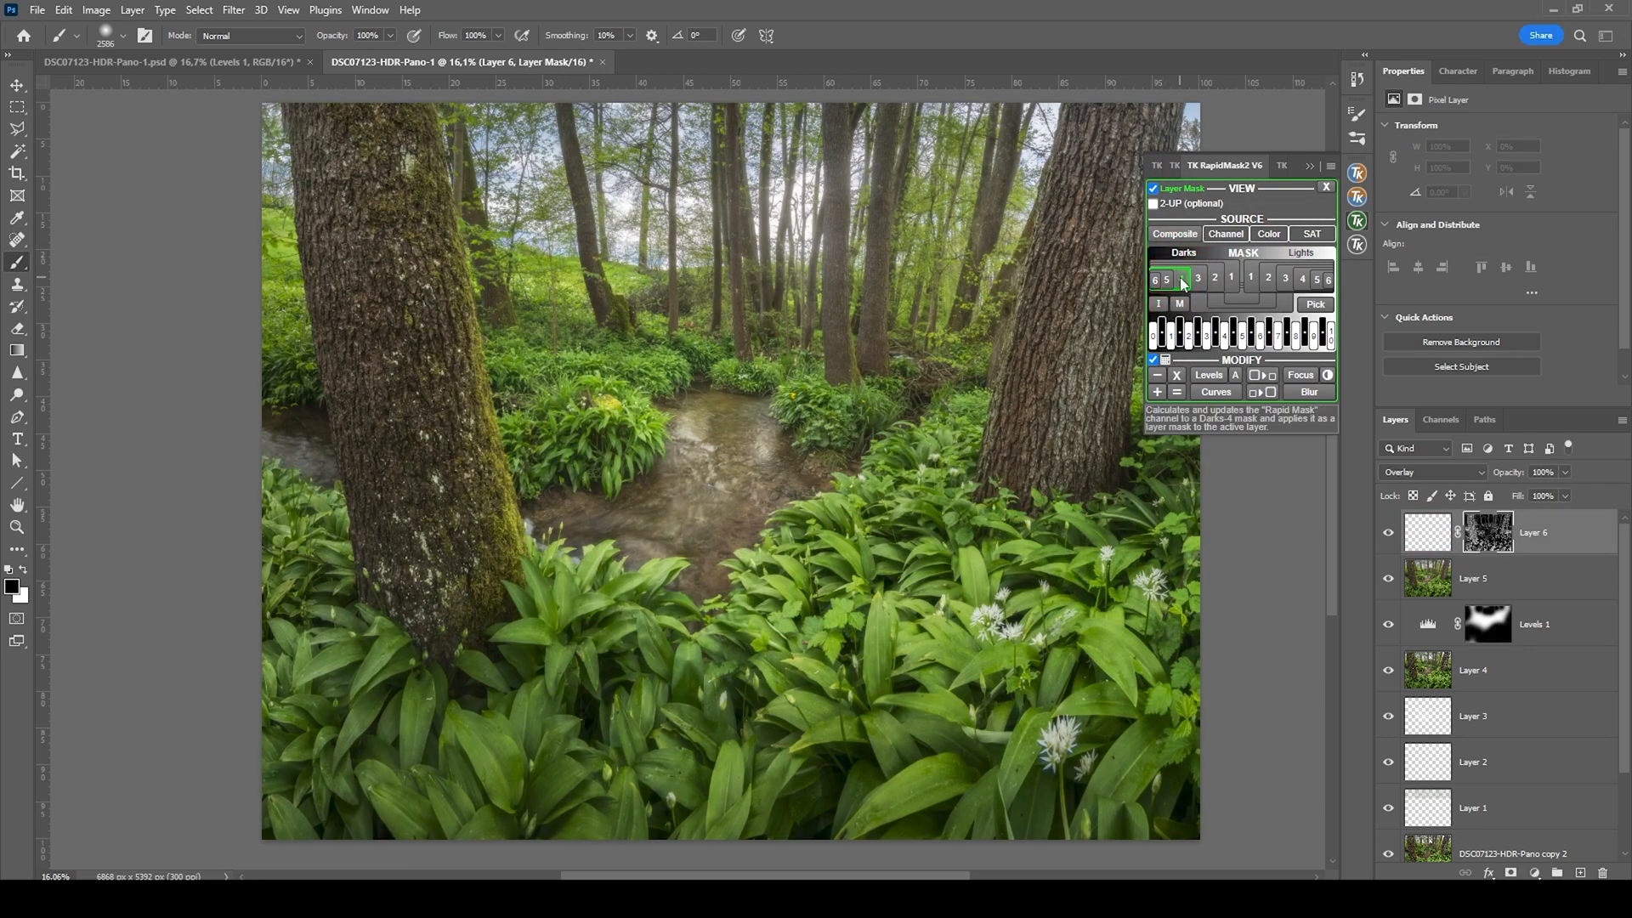
click(1181, 278)
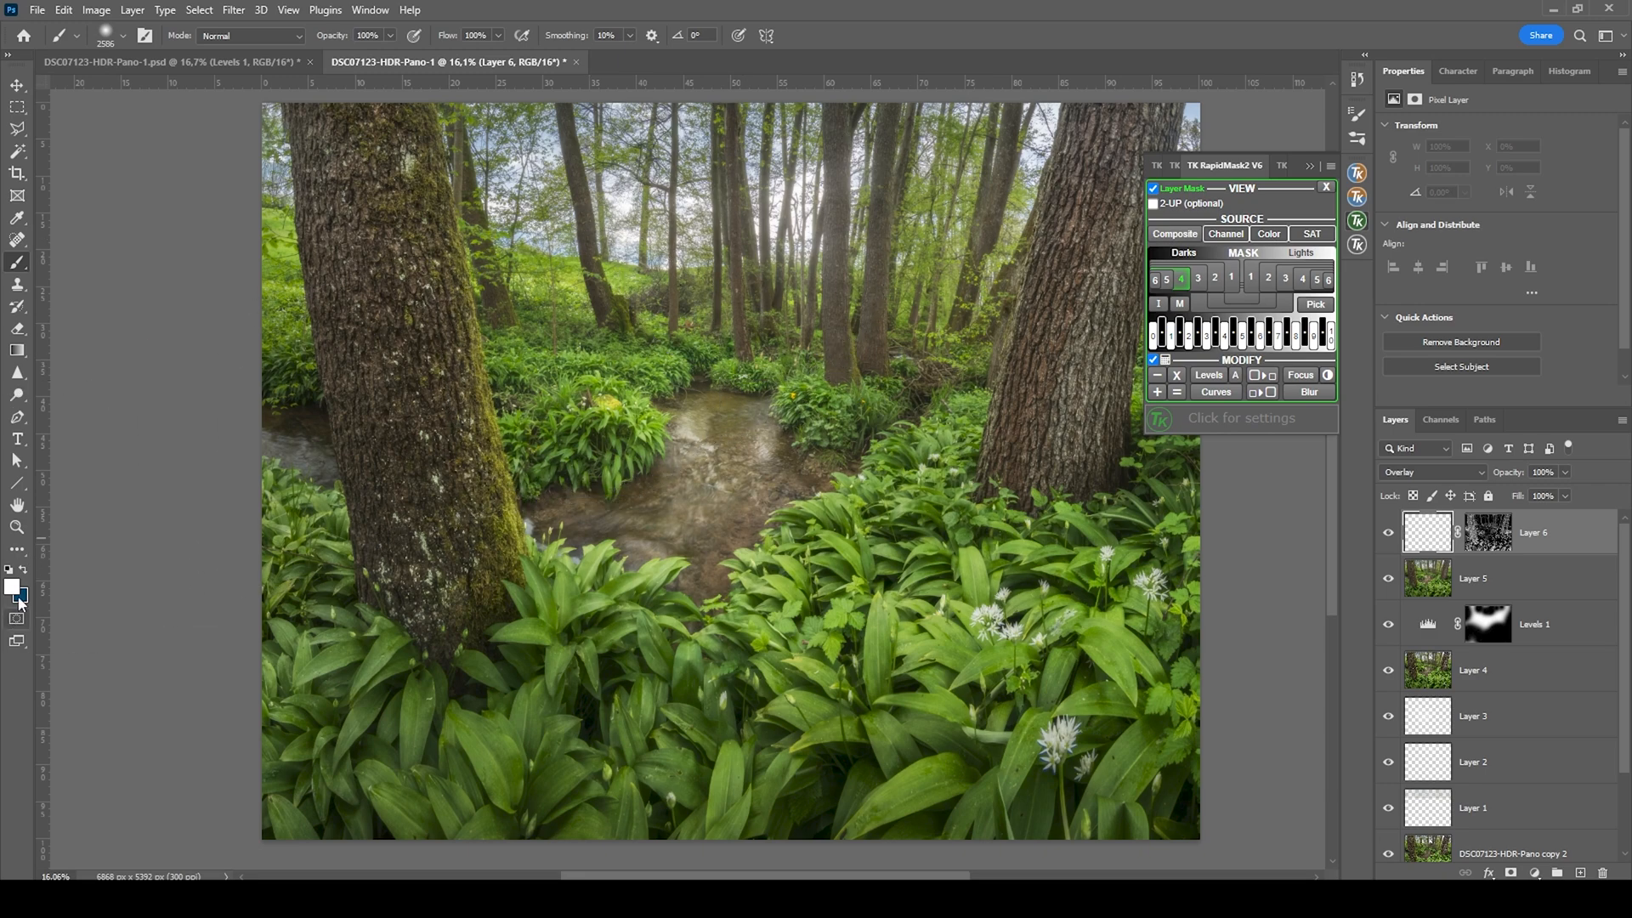
Step: Set the foreground painting colour to black
click(14, 586)
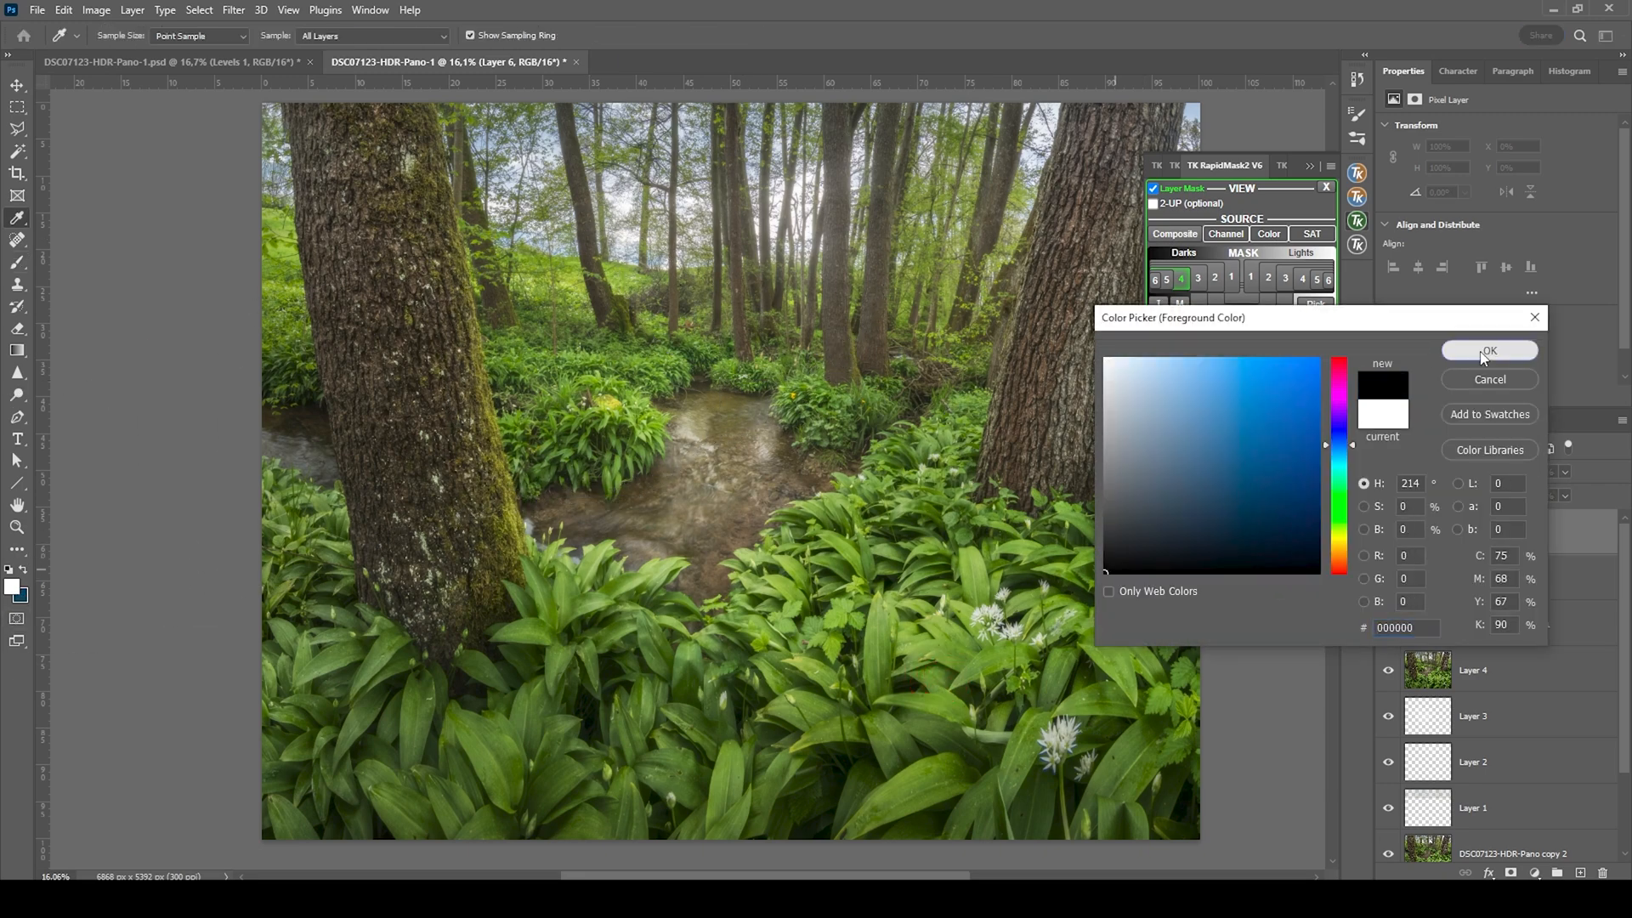
click(1488, 351)
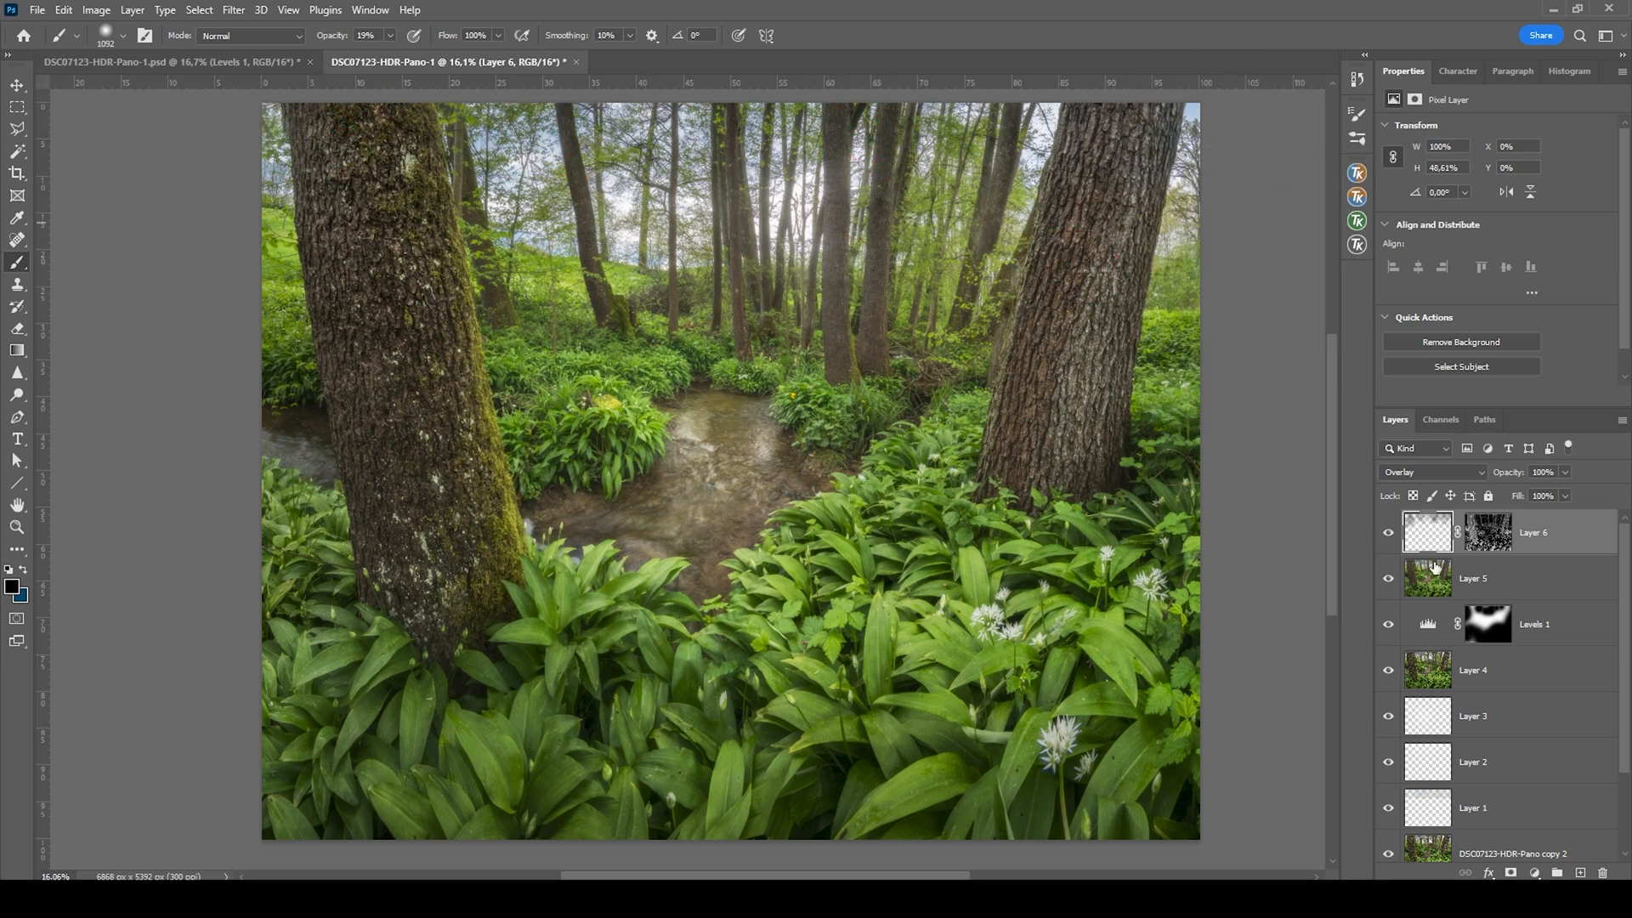
mouse_move(1063, 237)
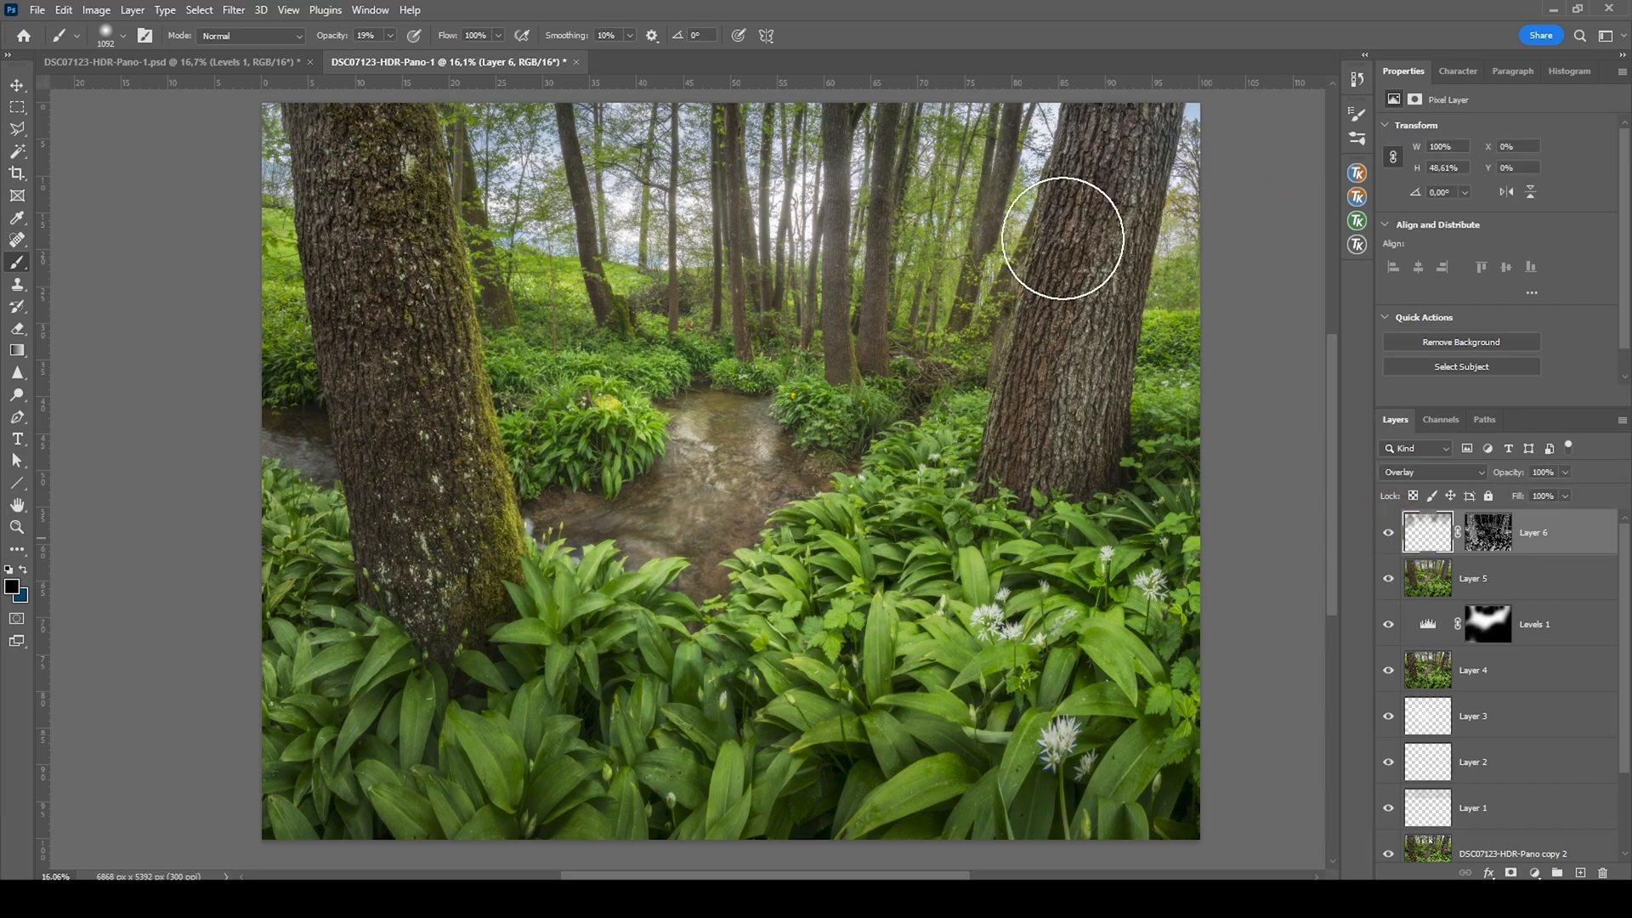